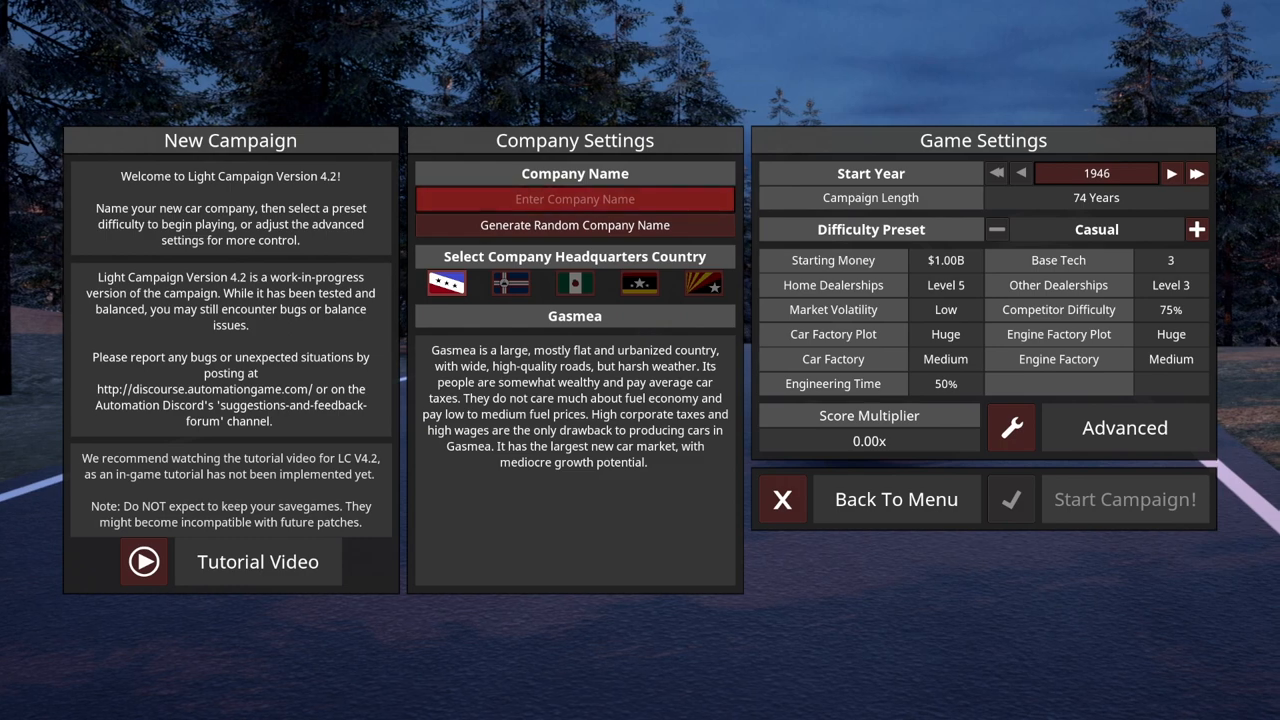
mouse_move(1198, 228)
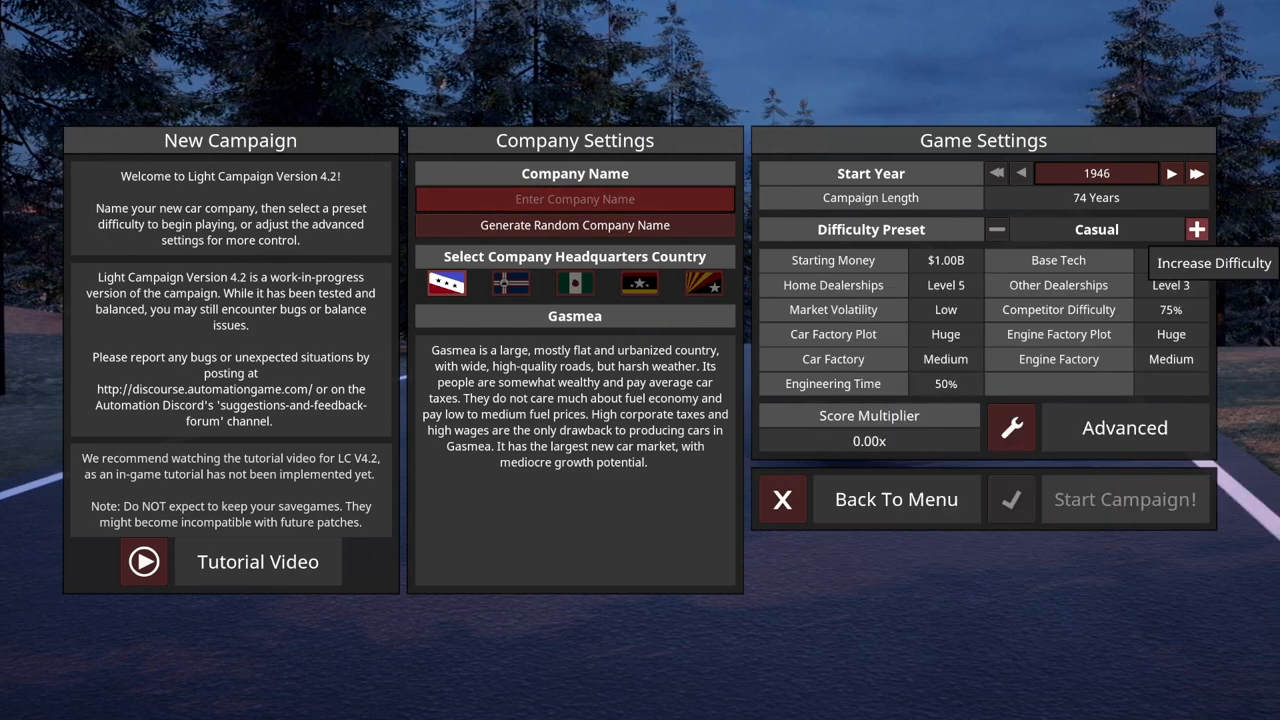
Set the campaign difficulty to Medium and name the company New Motors
left_click(1196, 228)
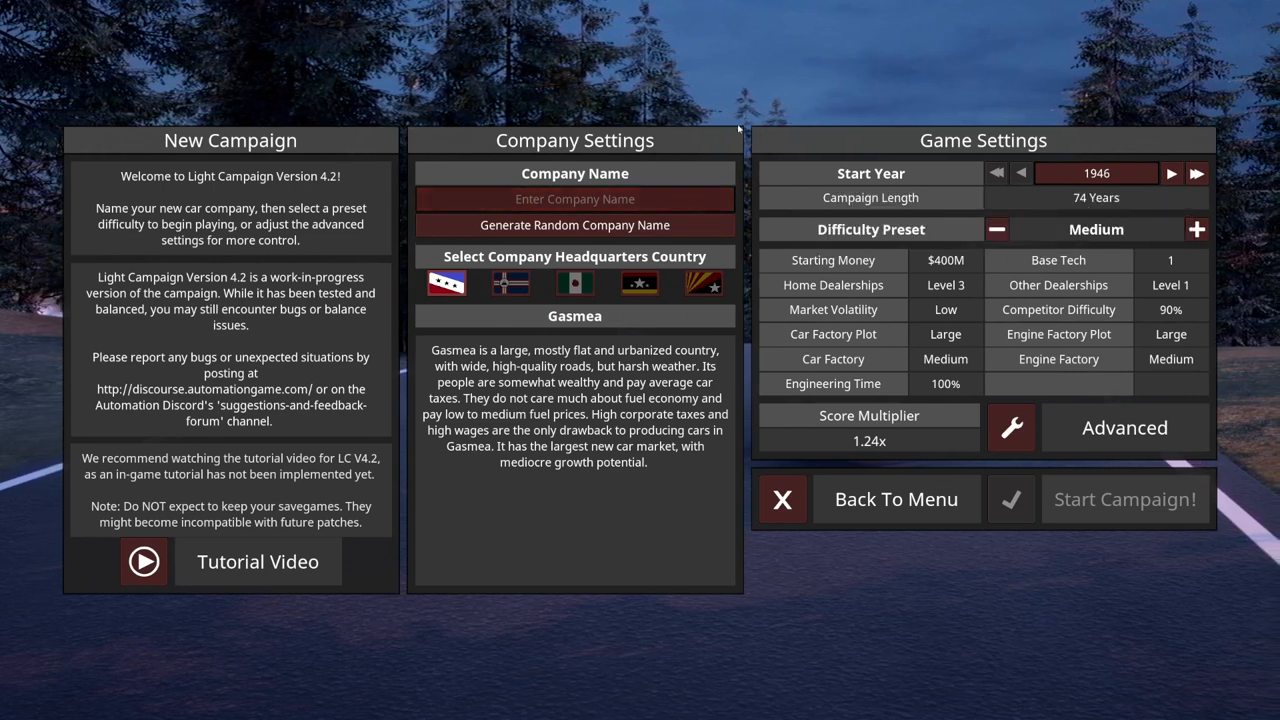
left_click(574, 200)
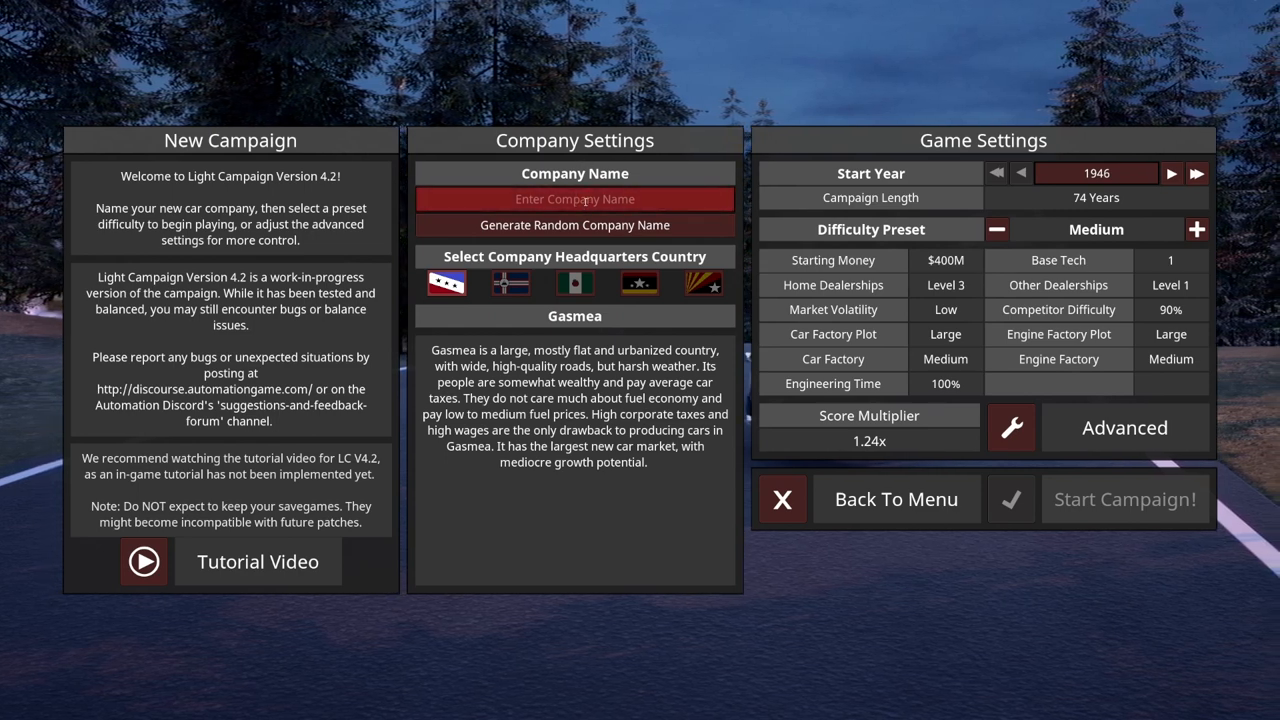
type("New Motors")
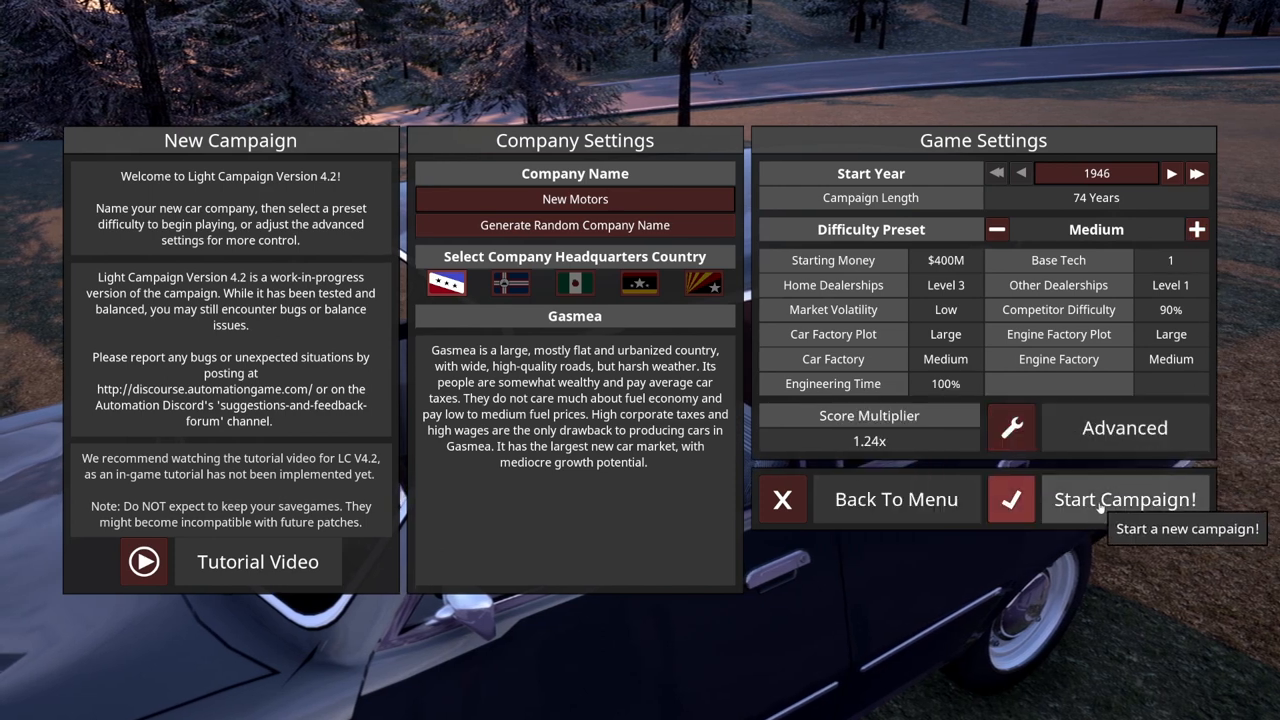
mouse_move(996, 364)
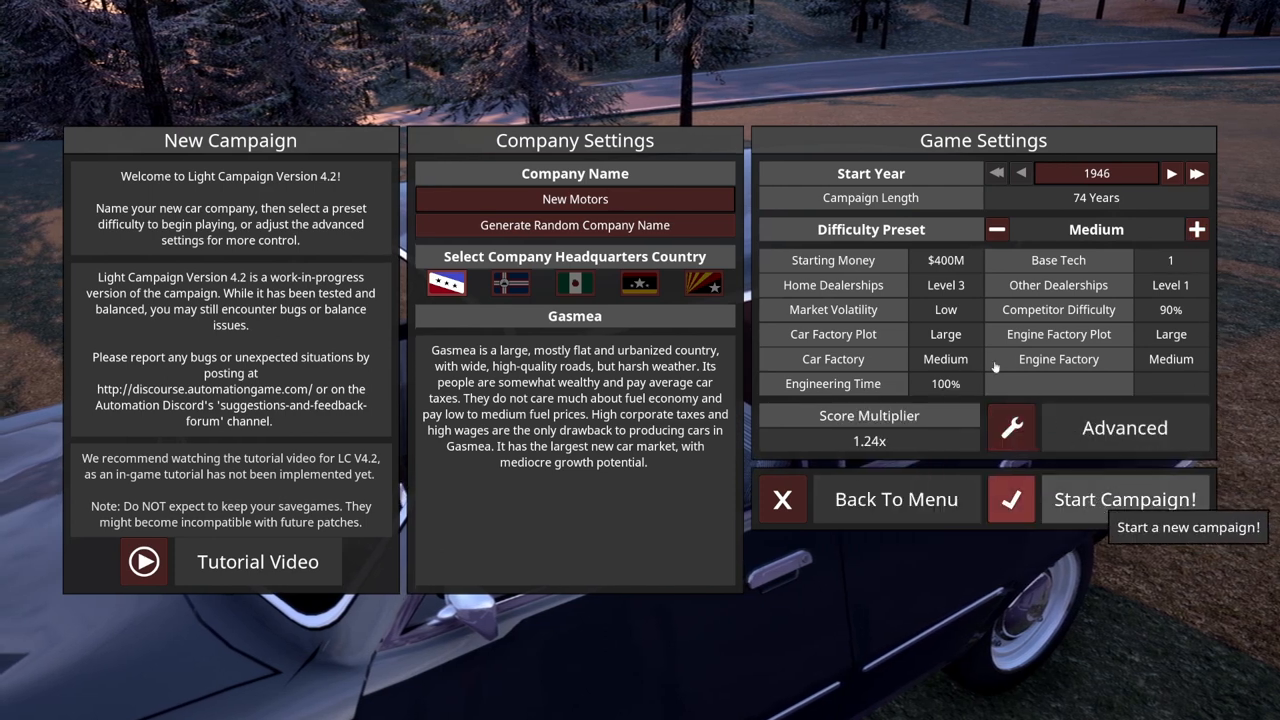
Launch the New Motors campaign, reaching the target demographic choice
left_click(1124, 500)
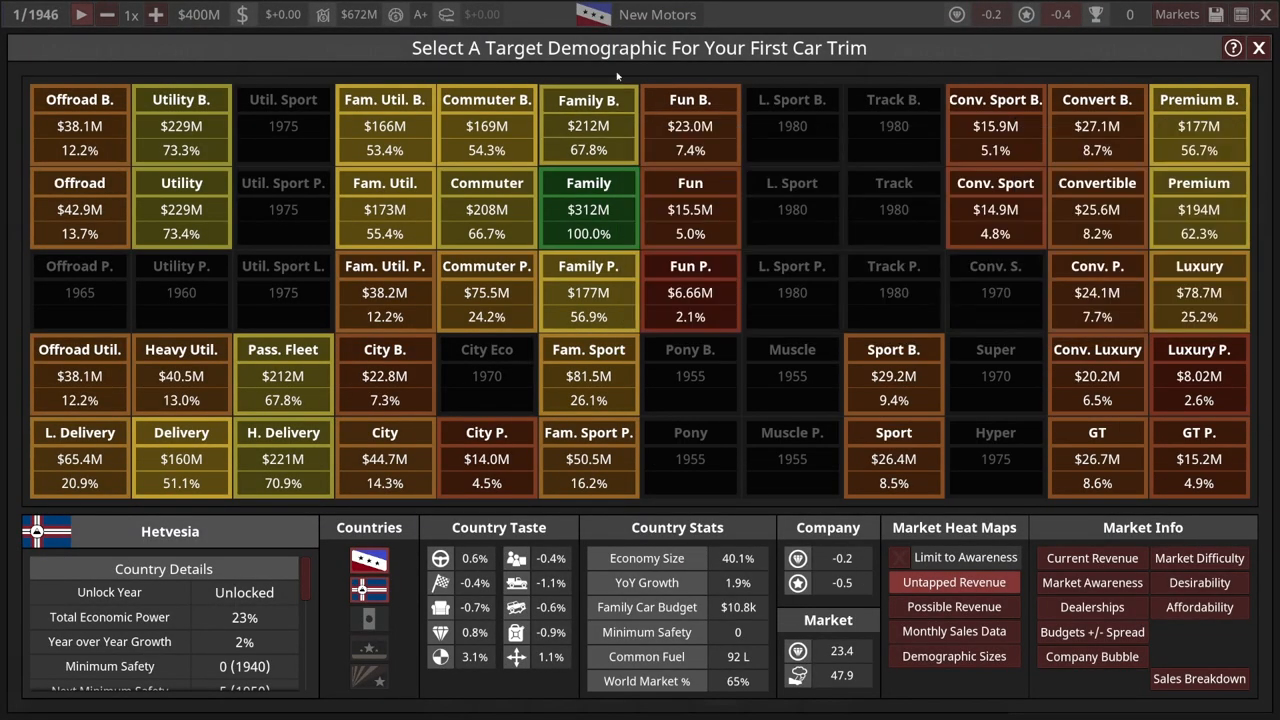
mouse_move(792, 348)
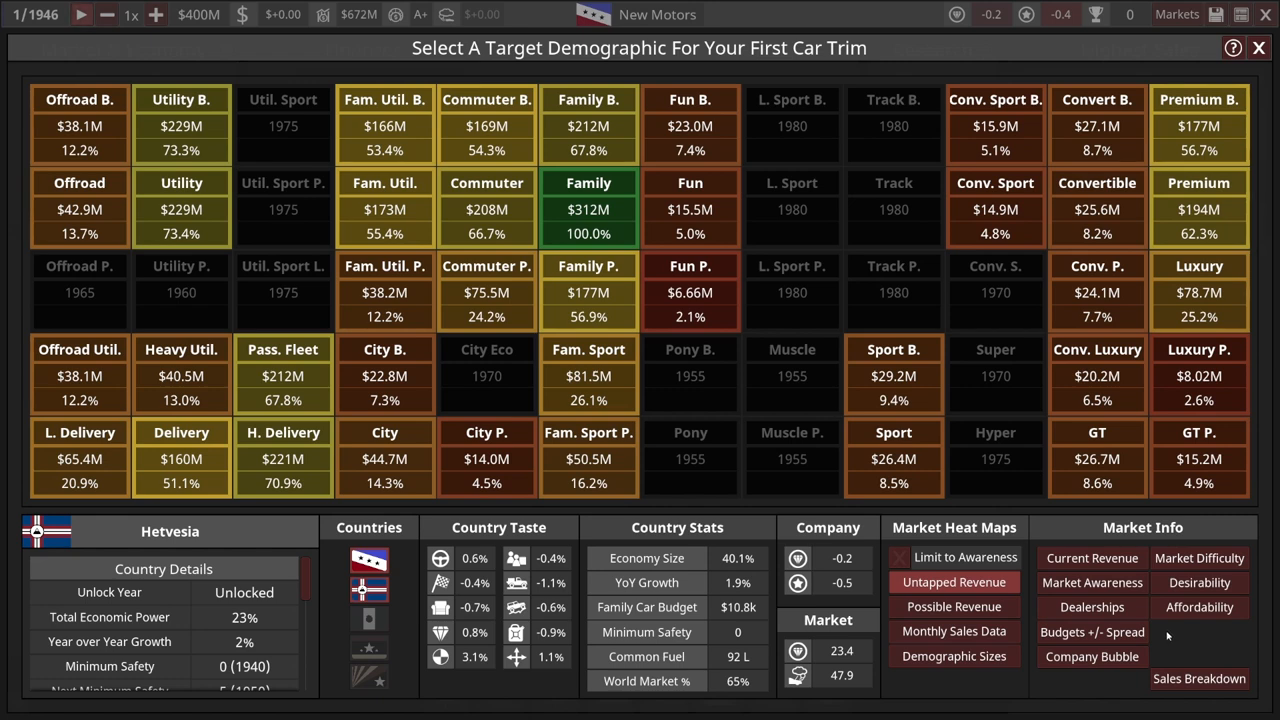
mouse_move(1156, 632)
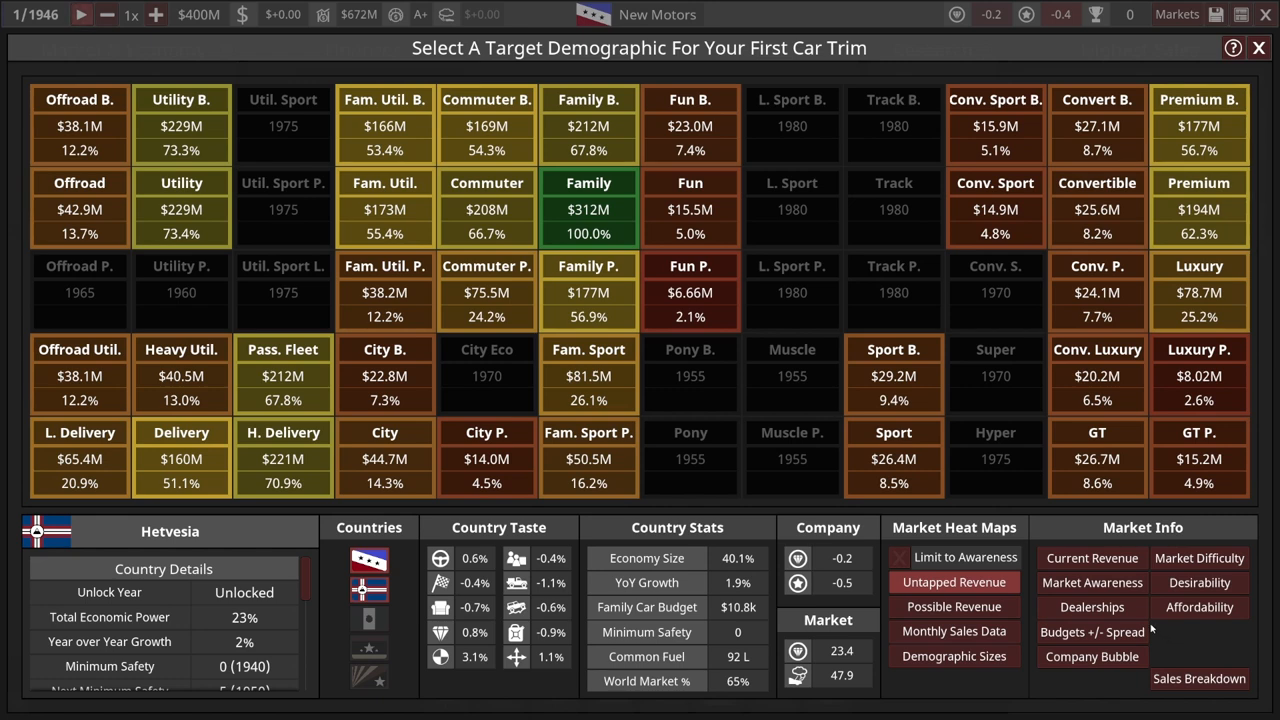
mouse_move(896, 538)
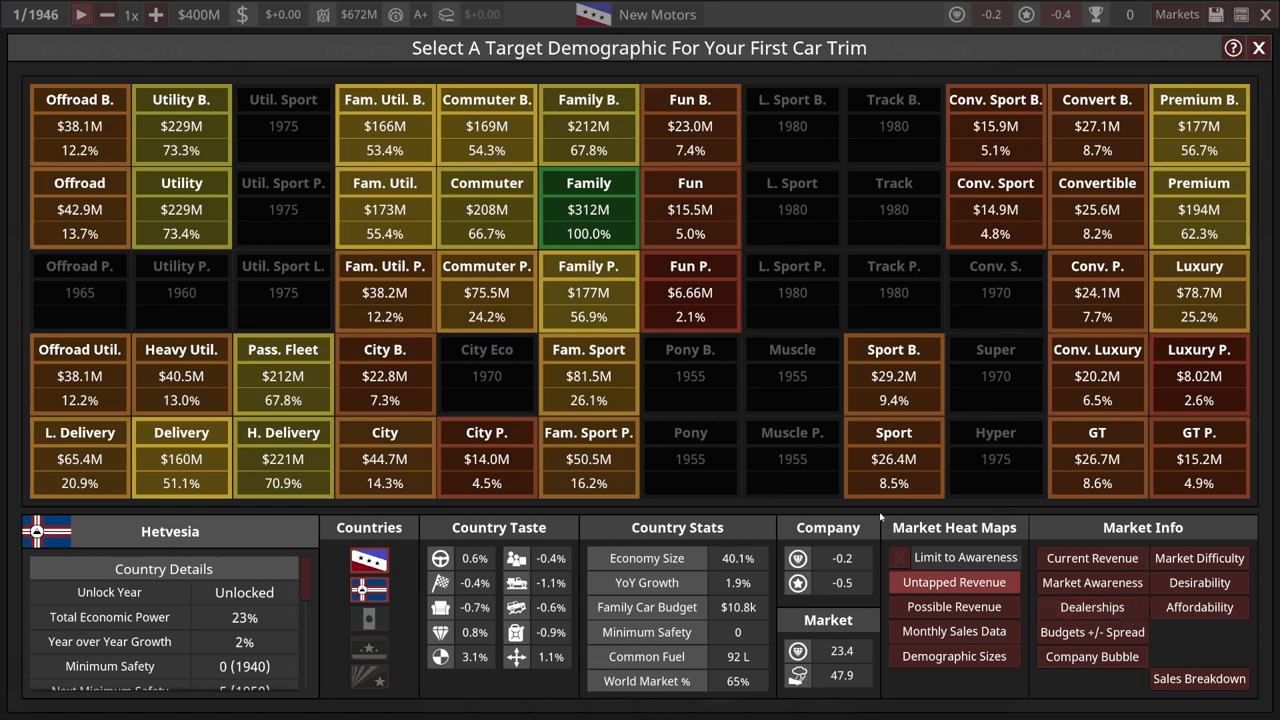
Compare market awareness and dealerships for Gasmea and Hetvesia, then show demographic sizes
left_click(1092, 584)
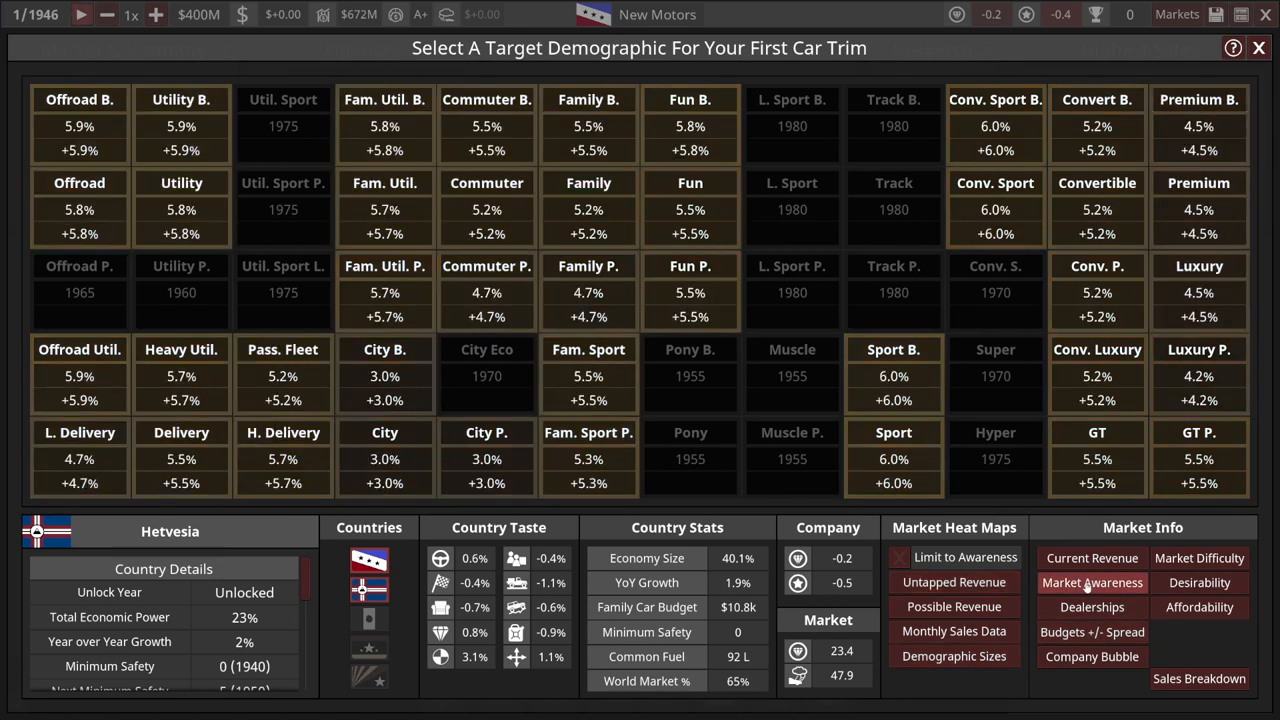
left_click(1092, 584)
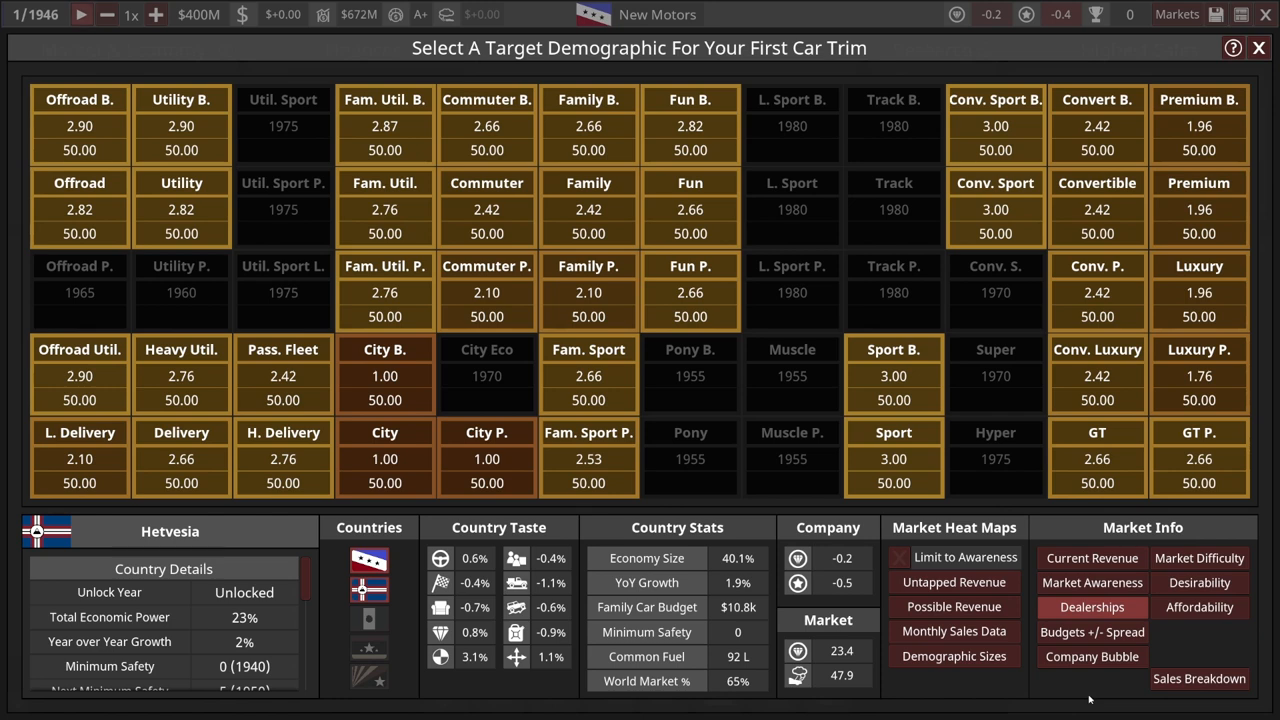
mouse_move(1032, 636)
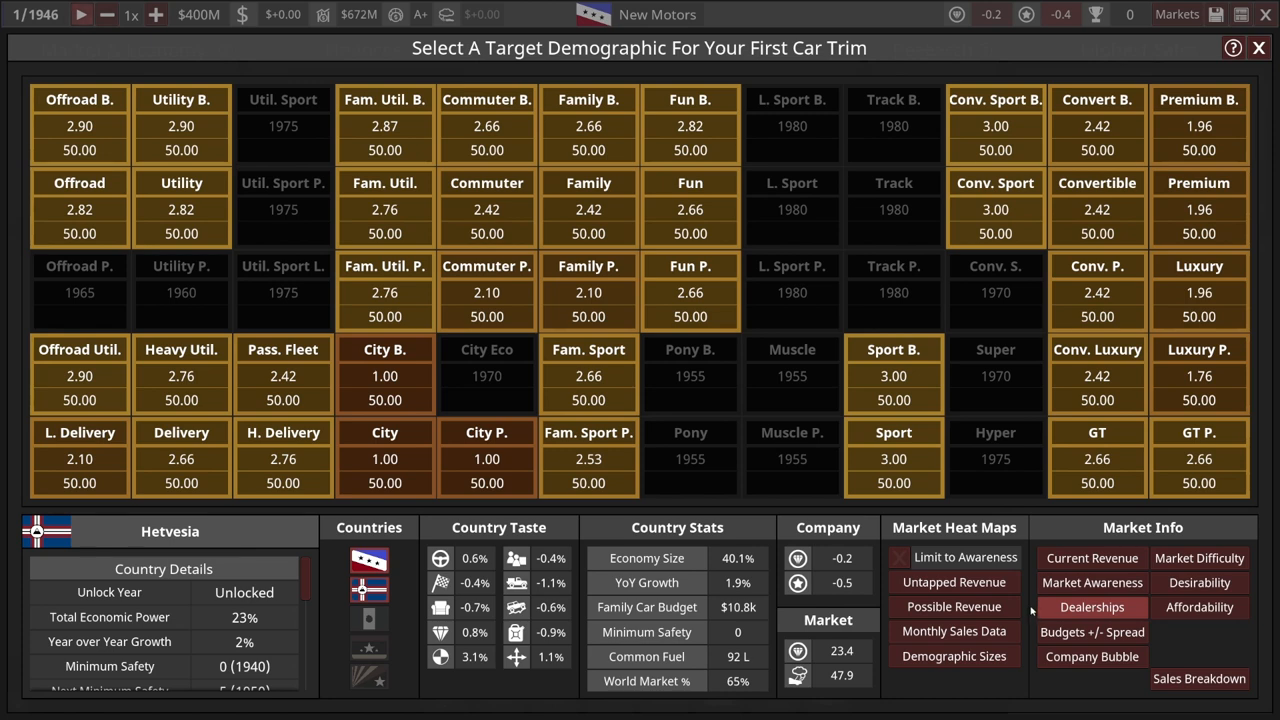
left_click(368, 556)
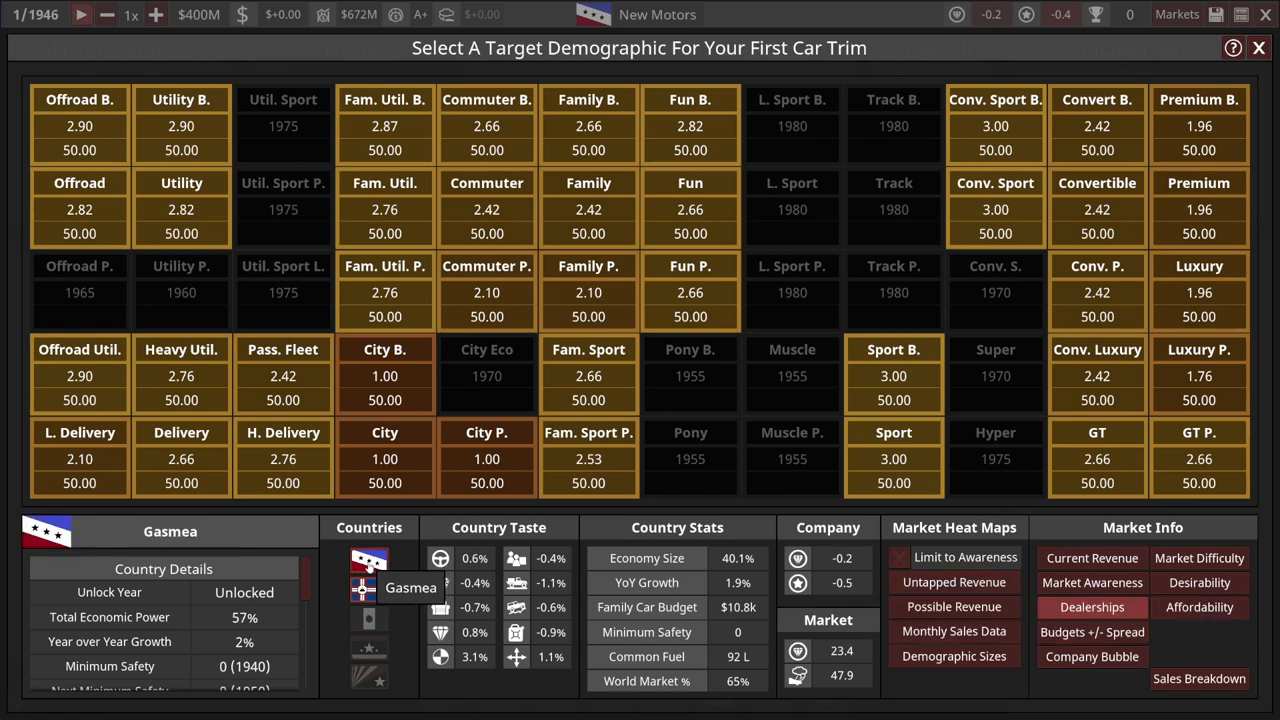
left_click(372, 594)
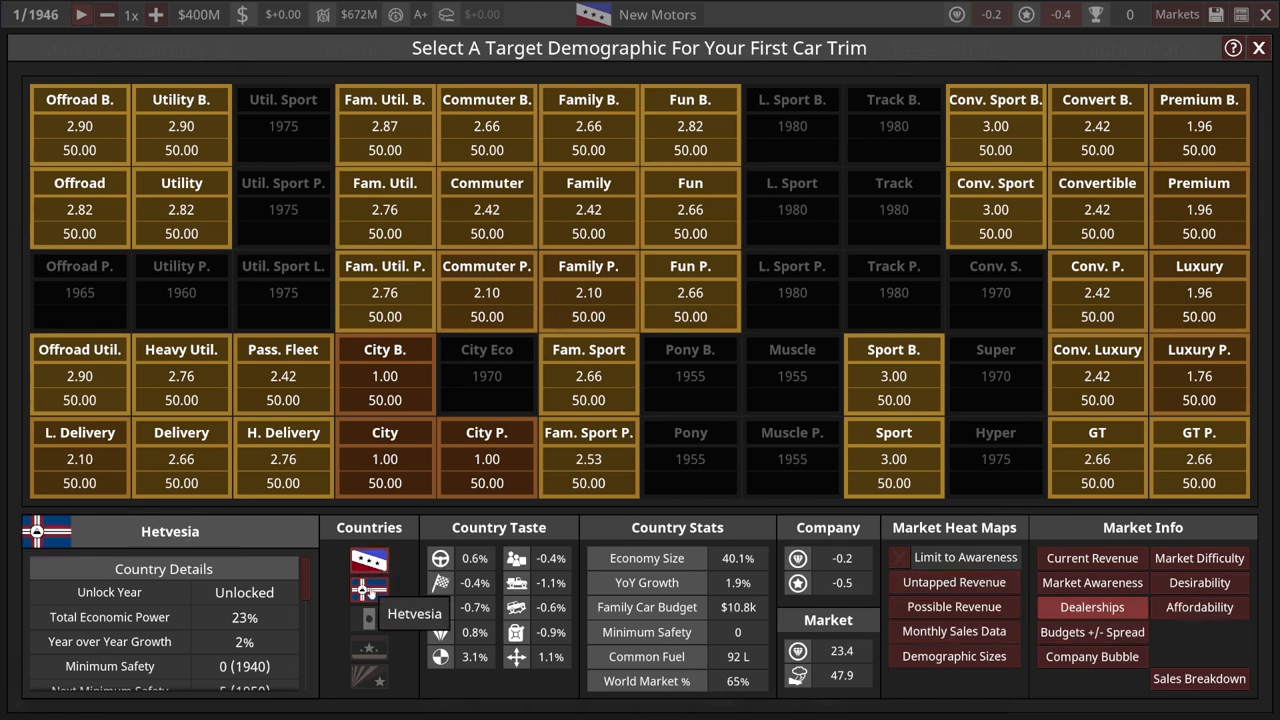
left_click(952, 656)
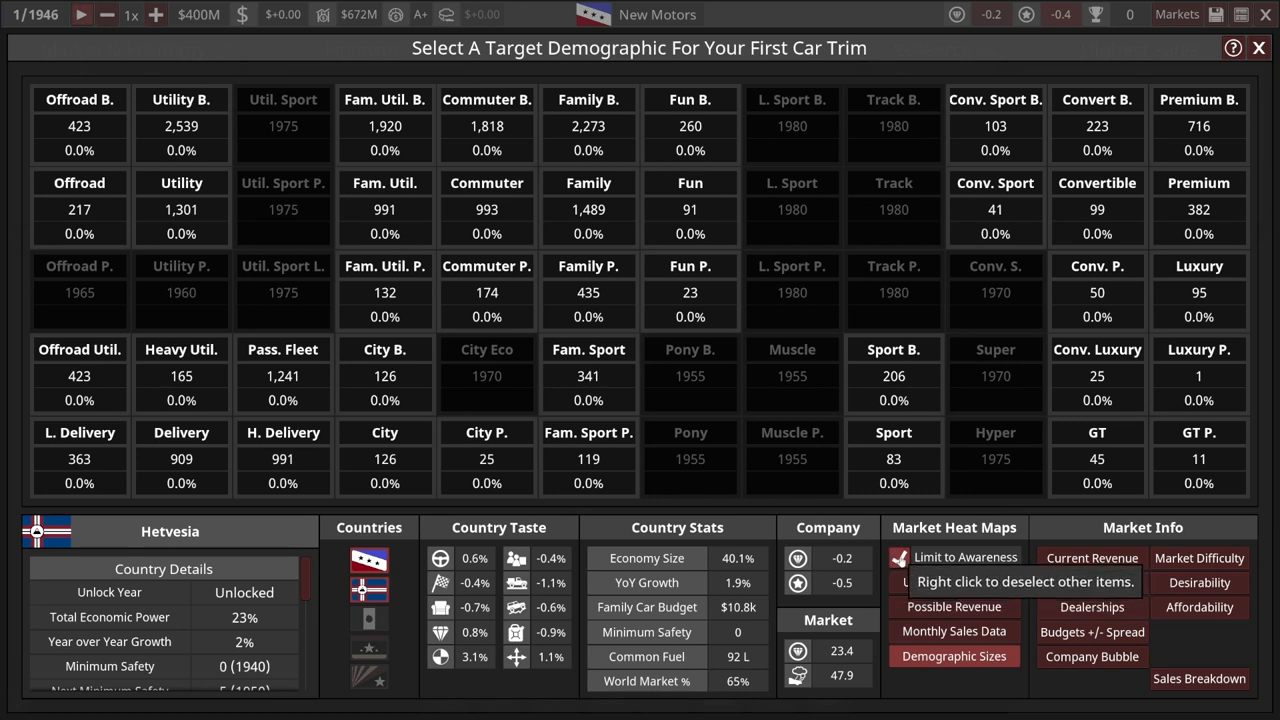
mouse_move(588, 292)
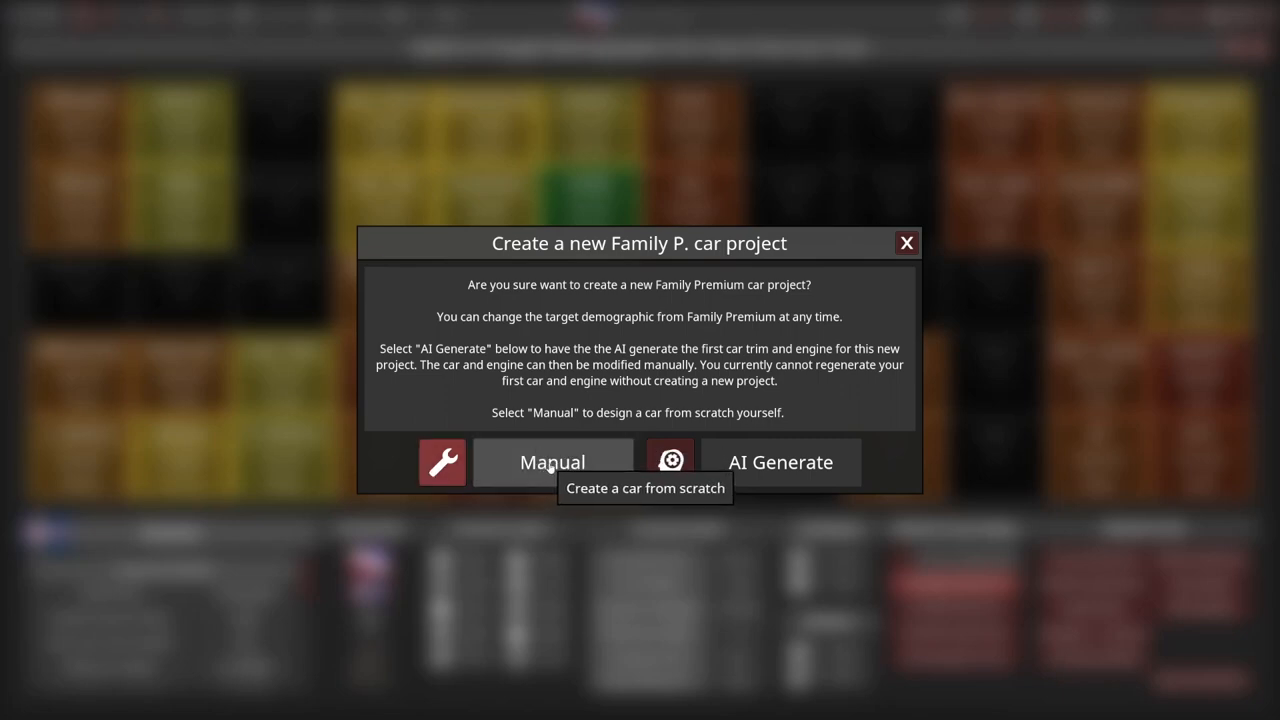
Choose to design the first car manually from scratch
left_click(552, 462)
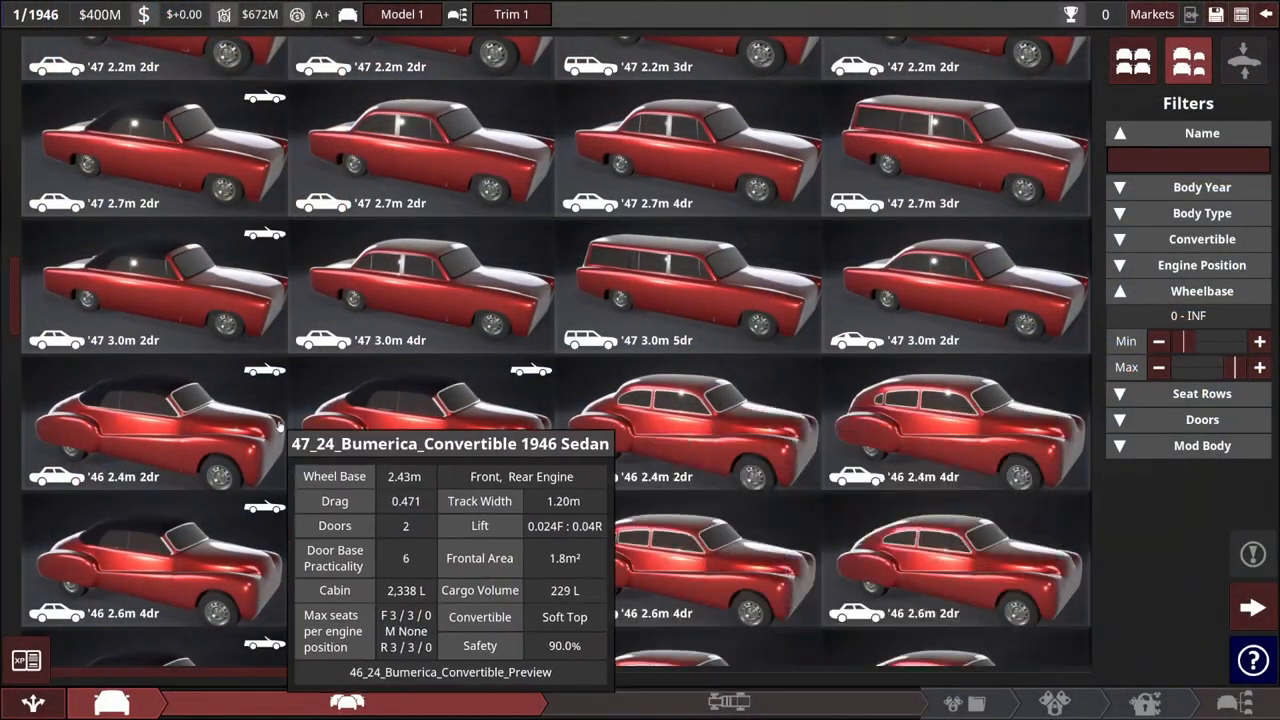
mouse_move(1148, 14)
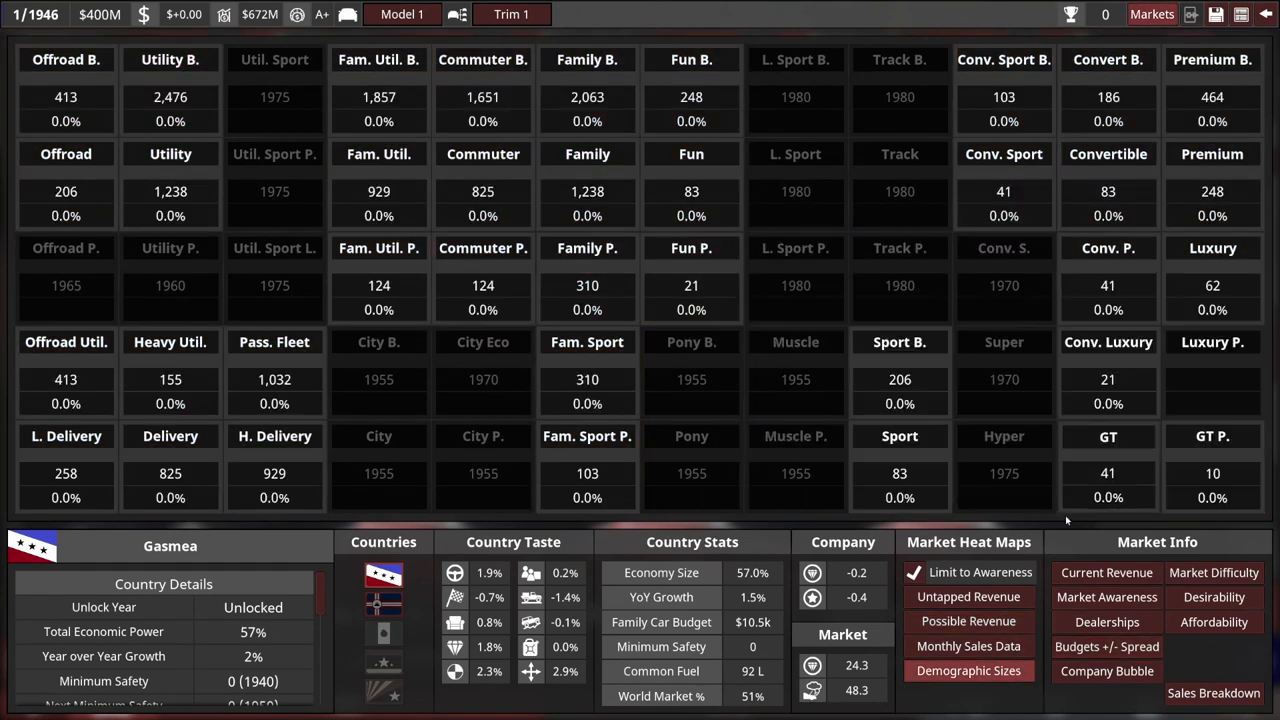
mouse_move(1054, 520)
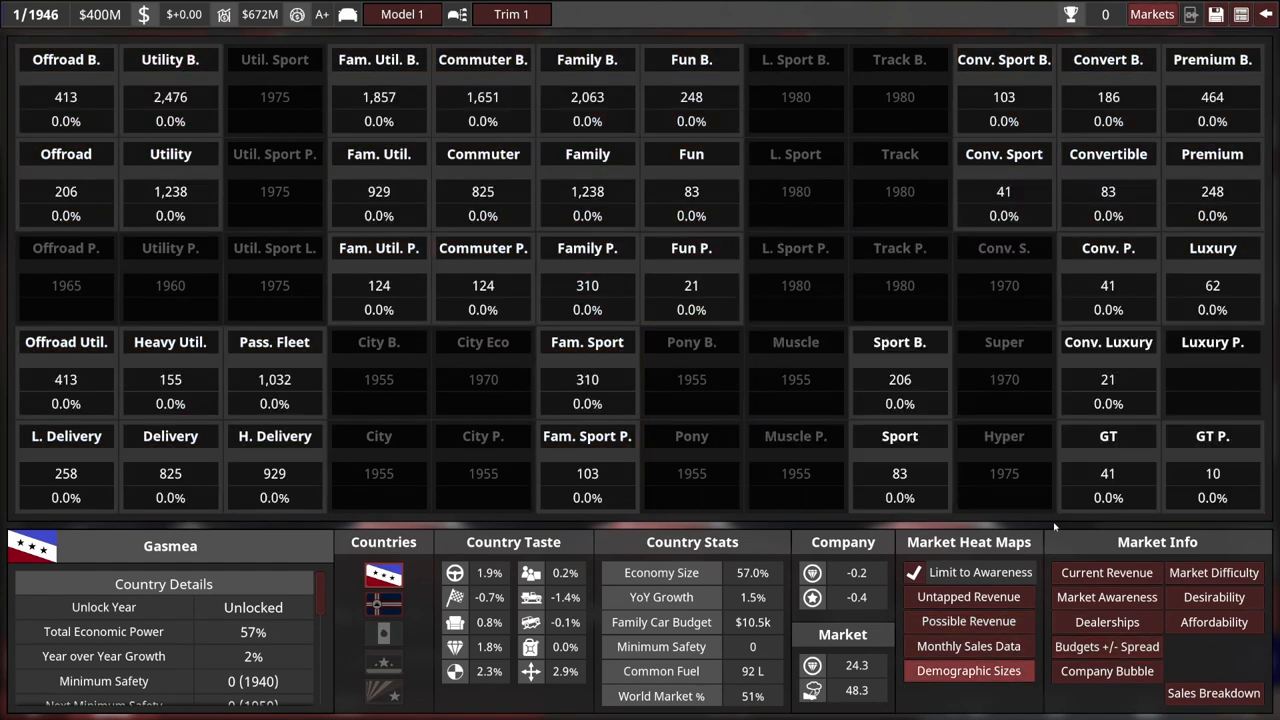
mouse_move(1004, 436)
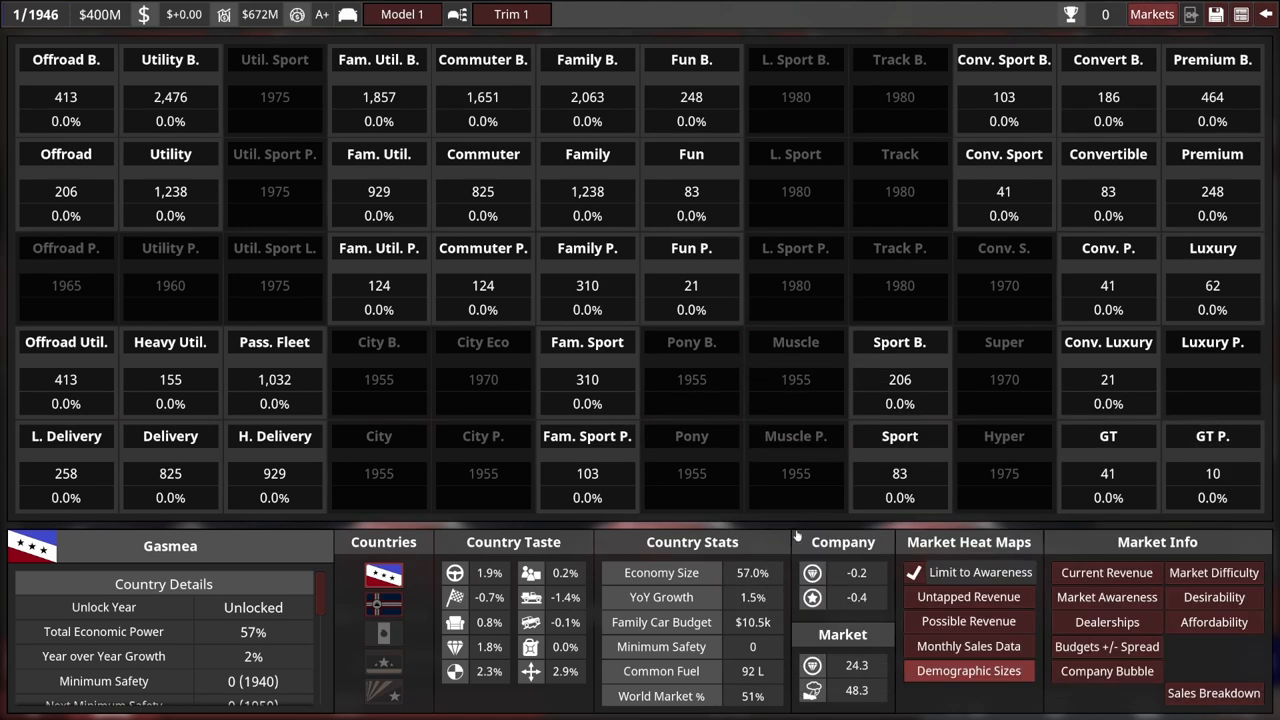
mouse_move(788, 538)
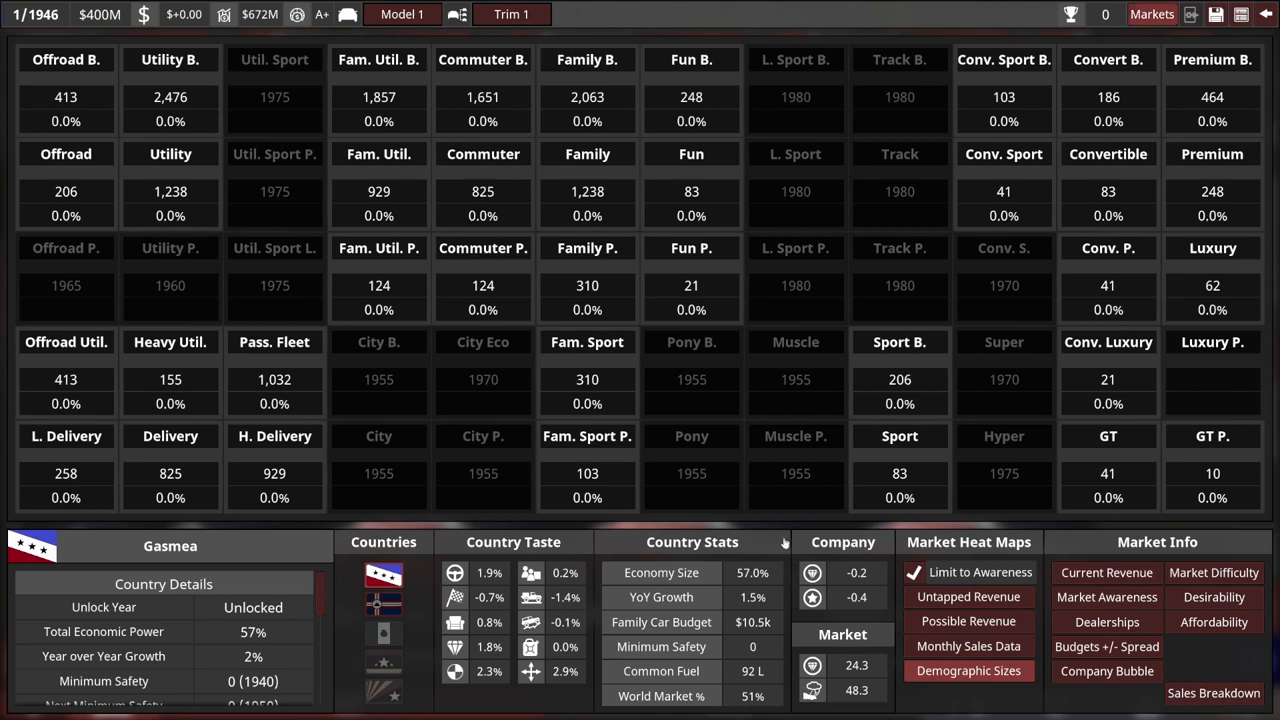
mouse_move(588, 248)
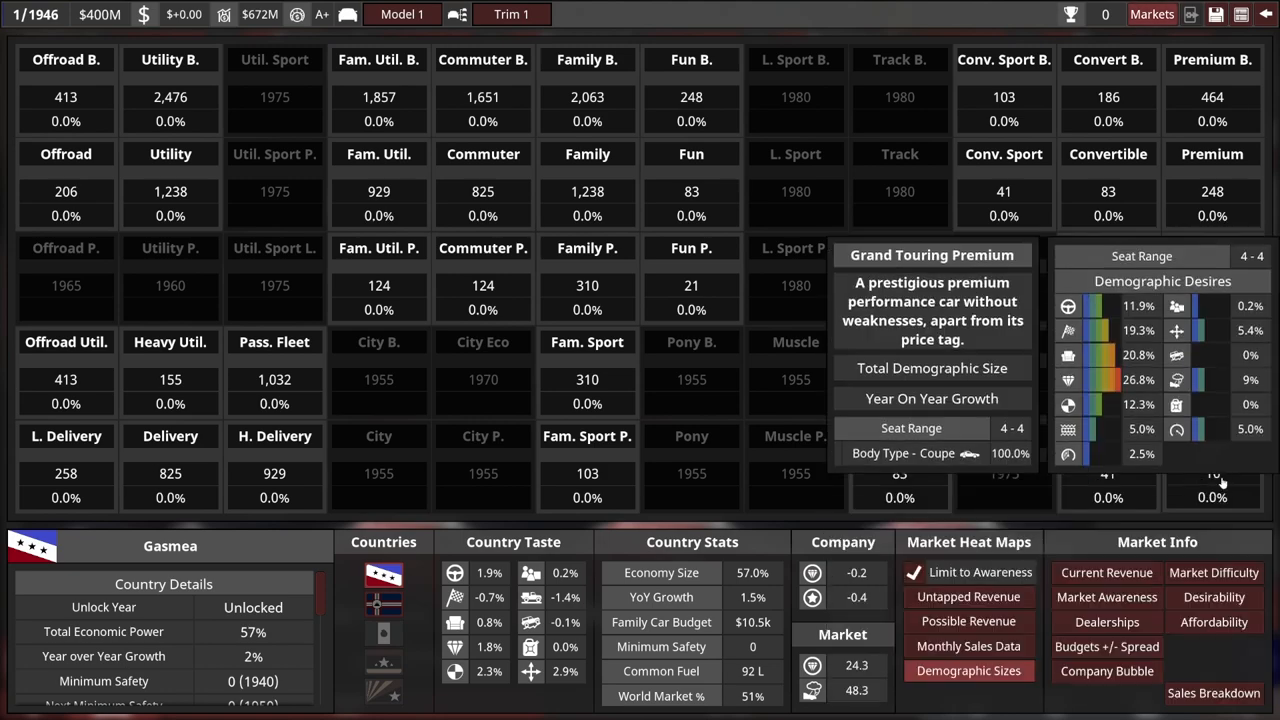
mouse_move(900, 436)
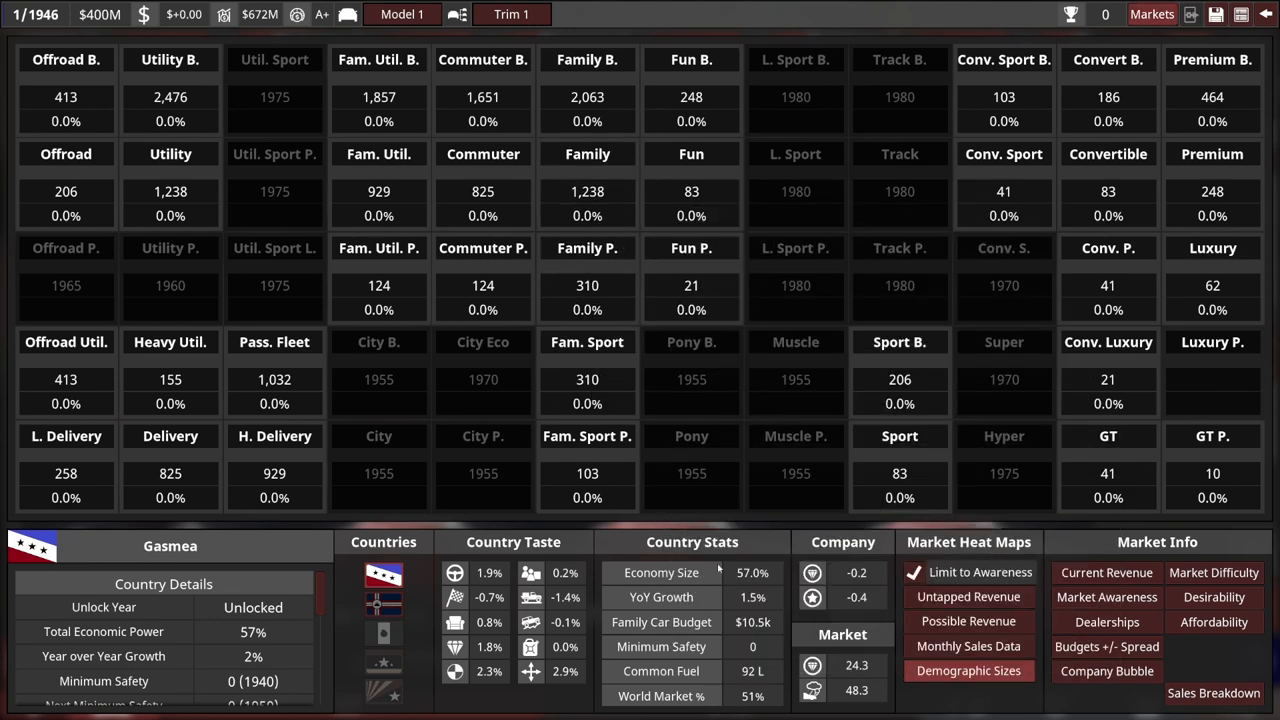
mouse_move(588, 248)
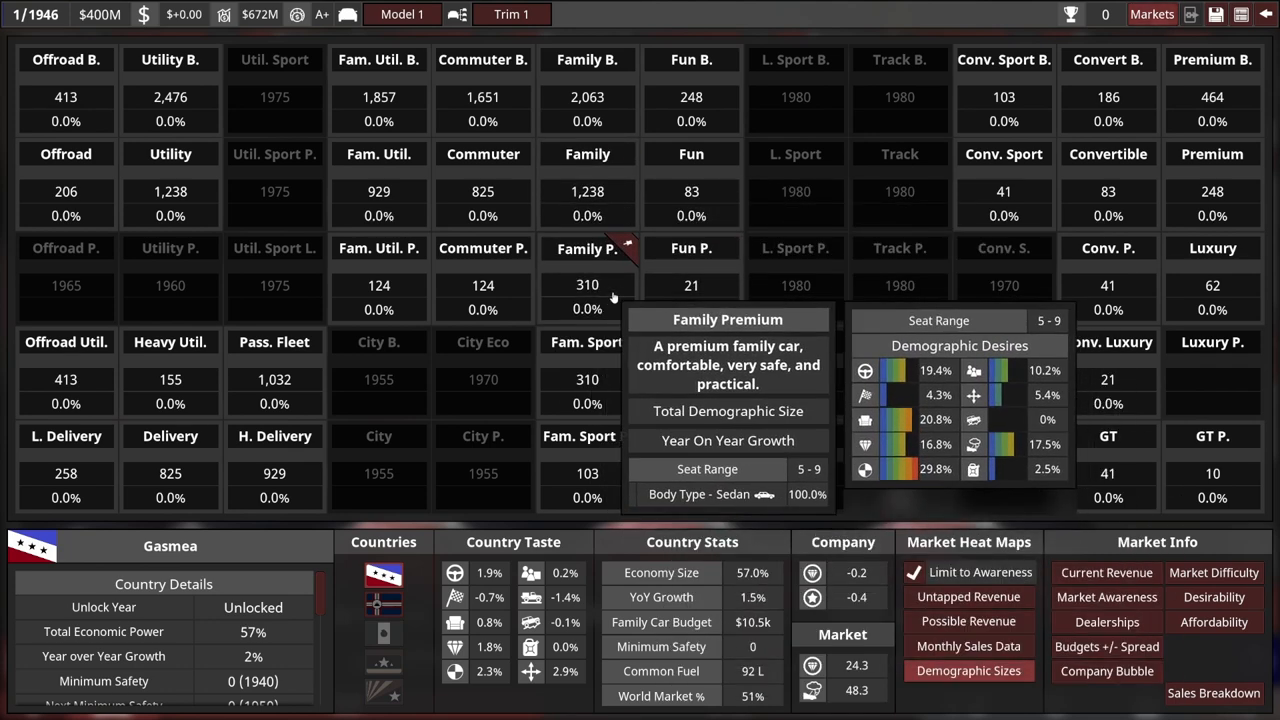
mouse_move(684, 368)
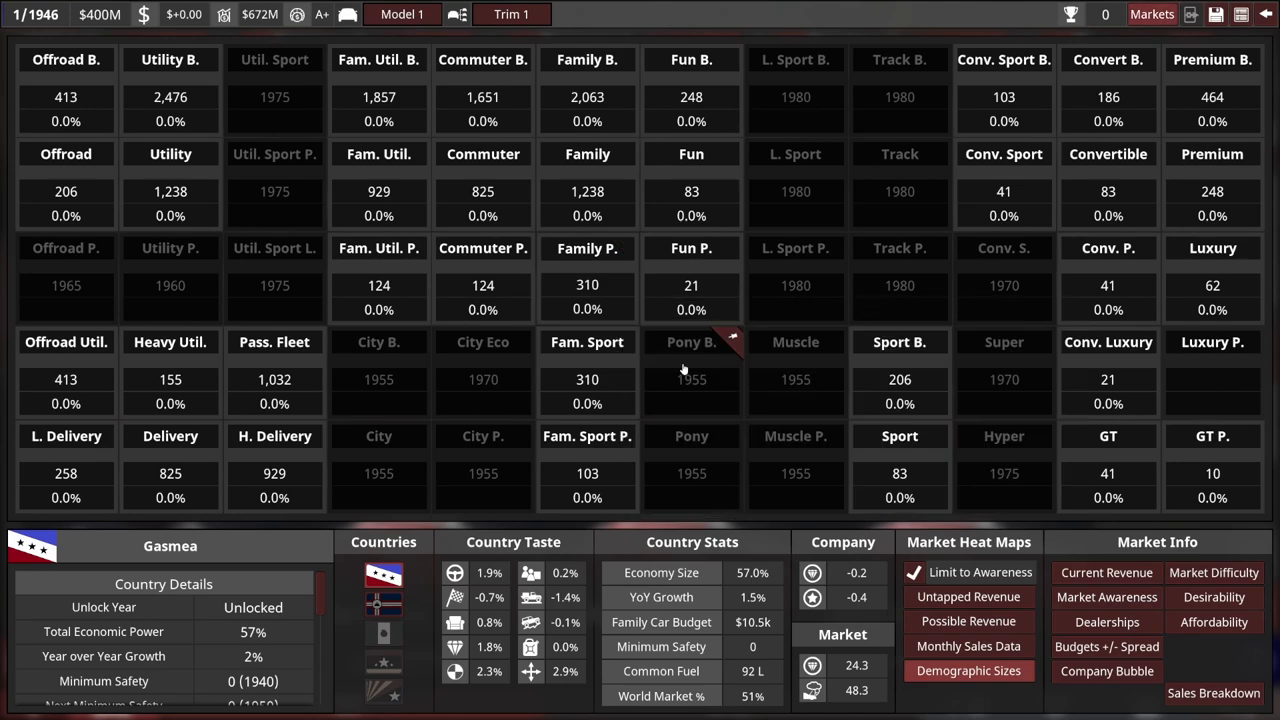
mouse_move(532, 504)
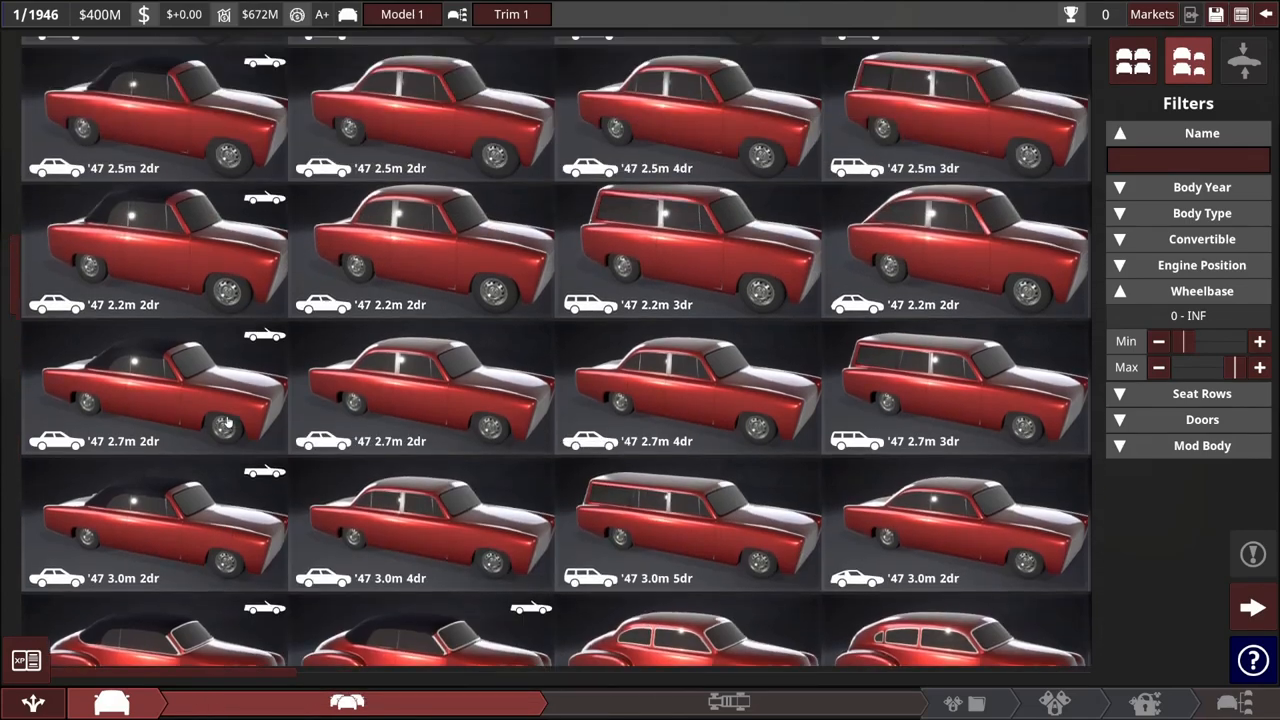
Pick the Fatfender 1948 Sedan (2.8m 5dr) body from the catalogue
scroll("down", 3)
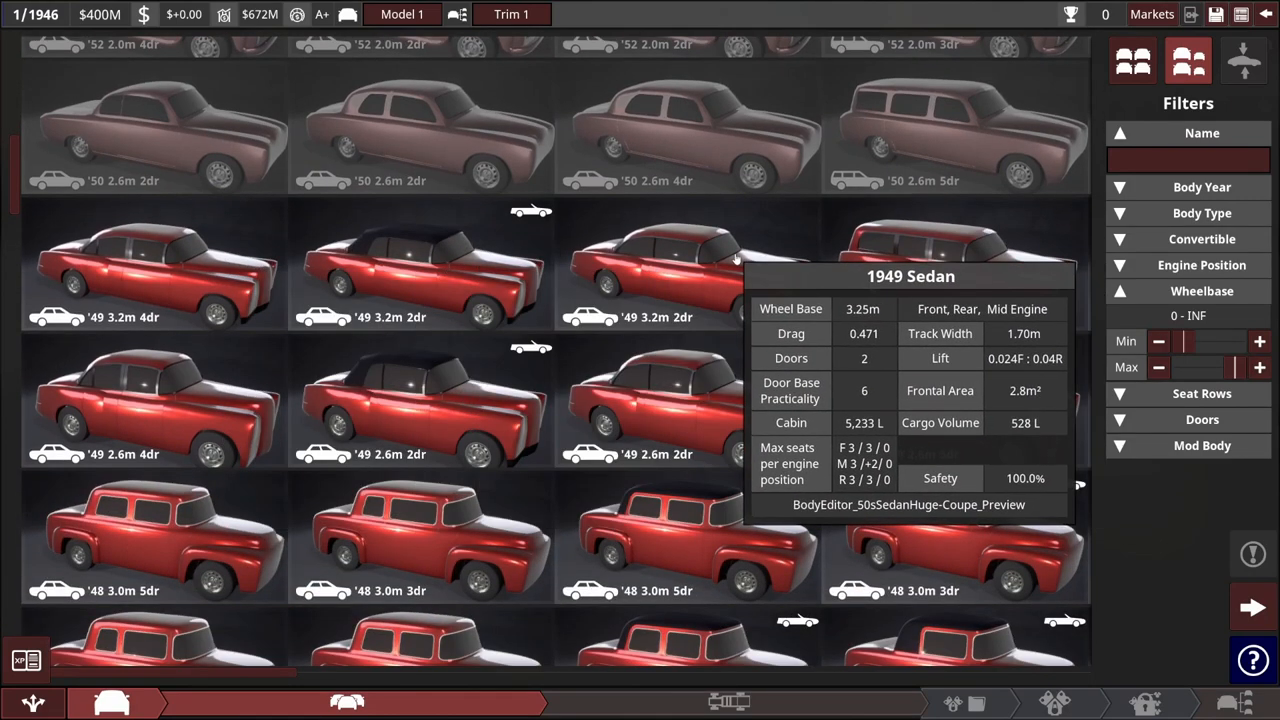
scroll("down", 3)
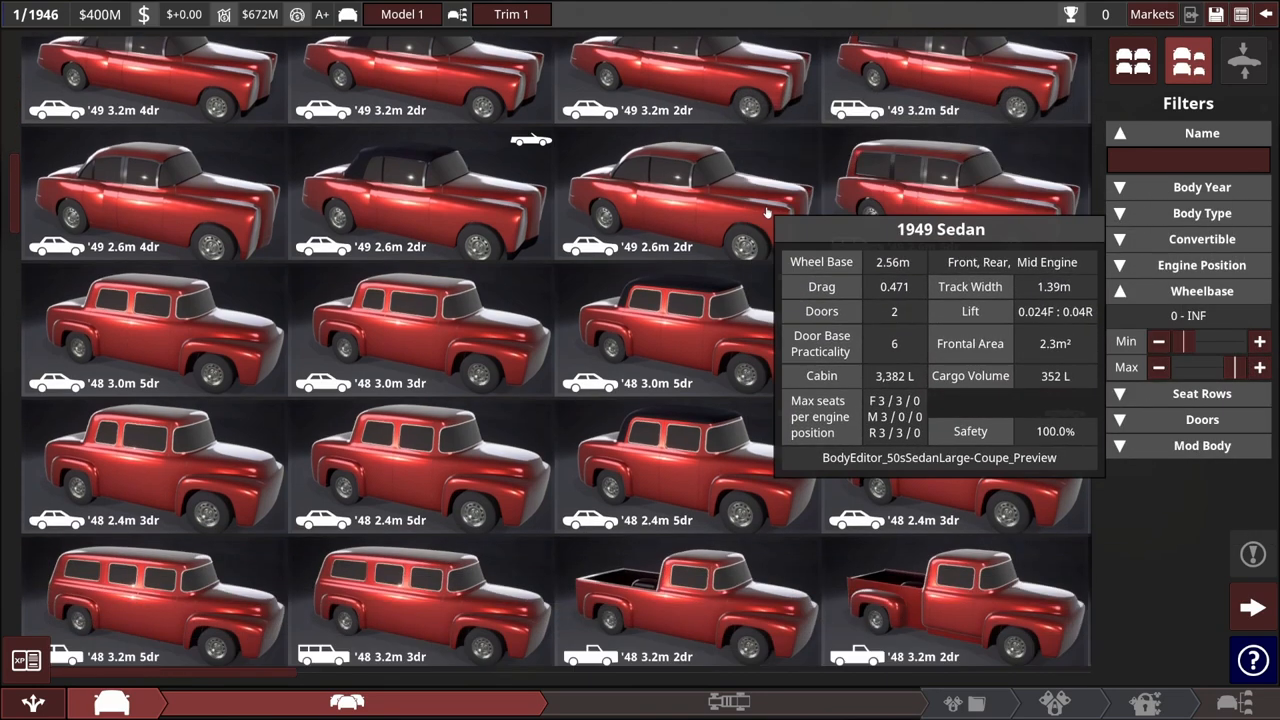
scroll("down", 3)
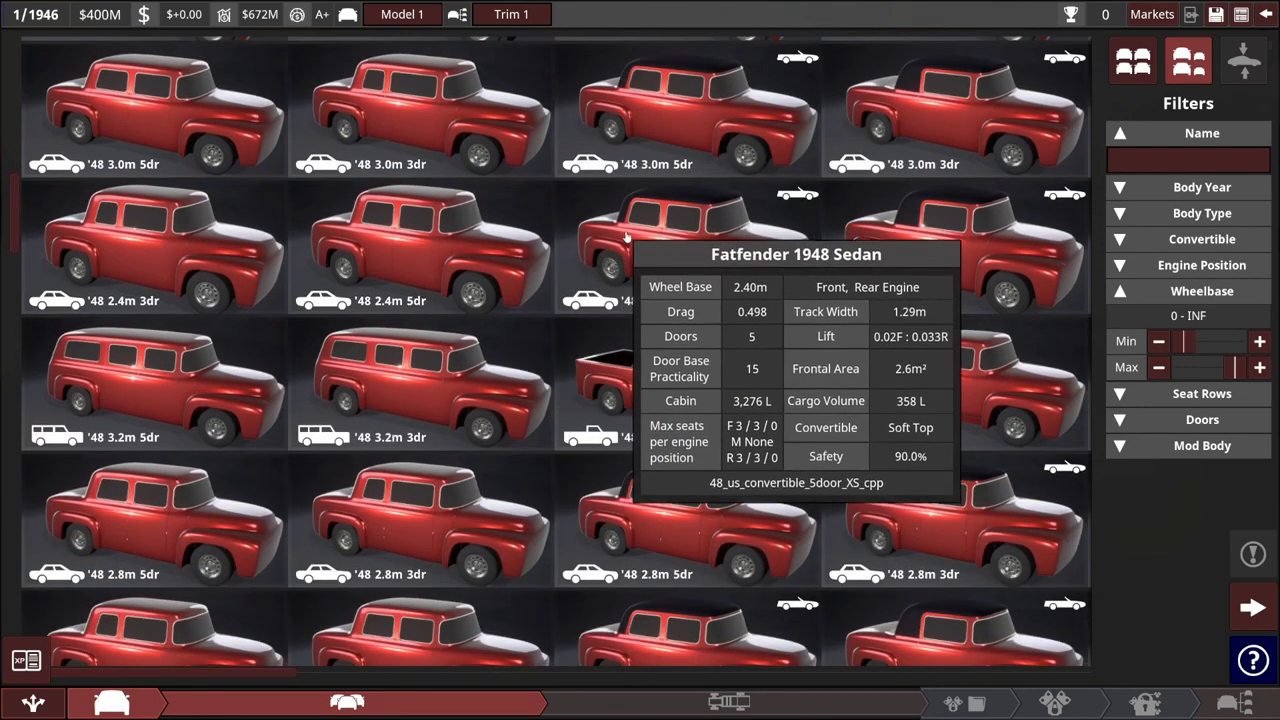
scroll("down", 3)
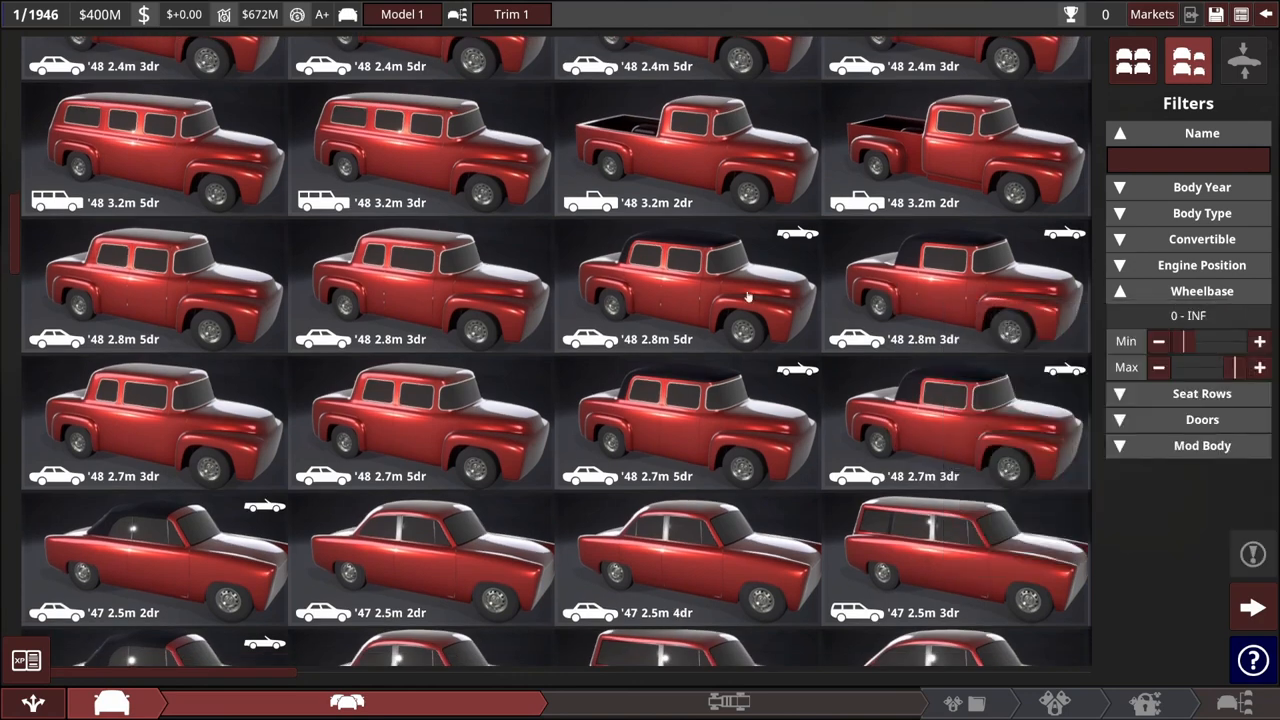
mouse_move(176, 290)
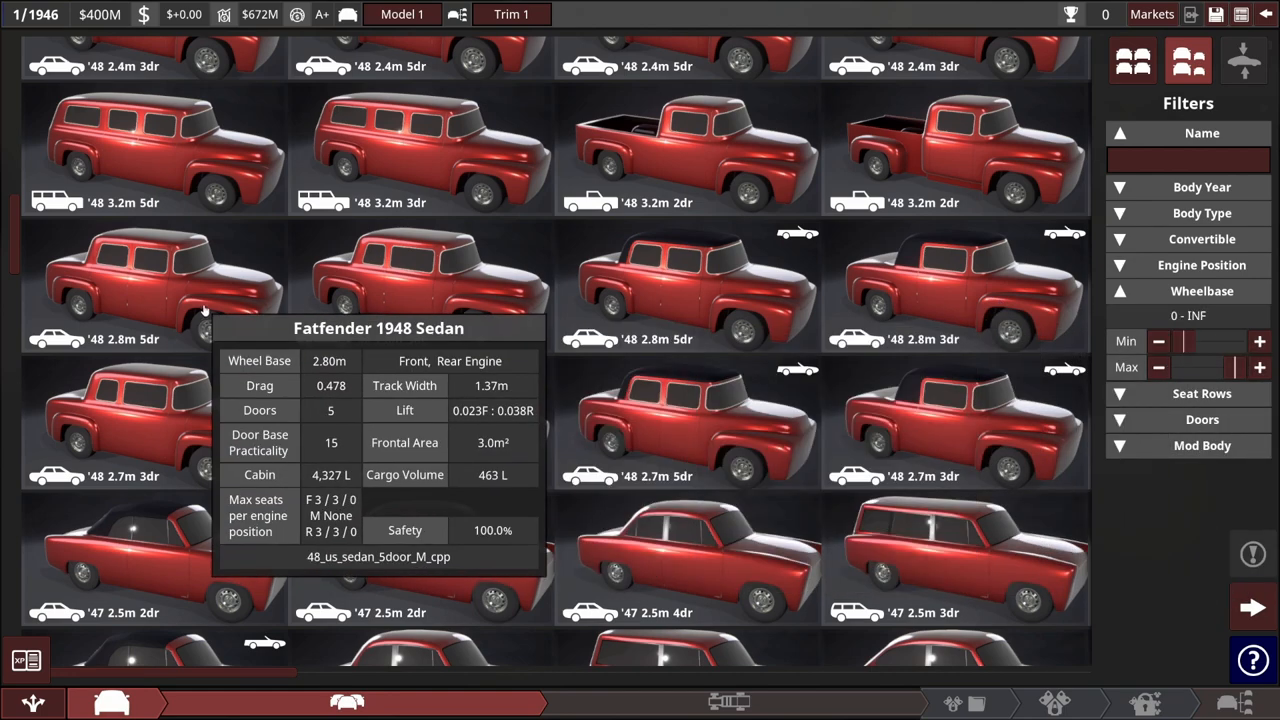
left_click(156, 290)
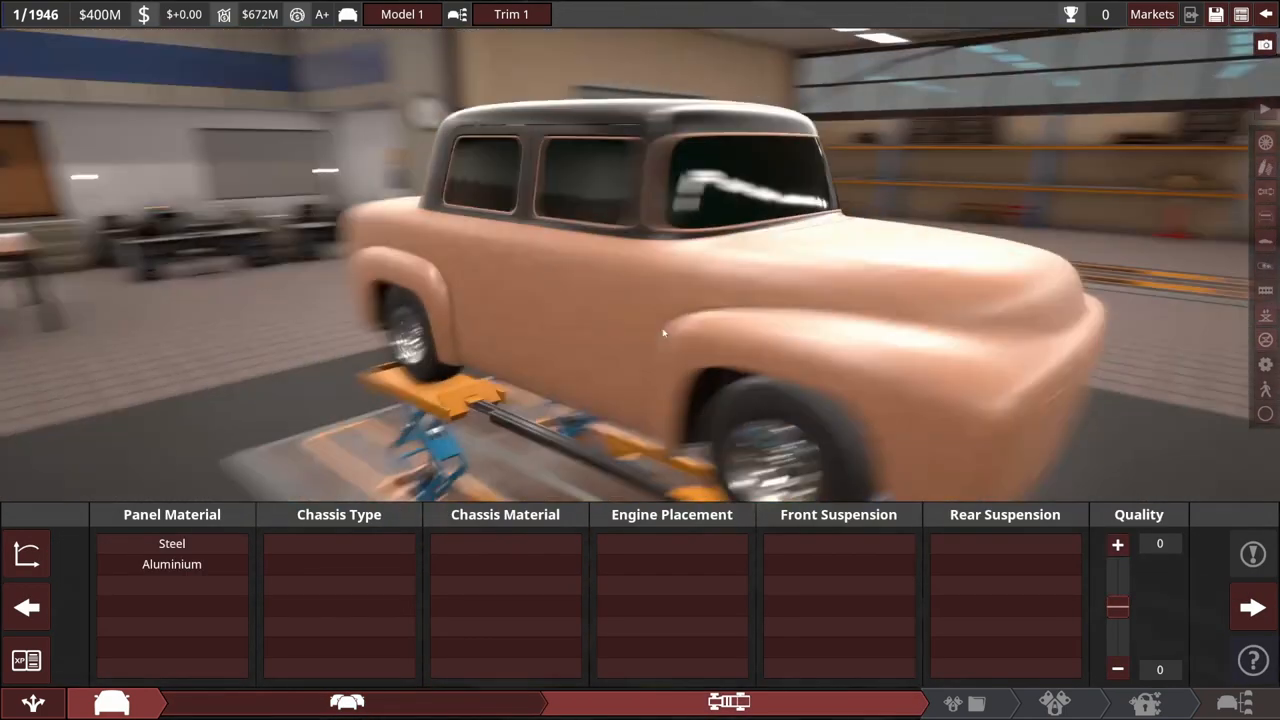
Compare aluminium panels briefly, then settle on steel body panels
left_click(172, 544)
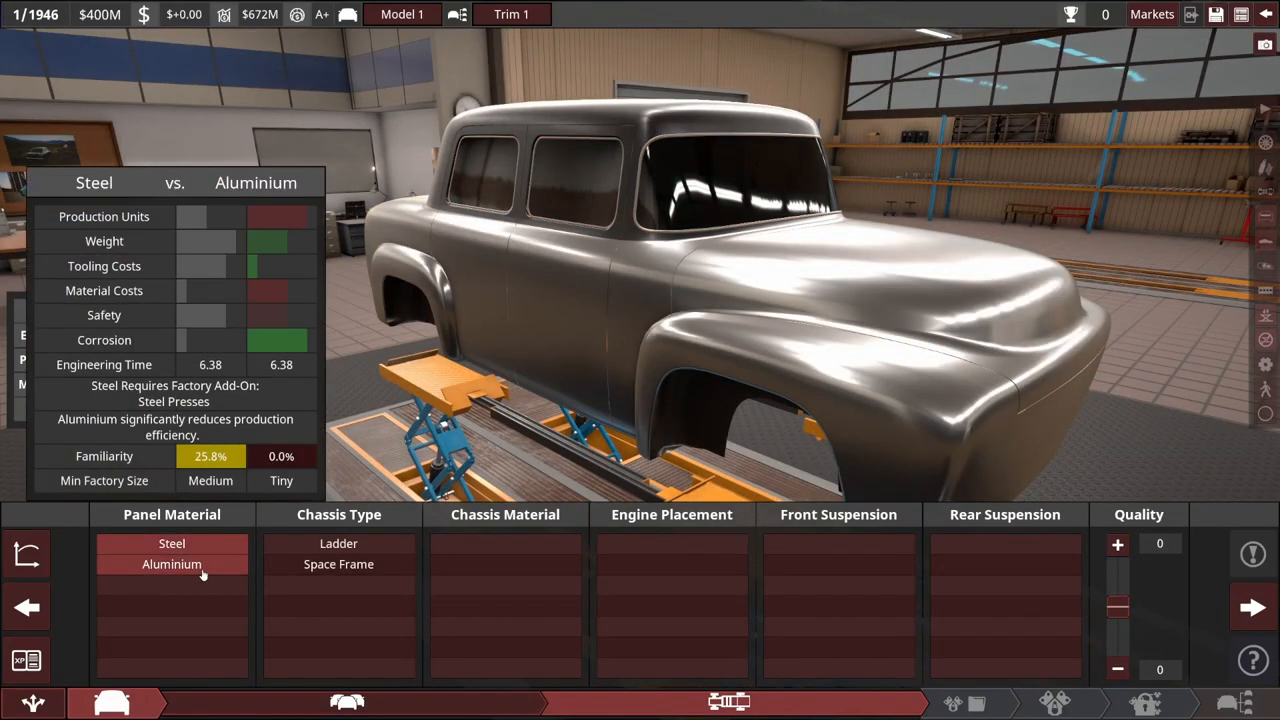
left_click(172, 544)
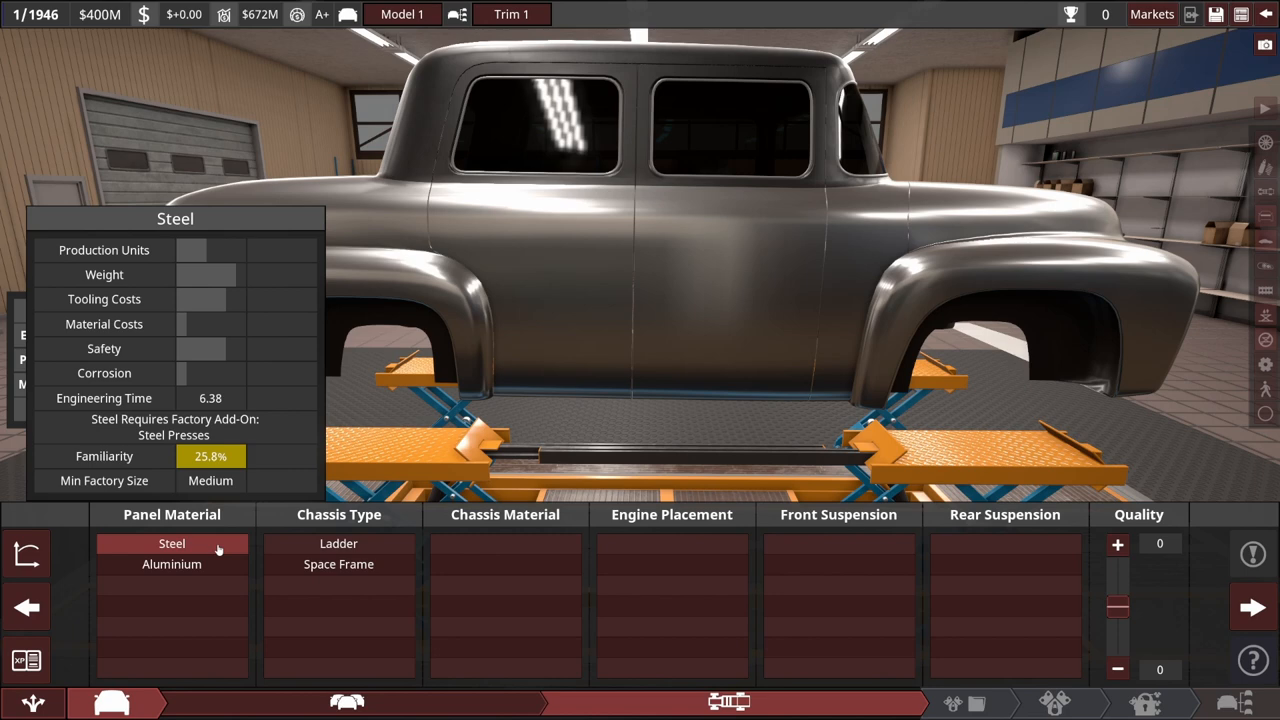
mouse_move(204, 564)
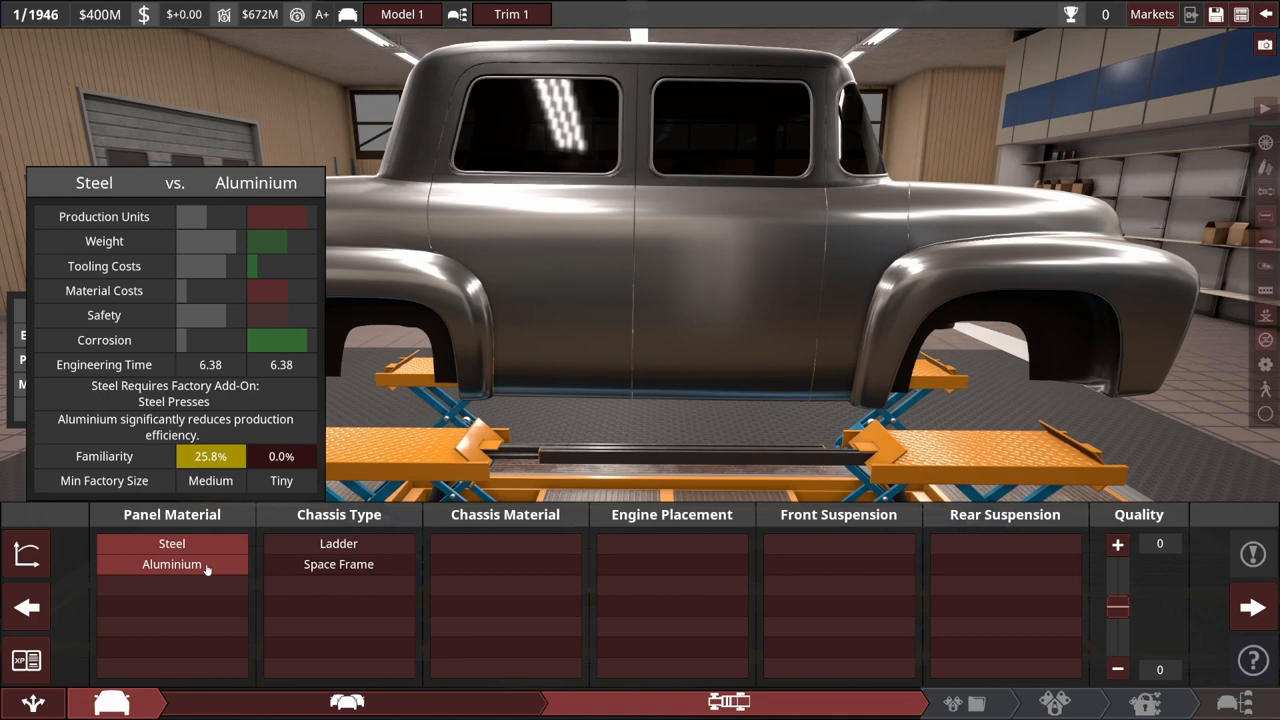
left_click(172, 564)
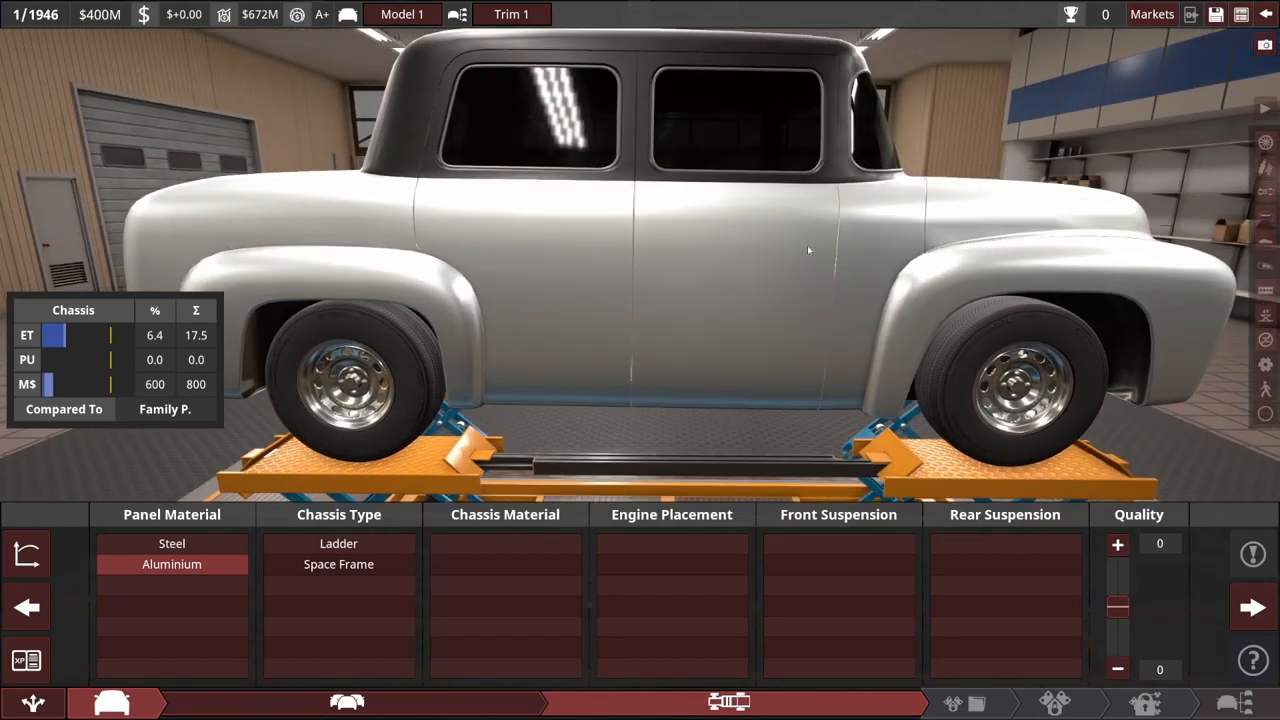
left_click(172, 544)
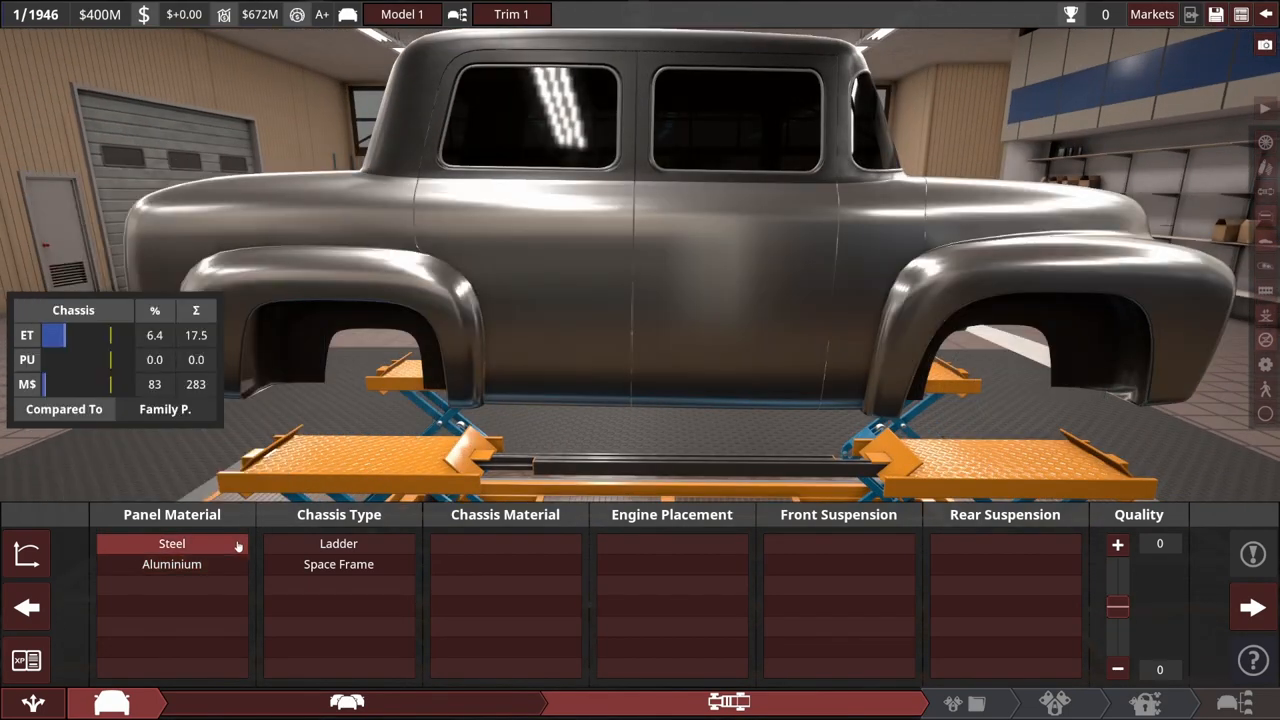
left_click(338, 544)
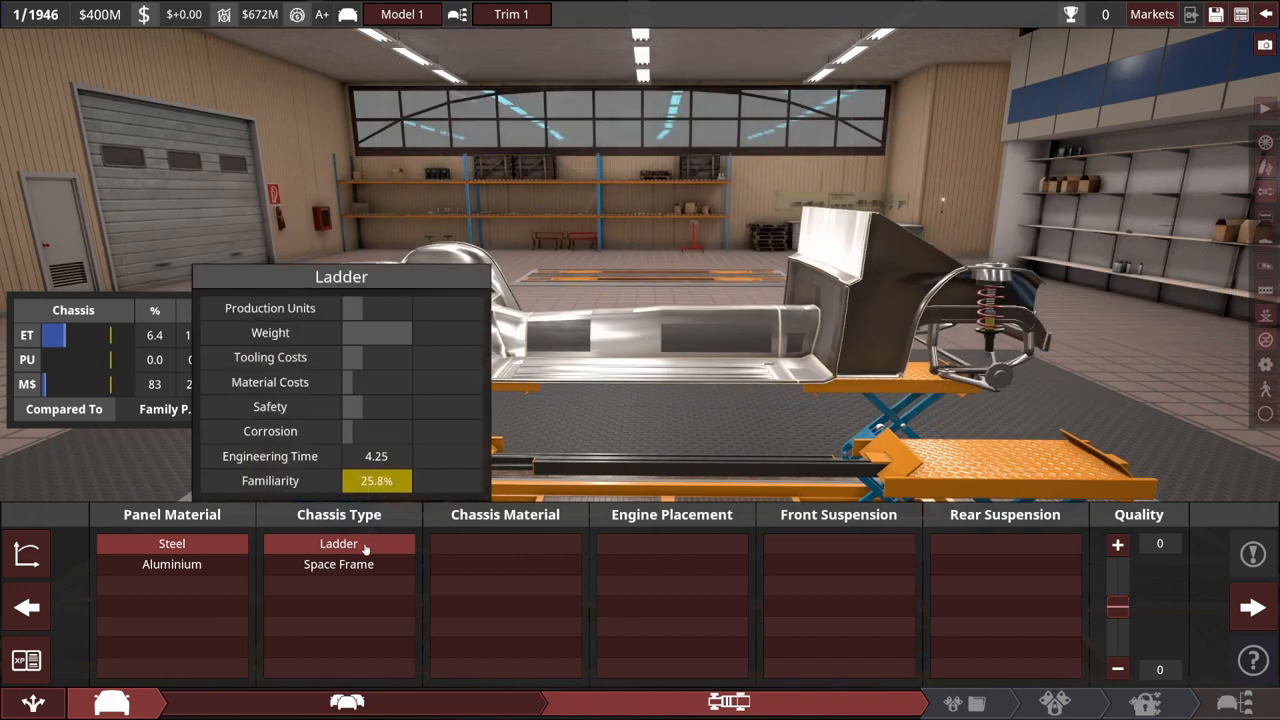
Give the car a steel ladder chassis, front longitudinal engine and double wishbone suspension front and rear
left_click(338, 544)
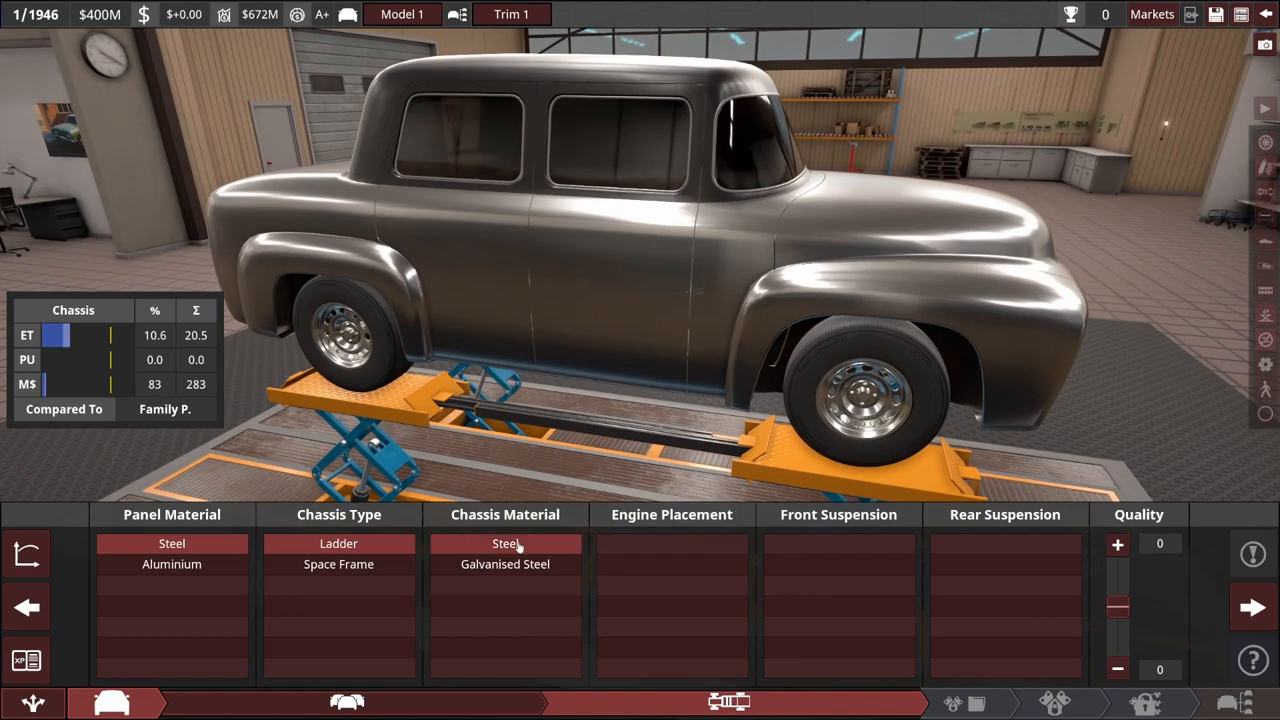
left_click(504, 544)
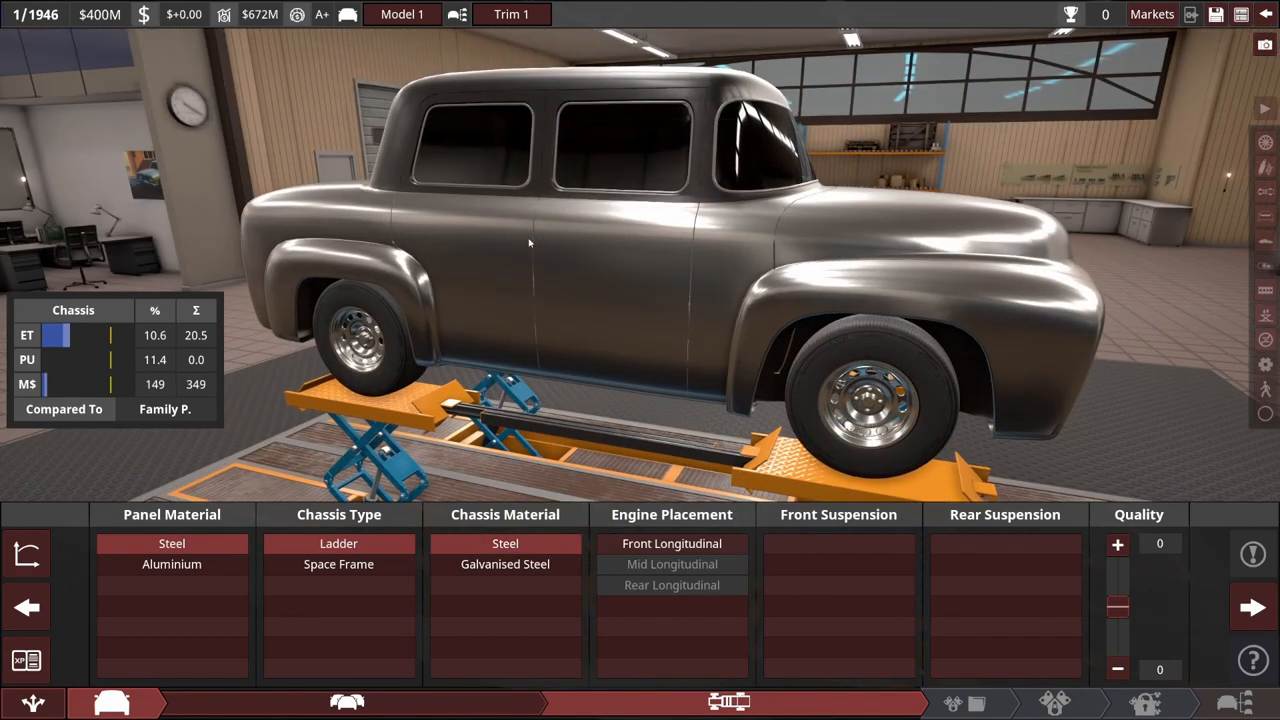
left_click(670, 544)
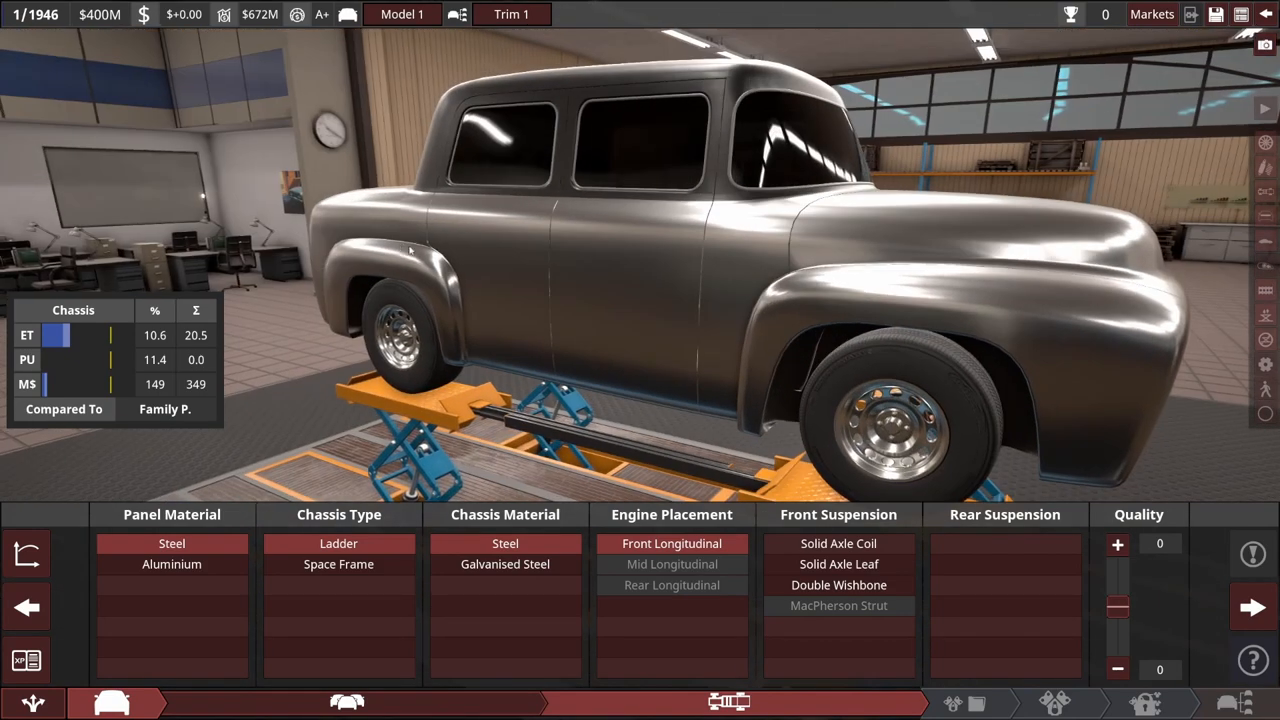
left_click(1004, 604)
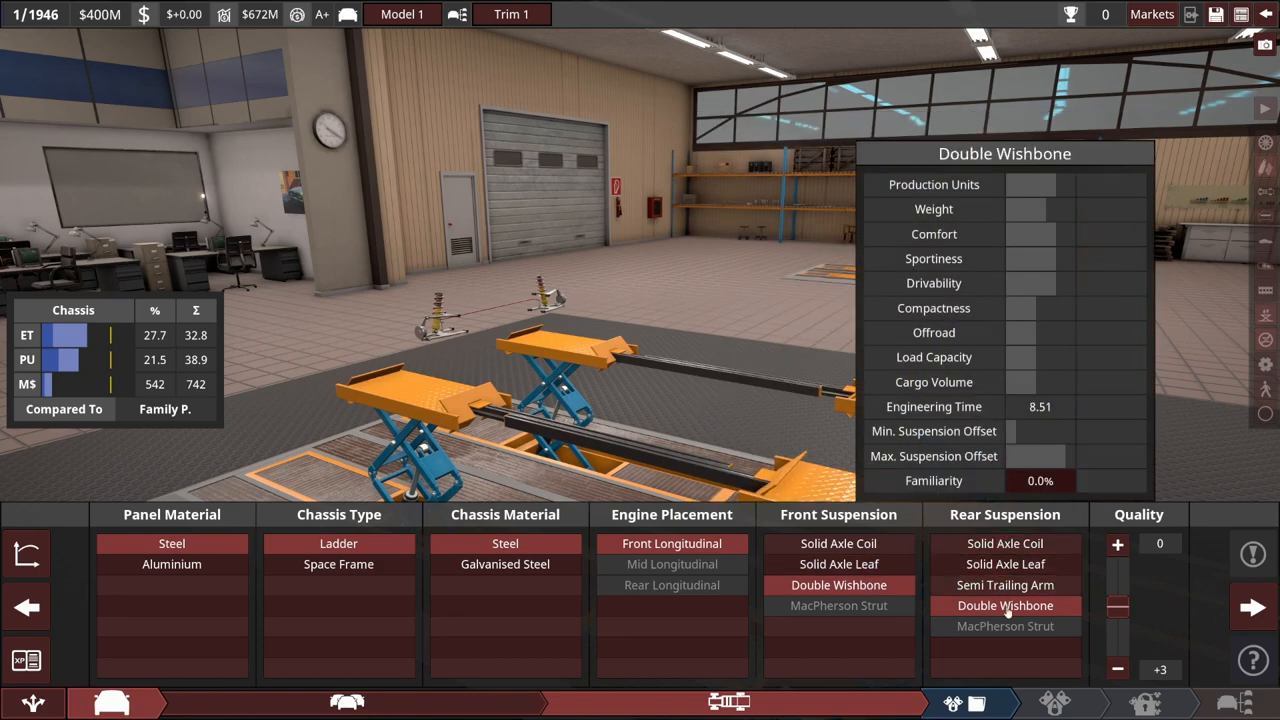
left_click(1116, 544)
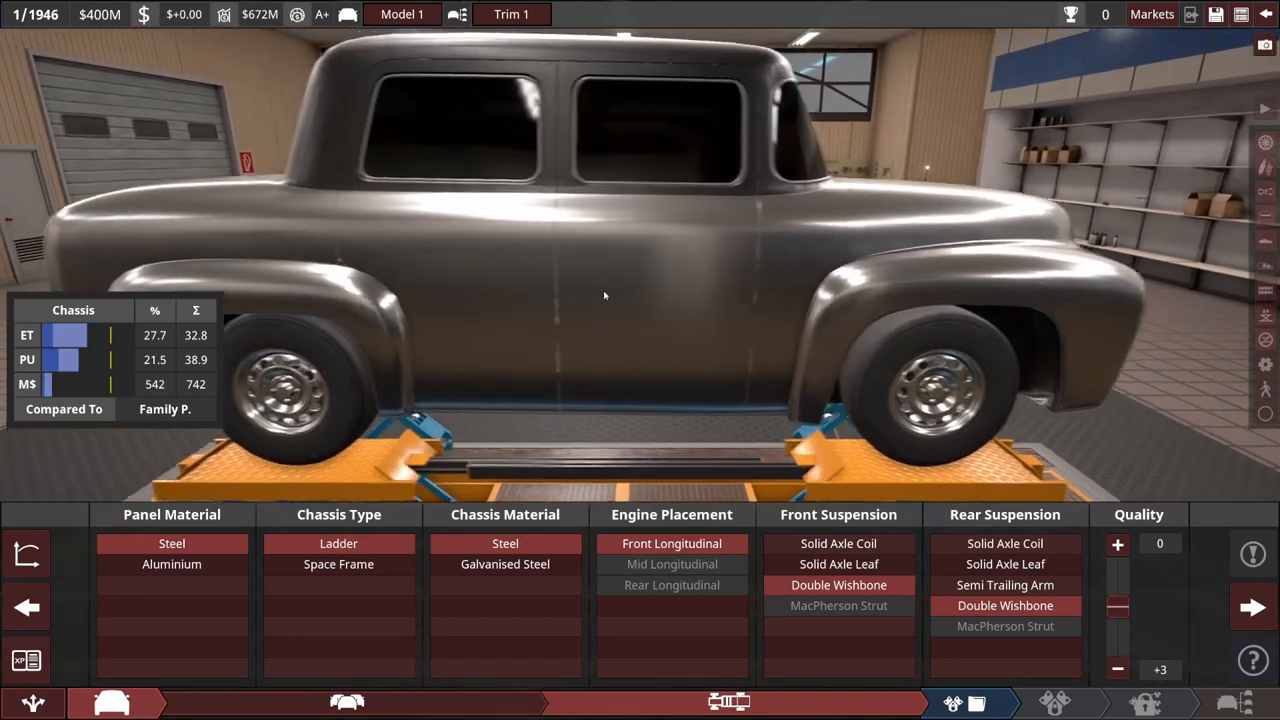
left_click_drag(604, 296, 876, 290)
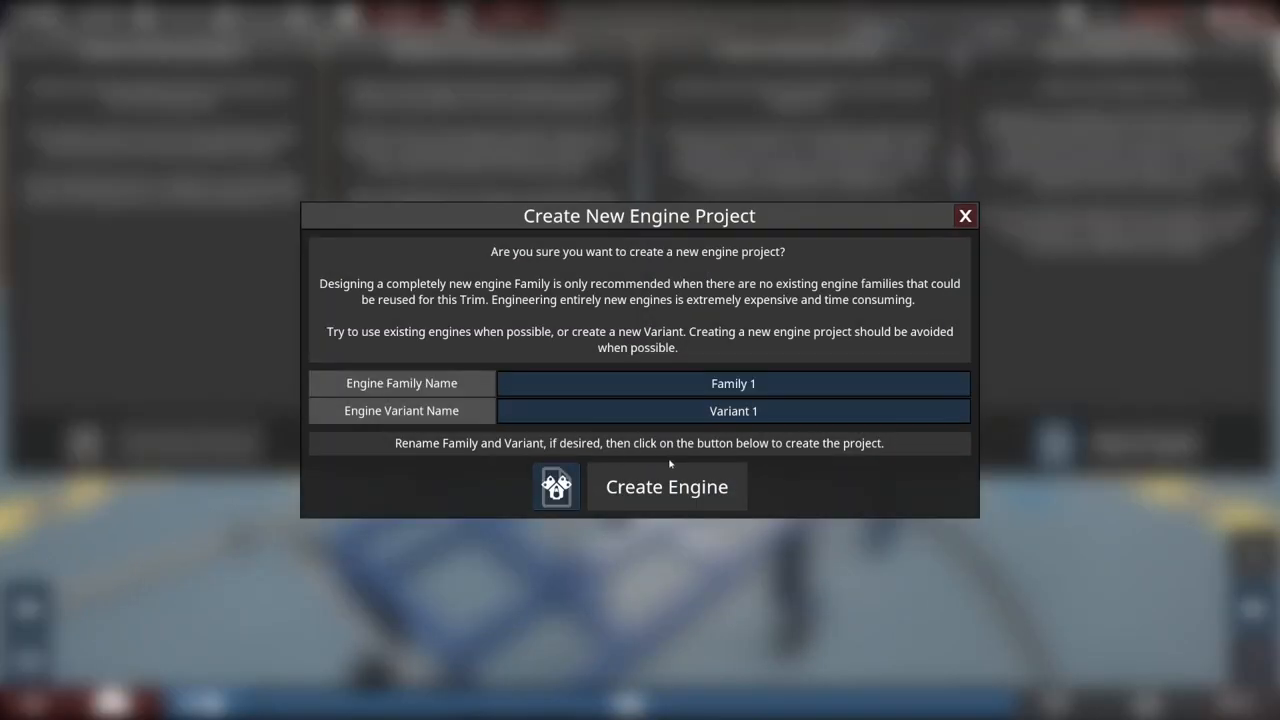
Create the Family 1 engine with a two-barrel carburettor and baffled mufflers
left_click(666, 486)
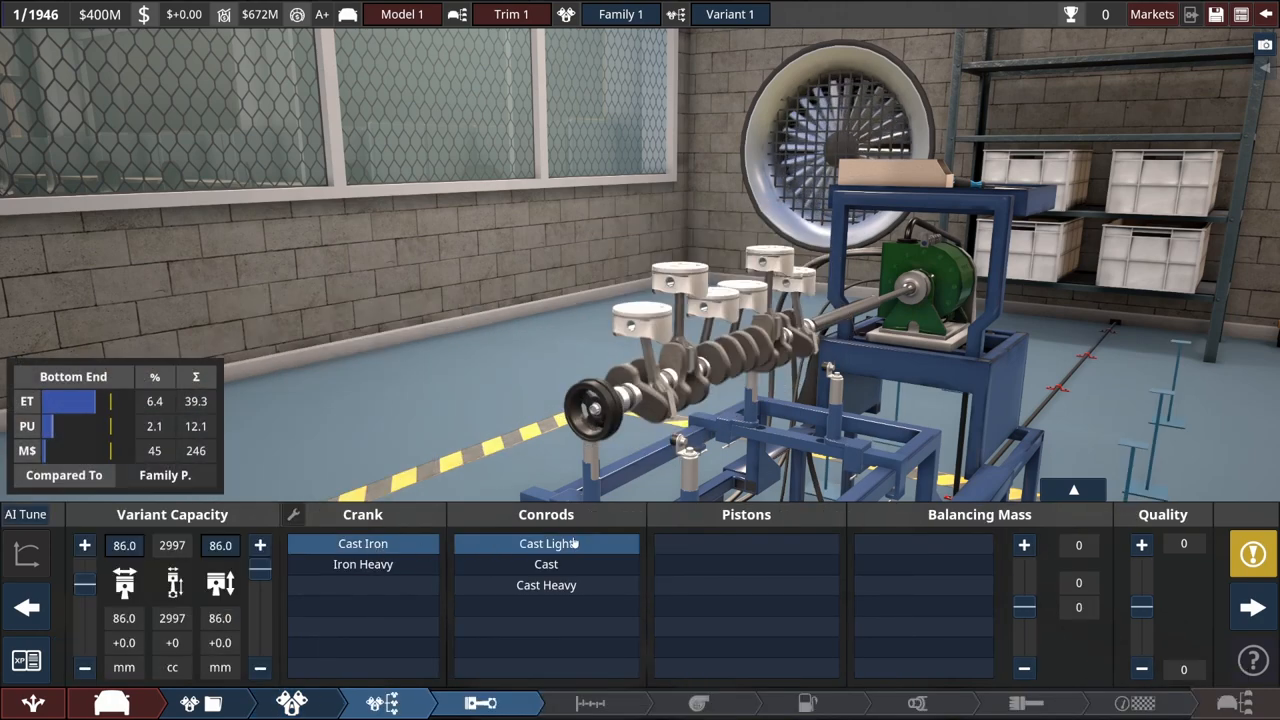
mouse_move(924, 566)
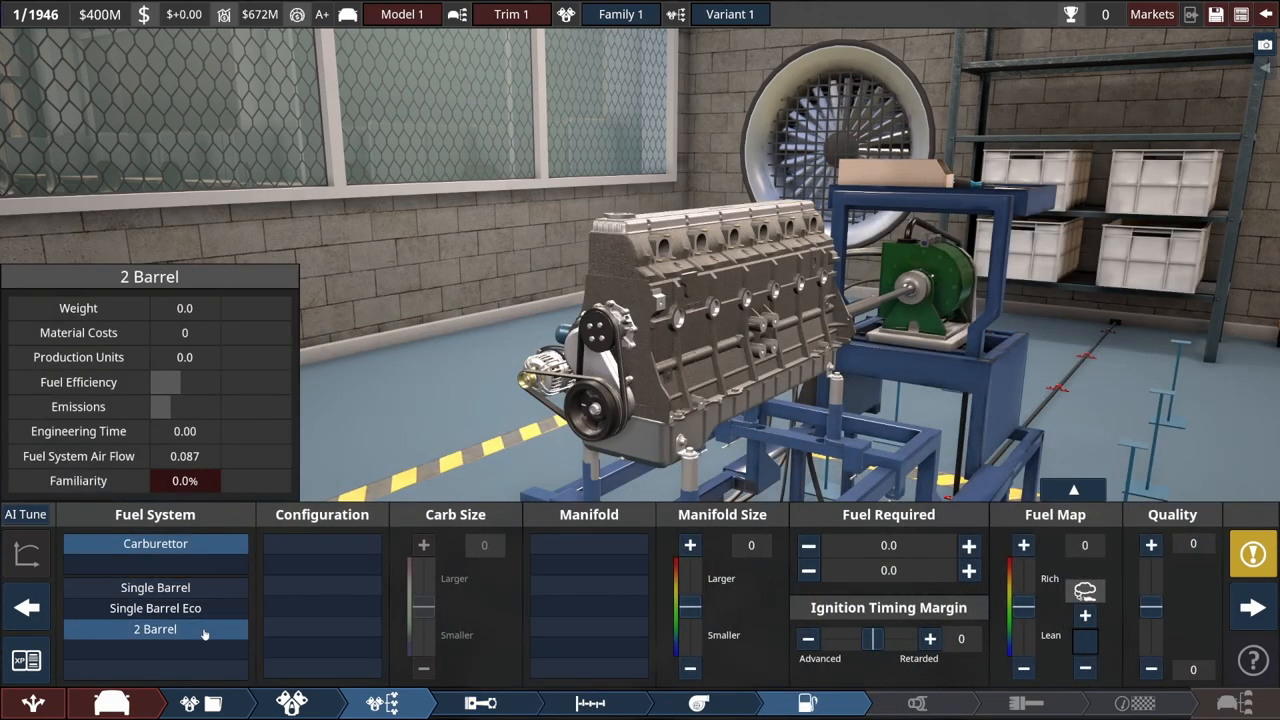
left_click(154, 588)
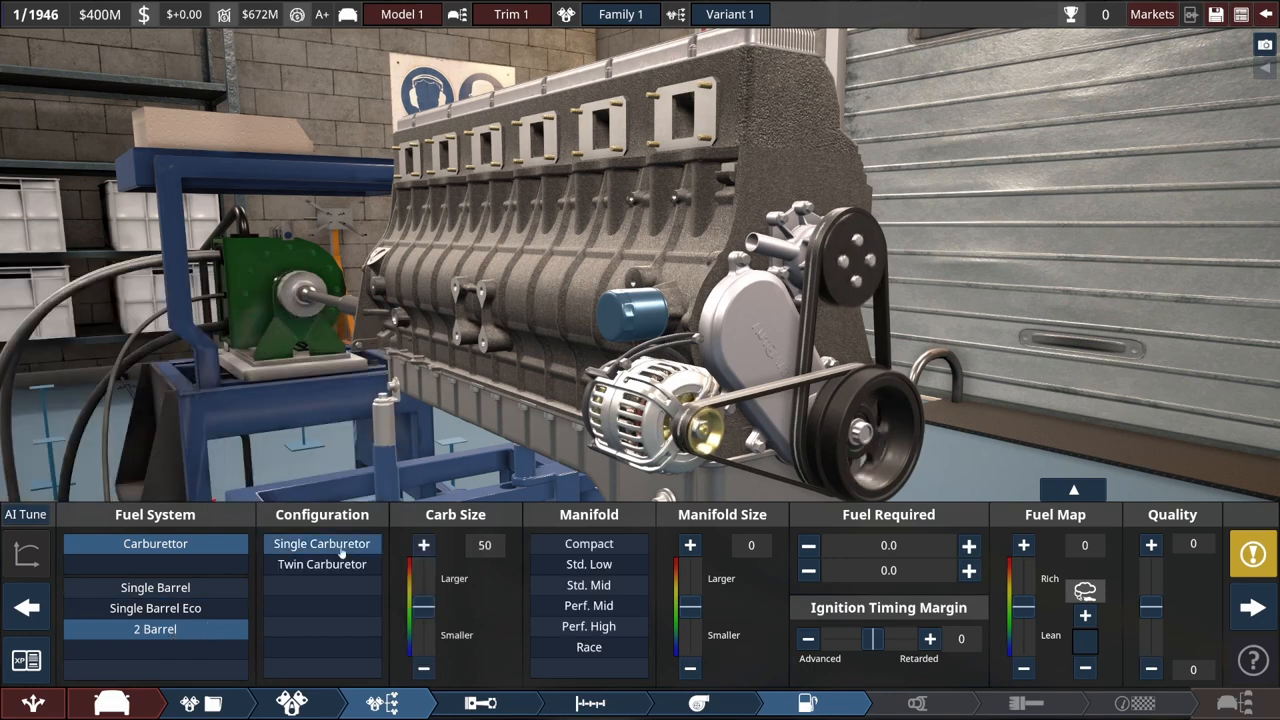
mouse_move(588, 564)
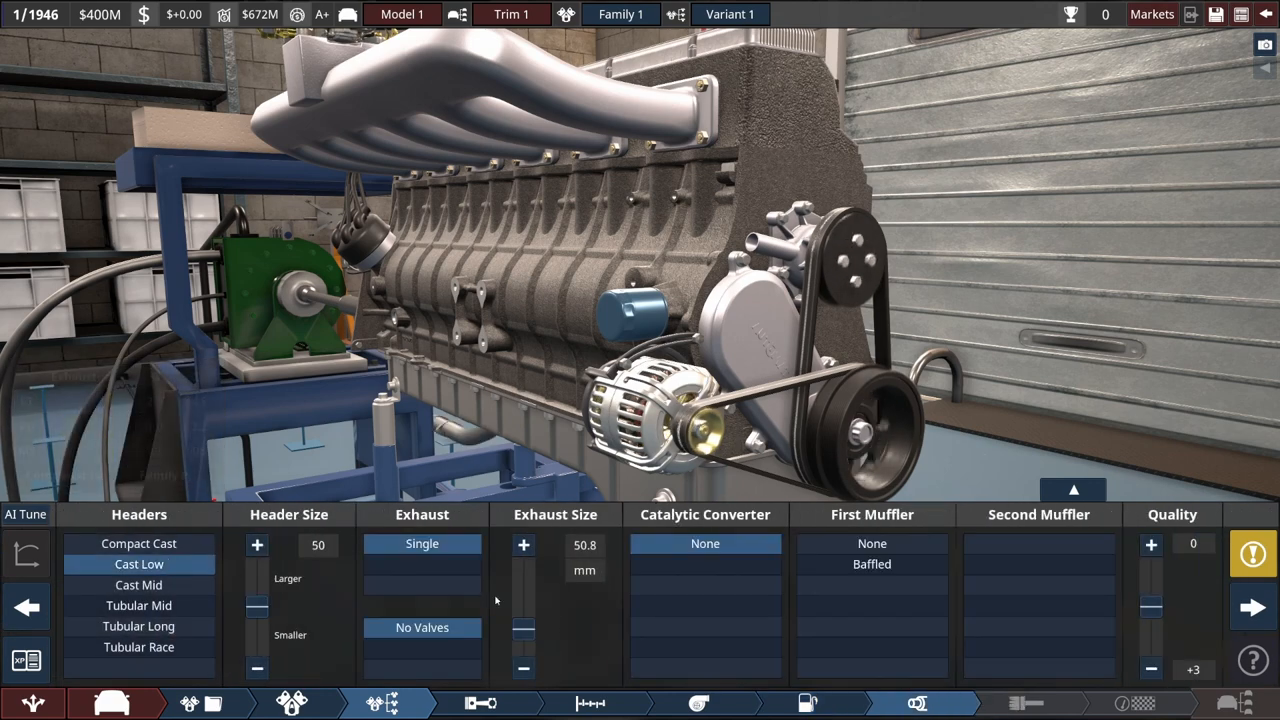
left_click(1150, 696)
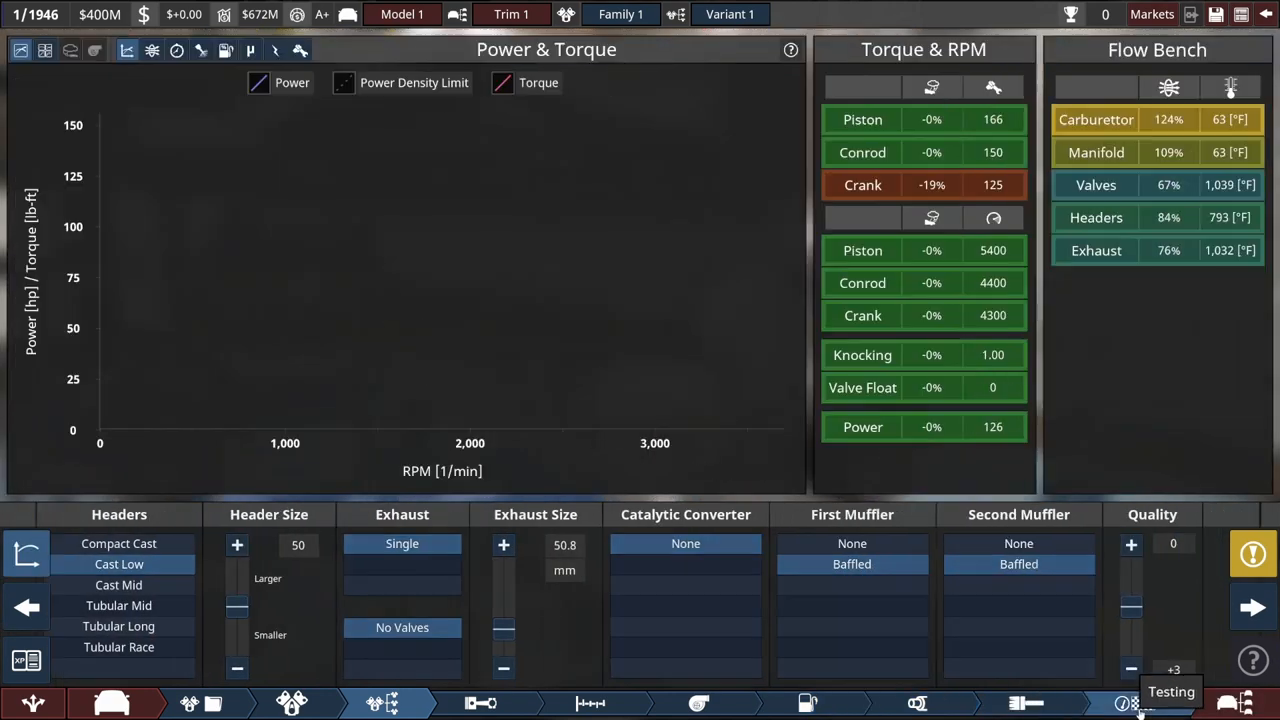
Review the engine's power test, top end and stress readings
left_click(1144, 700)
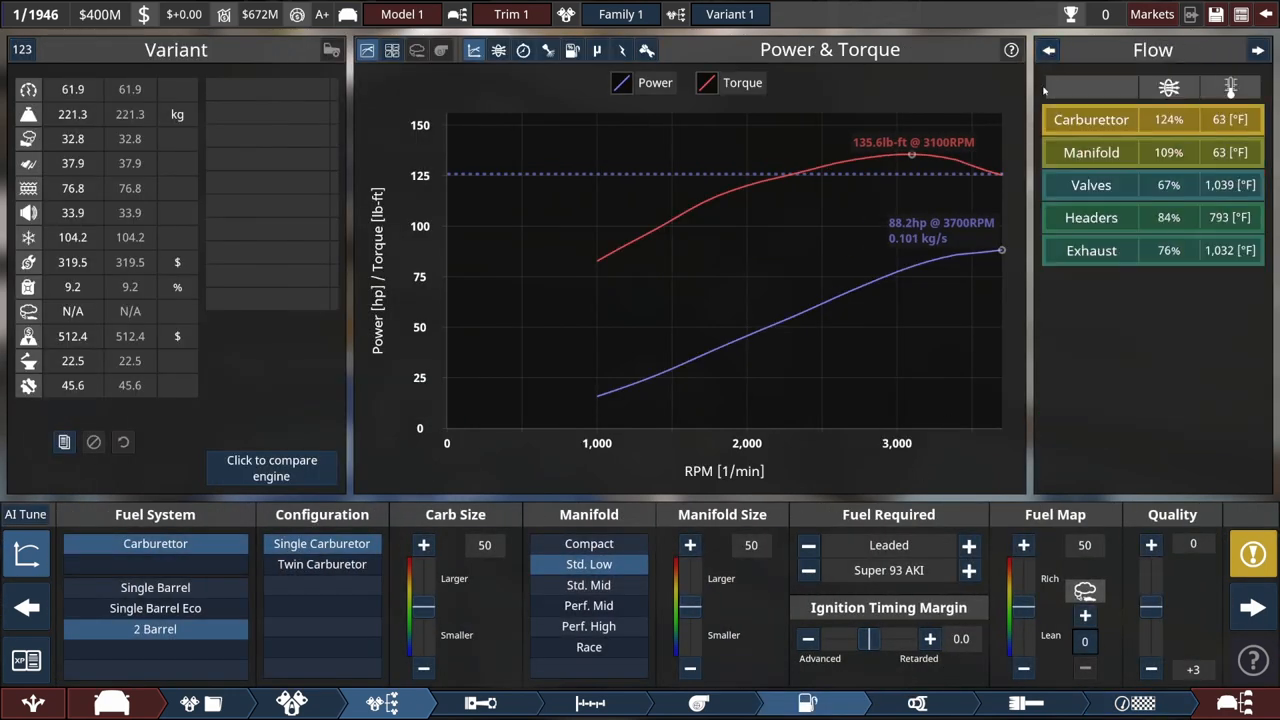
mouse_move(590, 700)
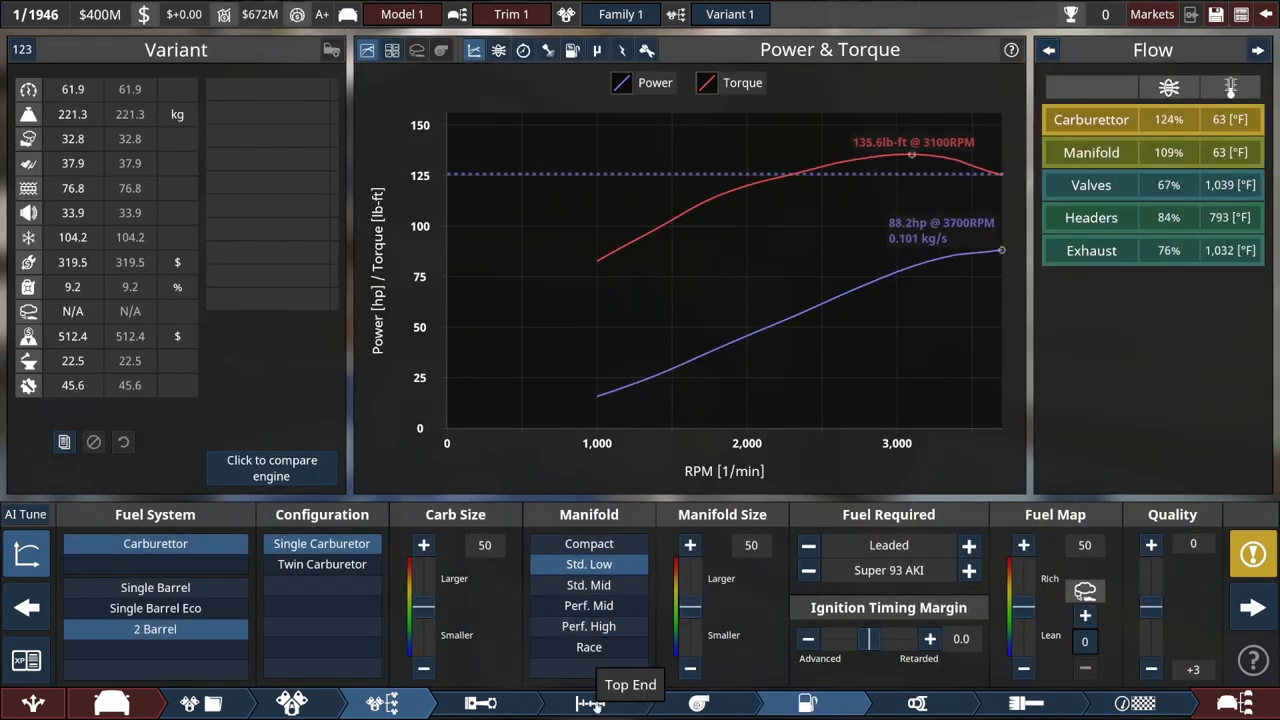
left_click(424, 544)
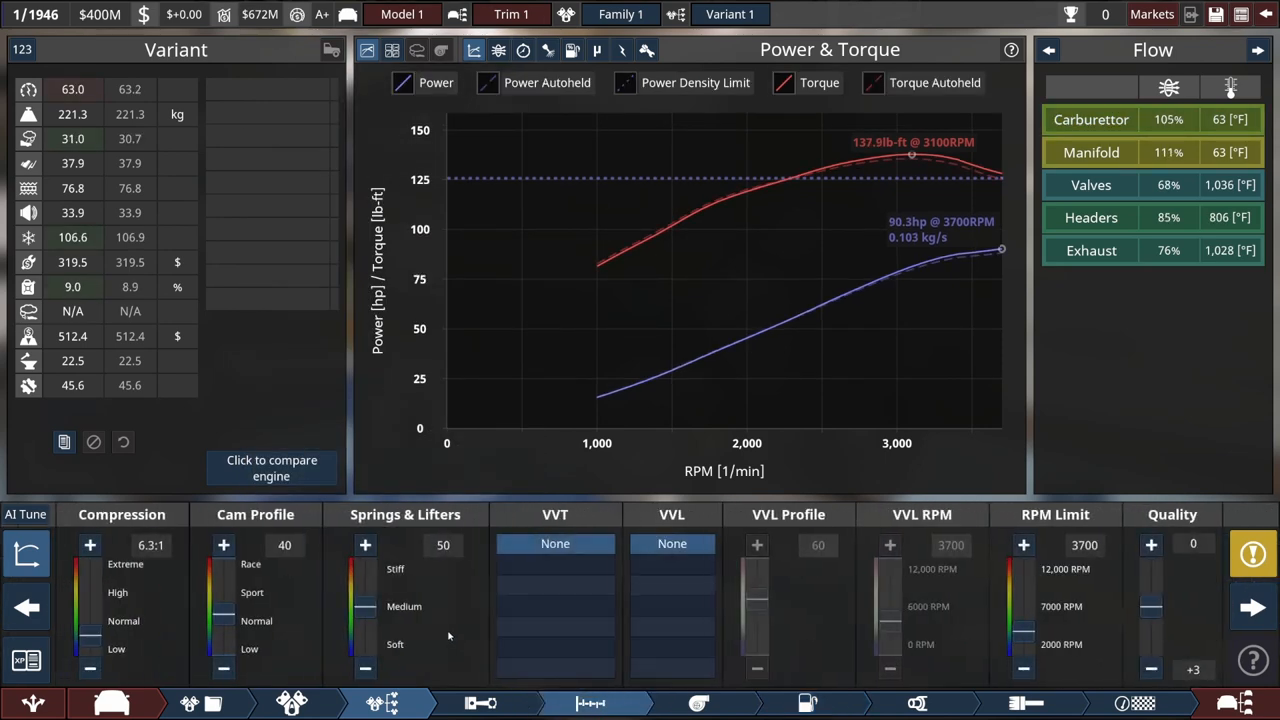
left_click(224, 544)
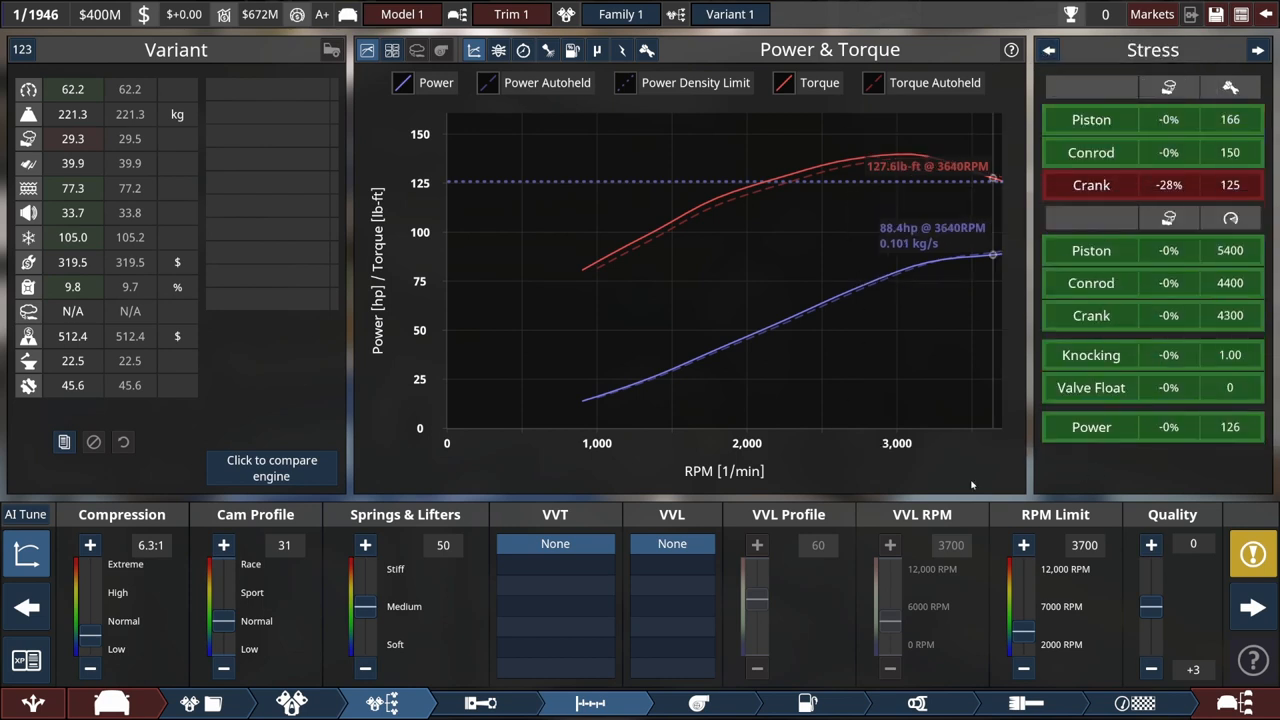
left_click(1022, 544)
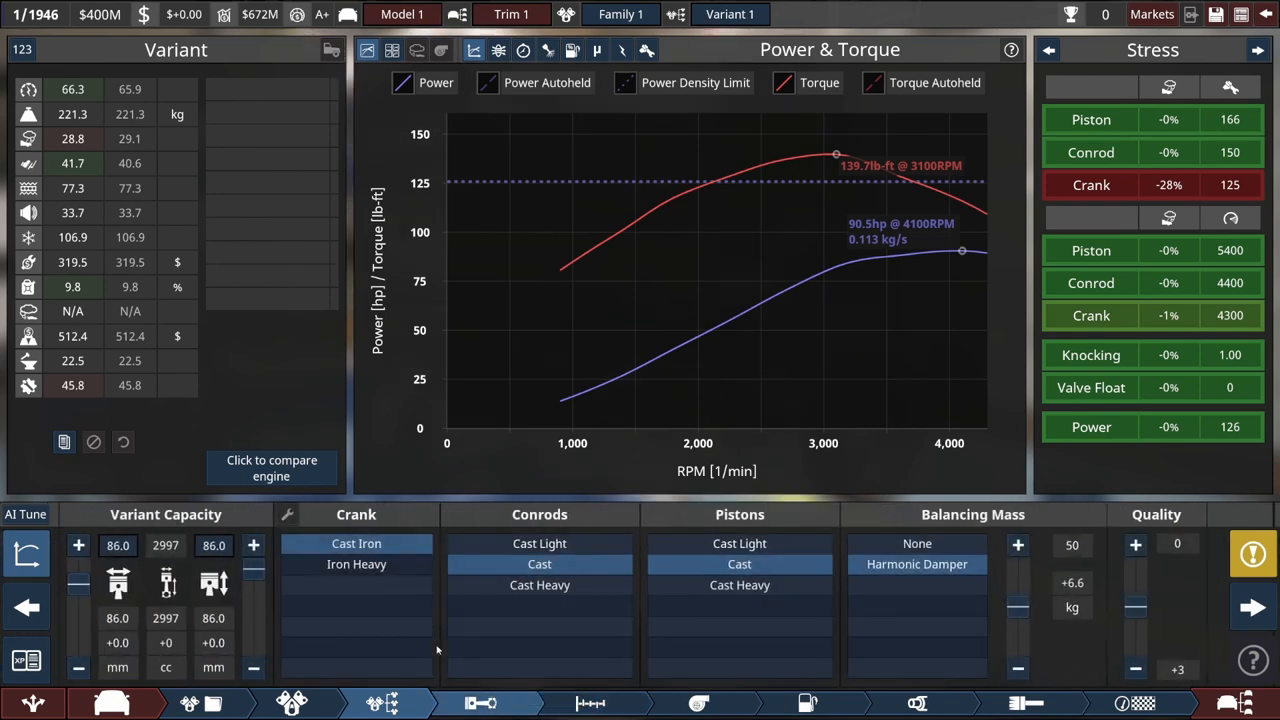
Switch to a heavier iron crank and adjust the bottom end and exhaust settings
left_click(356, 564)
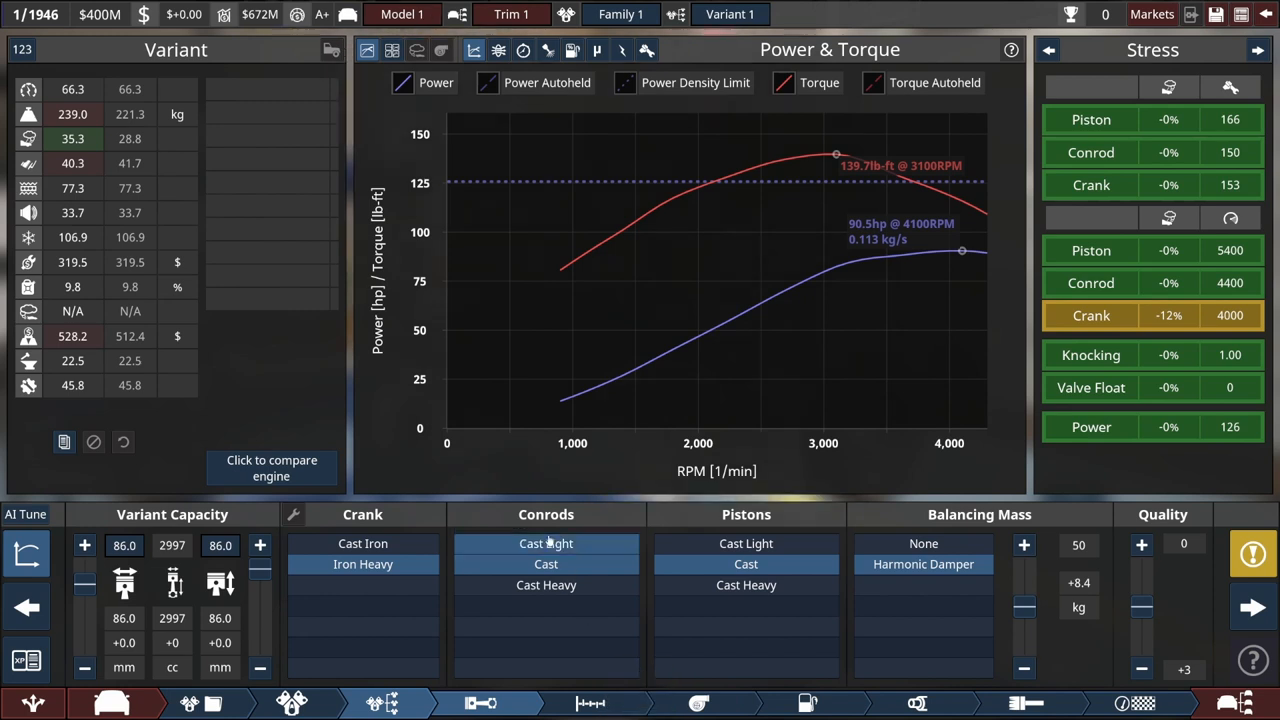
left_click(544, 544)
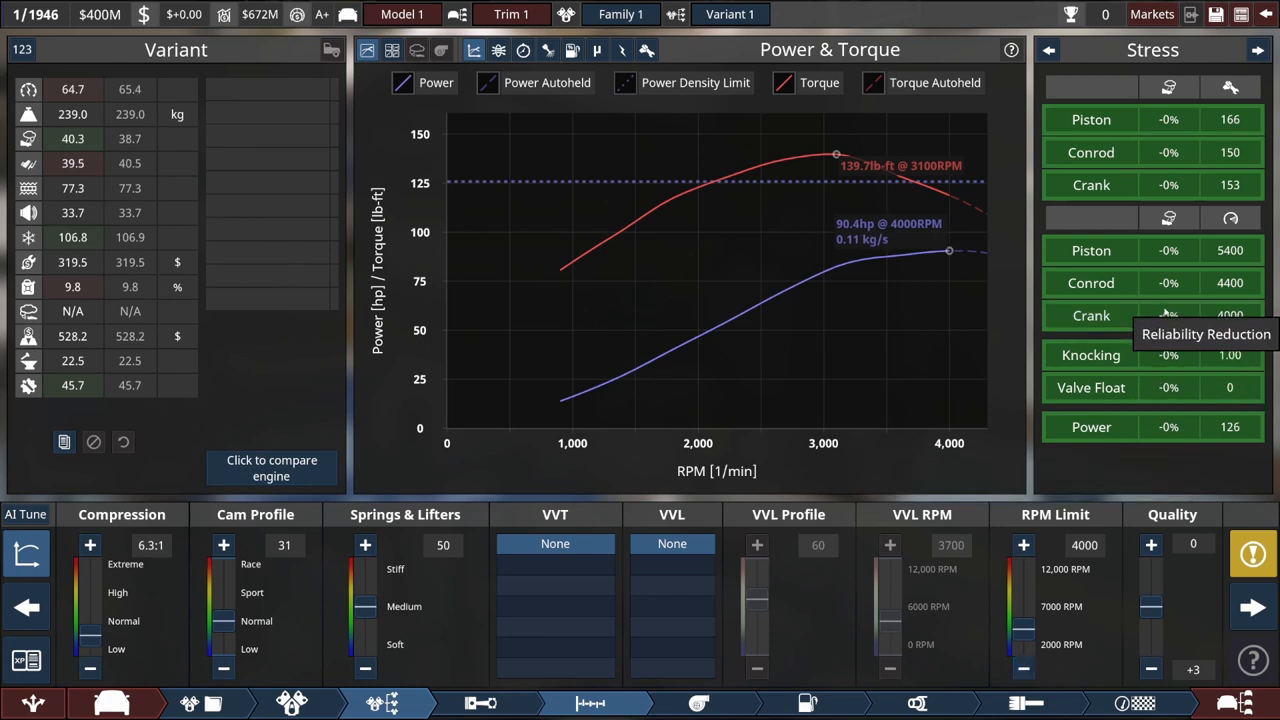
mouse_move(1164, 316)
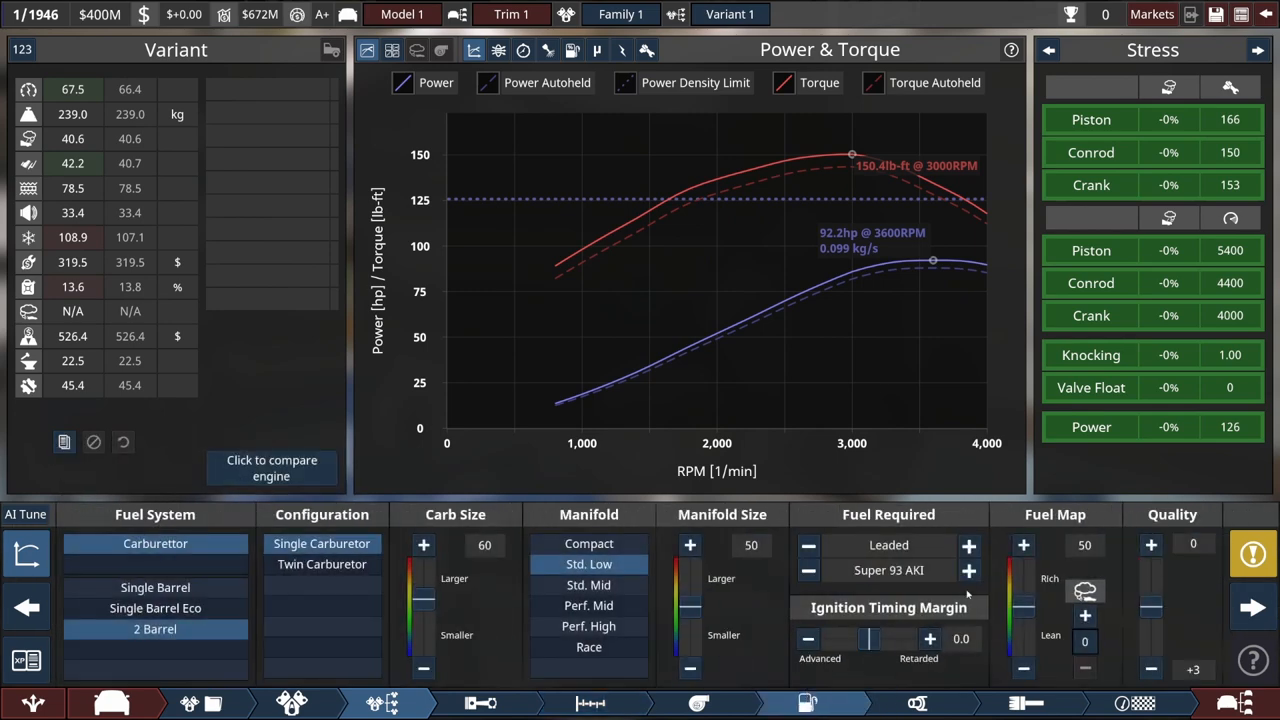
mouse_move(970, 570)
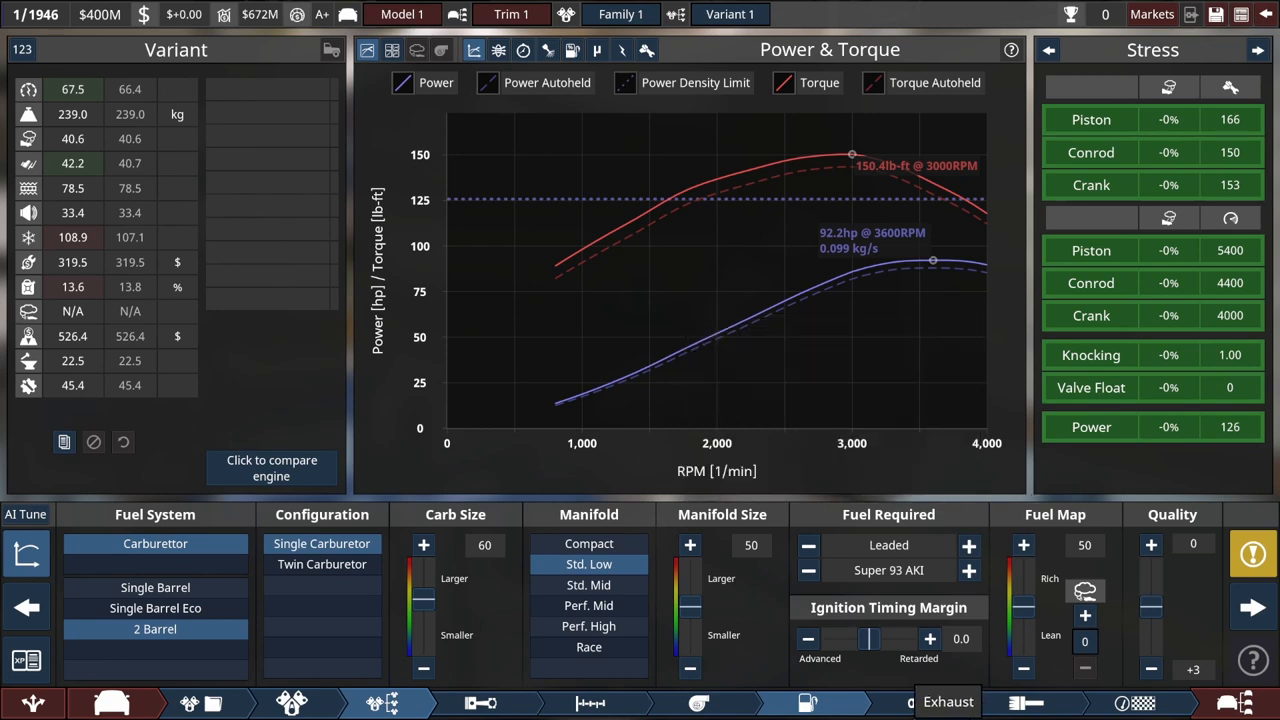
left_click(948, 700)
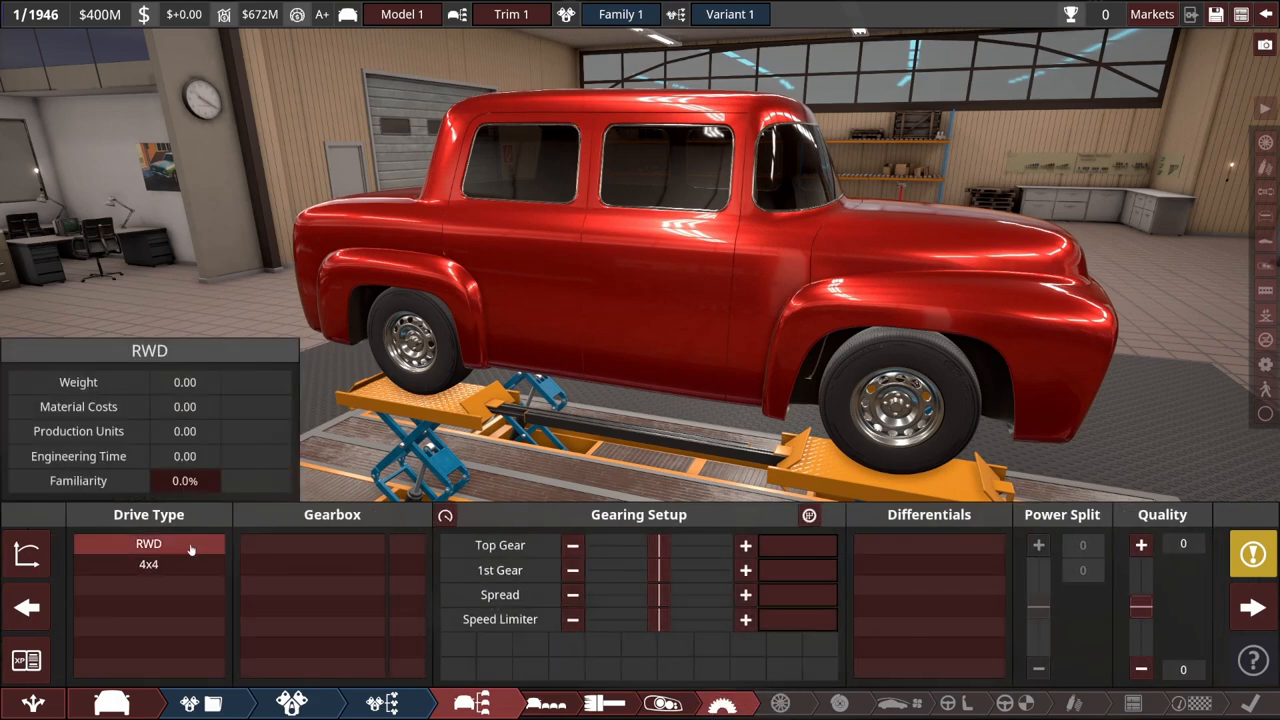
Set rear-wheel drive, try four- and two-speed manuals, and fit 740 mm medium-compound tyres
left_click(148, 544)
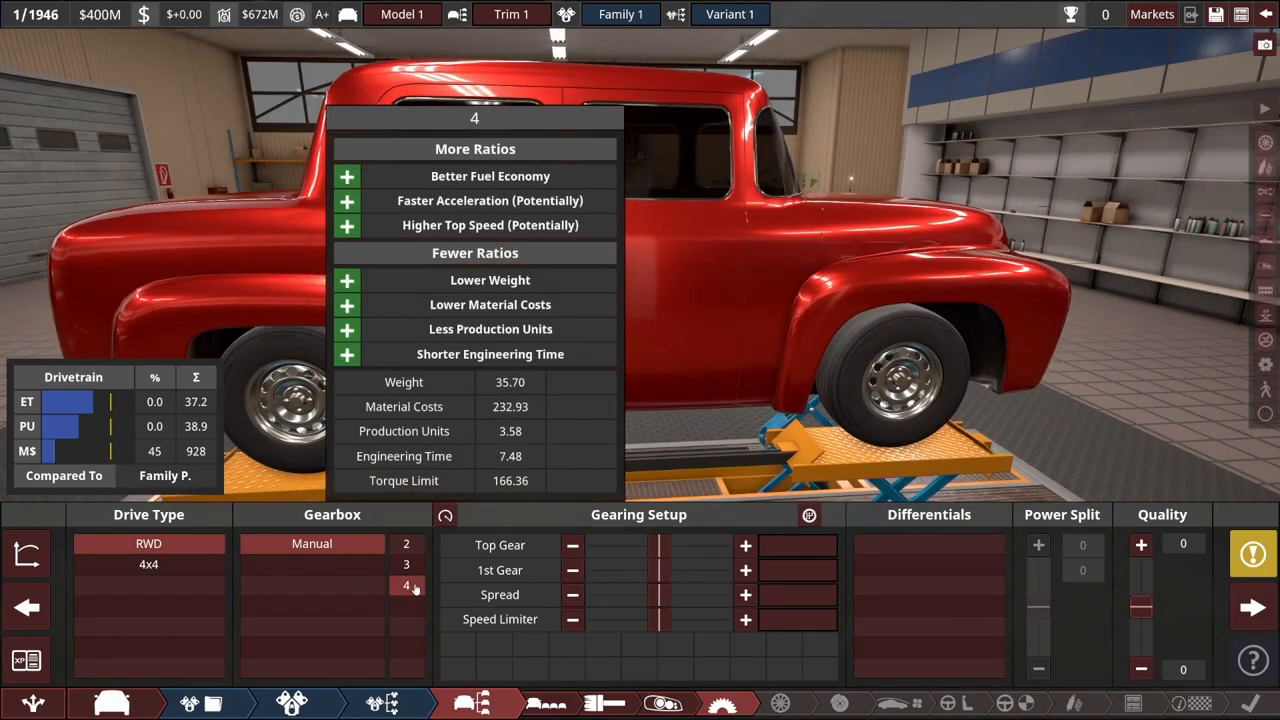
left_click(404, 544)
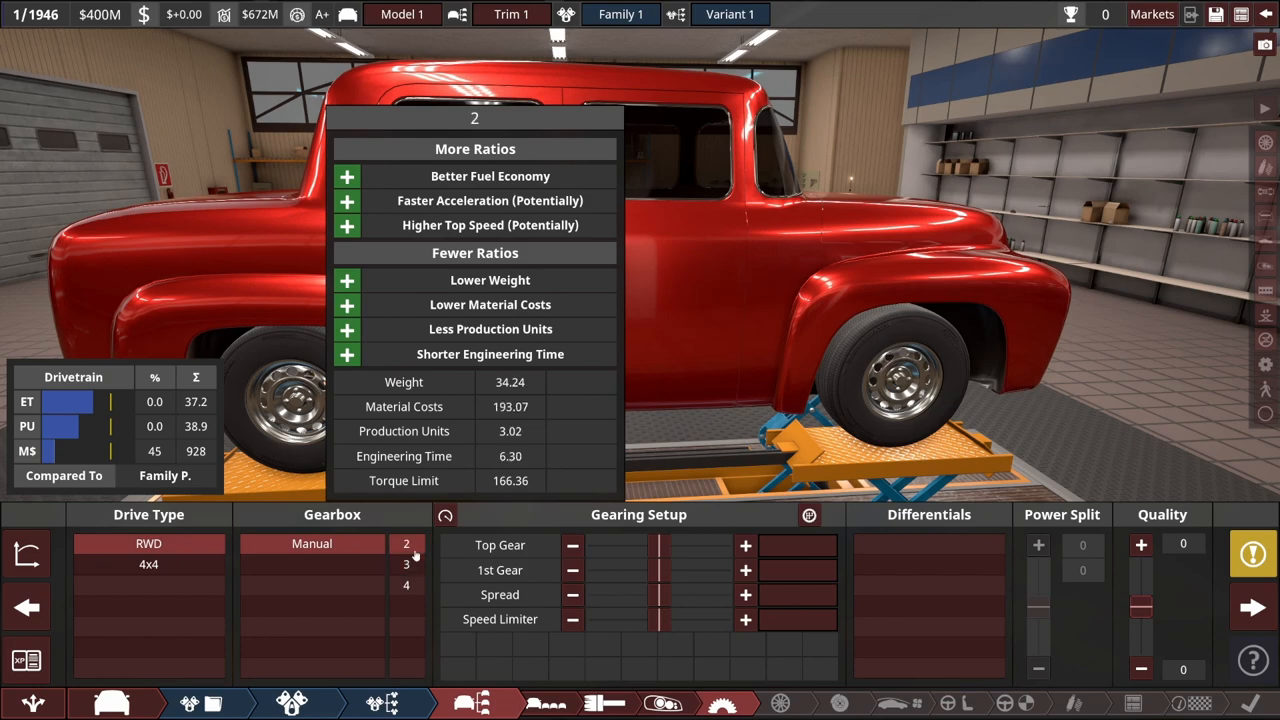
left_click(406, 568)
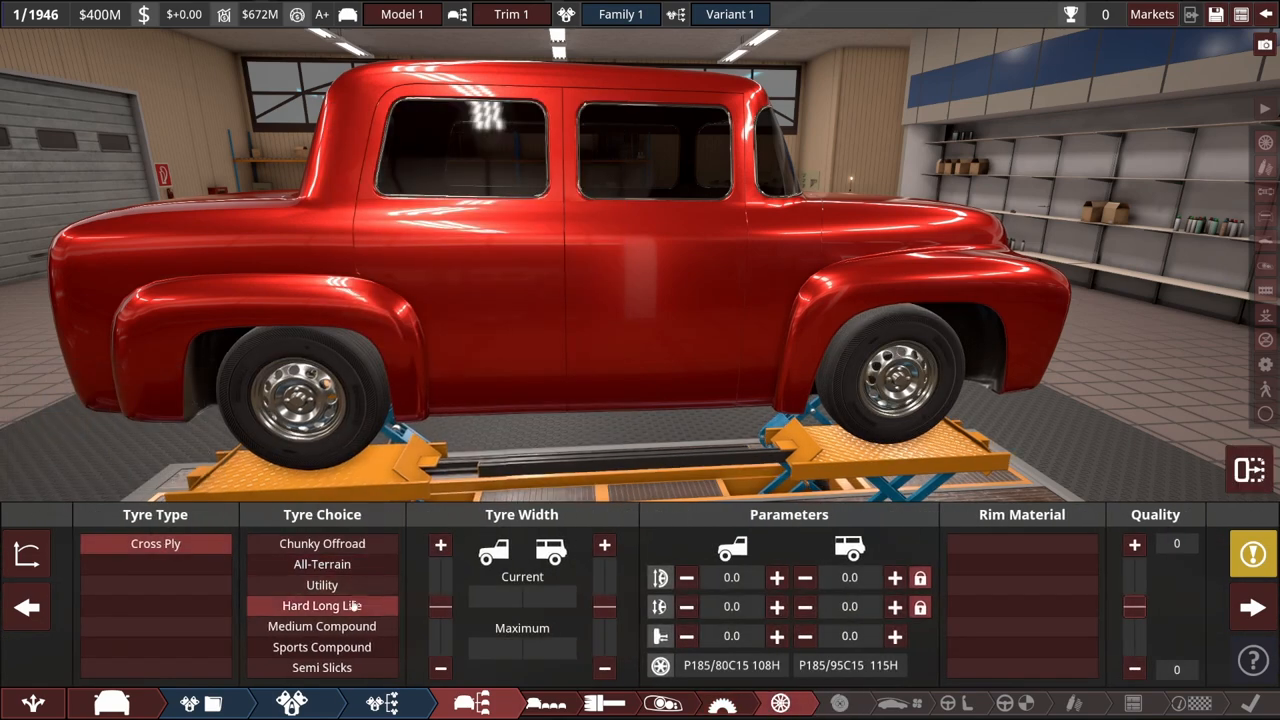
left_click(320, 626)
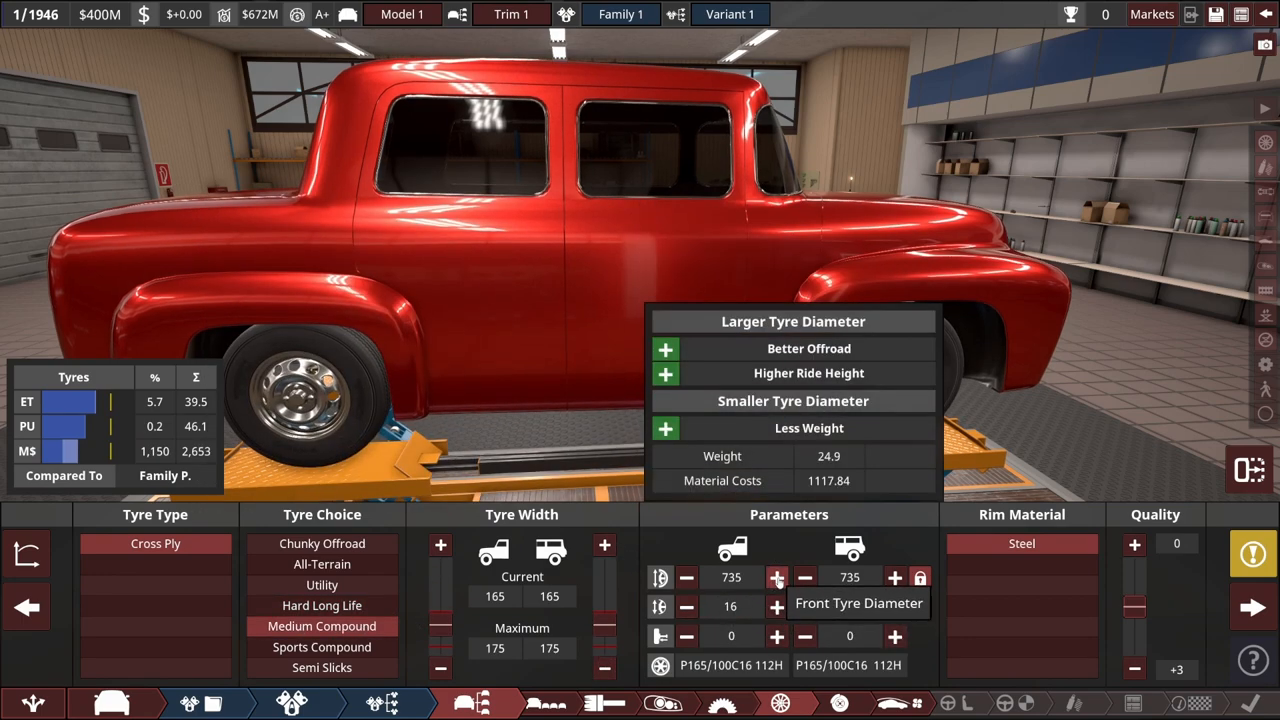
left_click(776, 576)
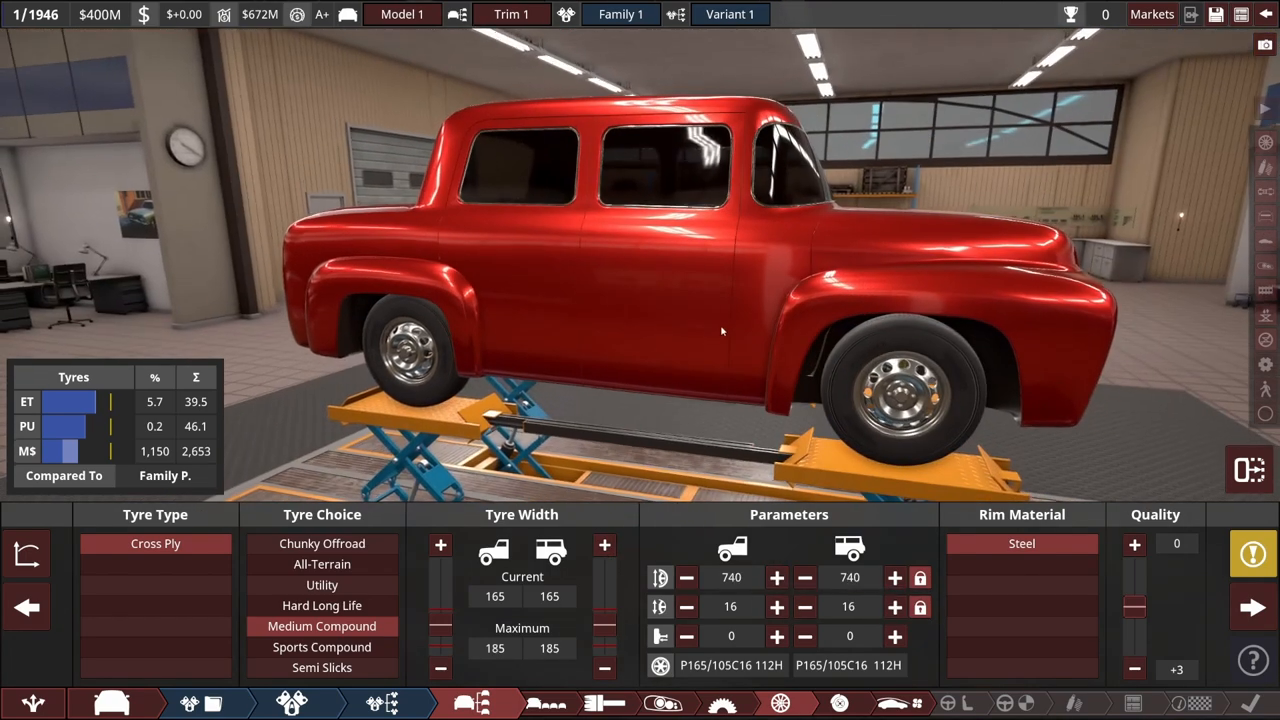
mouse_move(902, 704)
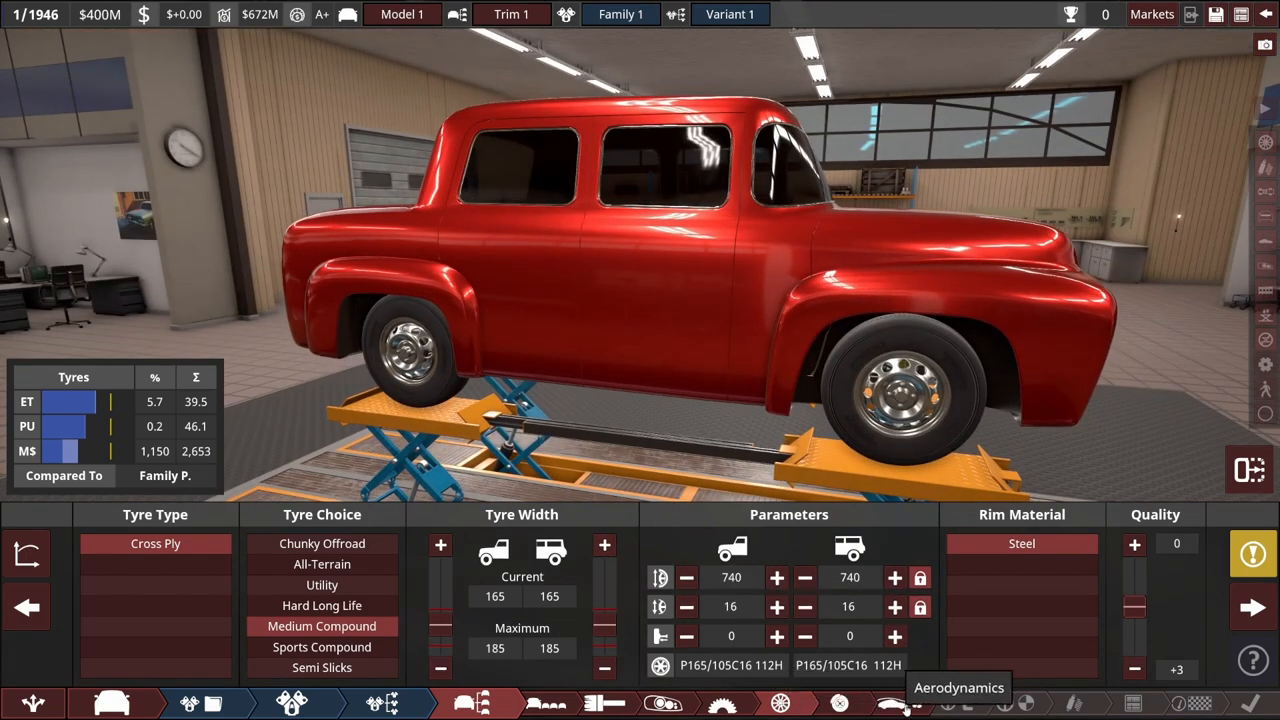
Keep manual recirculating ball steering in the driver aids settings
left_click(894, 700)
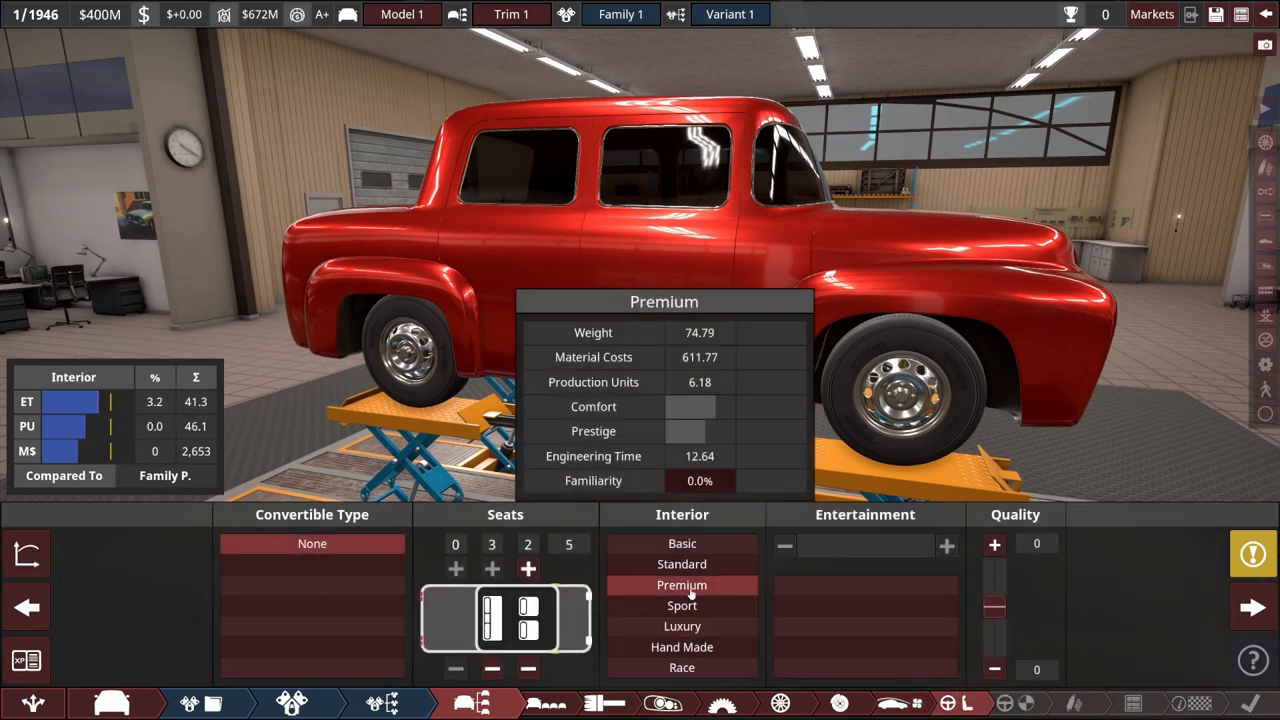
left_click(864, 624)
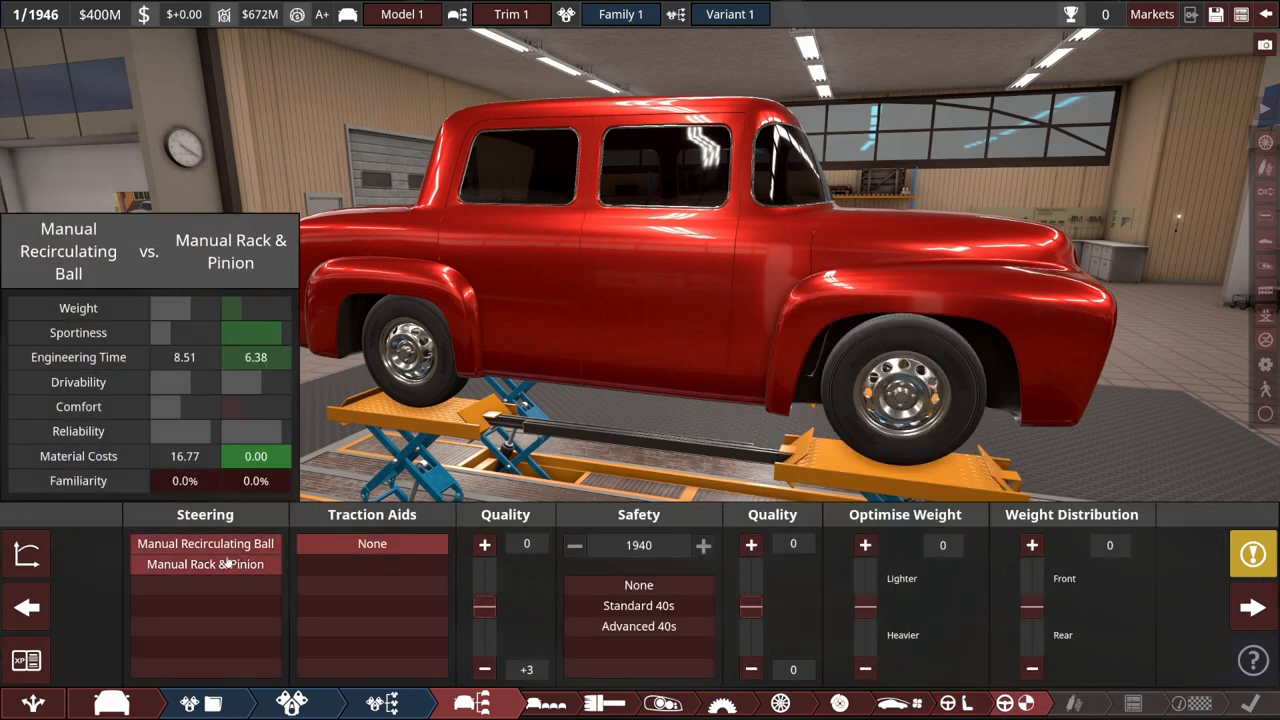
left_click(204, 544)
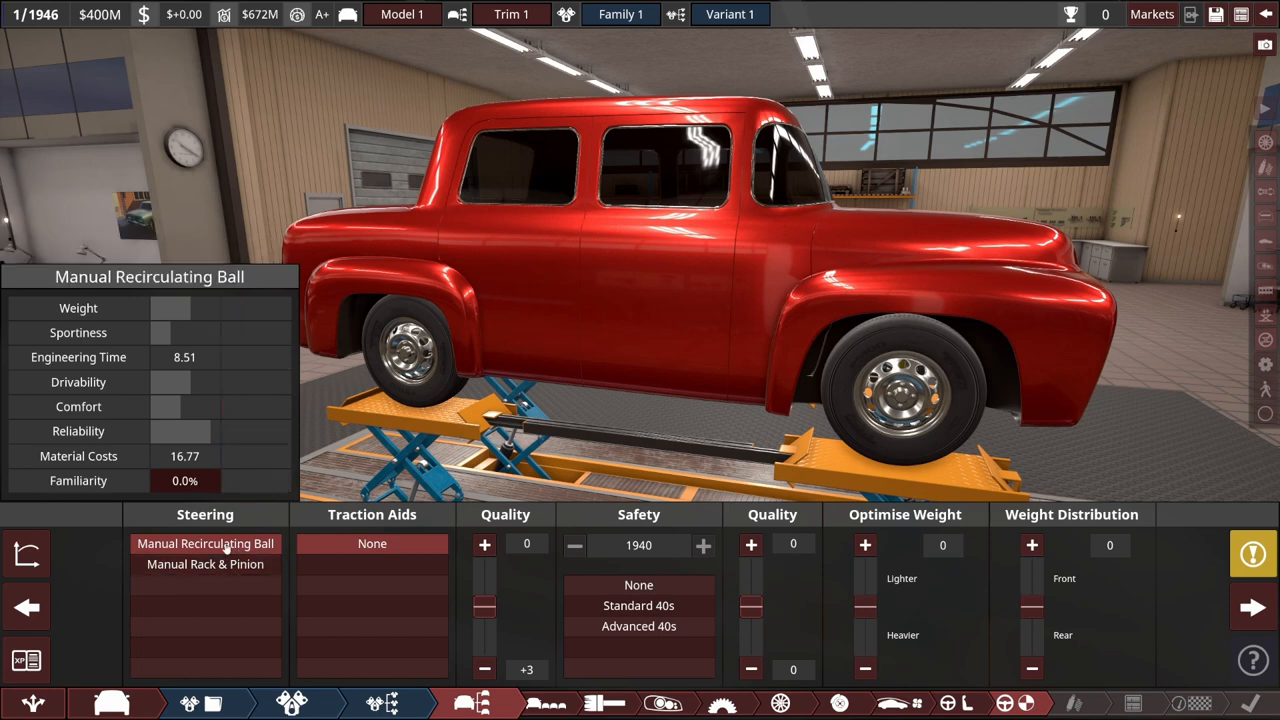
mouse_move(204, 564)
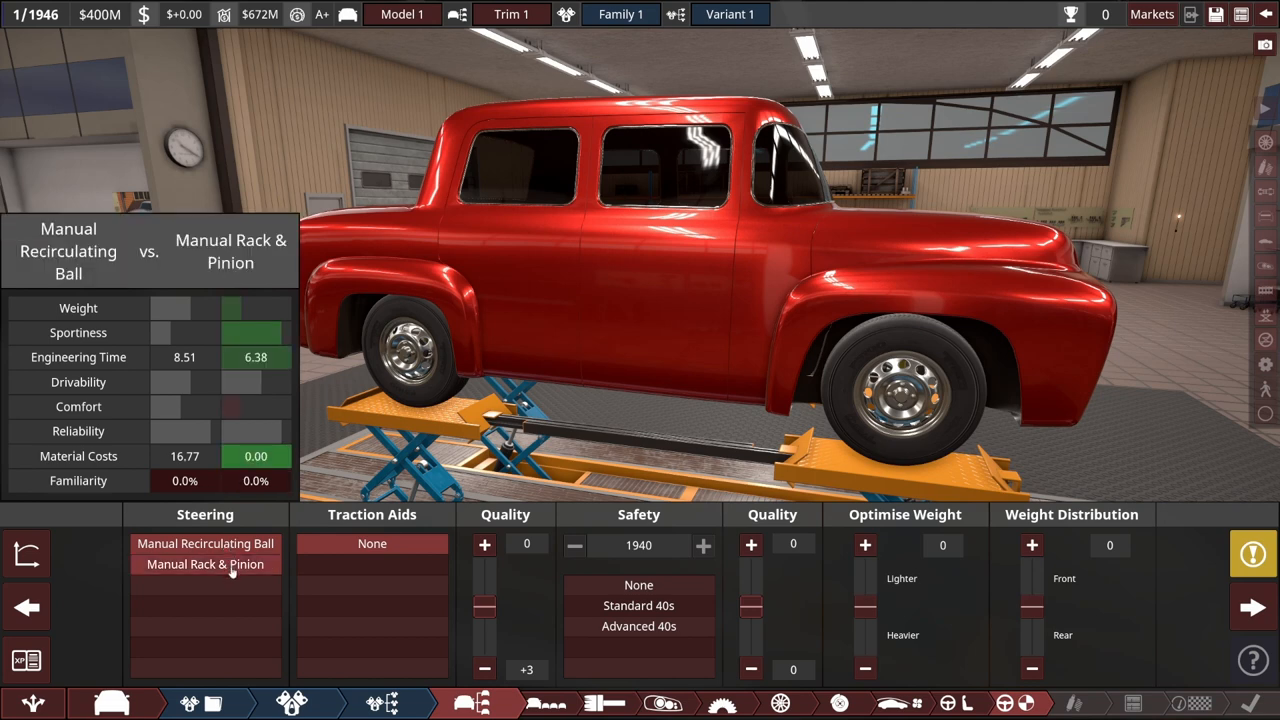
left_click(204, 544)
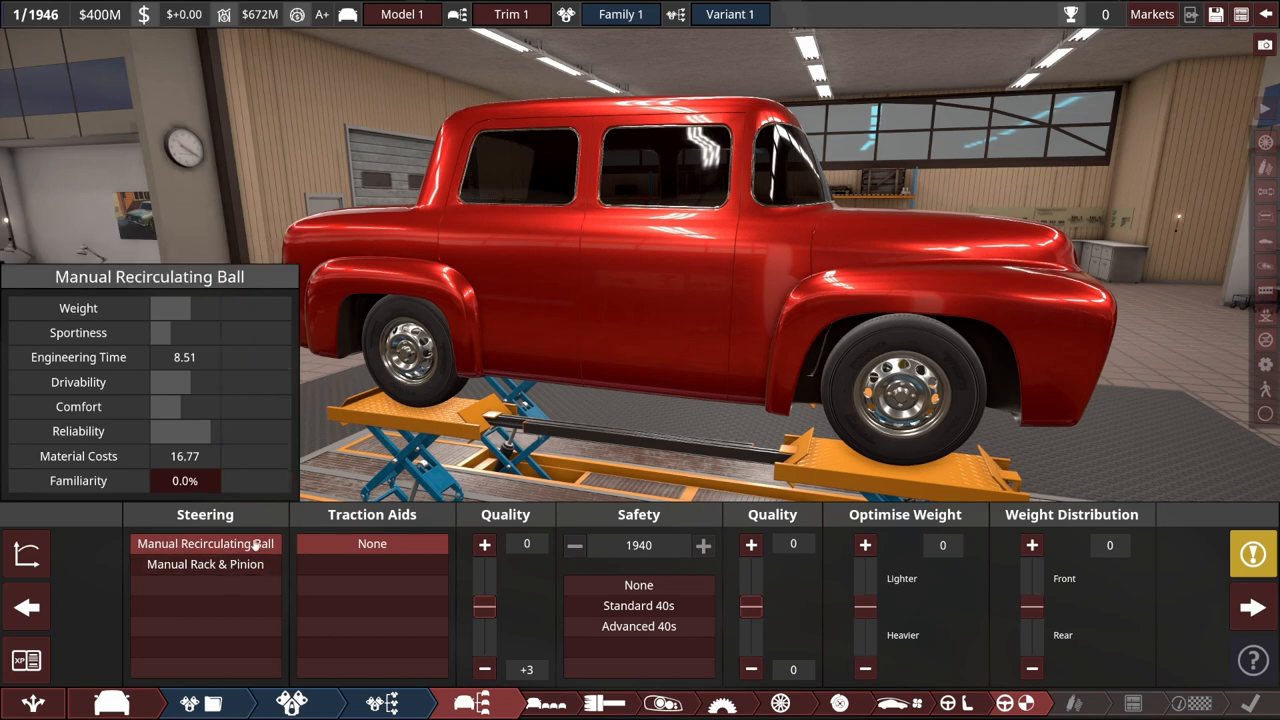
mouse_move(244, 552)
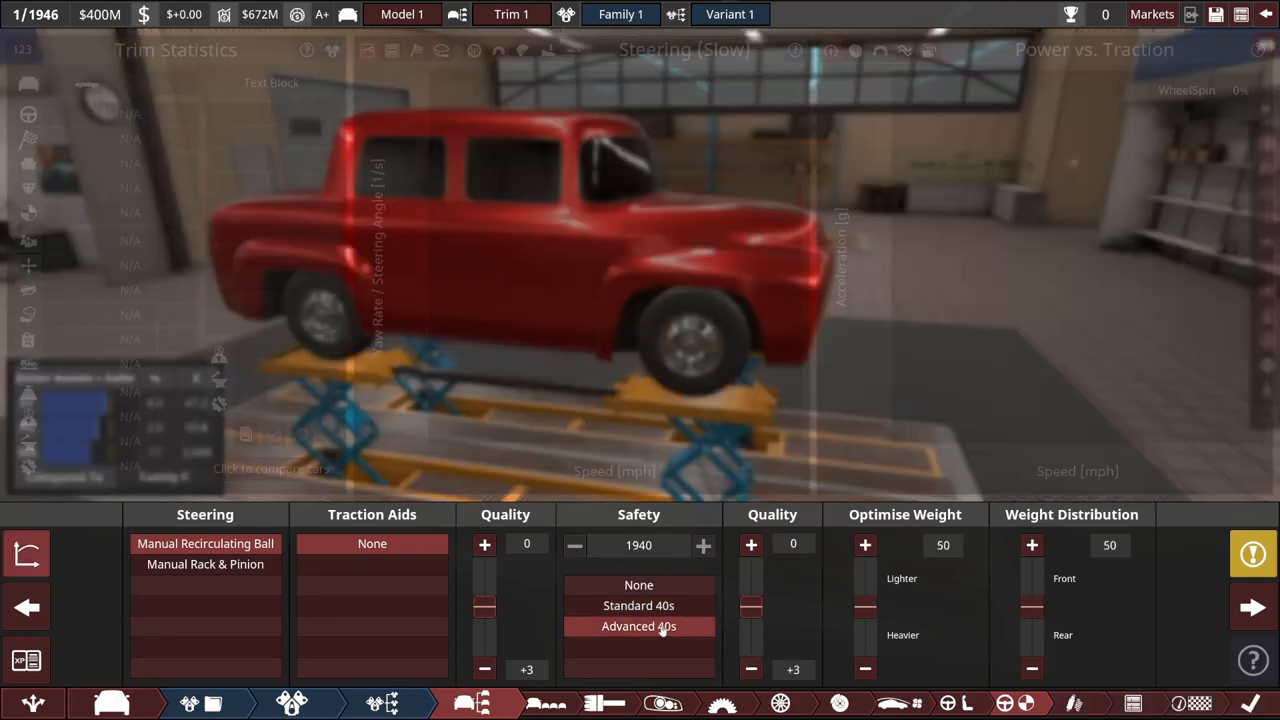
Review the trim summary suggestions and the 72.6% Family Premium demographic match
left_click(482, 702)
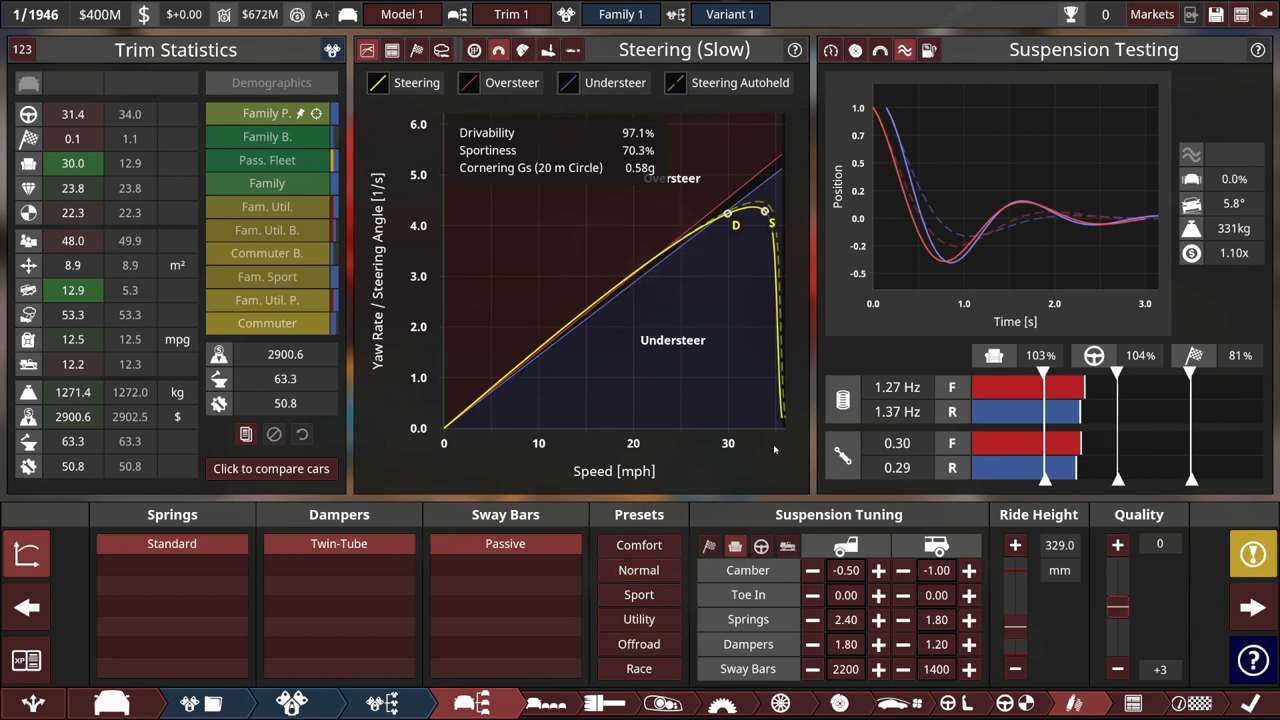
mouse_move(844, 312)
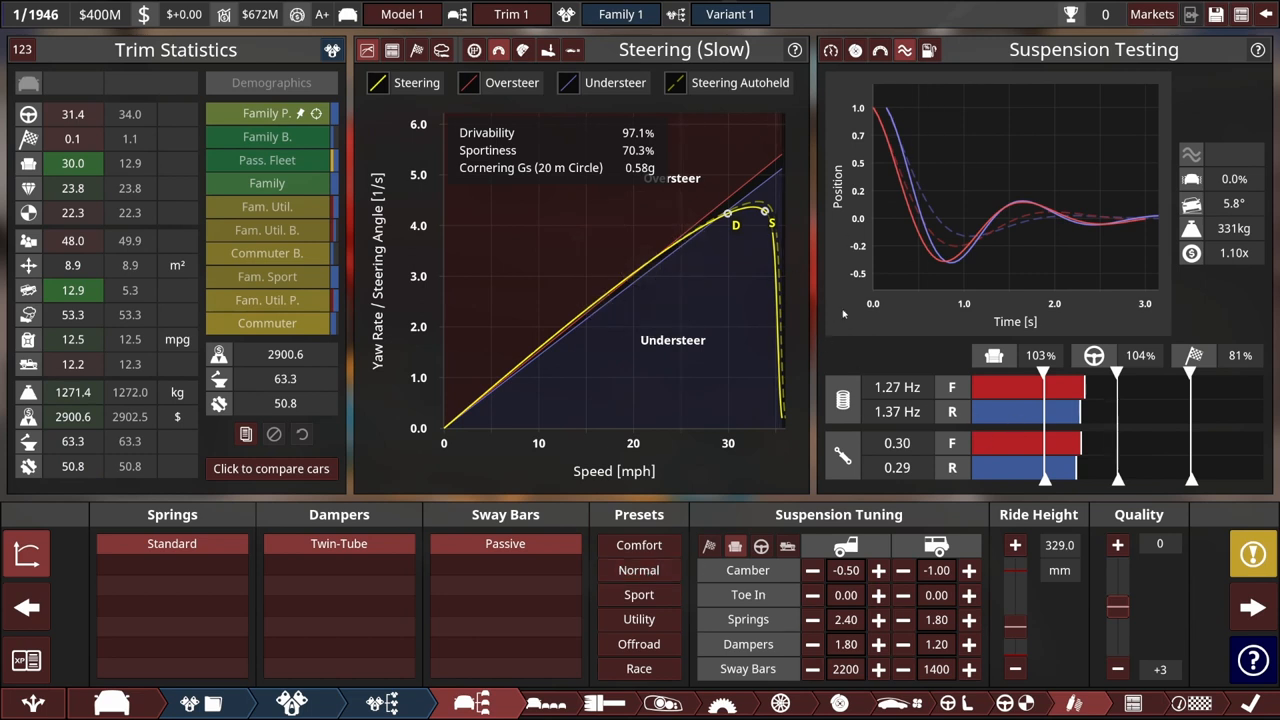
mouse_move(1188, 228)
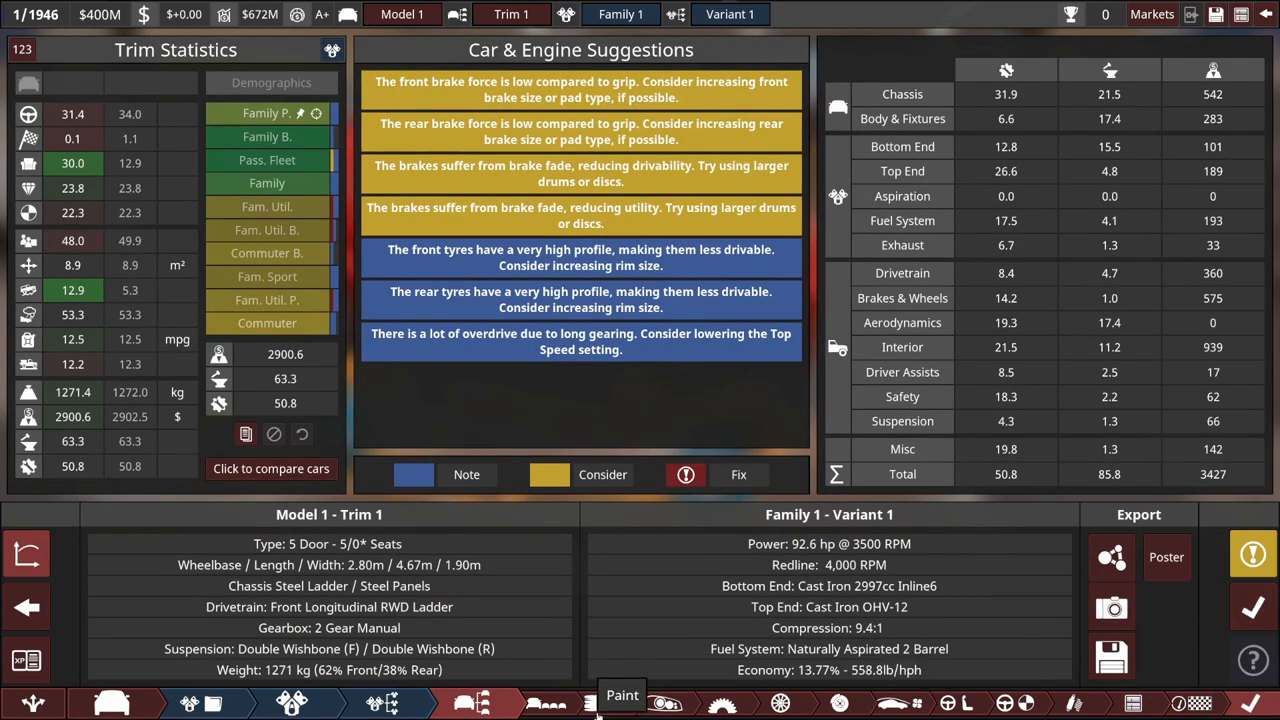
left_click(616, 696)
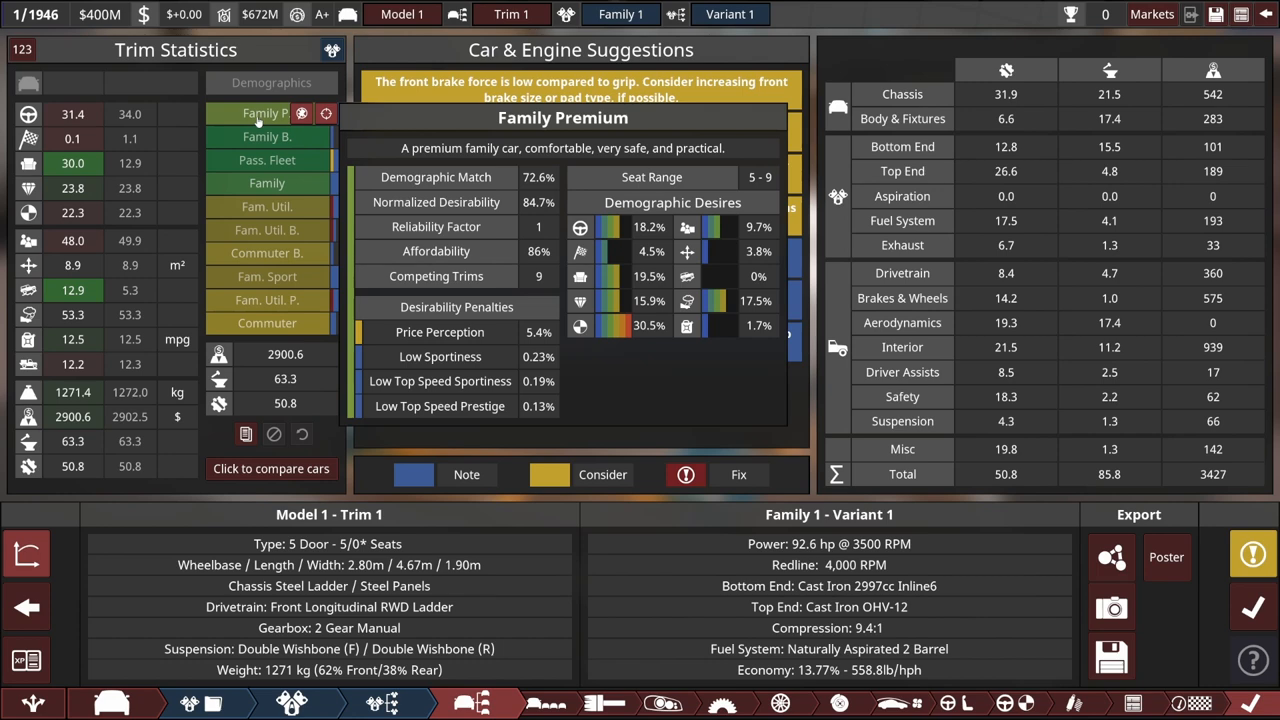
Check the engine variant and Inline vs V90 block tabs, then return to gearing (89.6 mph top speed)
left_click(390, 702)
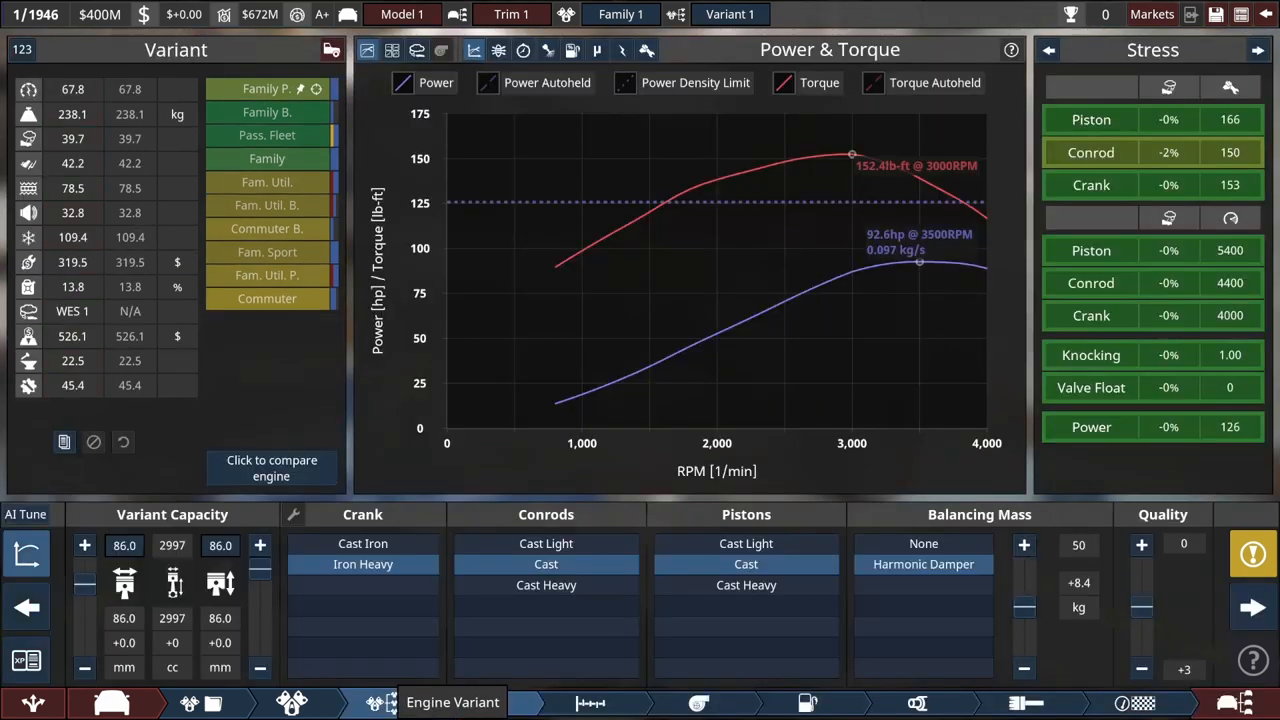
left_click(290, 702)
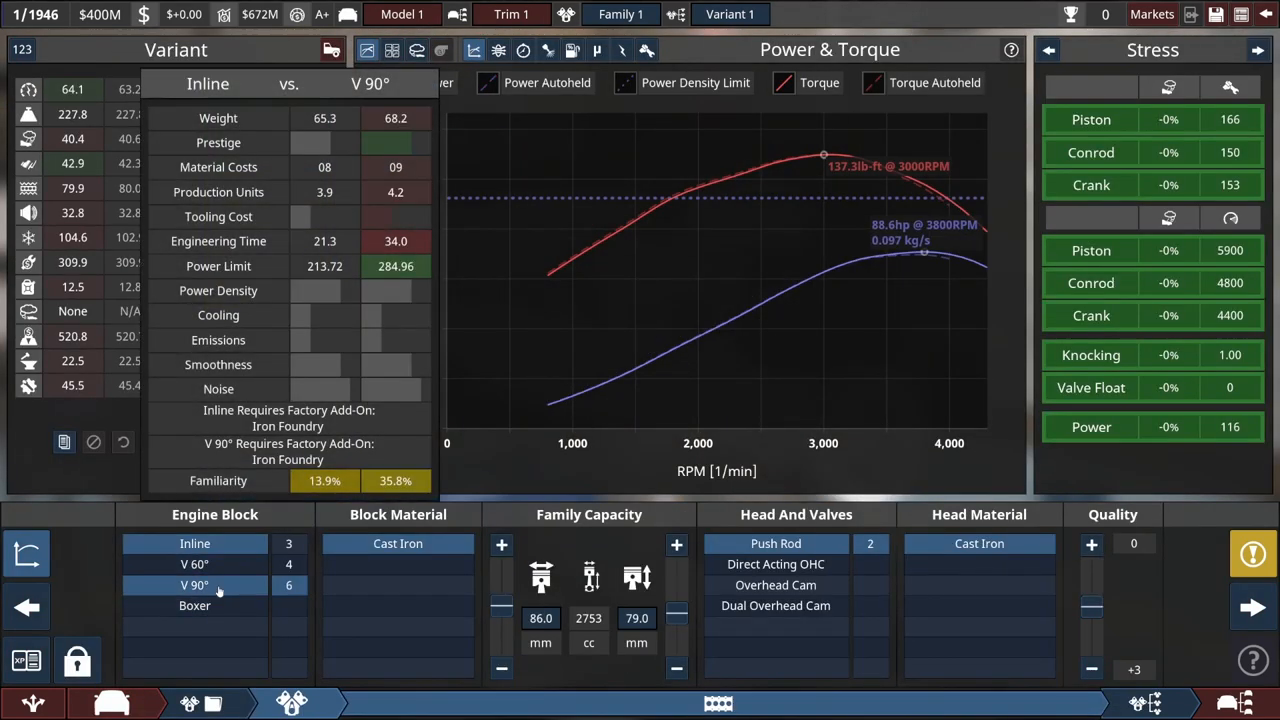
left_click(194, 584)
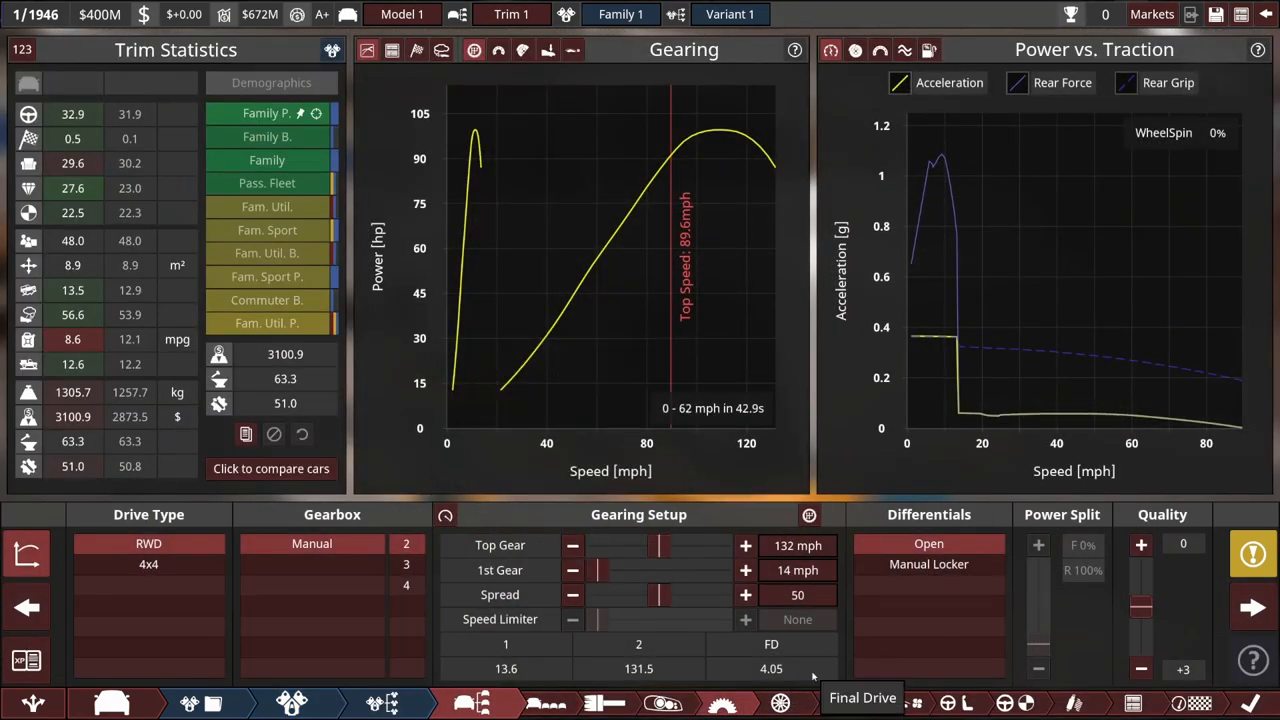
mouse_move(668, 472)
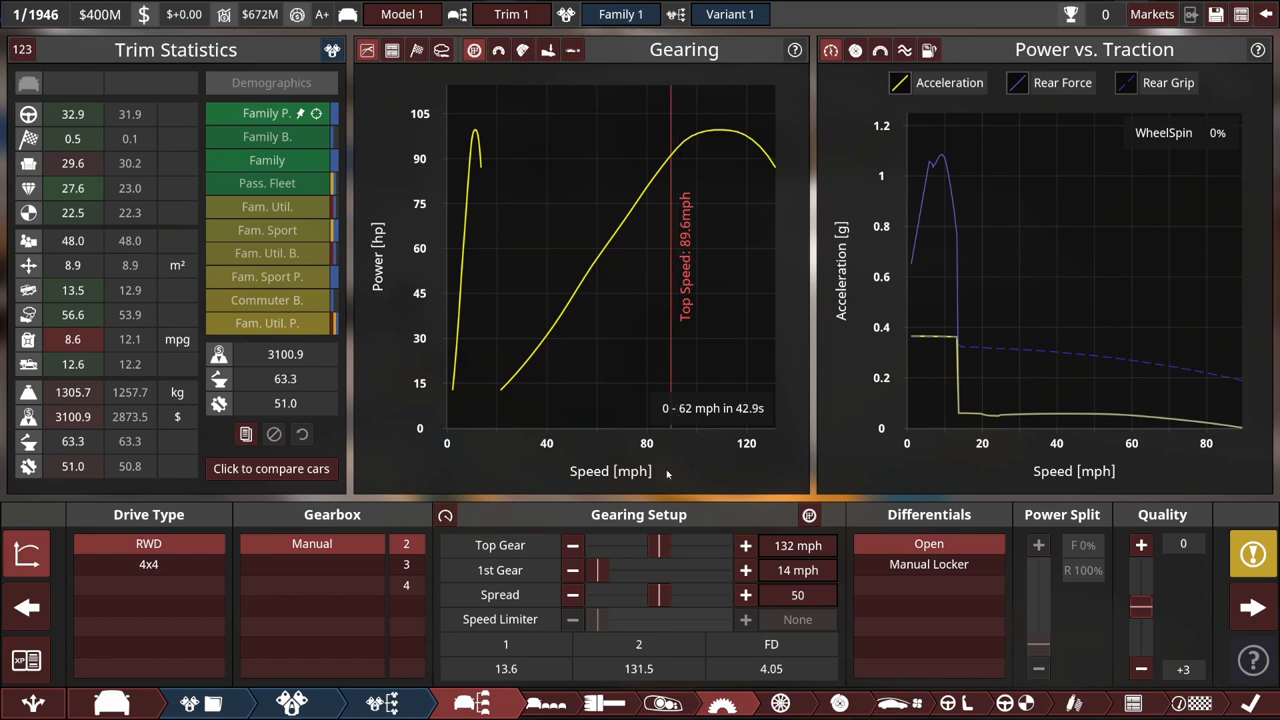
mouse_move(684, 544)
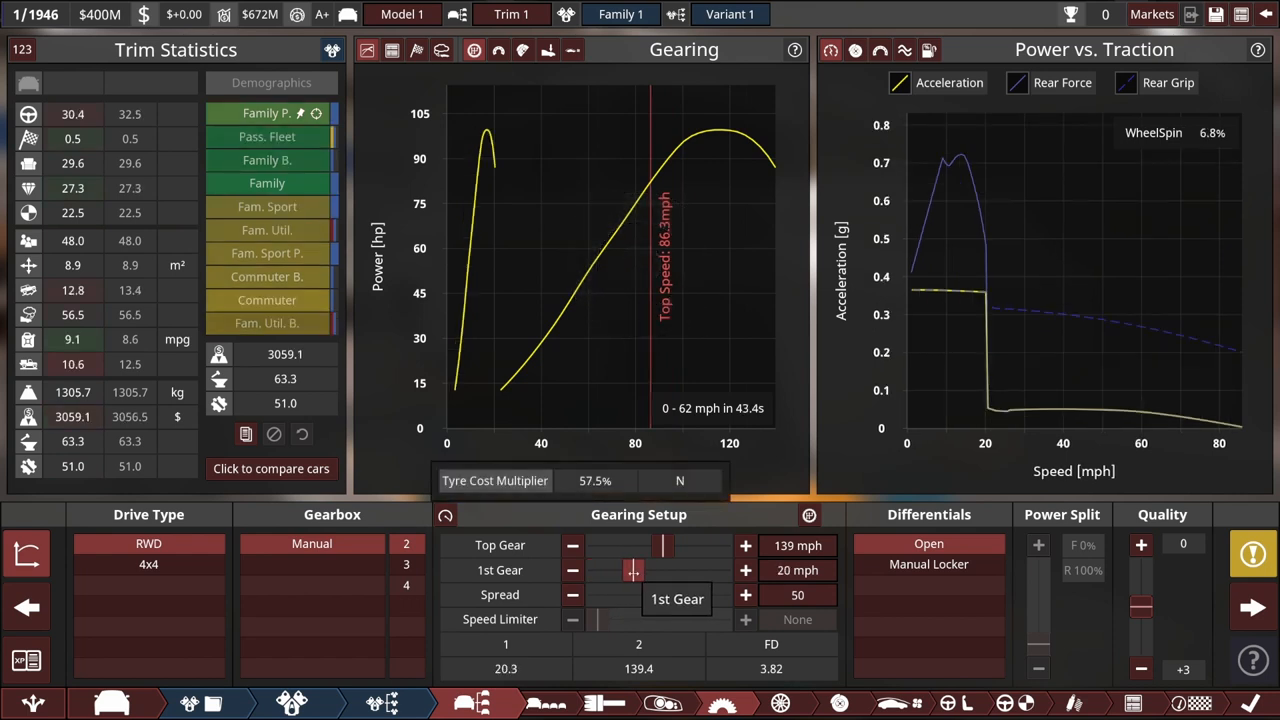
Raise the first gear speed and push its ratio up through 75, 88 to 105
left_click_drag(632, 570, 650, 570)
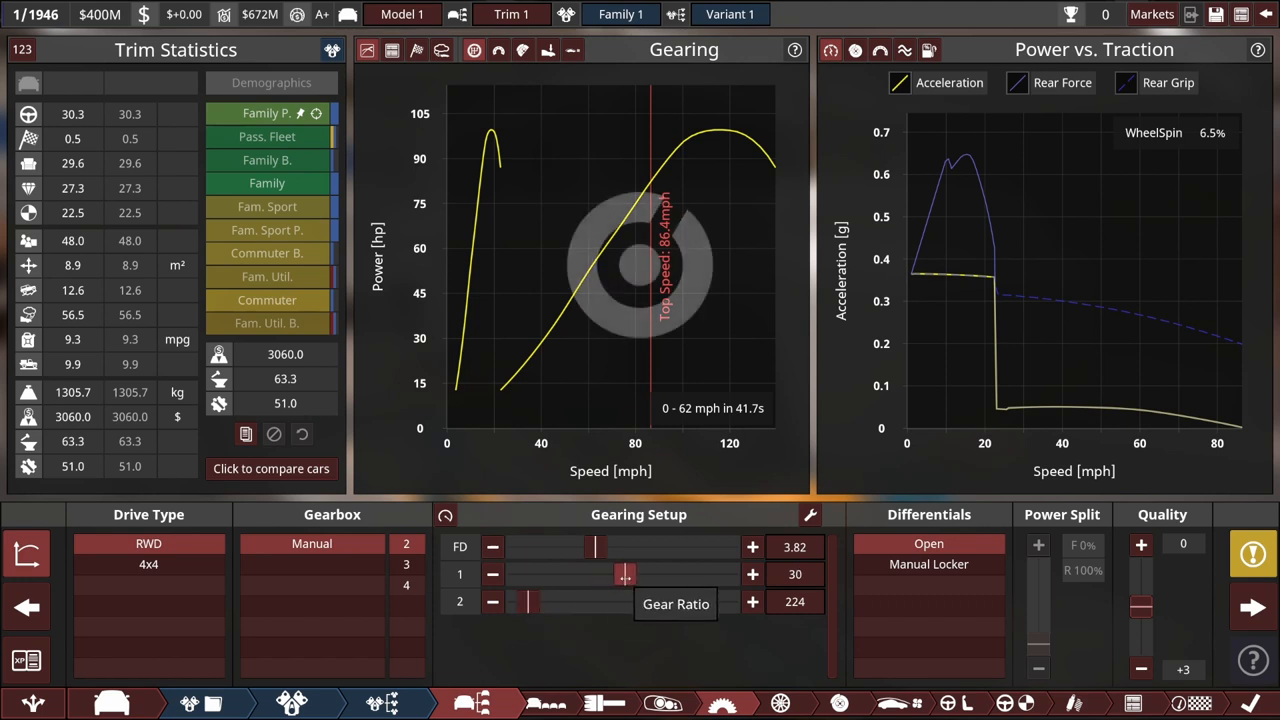
left_click_drag(624, 574, 638, 574)
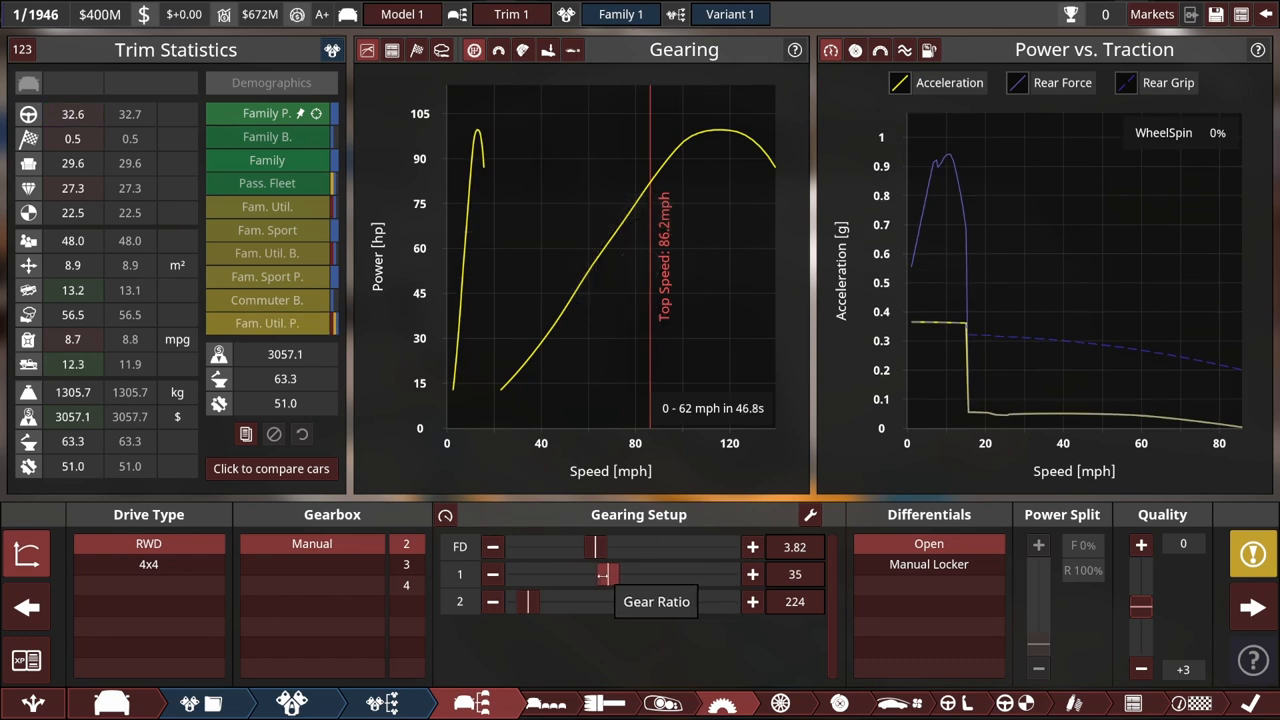
left_click_drag(600, 574, 568, 574)
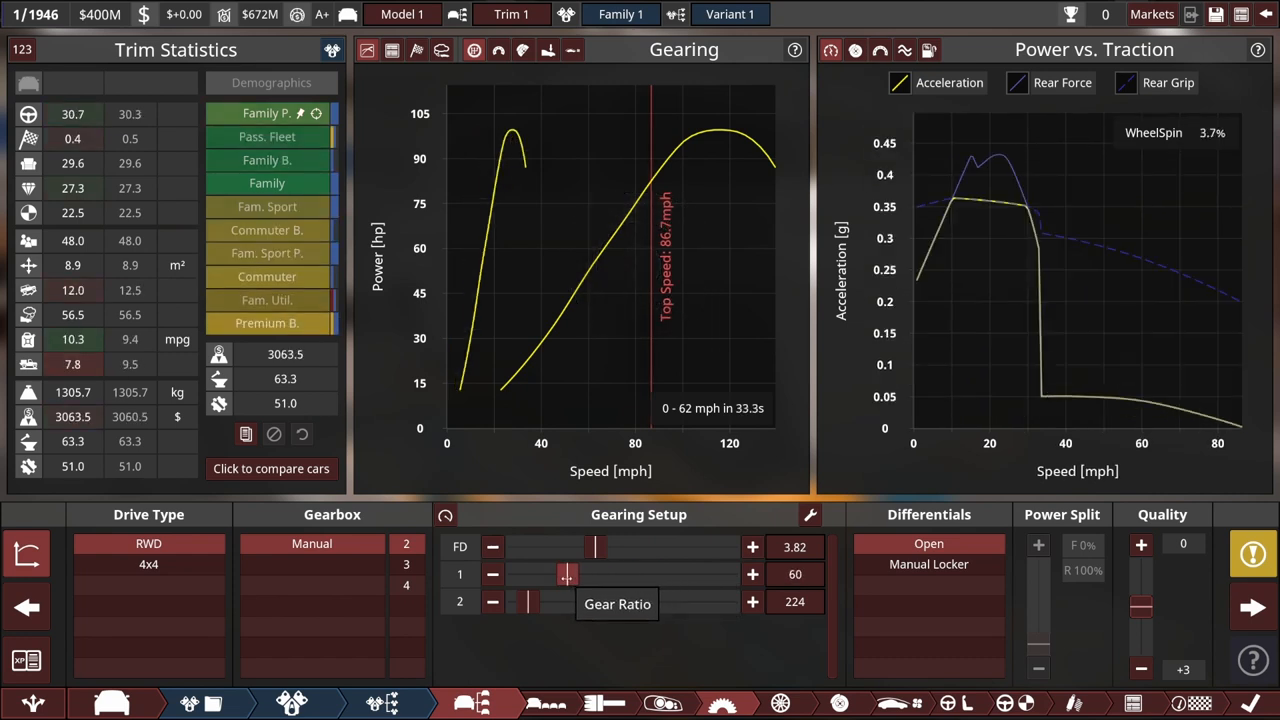
left_click_drag(568, 574, 556, 574)
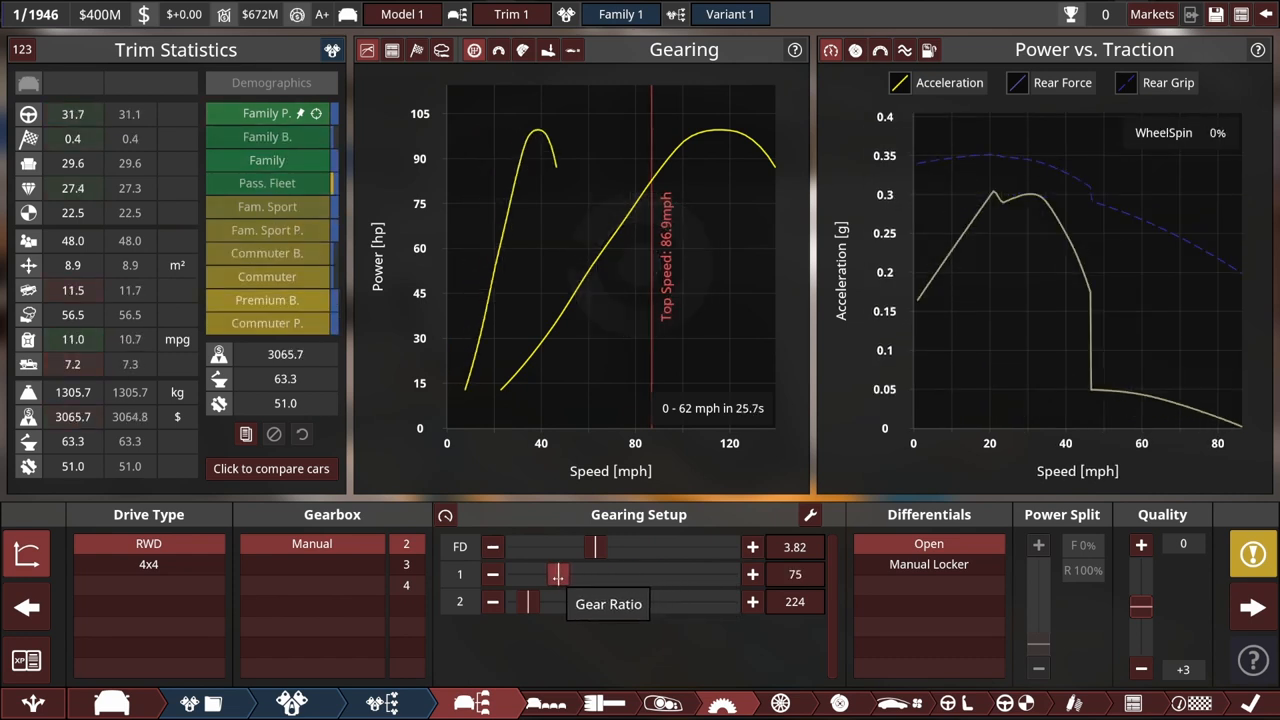
left_click_drag(558, 574, 548, 574)
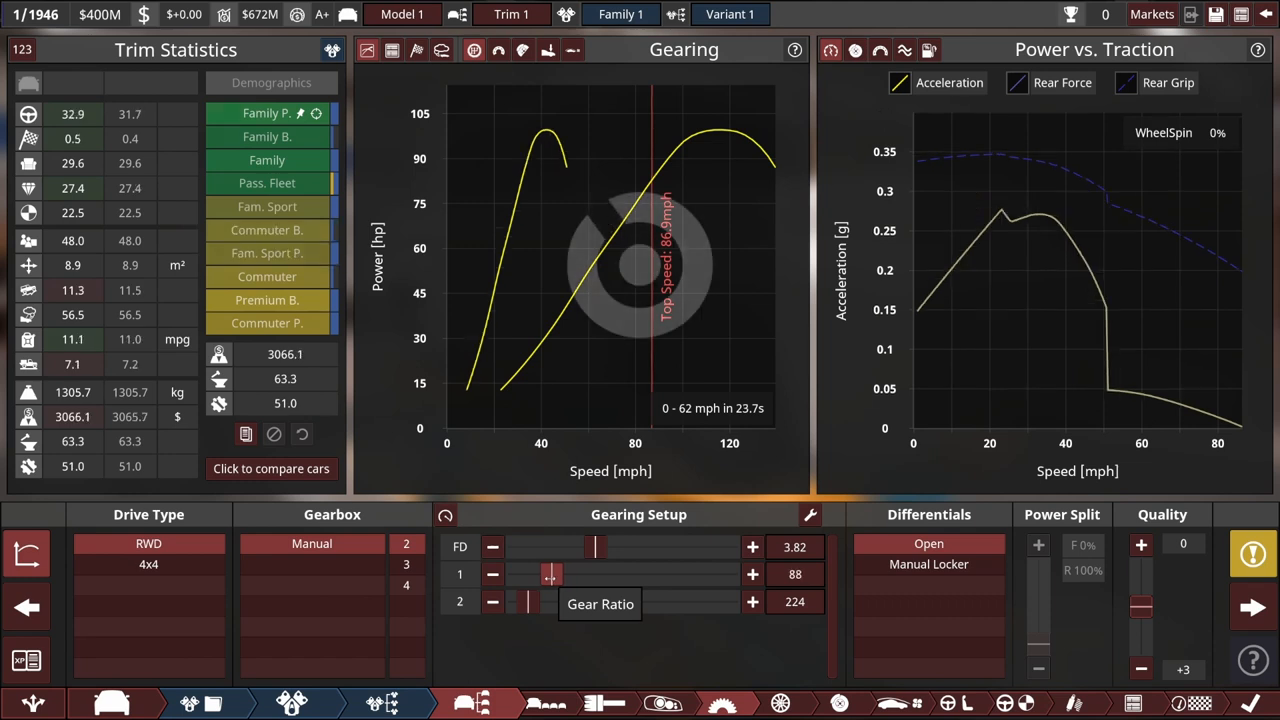
left_click_drag(548, 574, 544, 574)
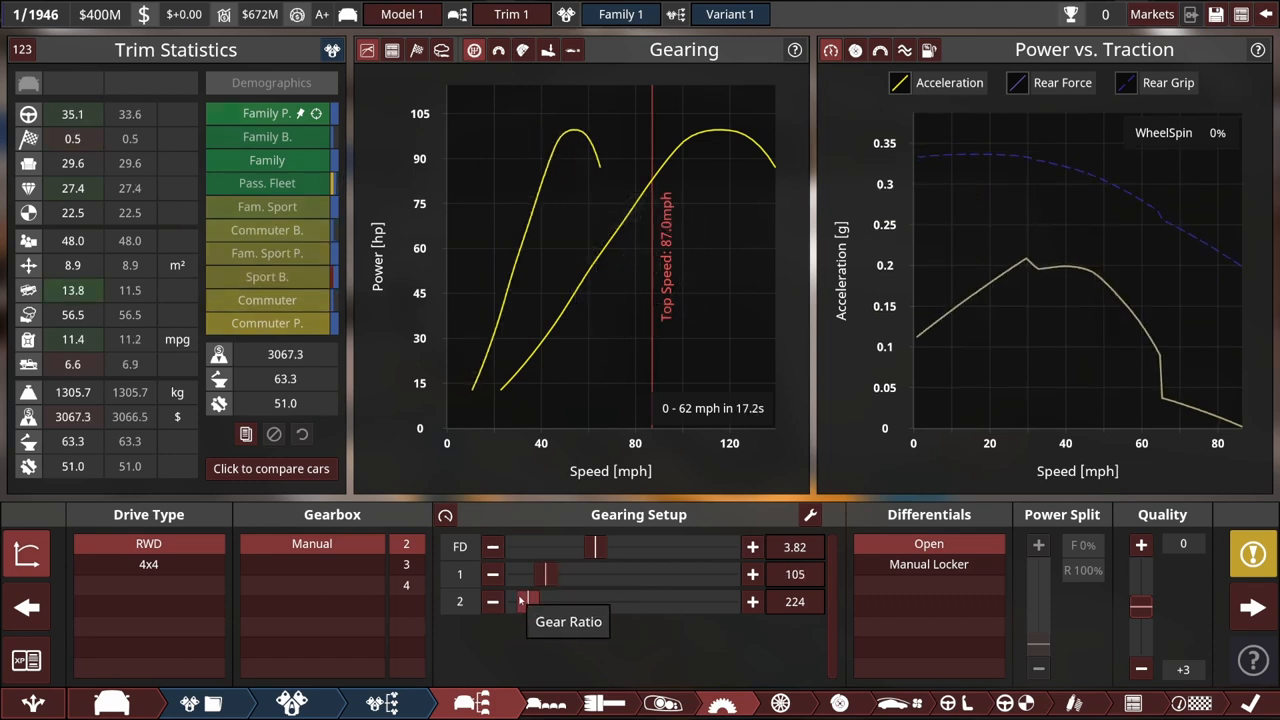
mouse_move(592, 546)
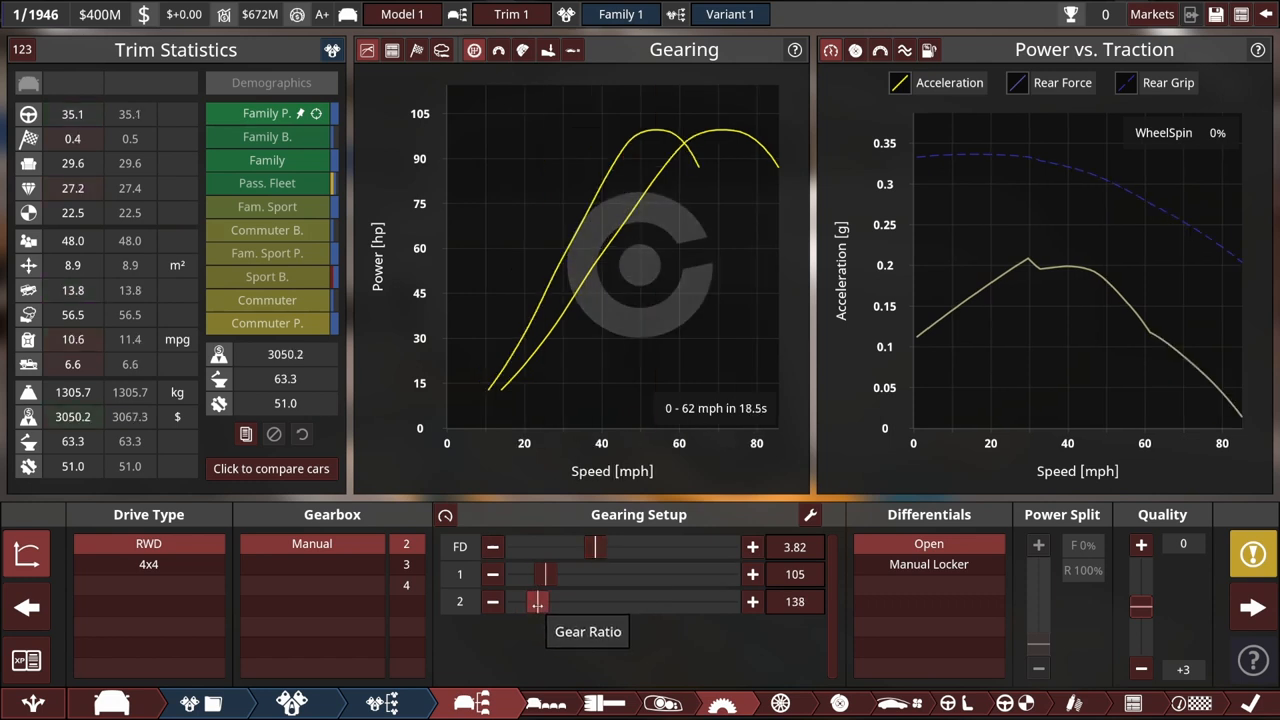
Retune the second gear ratio and make the gearbox a three-speed manual
left_click_drag(536, 600, 522, 600)
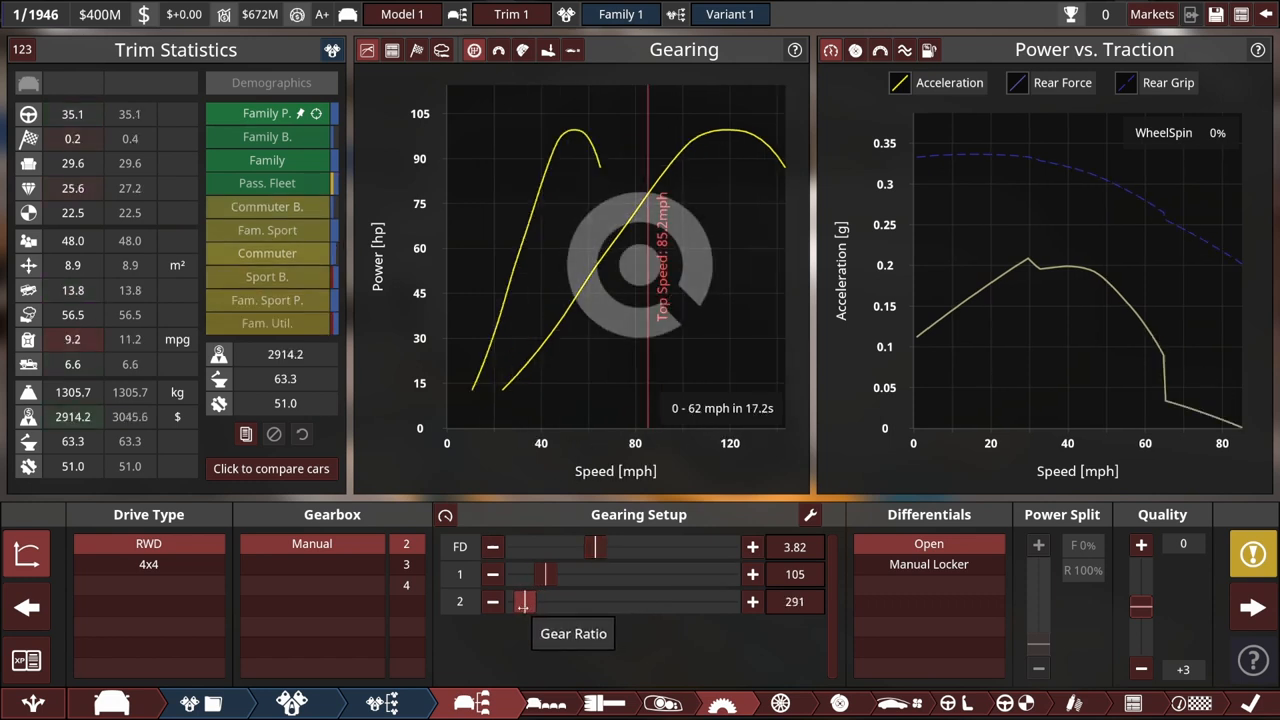
left_click_drag(524, 600, 530, 600)
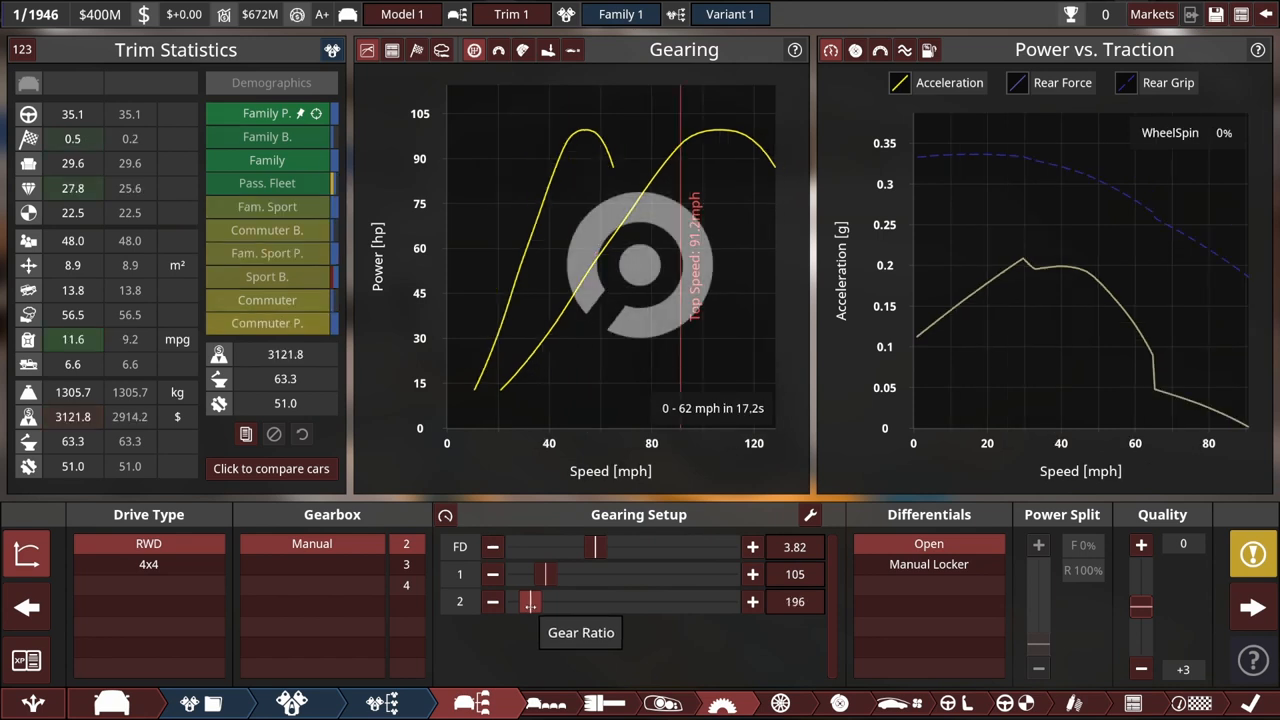
left_click(750, 600)
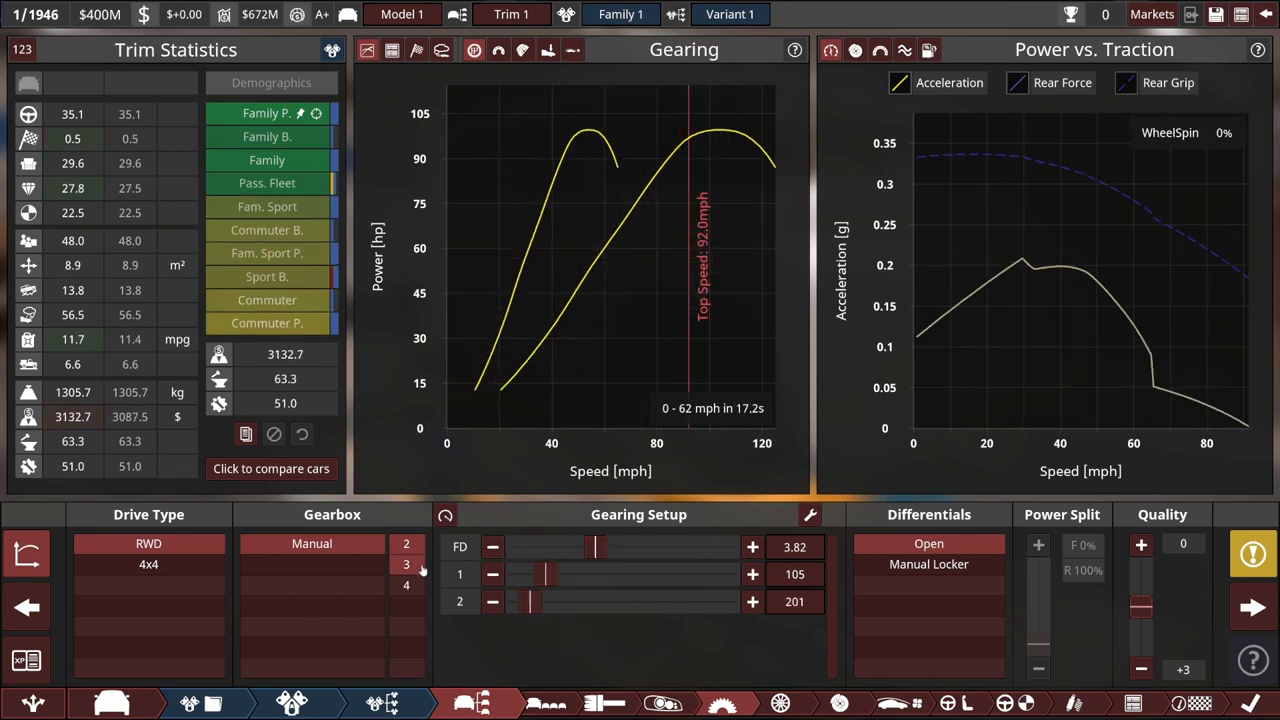
left_click(406, 564)
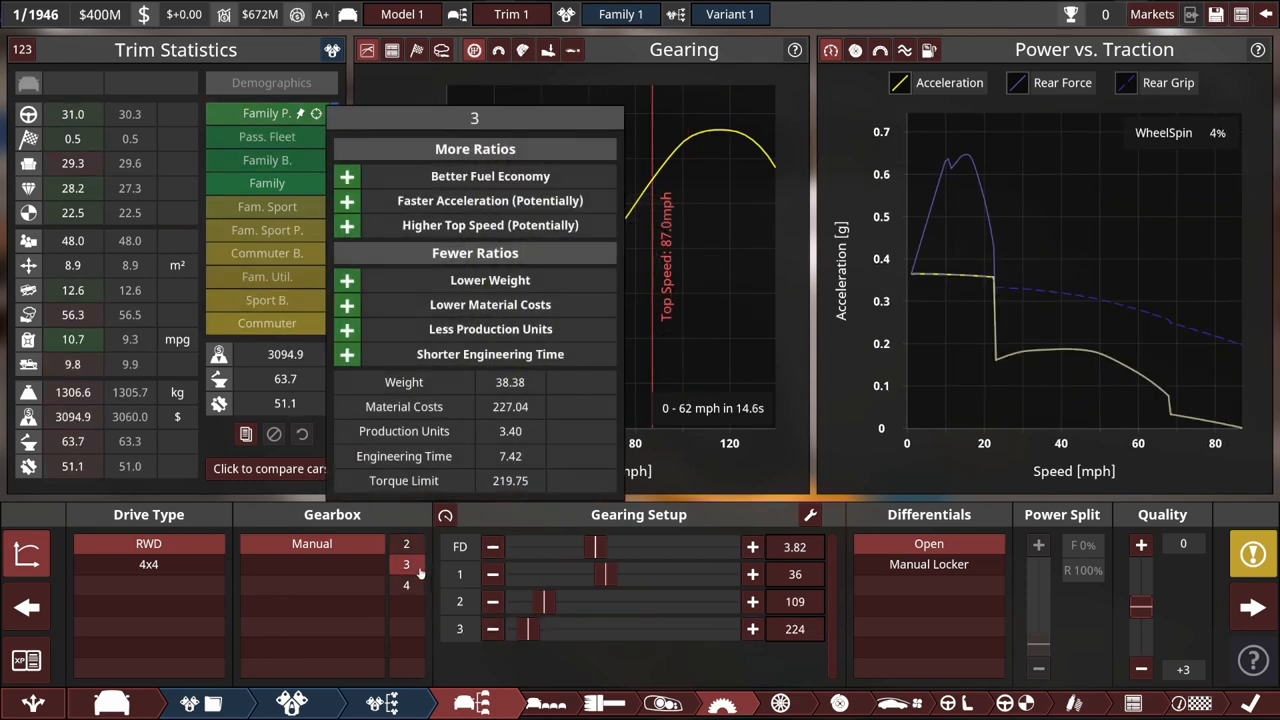
left_click_drag(596, 574, 604, 574)
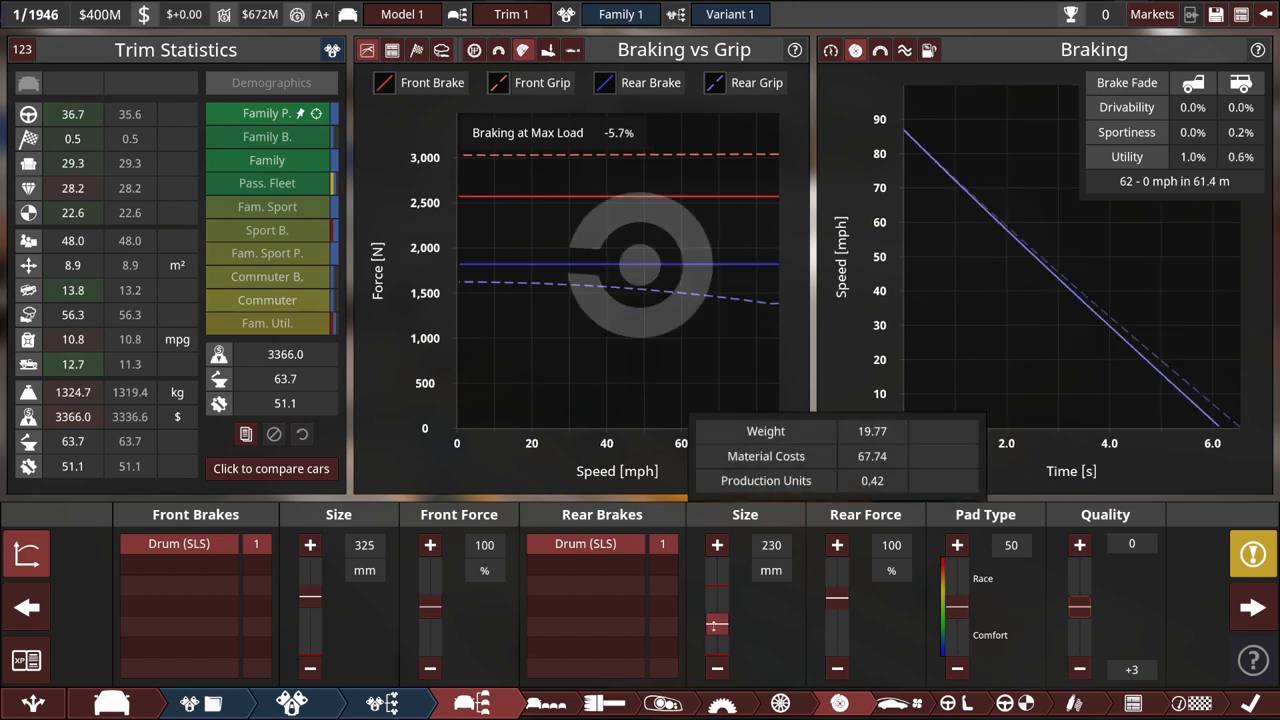
Set pad type 31, front force 134%, rear force 90% and rear drums 260 mm
left_click(716, 544)
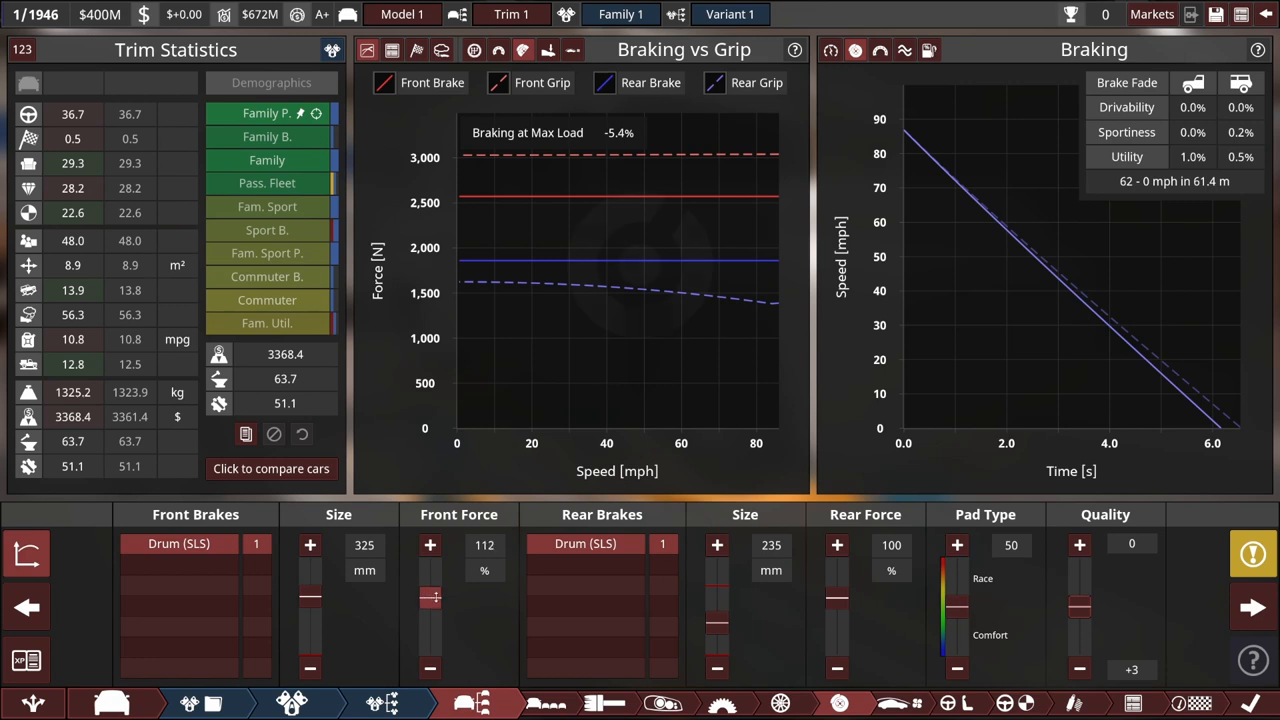
left_click_drag(432, 600, 432, 590)
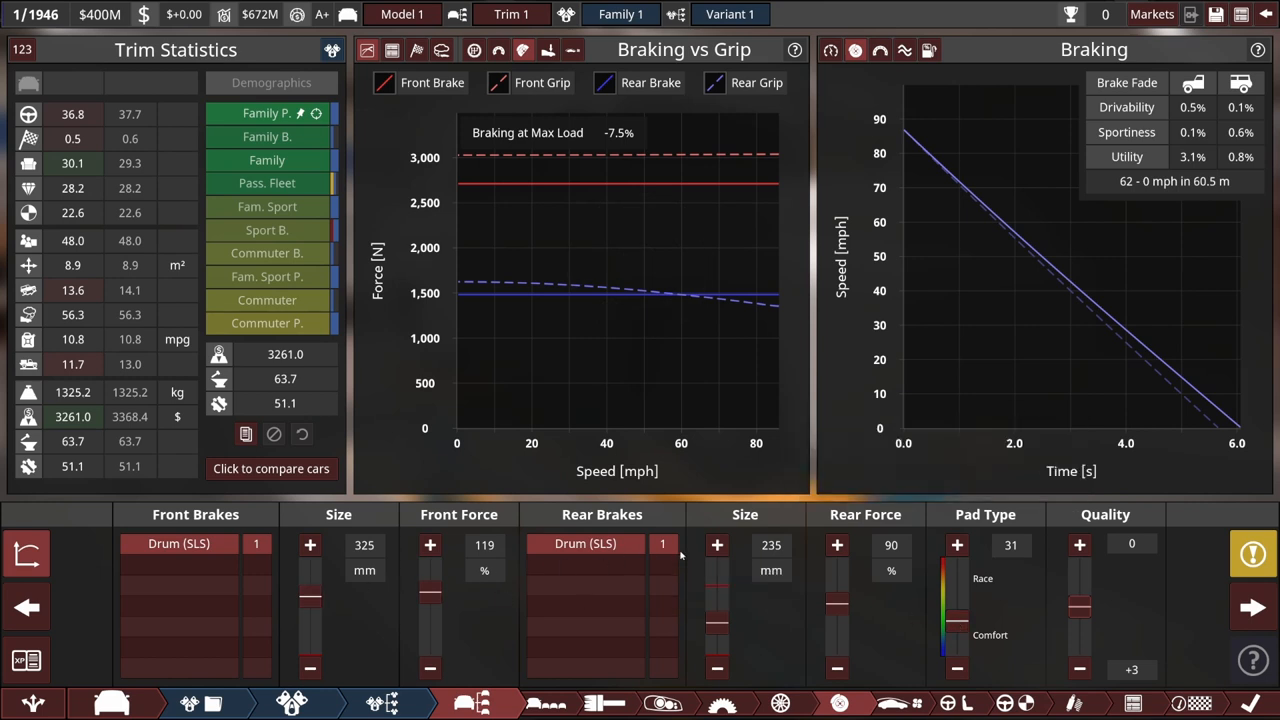
left_click(430, 544)
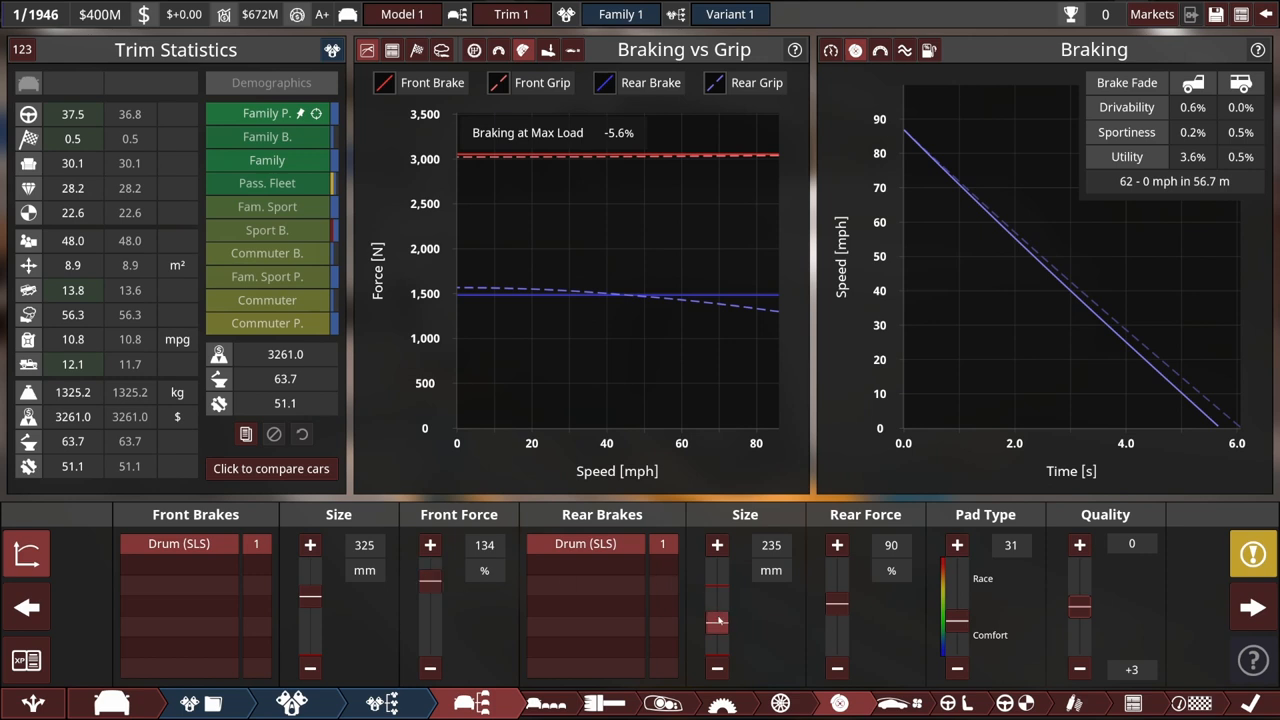
left_click(716, 544)
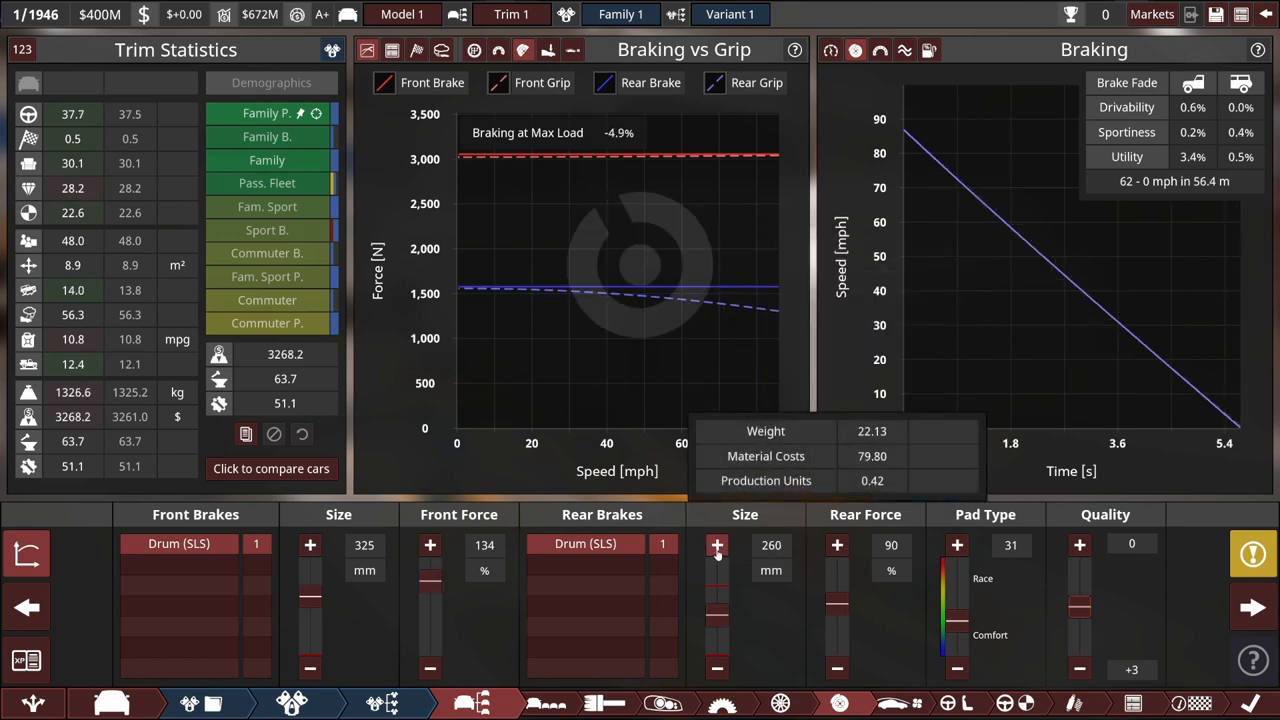
left_click(716, 544)
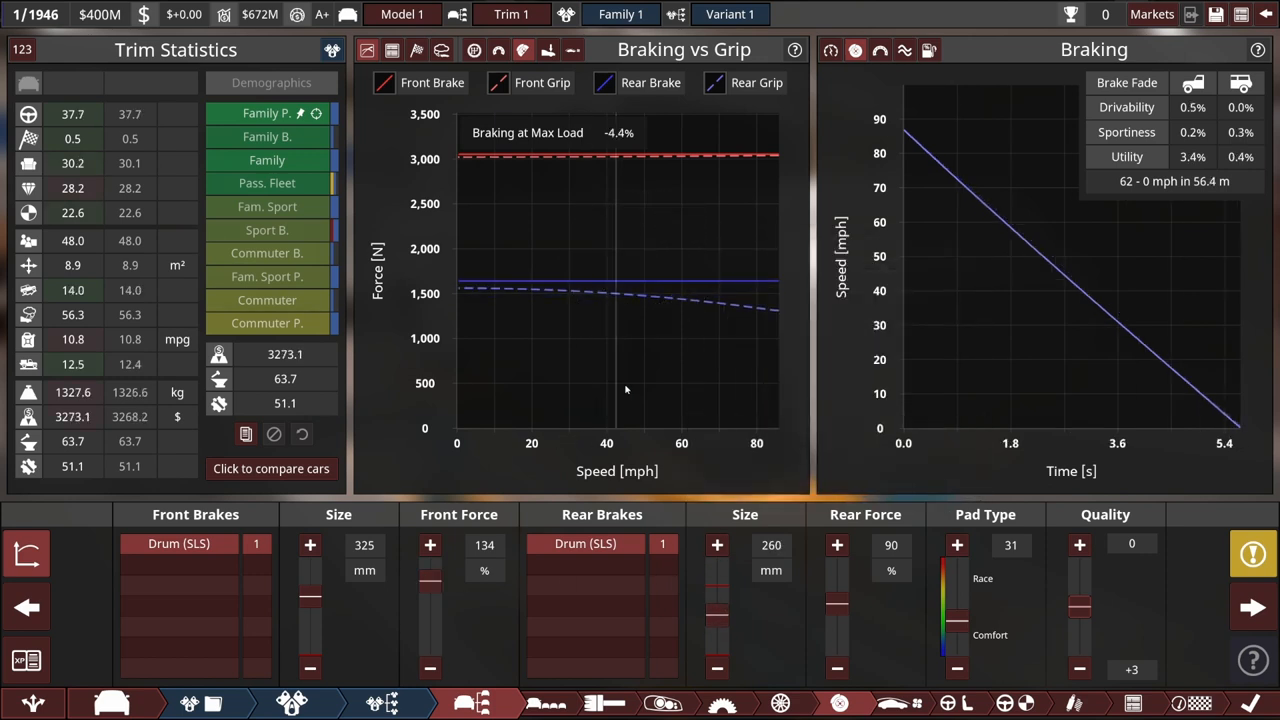
left_click(264, 112)
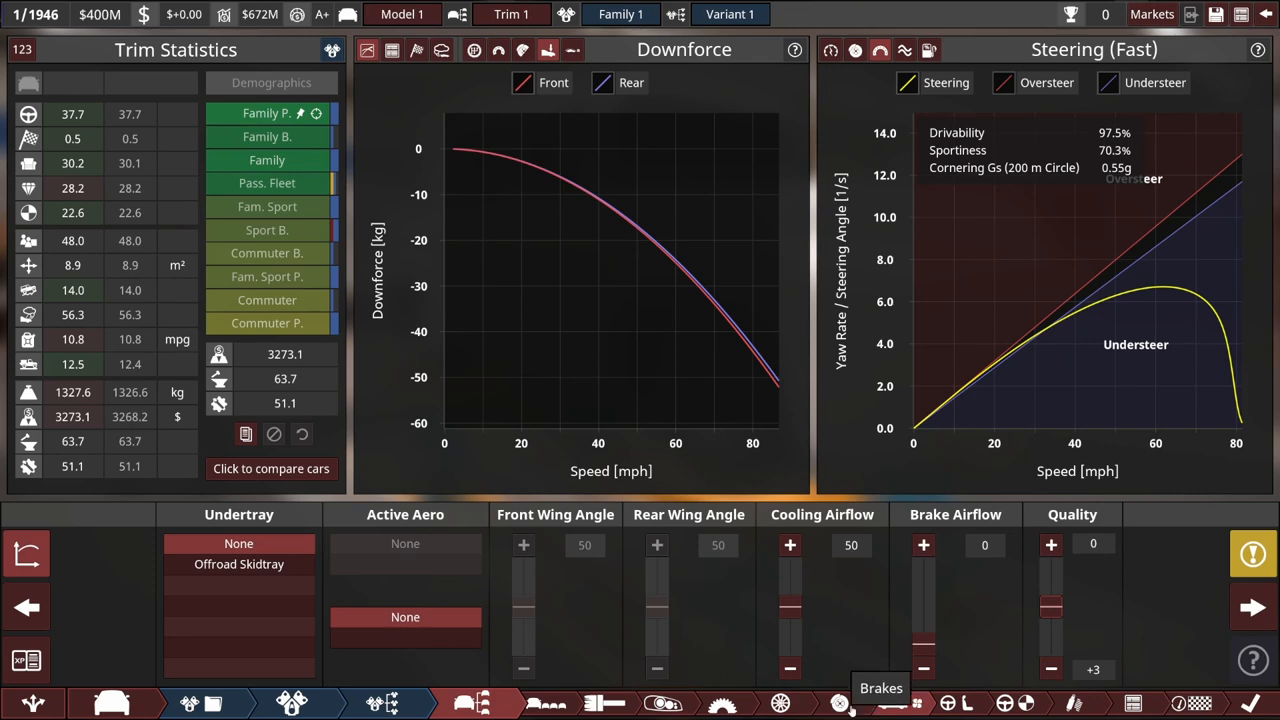
mouse_move(1080, 704)
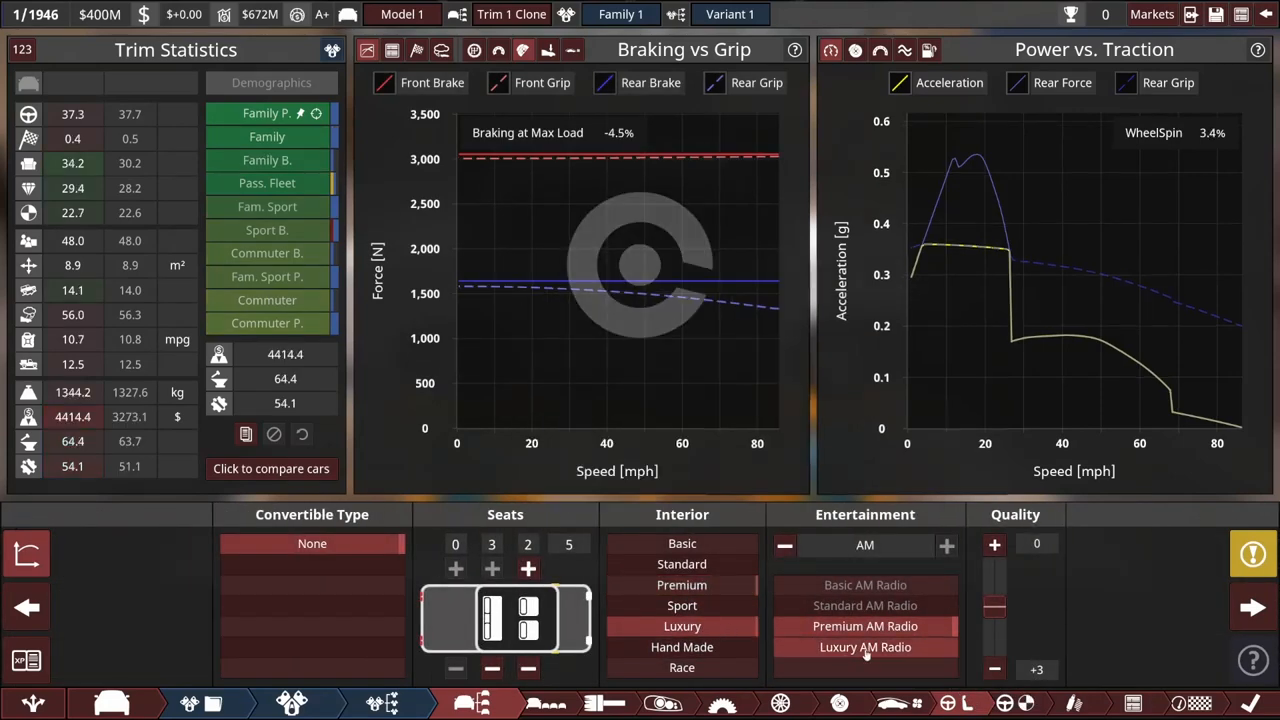
mouse_move(680, 584)
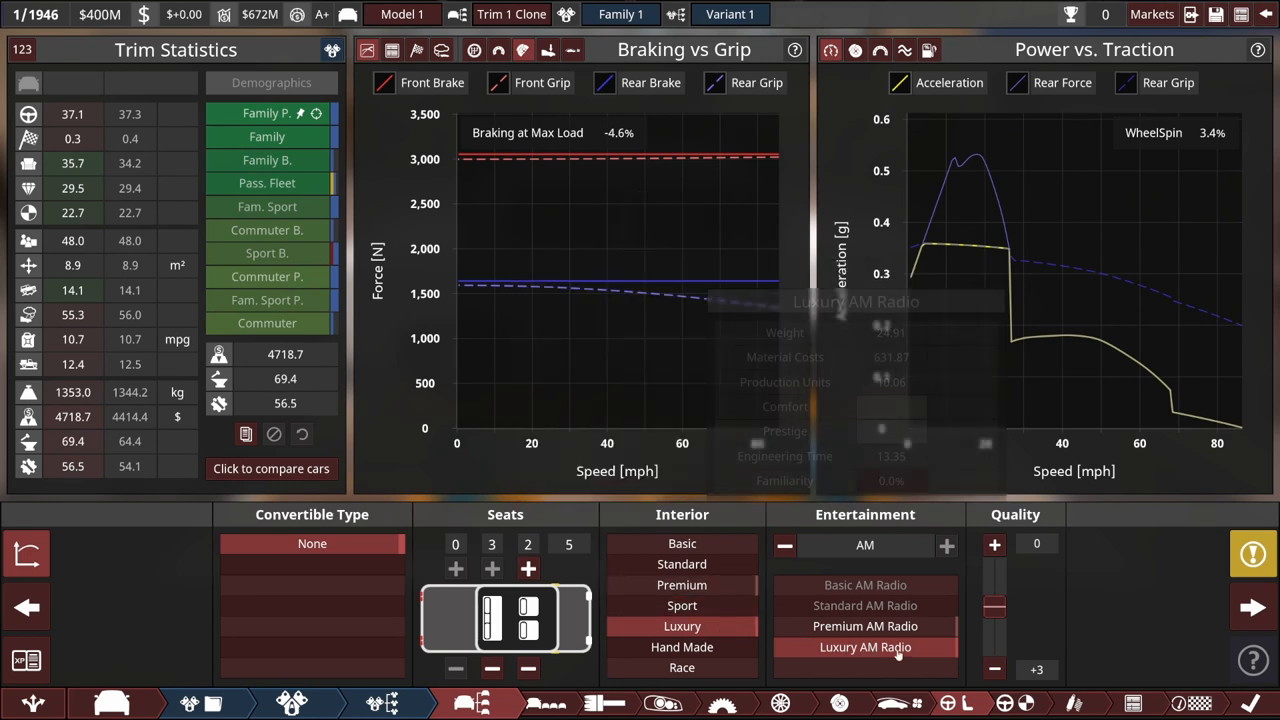
mouse_move(1092, 642)
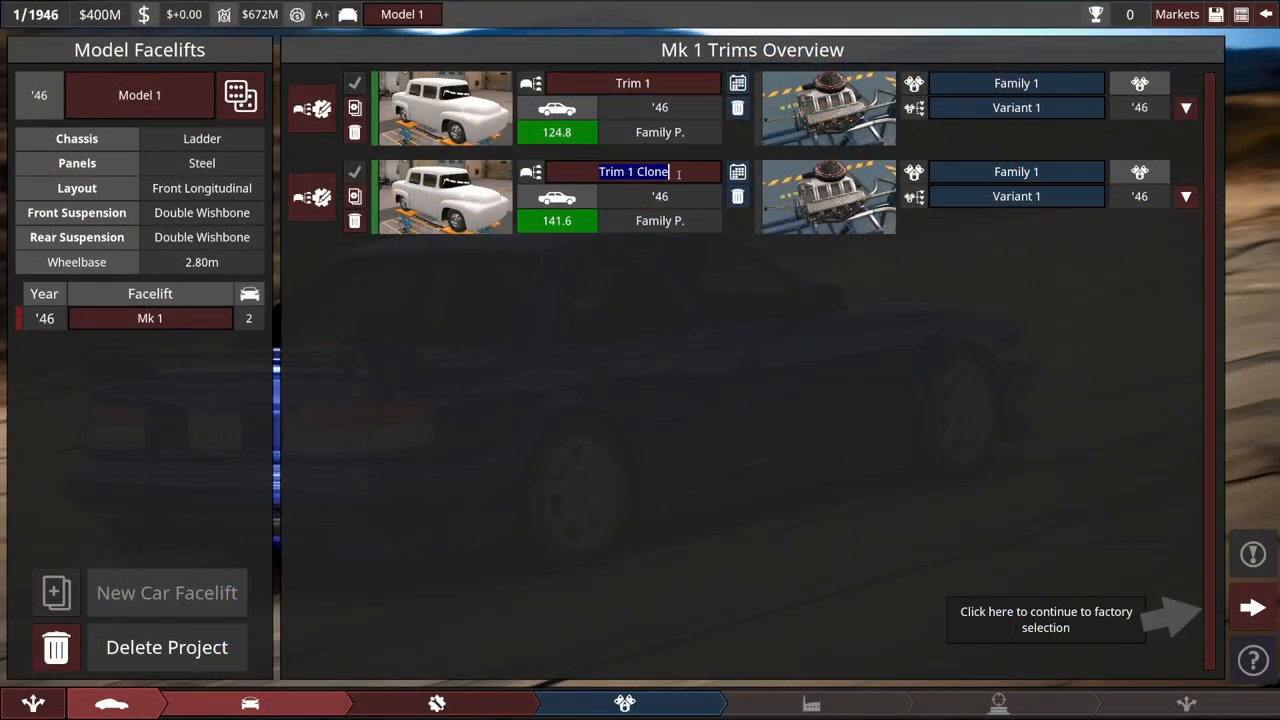
Name the trims Luxury and Premium, the model Humpback, and continue to engineering
type("Luxury")
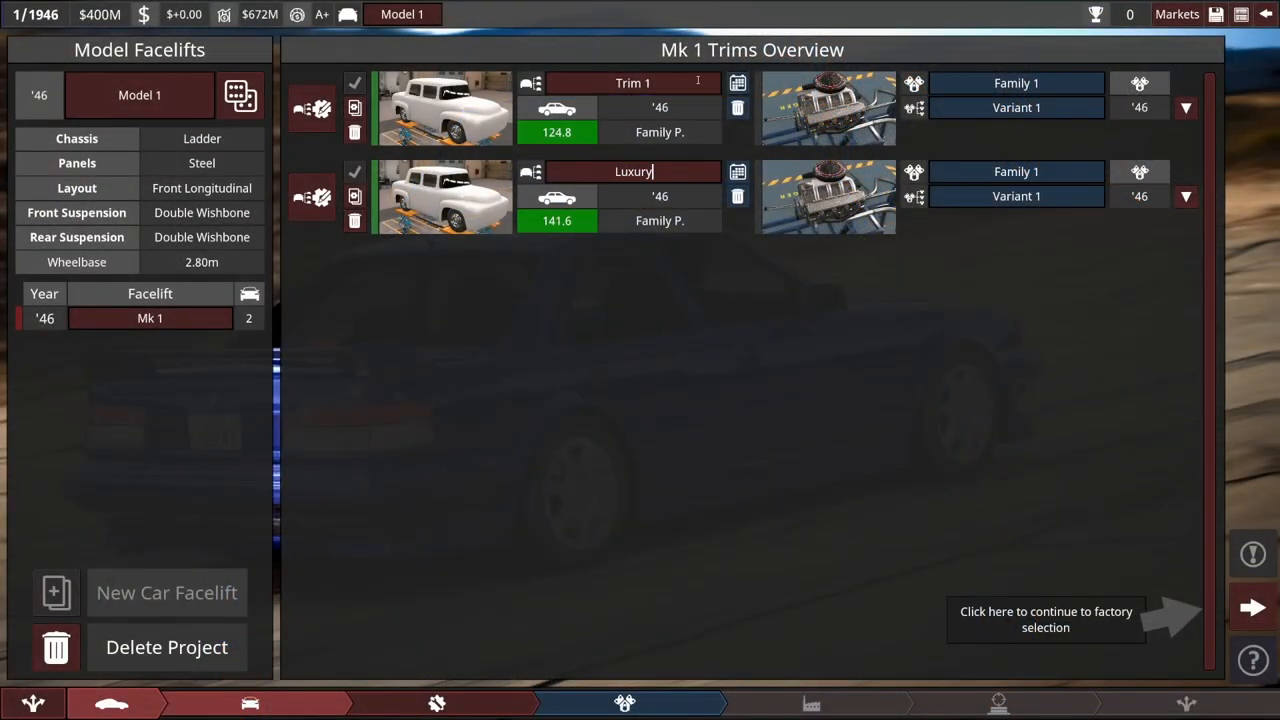
type("Premium")
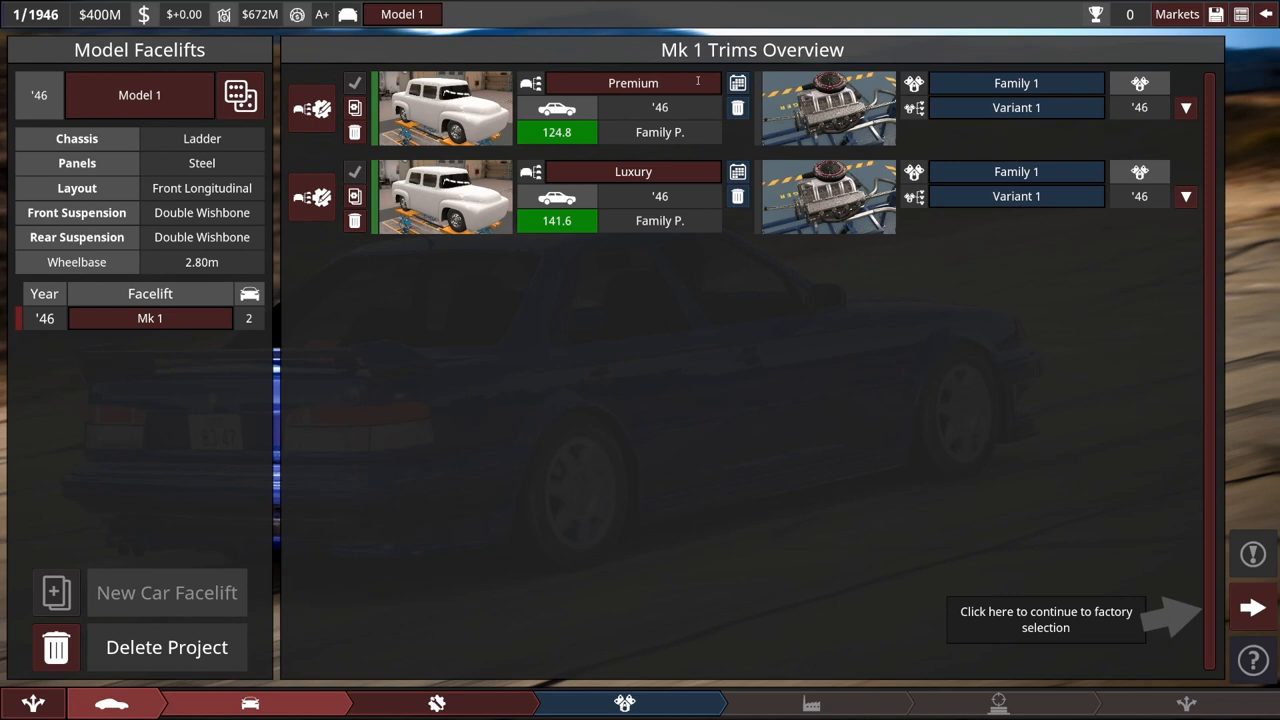
left_click(238, 96)
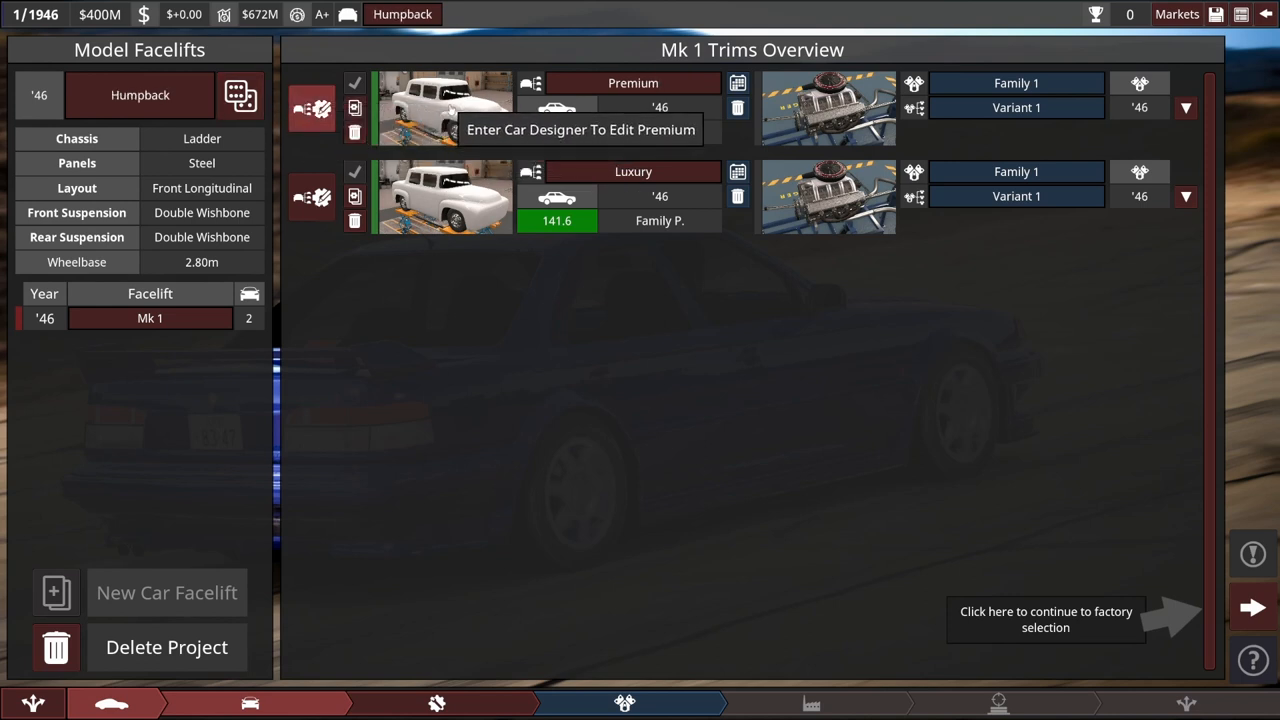
left_click(438, 700)
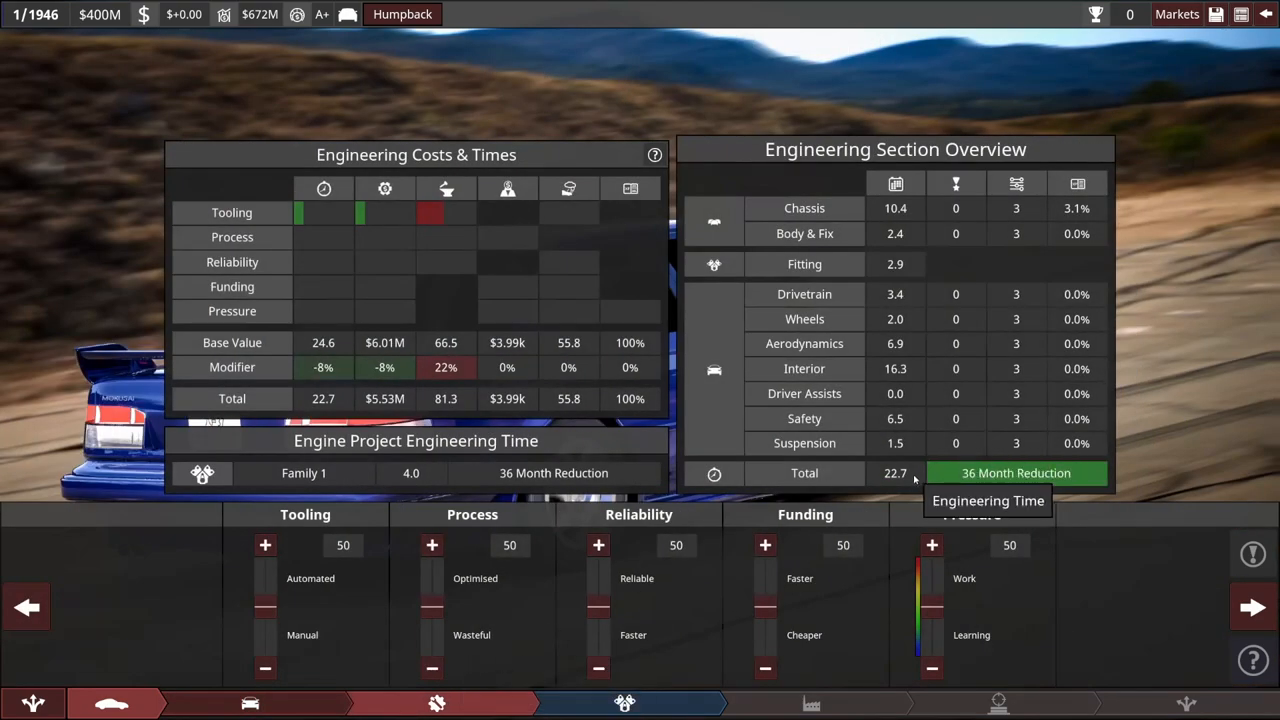
mouse_move(584, 526)
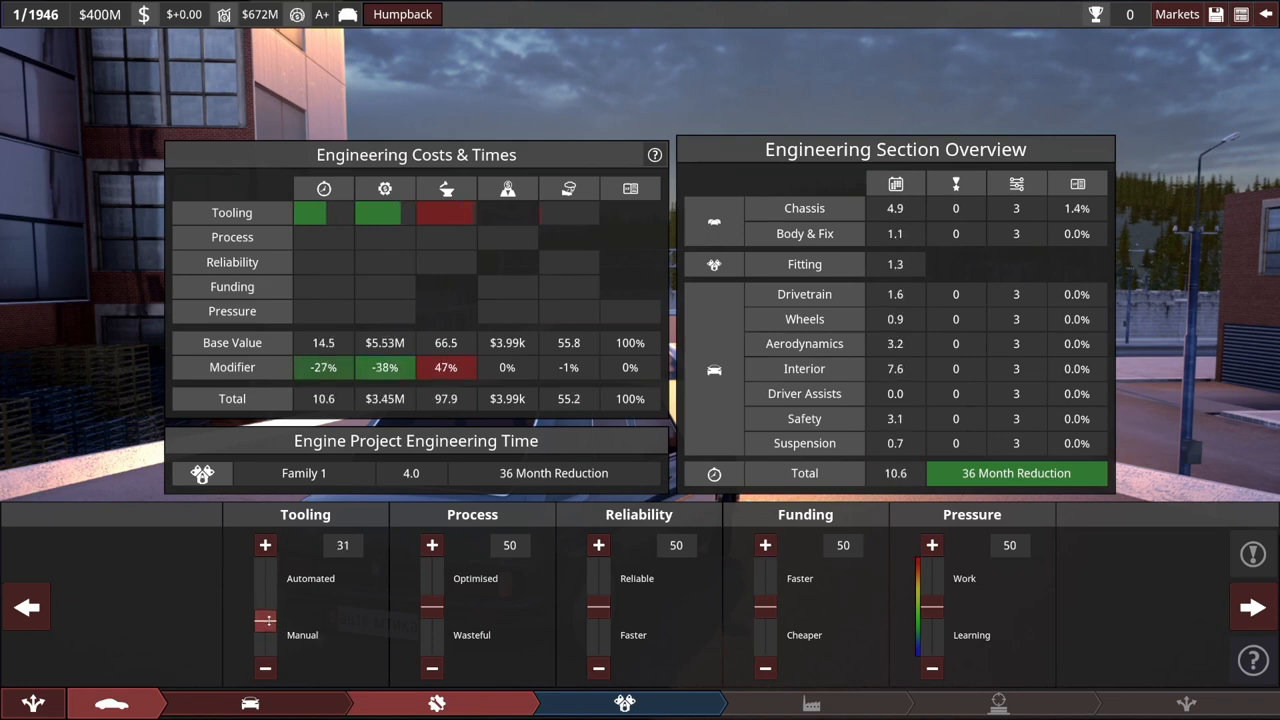
left_click(264, 544)
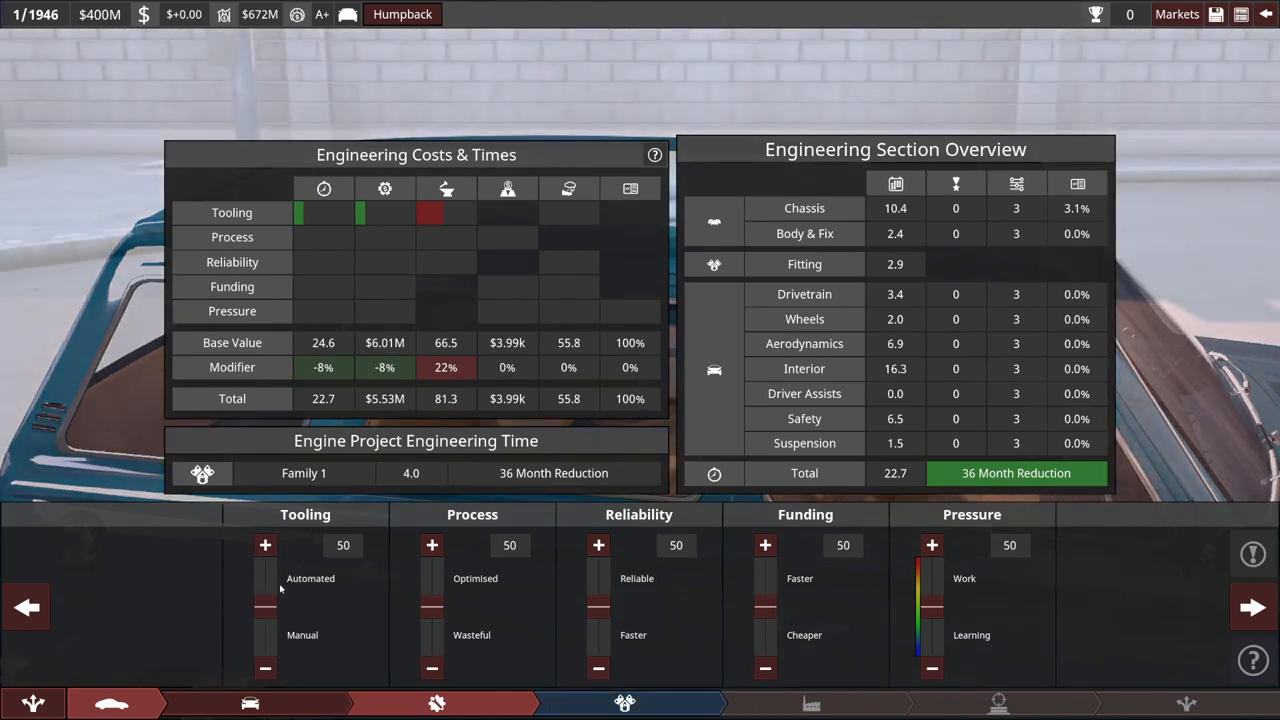
mouse_move(896, 474)
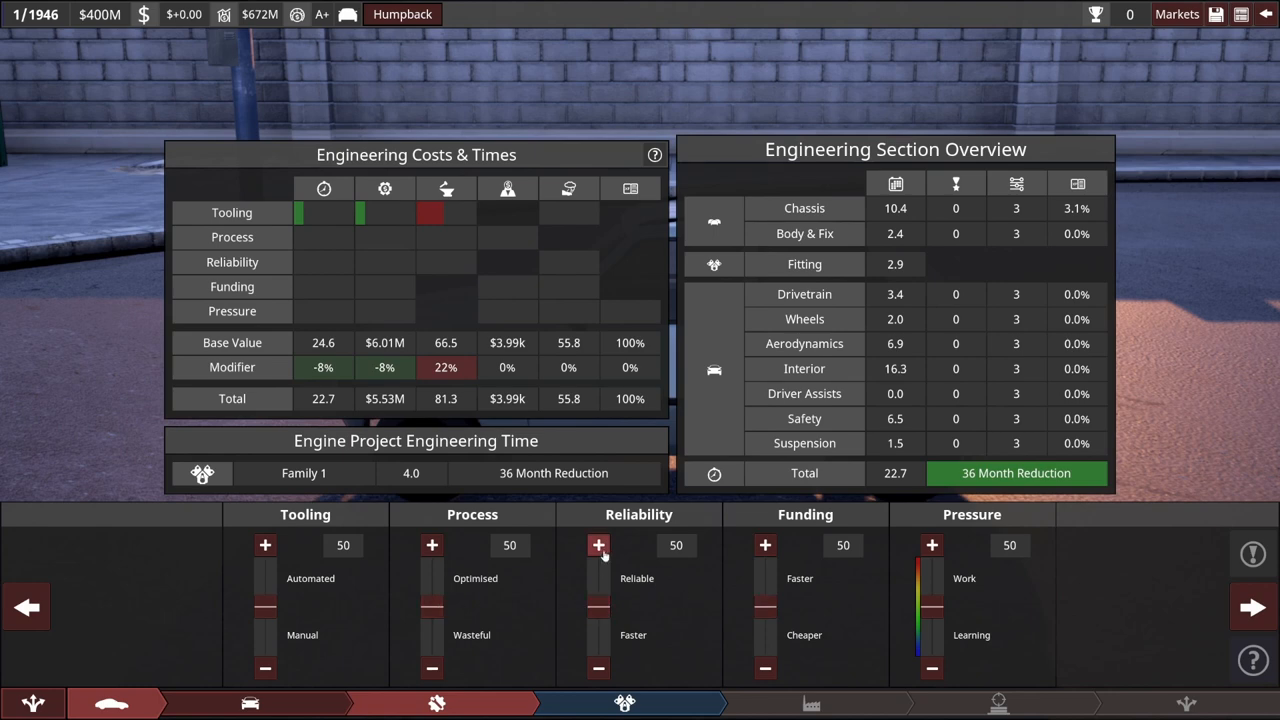
left_click(598, 544)
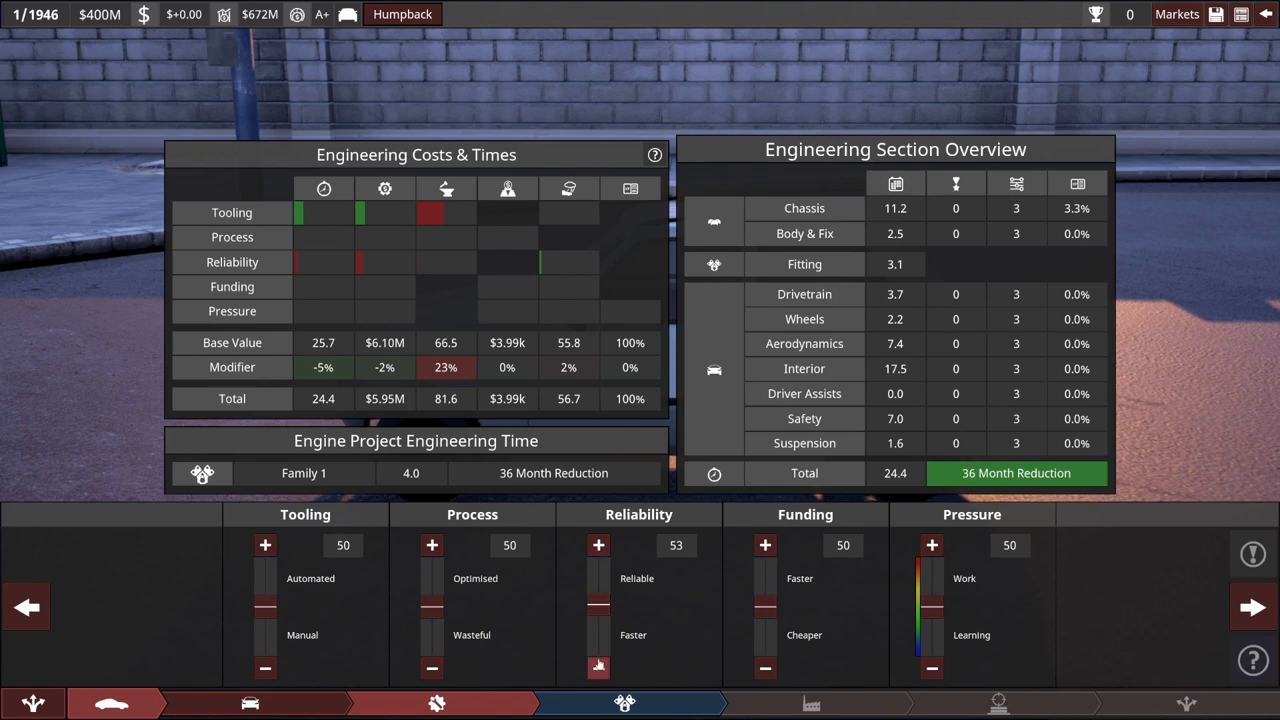
left_click(598, 668)
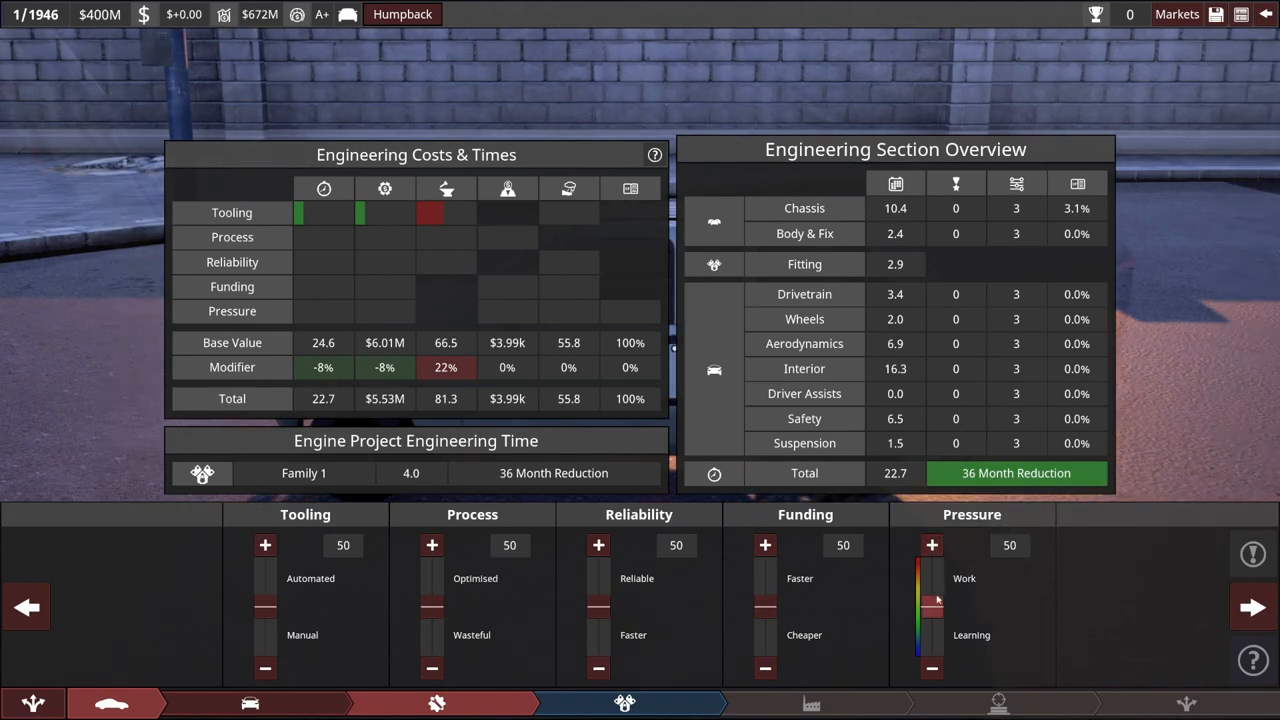
mouse_move(628, 412)
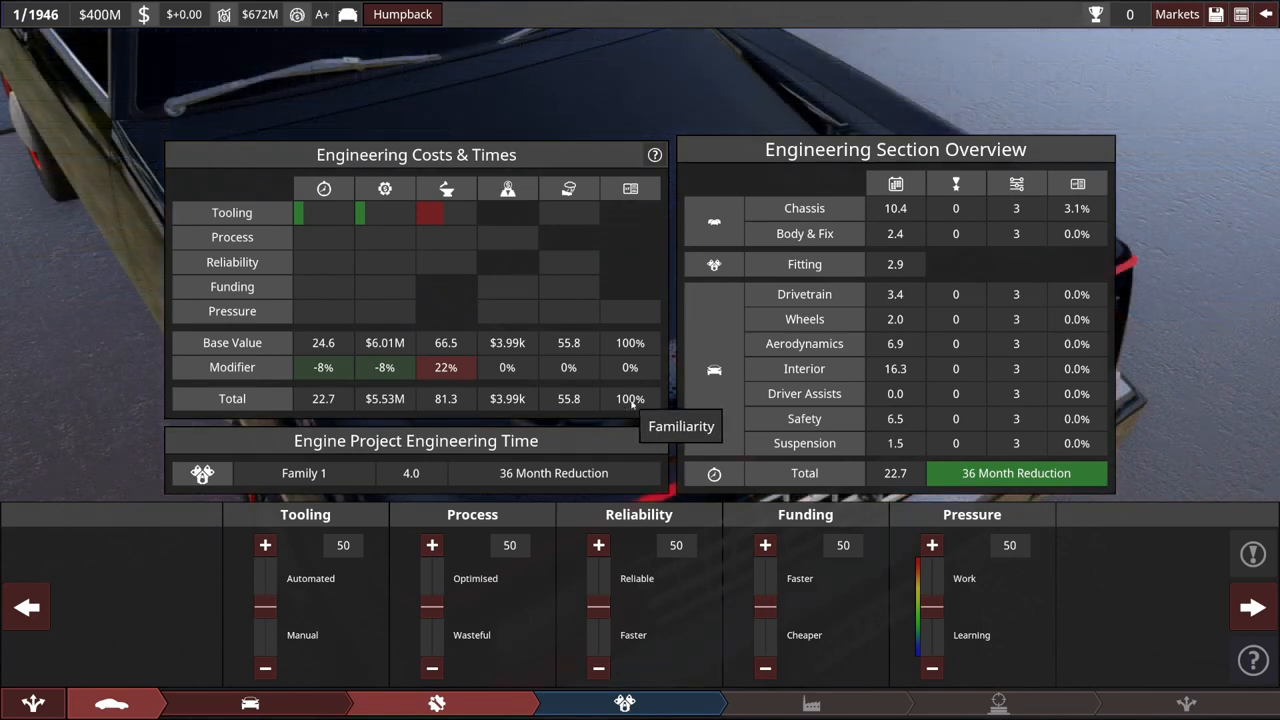
mouse_move(636, 578)
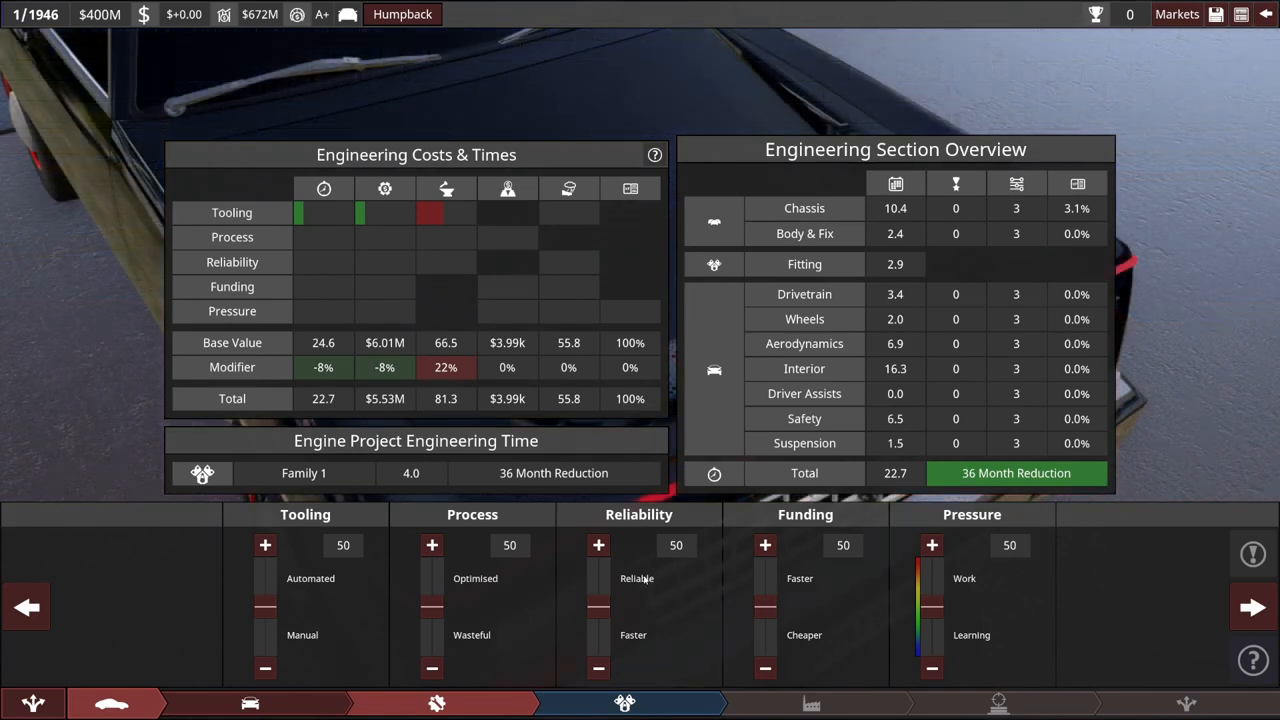
mouse_move(628, 398)
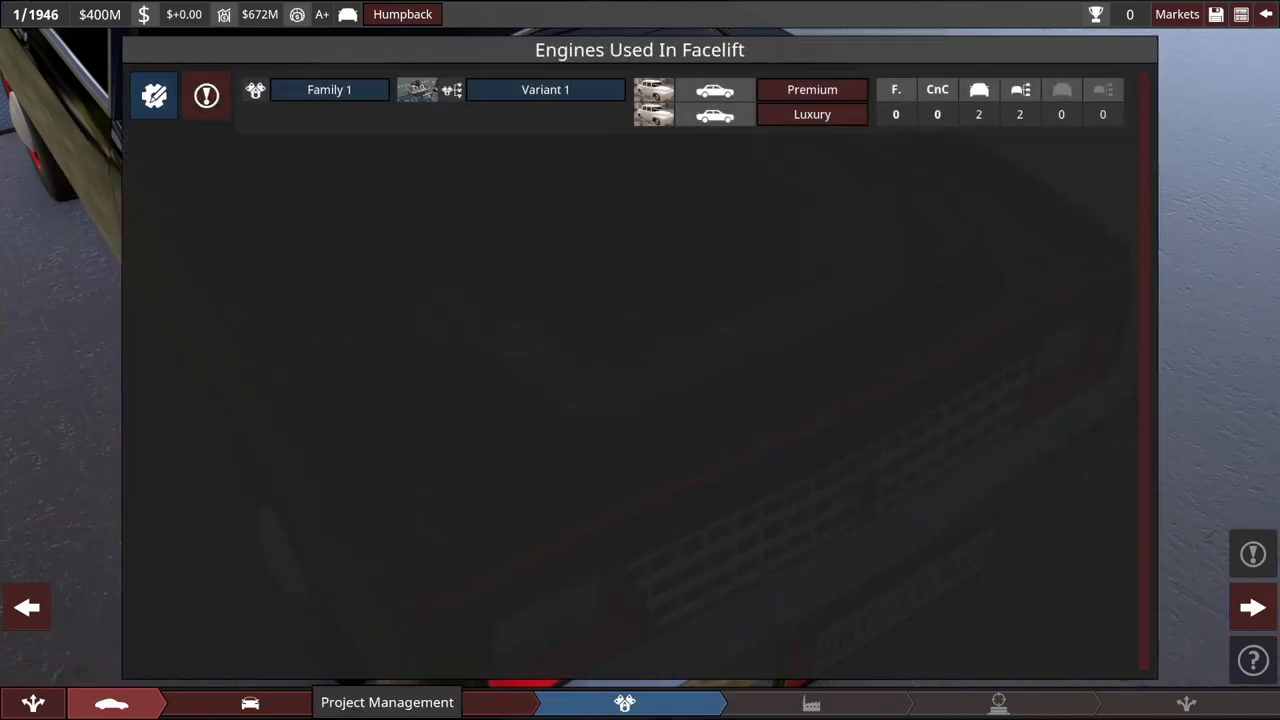
mouse_move(152, 92)
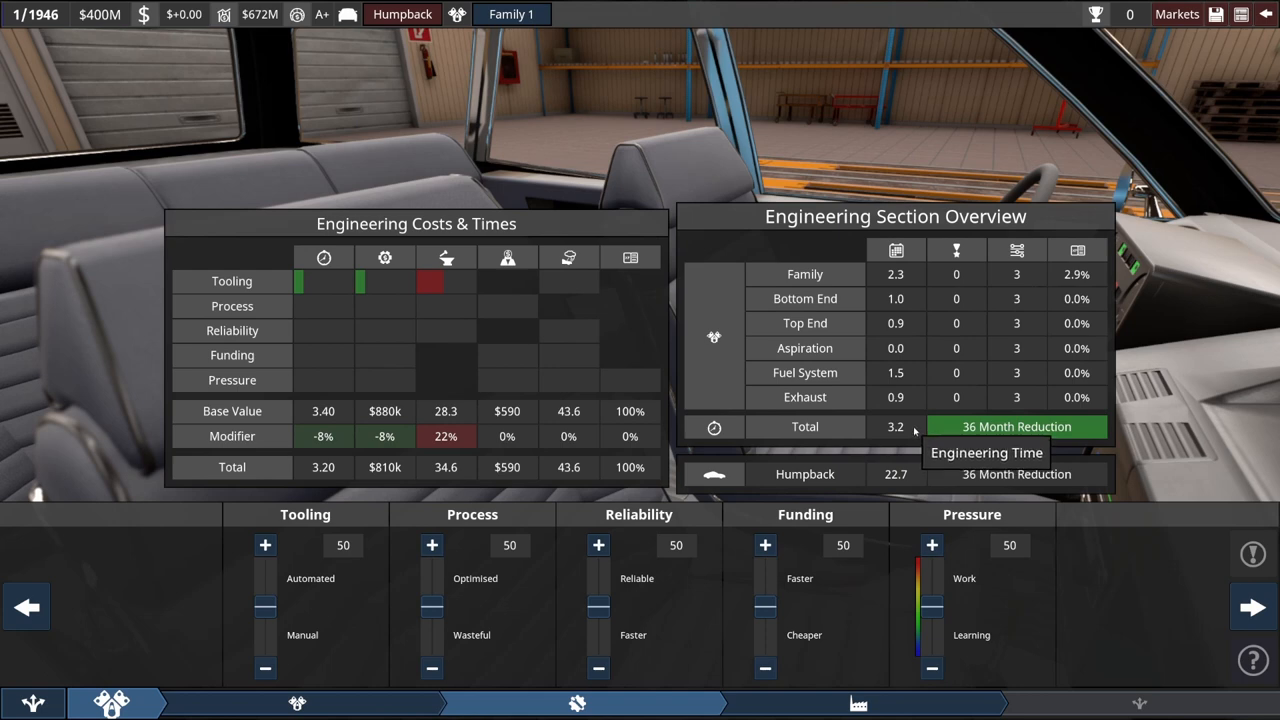
mouse_move(916, 436)
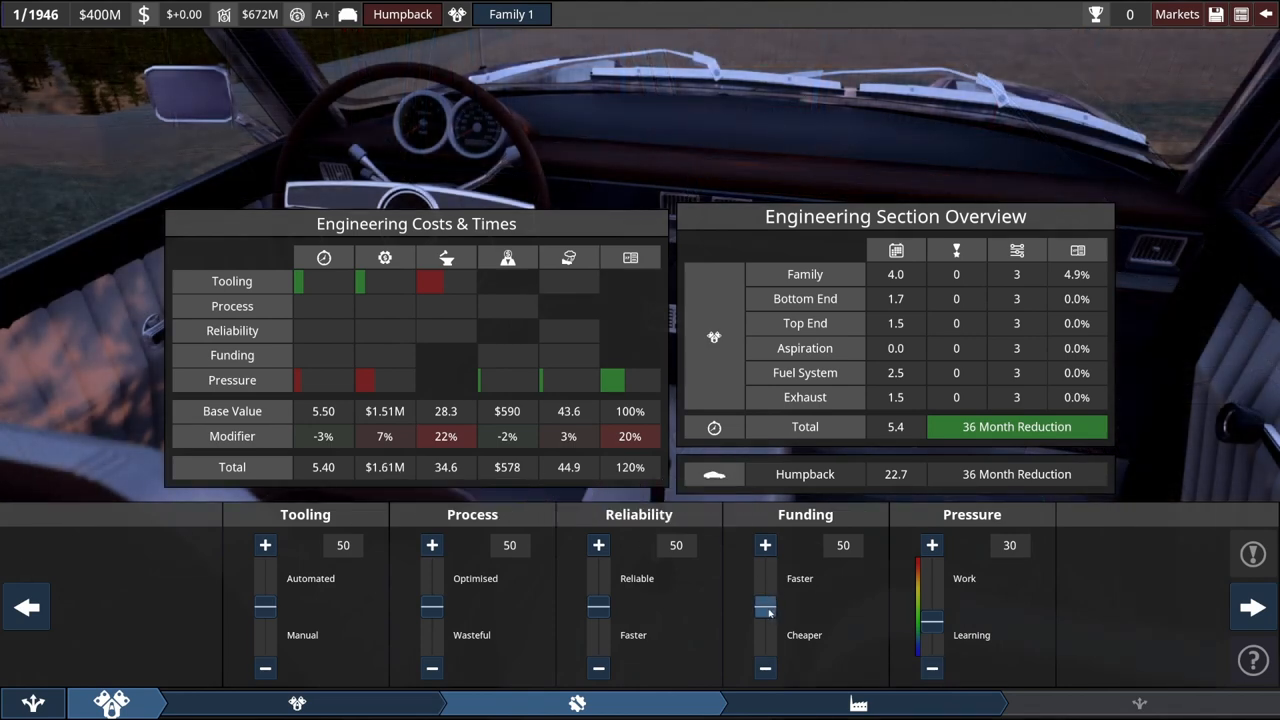
mouse_move(384, 468)
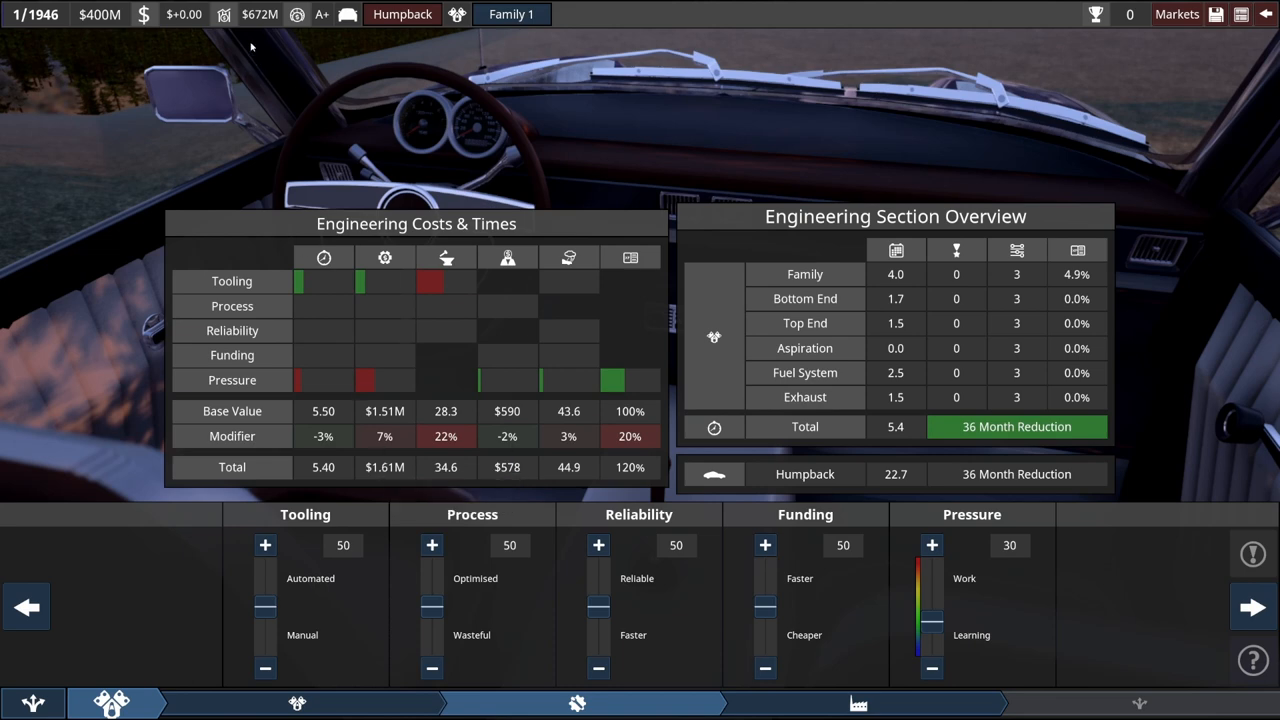
mouse_move(100, 14)
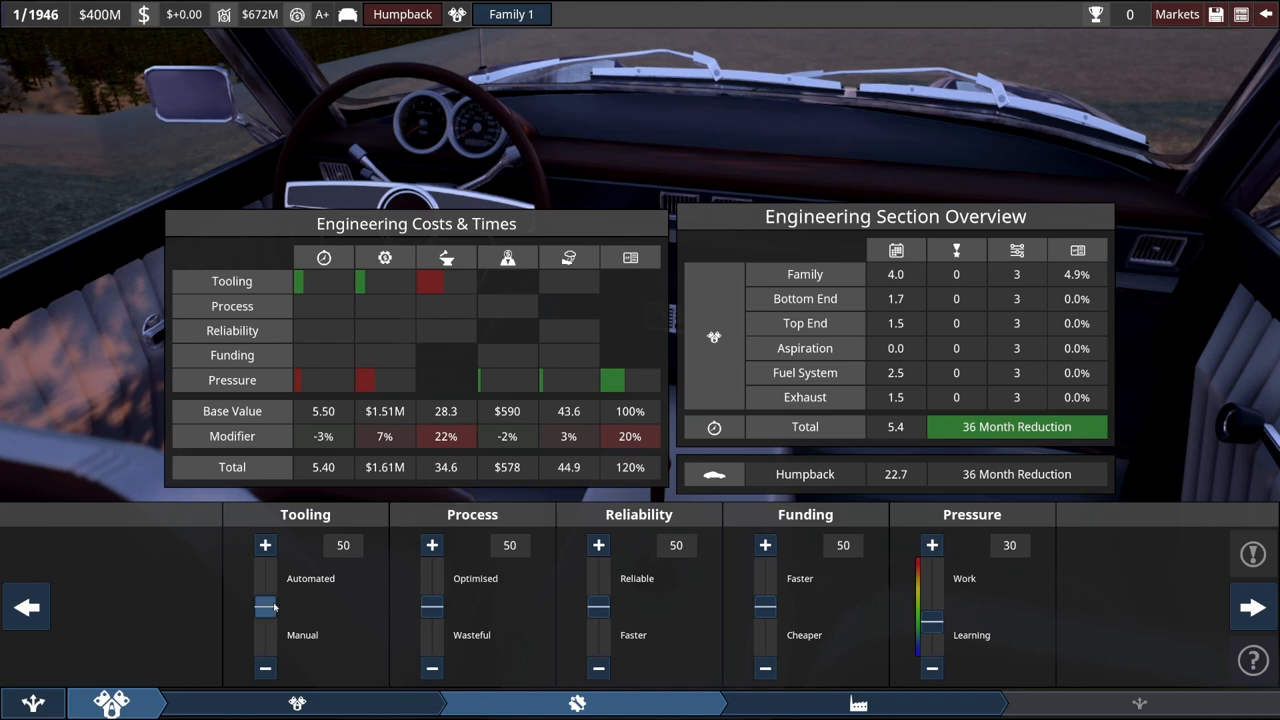
Set engine tooling 75, process 60 and reliability 55, then go to factory management
left_click_drag(264, 608, 264, 598)
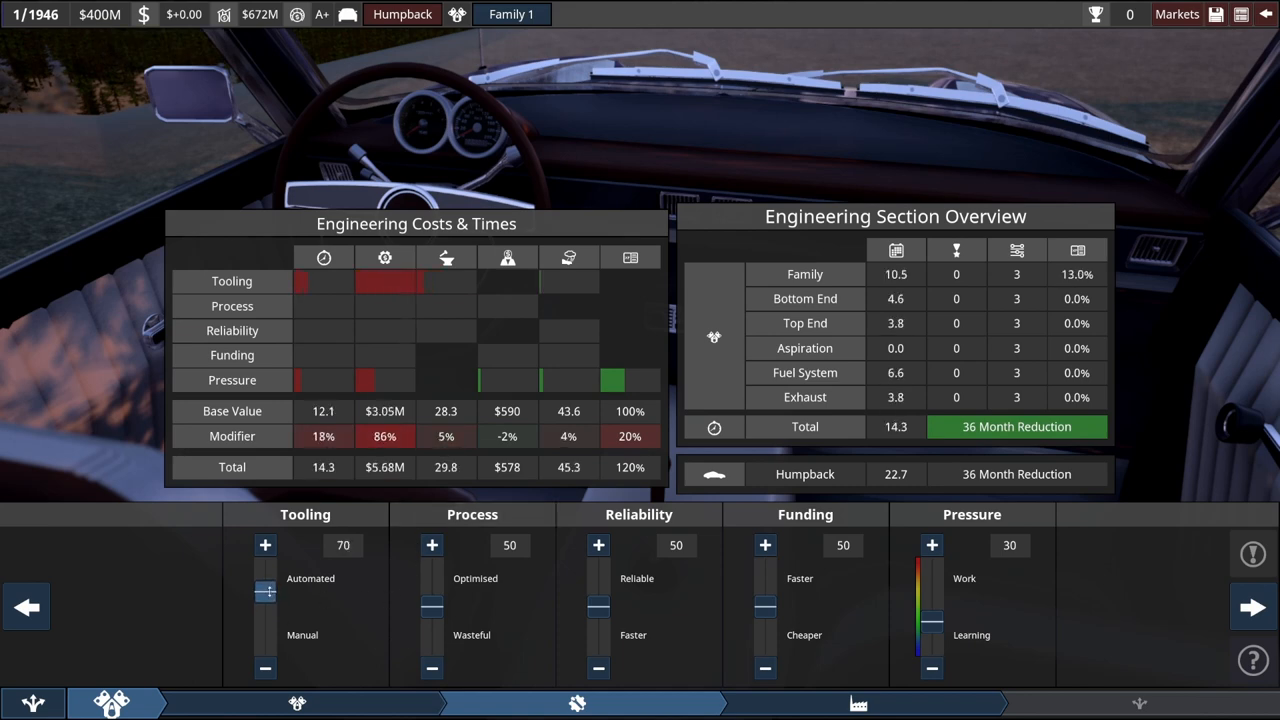
left_click(264, 544)
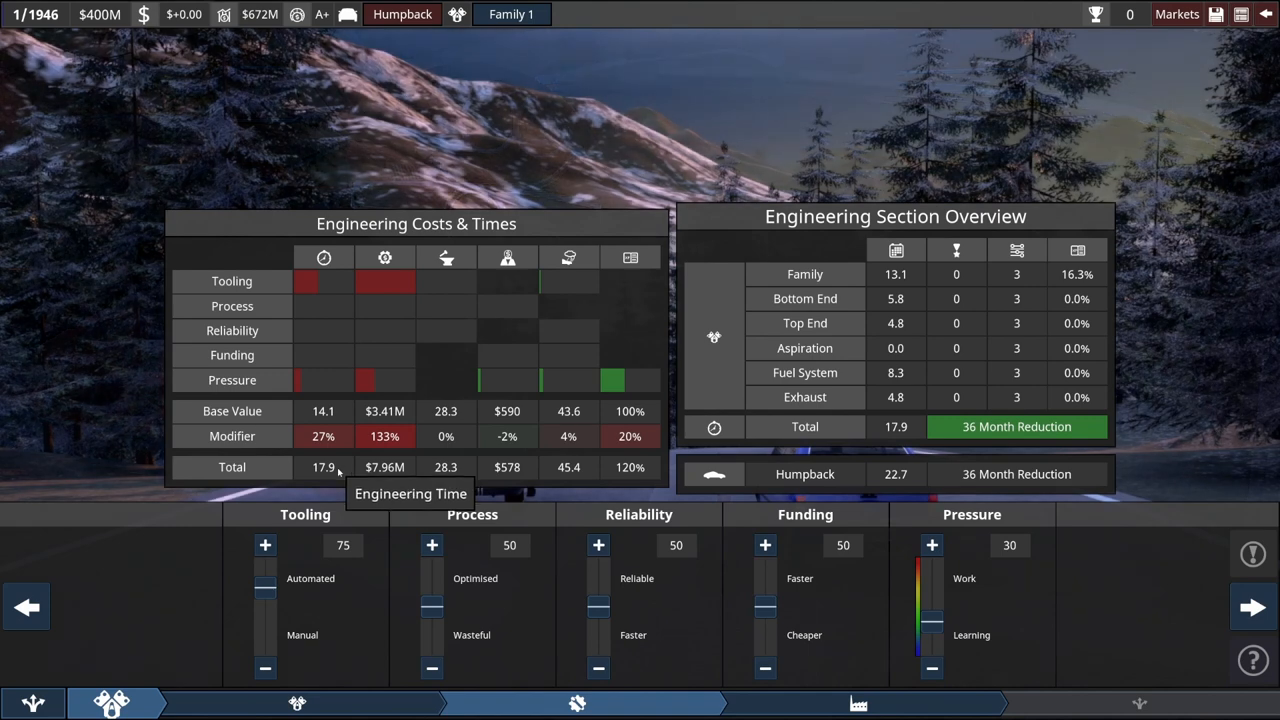
mouse_move(464, 472)
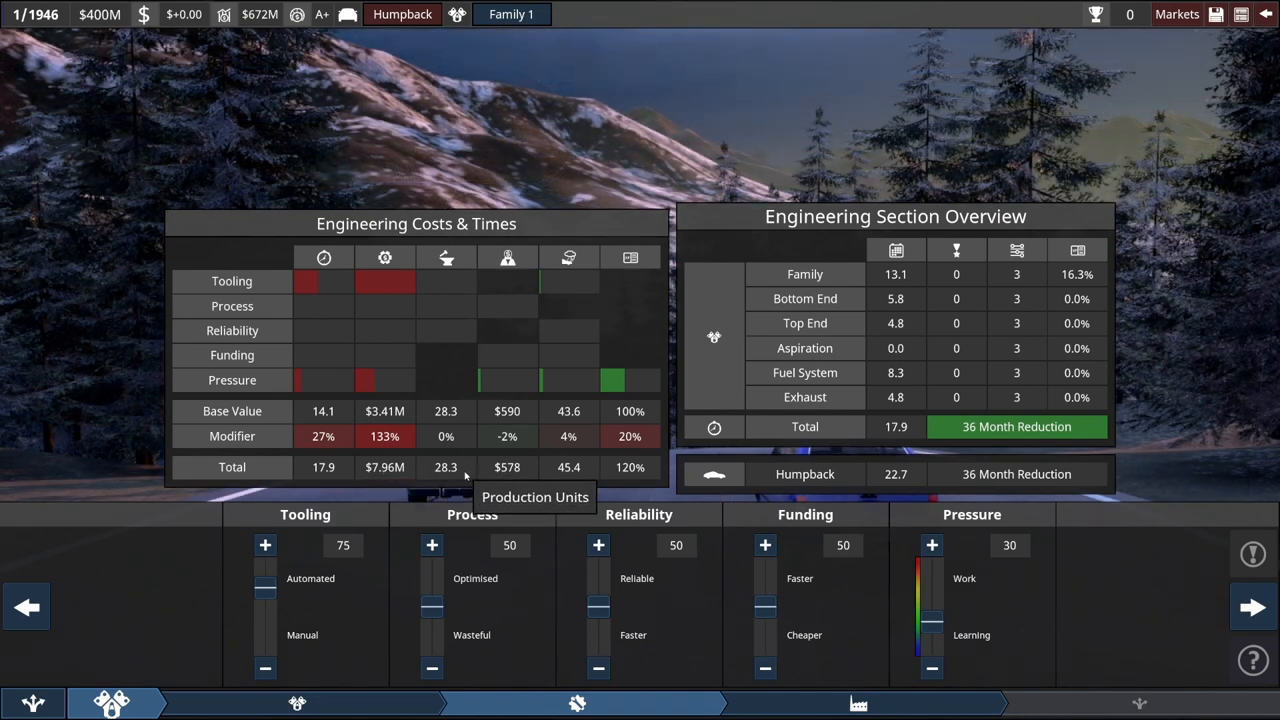
left_click(432, 544)
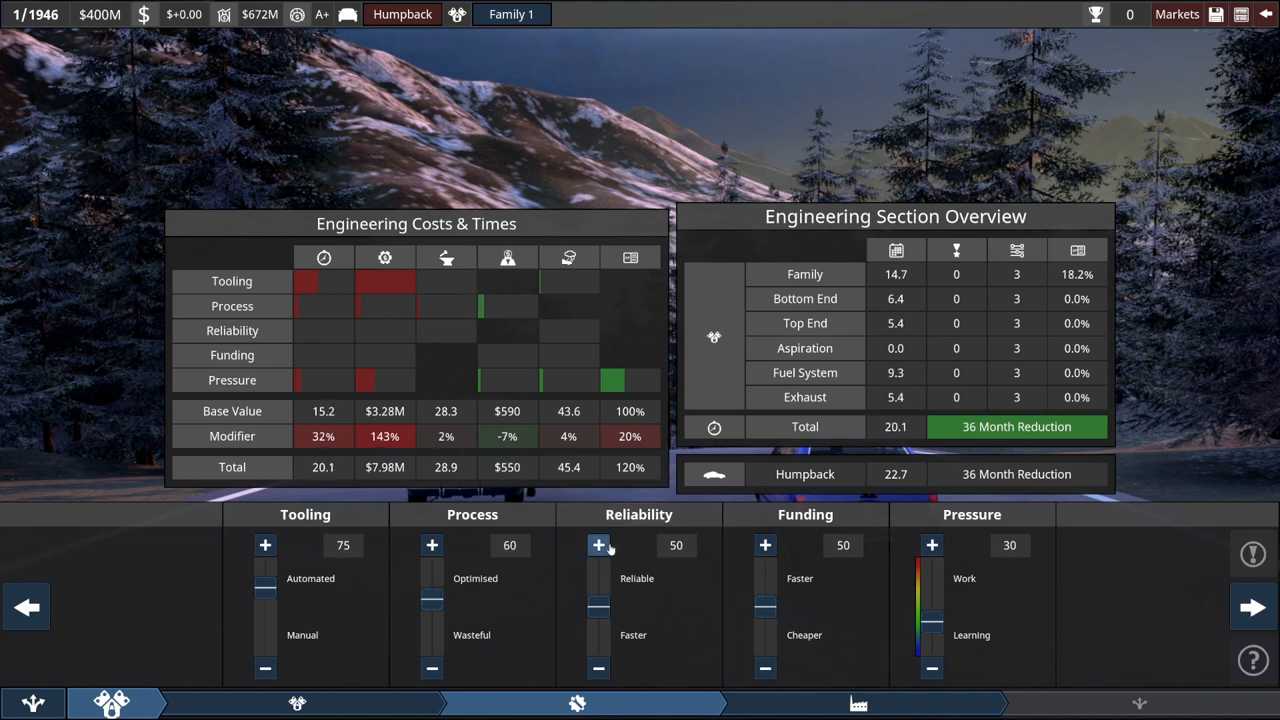
left_click(598, 544)
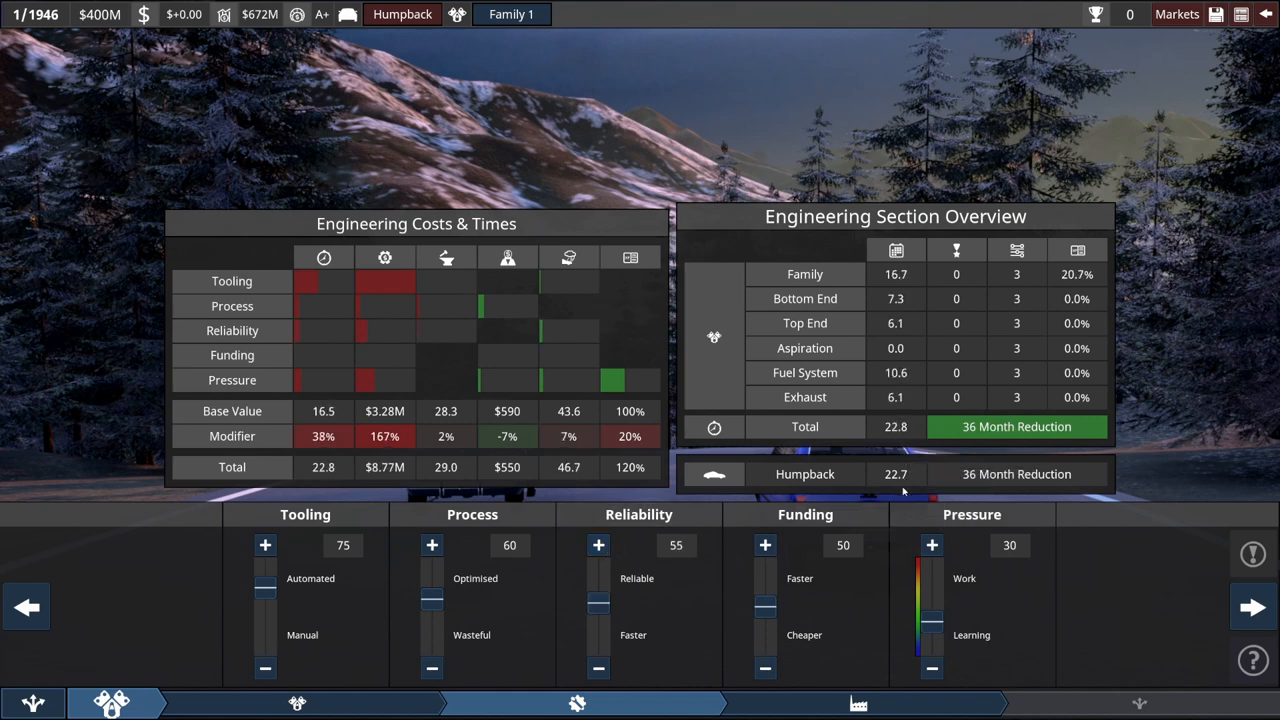
mouse_move(894, 426)
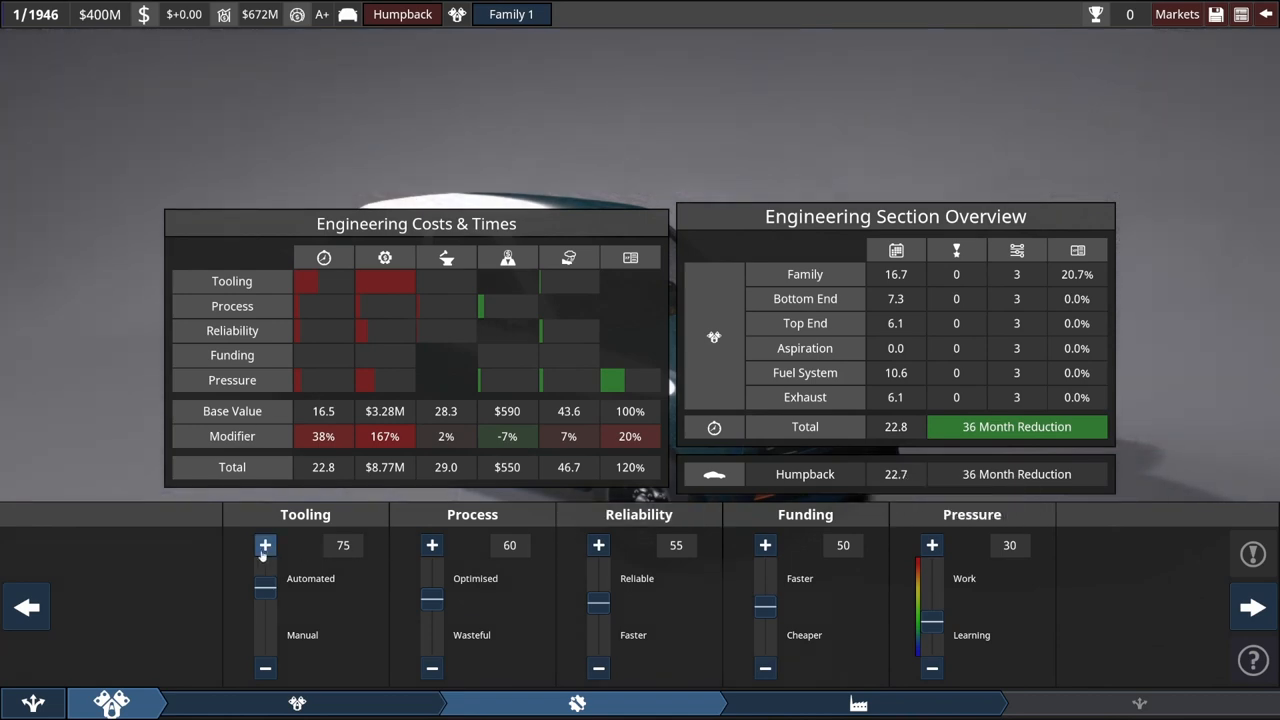
mouse_move(732, 542)
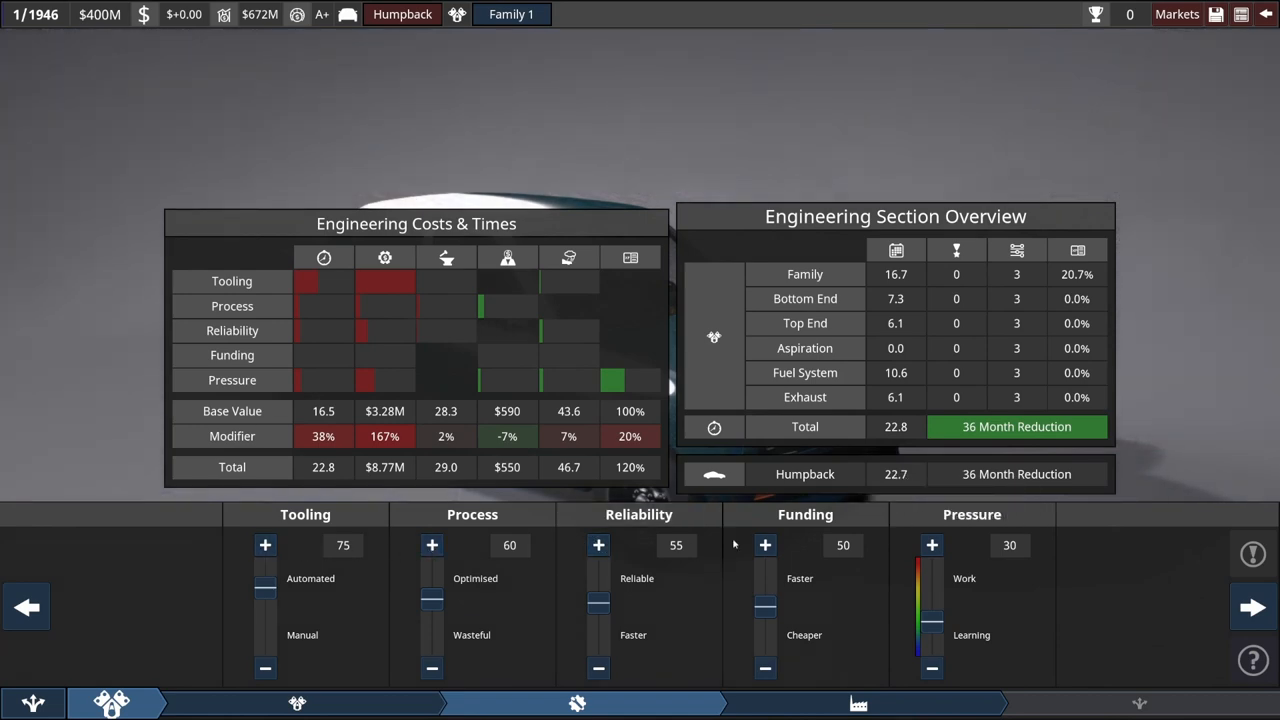
mouse_move(856, 700)
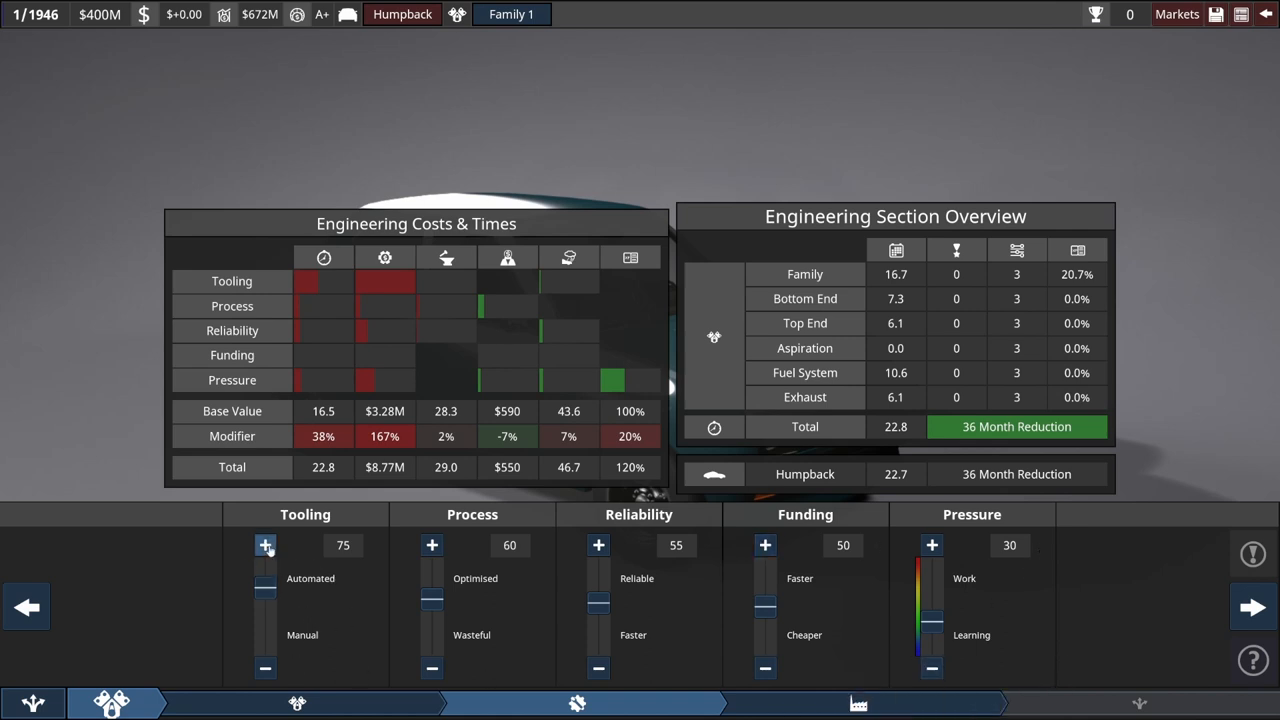
mouse_move(858, 702)
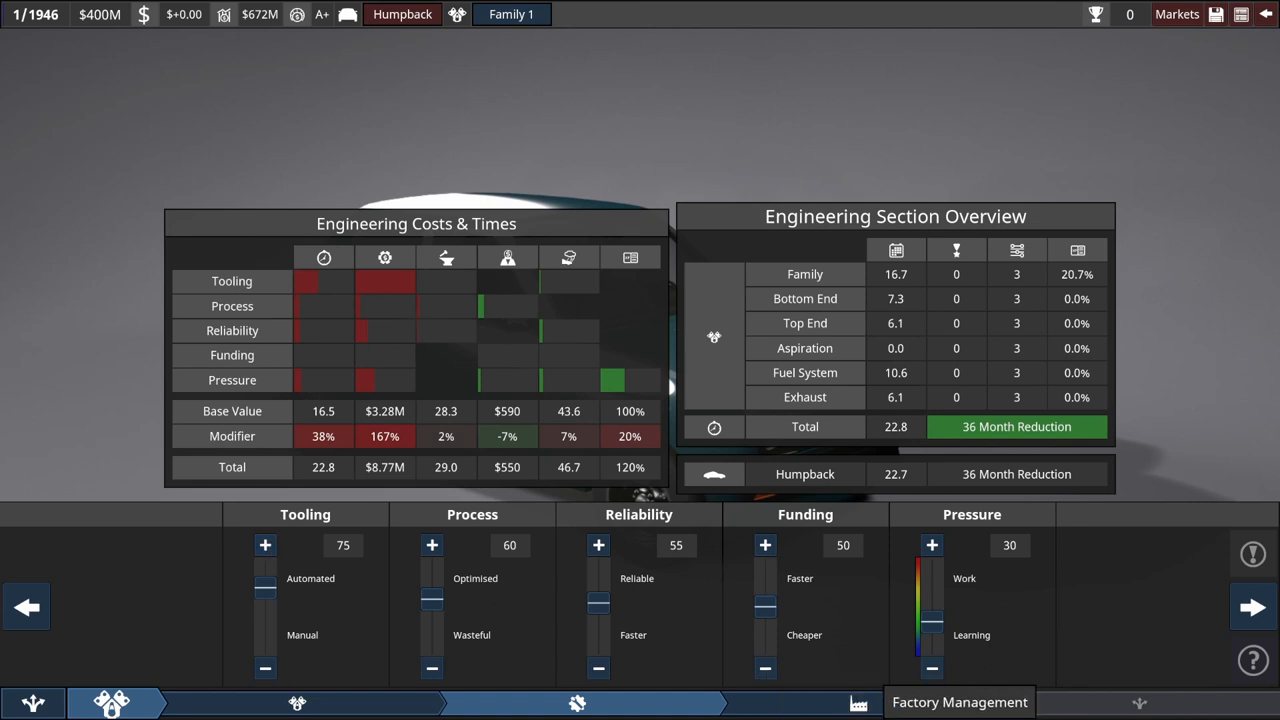
left_click(854, 700)
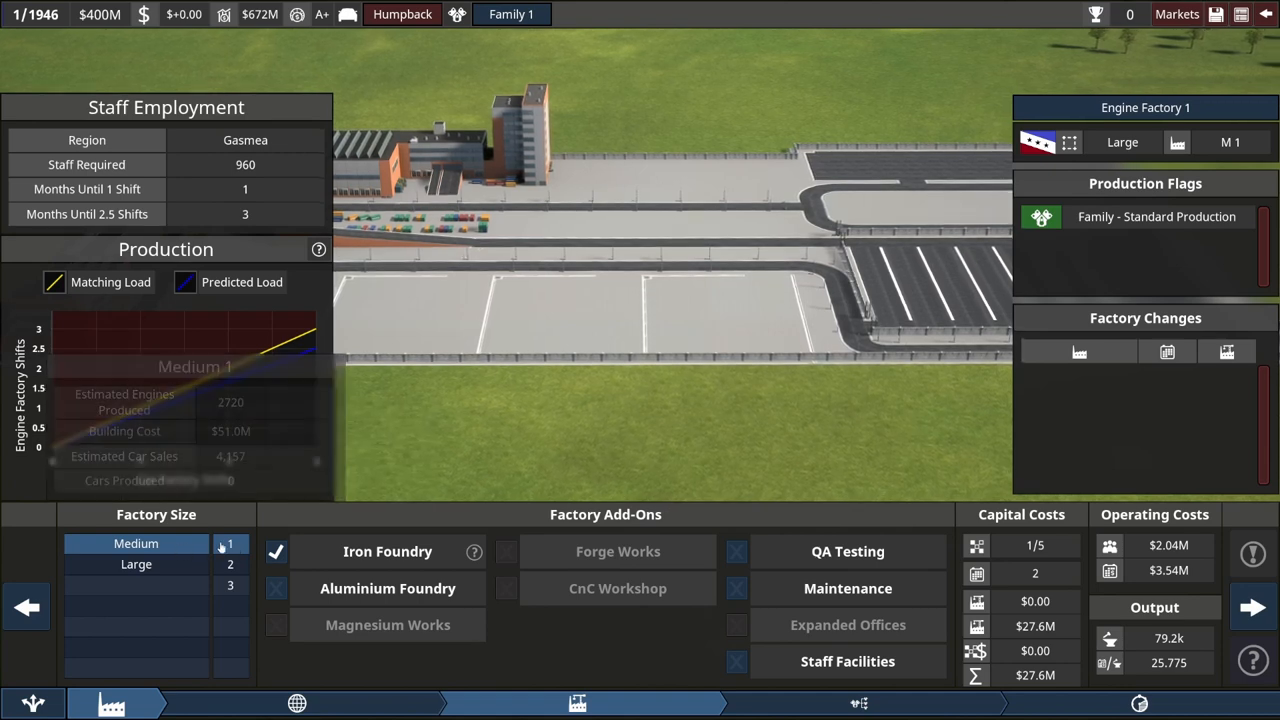
mouse_move(110, 14)
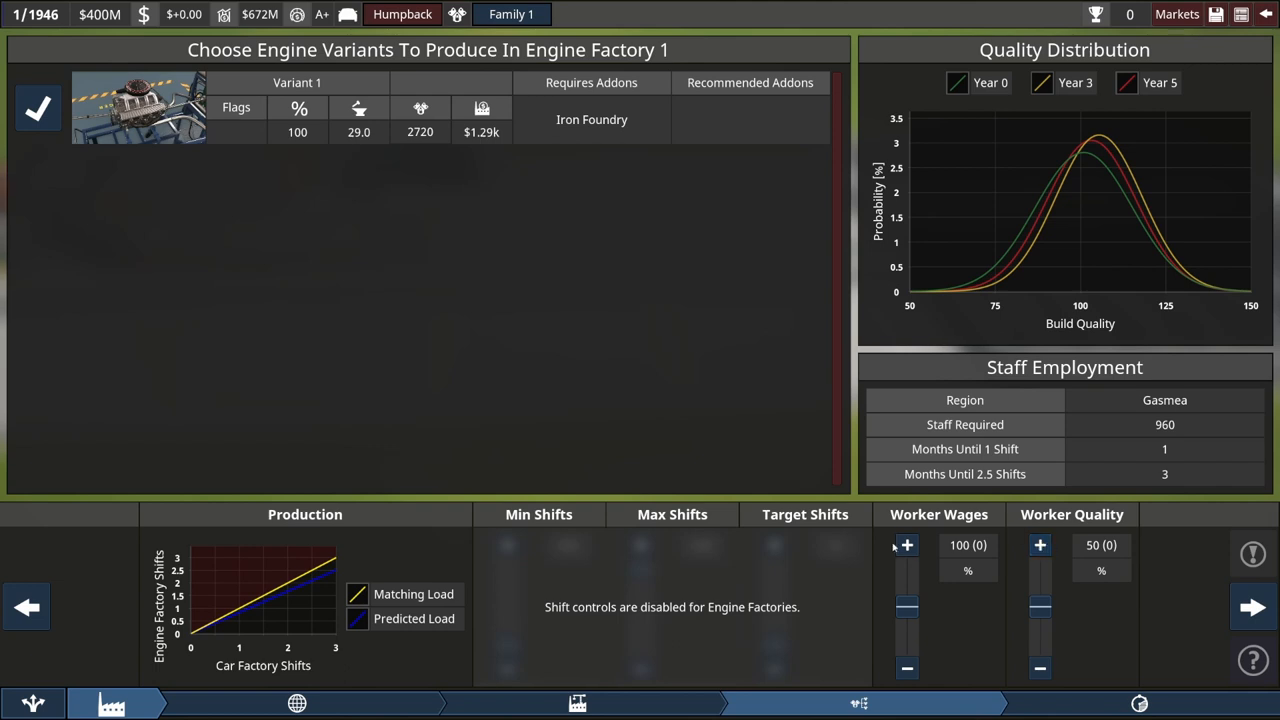
mouse_move(1006, 600)
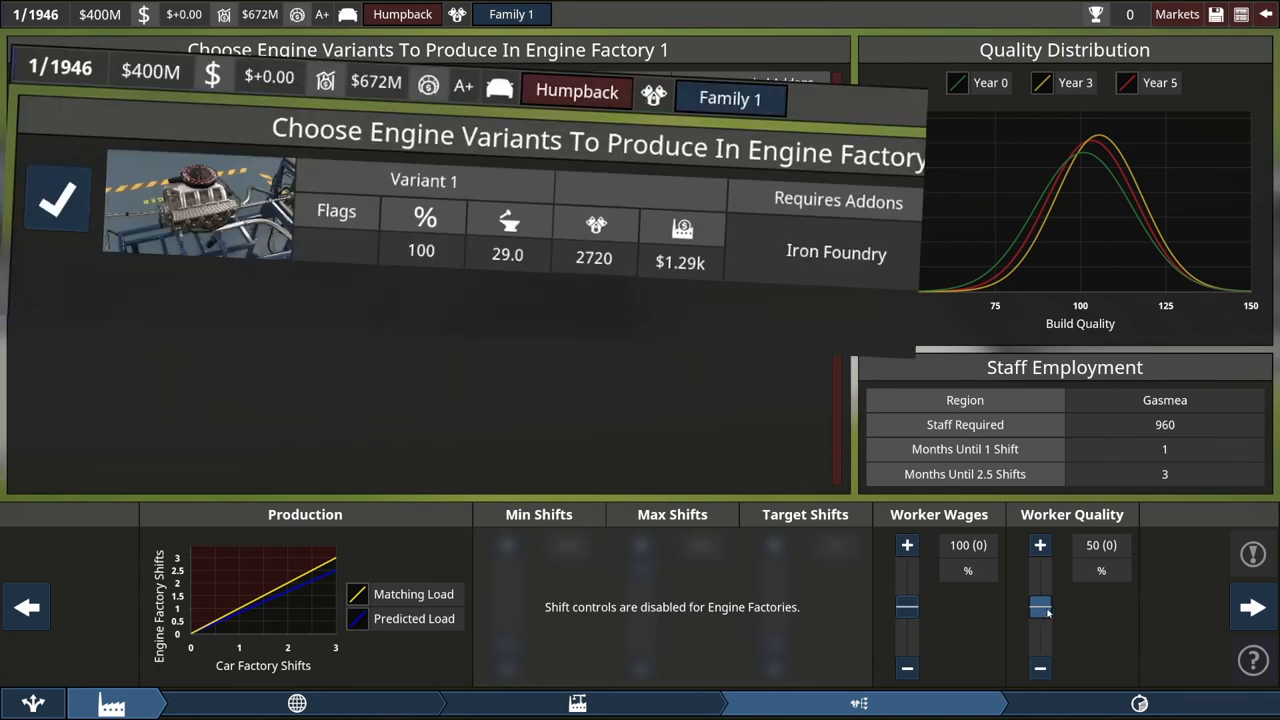
Raise Engine Factory 1's worker quality to 70
left_click_drag(1040, 608, 1040, 598)
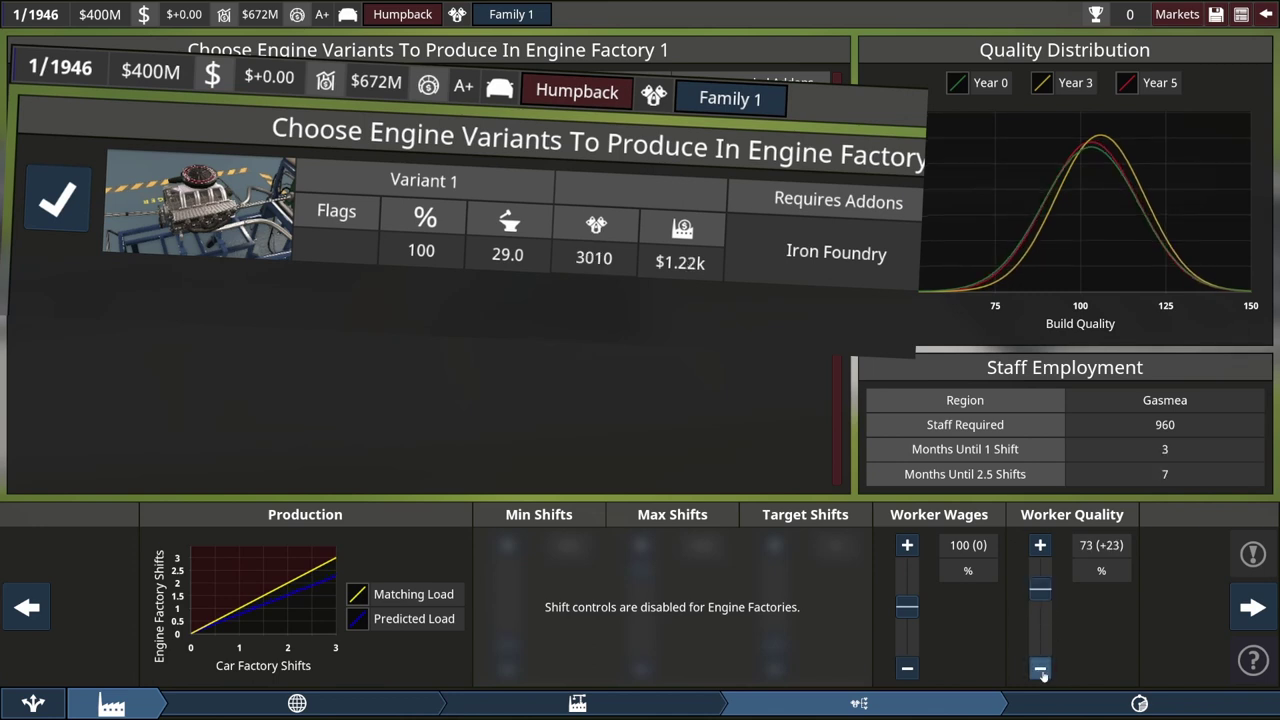
left_click(1040, 666)
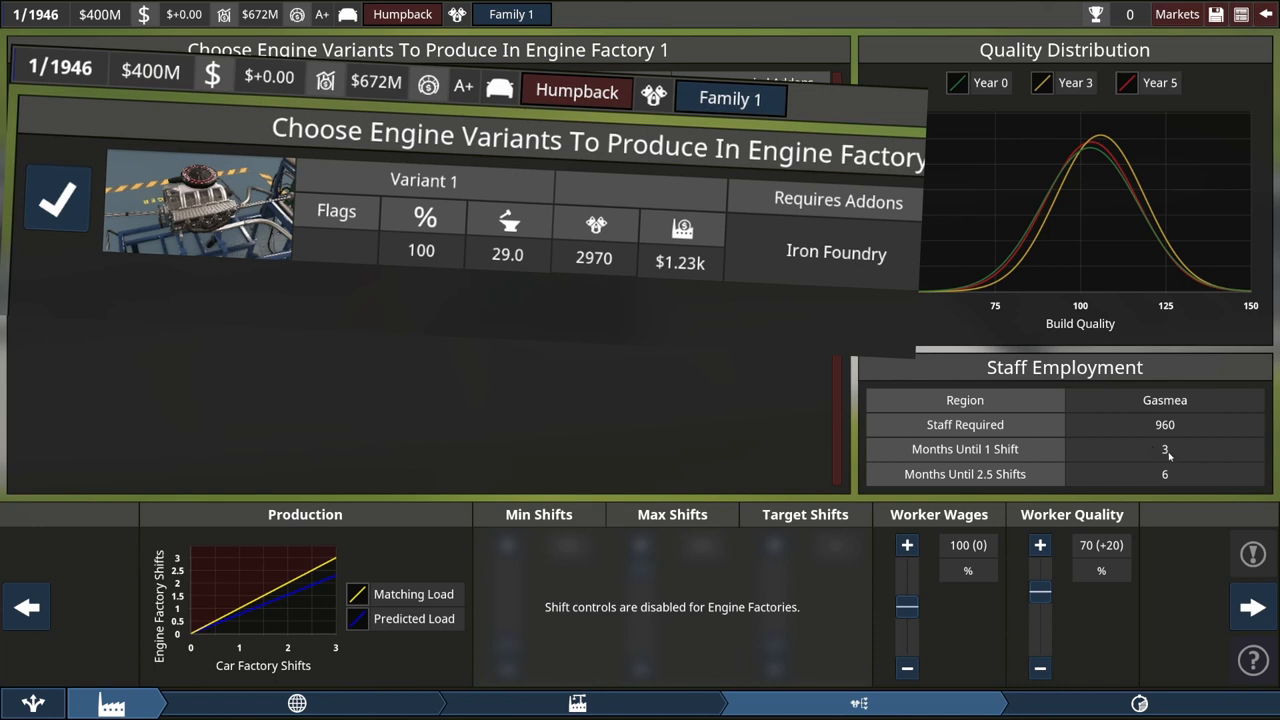
mouse_move(1184, 452)
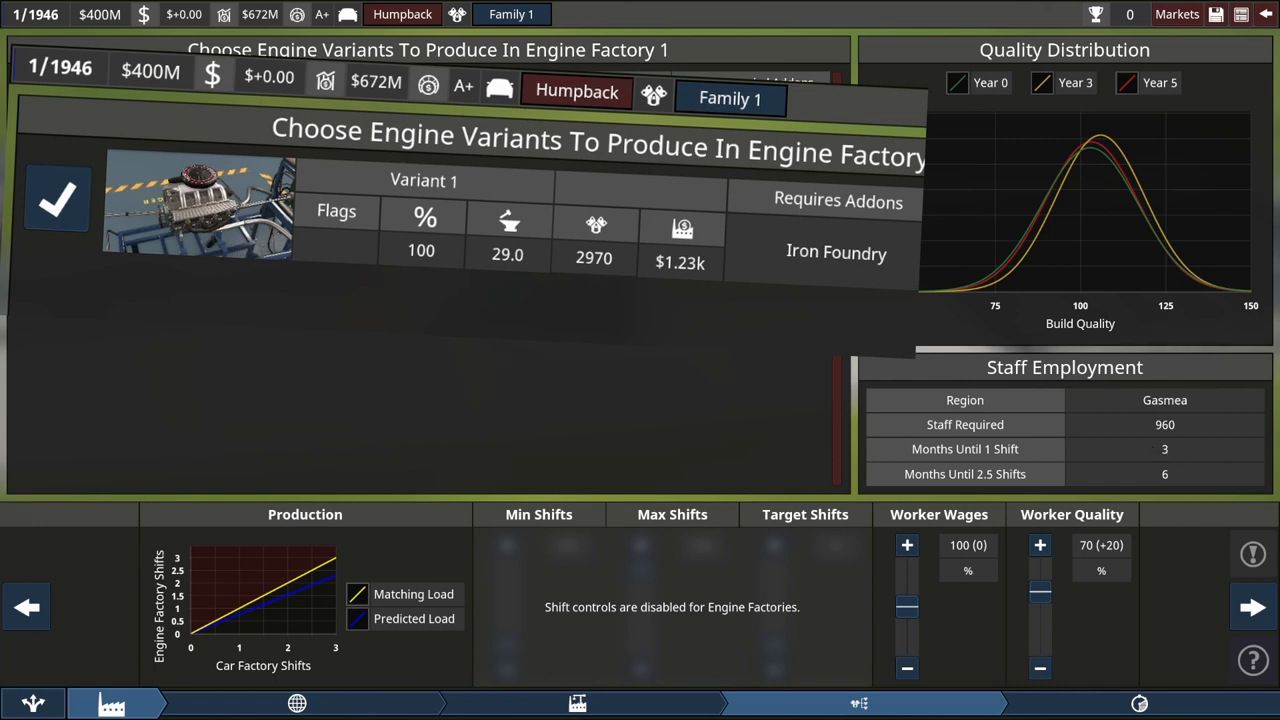
mouse_move(680, 262)
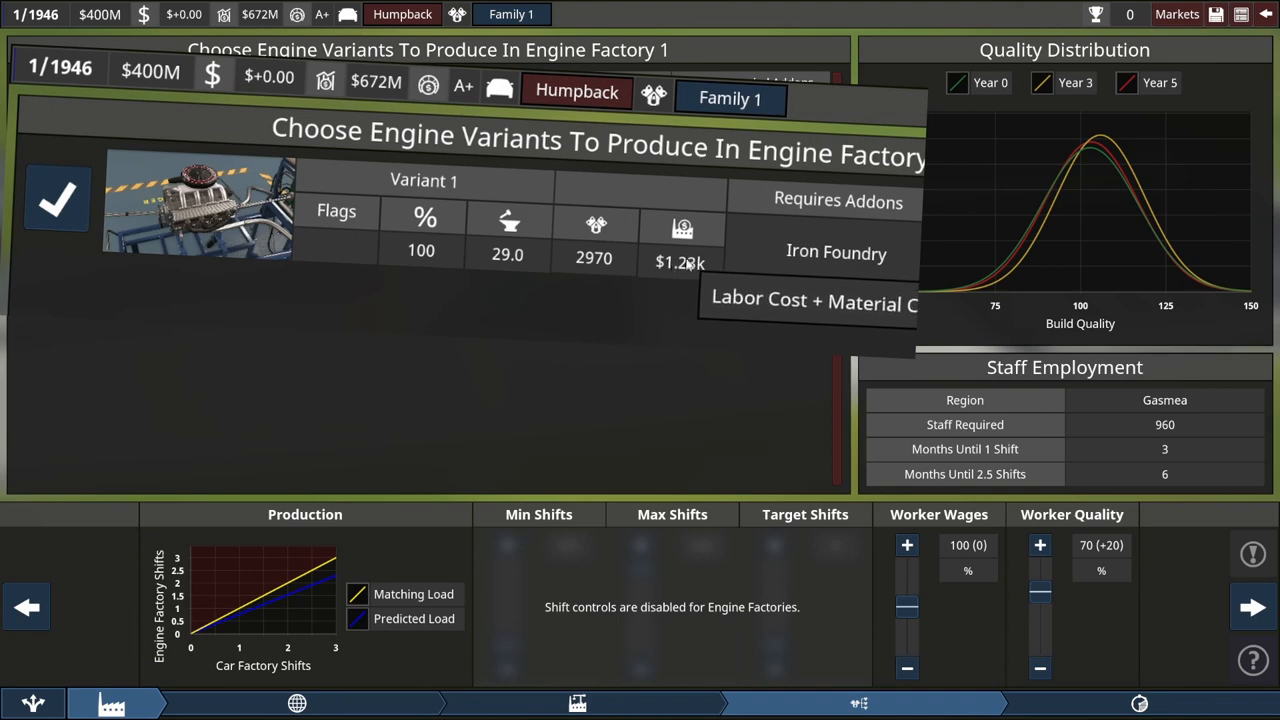
mouse_move(1120, 716)
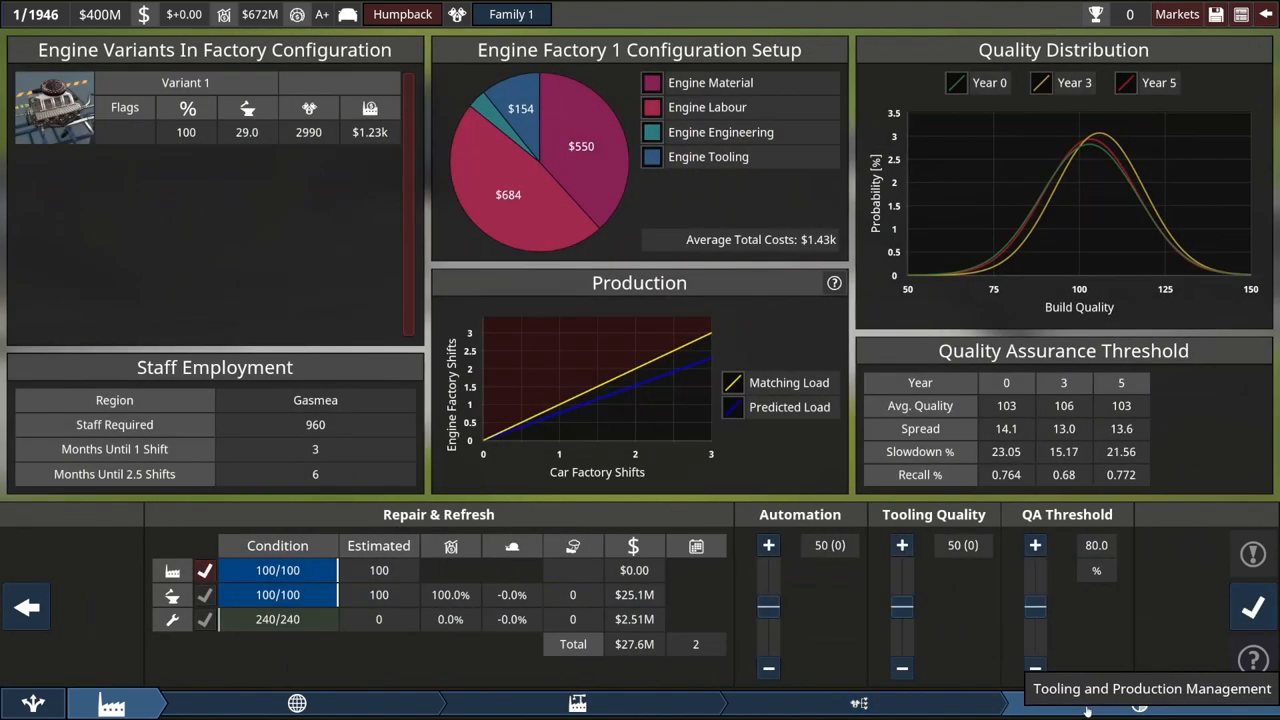
mouse_move(1008, 476)
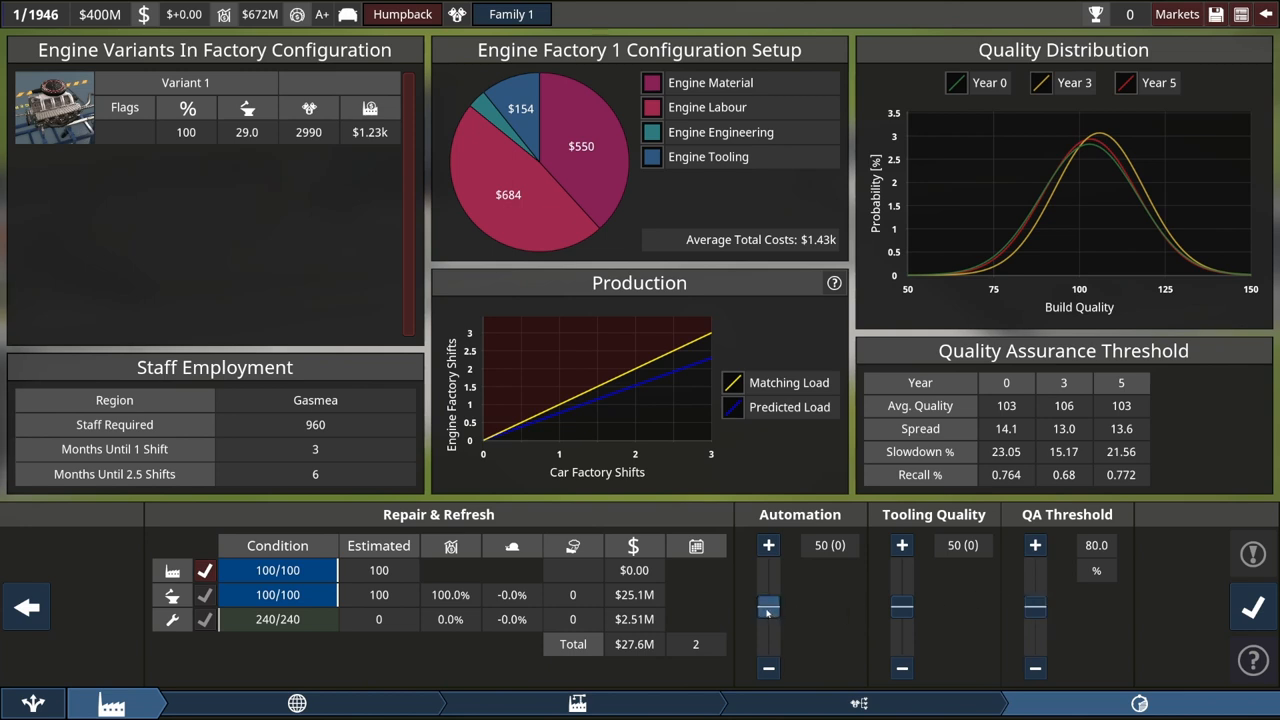
Set automation 55, tune the QA threshold to 85.5 and complete the factory configuration
left_click(768, 544)
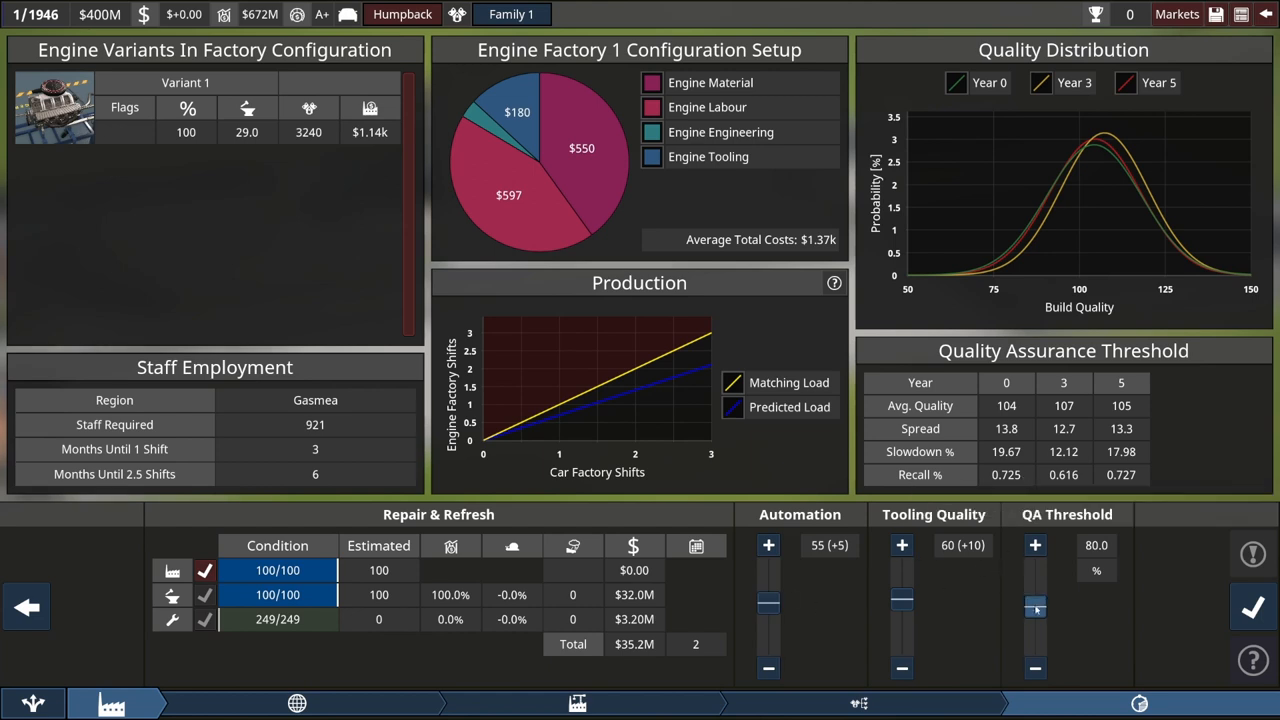
mouse_move(1008, 476)
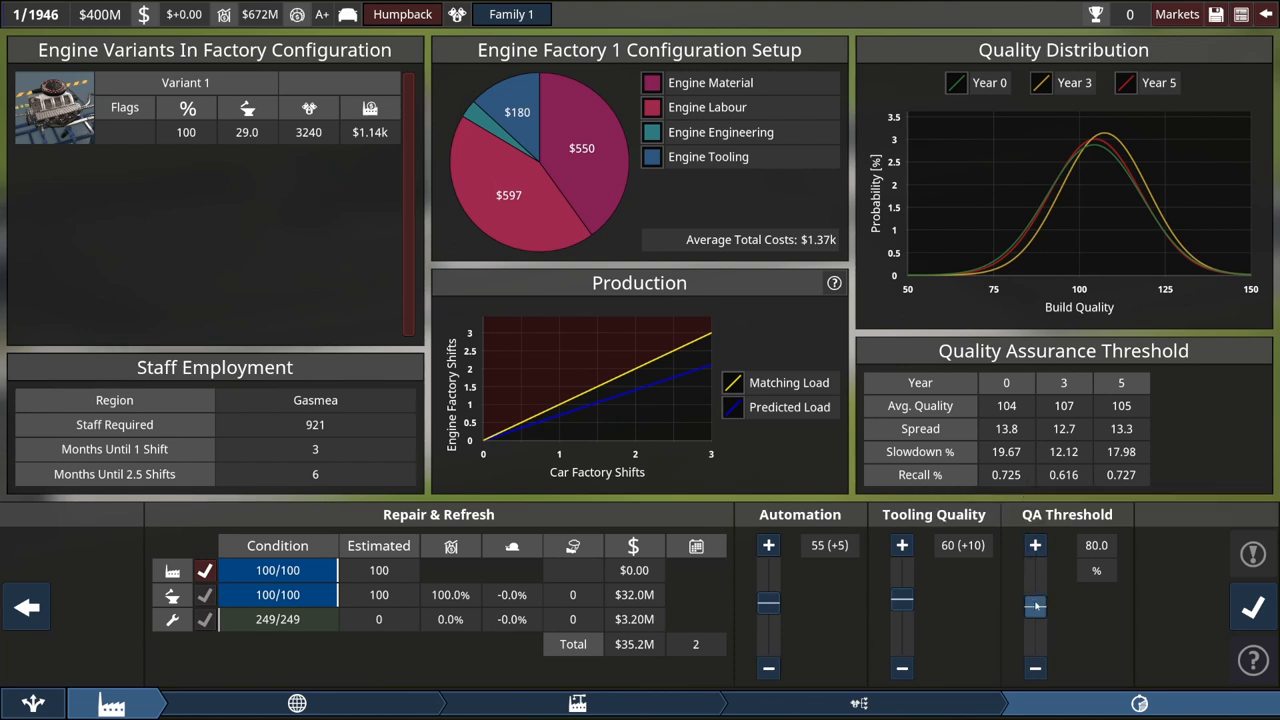
left_click_drag(1036, 608, 1036, 598)
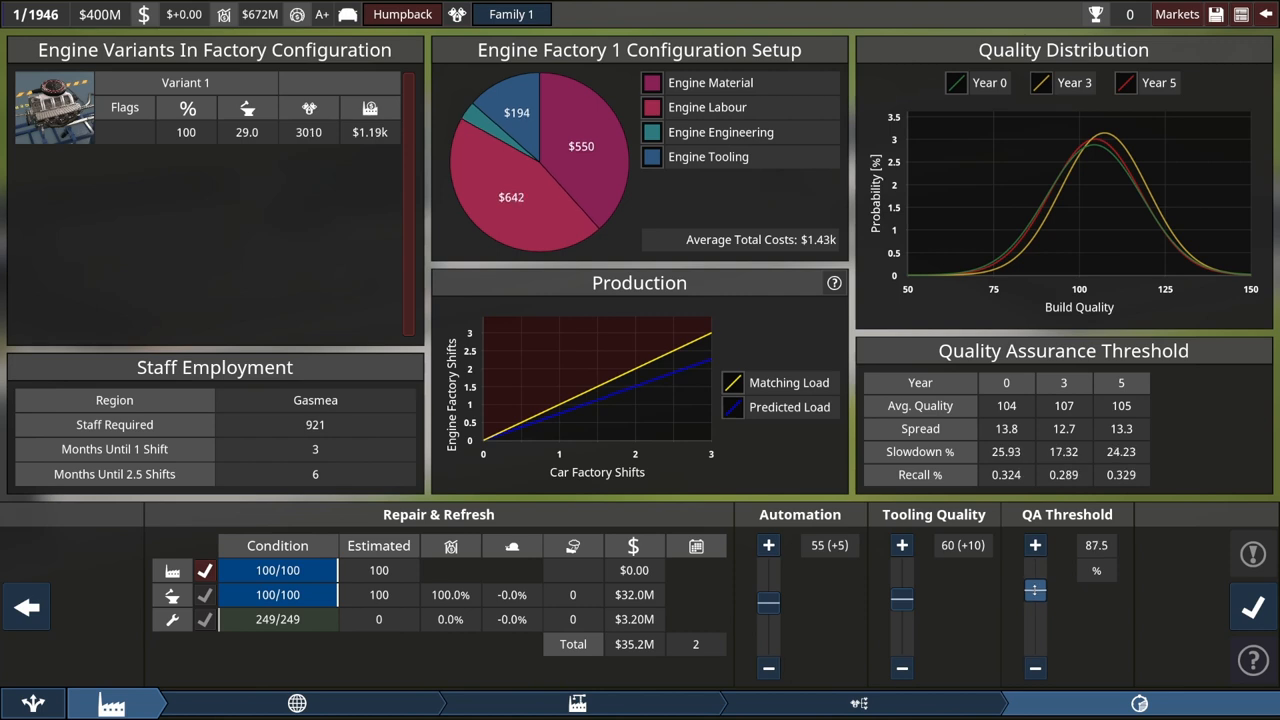
left_click_drag(1036, 588, 1036, 598)
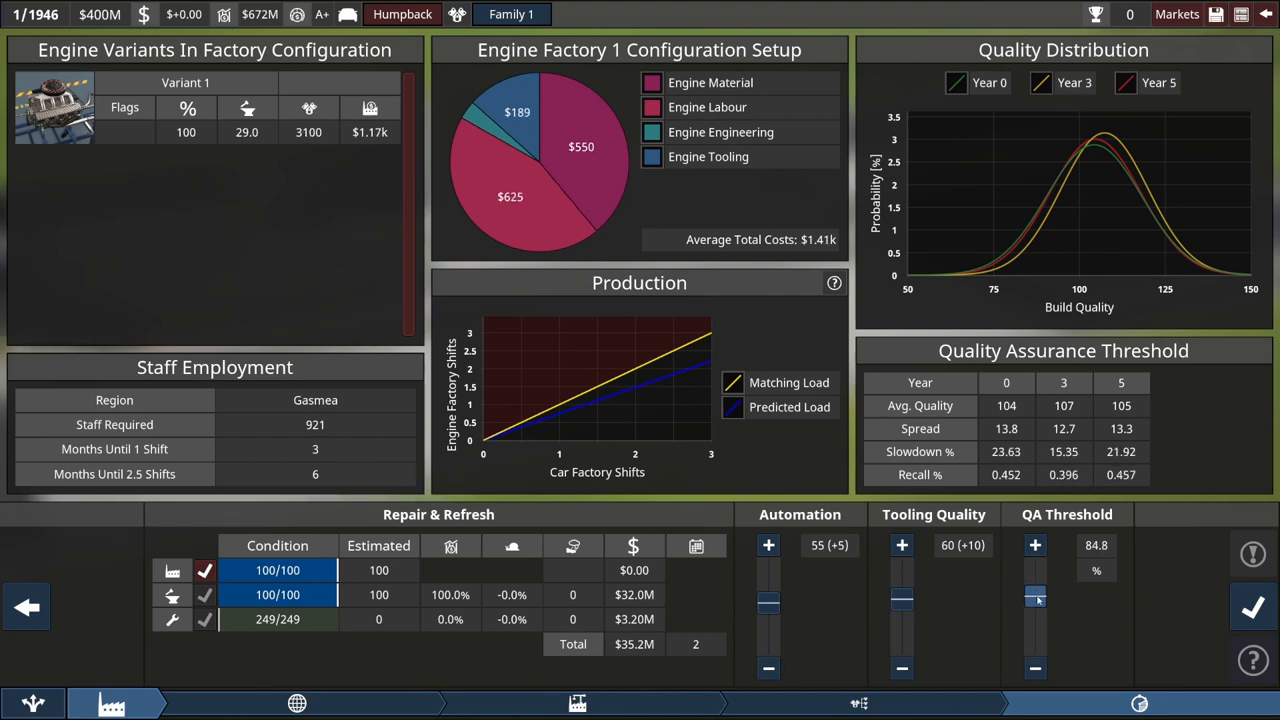
mouse_move(1008, 476)
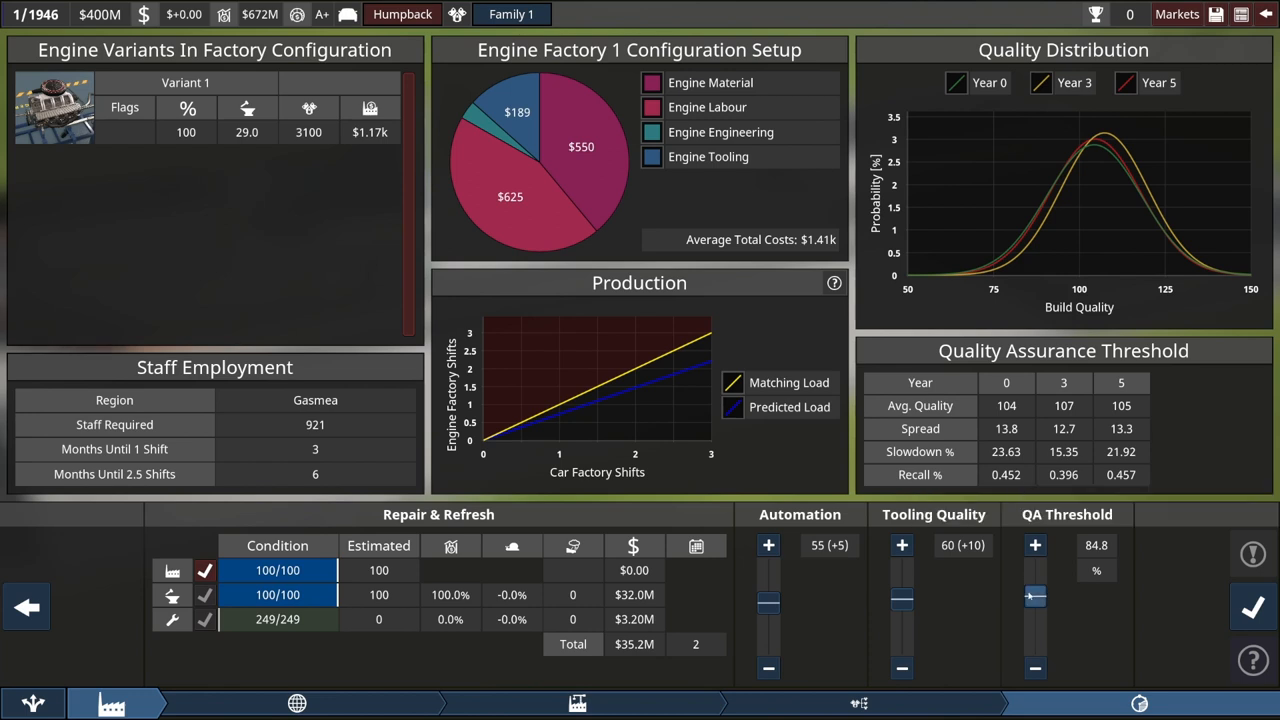
left_click(1036, 544)
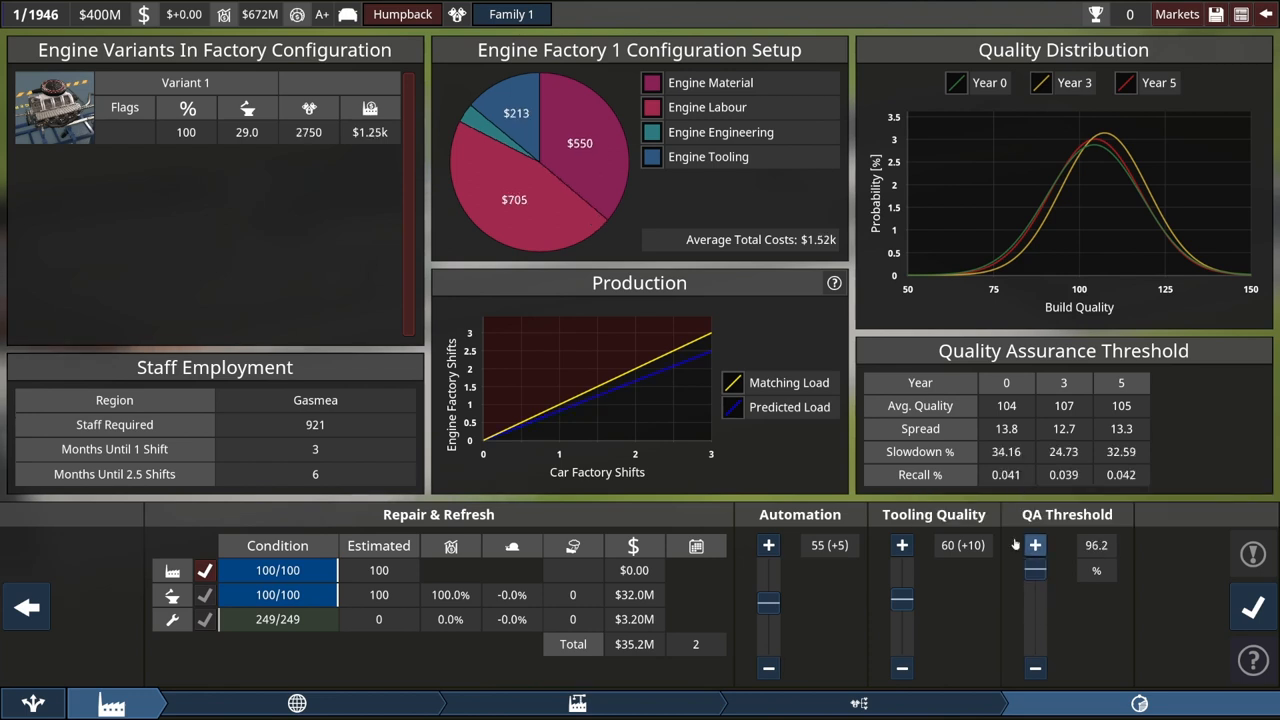
mouse_move(318, 148)
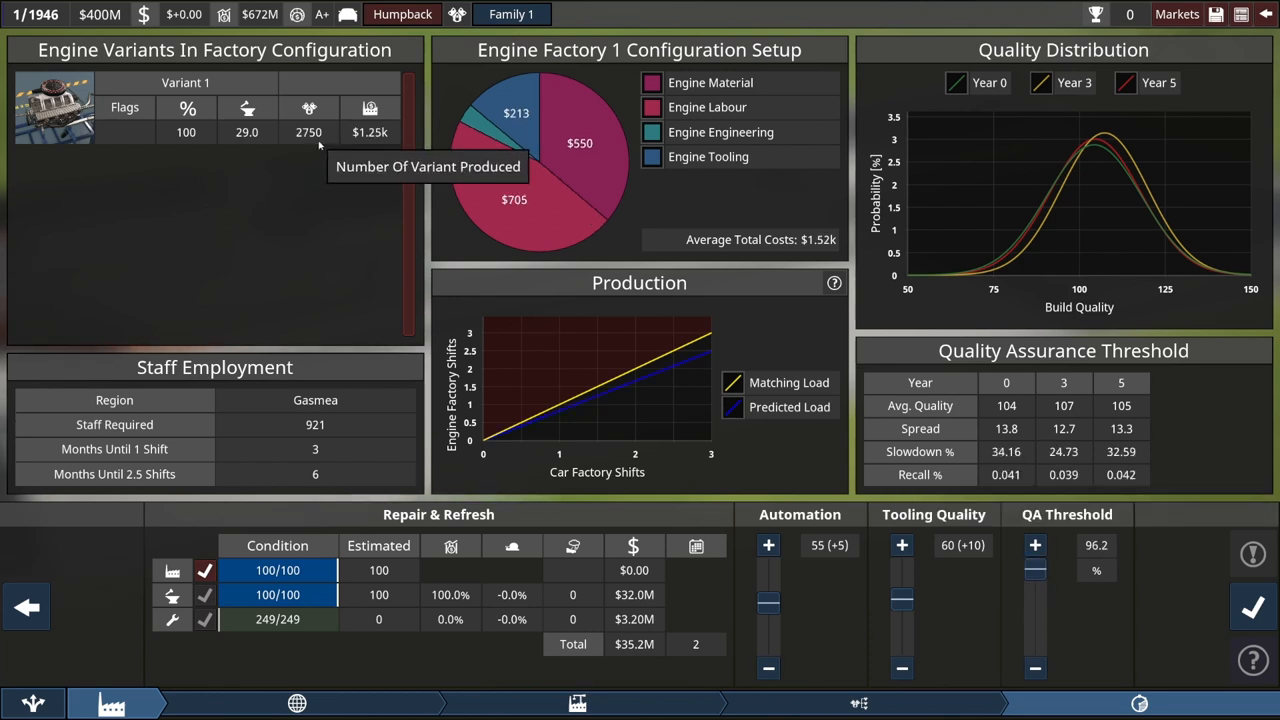
mouse_move(376, 136)
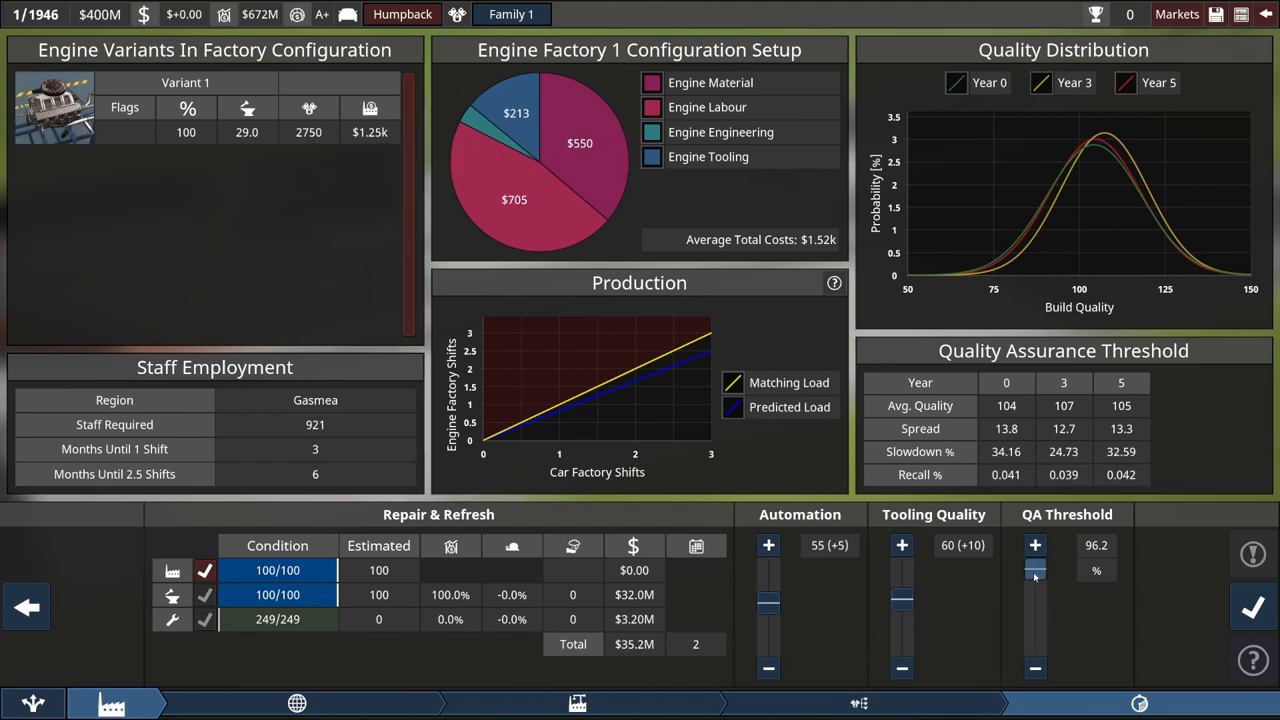
left_click_drag(1036, 568, 1036, 596)
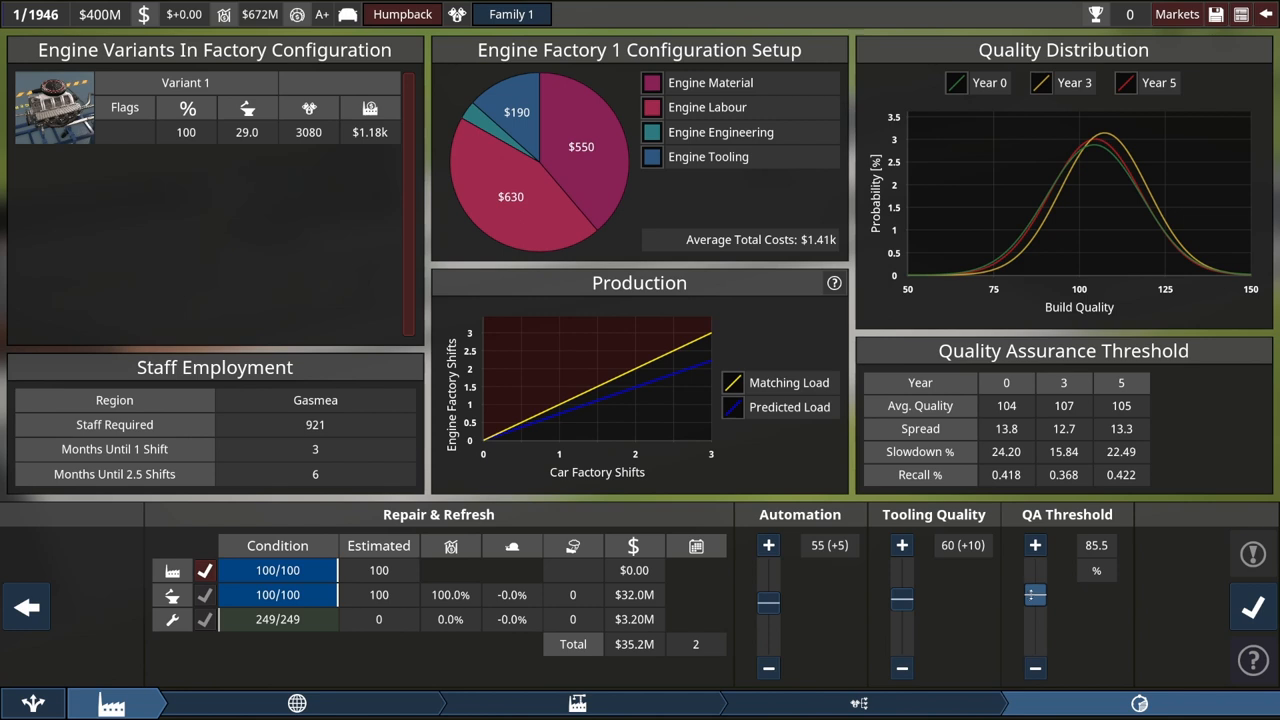
mouse_move(1236, 622)
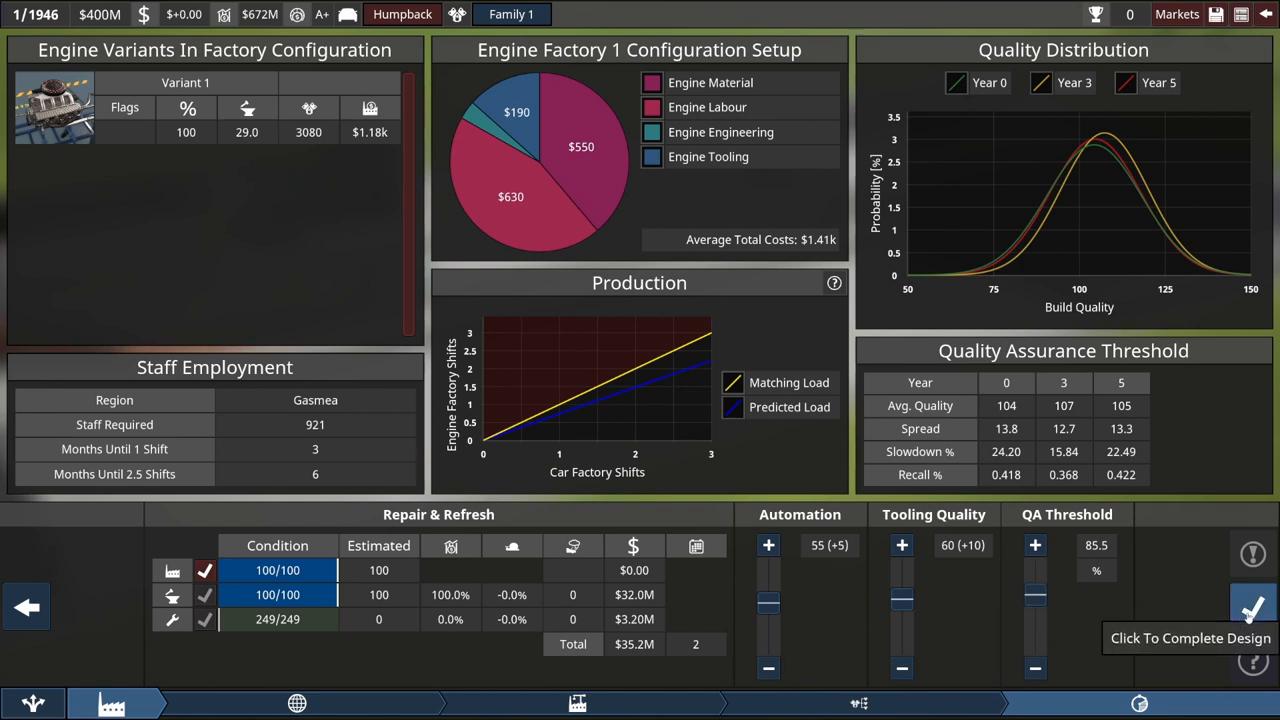
left_click(1256, 604)
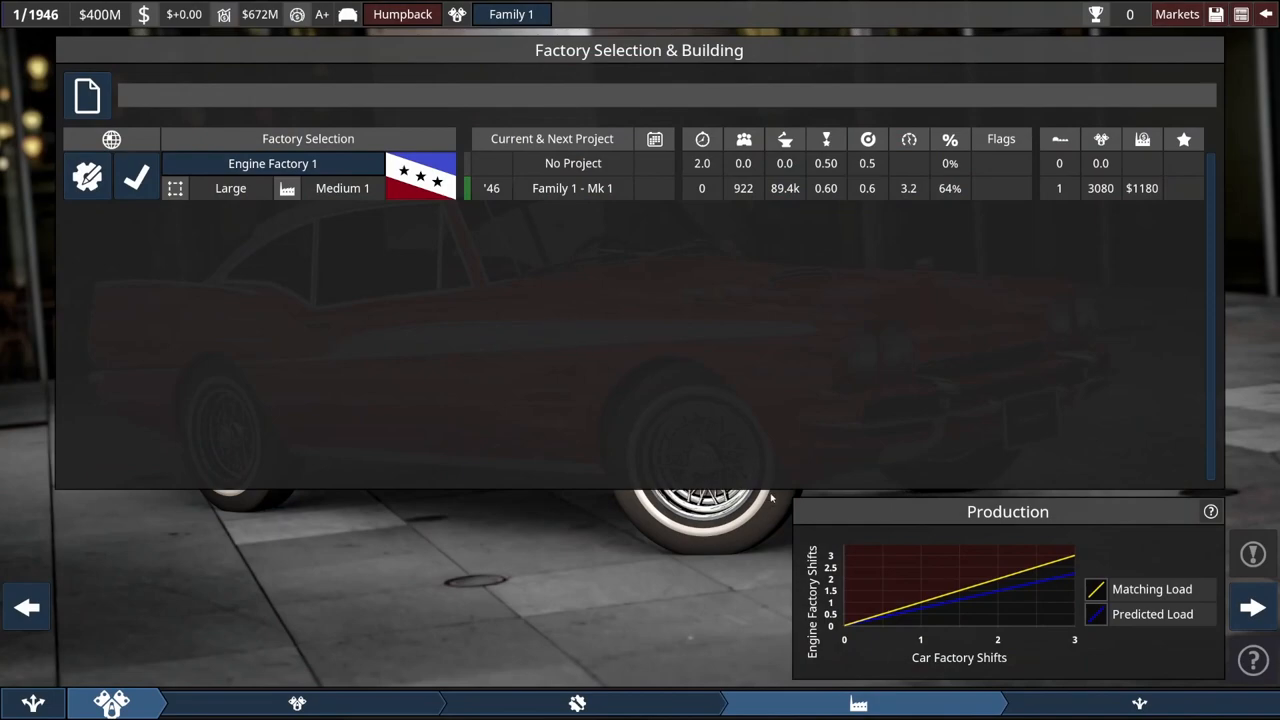
mouse_move(508, 288)
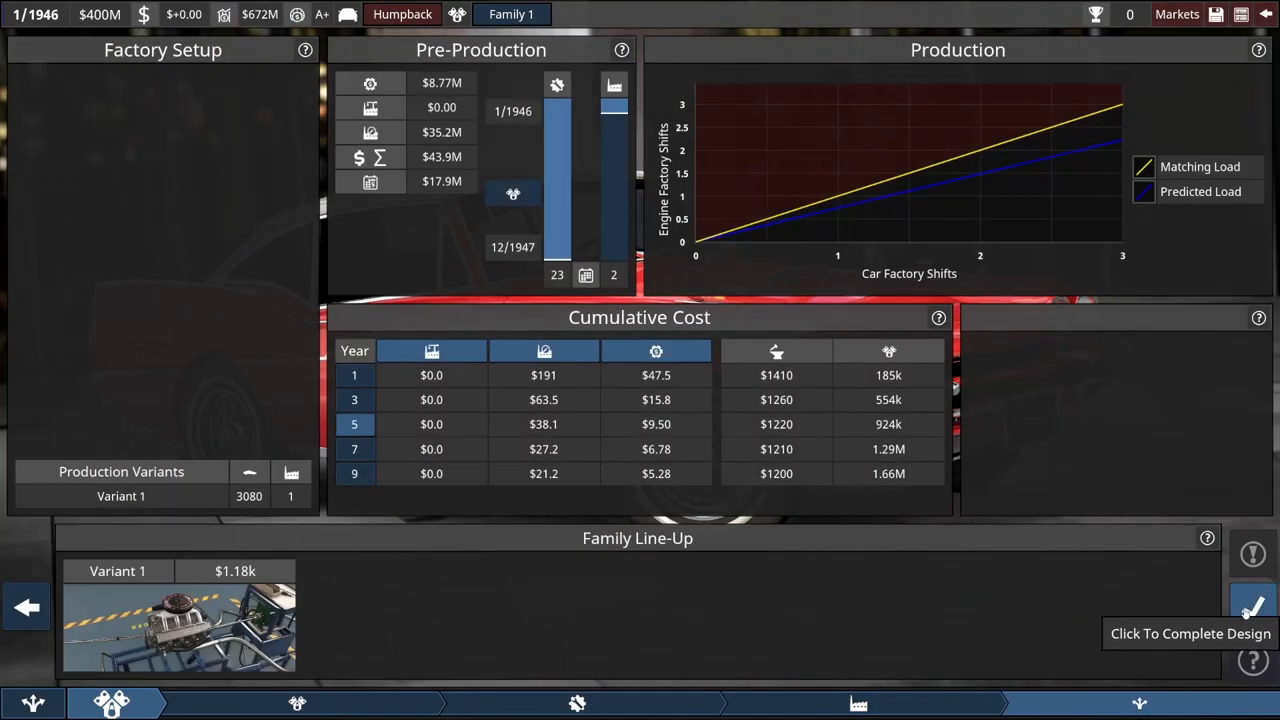
Sign off the Family 1 engine production plan
left_click(1252, 604)
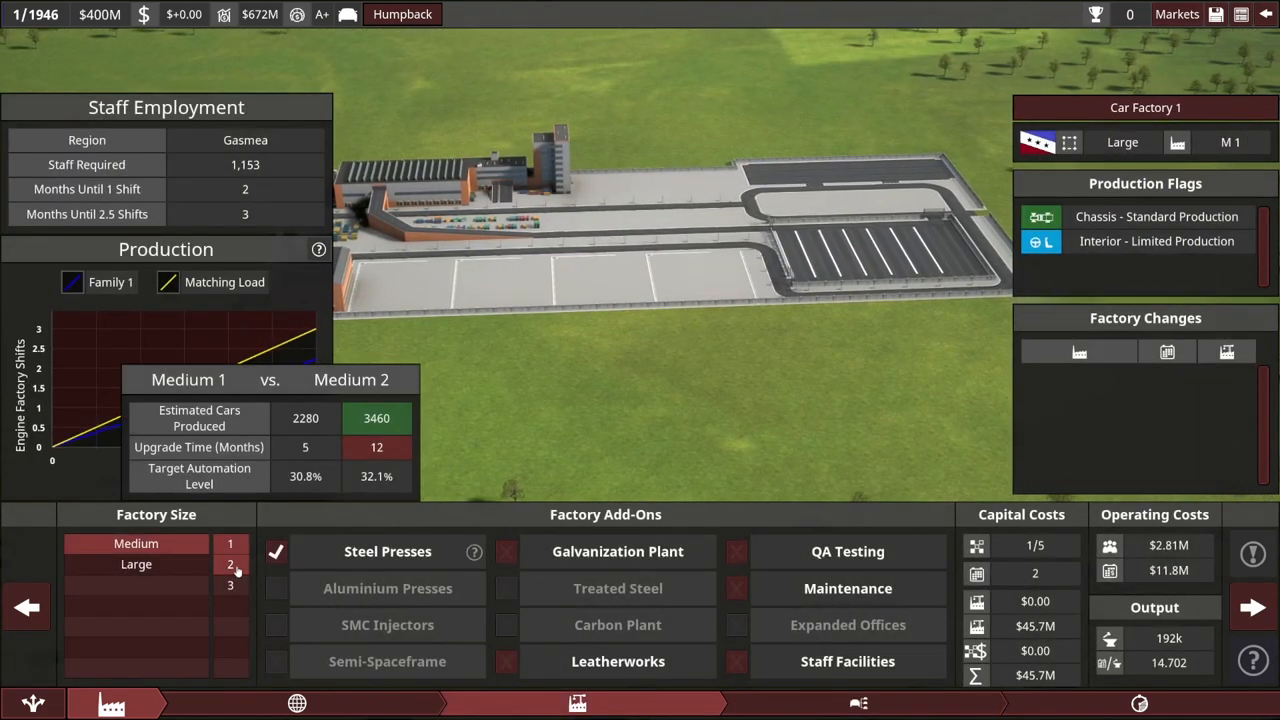
left_click(230, 588)
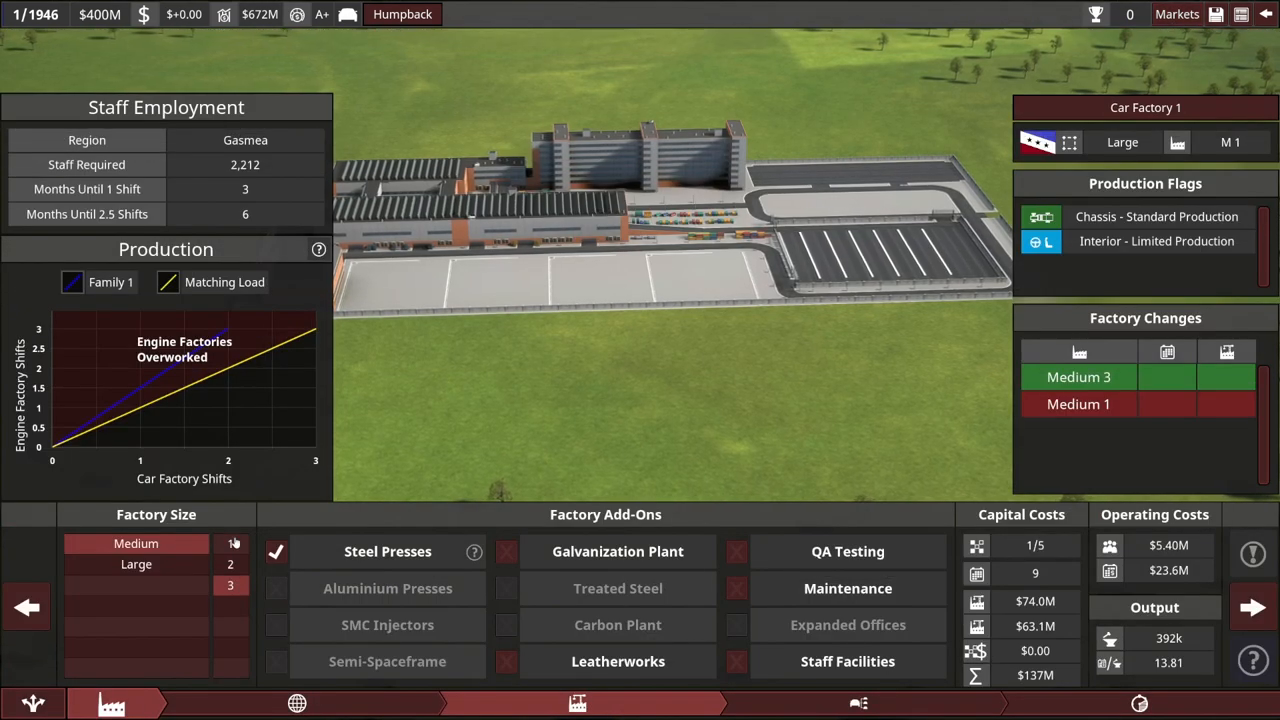
left_click(230, 544)
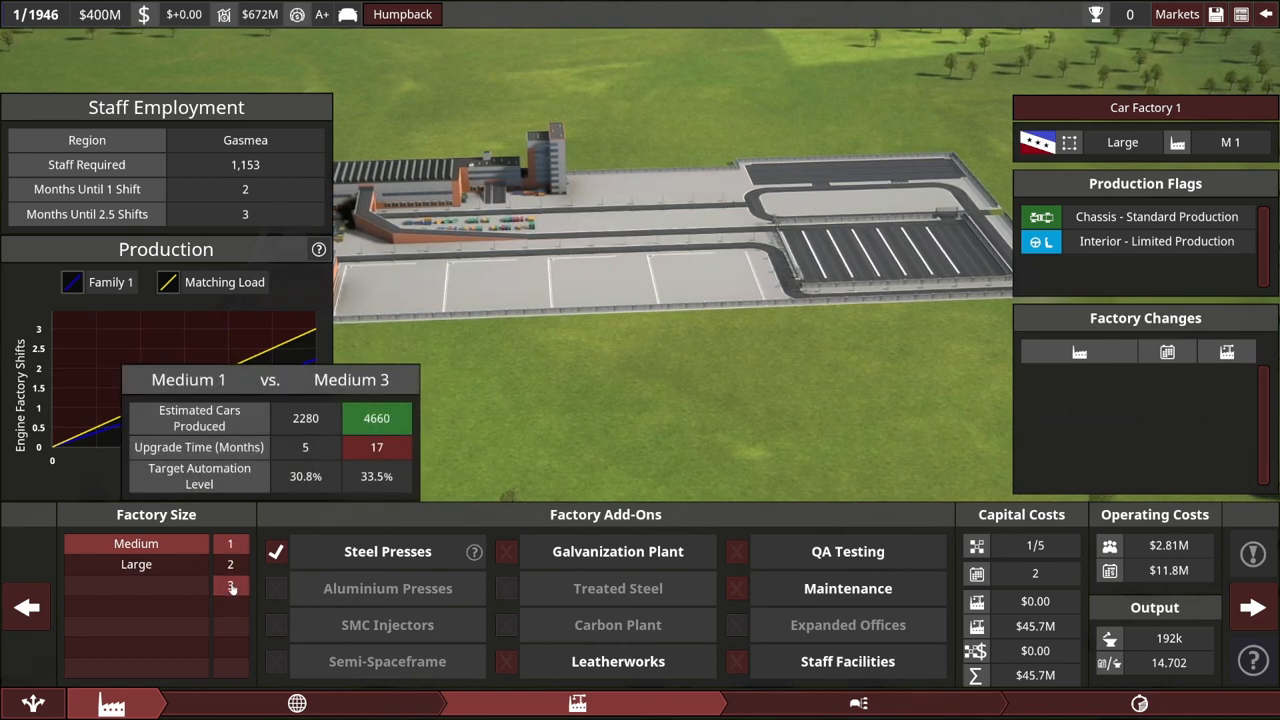
left_click(276, 552)
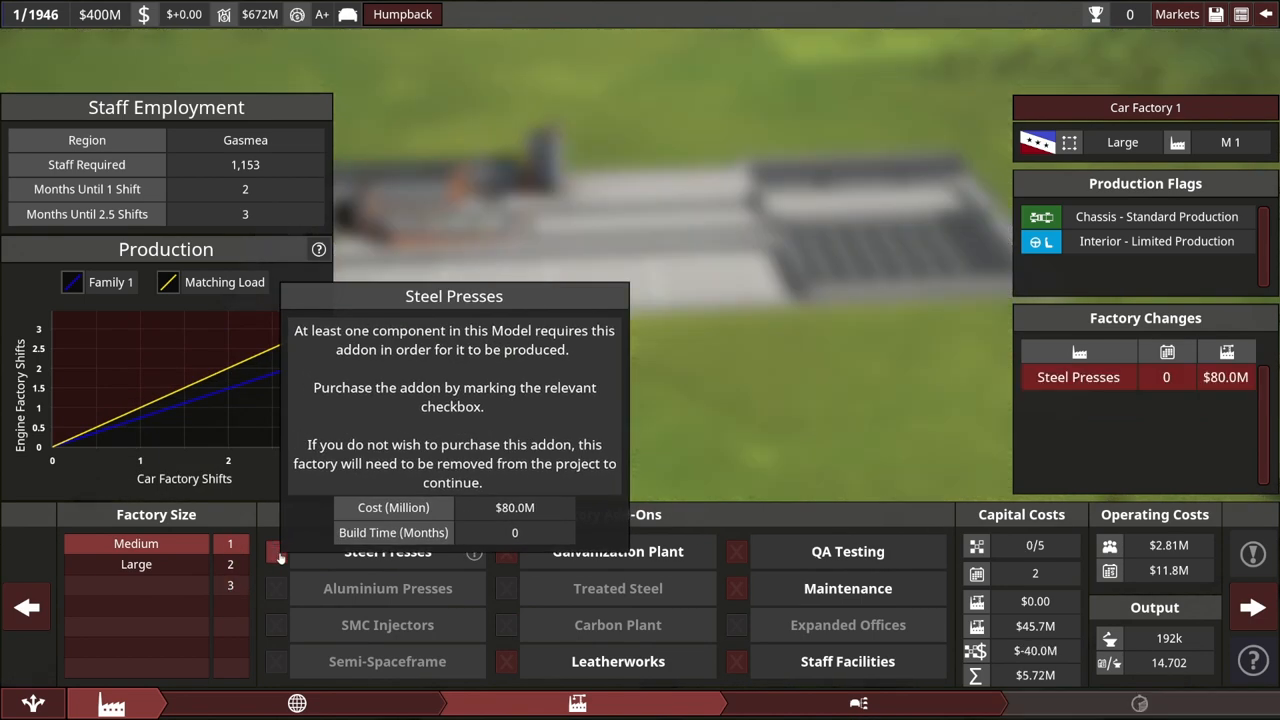
left_click(276, 554)
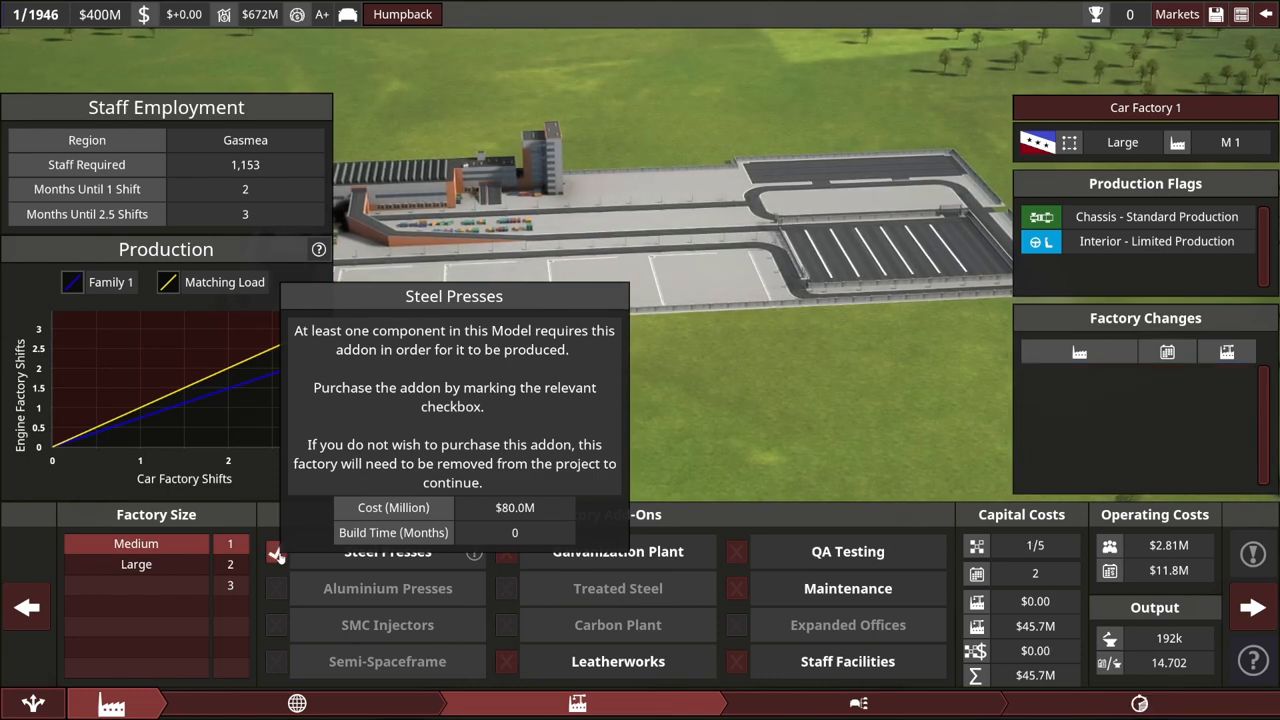
left_click(276, 552)
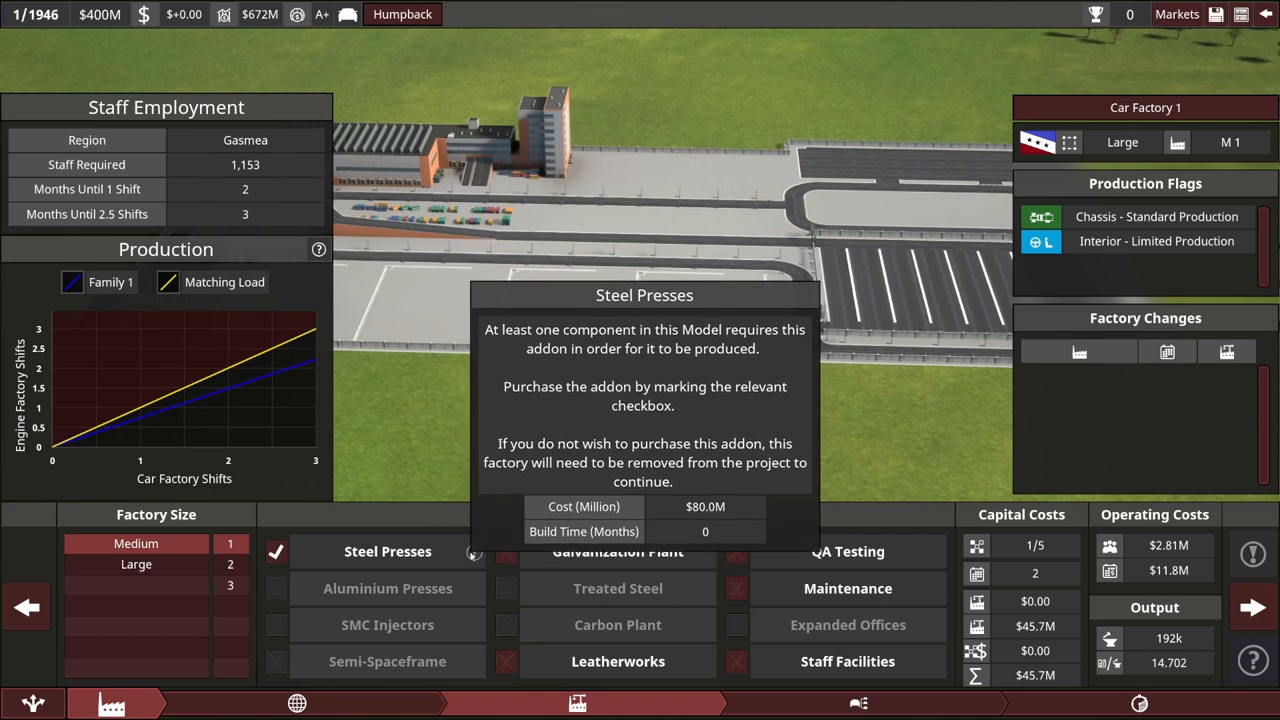
left_click(276, 552)
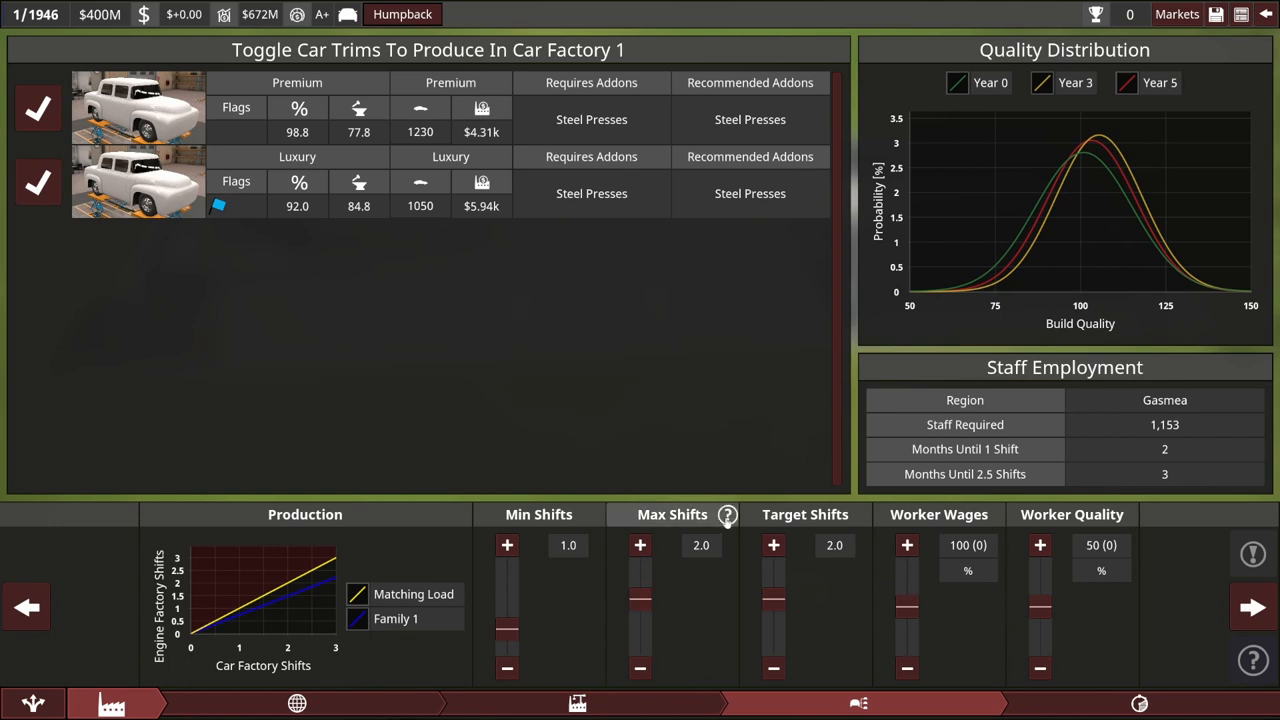
mouse_move(728, 514)
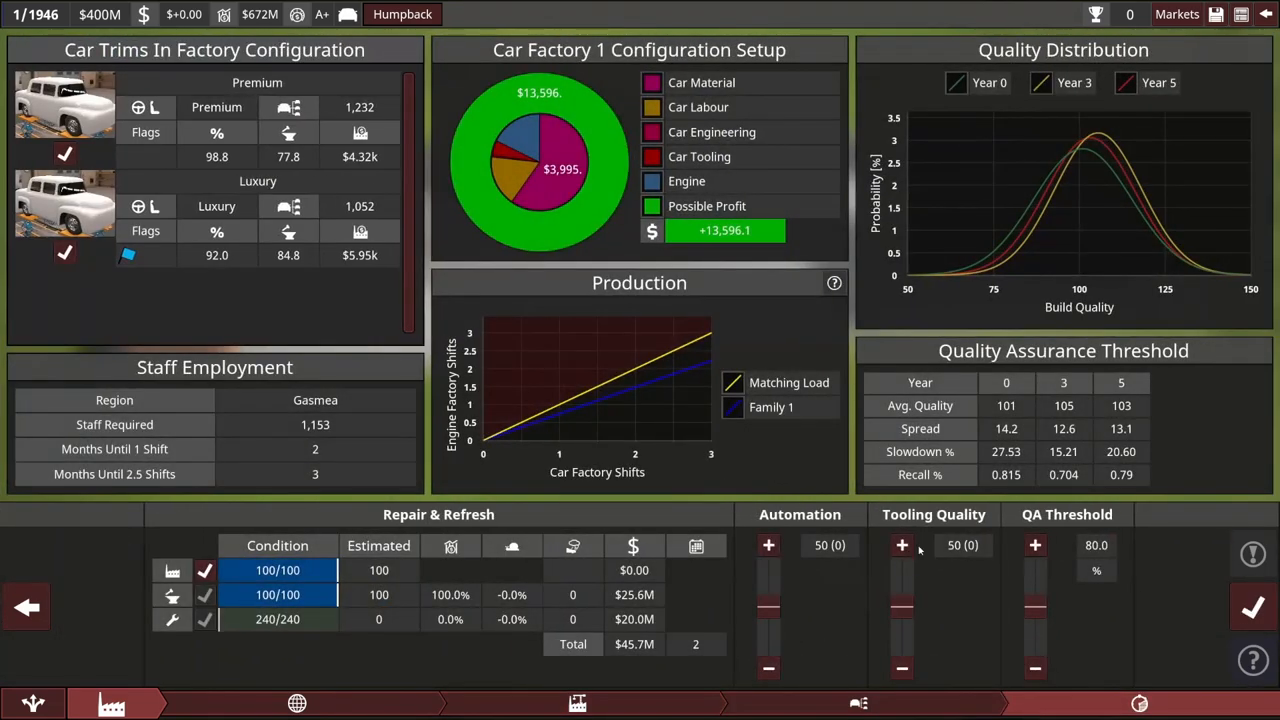
mouse_move(932, 550)
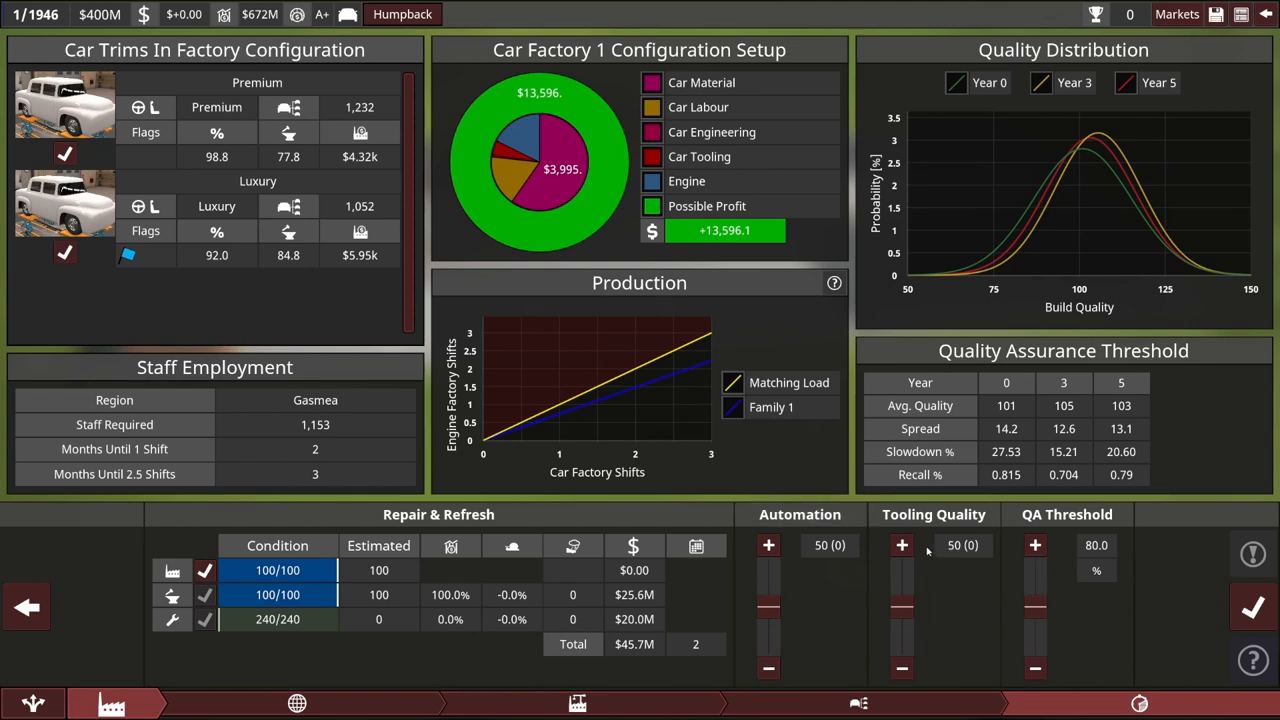
mouse_move(932, 560)
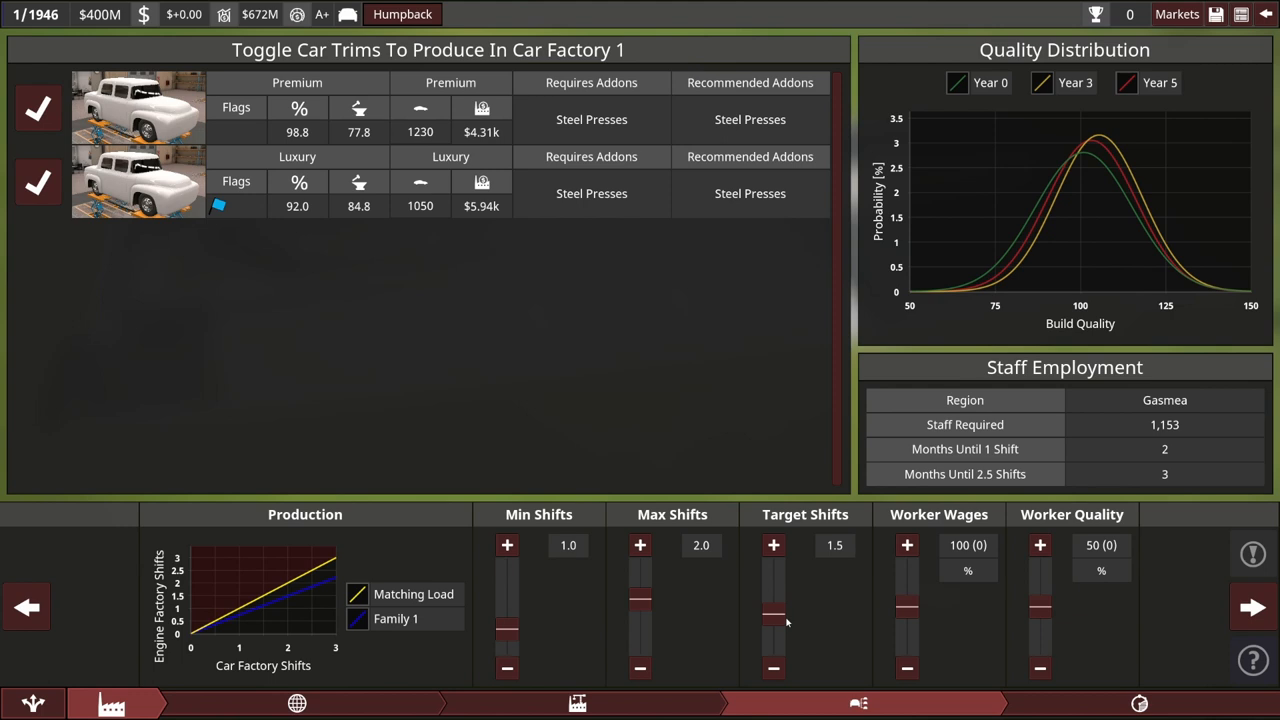
mouse_move(744, 620)
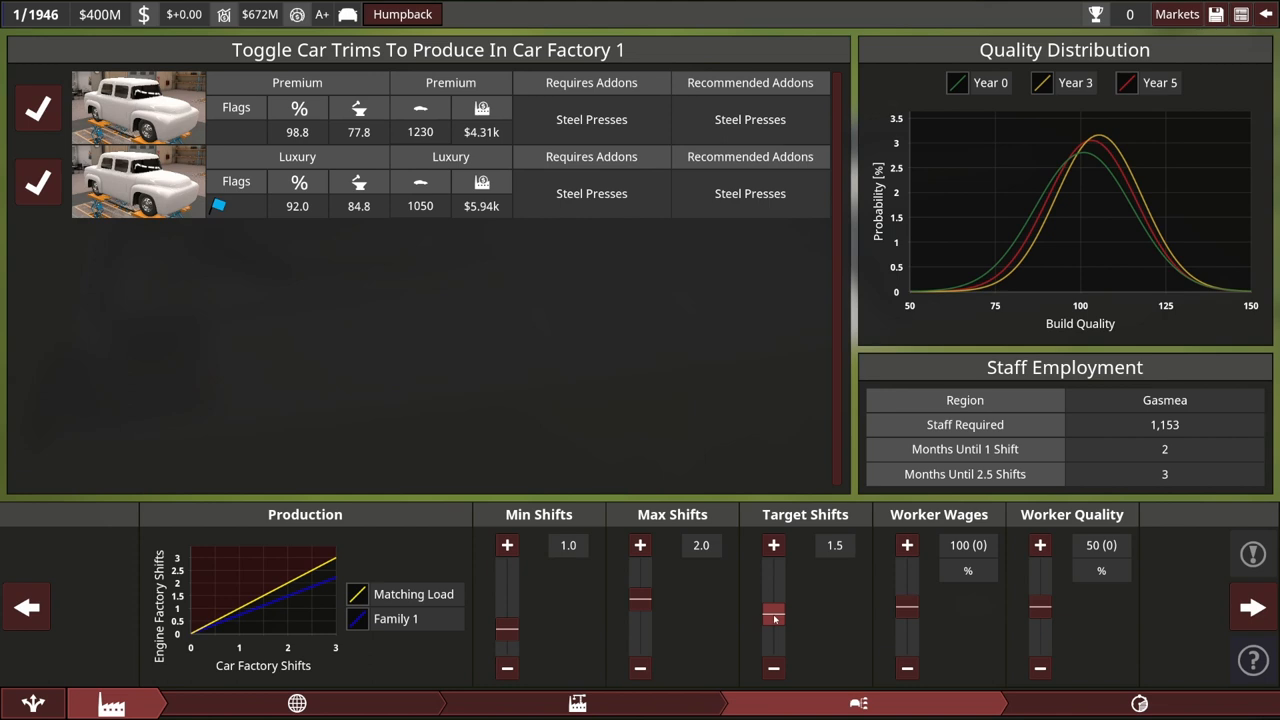
Try target shifts at 2.0, then return them to 1.5
left_click_drag(772, 616, 772, 600)
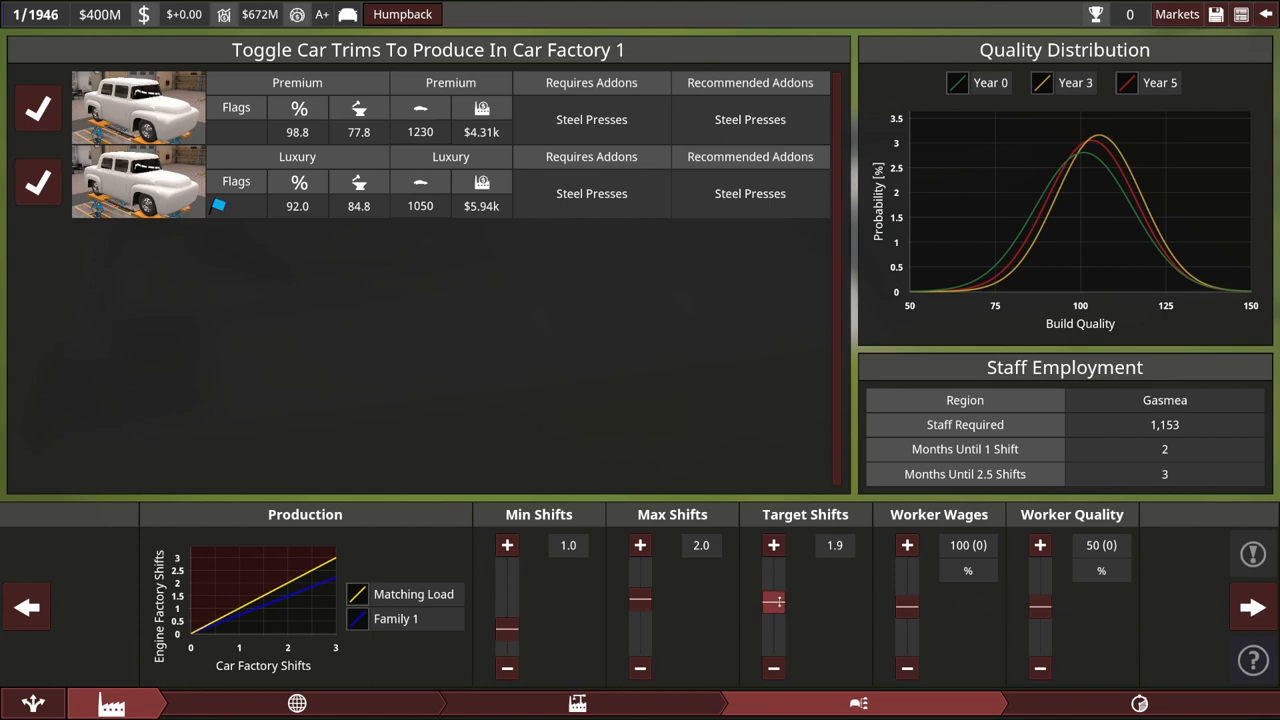
left_click(772, 544)
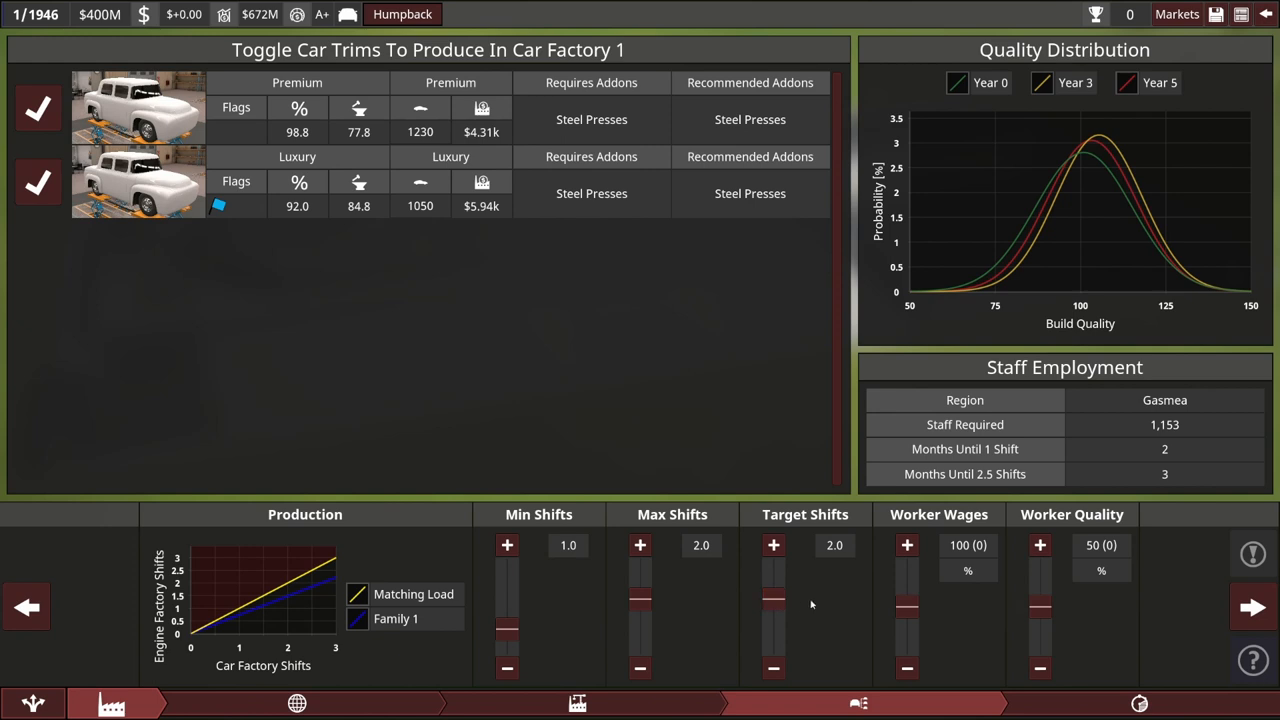
mouse_move(824, 606)
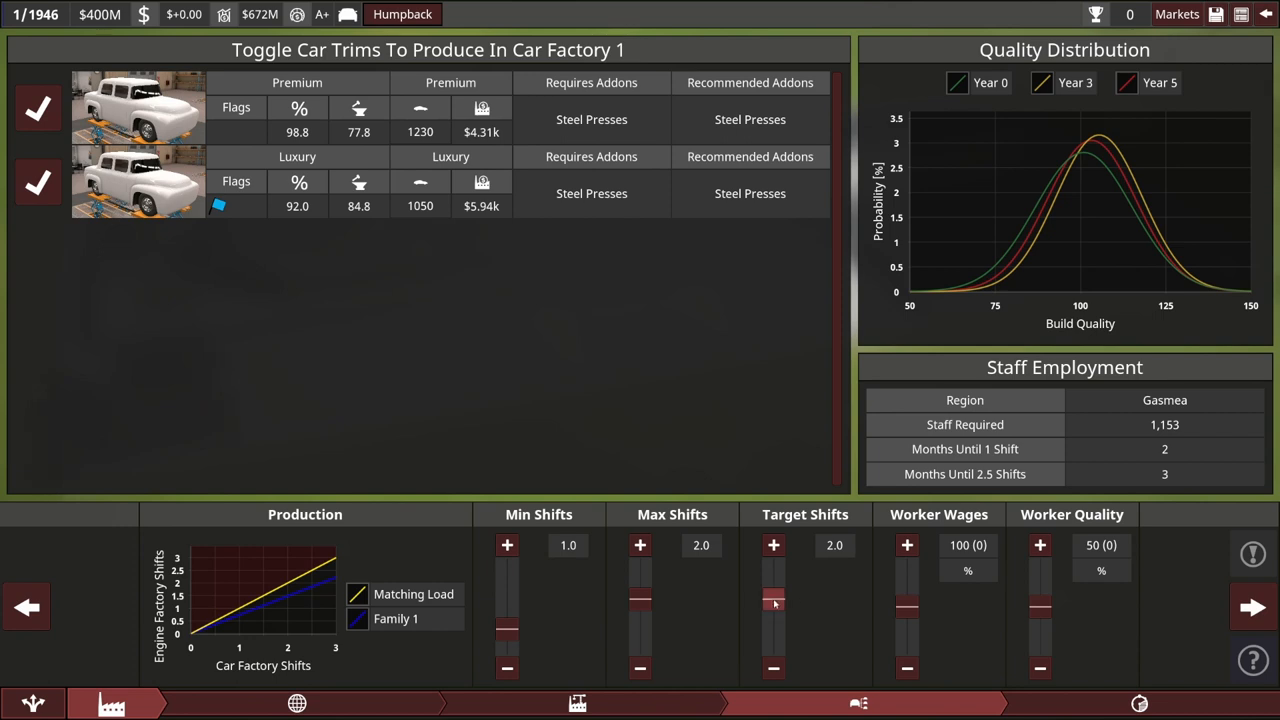
left_click_drag(774, 602, 774, 616)
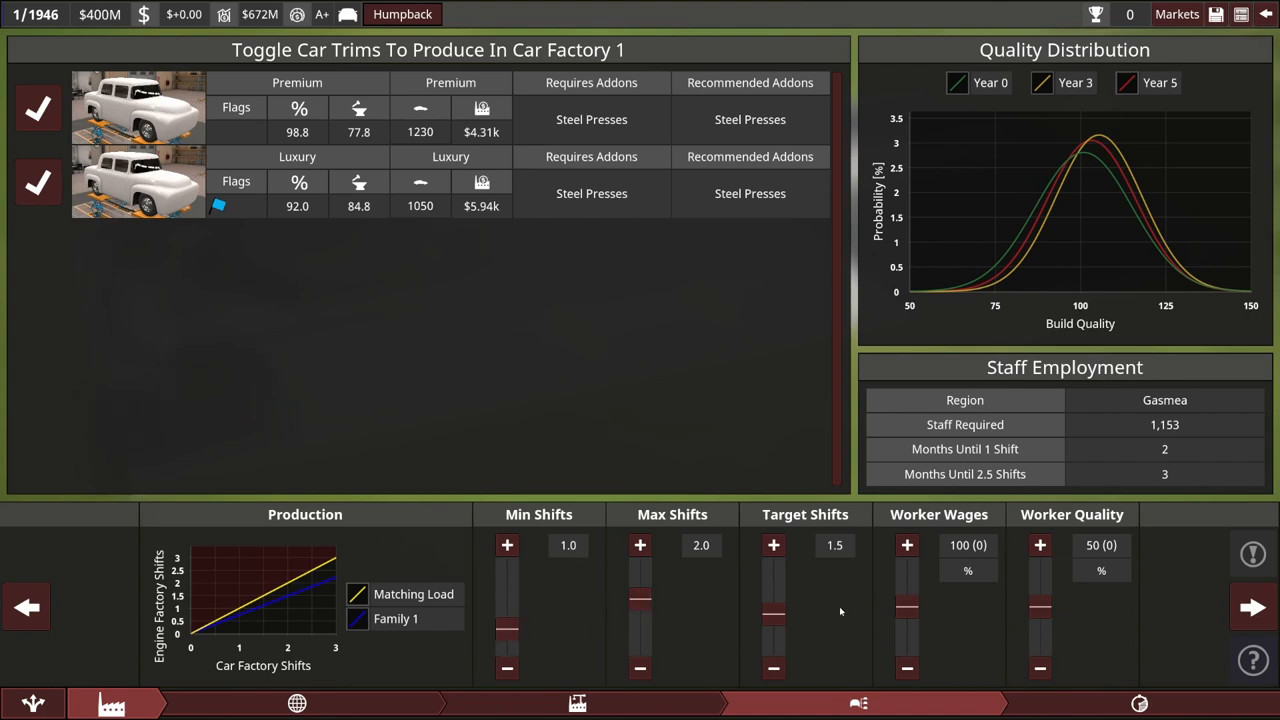
mouse_move(586, 524)
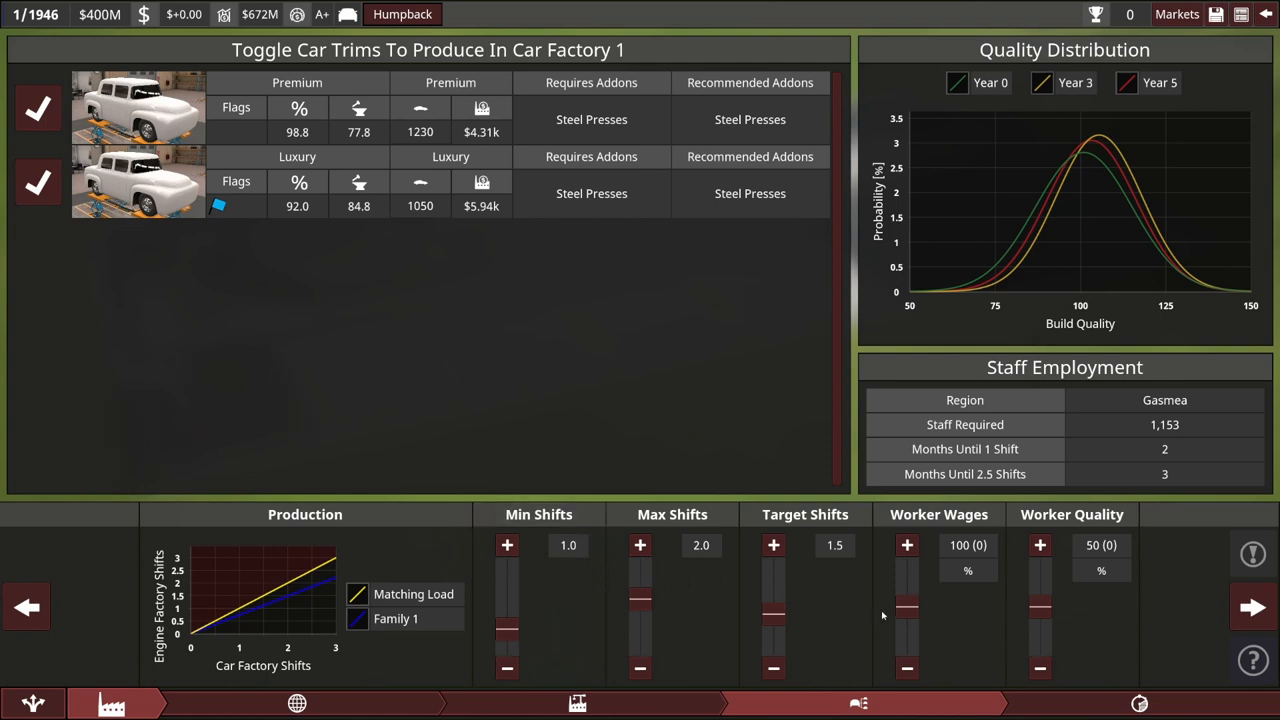
Raise Car Factory 1's worker quality to 70
left_click(1040, 544)
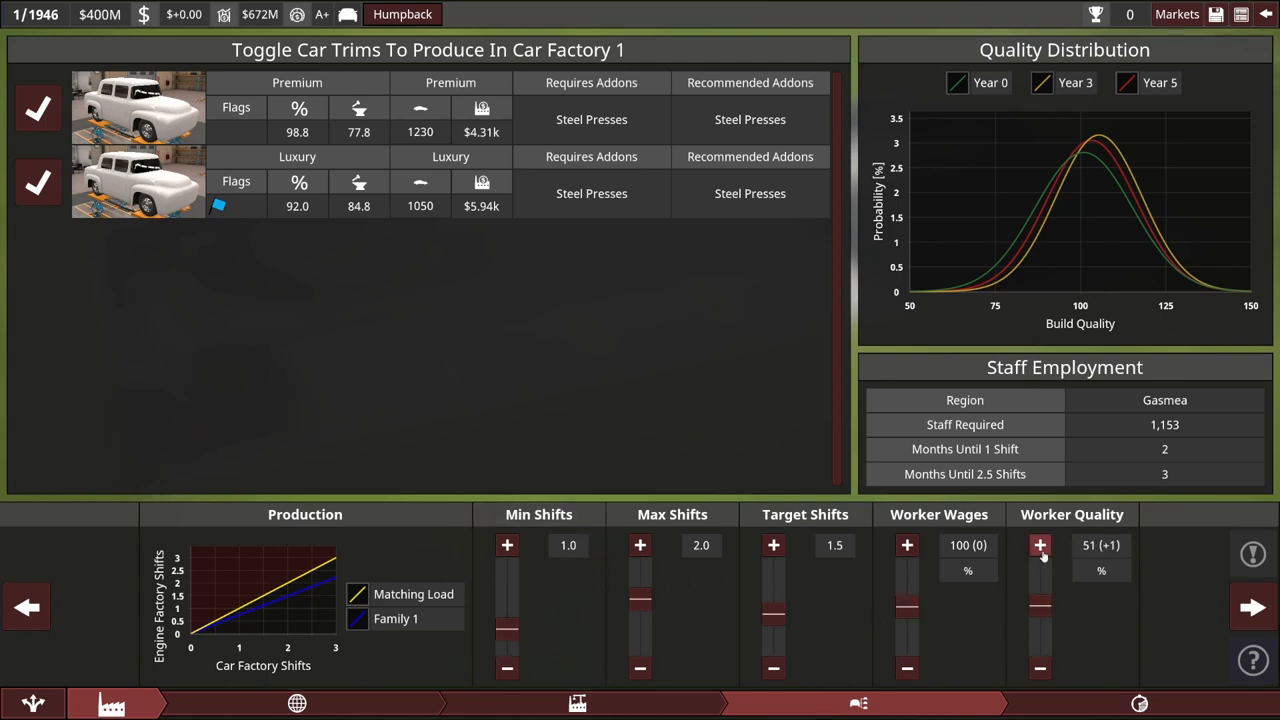
left_click(1040, 544)
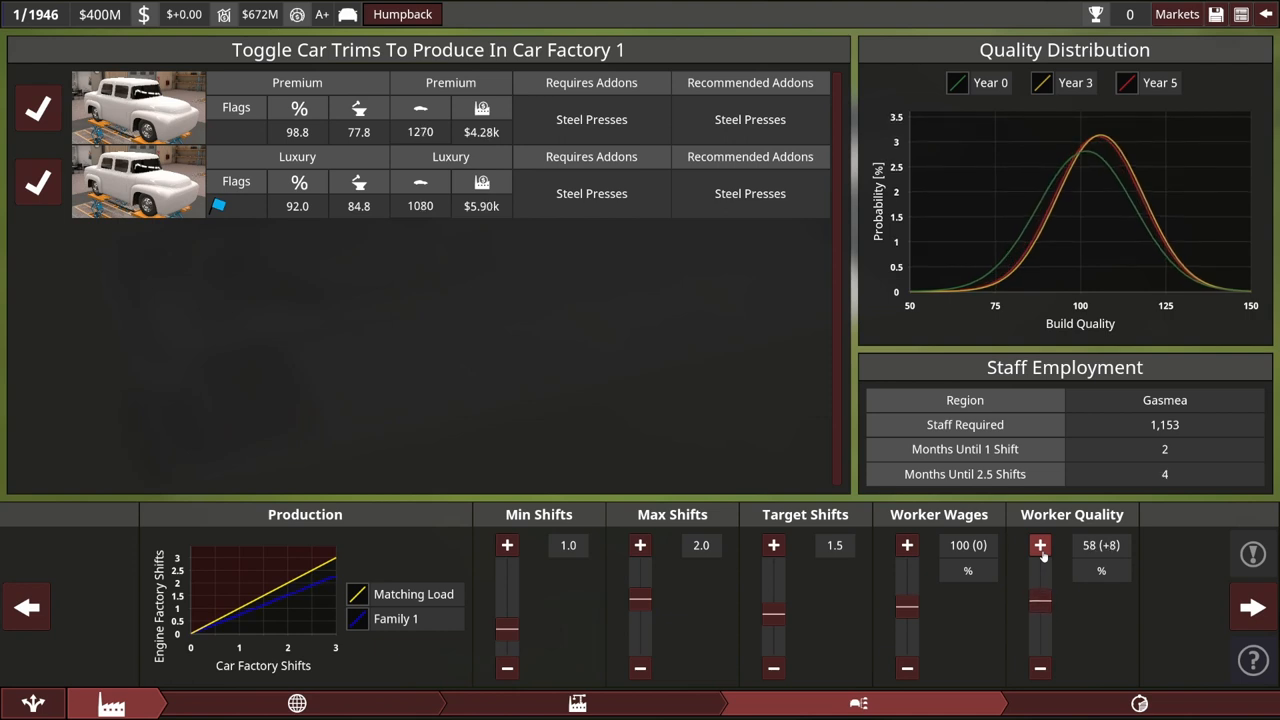
left_click(1040, 544)
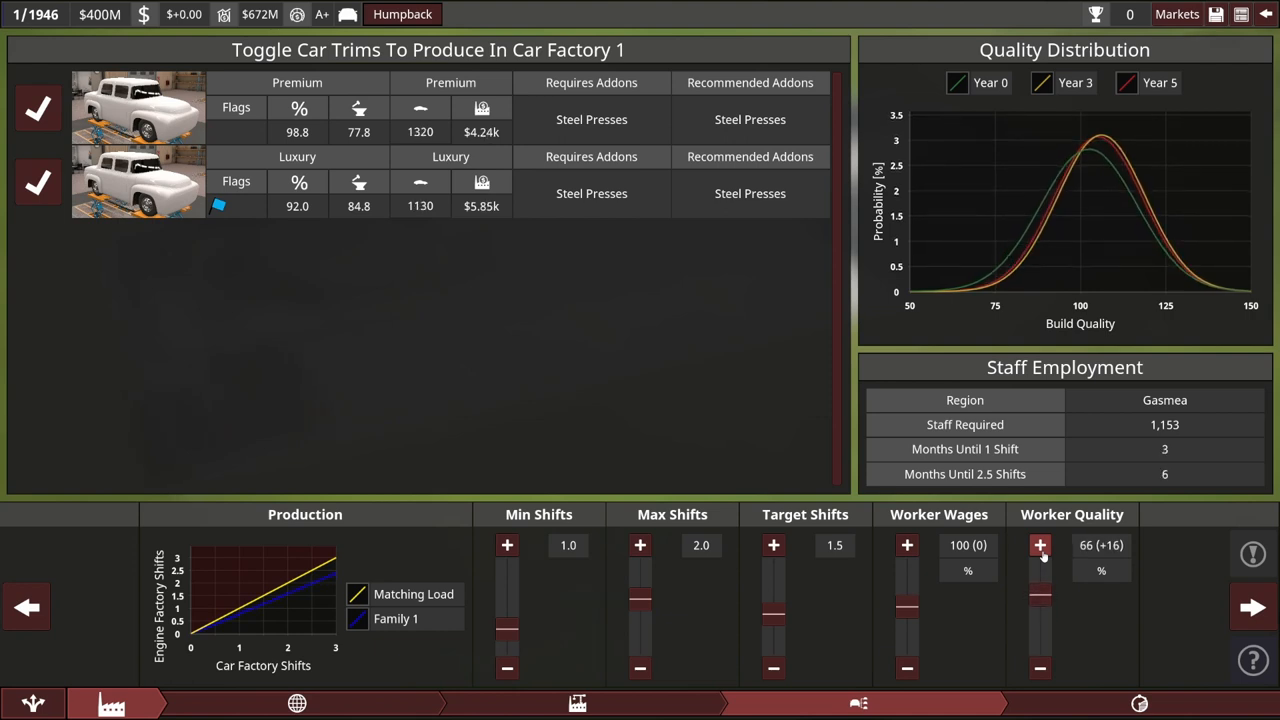
left_click(1040, 544)
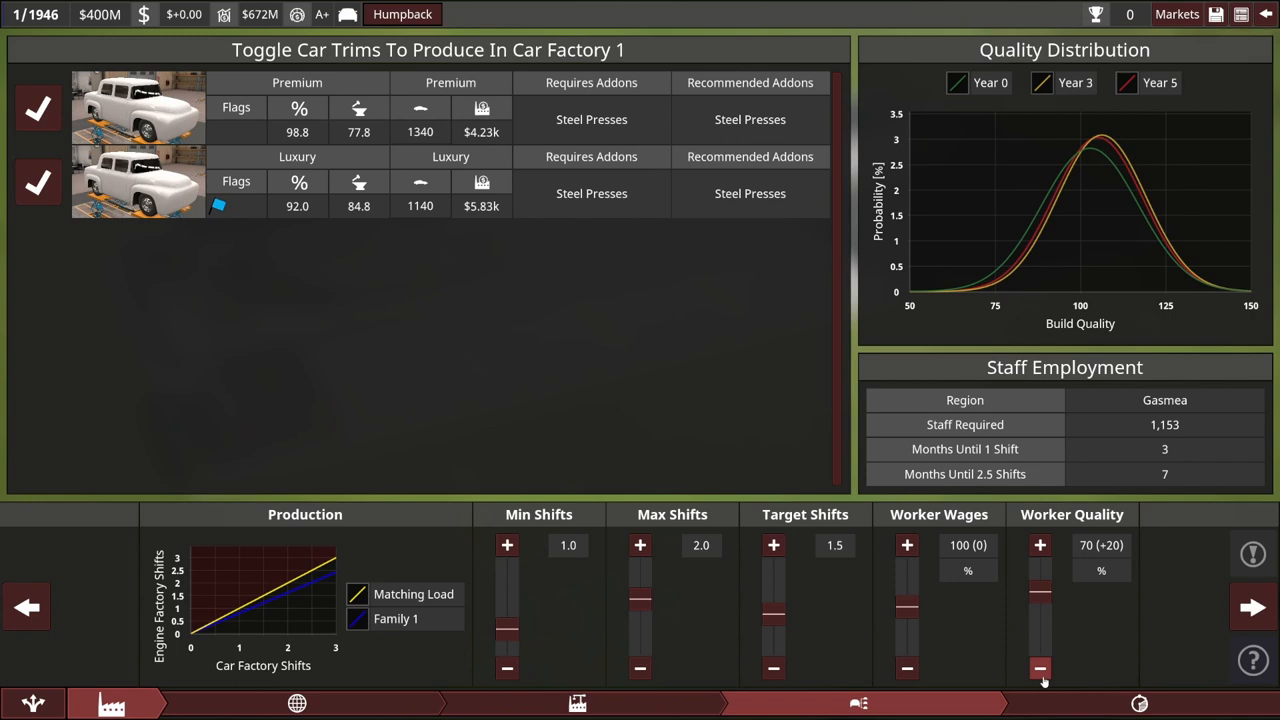
mouse_move(1044, 712)
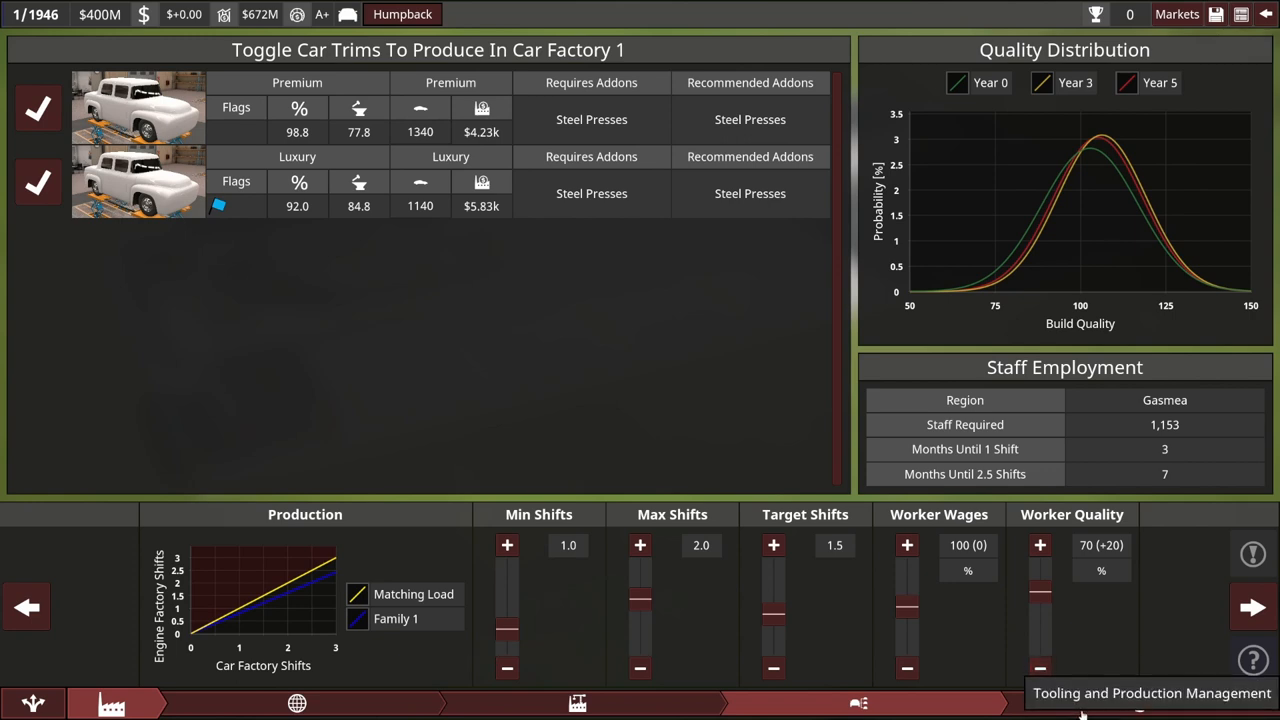
left_click_drag(1040, 544, 1040, 598)
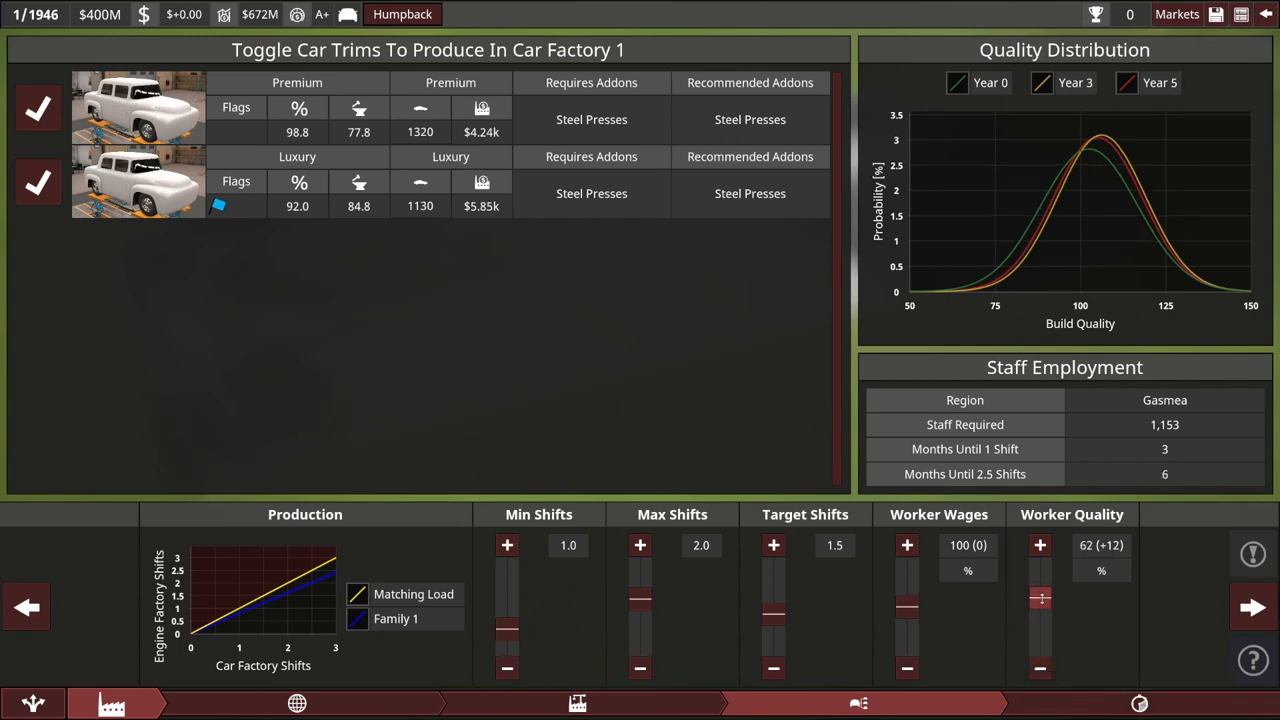
left_click(1040, 664)
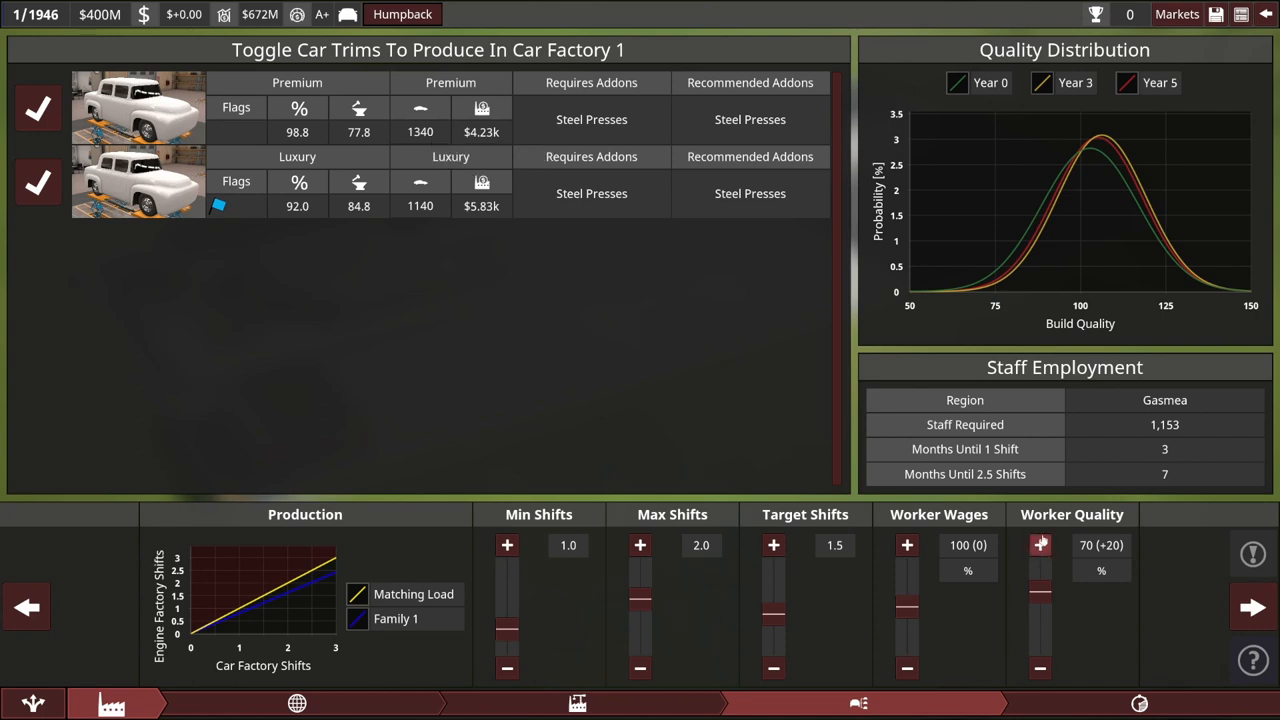
mouse_move(1052, 532)
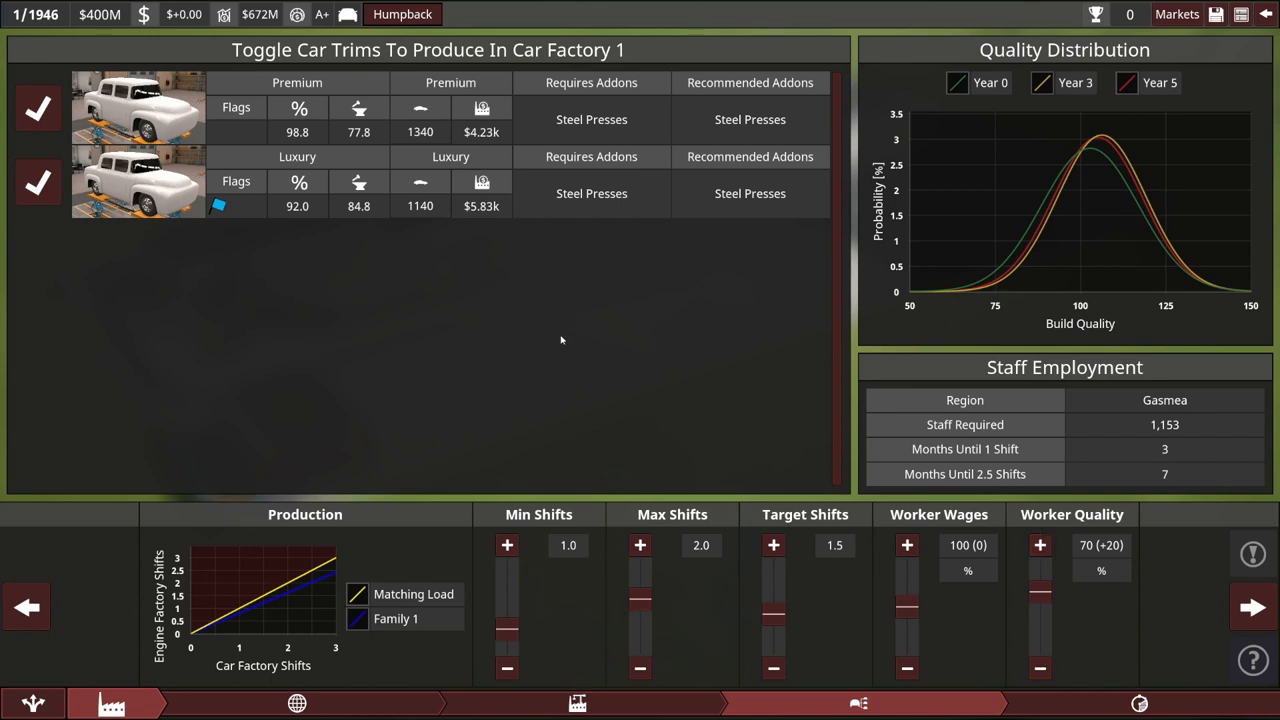
mouse_move(298, 206)
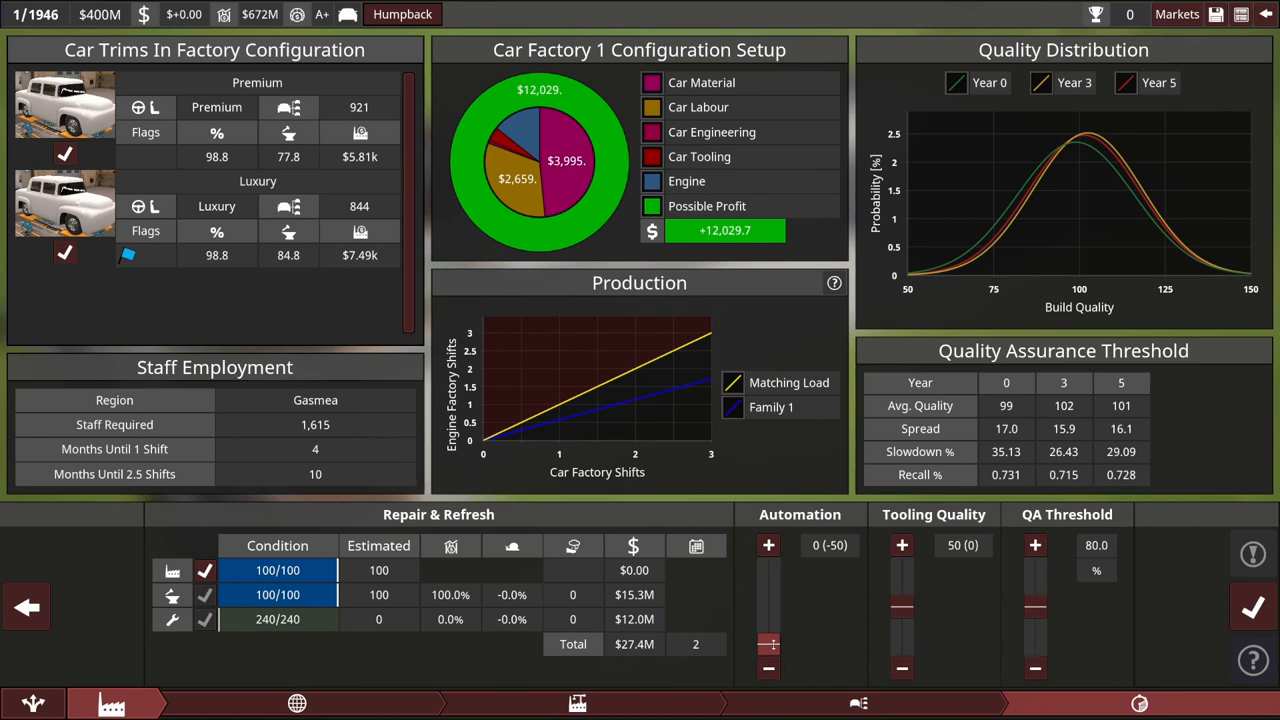
Restore Car Factory 1 automation to 50 and keep the Premium trim counted in cost estimates
left_click(768, 544)
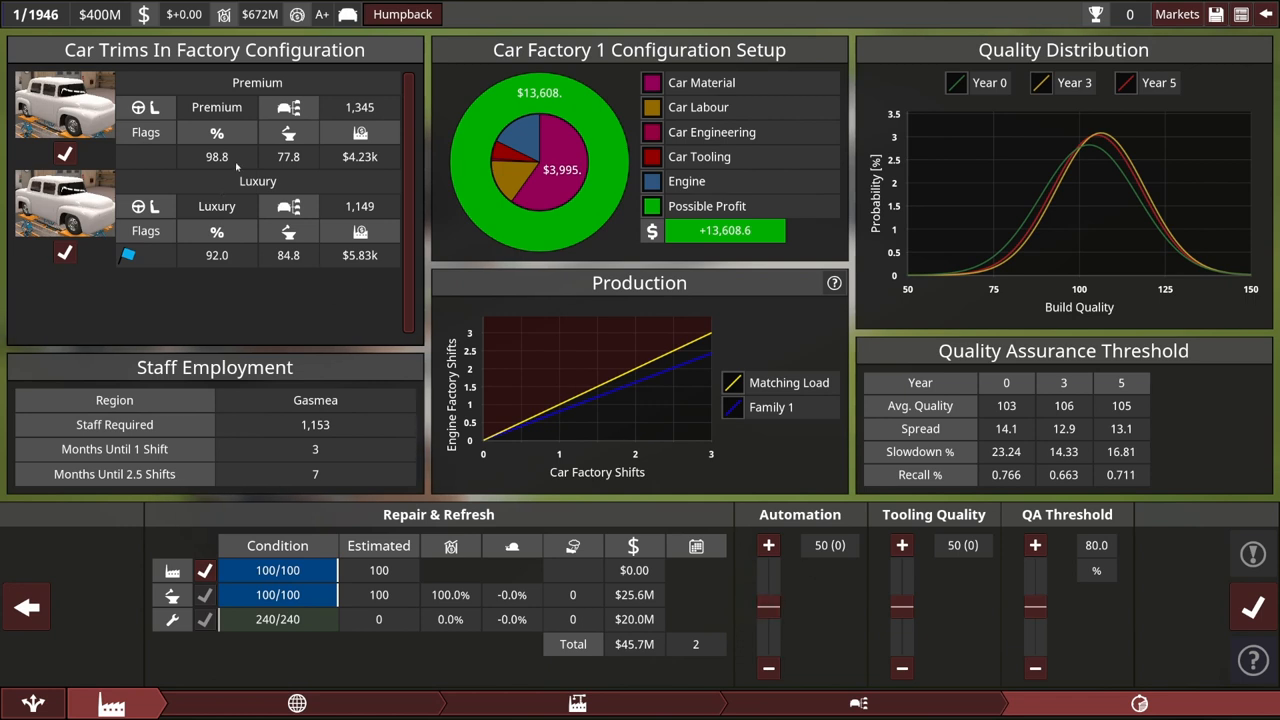
mouse_move(212, 188)
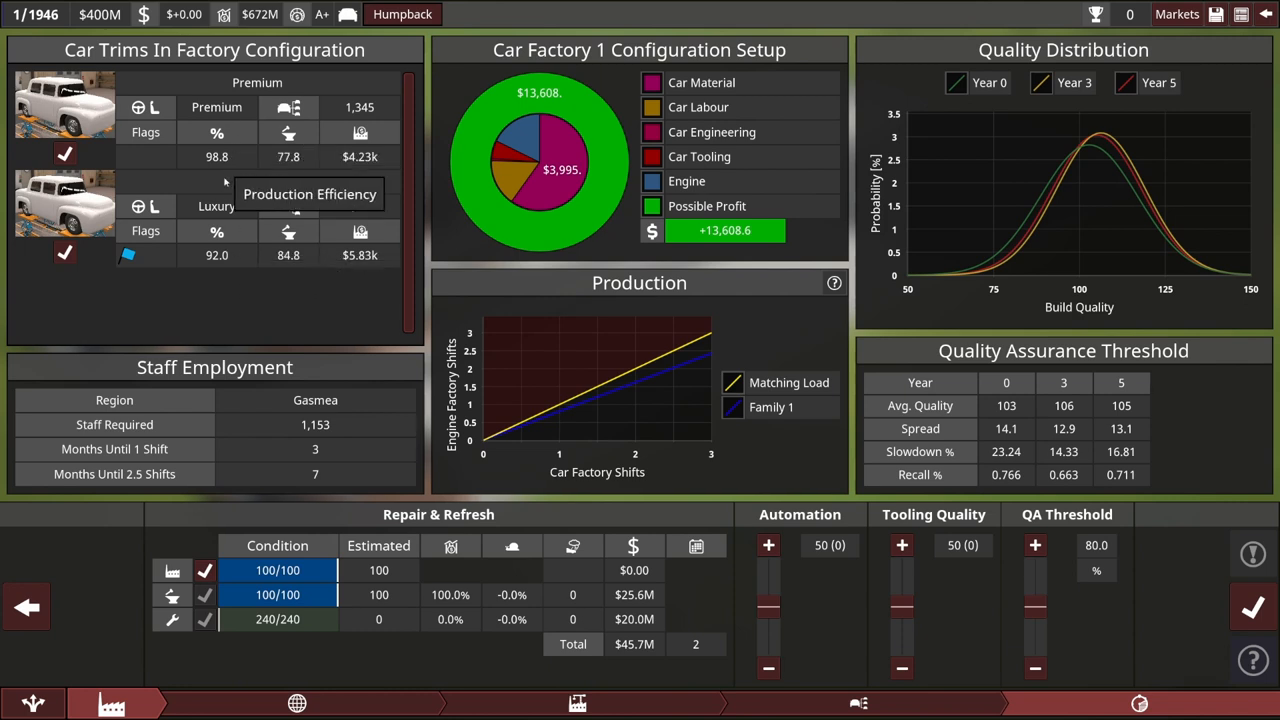
left_click(64, 256)
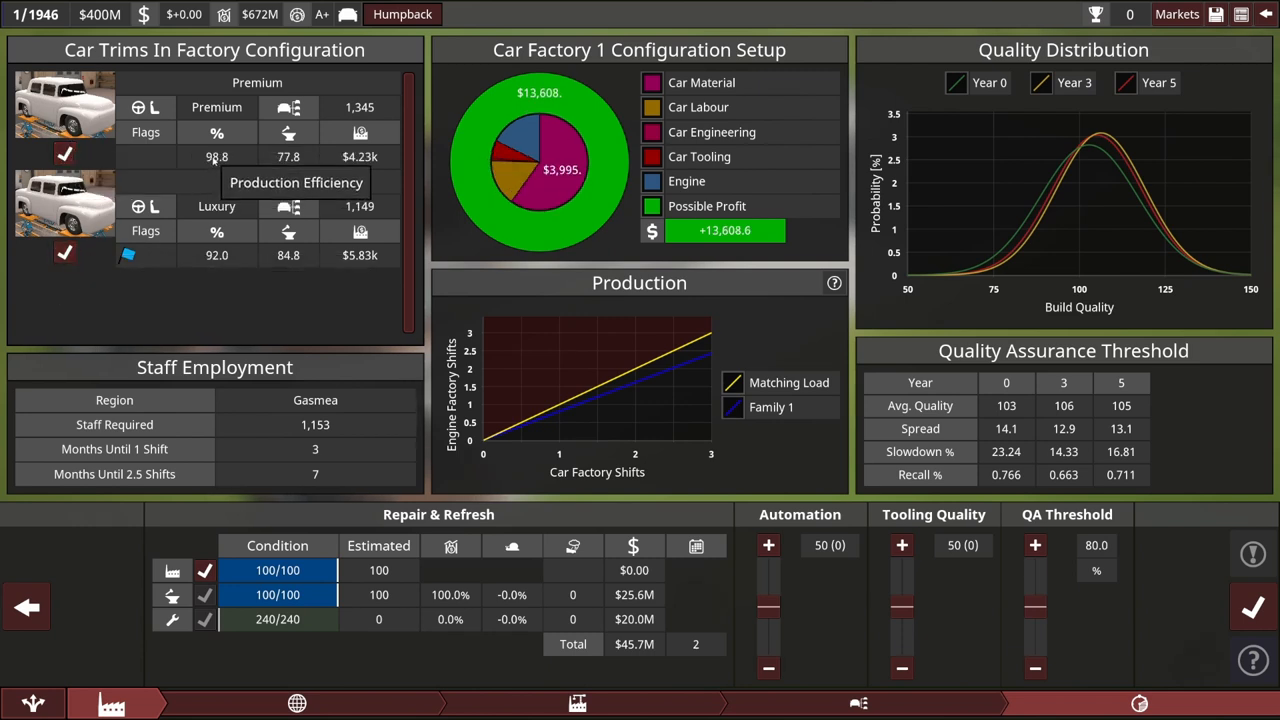
left_click(64, 156)
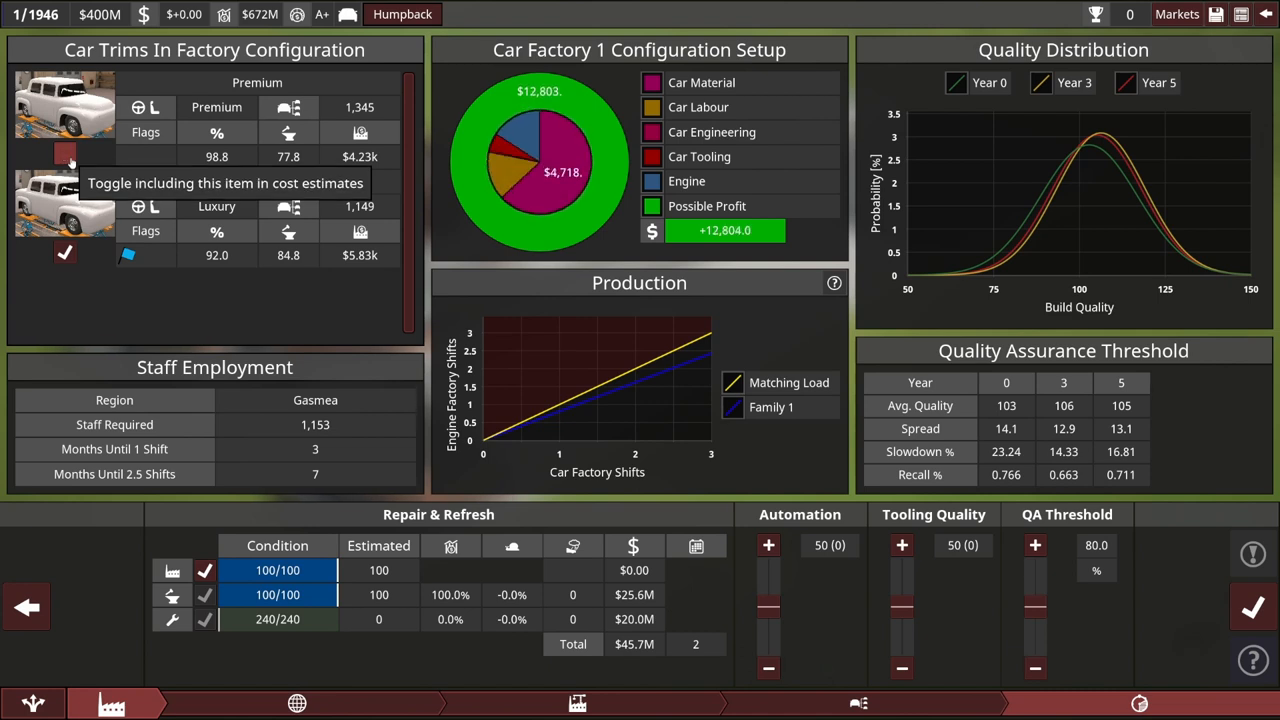
left_click(62, 156)
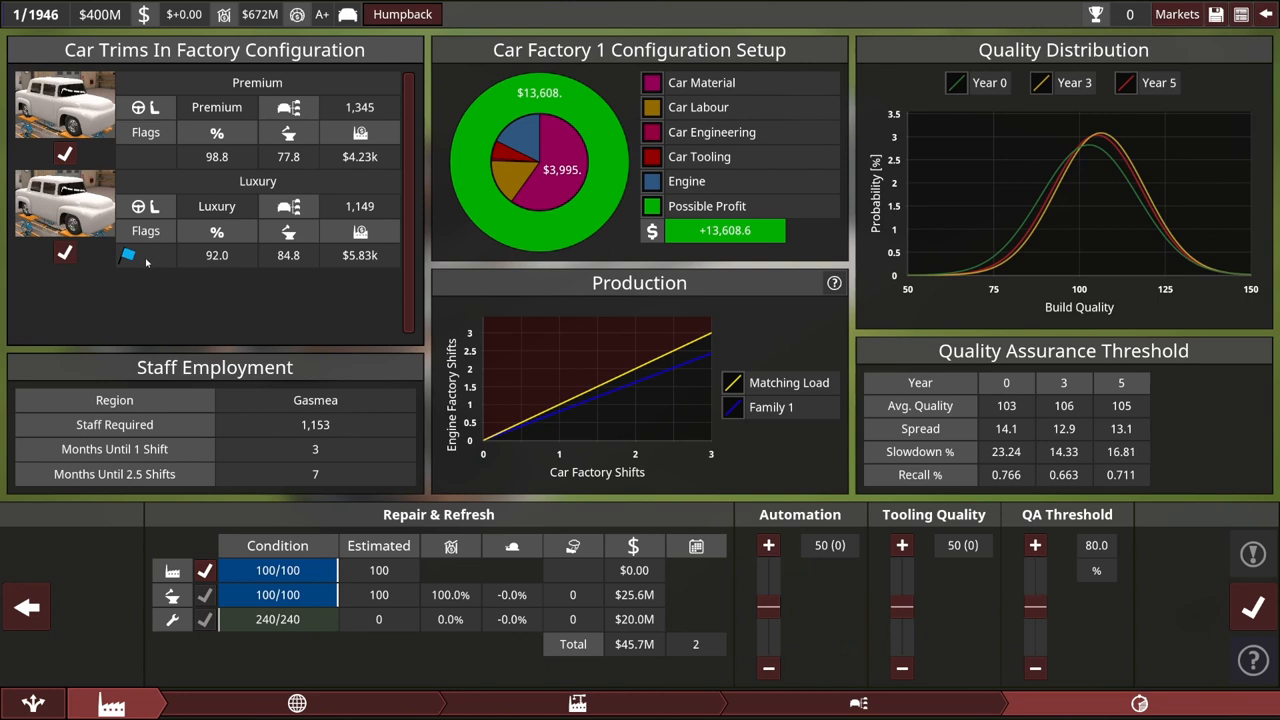
mouse_move(128, 258)
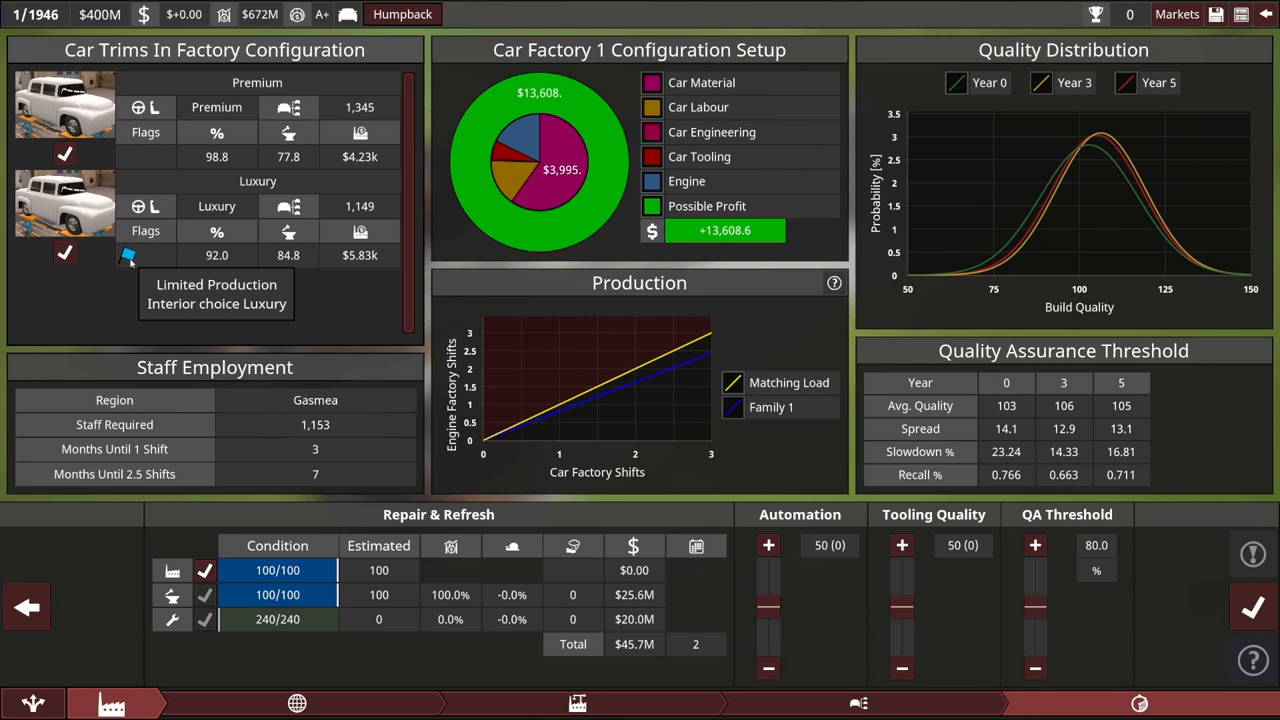
mouse_move(146, 260)
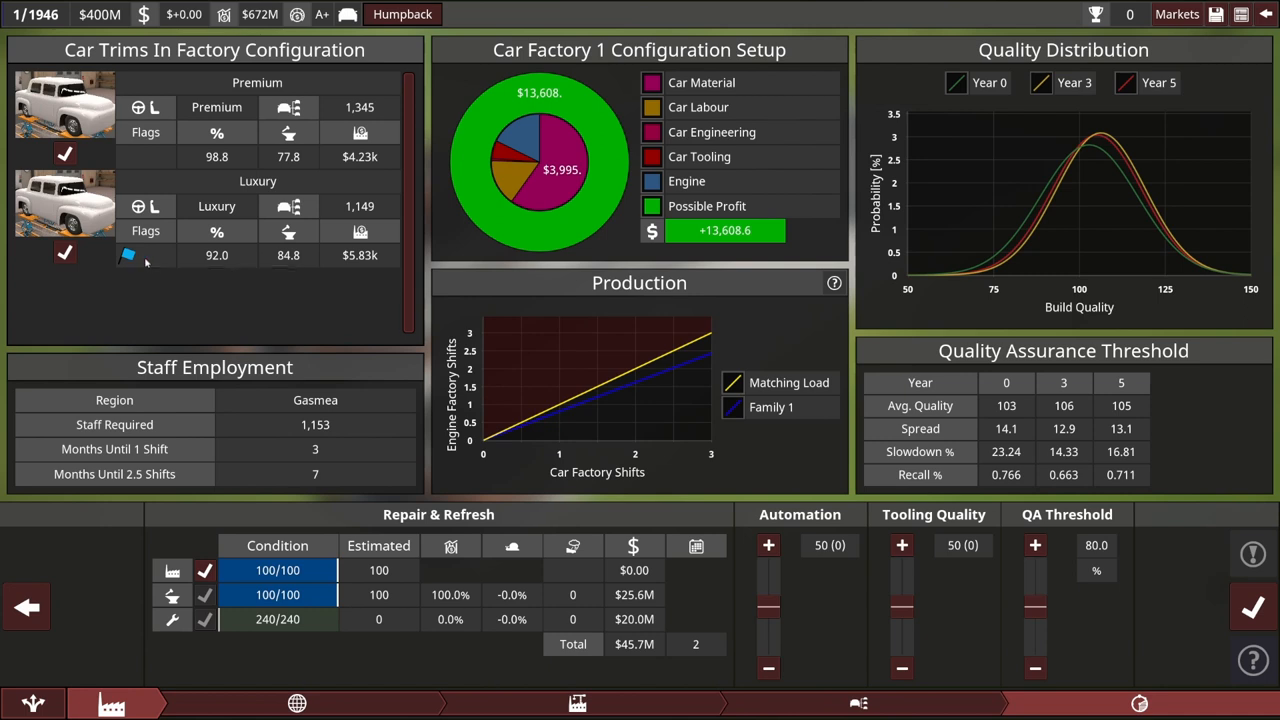
mouse_move(216, 256)
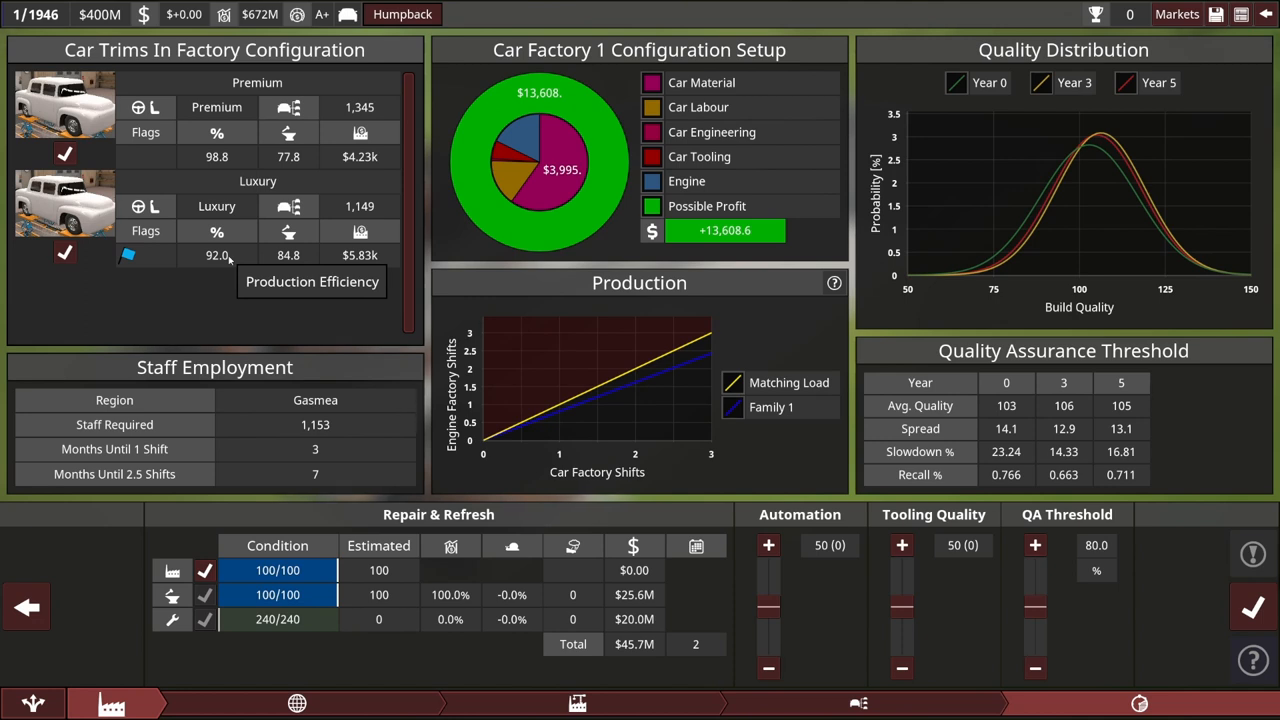
mouse_move(752, 376)
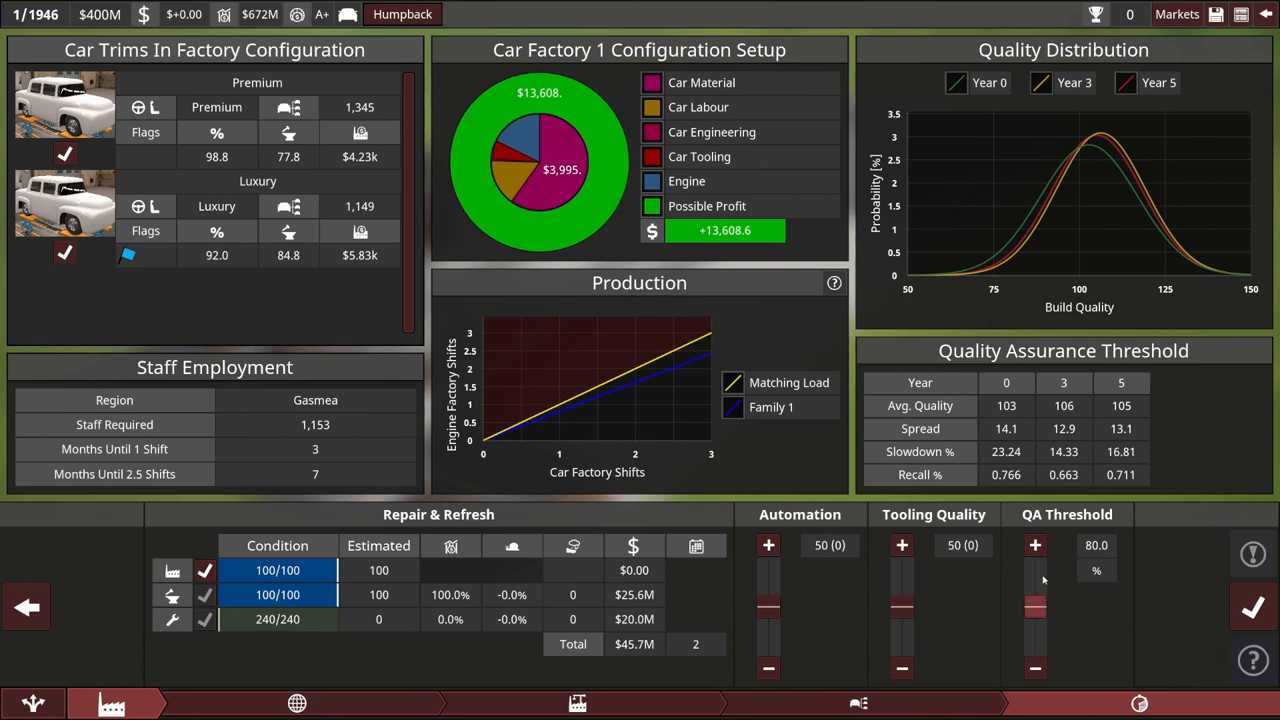
mouse_move(936, 604)
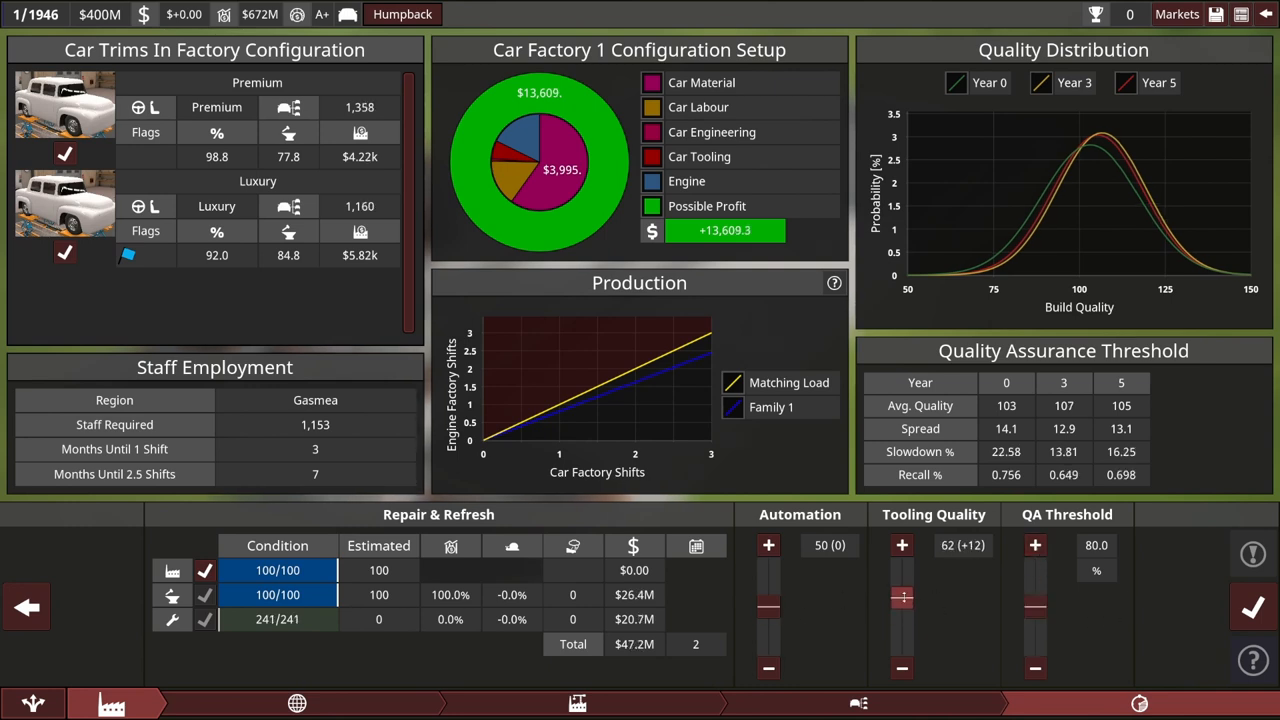
Reset tooling quality back to 50 after trying a higher value
left_click(902, 544)
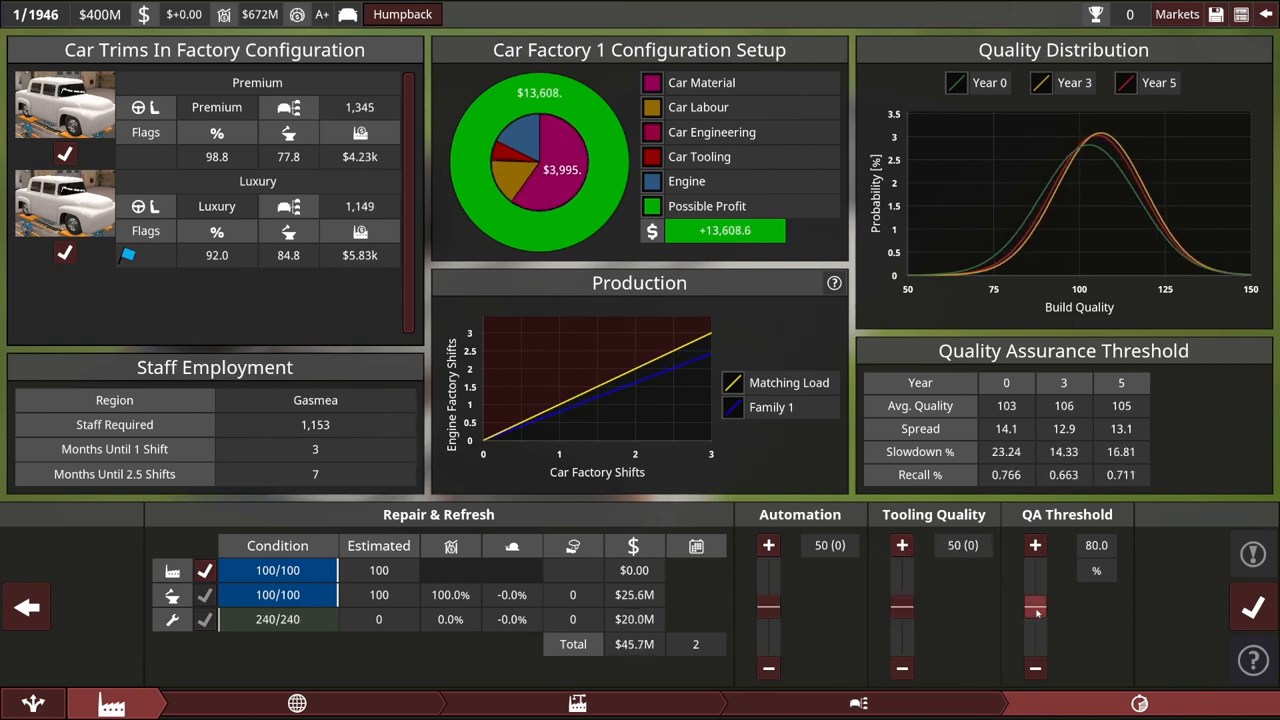
left_click_drag(1036, 610, 1036, 590)
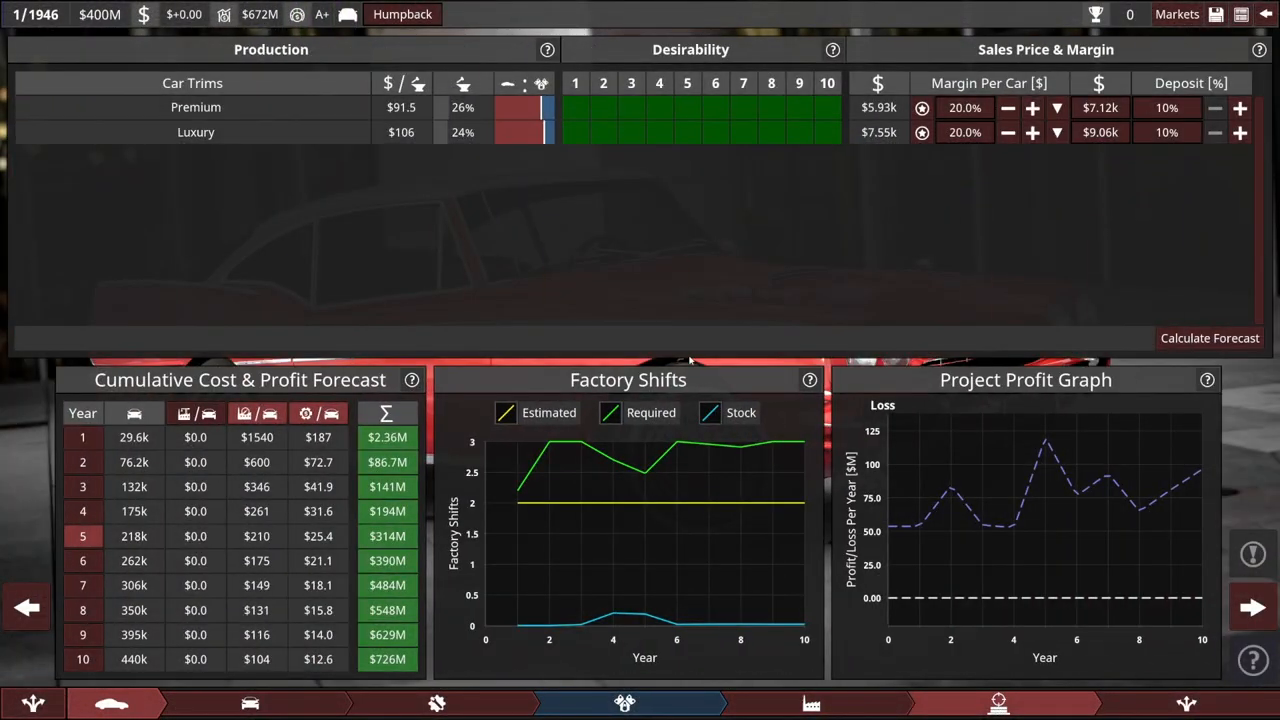
mouse_move(692, 362)
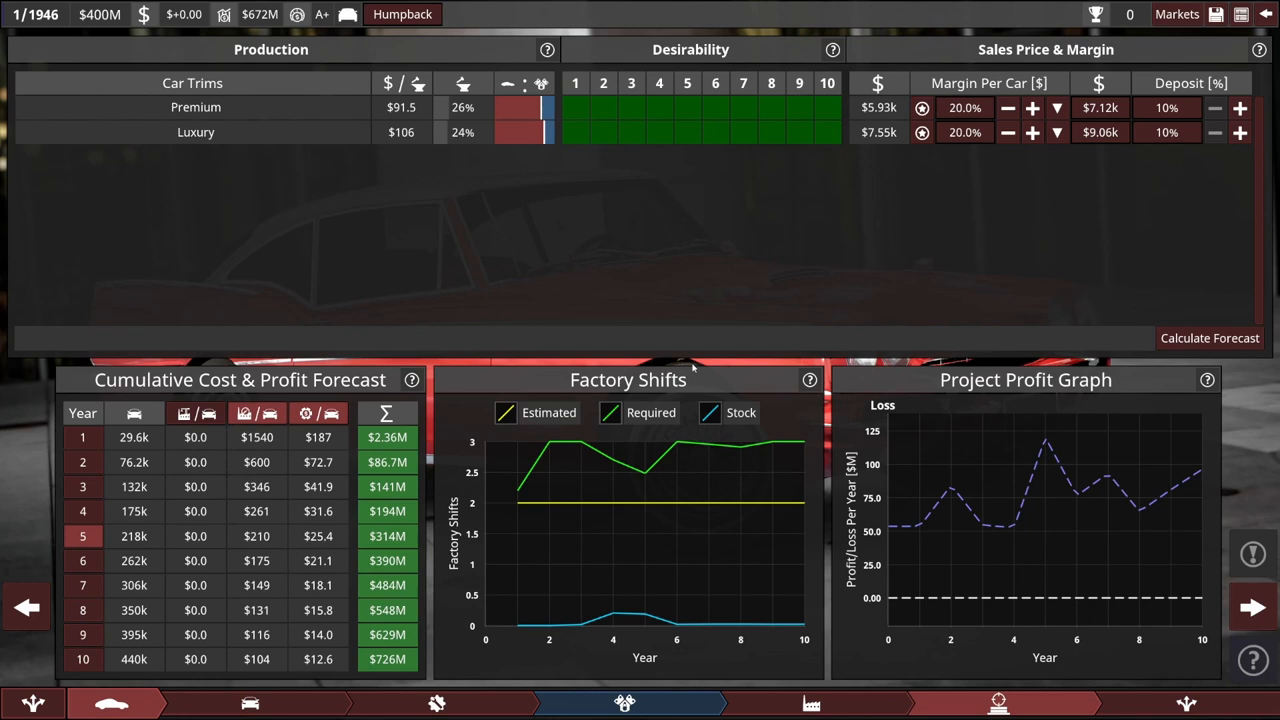
mouse_move(732, 344)
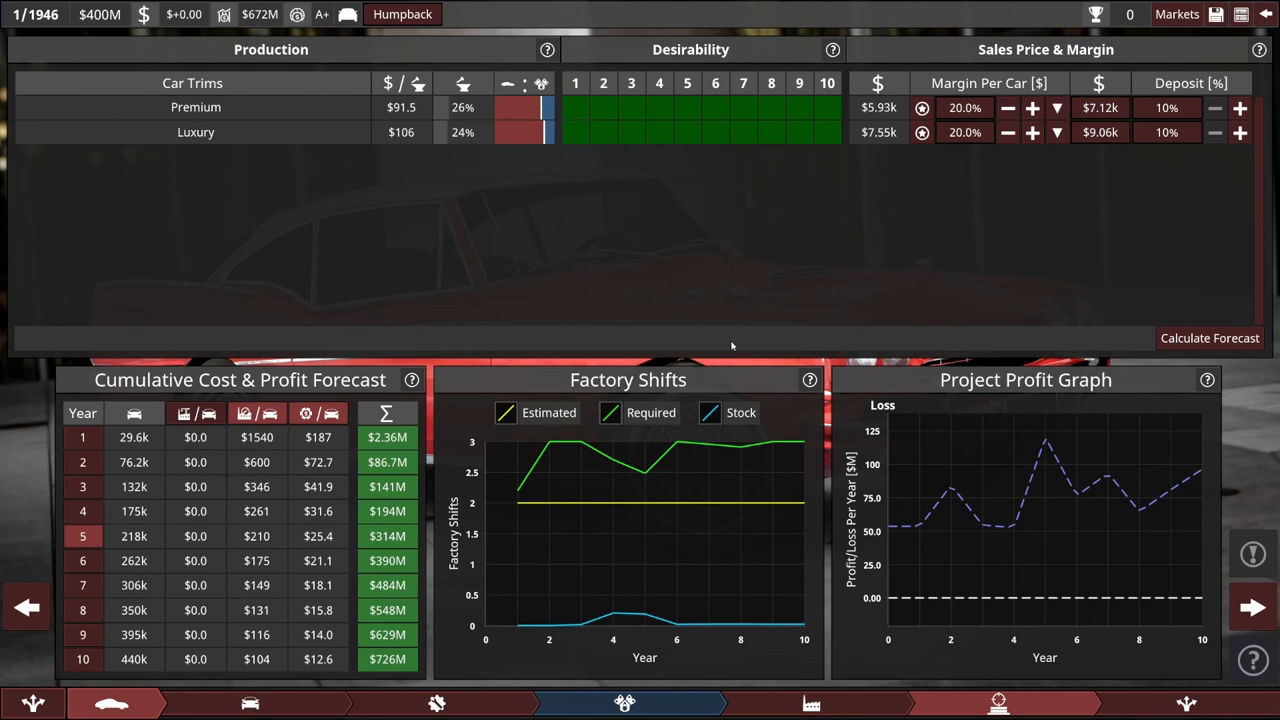
mouse_move(520, 366)
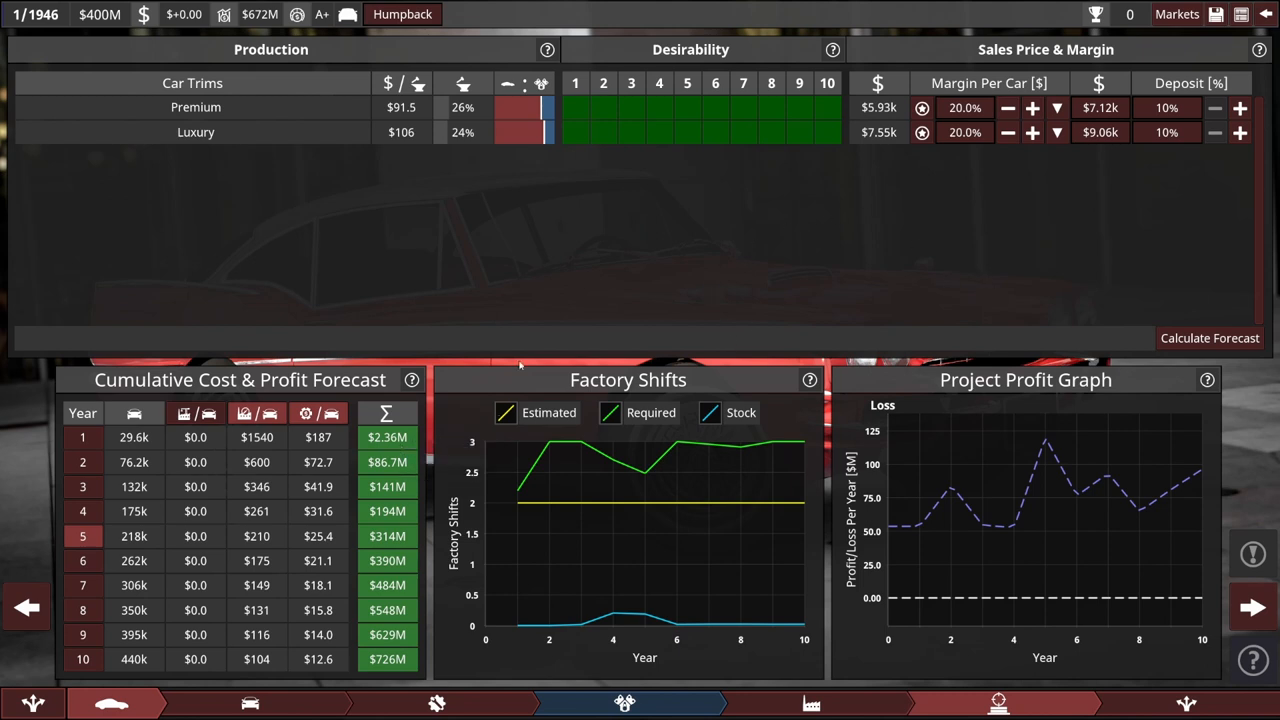
mouse_move(1100, 108)
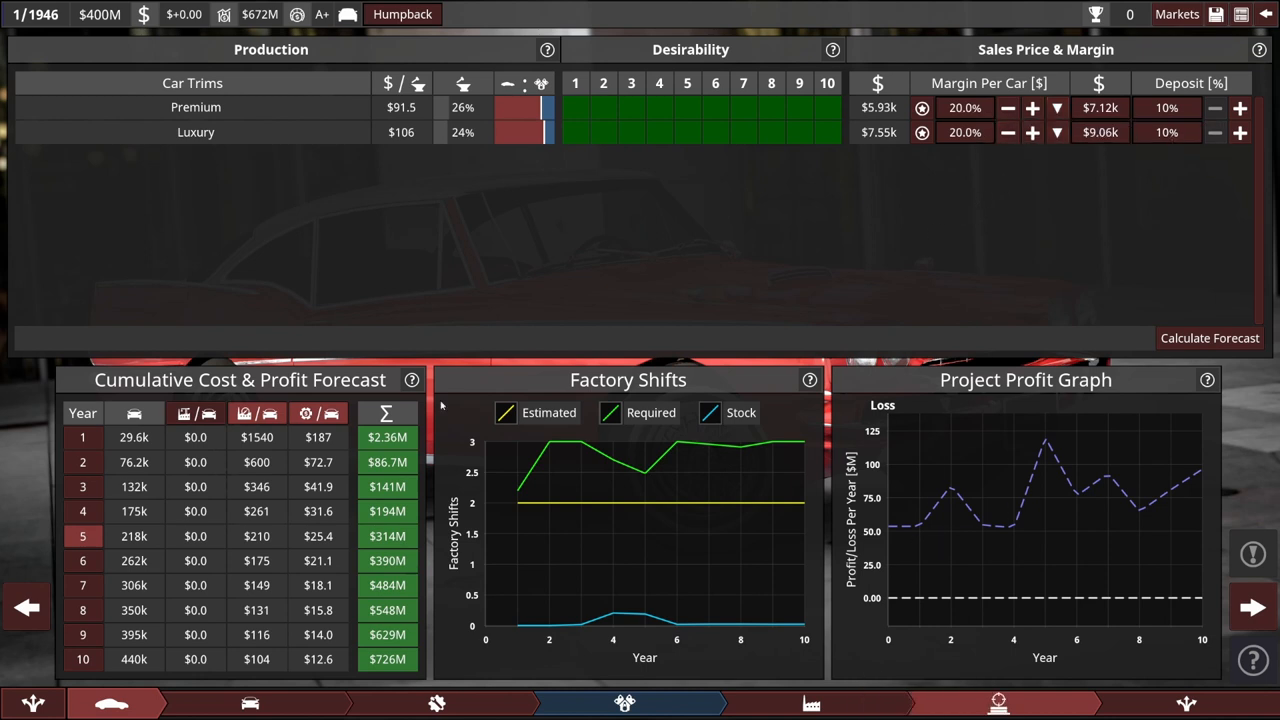
mouse_move(584, 292)
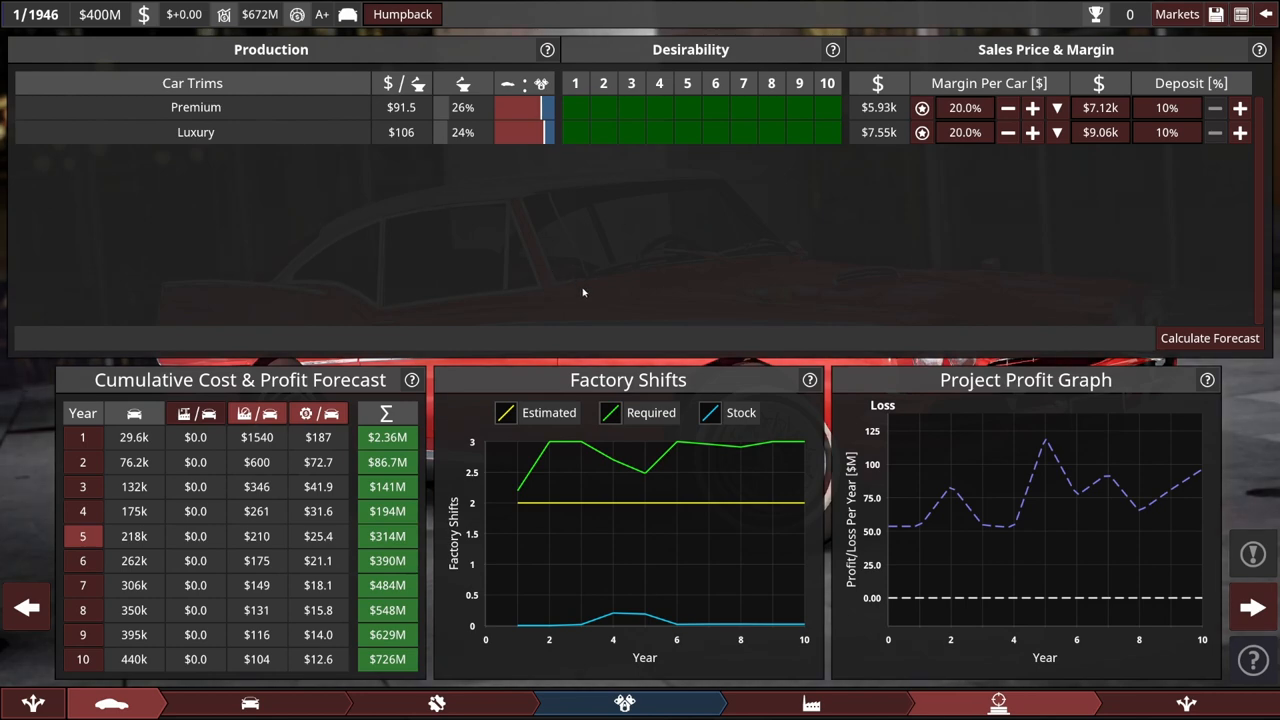
left_click(632, 704)
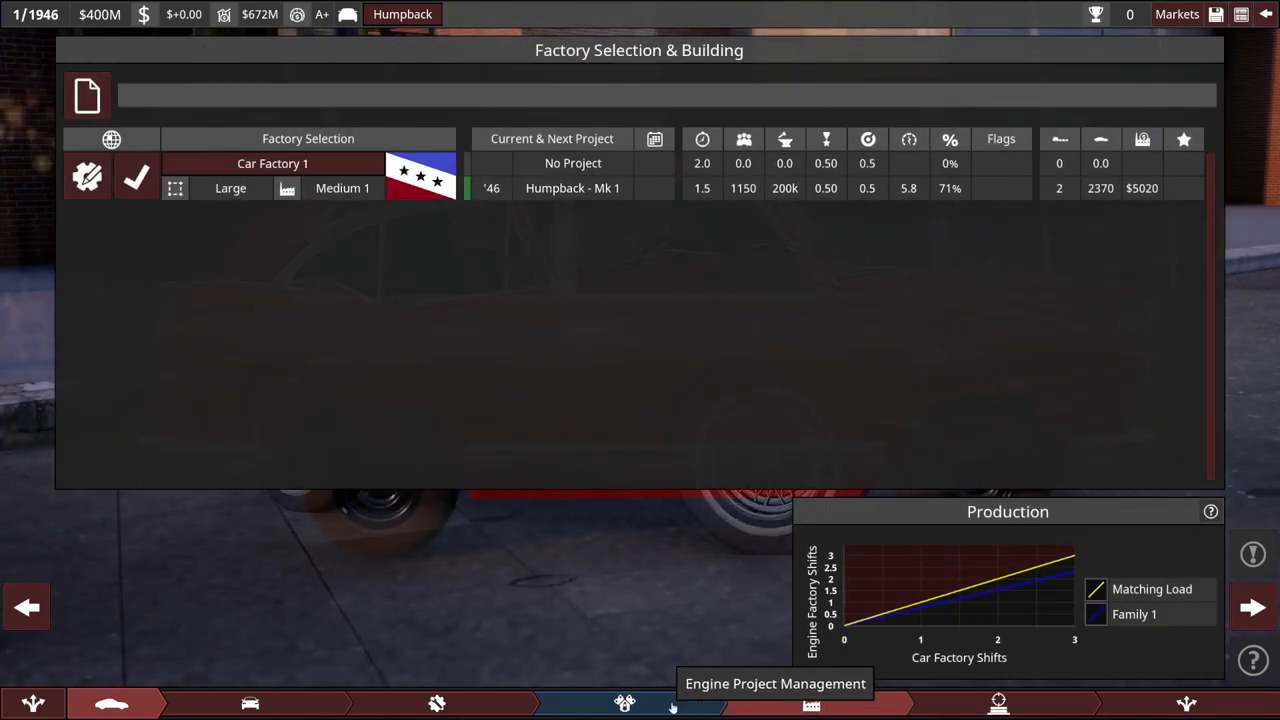
left_click(620, 706)
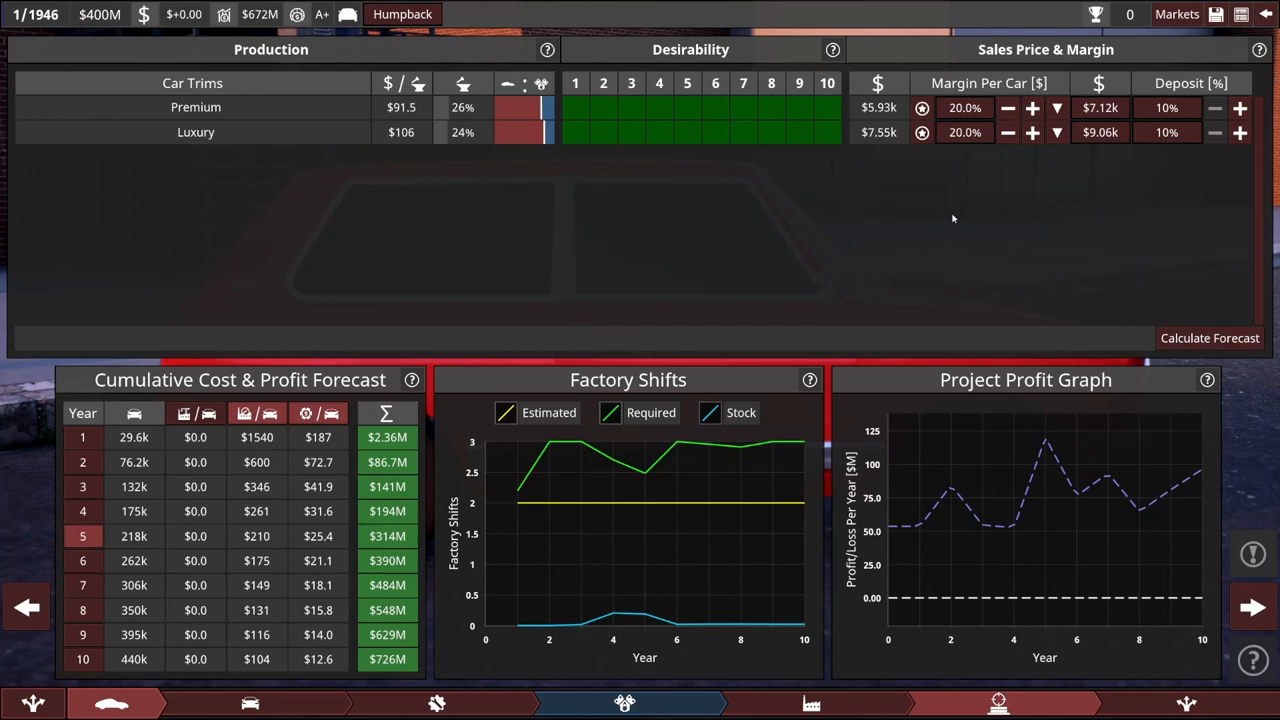
mouse_move(920, 108)
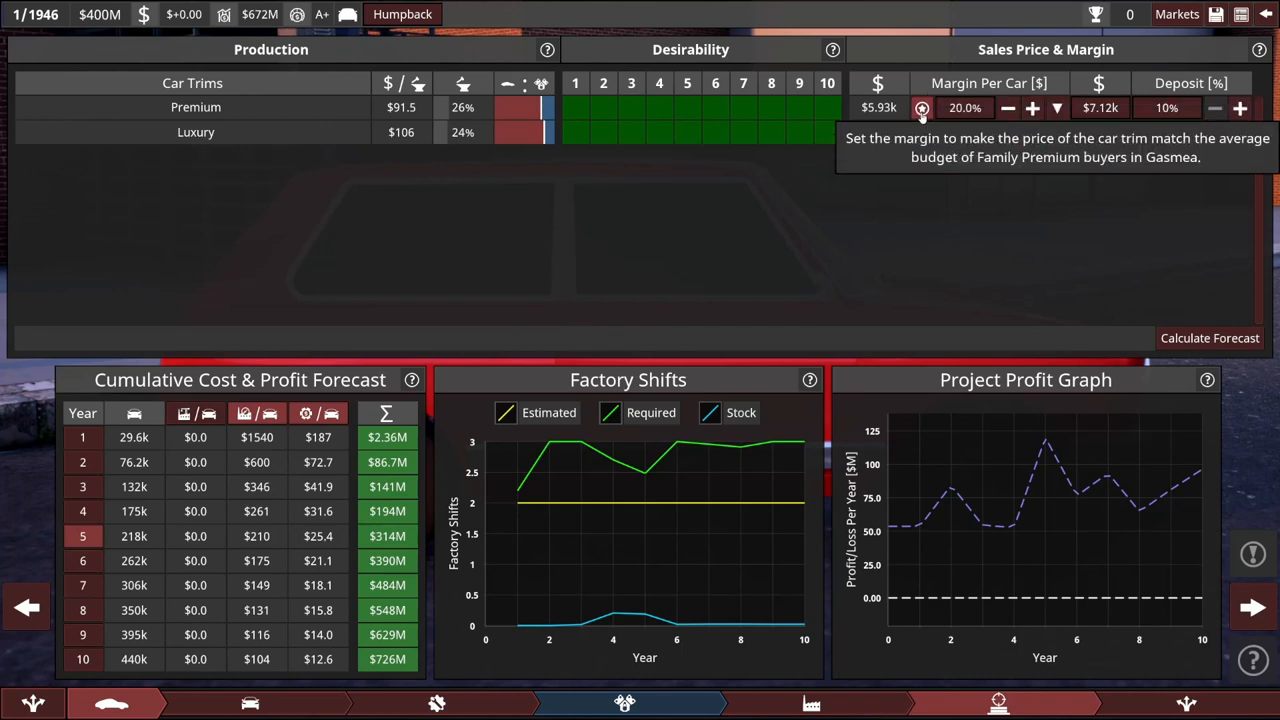
Price Humpback Premium at 102.1% margin ($12.0k) and Luxury at 111.8% ($16.0k)
left_click(922, 108)
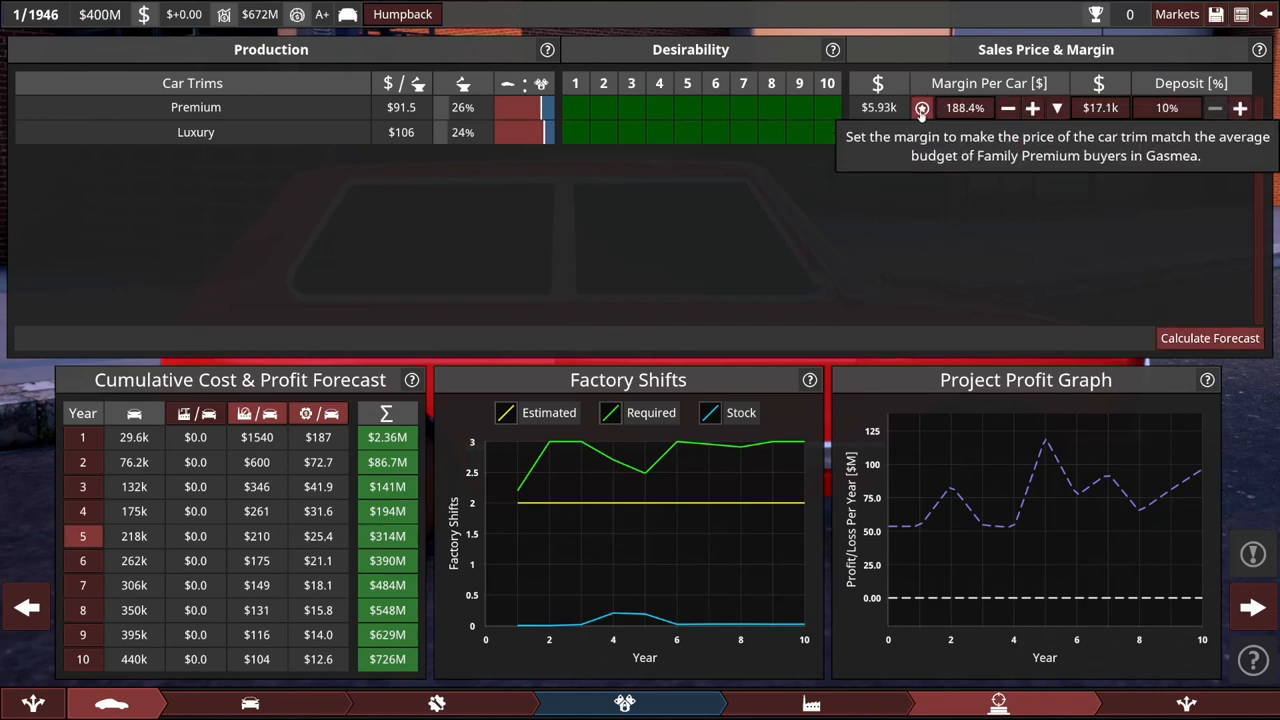
left_click(1056, 132)
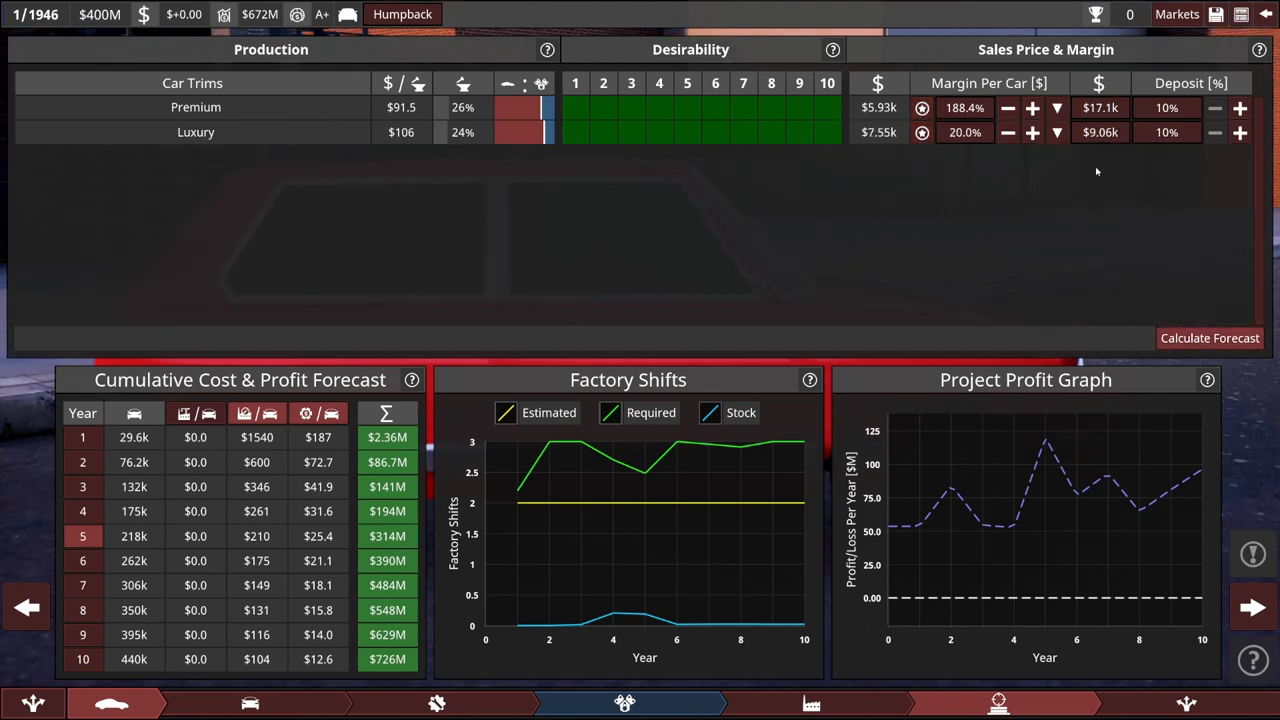
mouse_move(1106, 108)
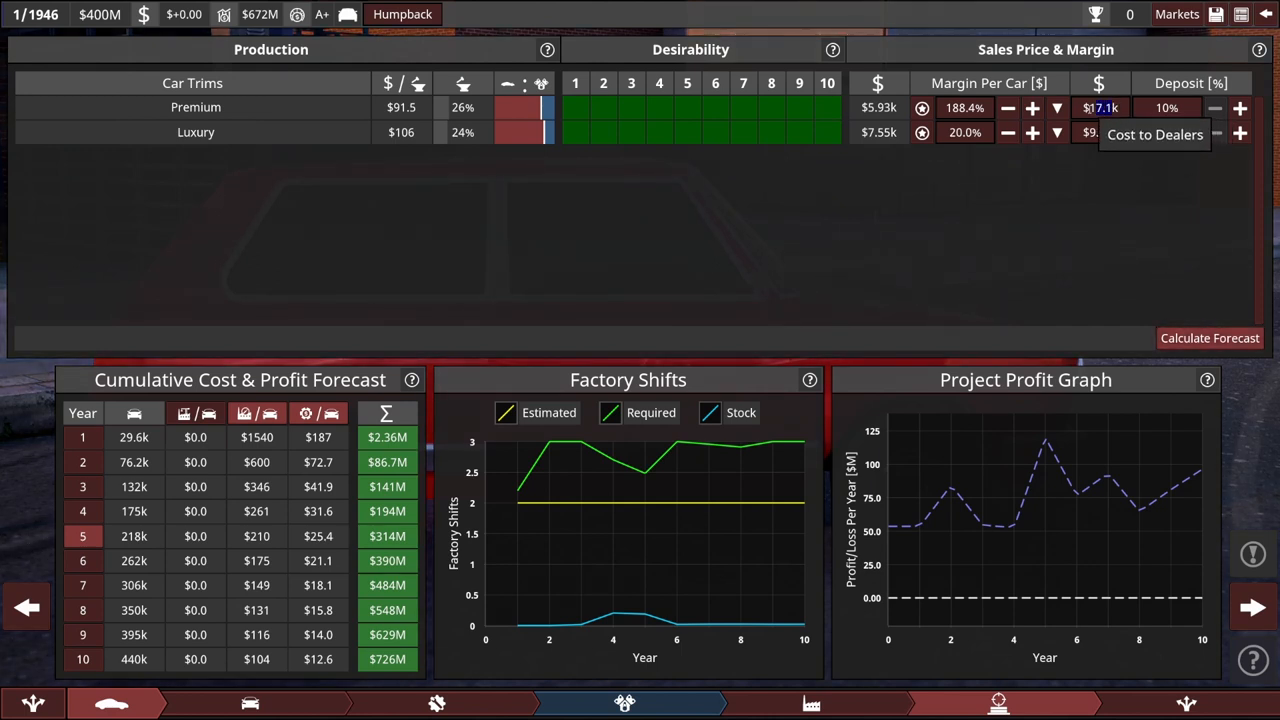
left_click(960, 106)
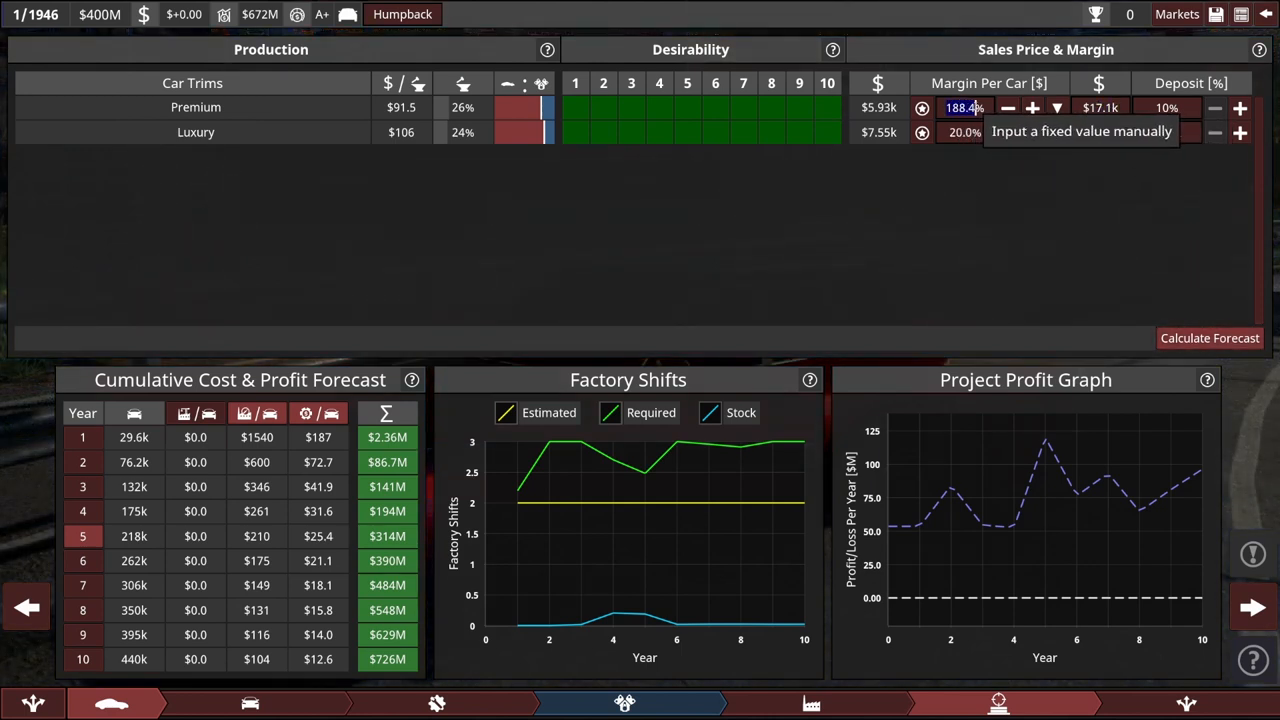
mouse_move(924, 108)
type("119")
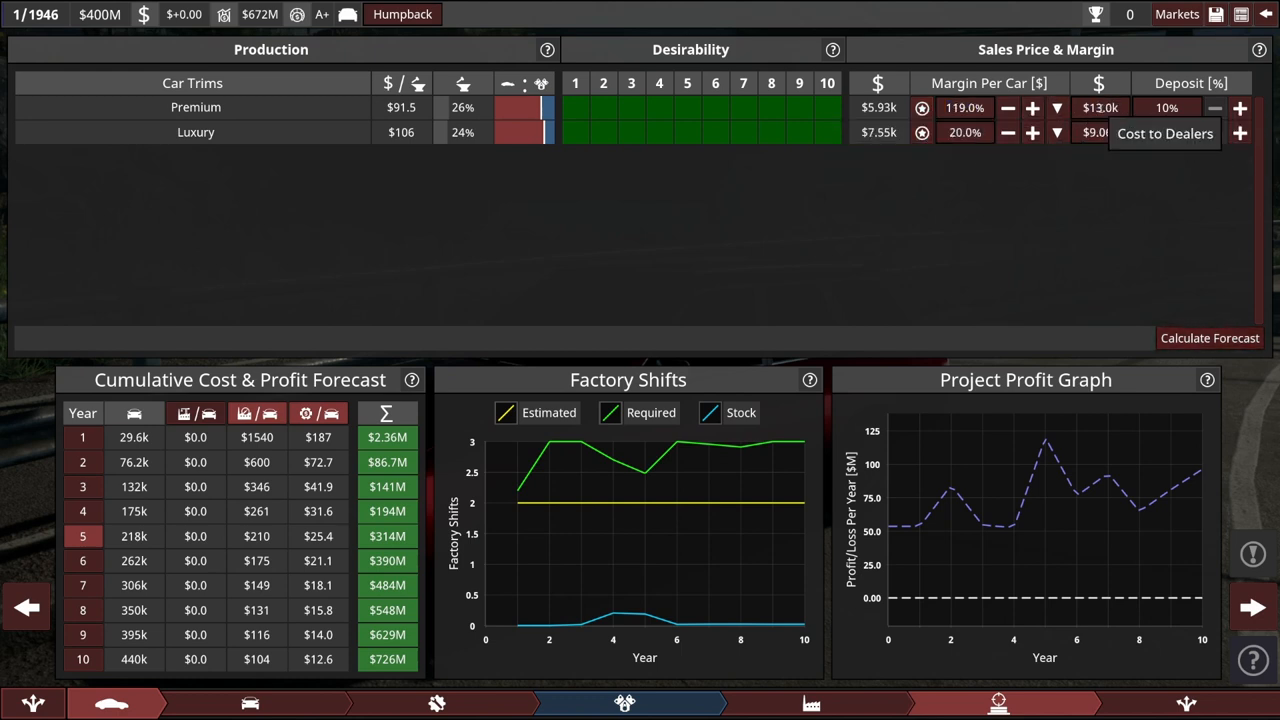
left_click(1002, 108)
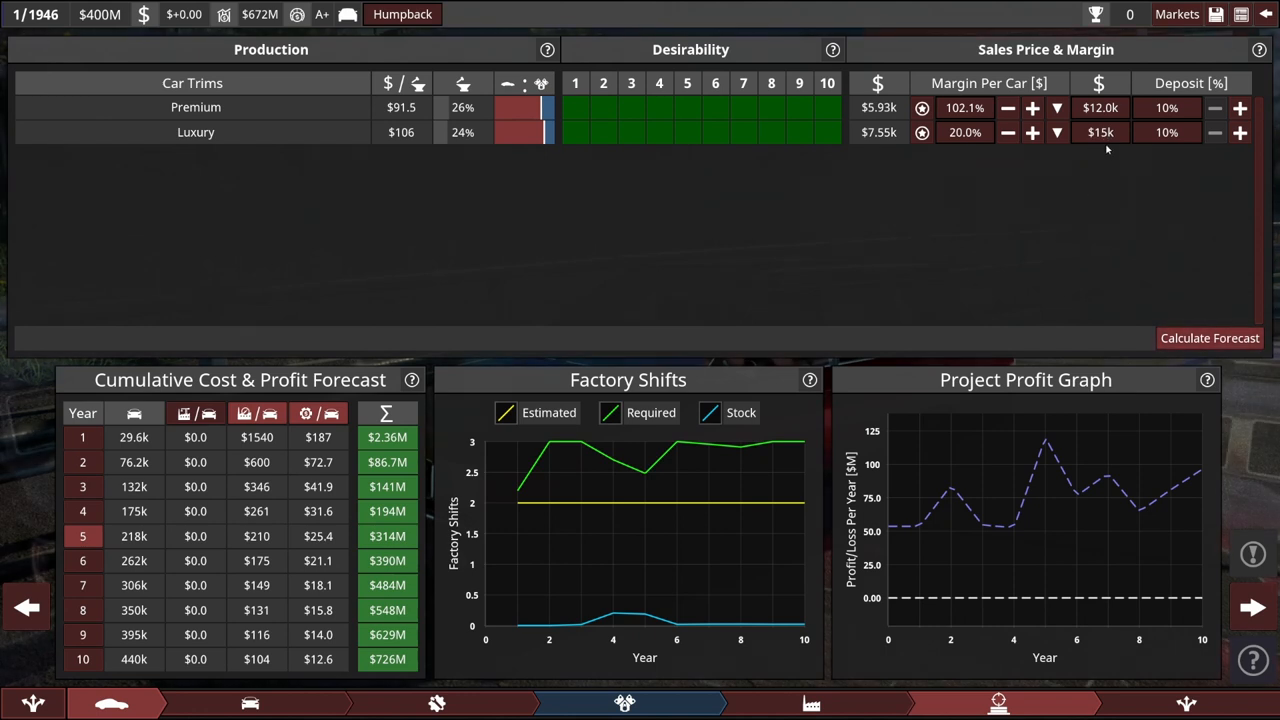
left_click(1032, 132)
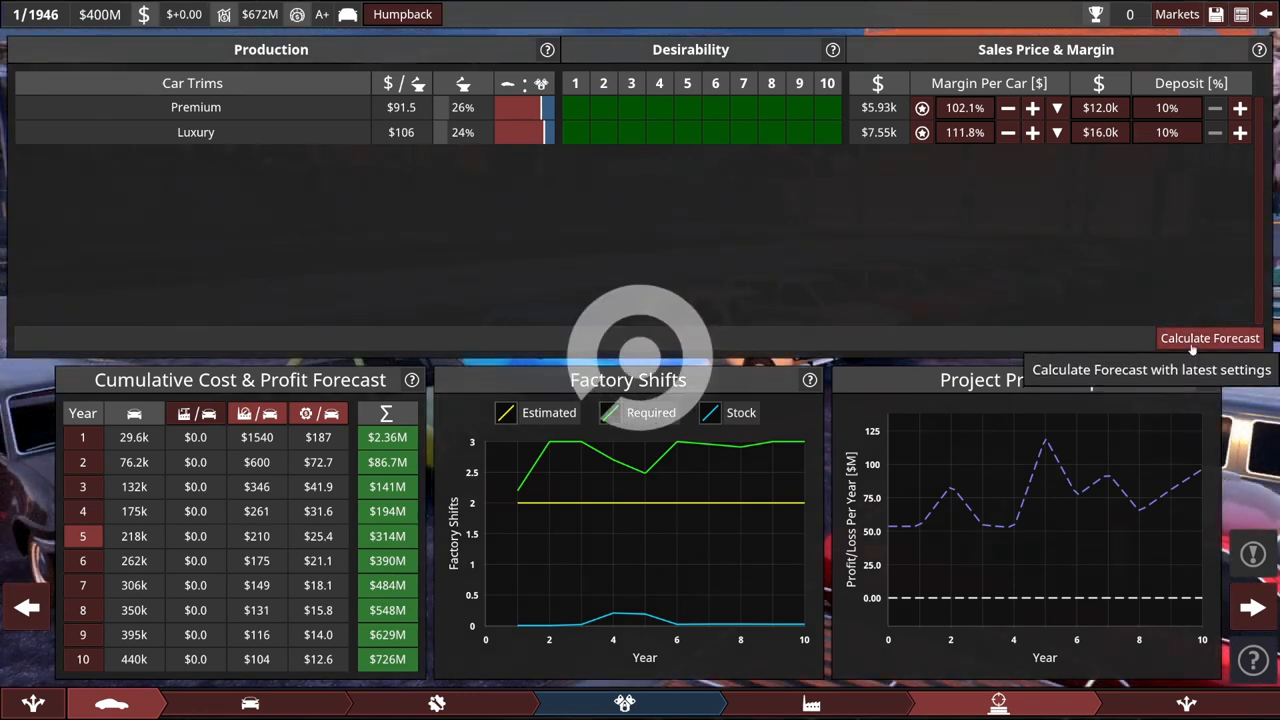
Re-forecast, lower margins to 68.4% ($10.0k) and 85.3% ($14.0k), and proceed to project sign-off
left_click(1208, 336)
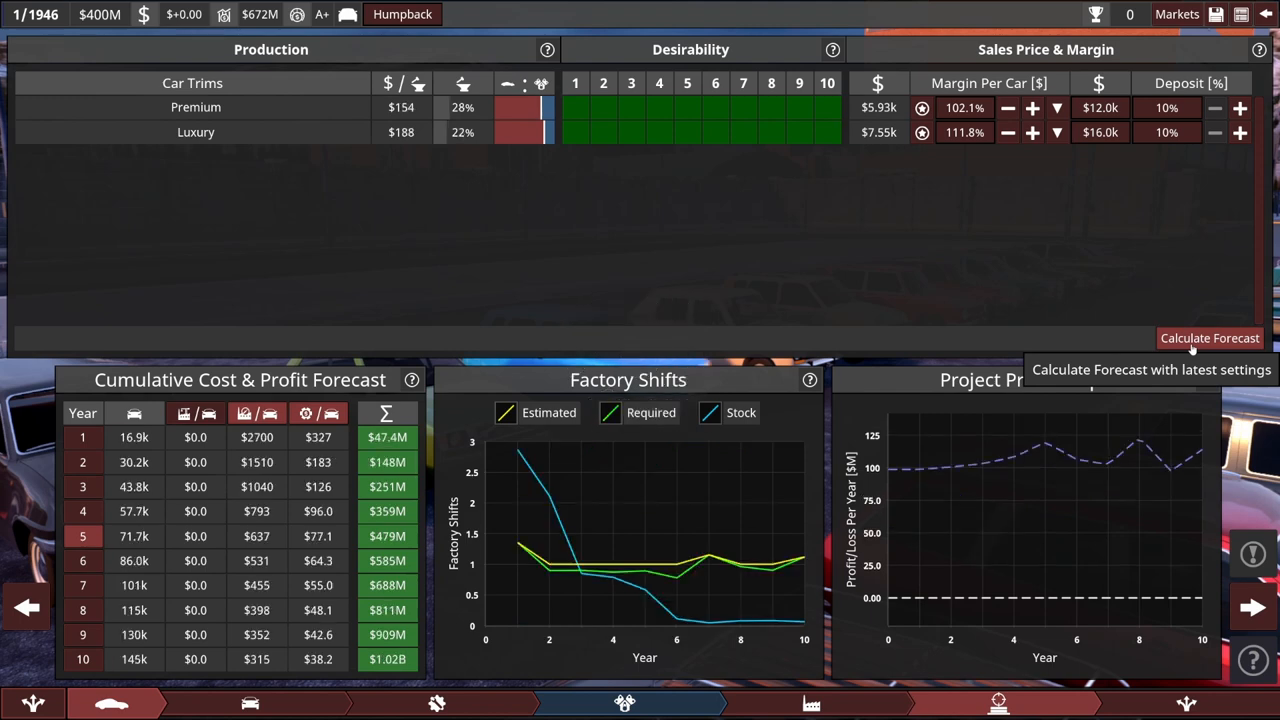
mouse_move(388, 436)
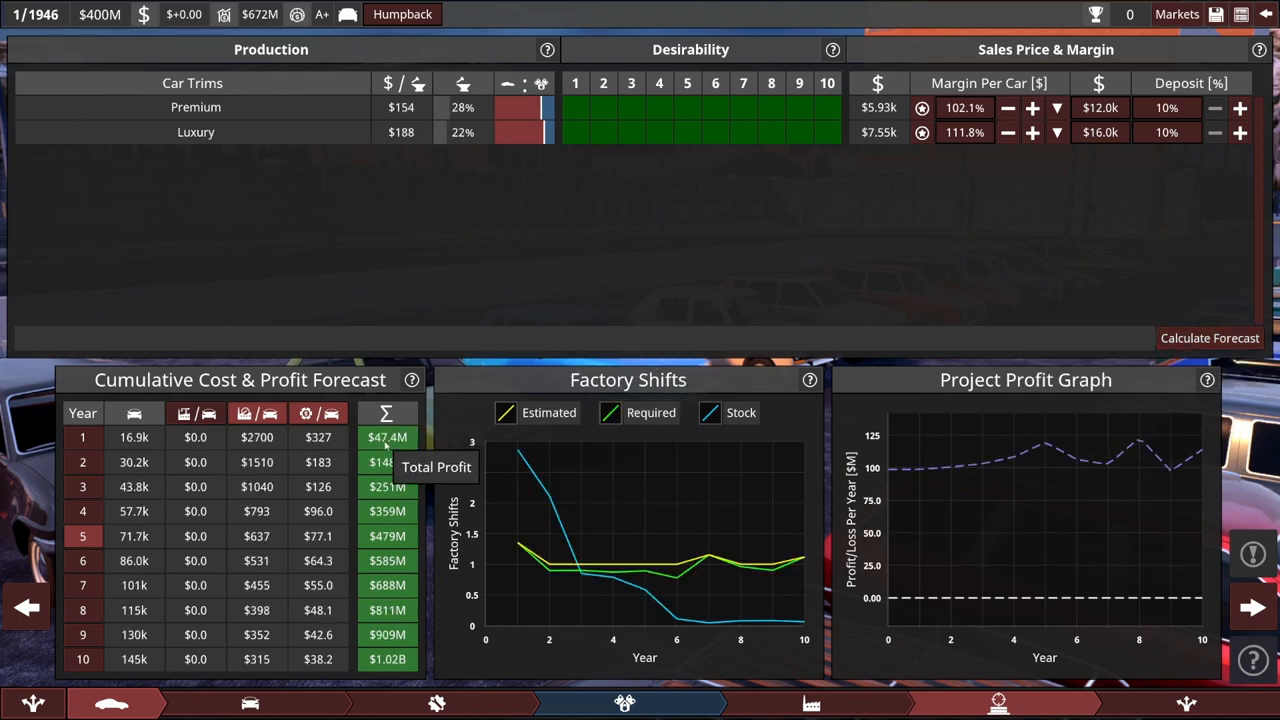
mouse_move(388, 584)
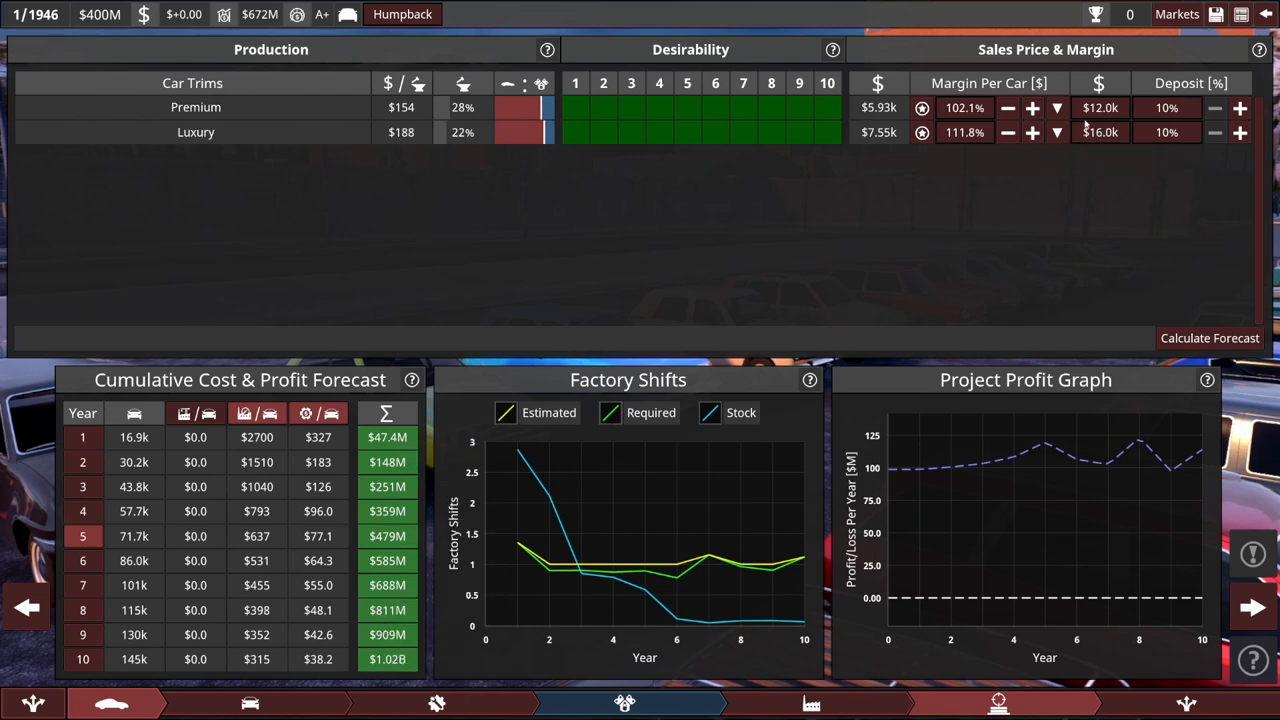
mouse_move(388, 436)
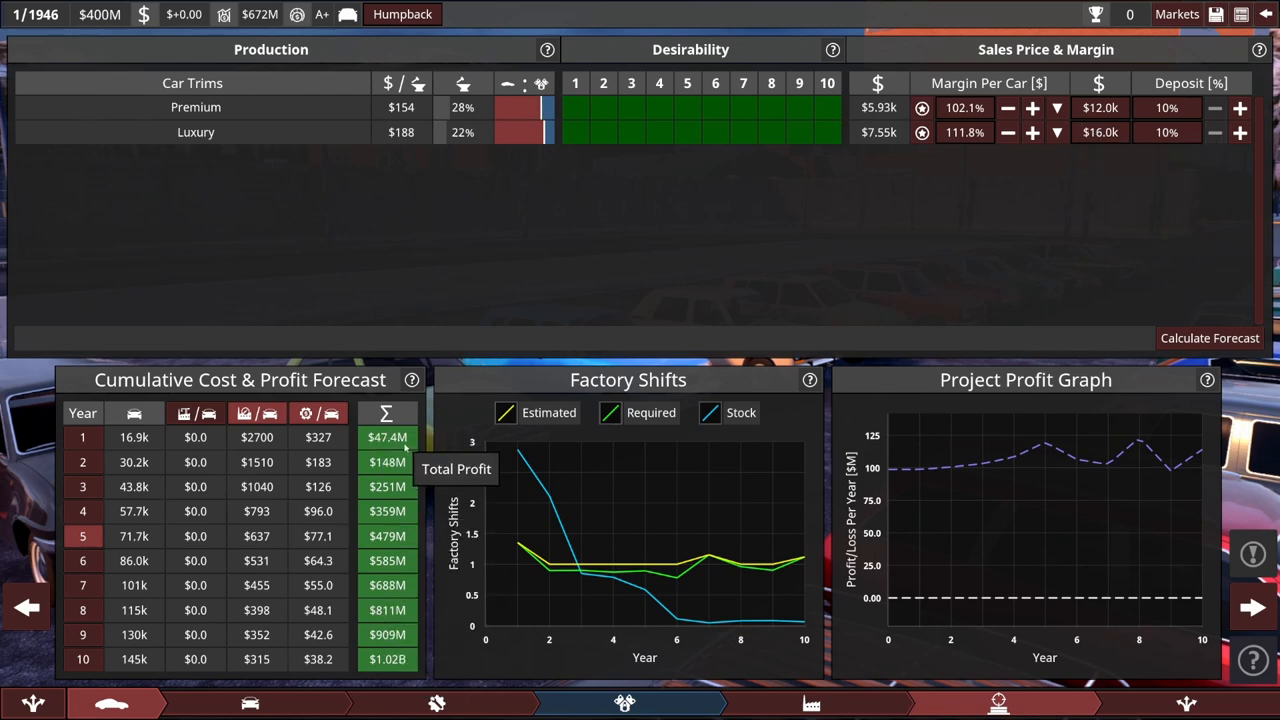
mouse_move(396, 348)
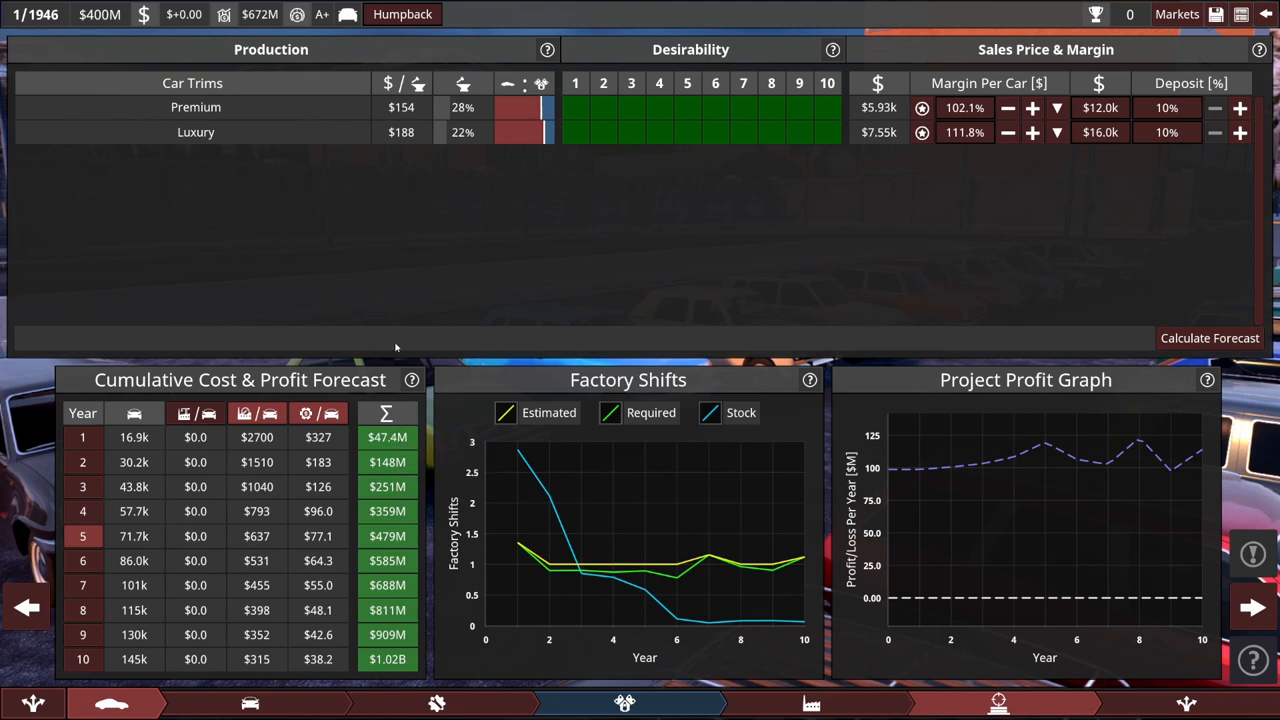
mouse_move(386, 436)
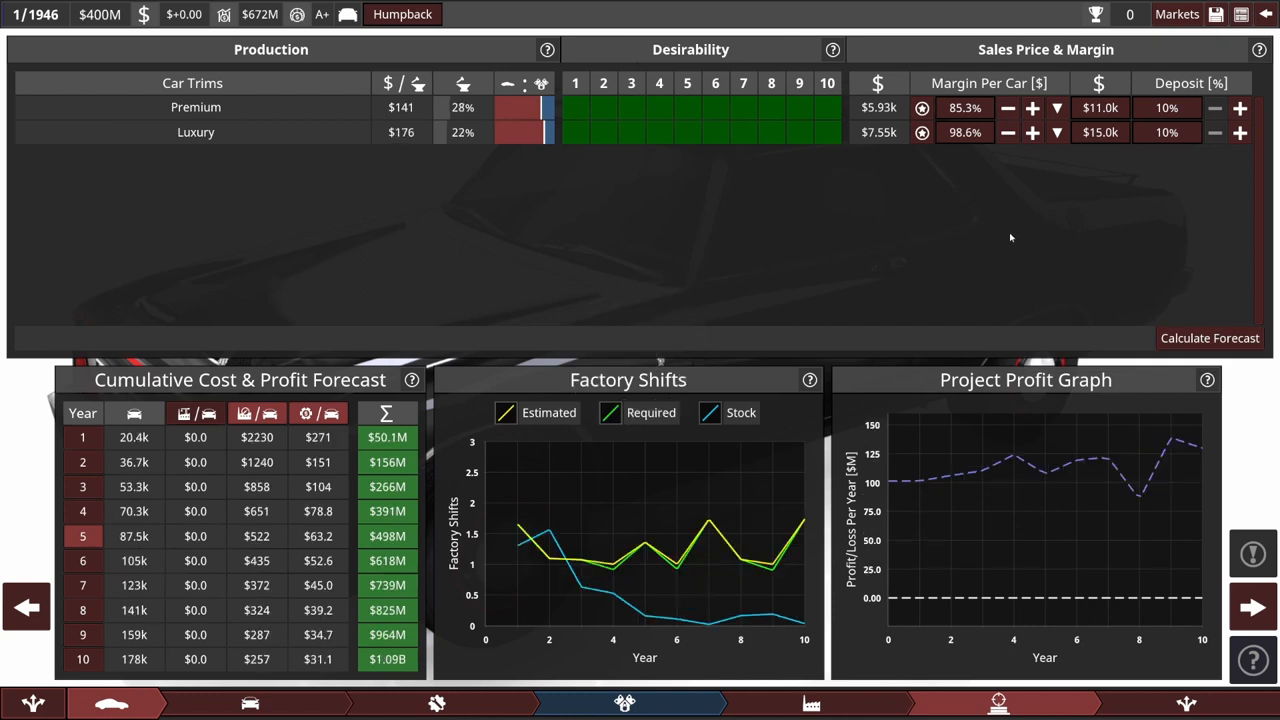
mouse_move(284, 478)
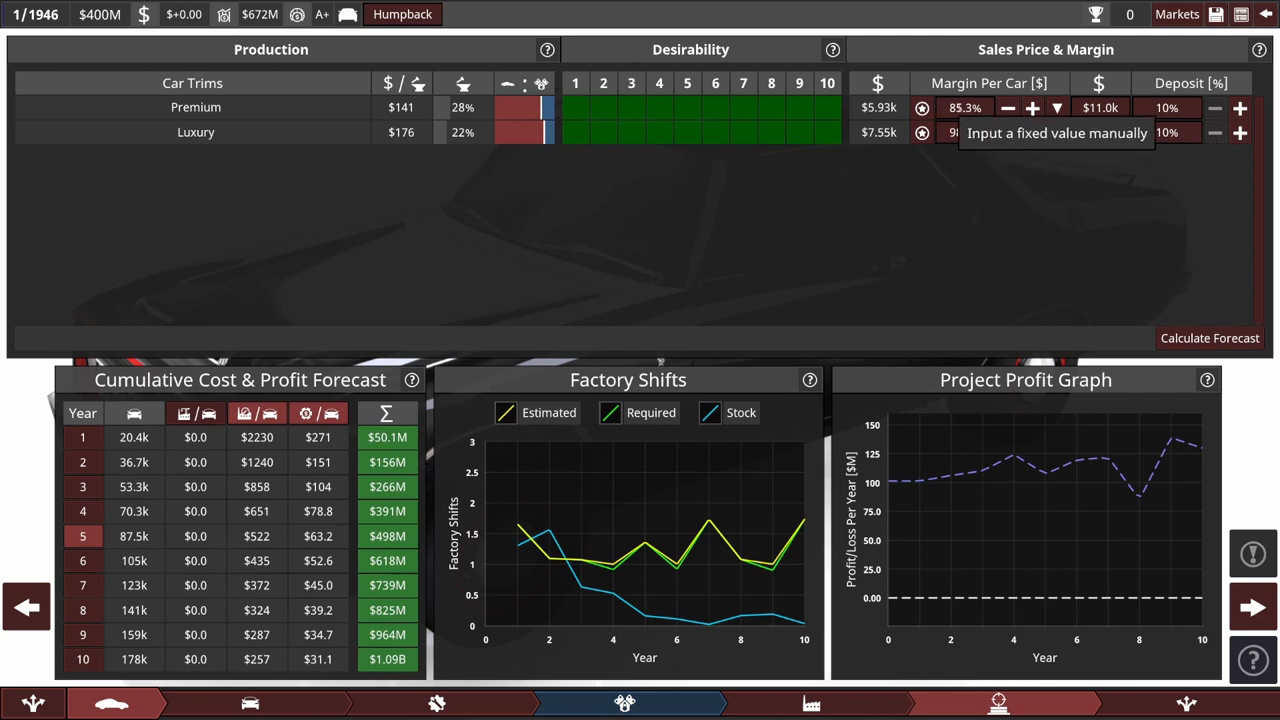
left_click(1036, 132)
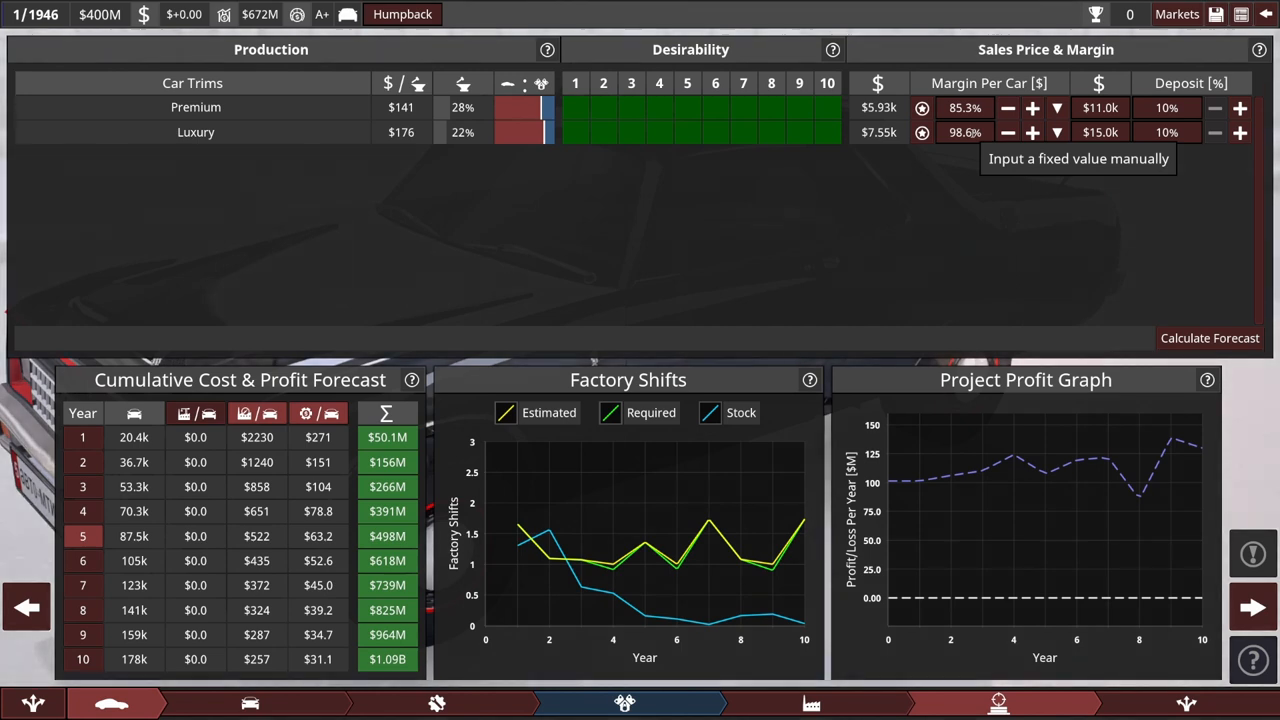
mouse_move(912, 250)
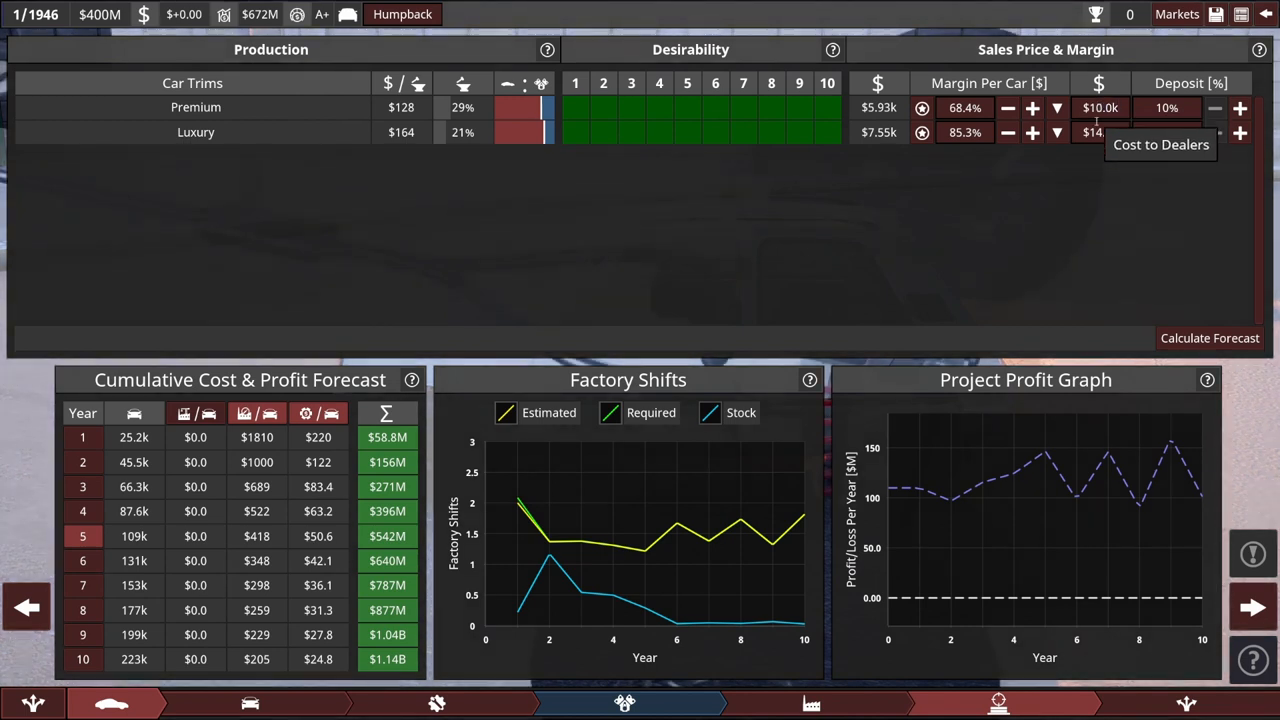
mouse_move(1084, 186)
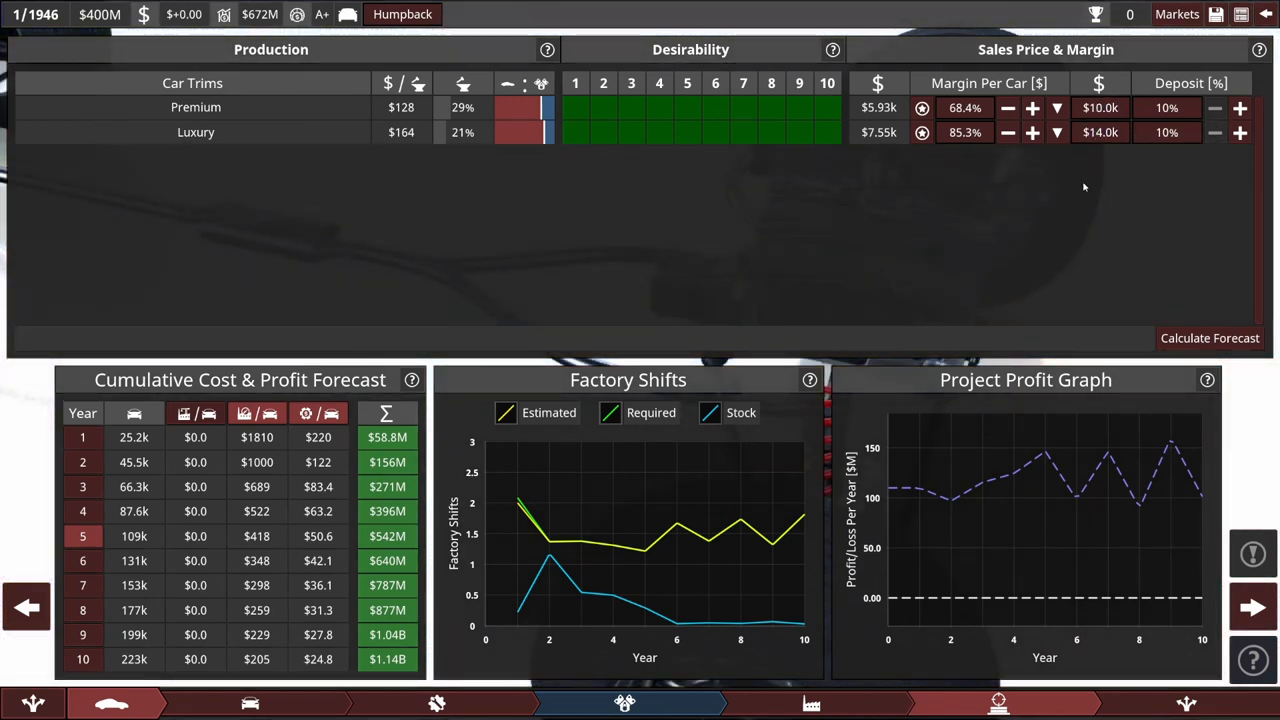
mouse_move(854, 232)
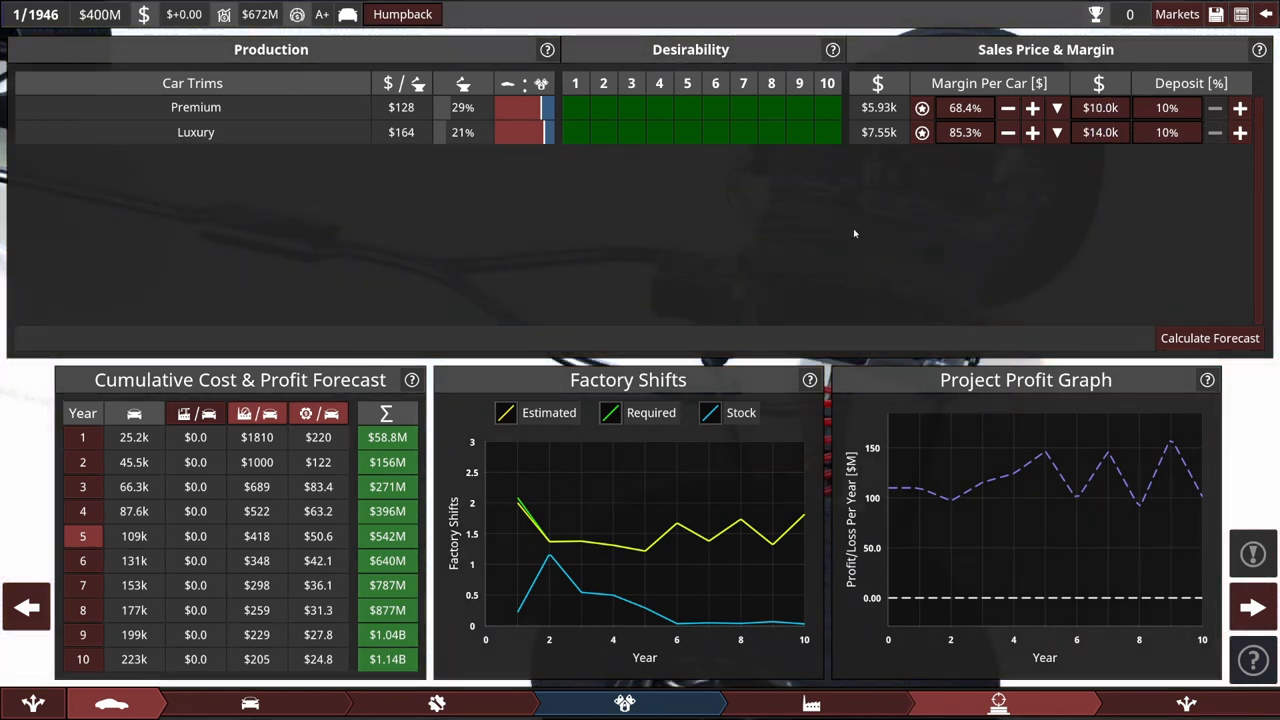
mouse_move(386, 436)
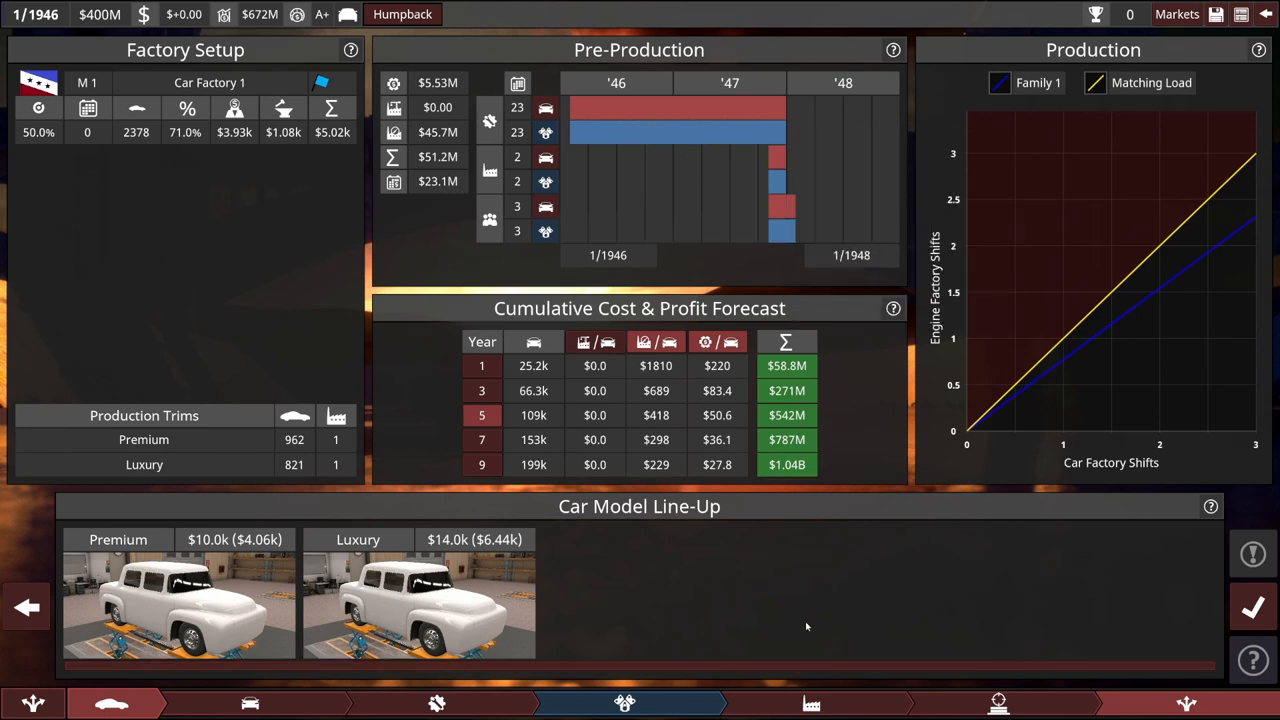
left_click(1254, 612)
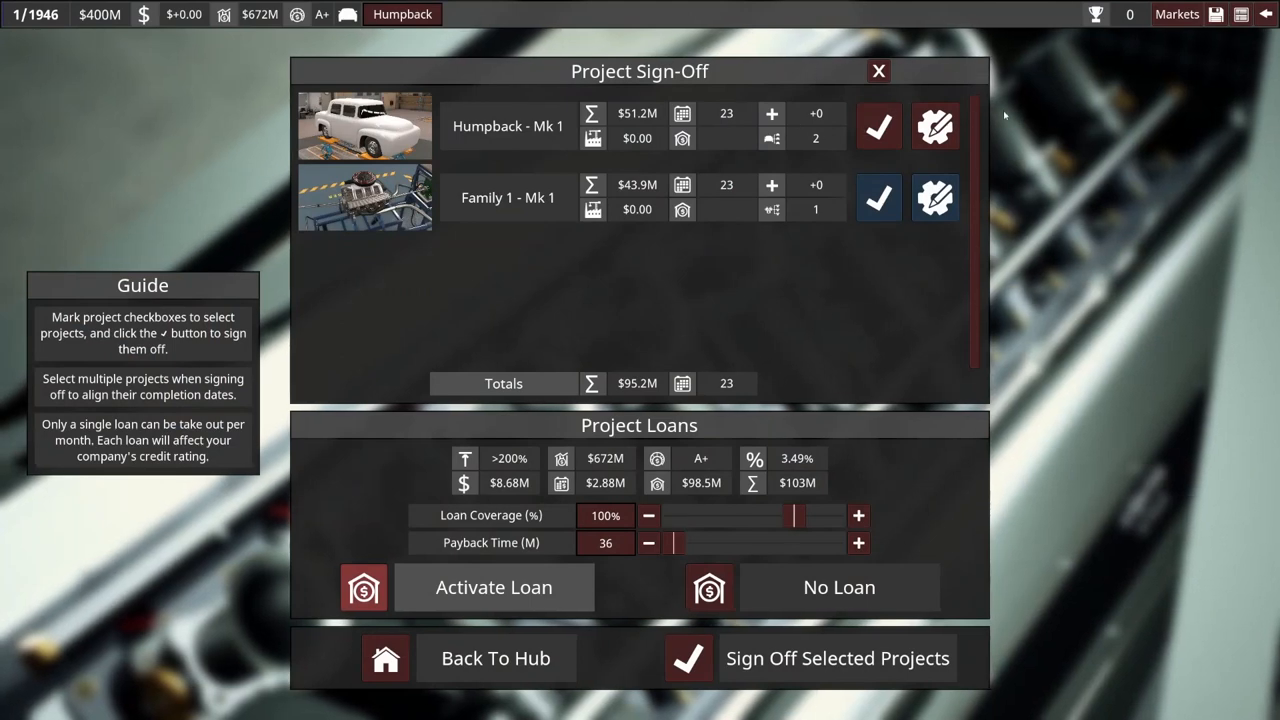
mouse_move(840, 596)
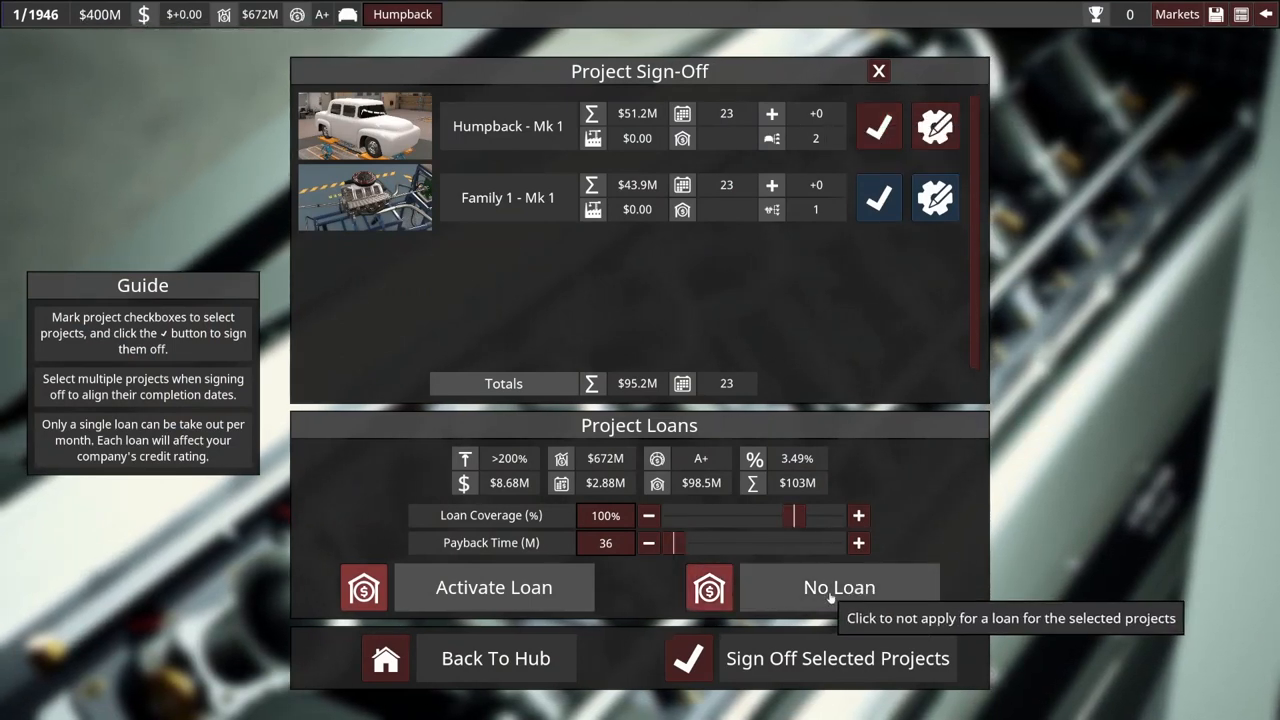
Sign off Humpback and Family 1 with No Loan and head to the marketing section
left_click(836, 588)
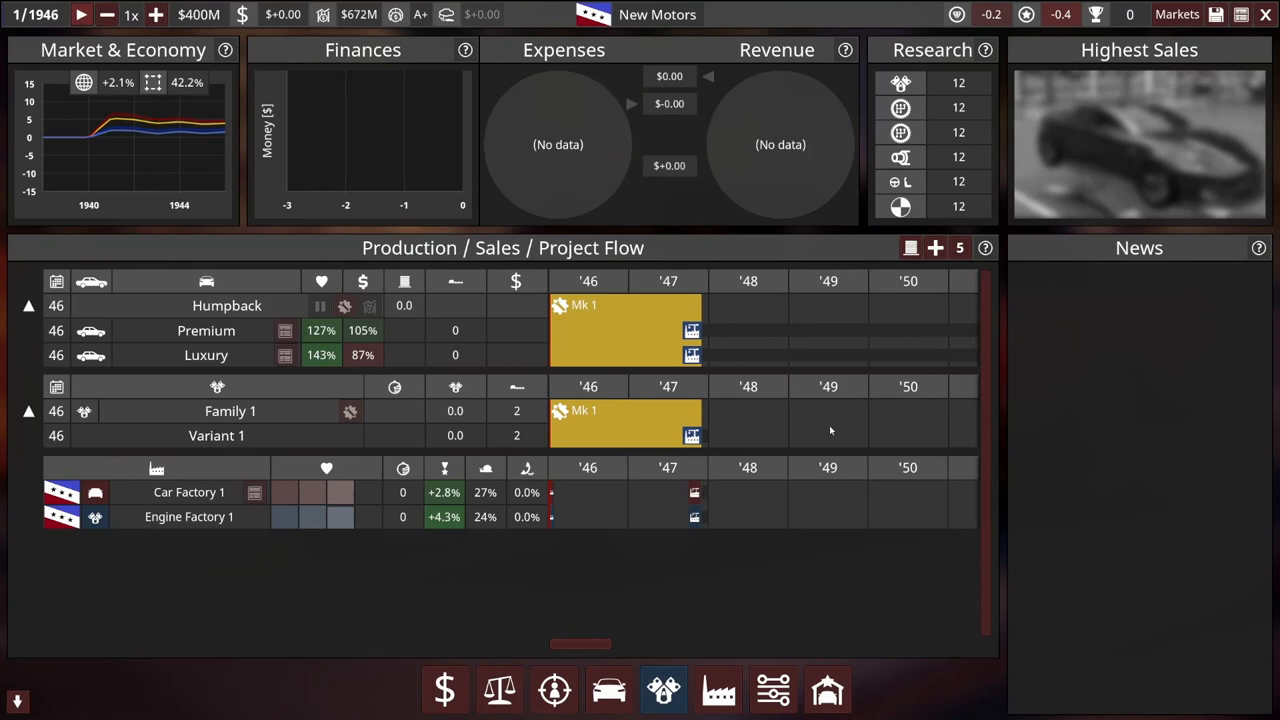
mouse_move(710, 332)
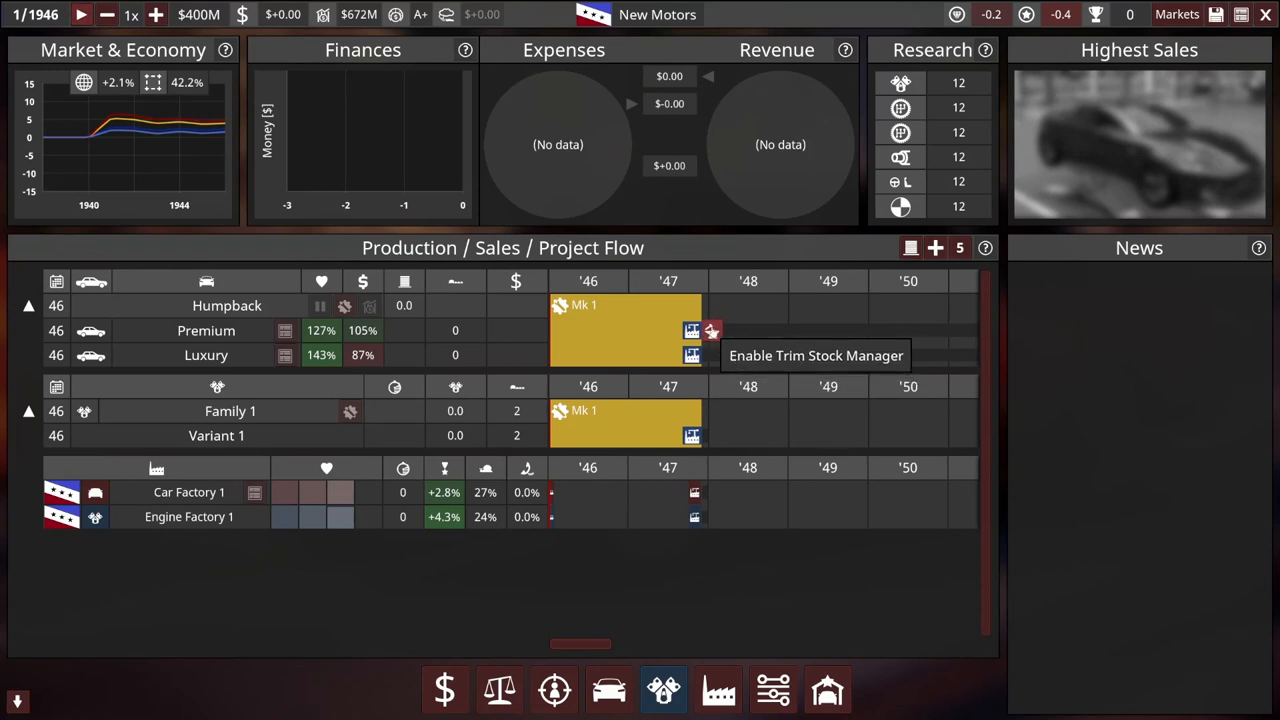
mouse_move(550, 688)
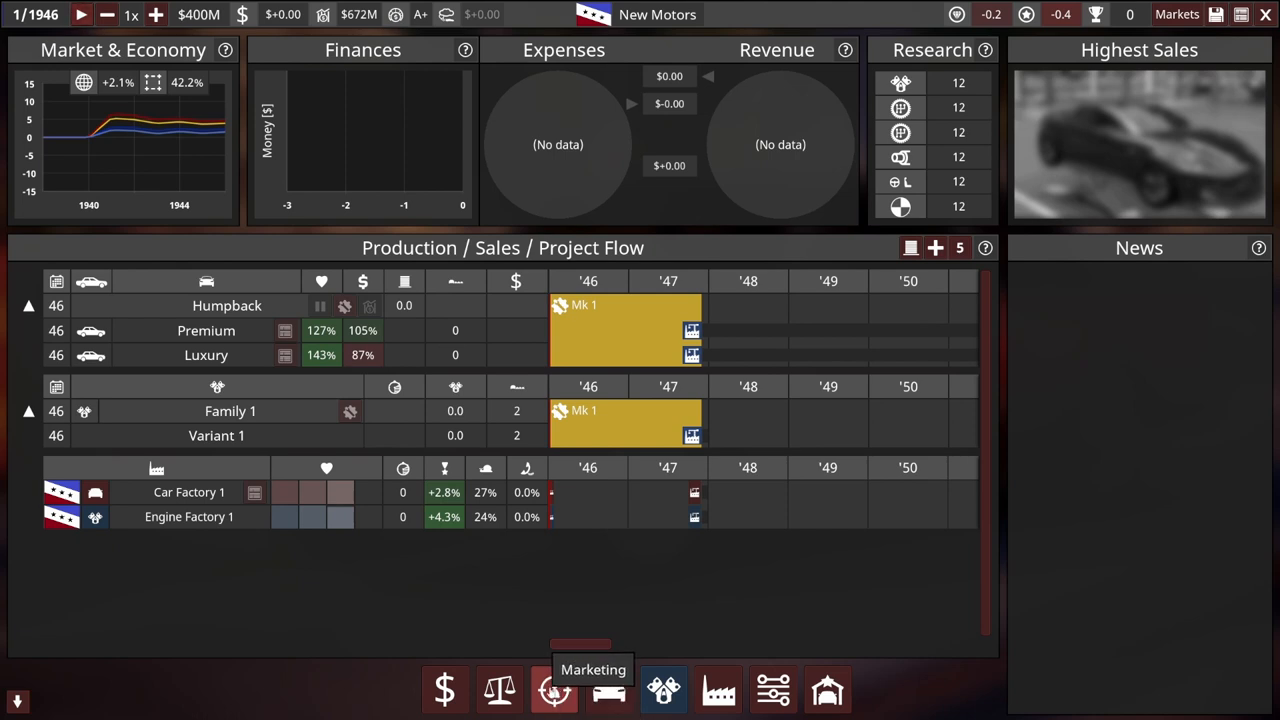
left_click(546, 688)
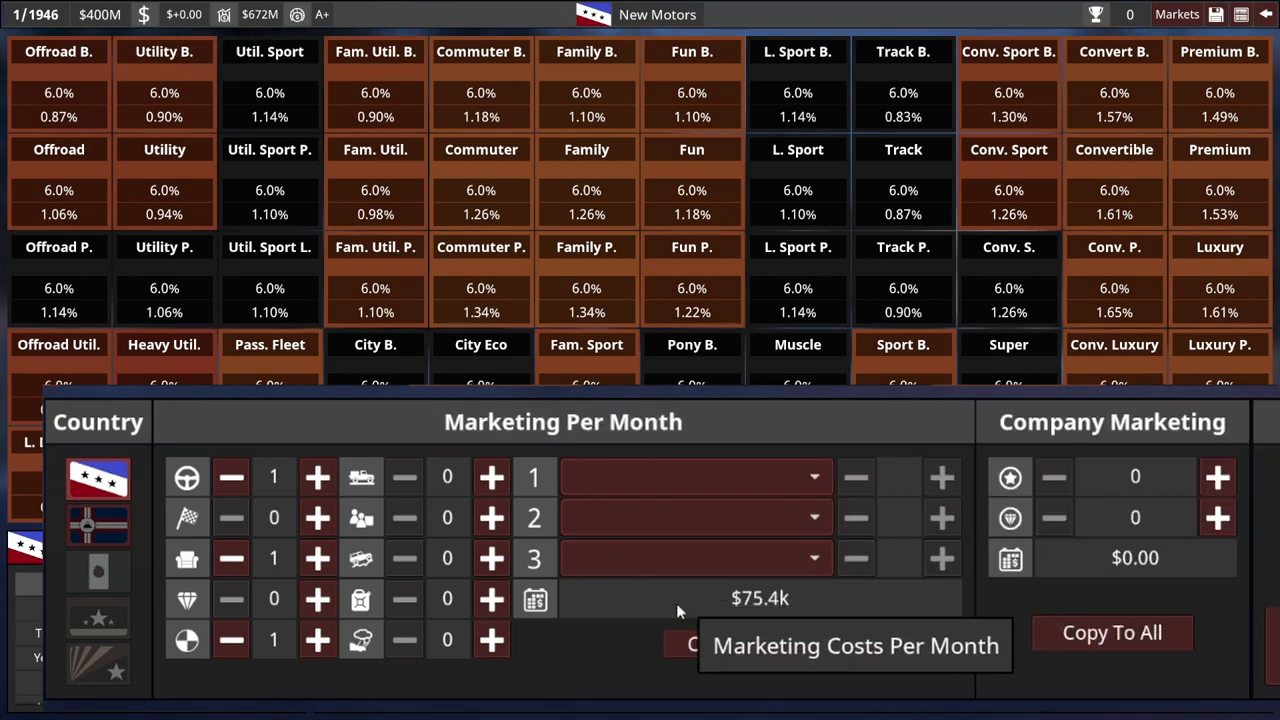
mouse_move(568, 580)
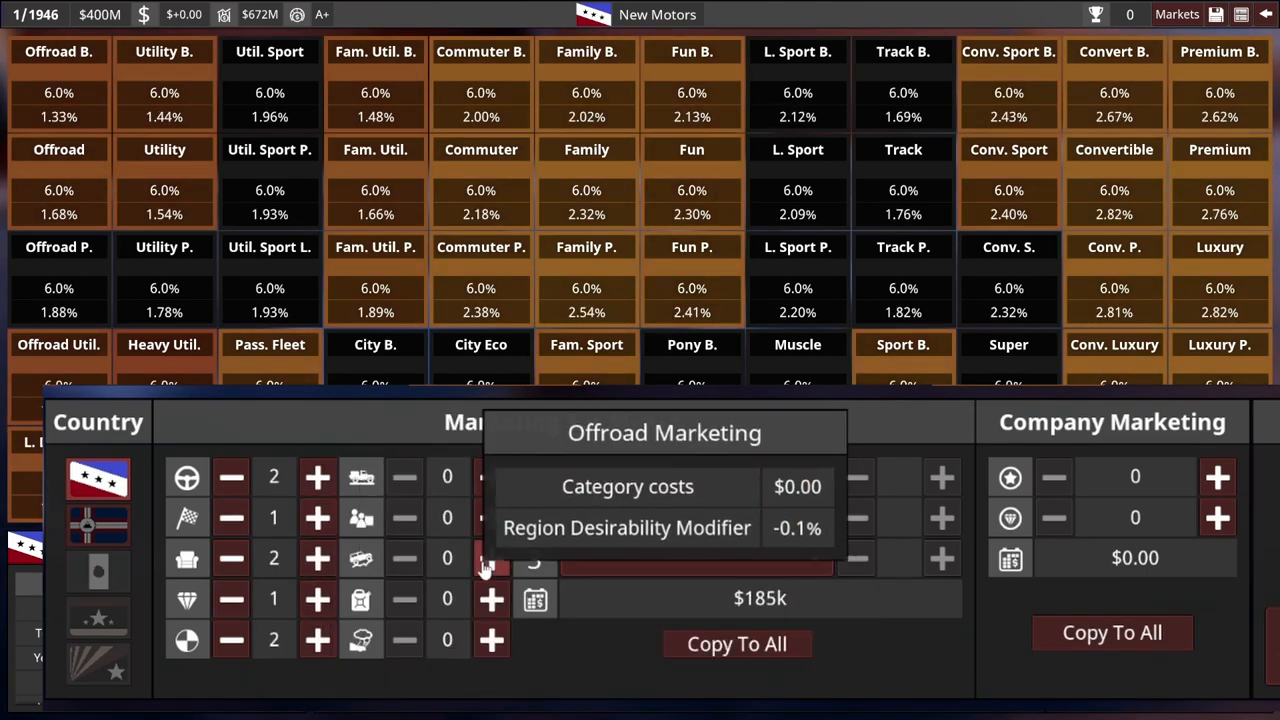
Raise Gasmea's category and prestige marketing to $934k plus $137k company, then switch to Hetvesia
left_click(492, 636)
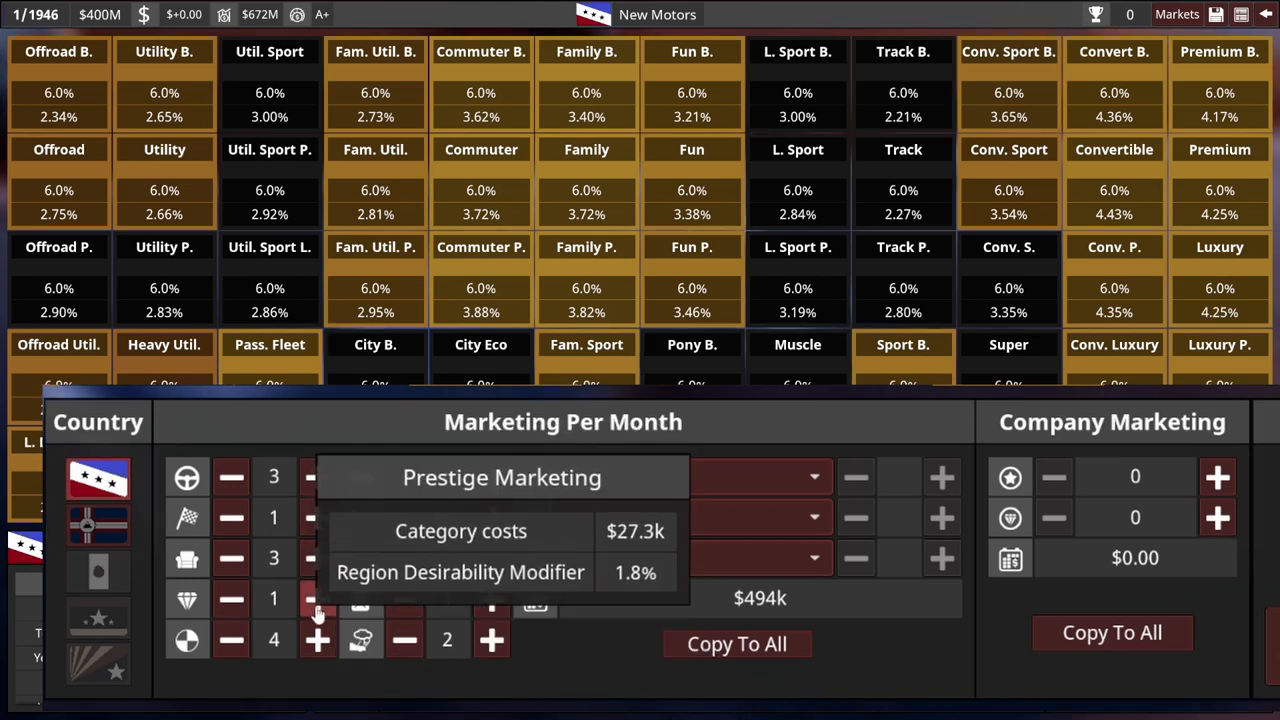
left_click(312, 598)
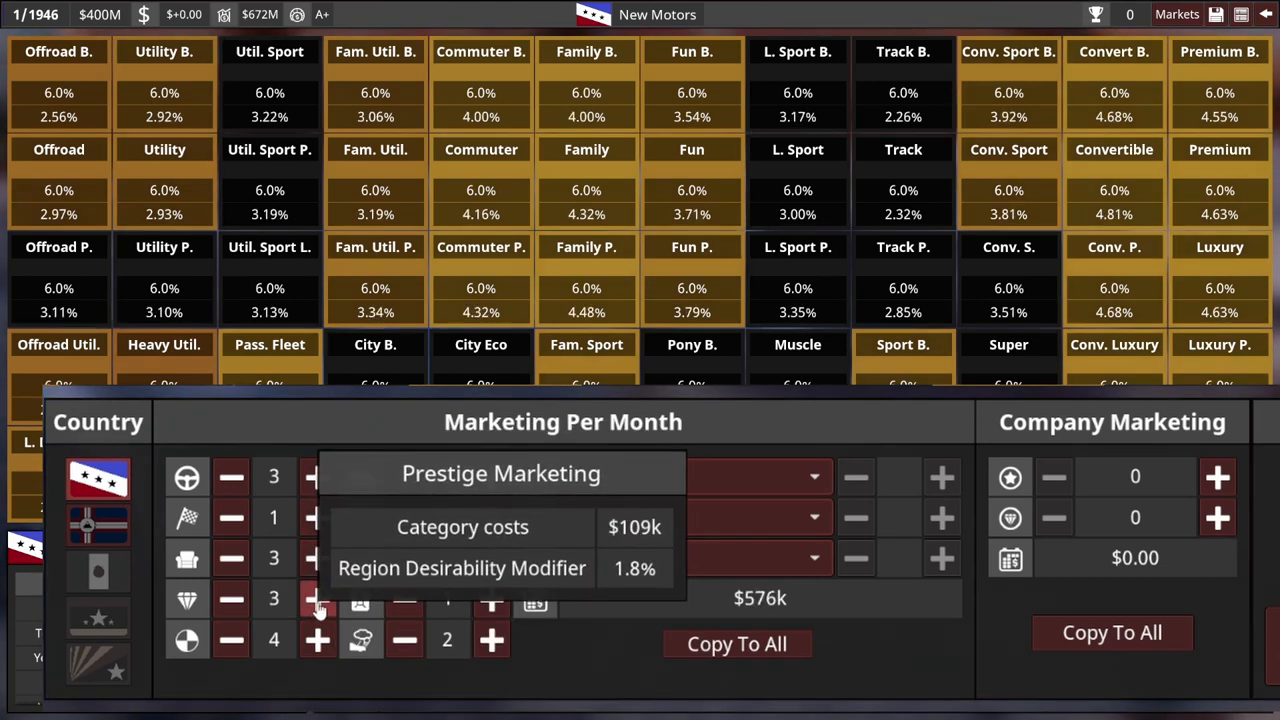
left_click(316, 600)
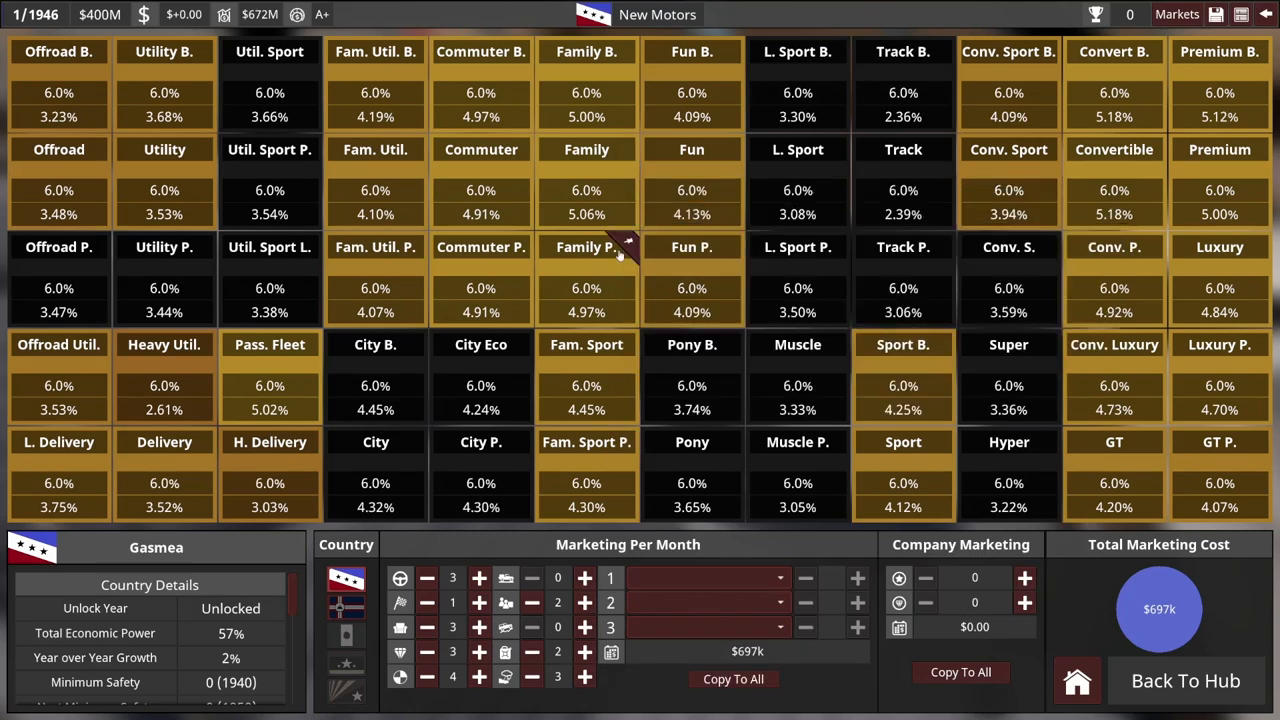
mouse_move(504, 578)
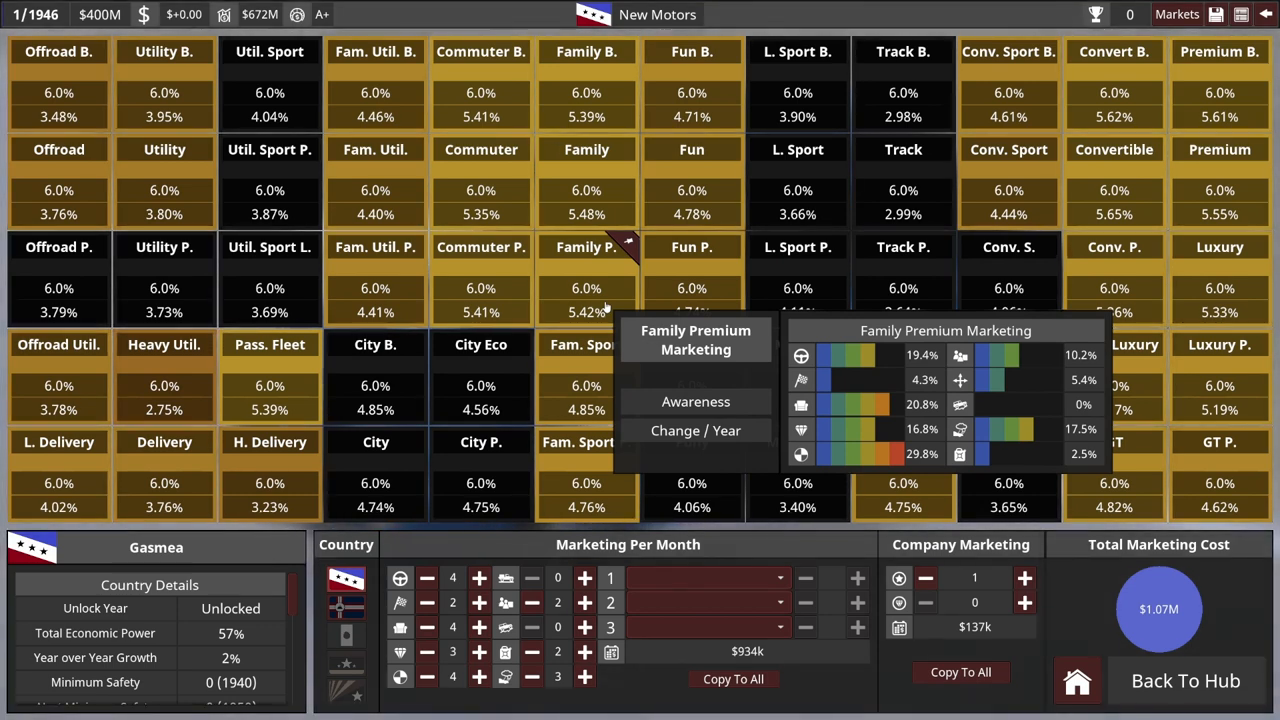
mouse_move(346, 608)
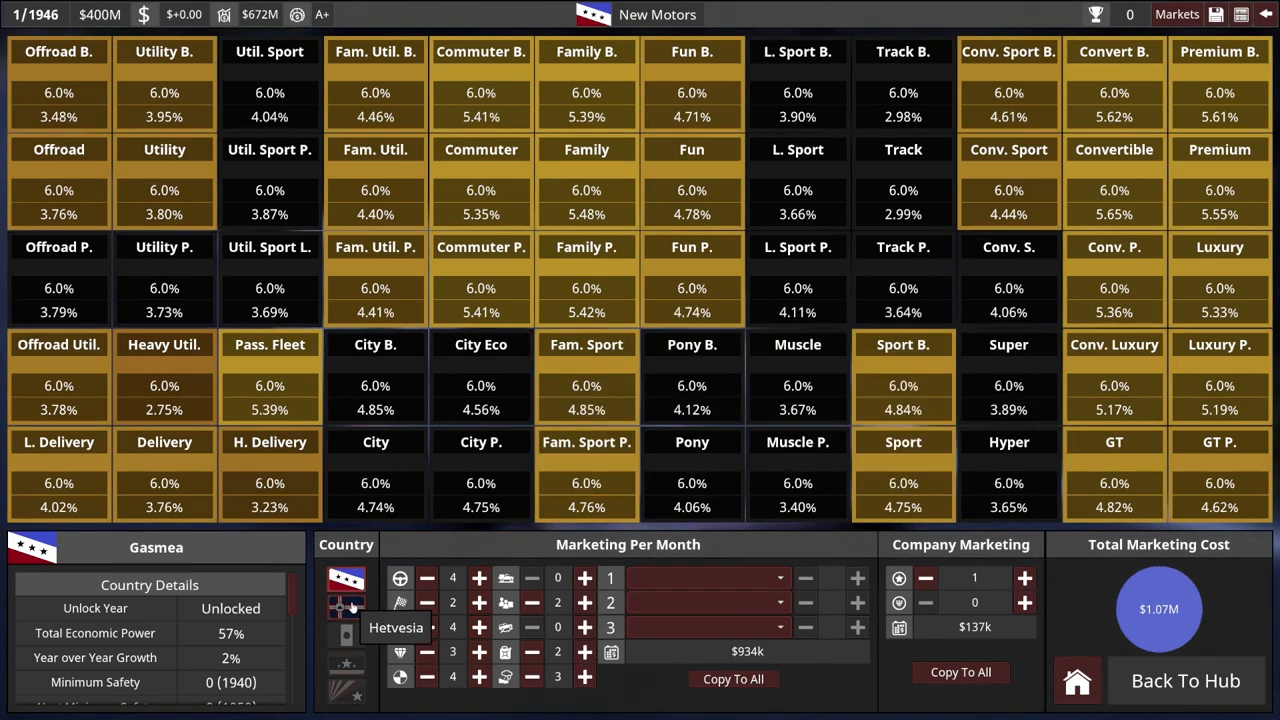
left_click(344, 588)
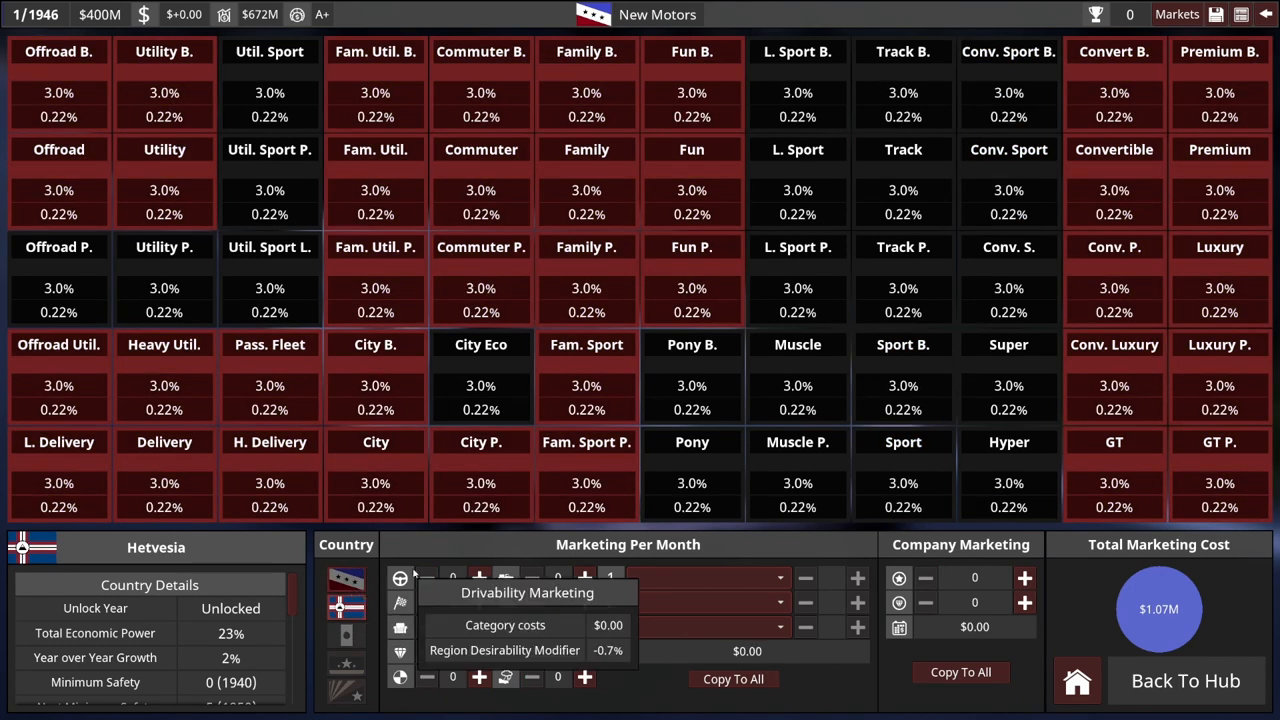
Return from the marketing screen to the company hub via Back To Hub
left_click(478, 576)
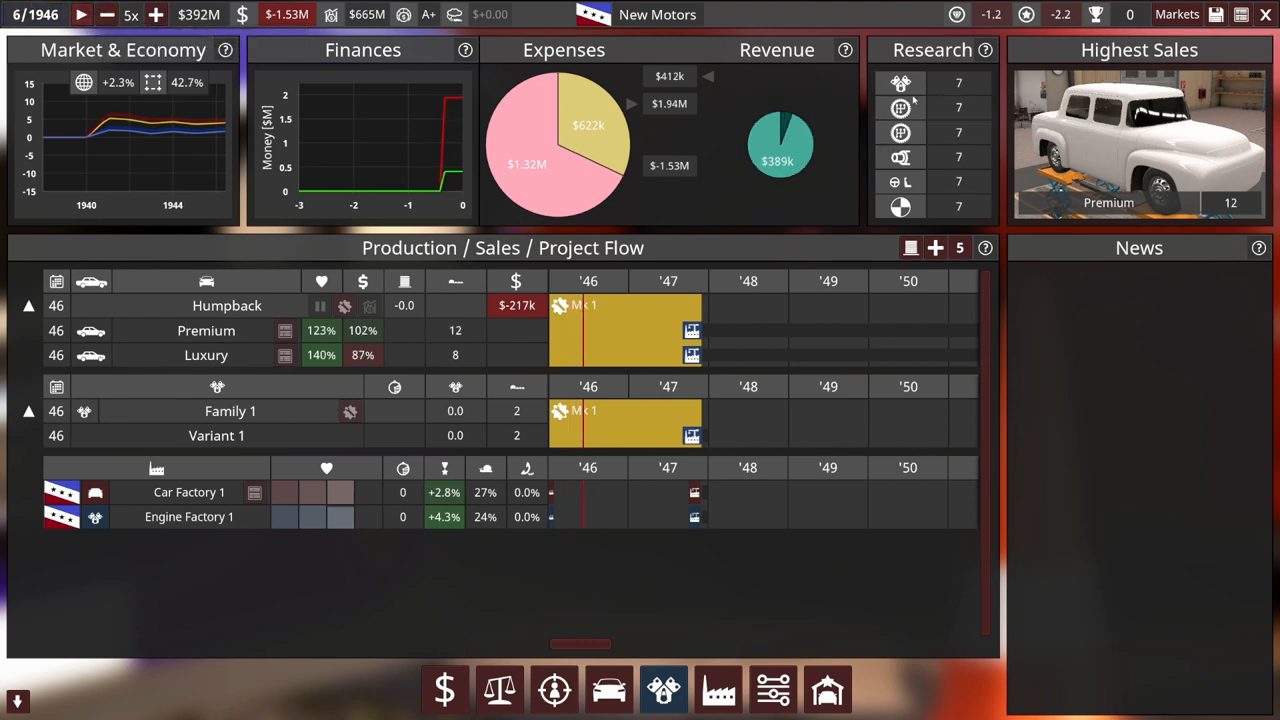
mouse_move(896, 108)
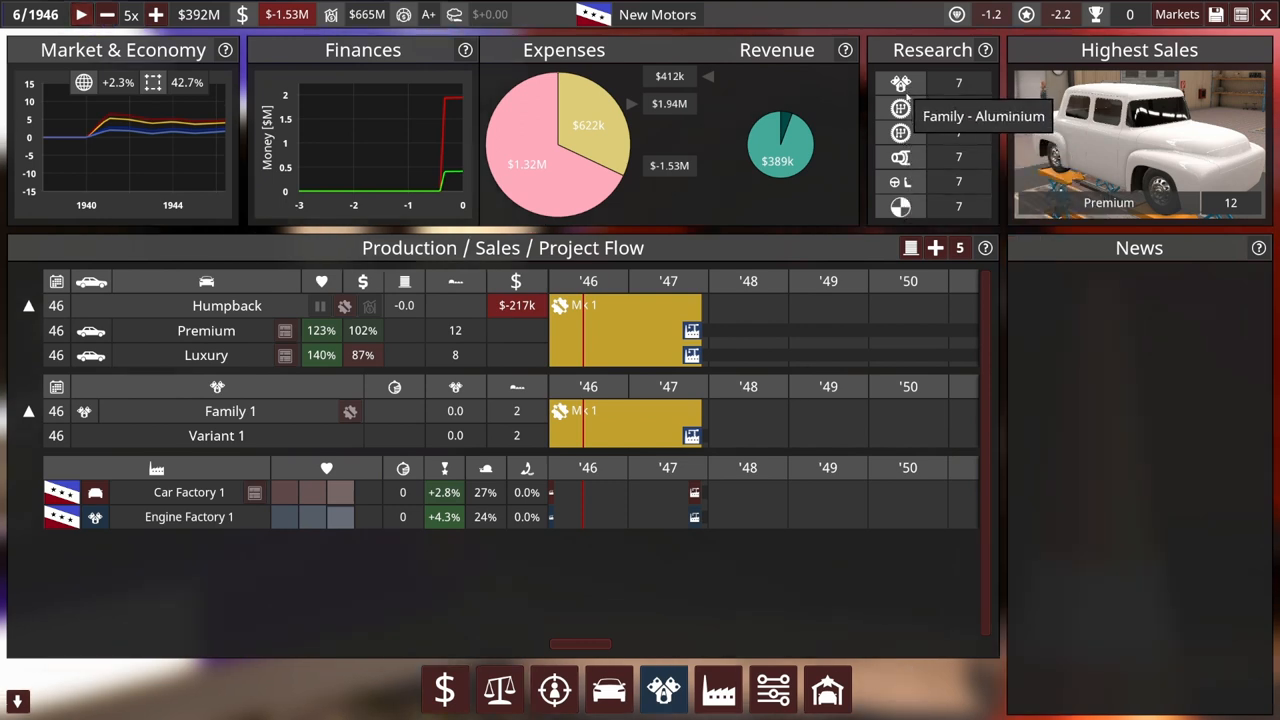
mouse_move(900, 206)
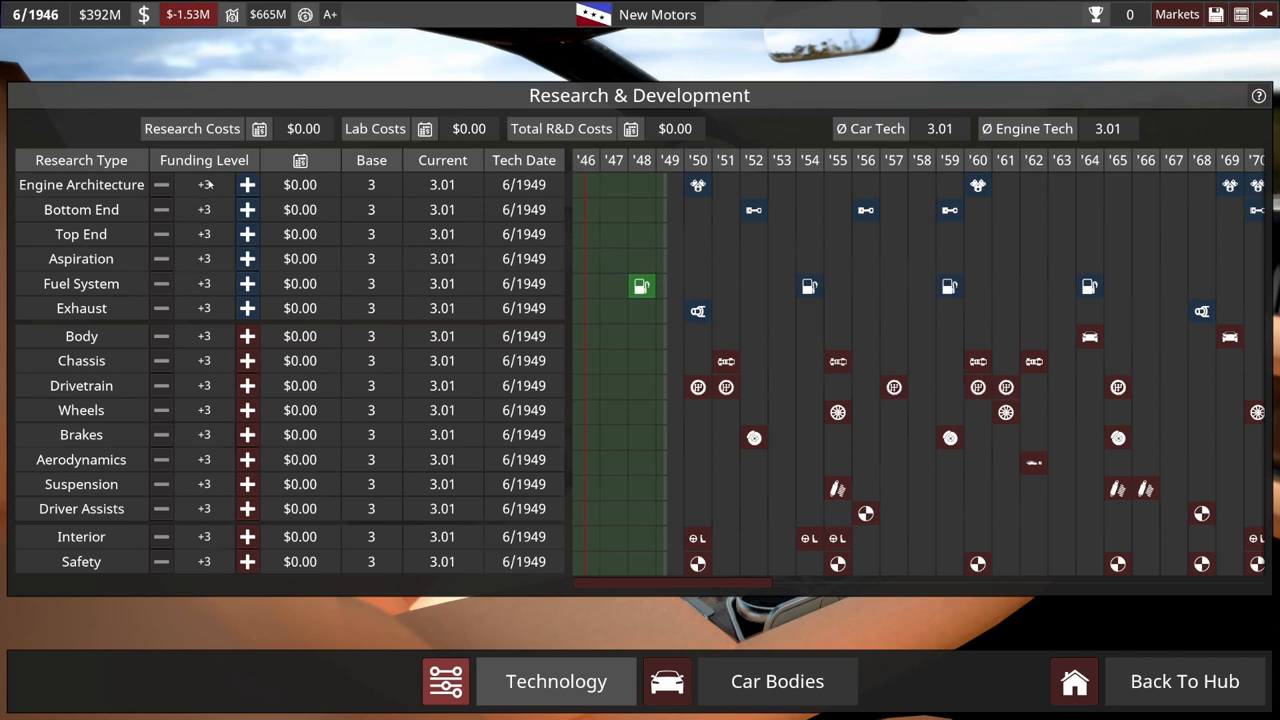
mouse_move(210, 202)
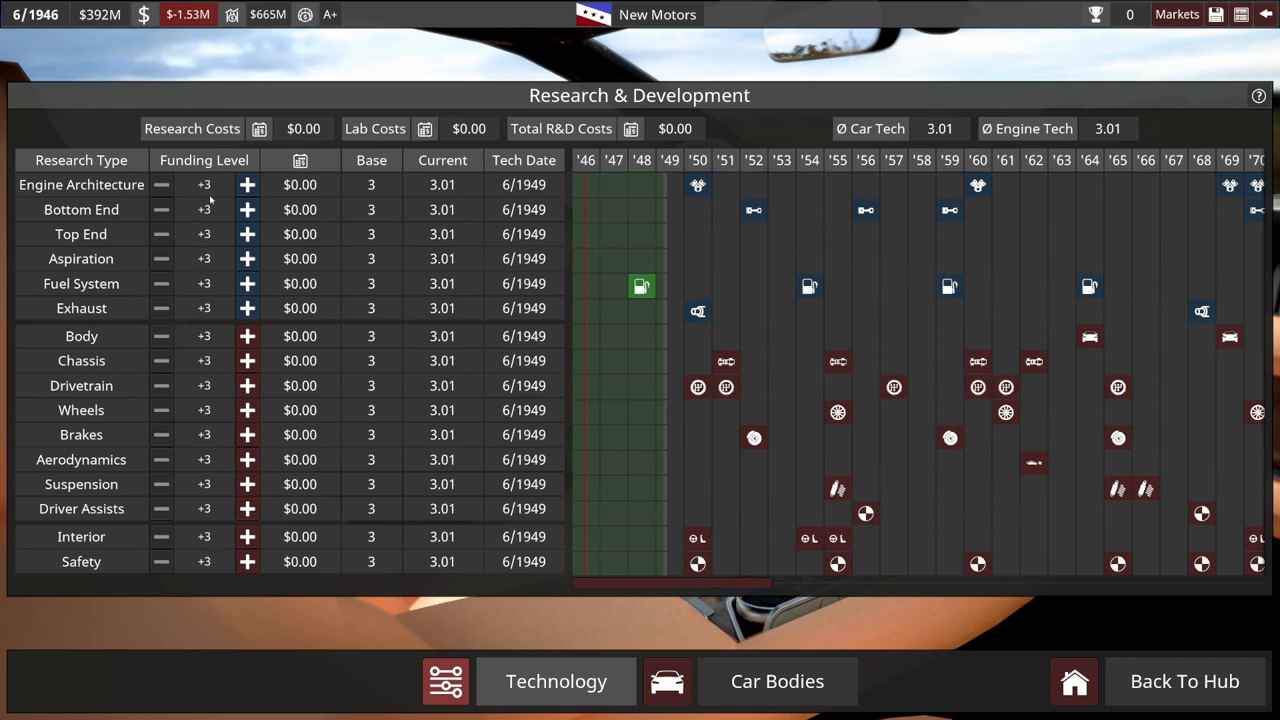
mouse_move(212, 312)
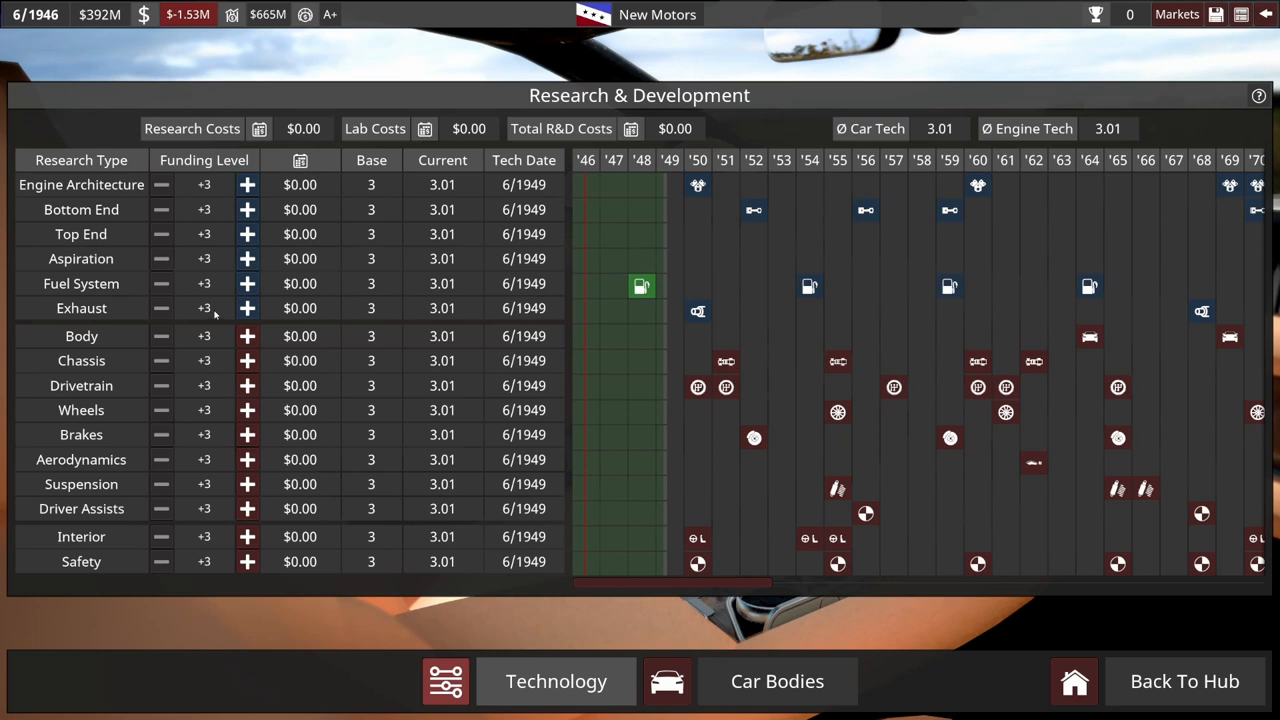
mouse_move(210, 184)
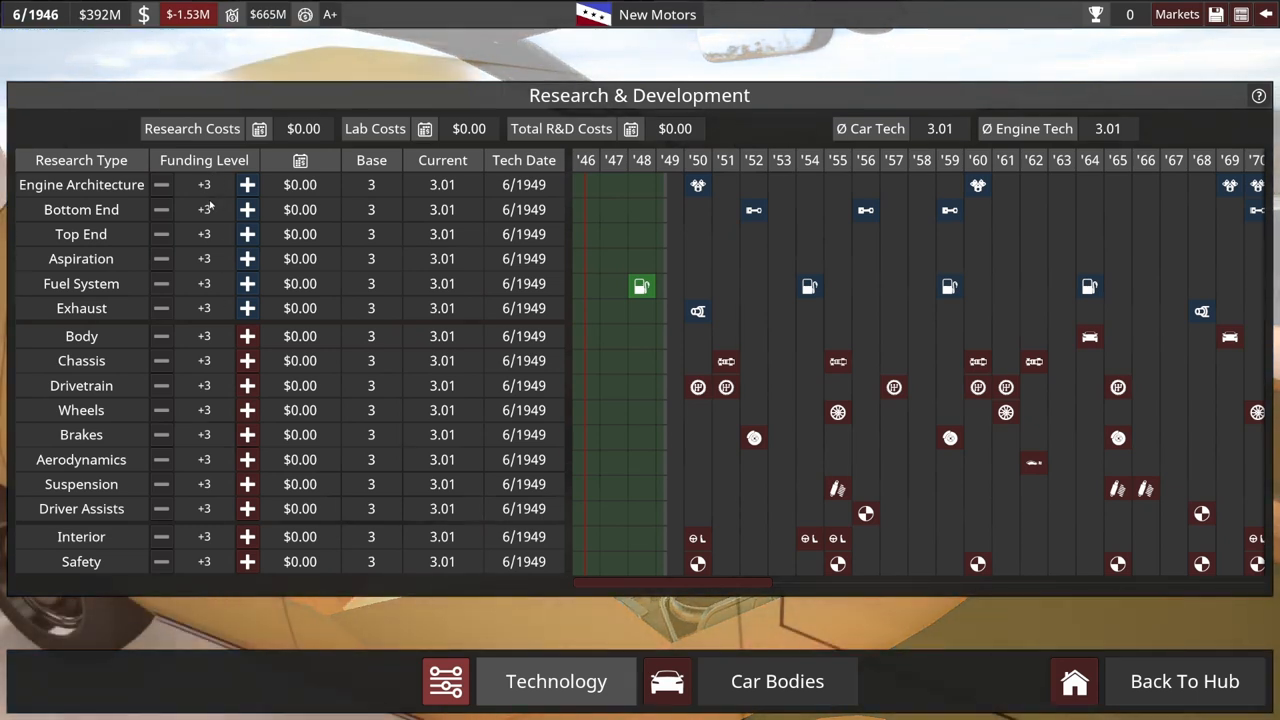
mouse_move(696, 310)
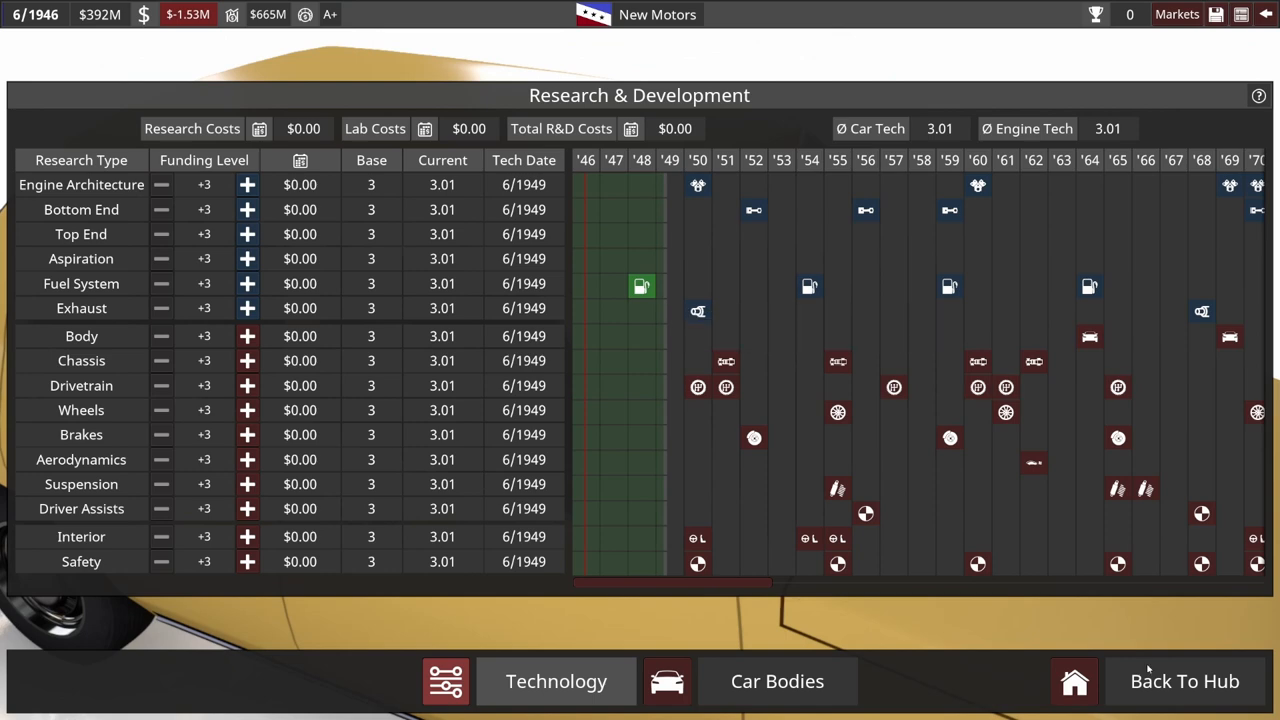
Leave Research & Development with funding at +3 and return to the hub
left_click(1184, 680)
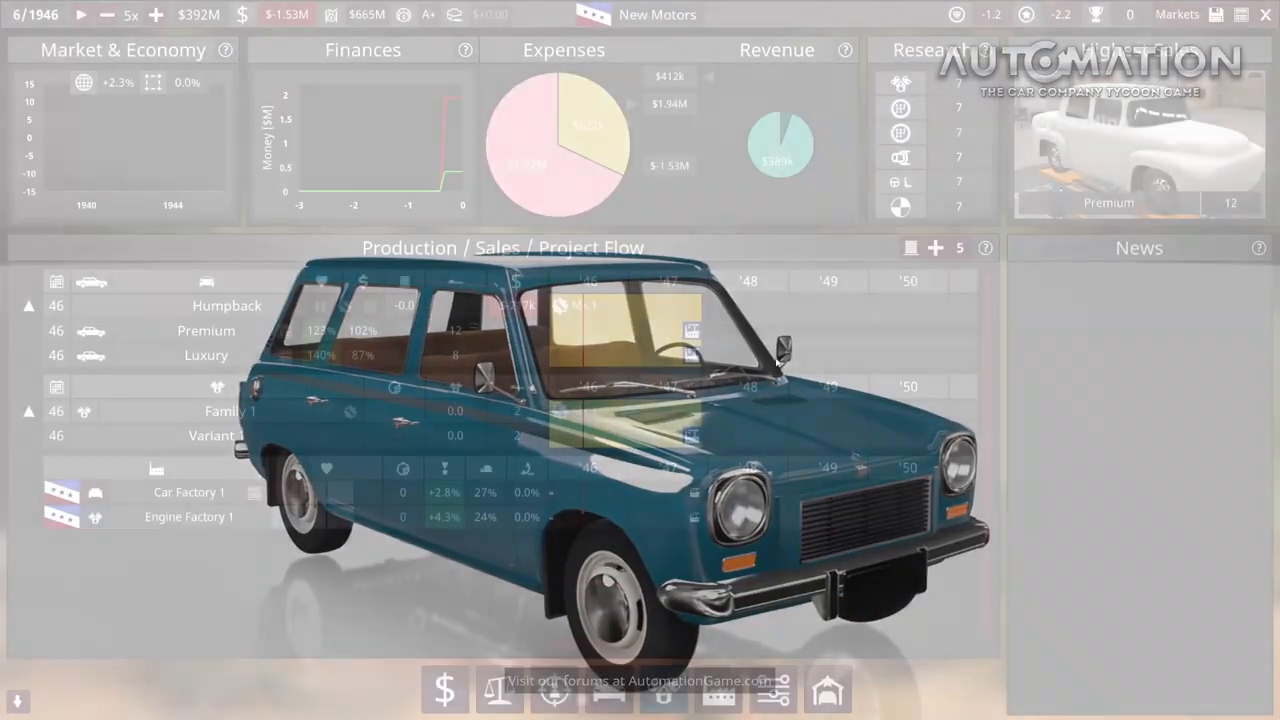
Run the game at 1x speed into early 1947 with Humpback sales under way
left_click(98, 16)
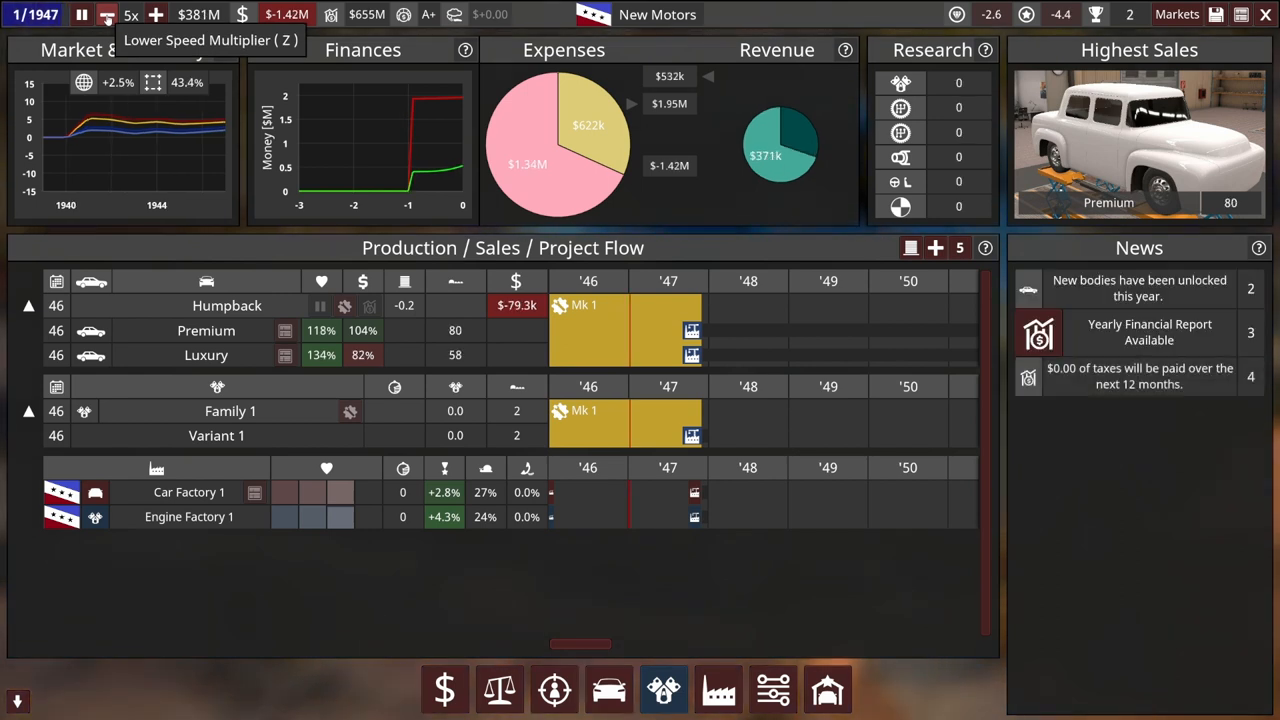
left_click(104, 20)
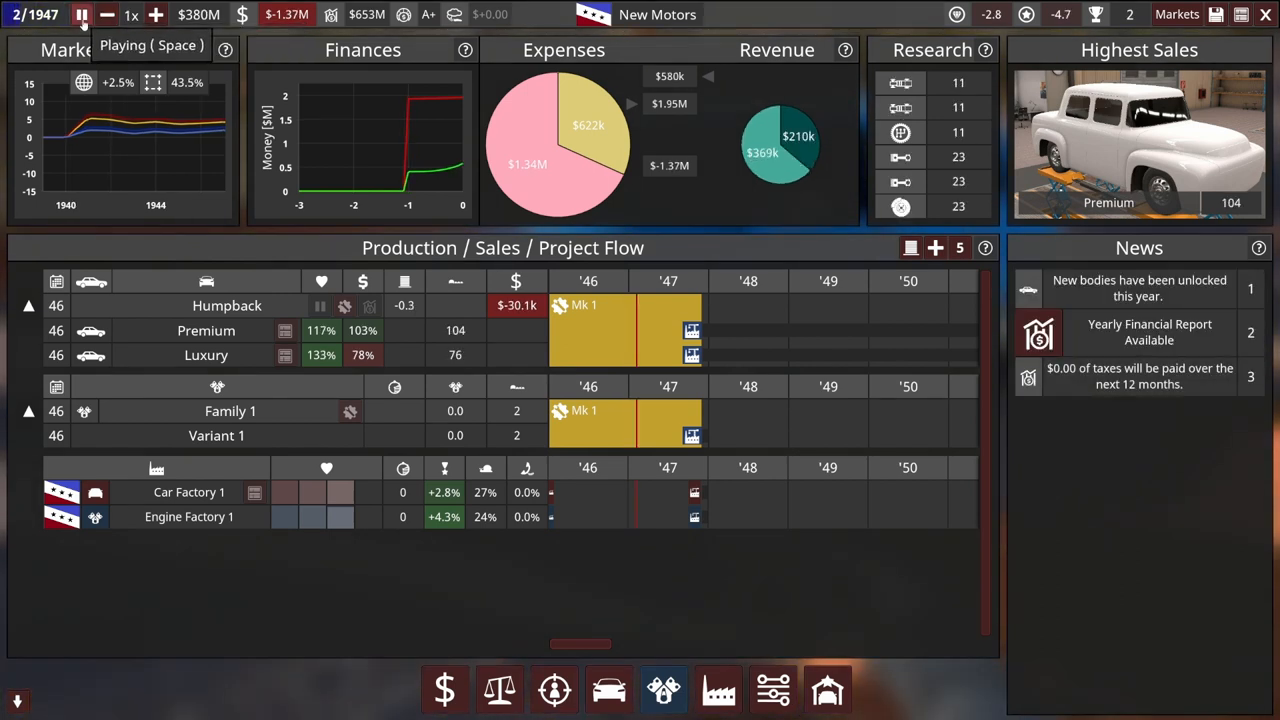
left_click(82, 16)
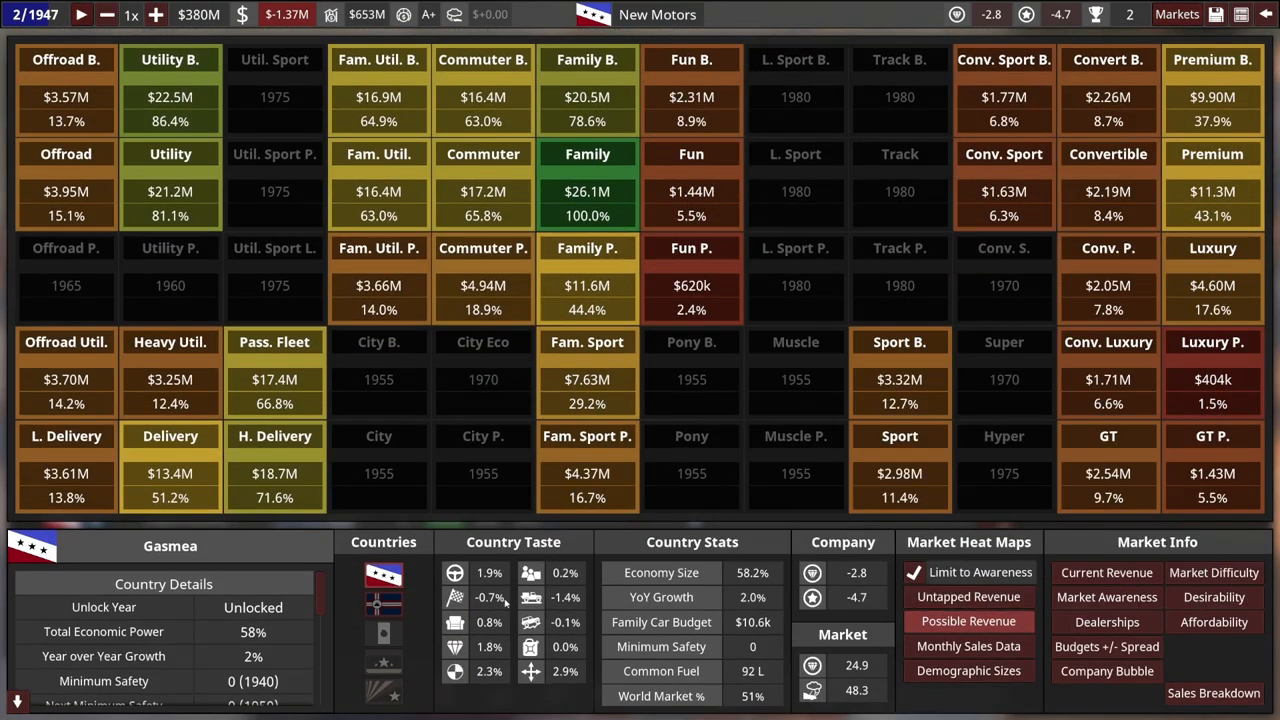
mouse_move(1200, 692)
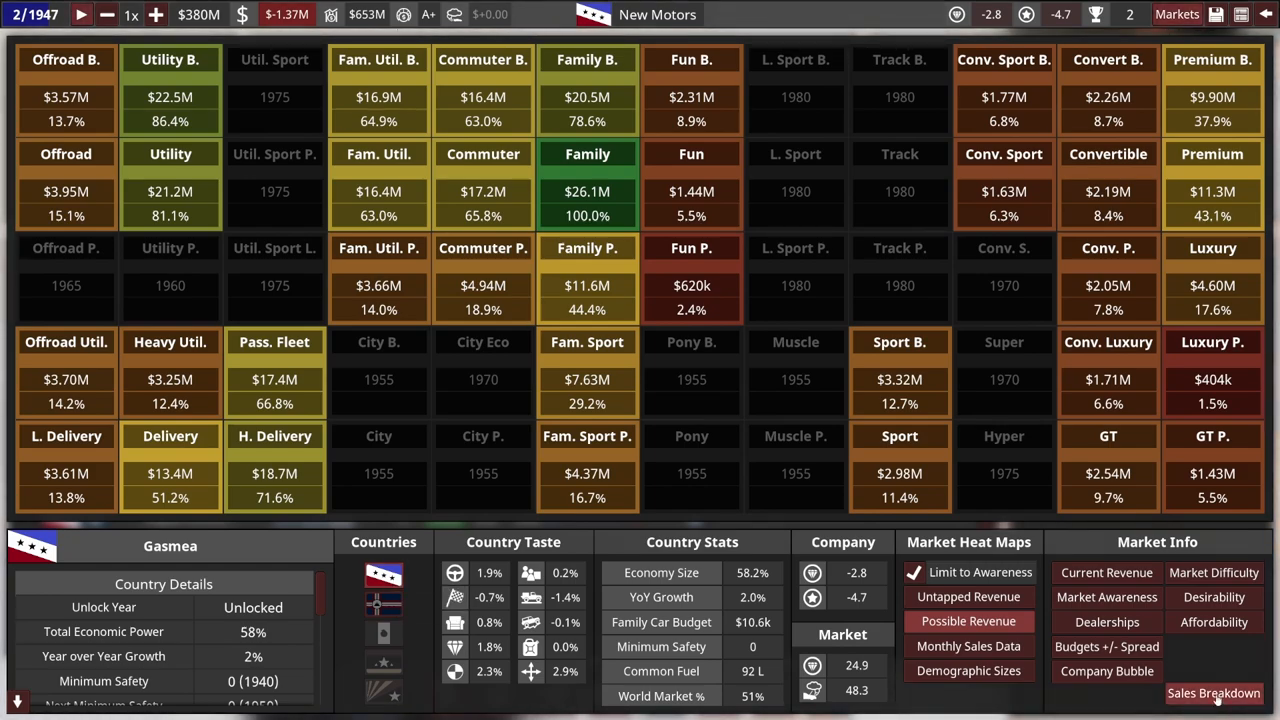
Page through Family P. competitors in the Sales Breakdown Graph
left_click(1192, 692)
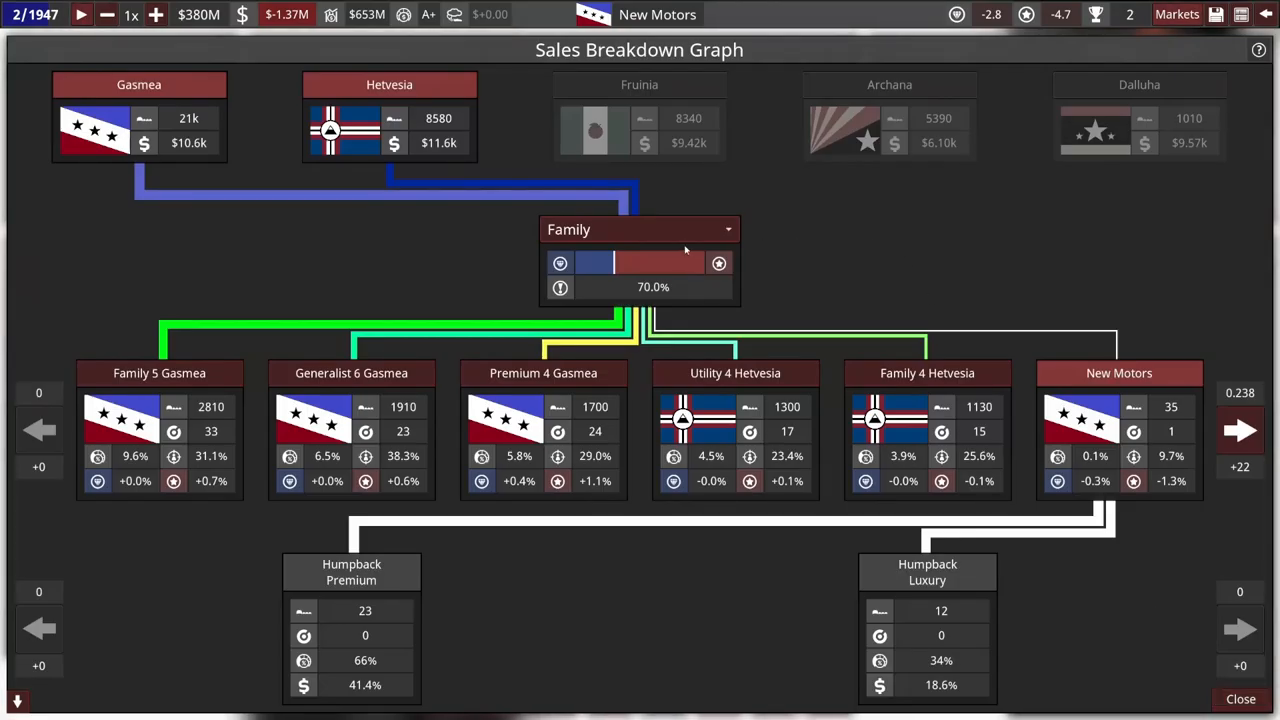
left_click(724, 228)
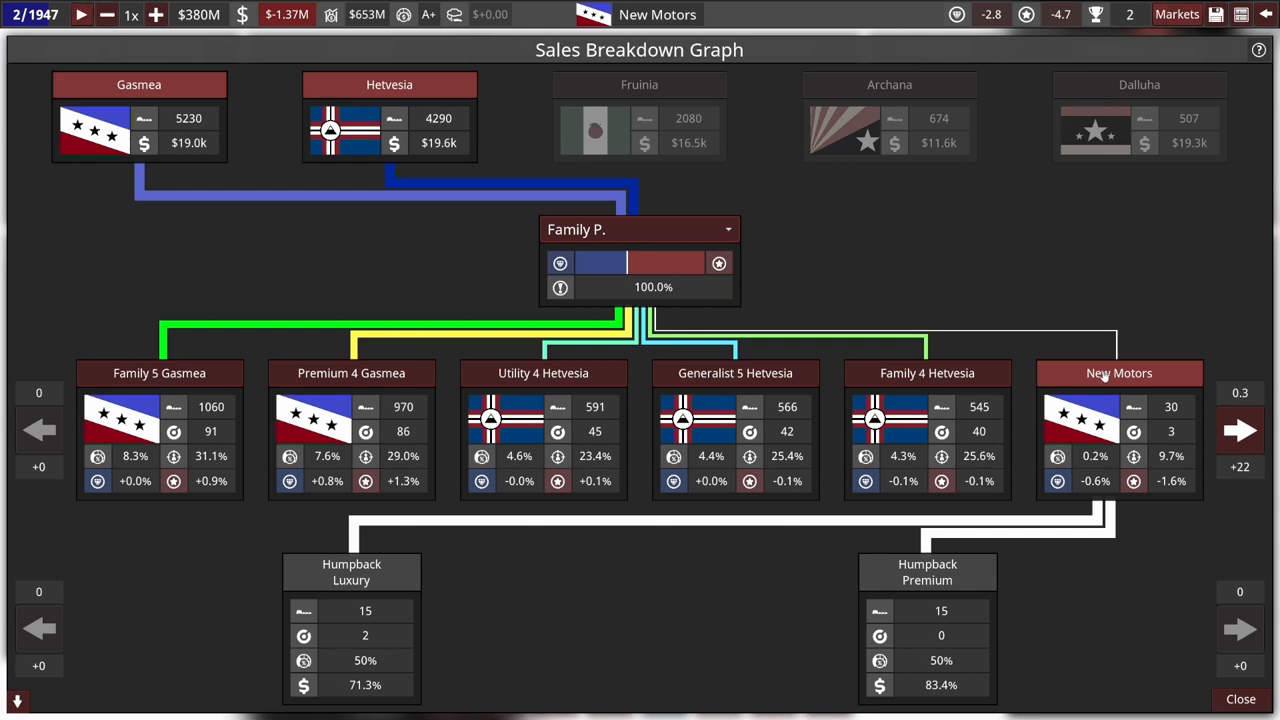
mouse_move(908, 220)
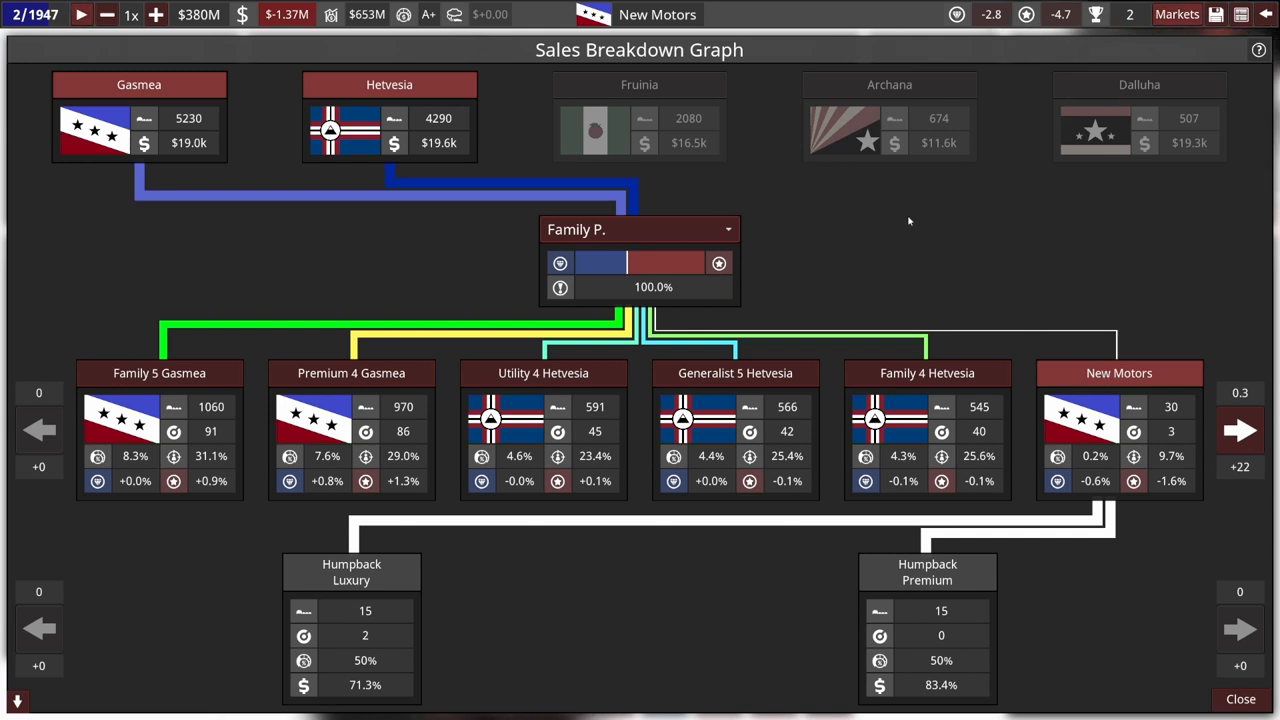
mouse_move(1160, 580)
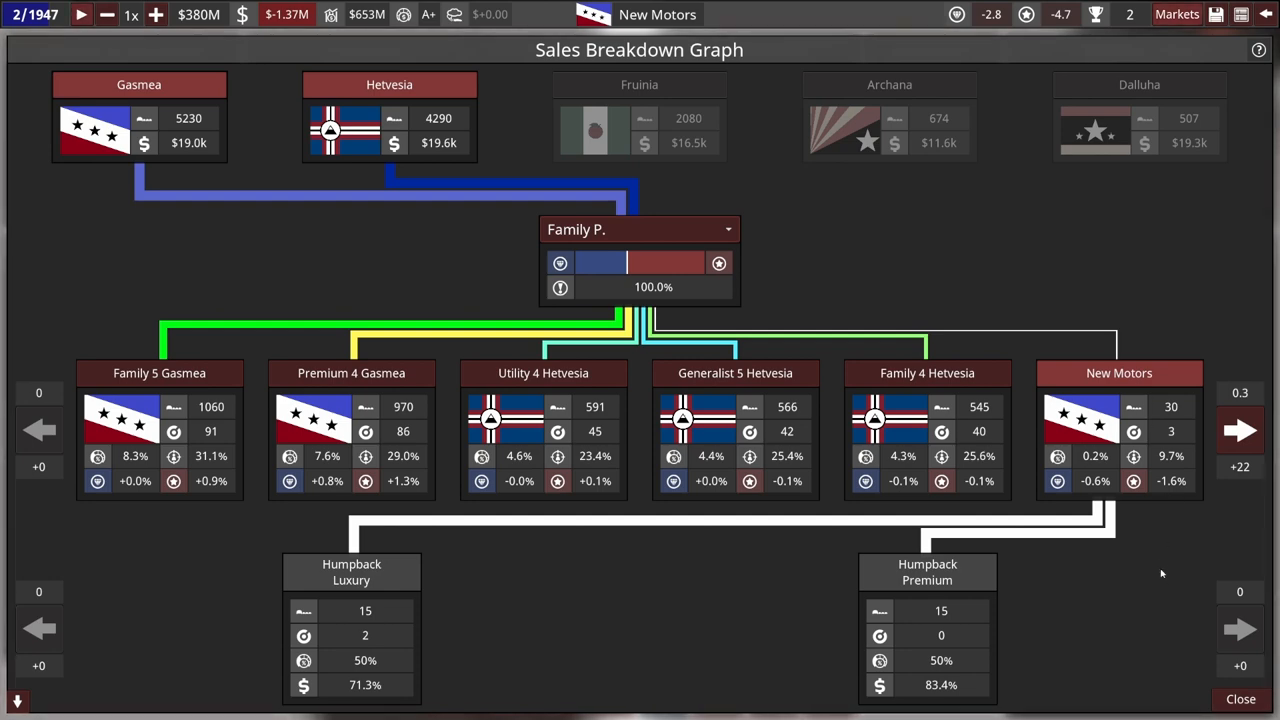
mouse_move(596, 592)
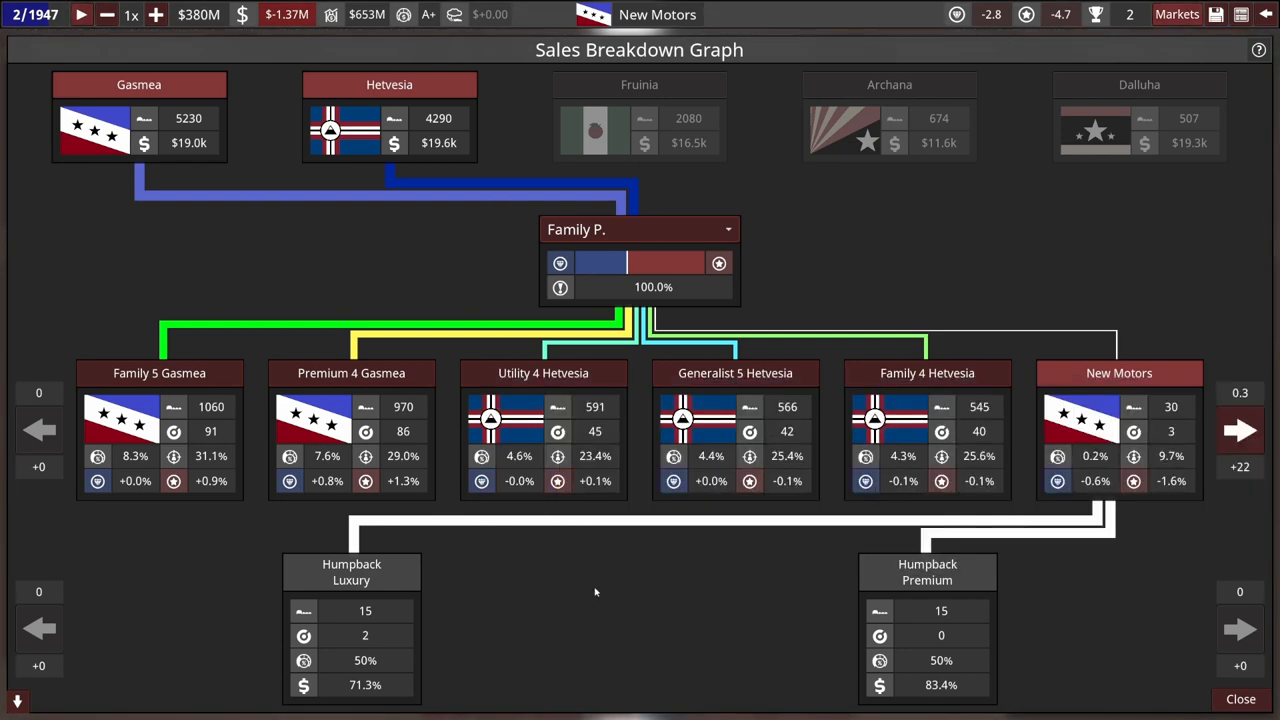
mouse_move(928, 612)
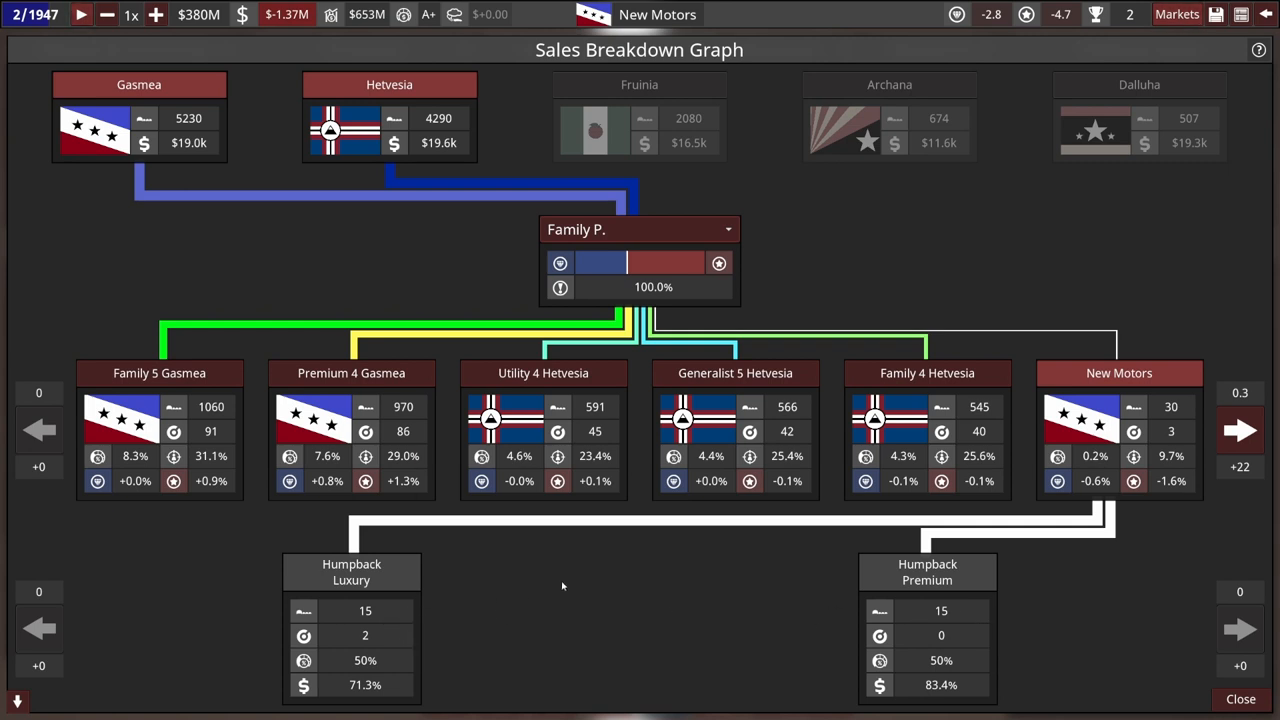
mouse_move(816, 634)
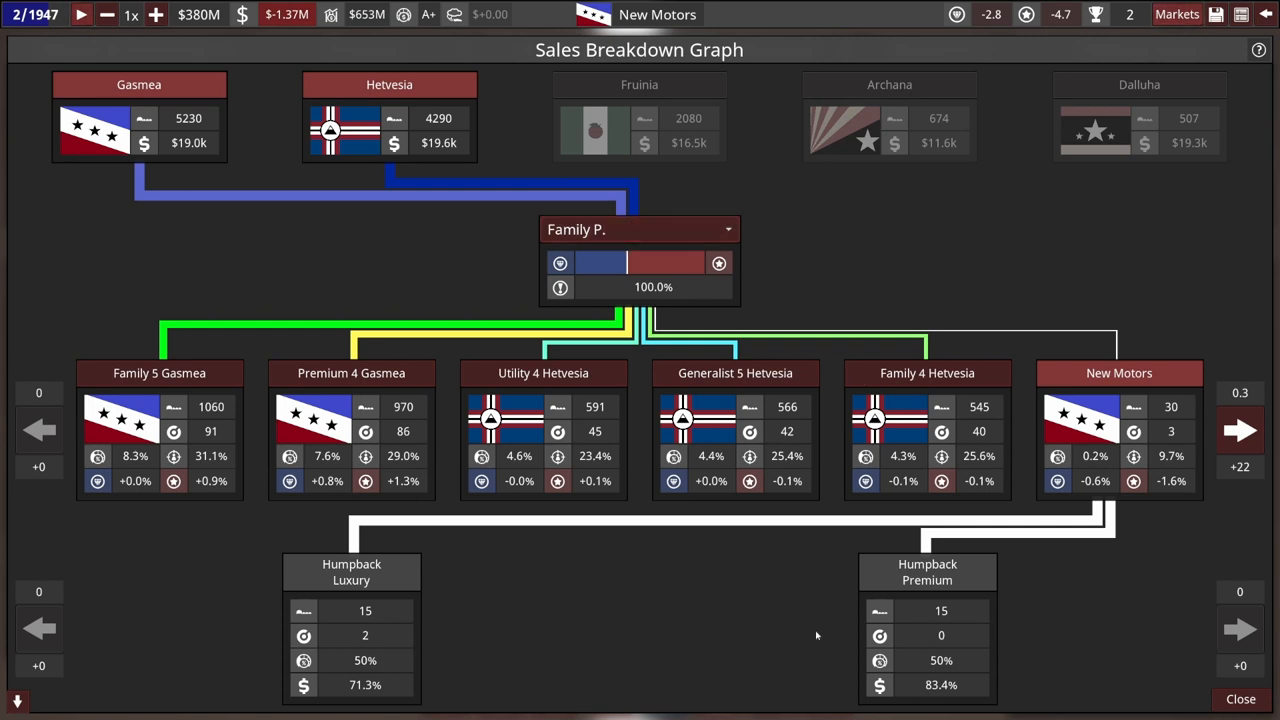
mouse_move(984, 660)
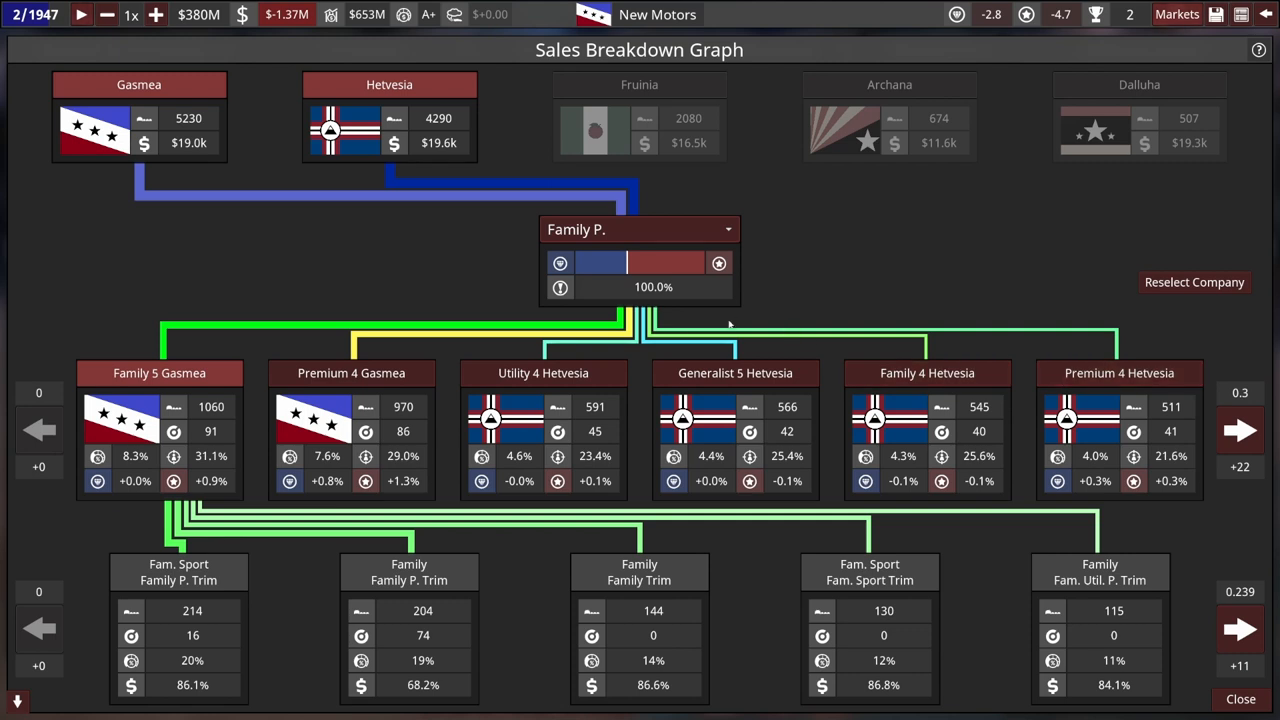
left_click(1248, 432)
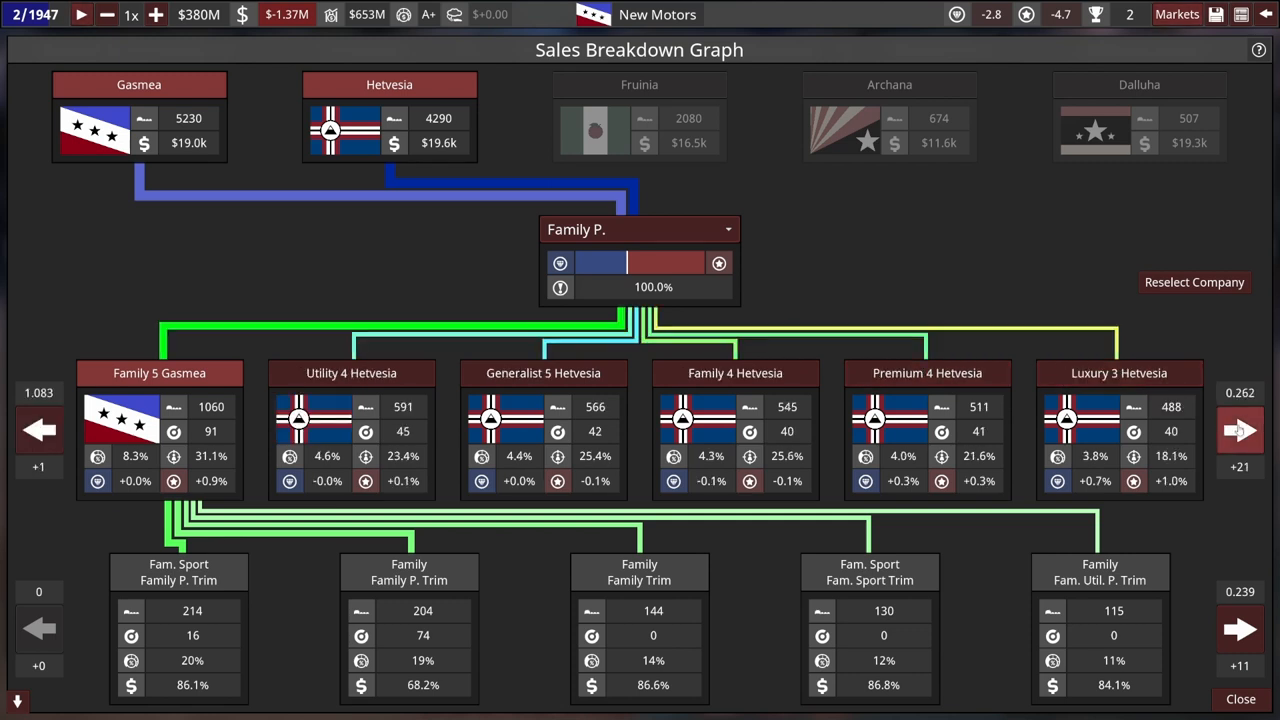
left_click(1250, 430)
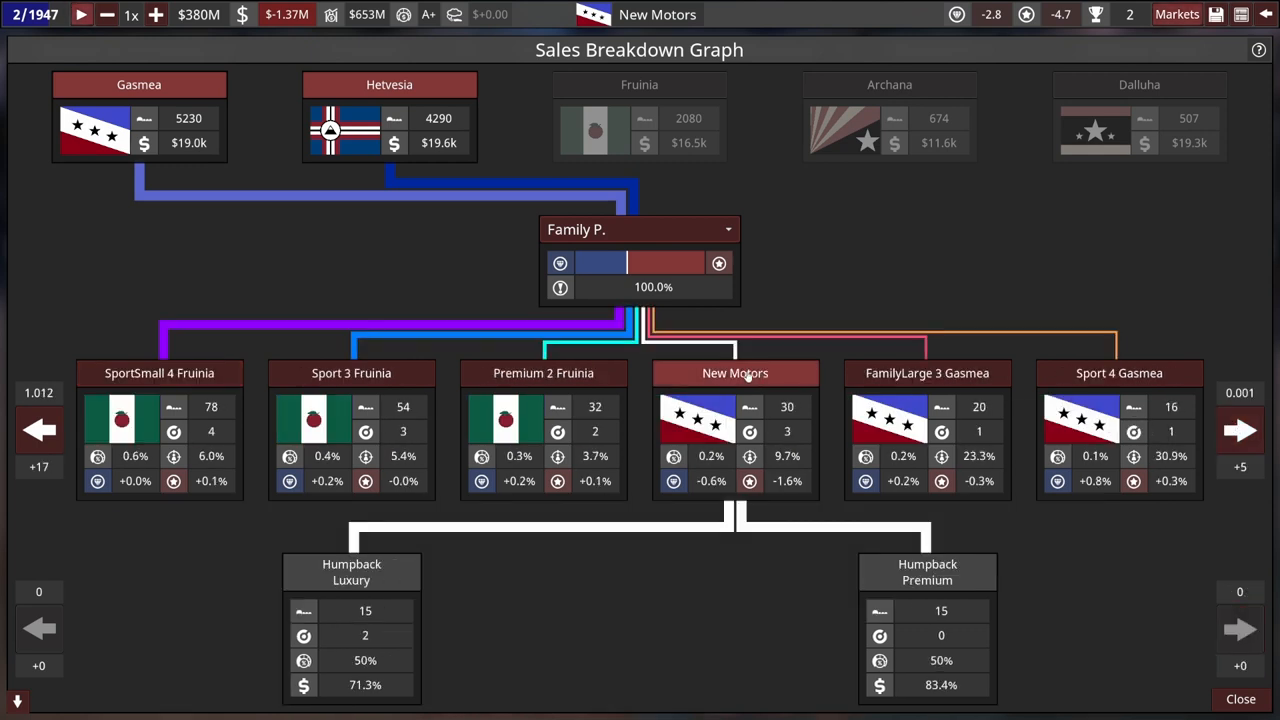
mouse_move(762, 380)
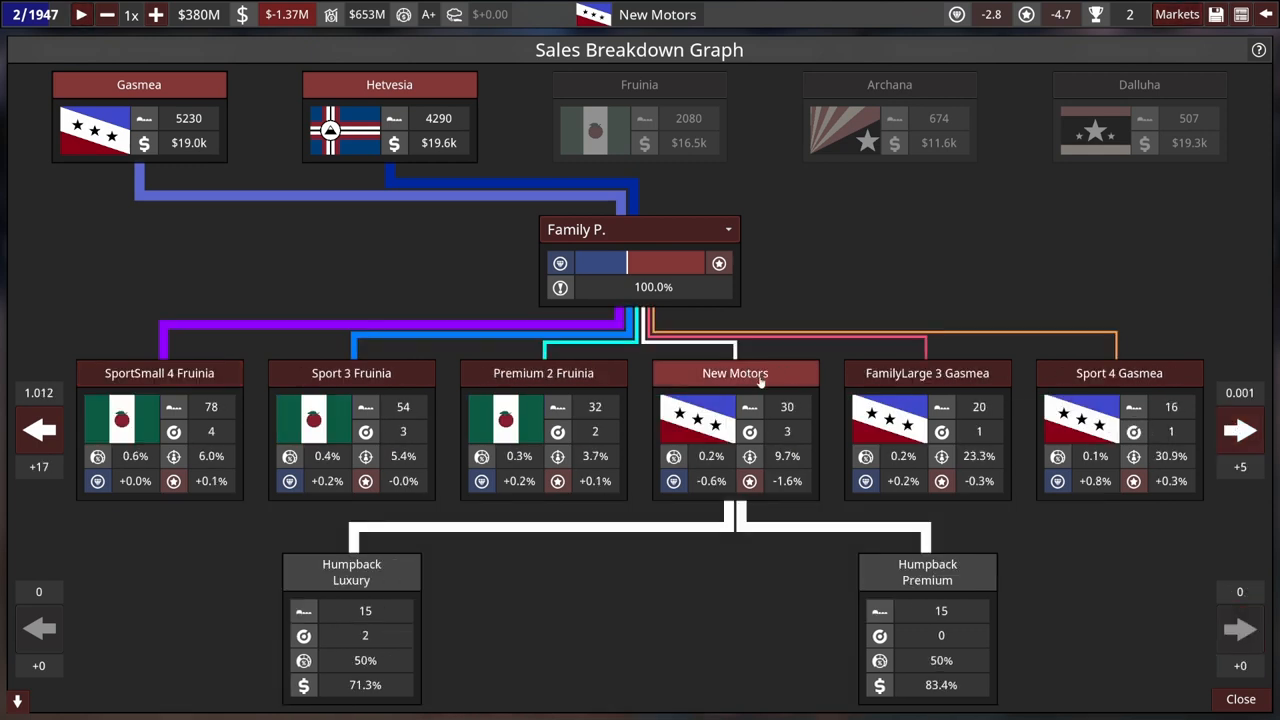
left_click(36, 428)
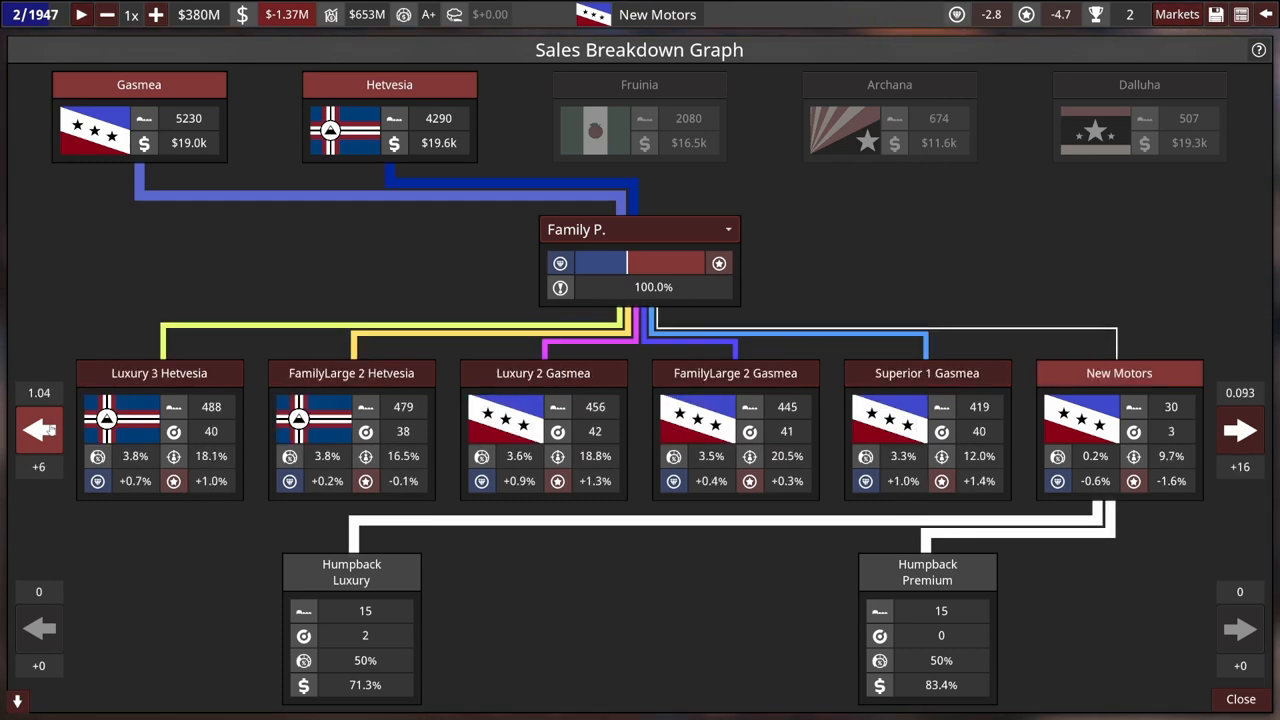
left_click(38, 430)
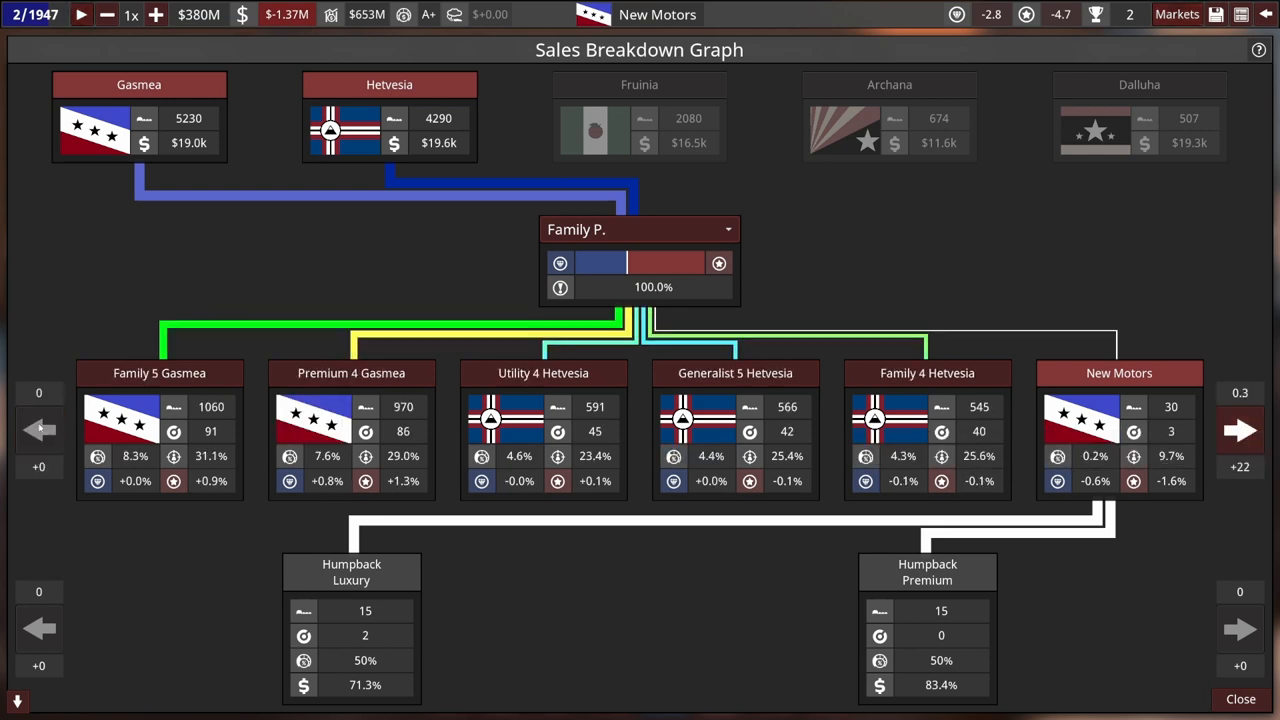
mouse_move(240, 468)
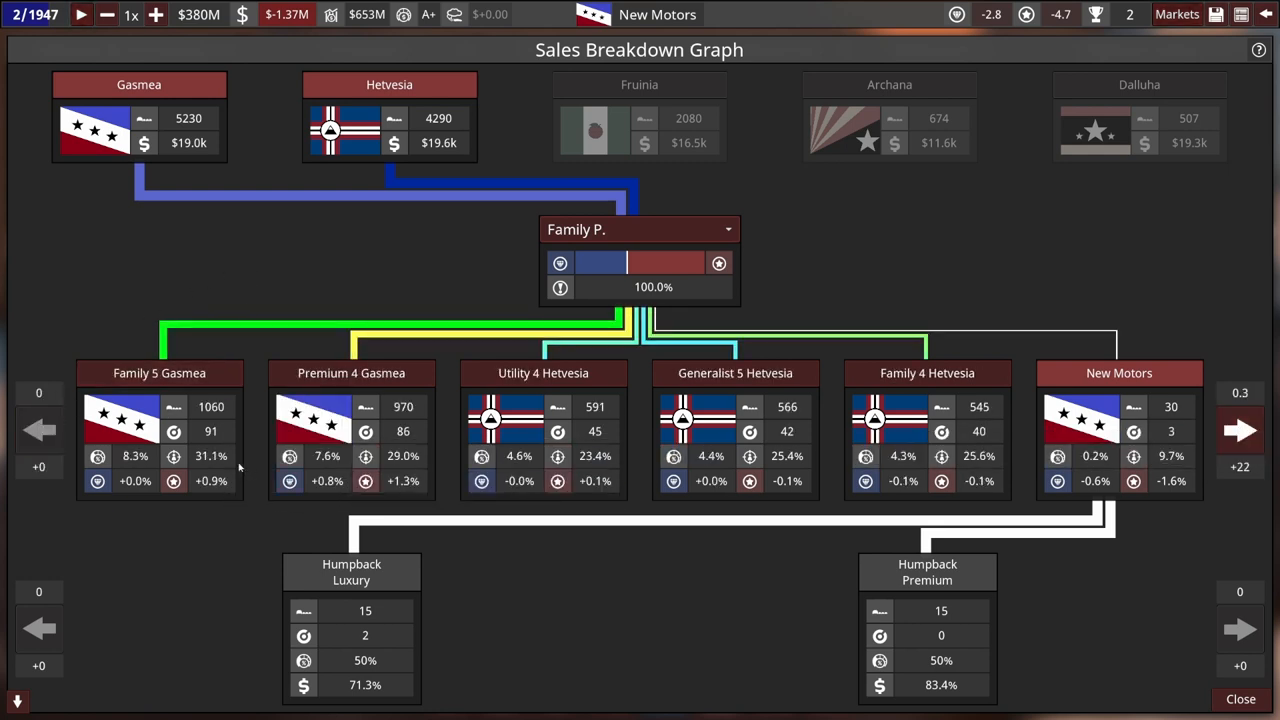
mouse_move(210, 406)
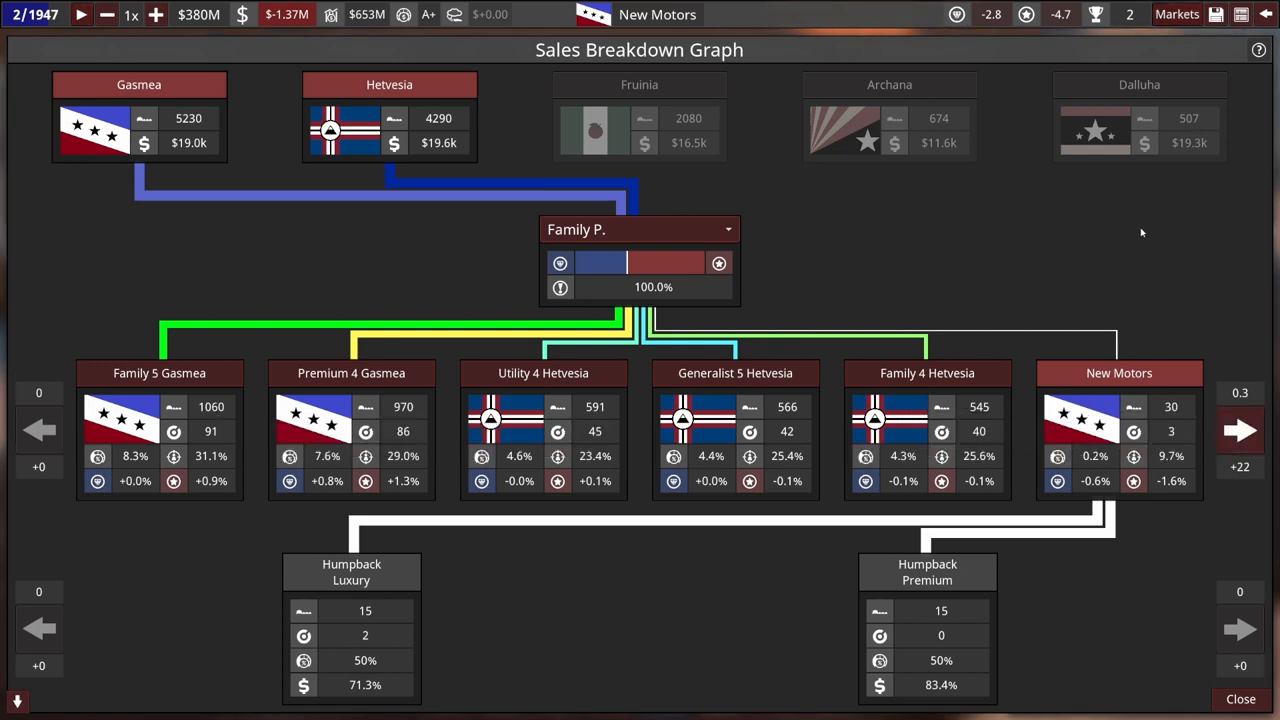
mouse_move(1148, 144)
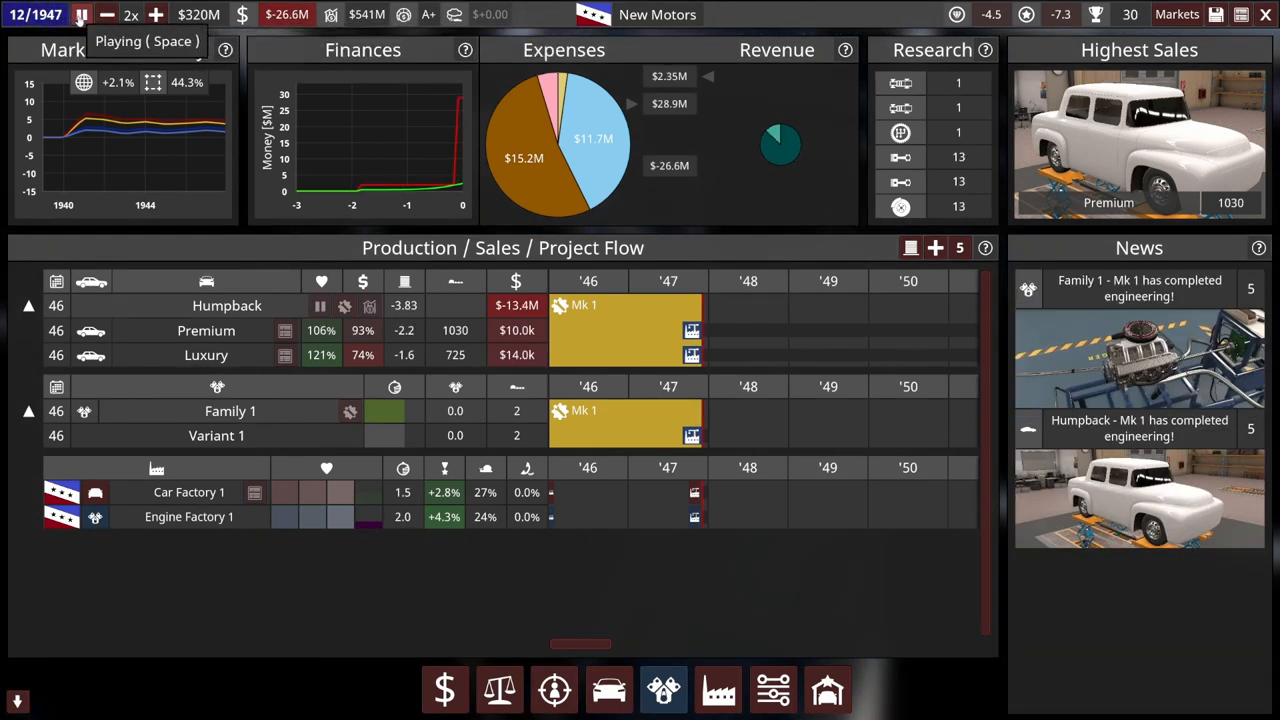
Pause and resume time to reach January 1948 with 952 Premium and 701 Luxury sales
left_click(88, 16)
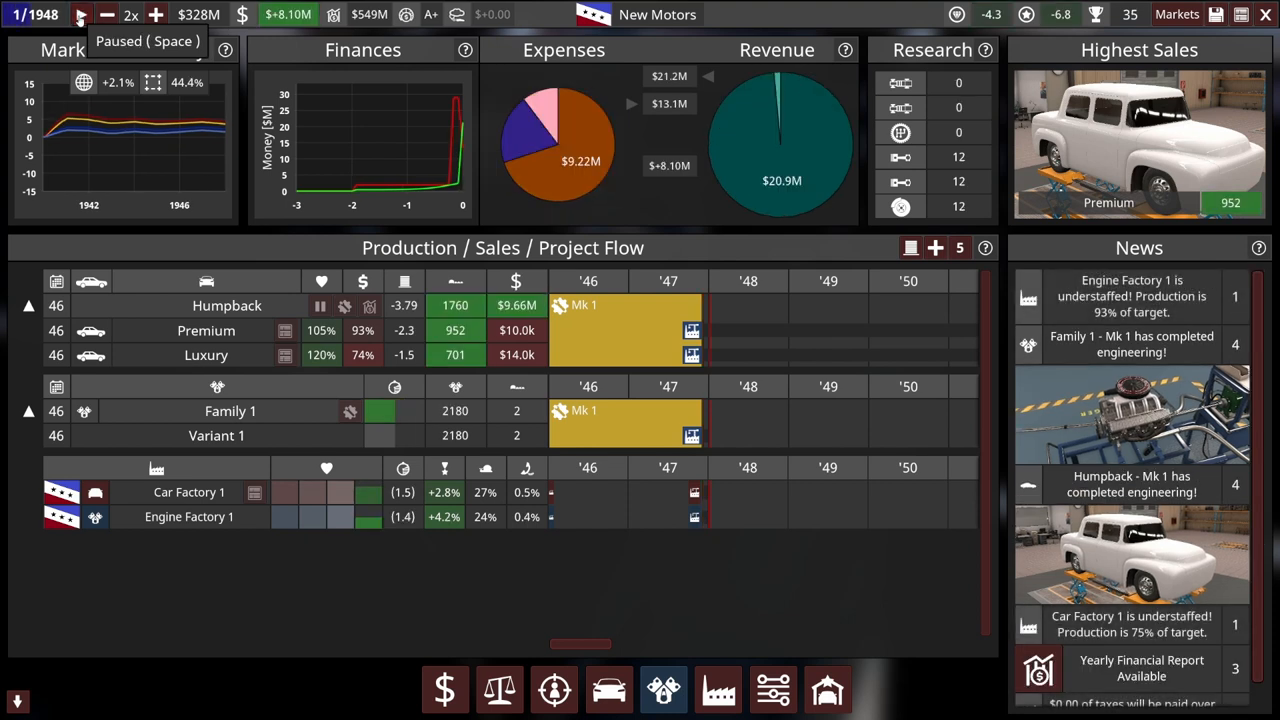
left_click(80, 20)
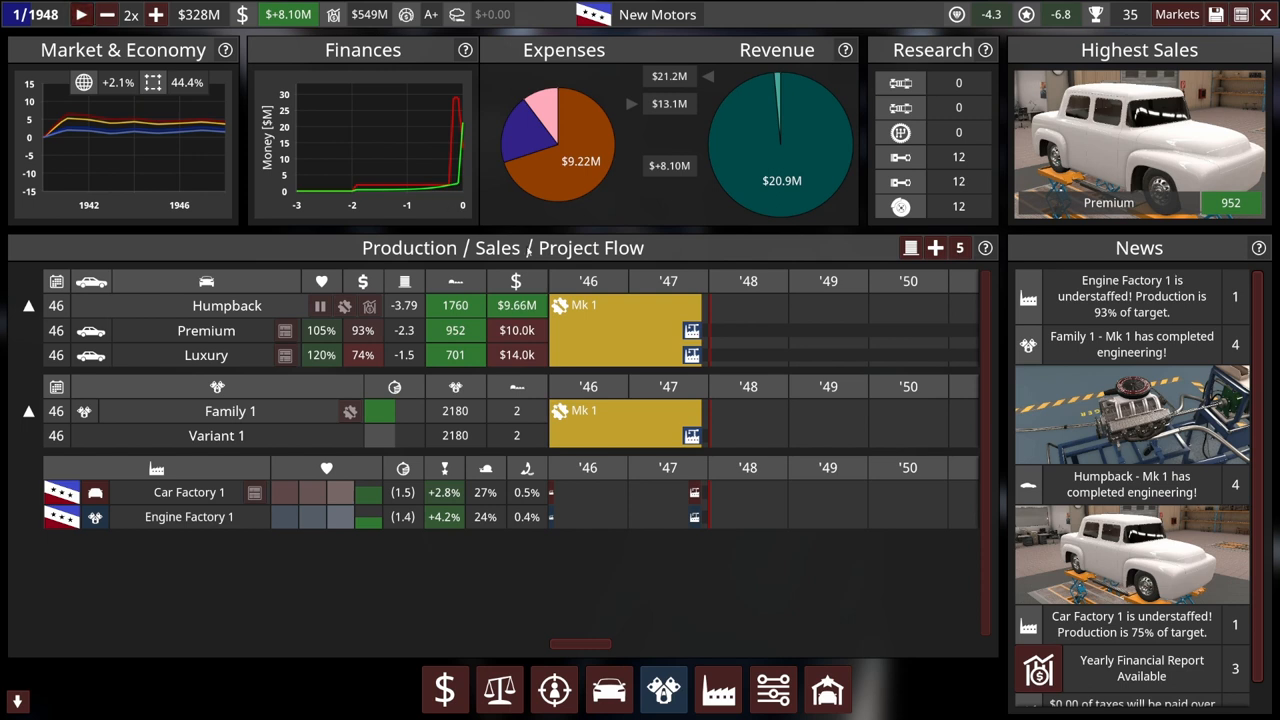
mouse_move(464, 228)
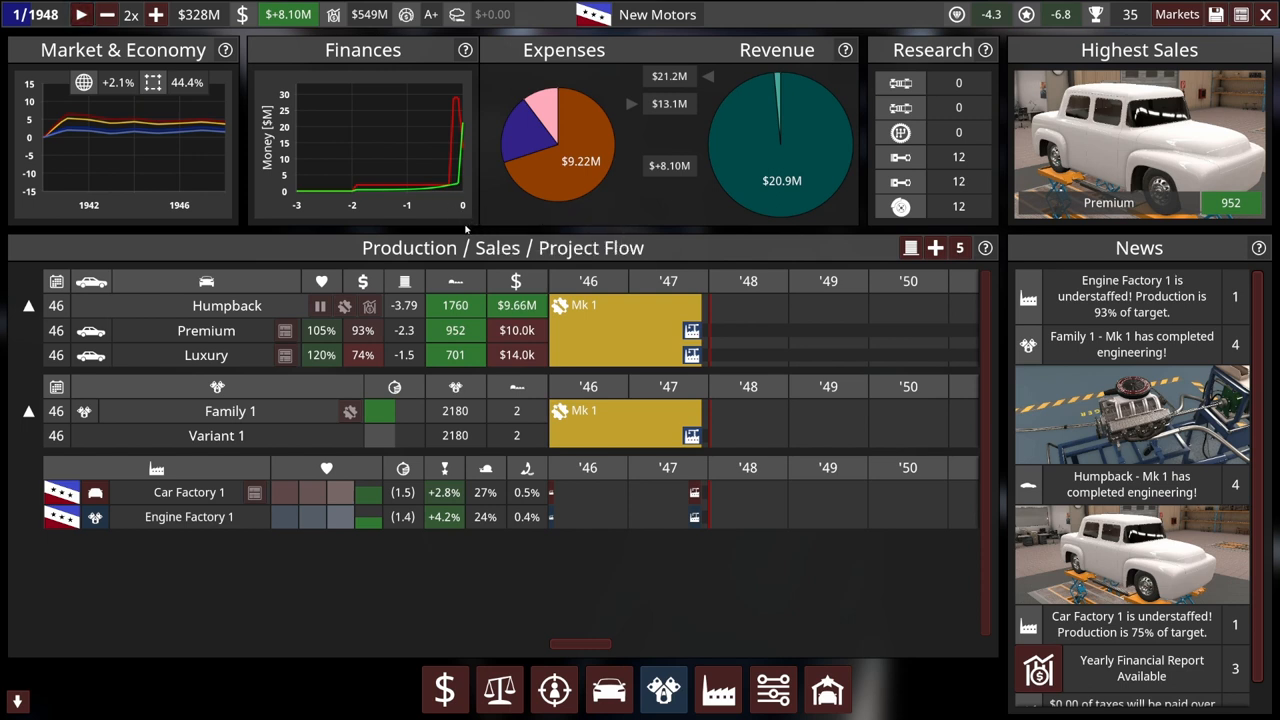
mouse_move(456, 216)
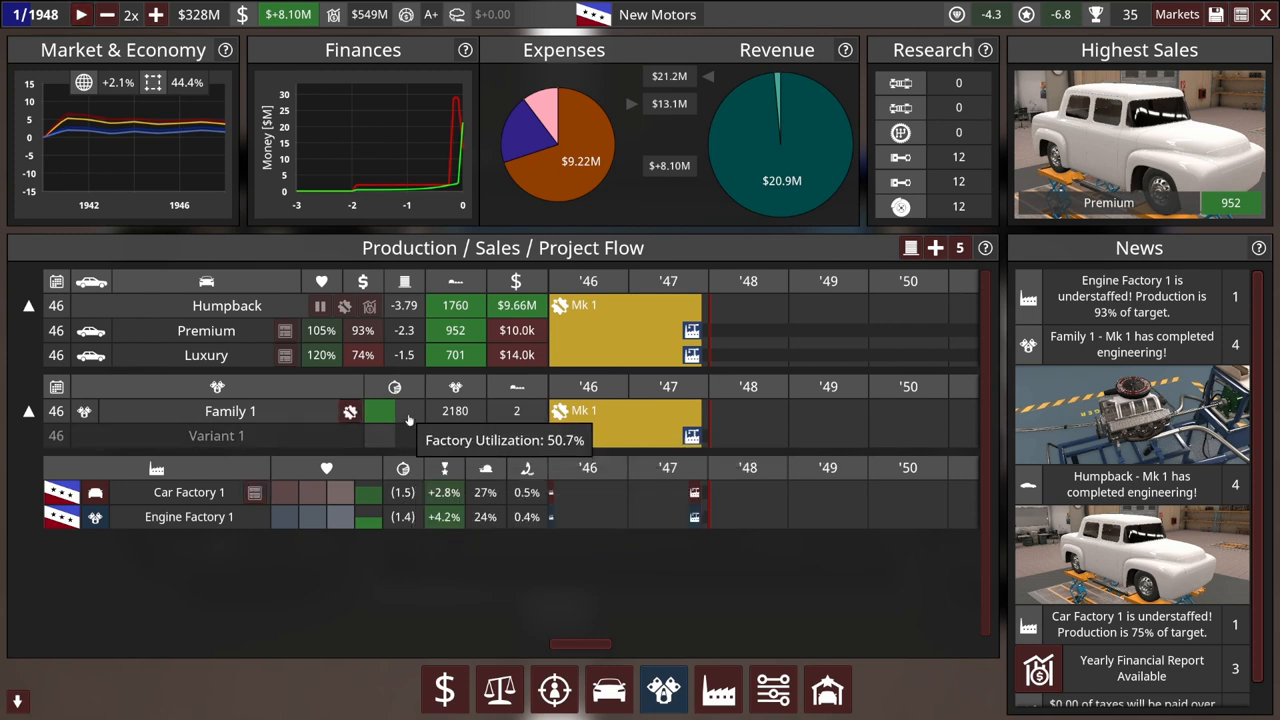
mouse_move(404, 330)
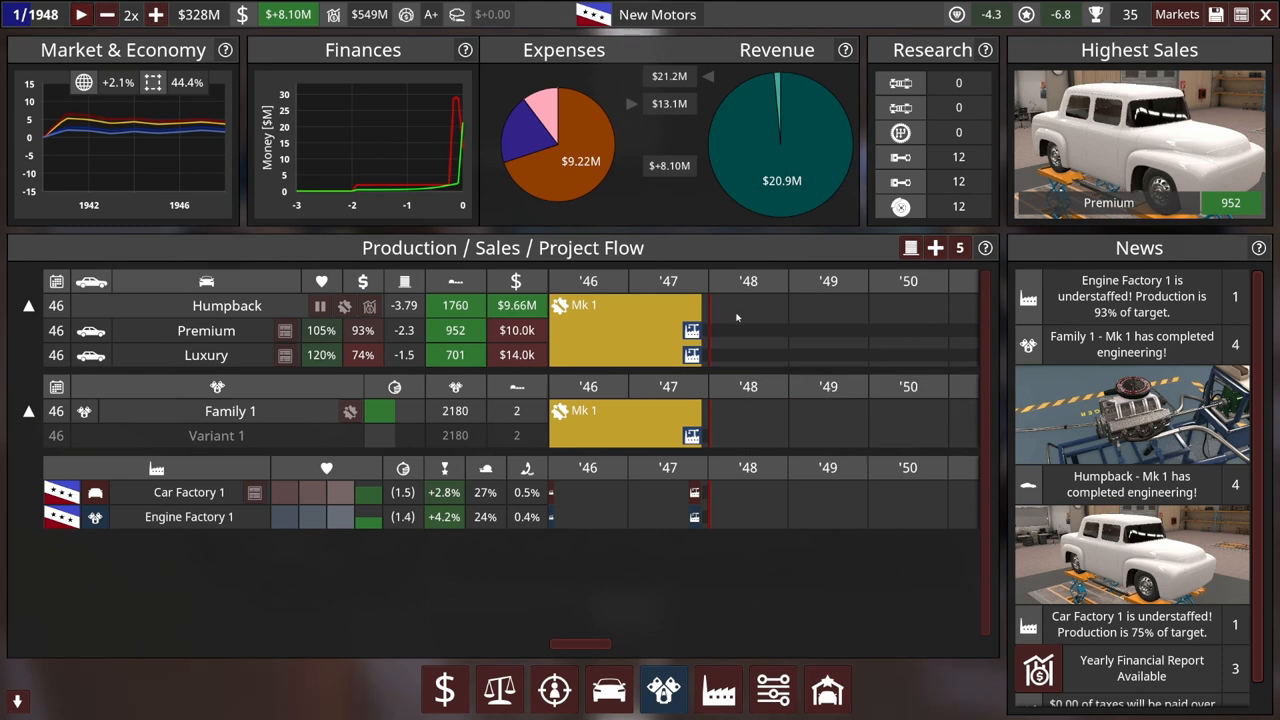
mouse_move(900, 132)
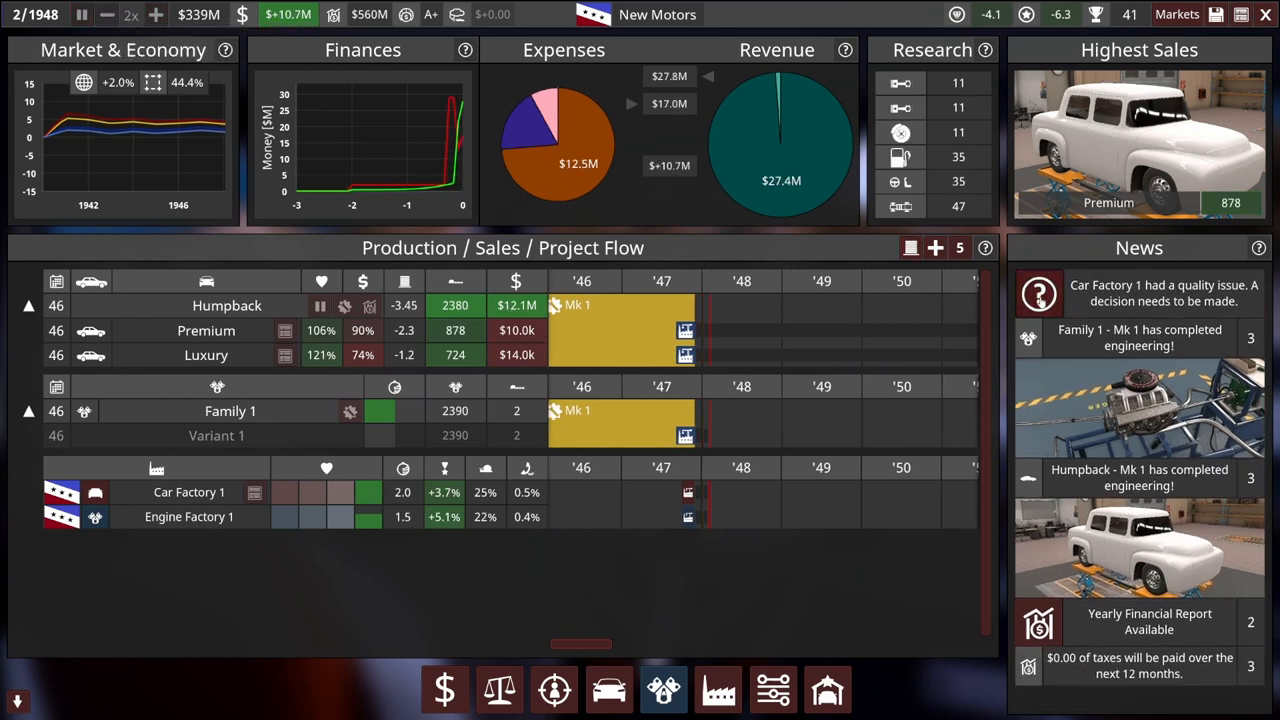
Review the Humpback Significant Production Issue report from Car Factory 1
left_click(1120, 290)
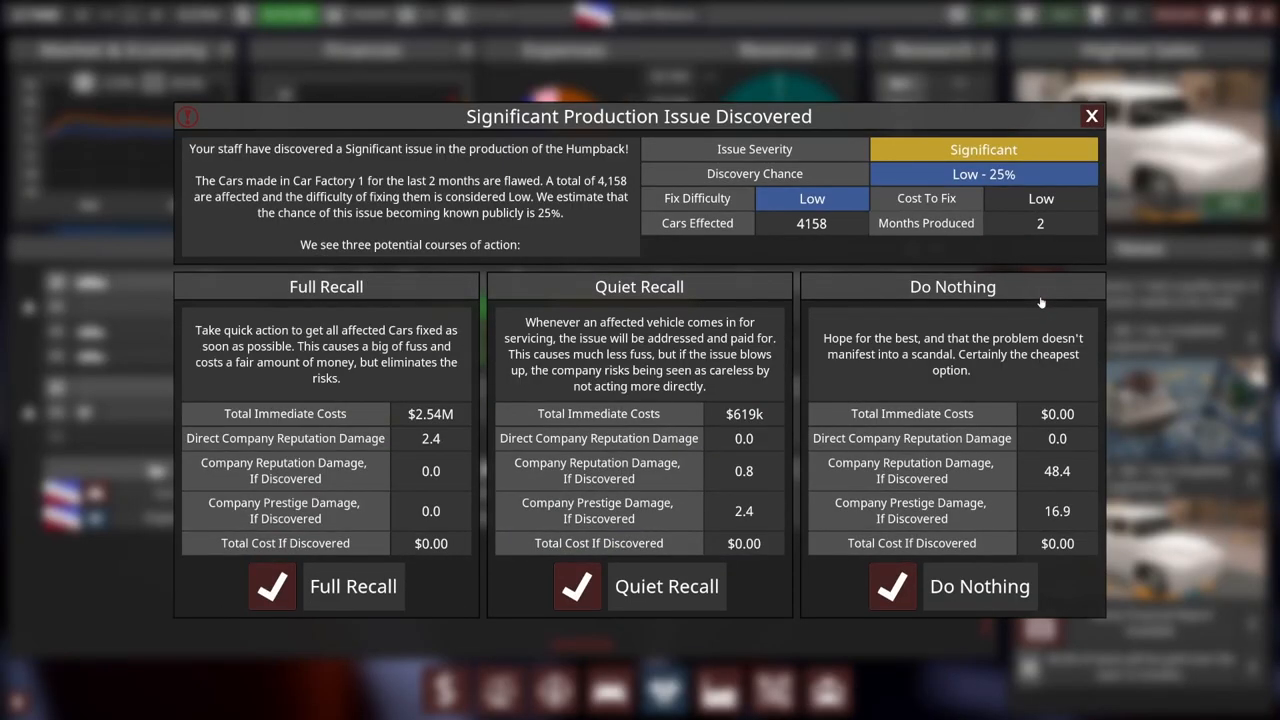
mouse_move(1016, 272)
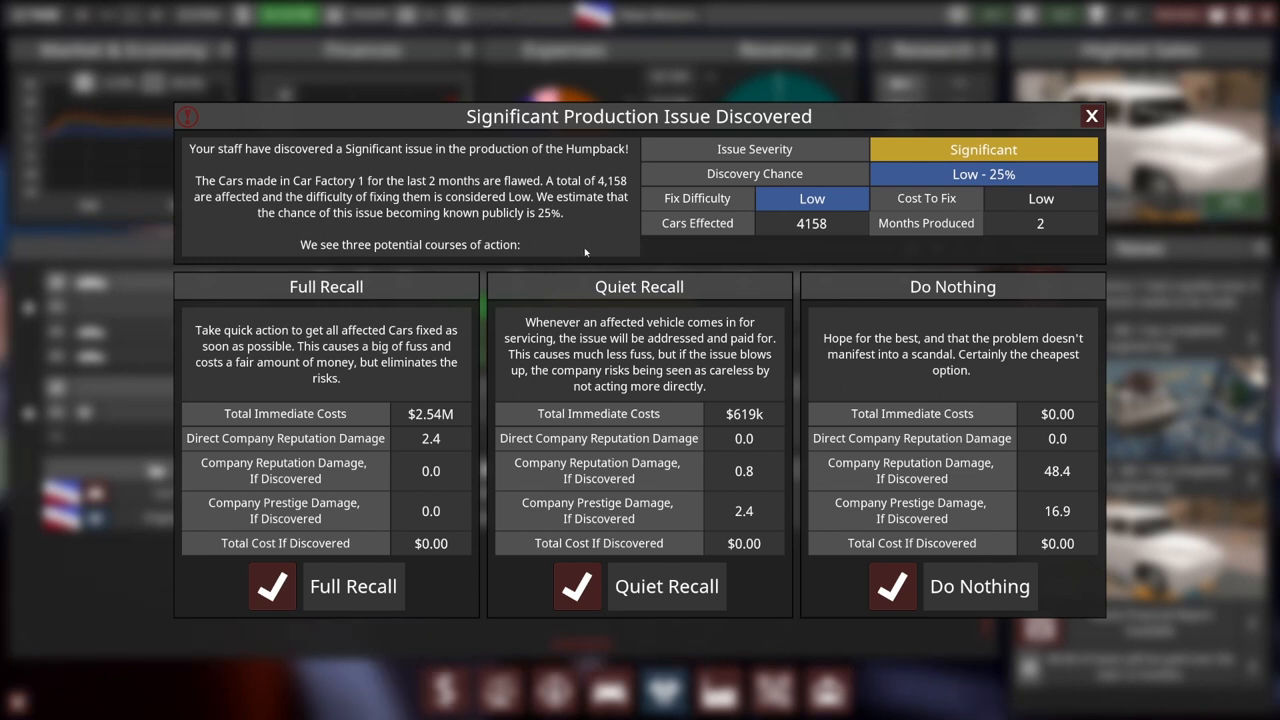
mouse_move(384, 344)
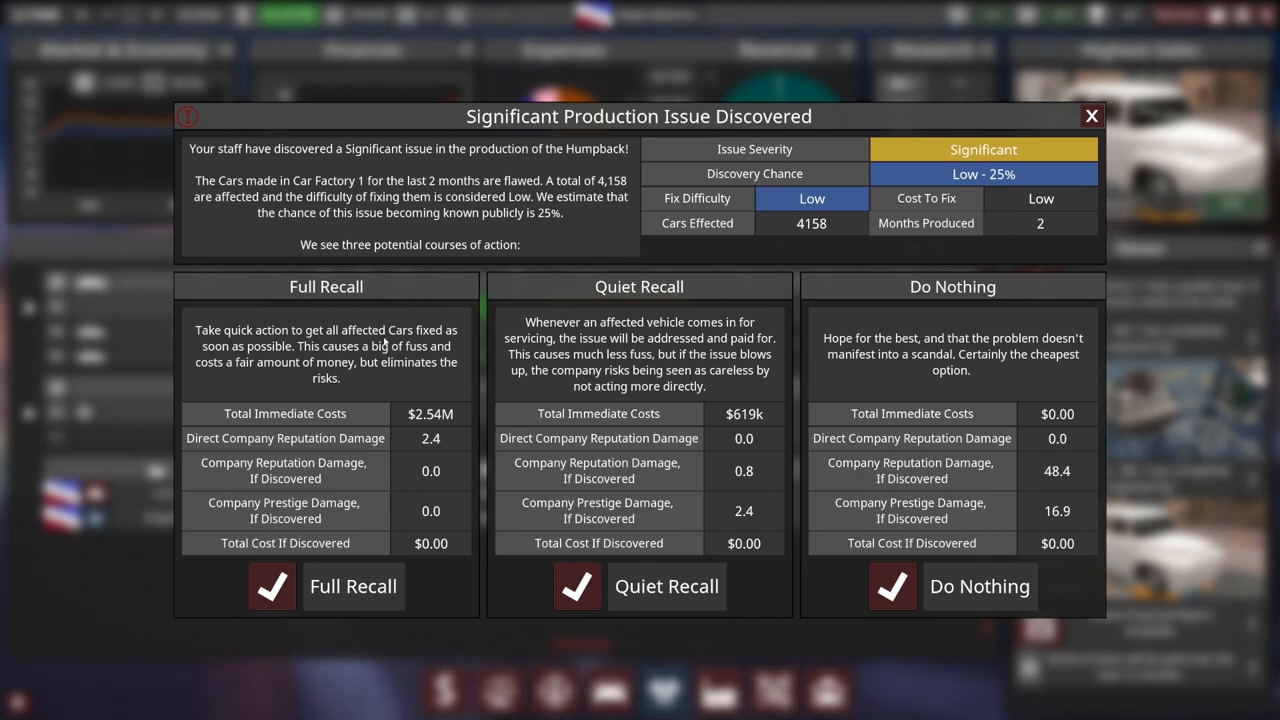
mouse_move(424, 528)
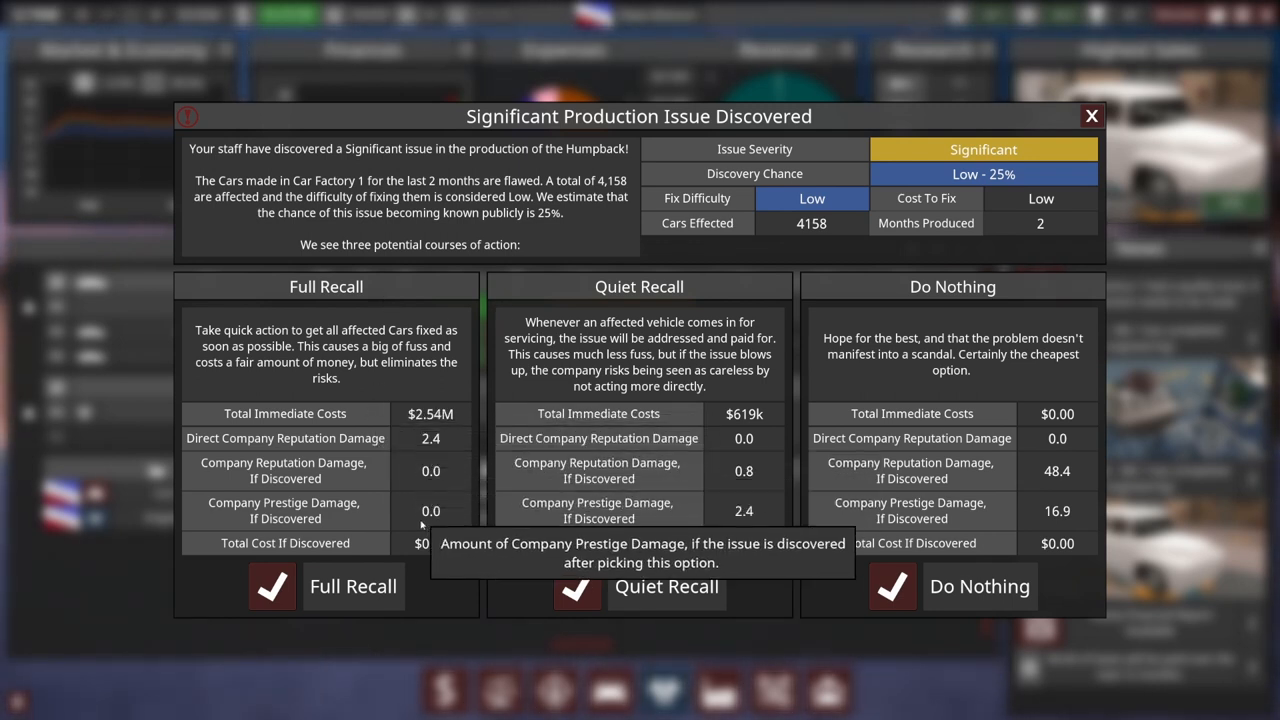
mouse_move(410, 482)
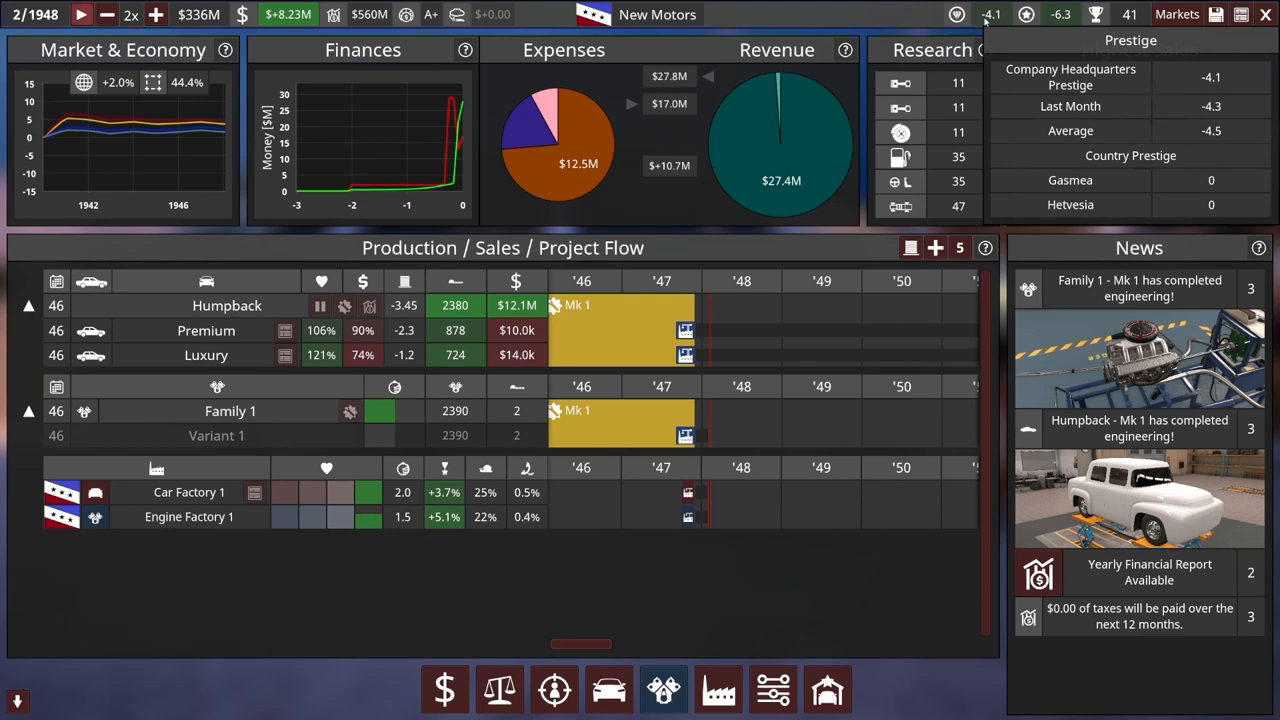
Dismiss the production issue report, drop the speed to 1x and resume play into March 1948
left_click(1036, 16)
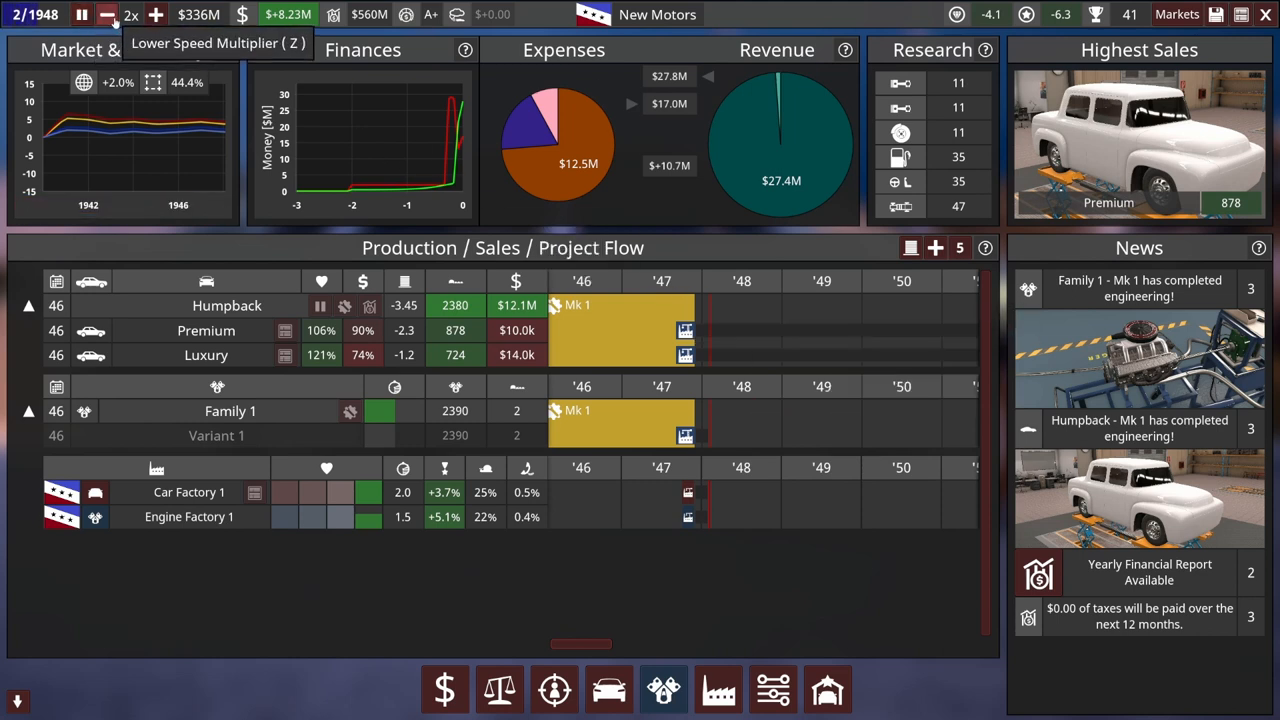
left_click(104, 16)
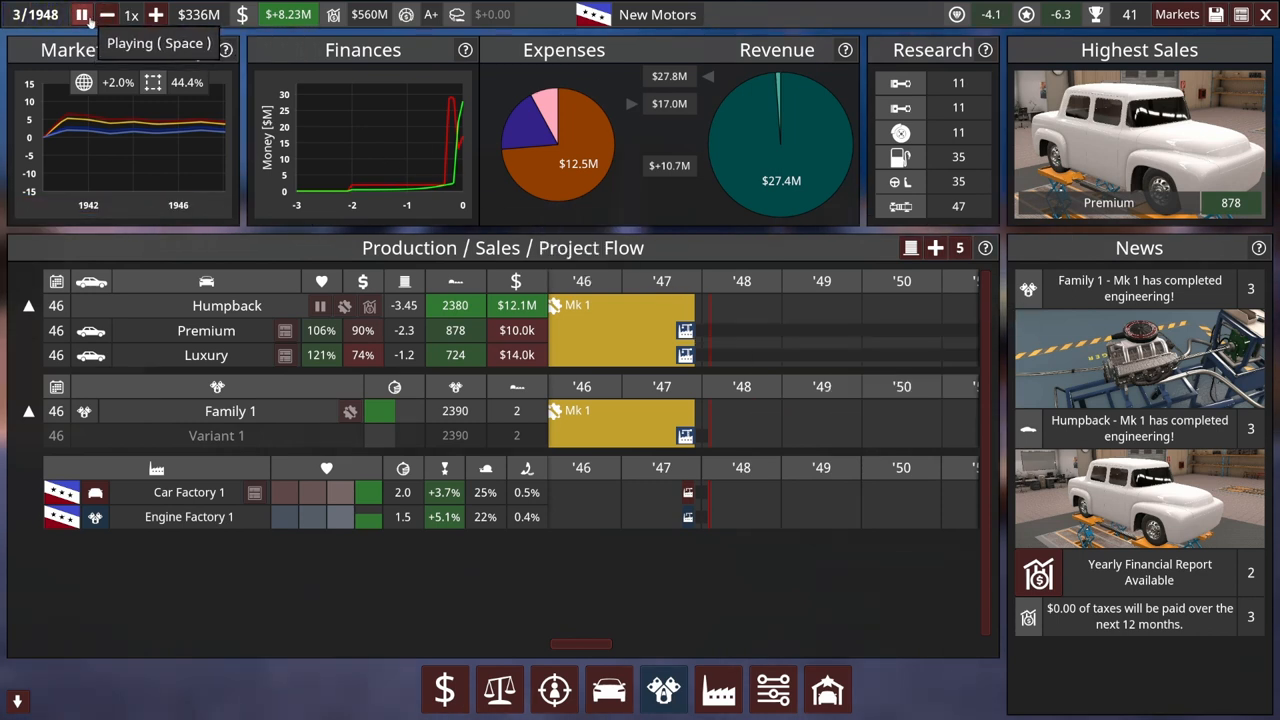
left_click(82, 18)
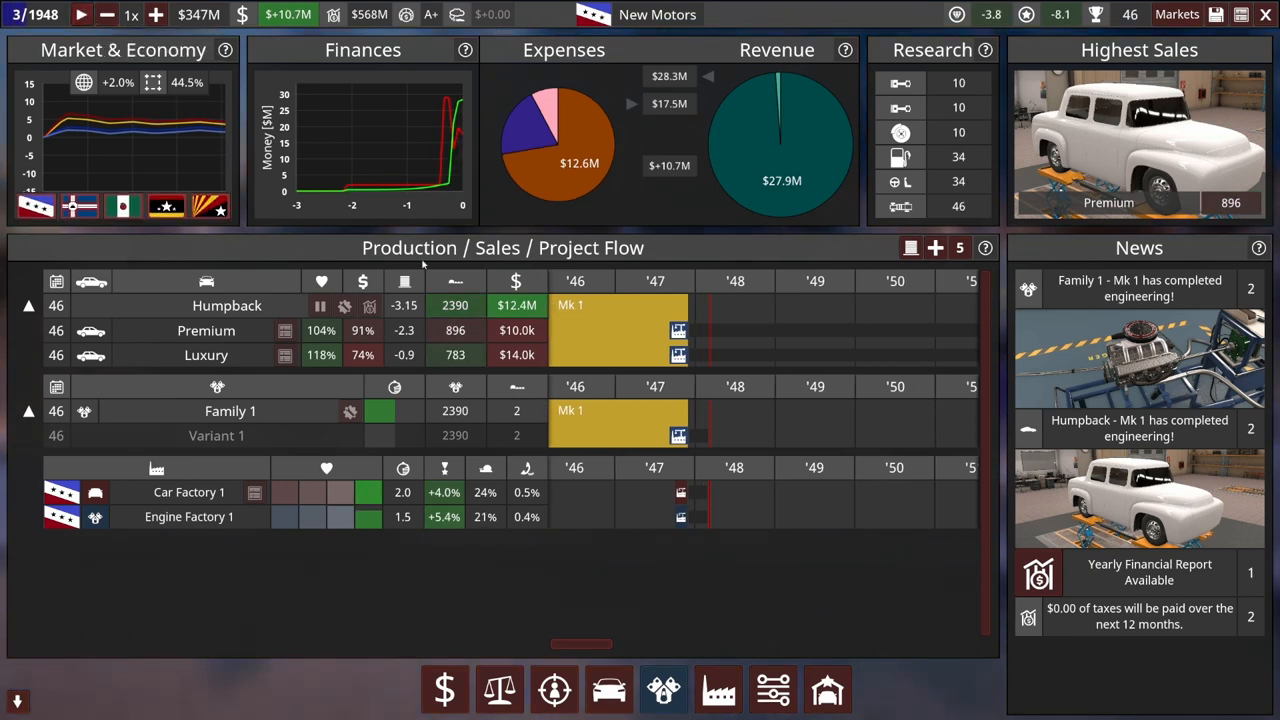
mouse_move(402, 304)
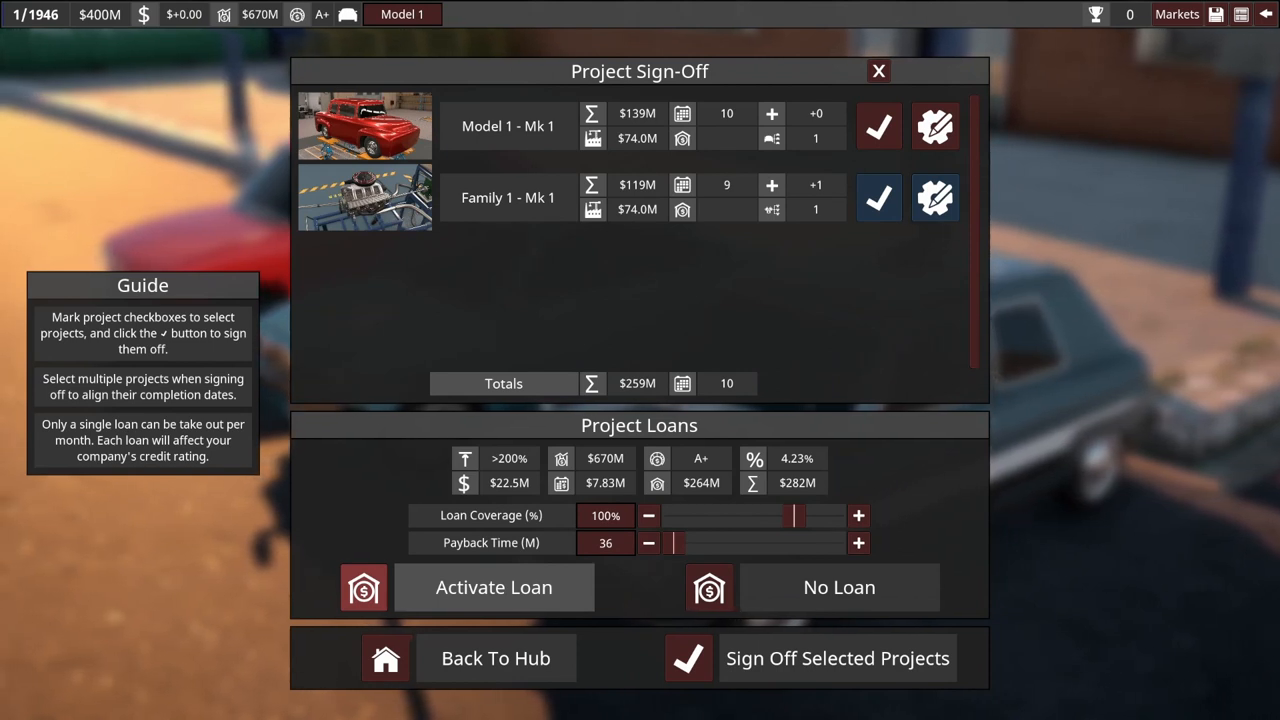
mouse_move(786, 596)
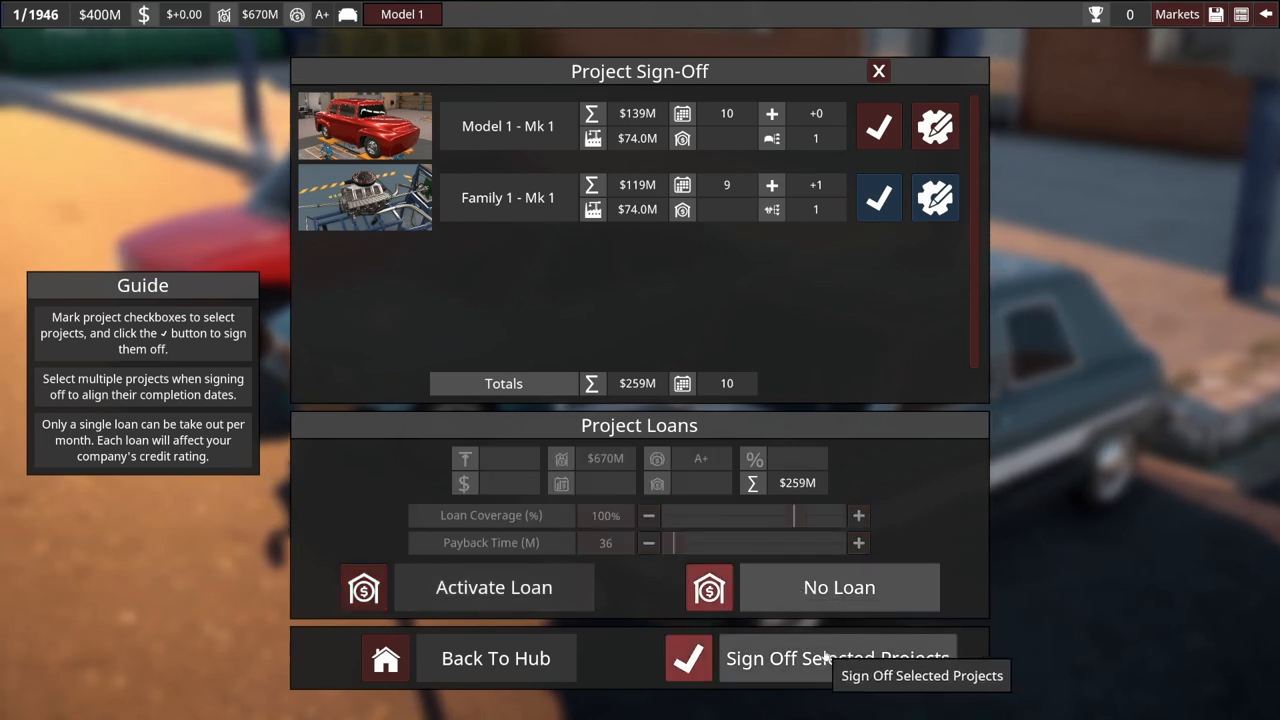
Sign off Model 1 Mk 1 and Family 1 Mk 1 without a loan and speed the game up
left_click(826, 656)
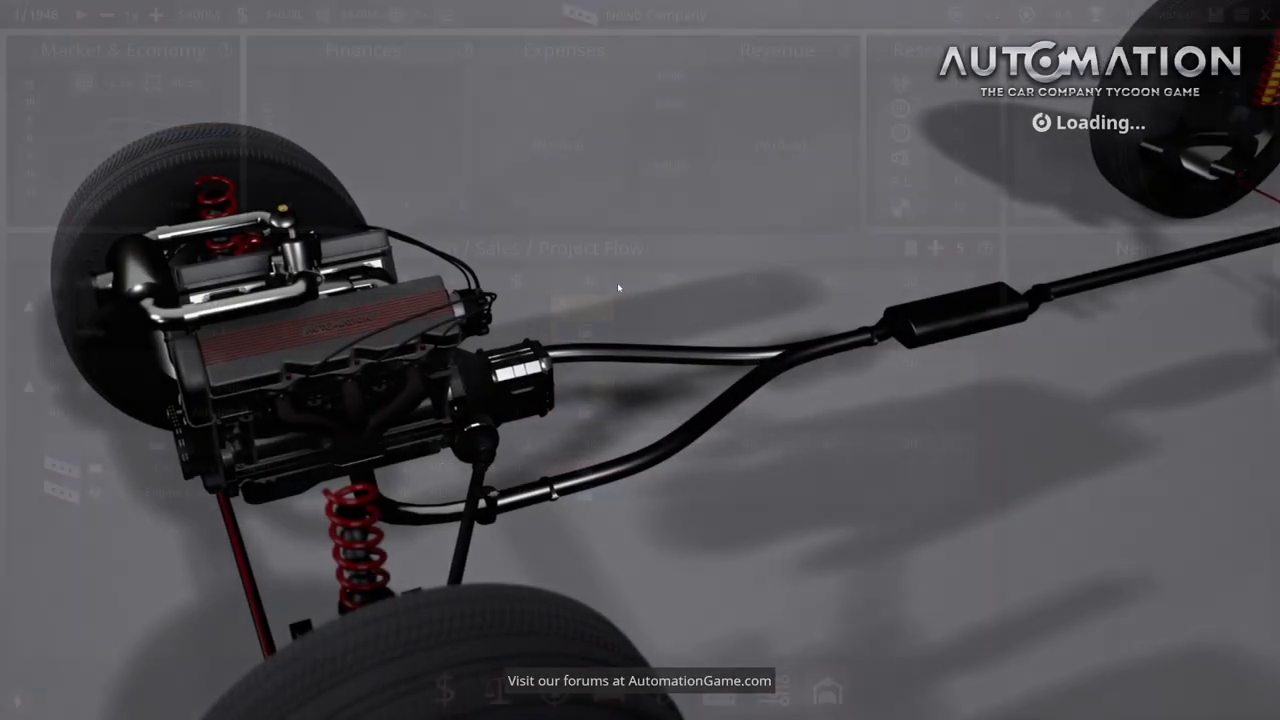
mouse_move(156, 18)
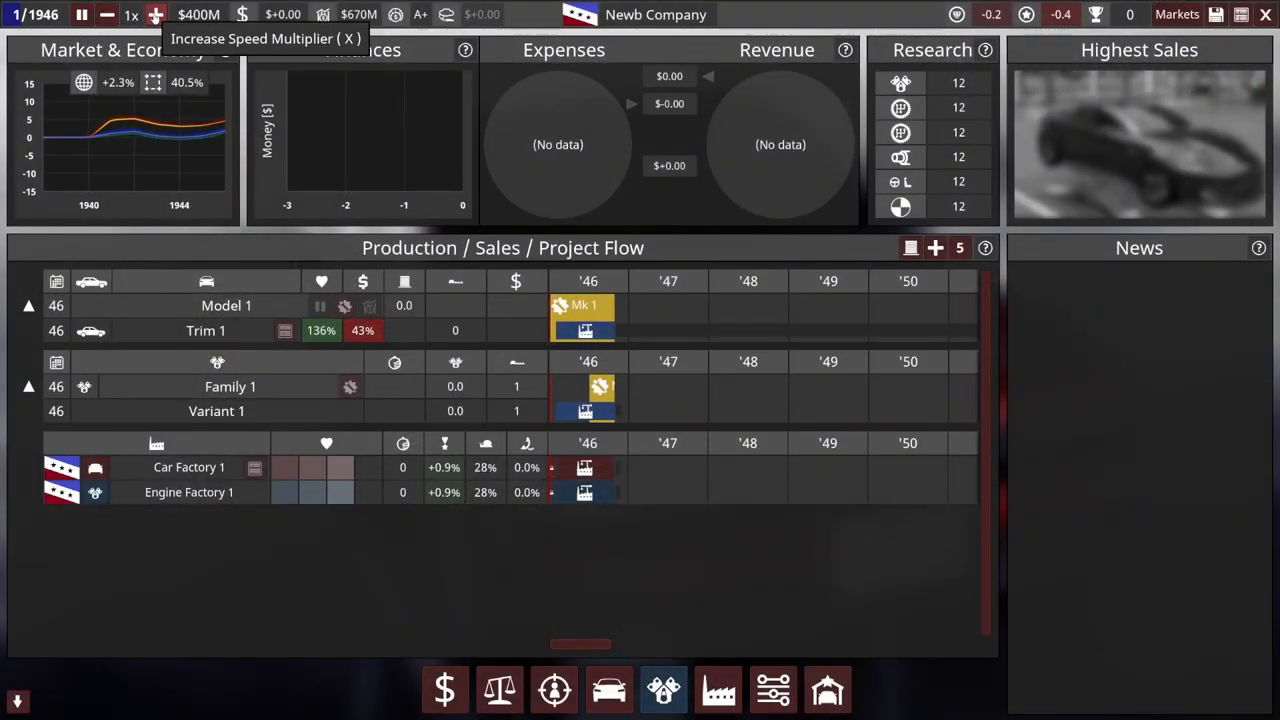
left_click(156, 18)
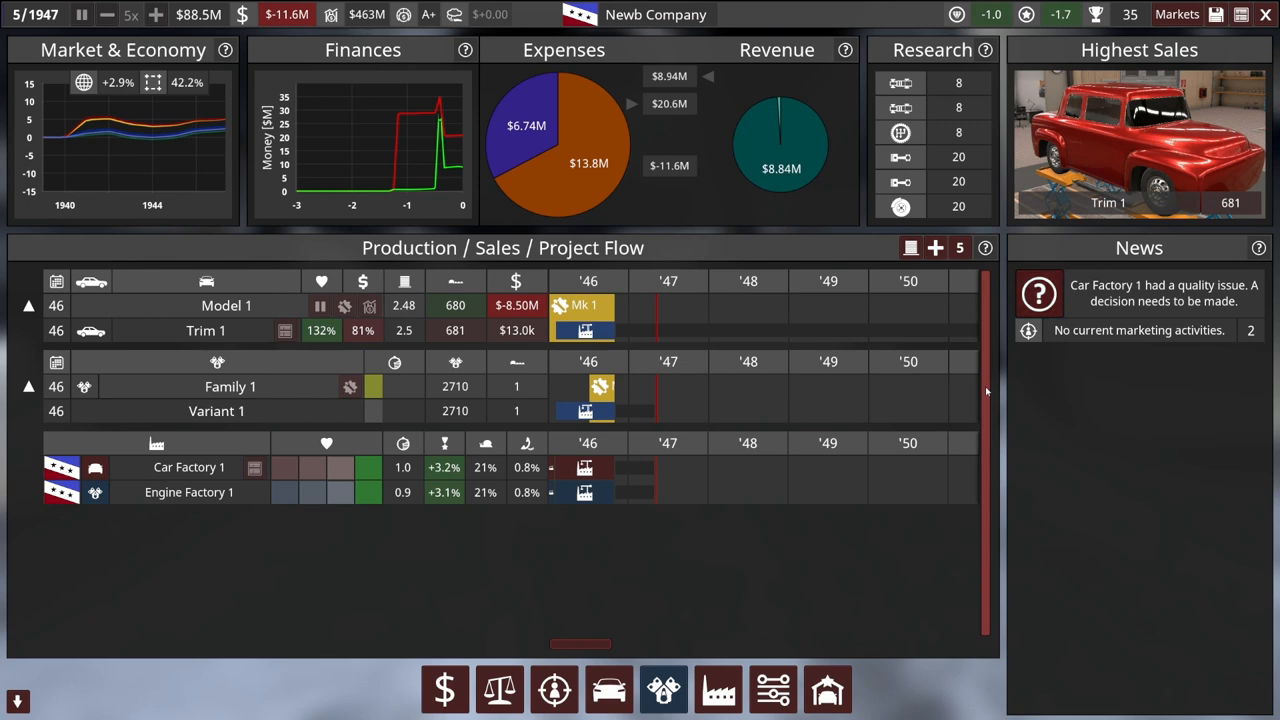
mouse_move(404, 318)
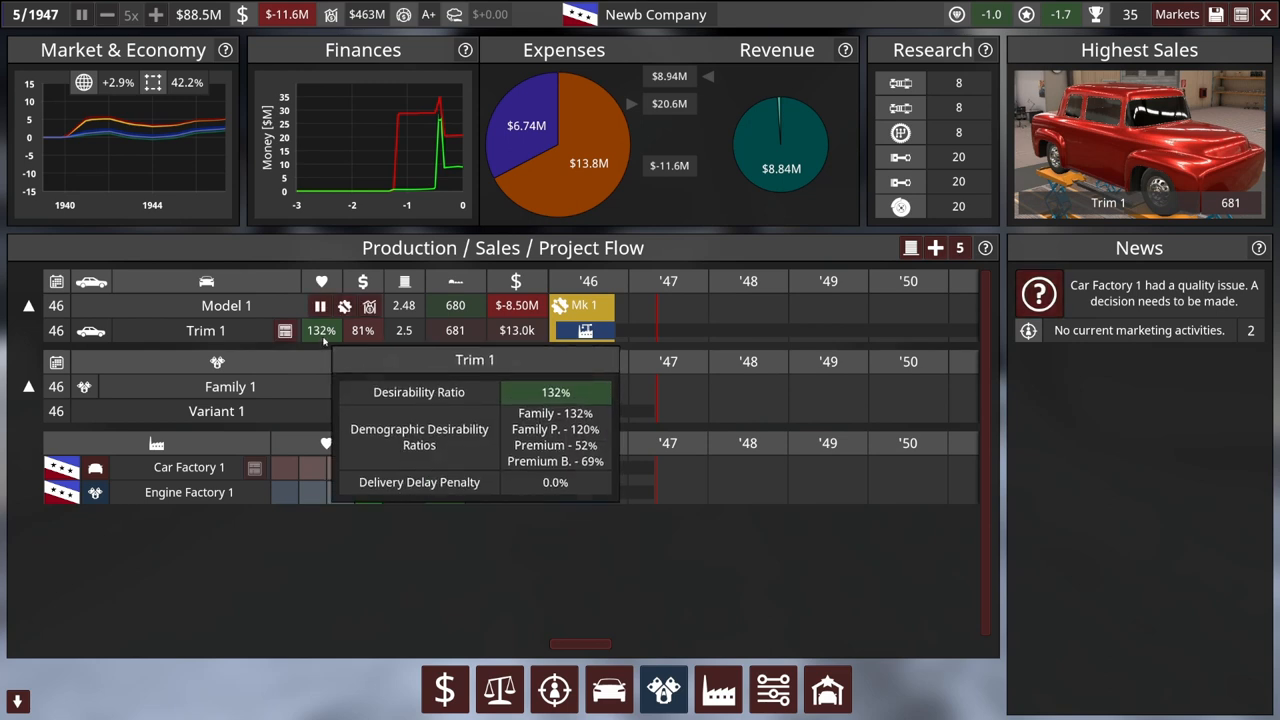
mouse_move(350, 332)
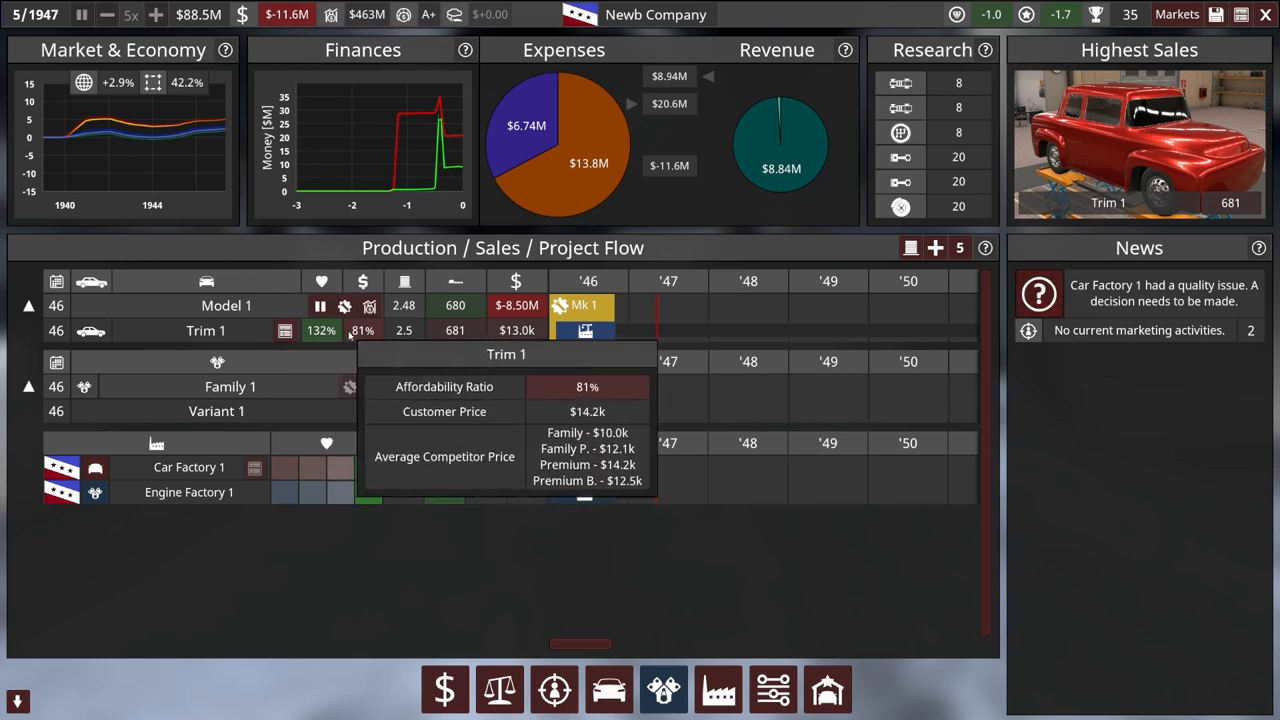
Review Gasmea market awareness by segment and issue a full recall for flawed Model 1 cars
left_click(1176, 16)
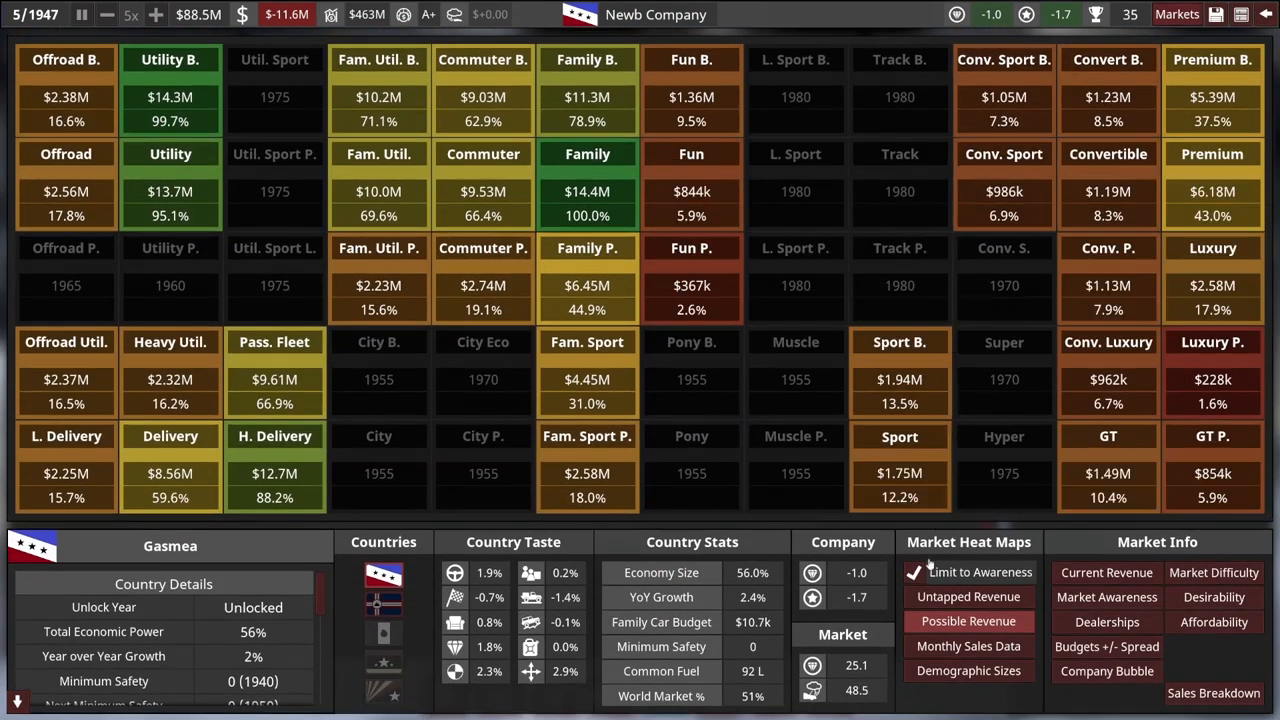
left_click(1106, 596)
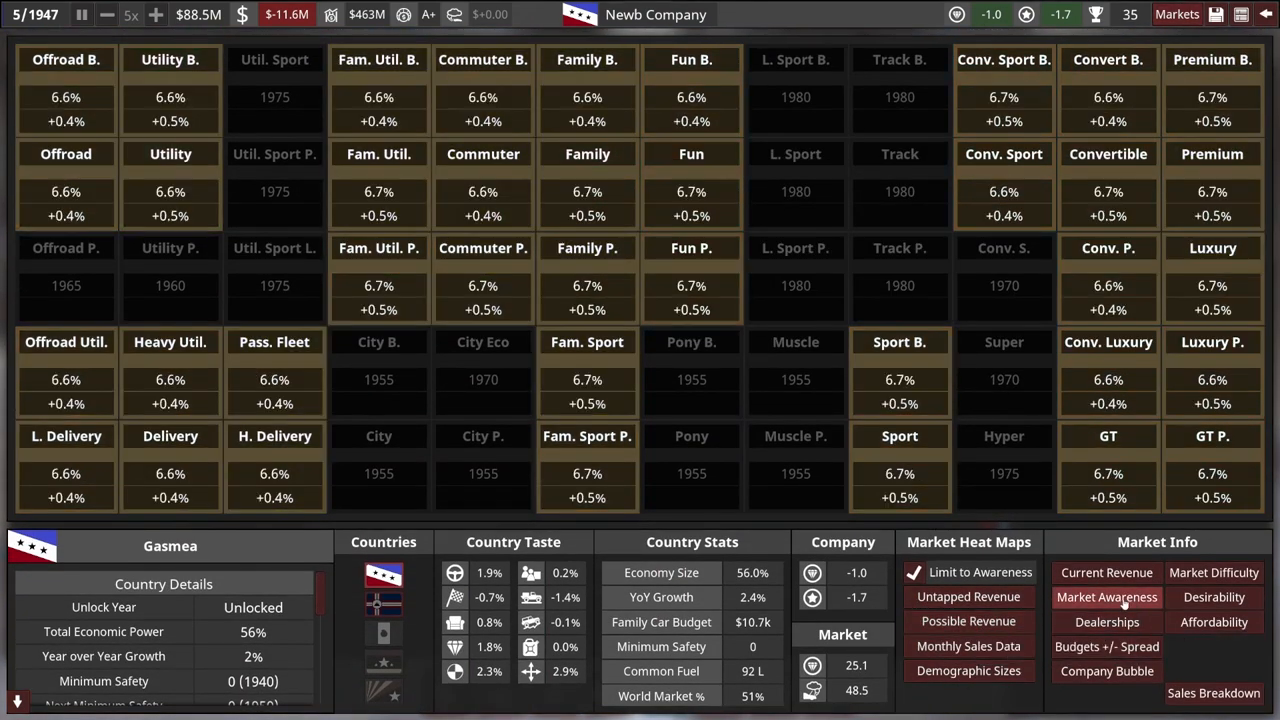
mouse_move(588, 192)
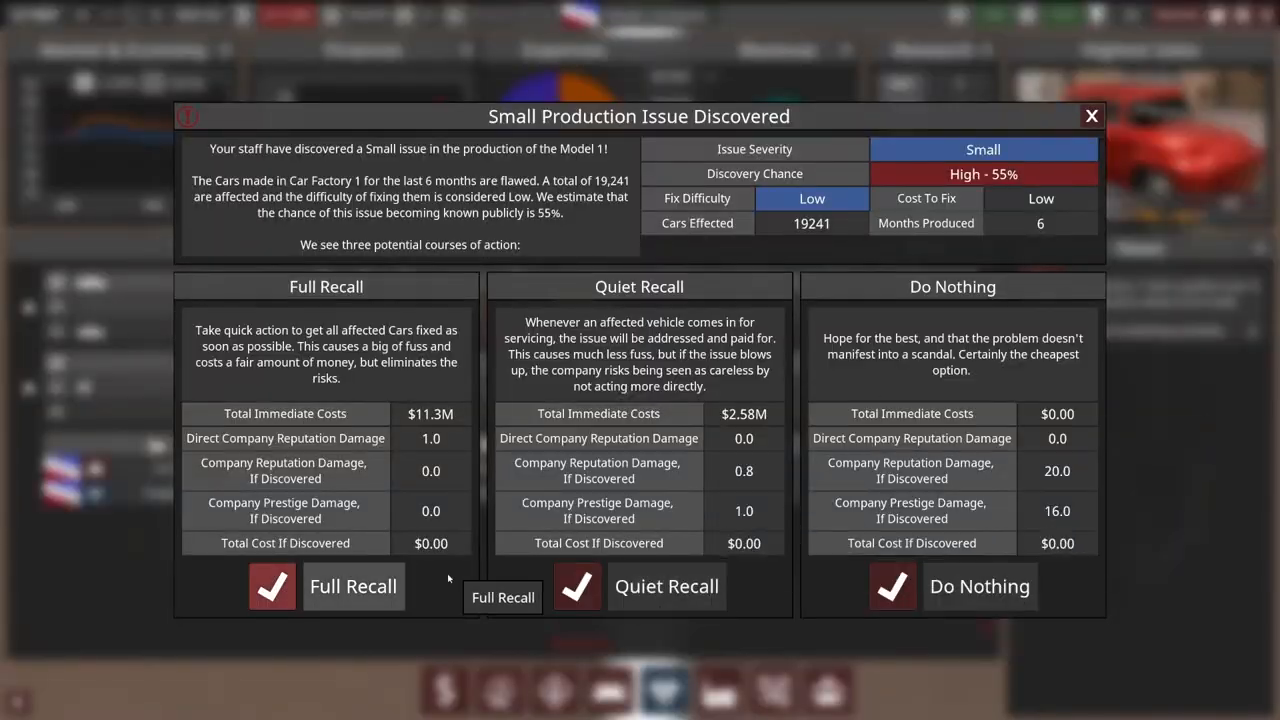
left_click(272, 586)
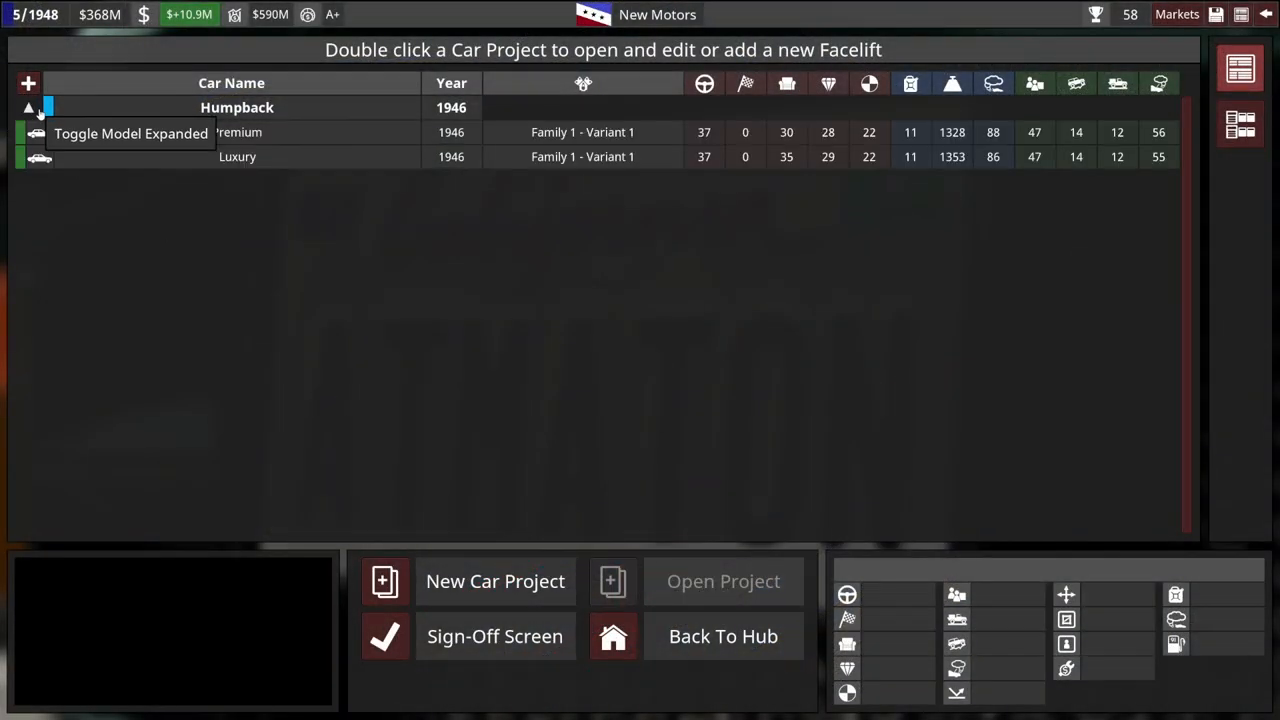
Return to the company hub via the market grid and create a Mk 2 facelift of the Humpback
left_click(1180, 16)
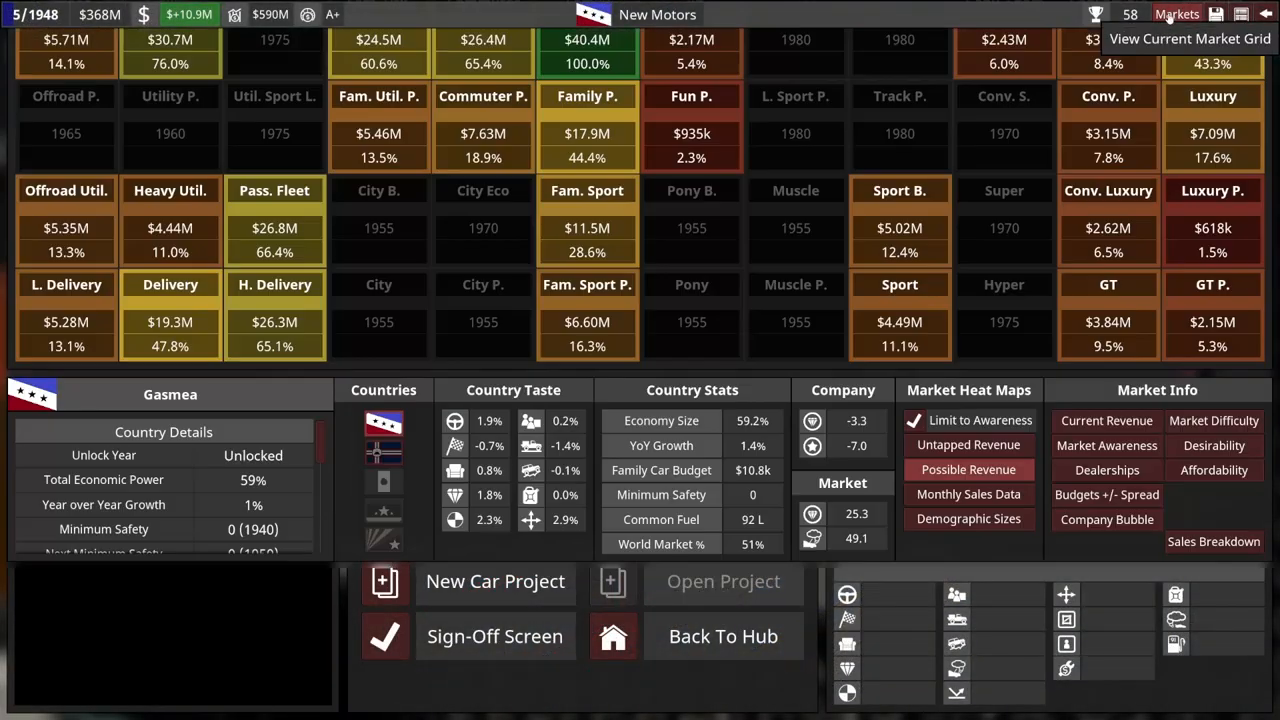
left_click(494, 580)
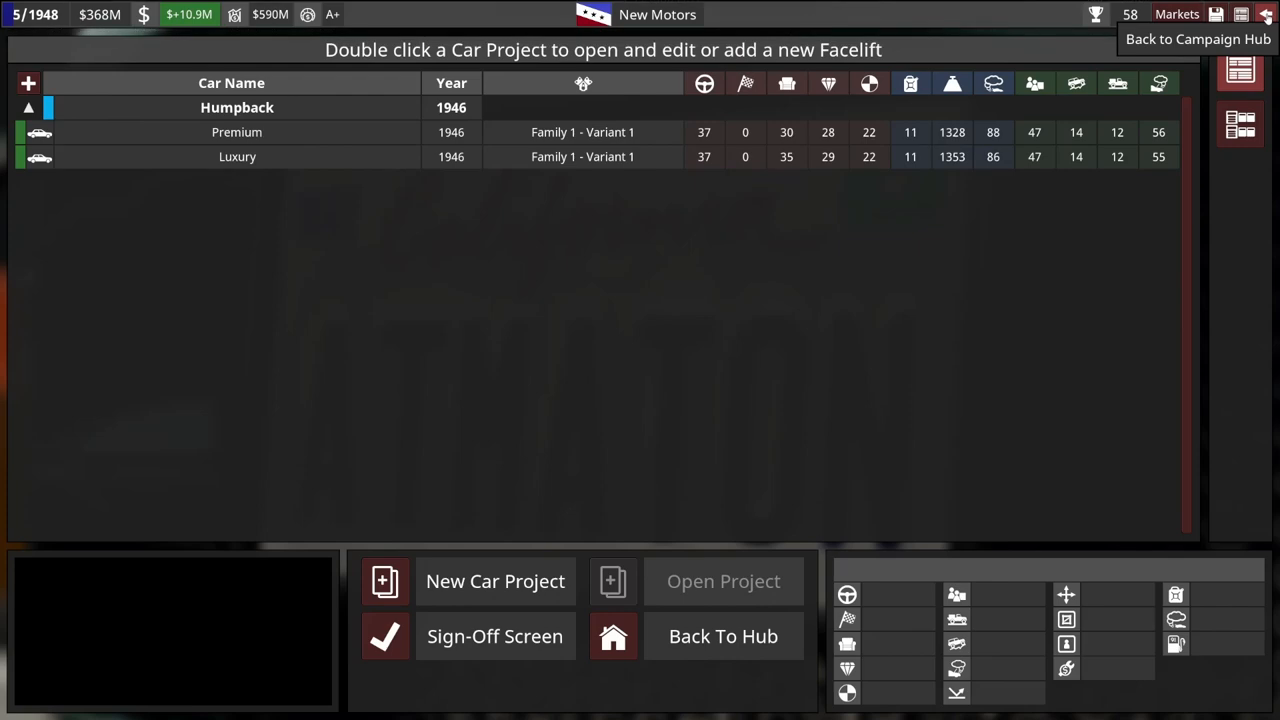
left_click(722, 636)
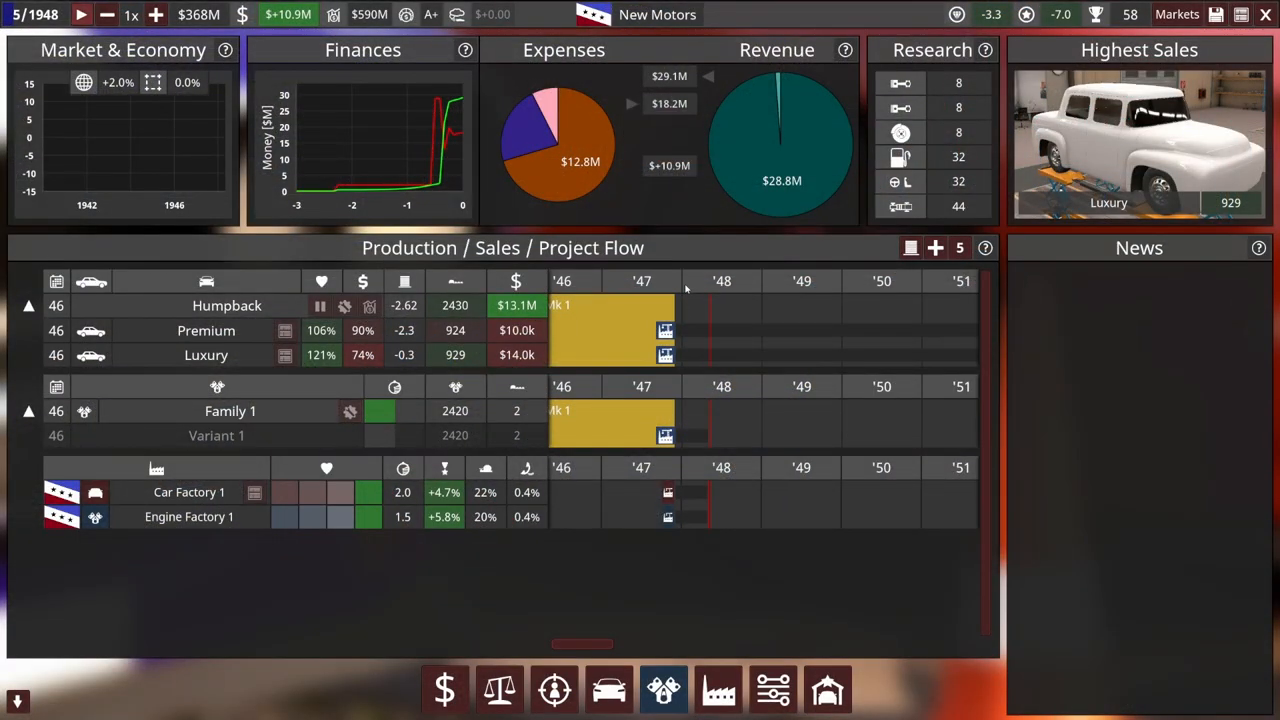
mouse_move(552, 688)
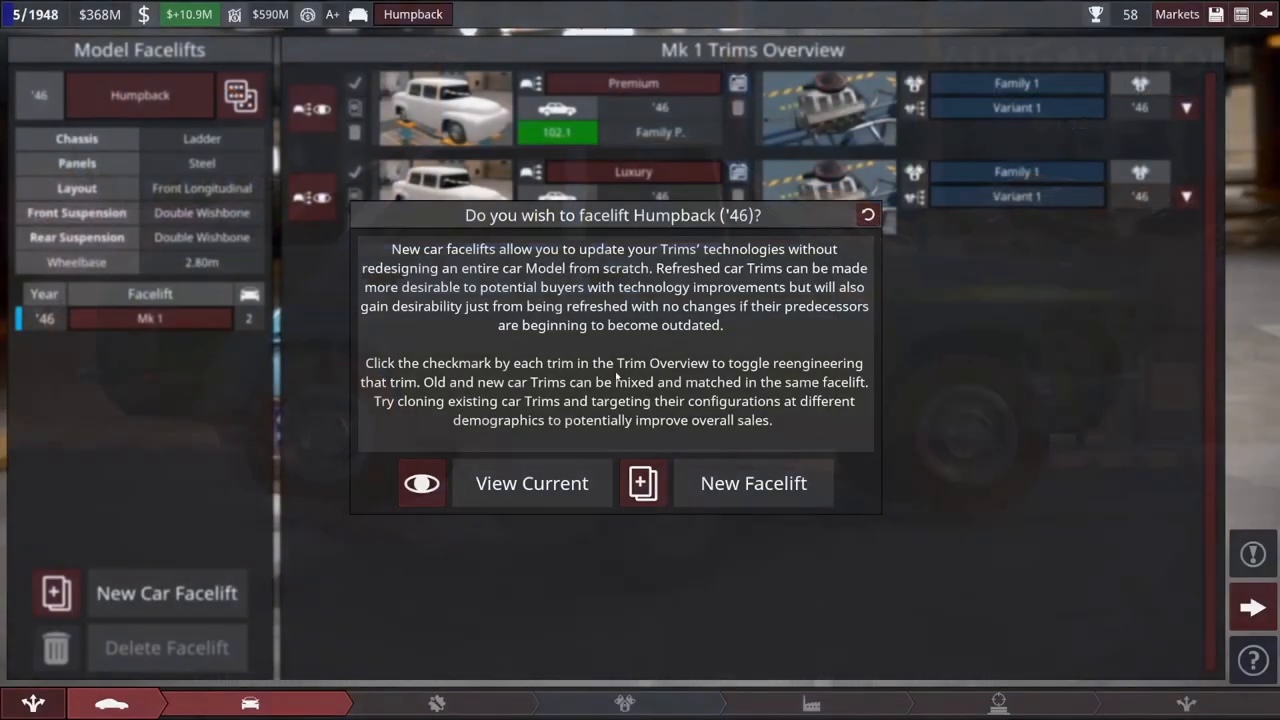
left_click(752, 482)
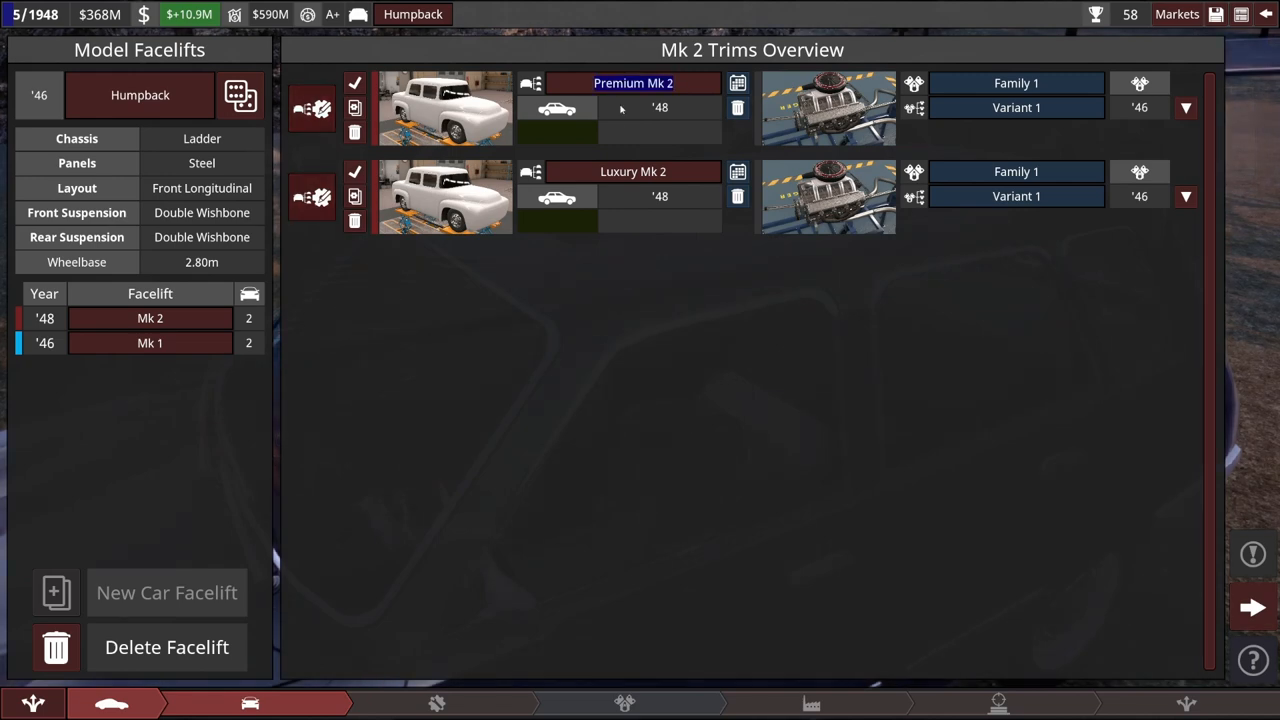
mouse_move(318, 108)
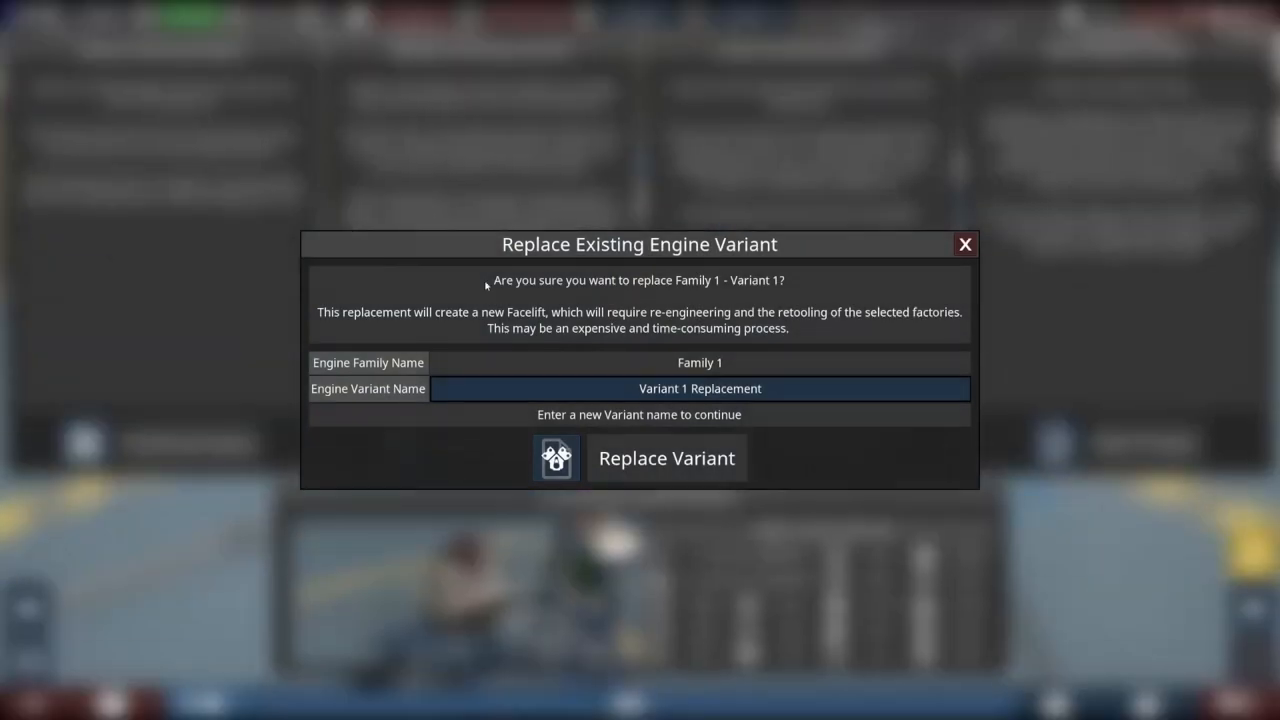
Confirm the Family 1 Variant 1 Replacement and switch to Premium Mk 2's drivetrain settings
left_click(666, 458)
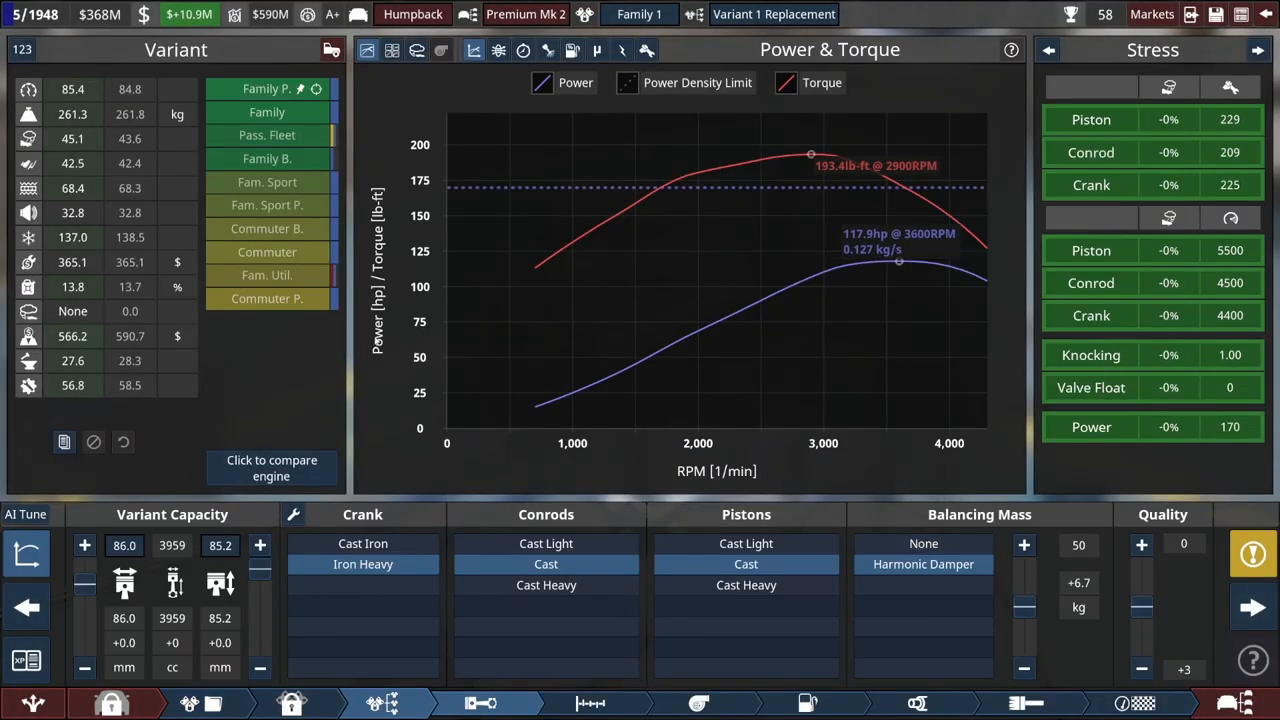
mouse_move(72, 164)
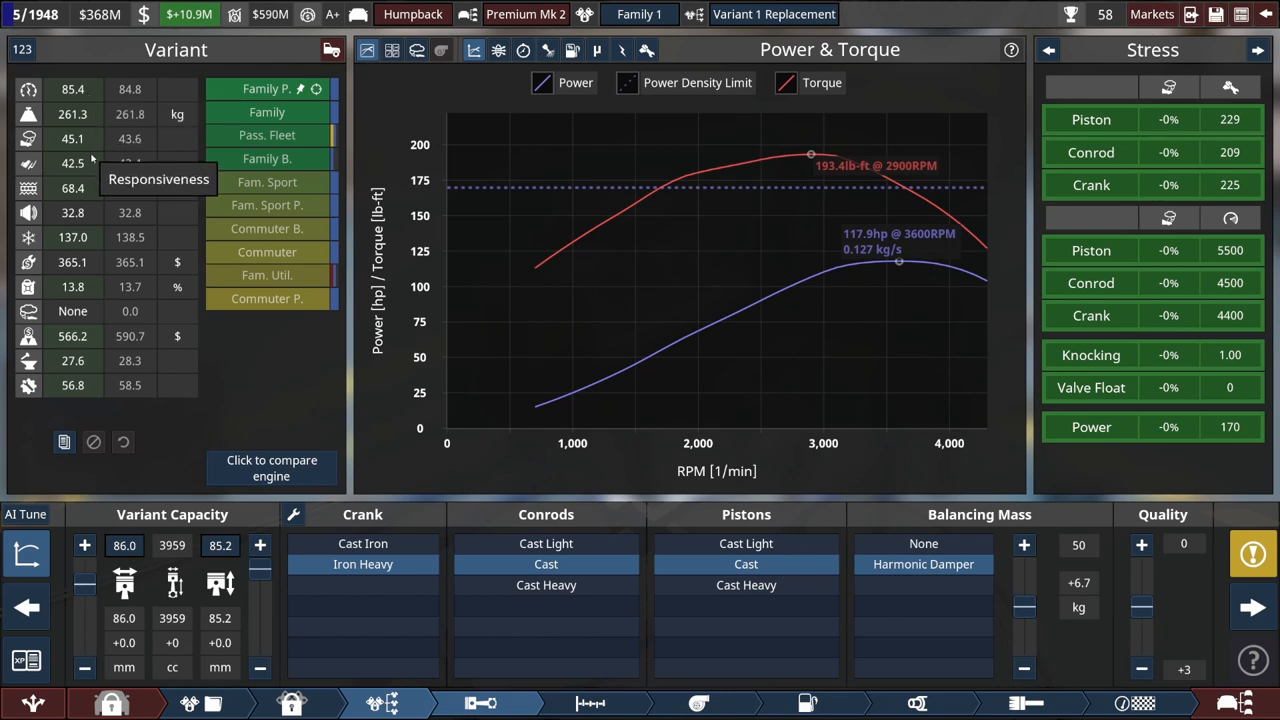
mouse_move(90, 188)
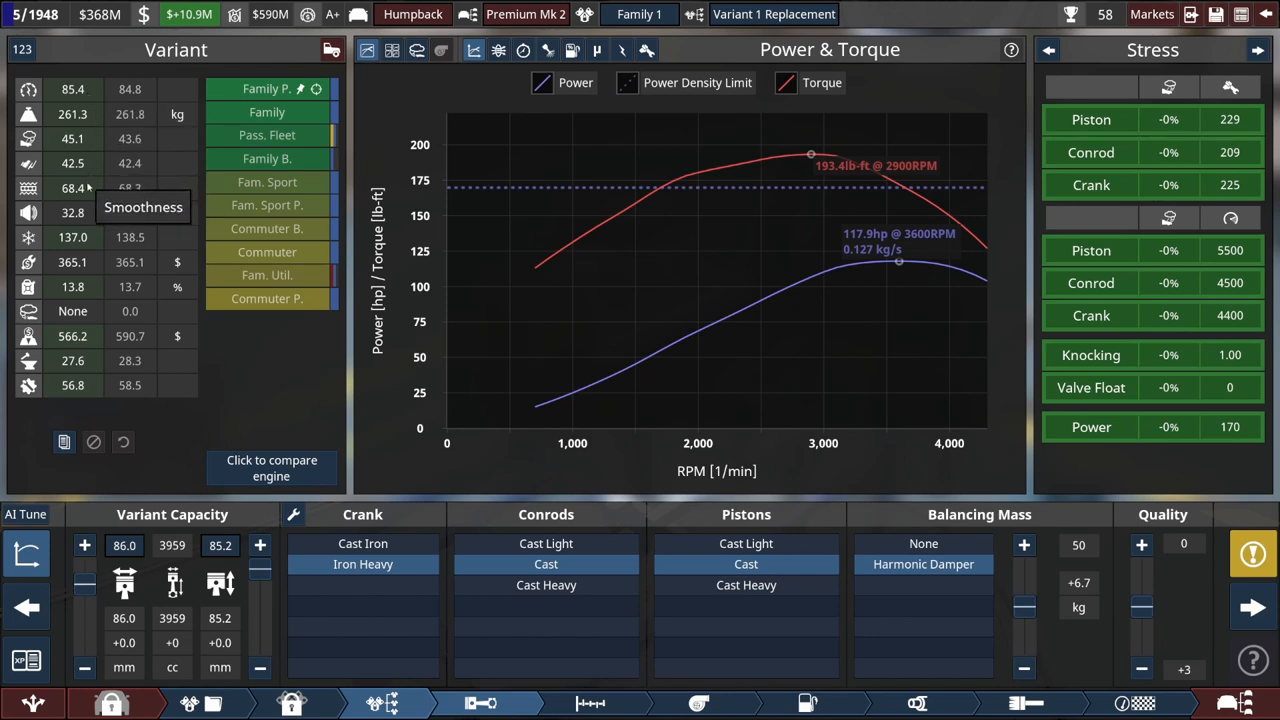
mouse_move(90, 190)
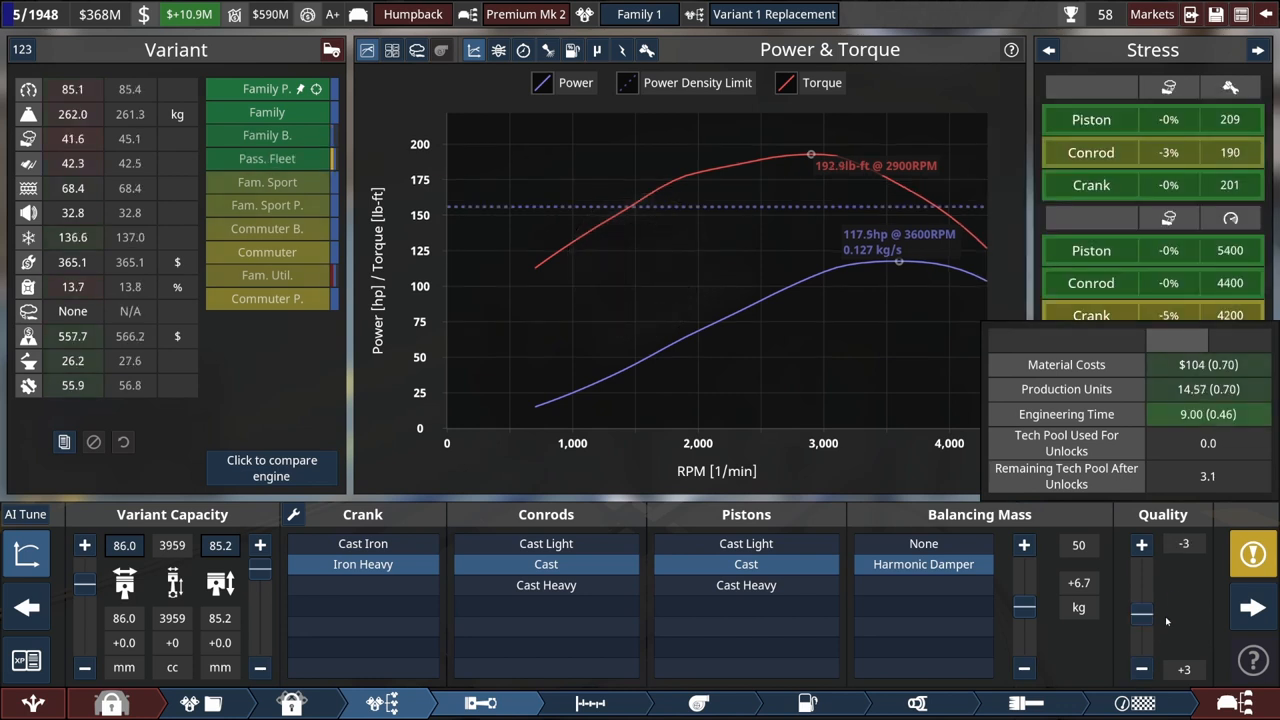
left_click(1140, 544)
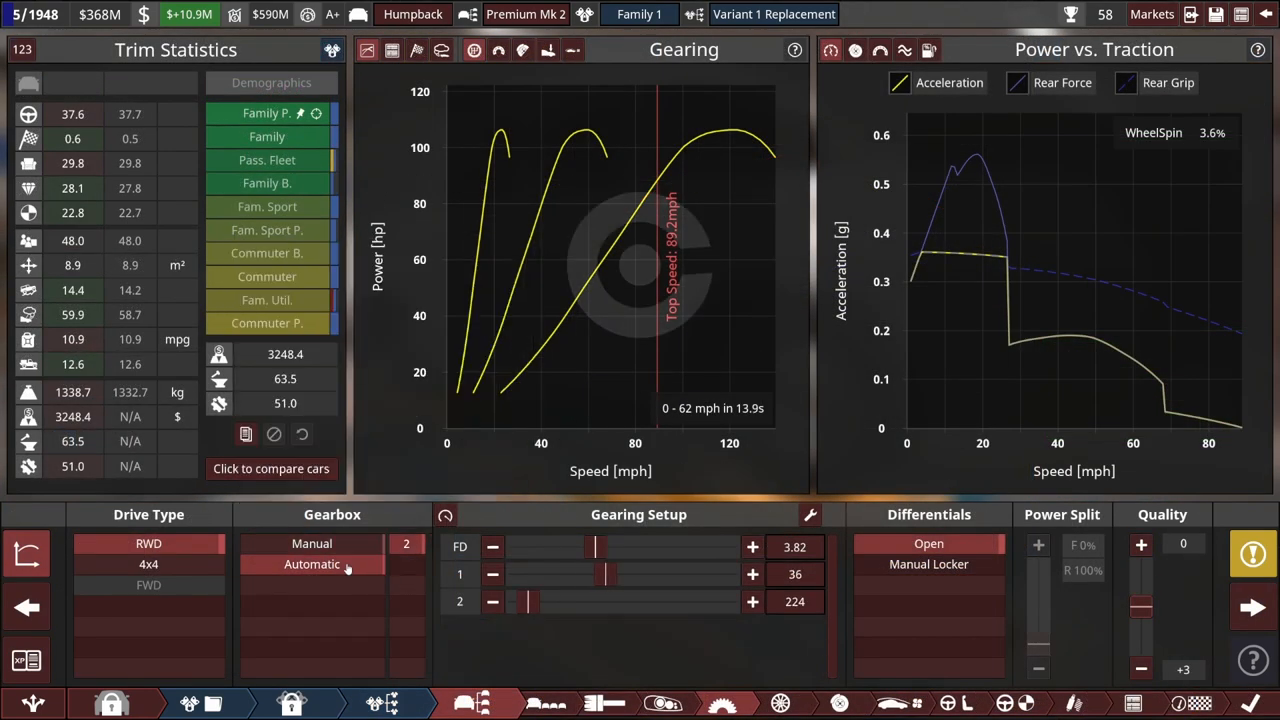
Fit the Premium Mk 2 with an automatic gearbox, lengthening 0–62 to 39.8 seconds
left_click(312, 564)
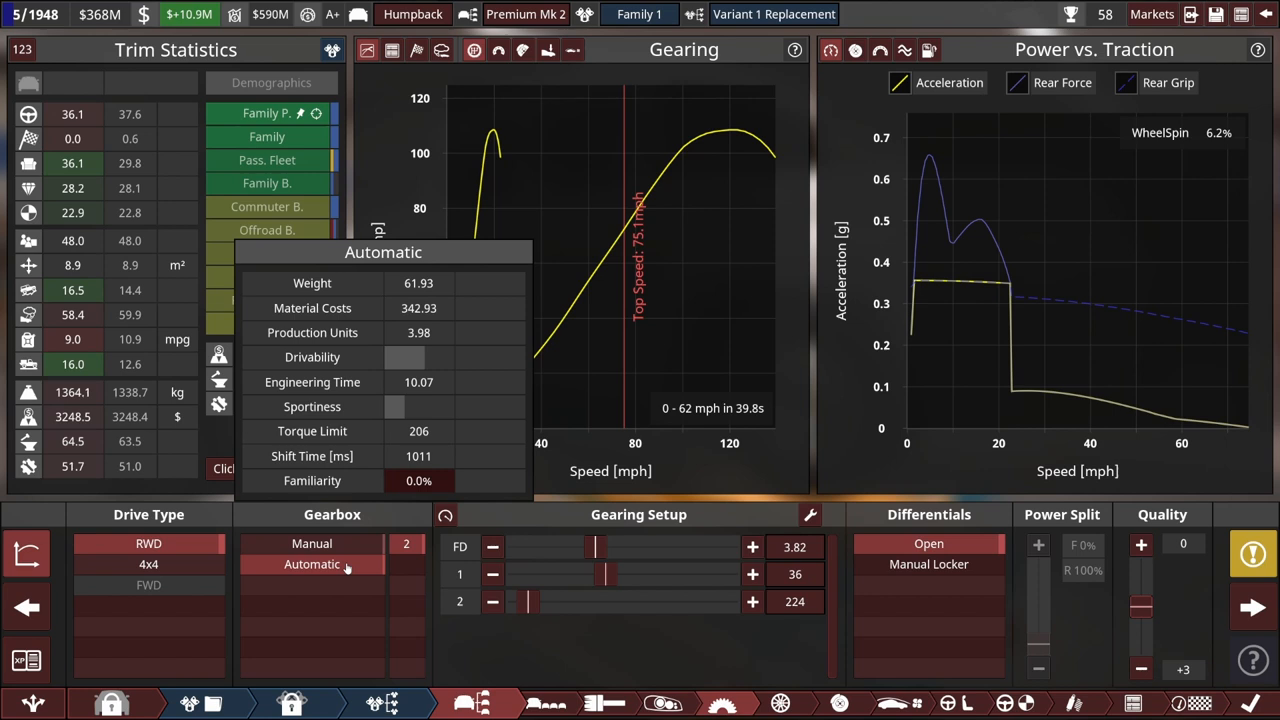
mouse_move(358, 564)
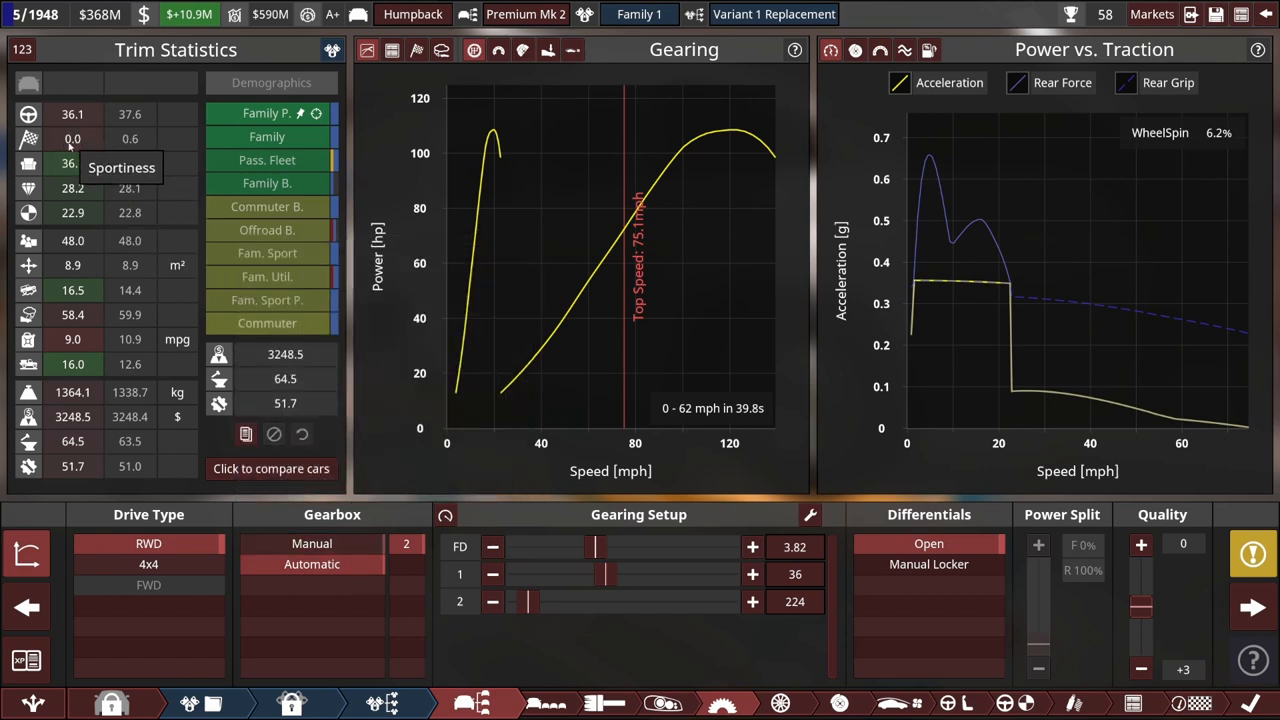
mouse_move(96, 164)
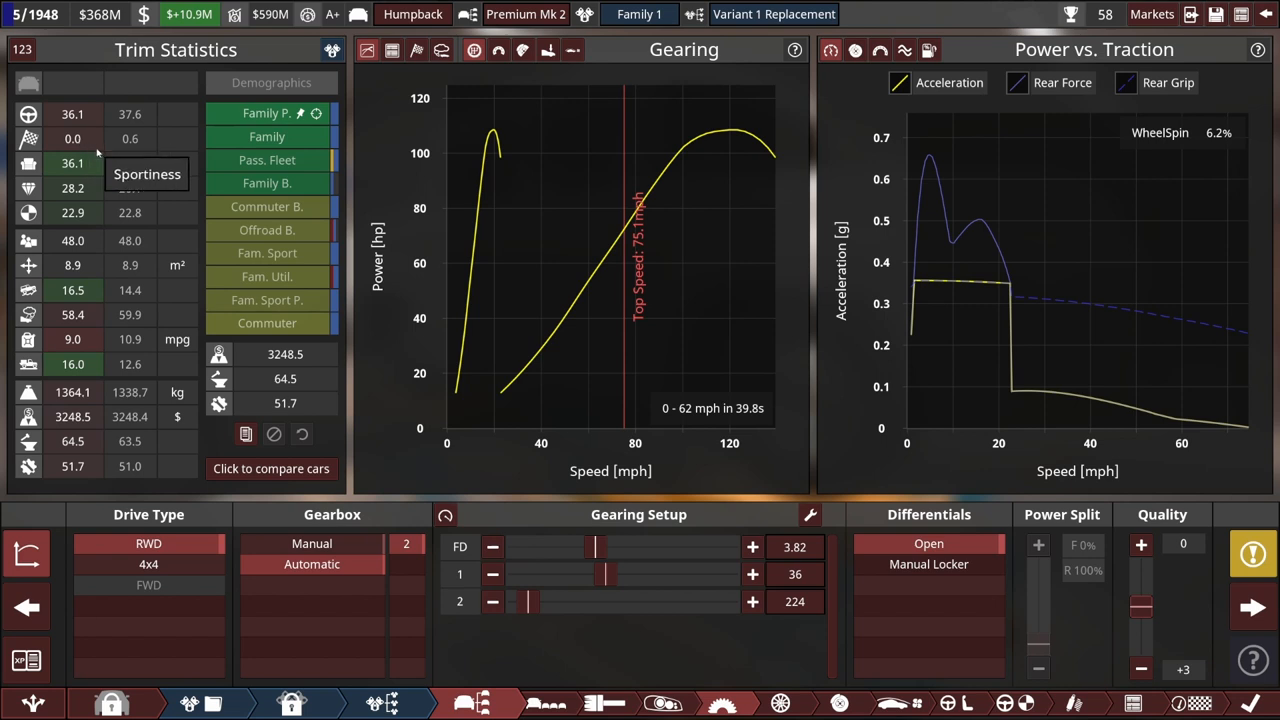
mouse_move(96, 170)
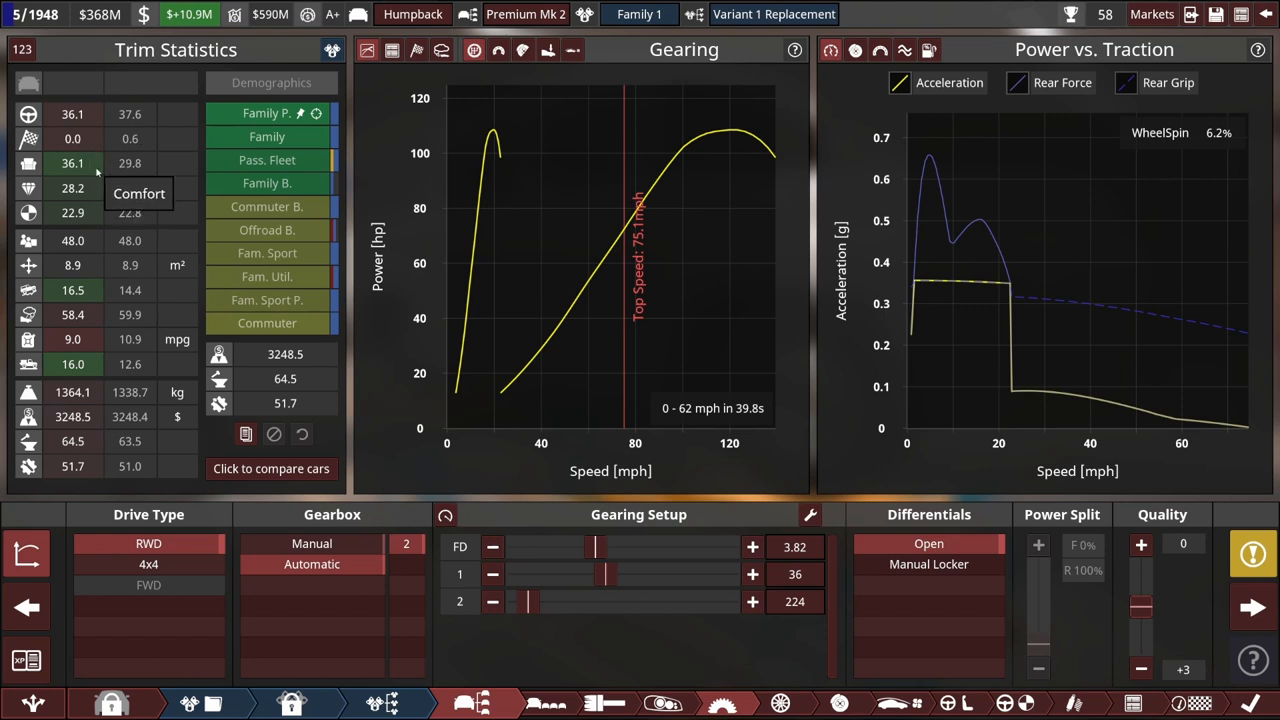
mouse_move(600, 548)
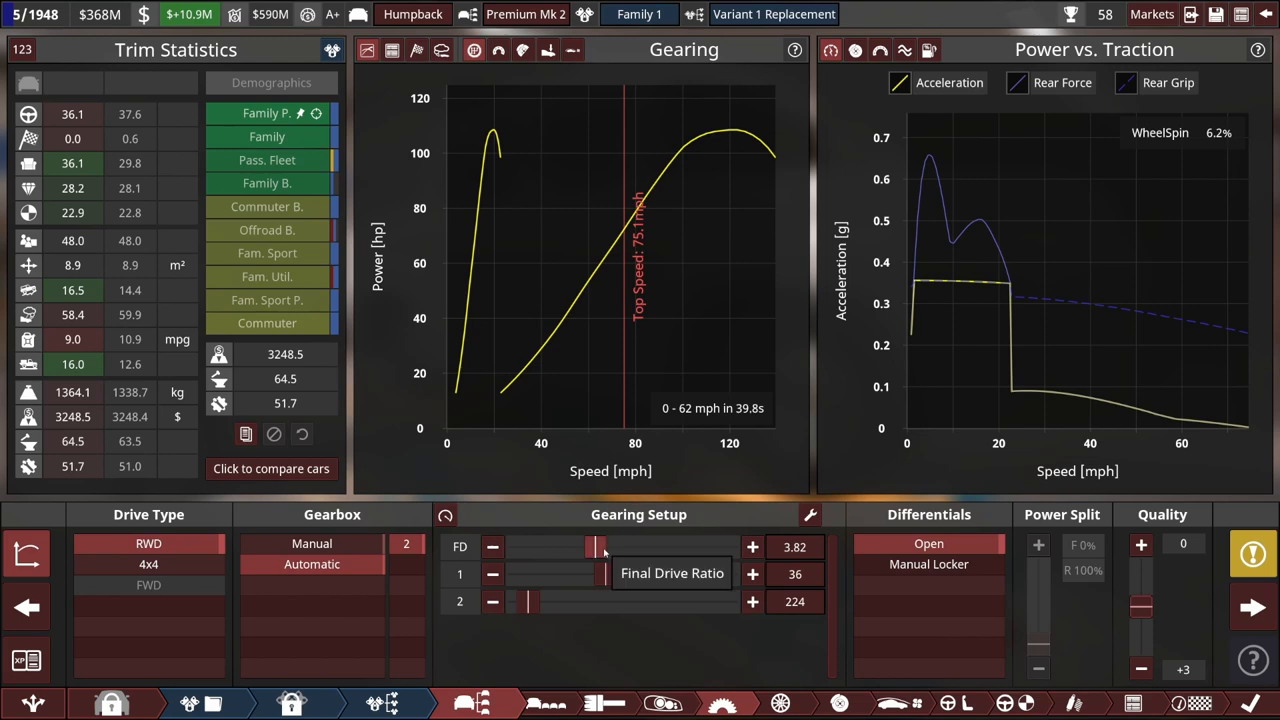
mouse_move(608, 576)
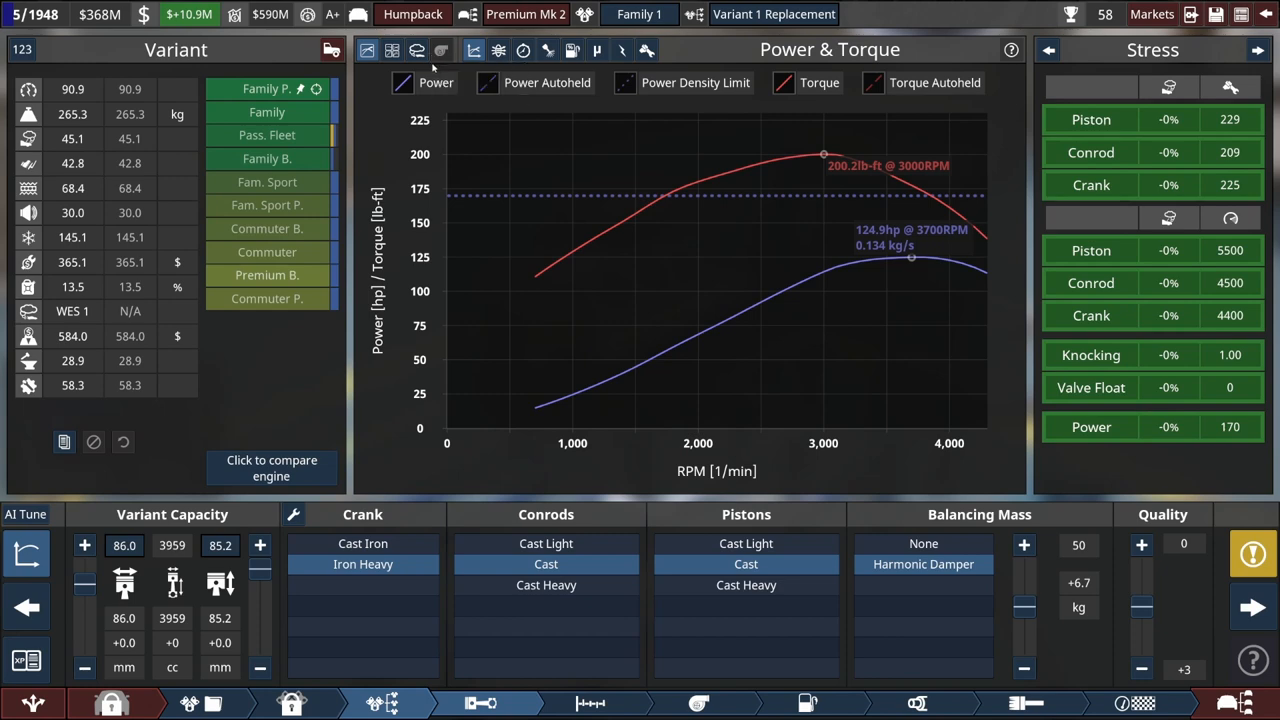
mouse_move(436, 50)
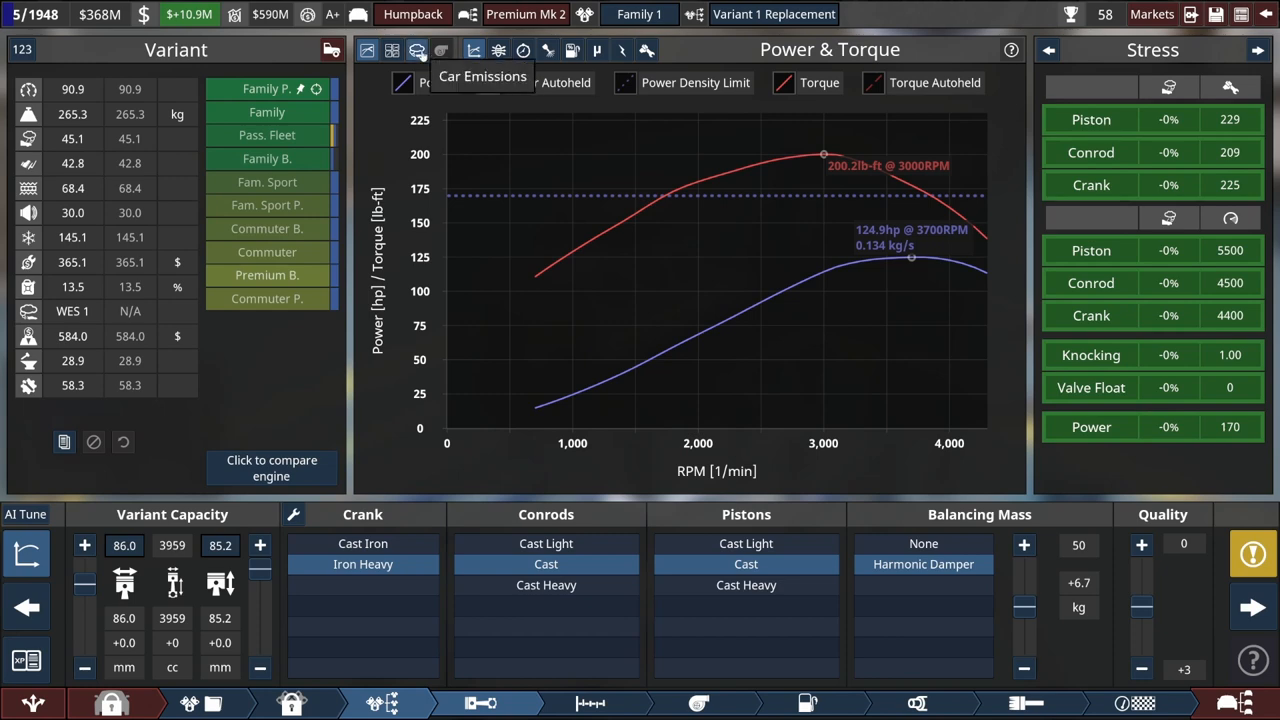
Show the Variant 1 Replacement engine's emissions and fuel maps with regional standards
left_click(438, 50)
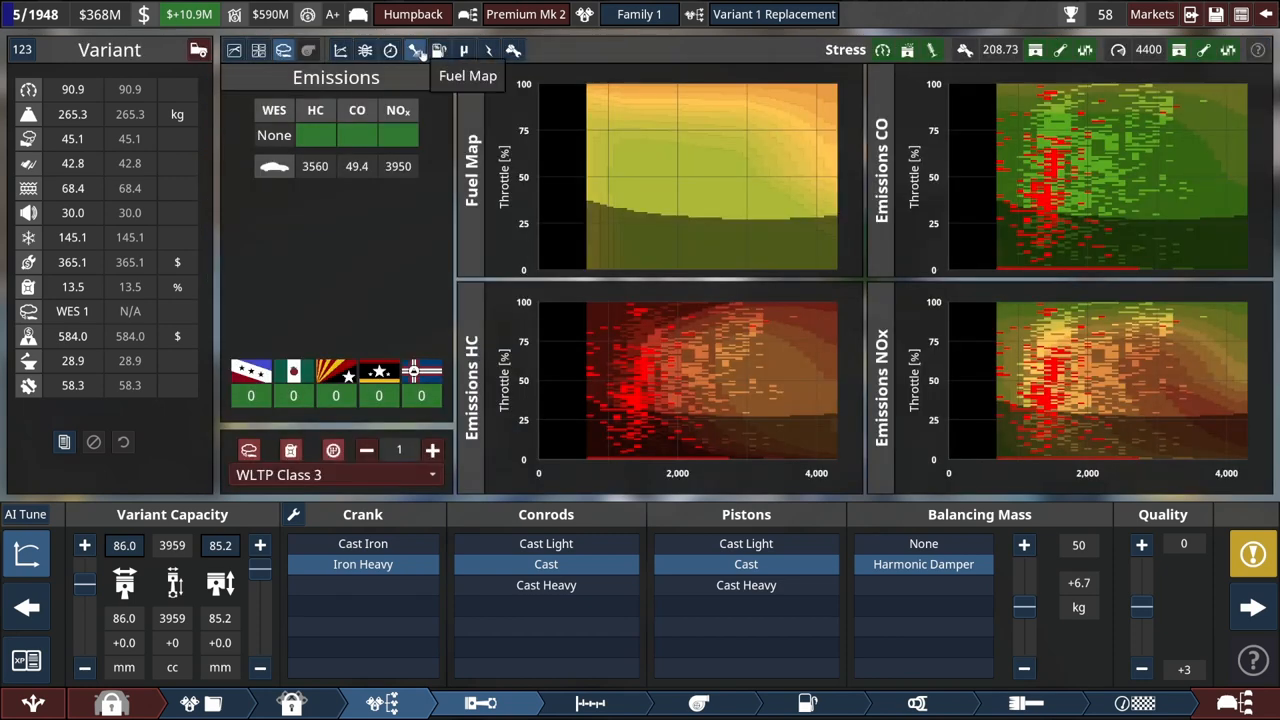
mouse_move(344, 262)
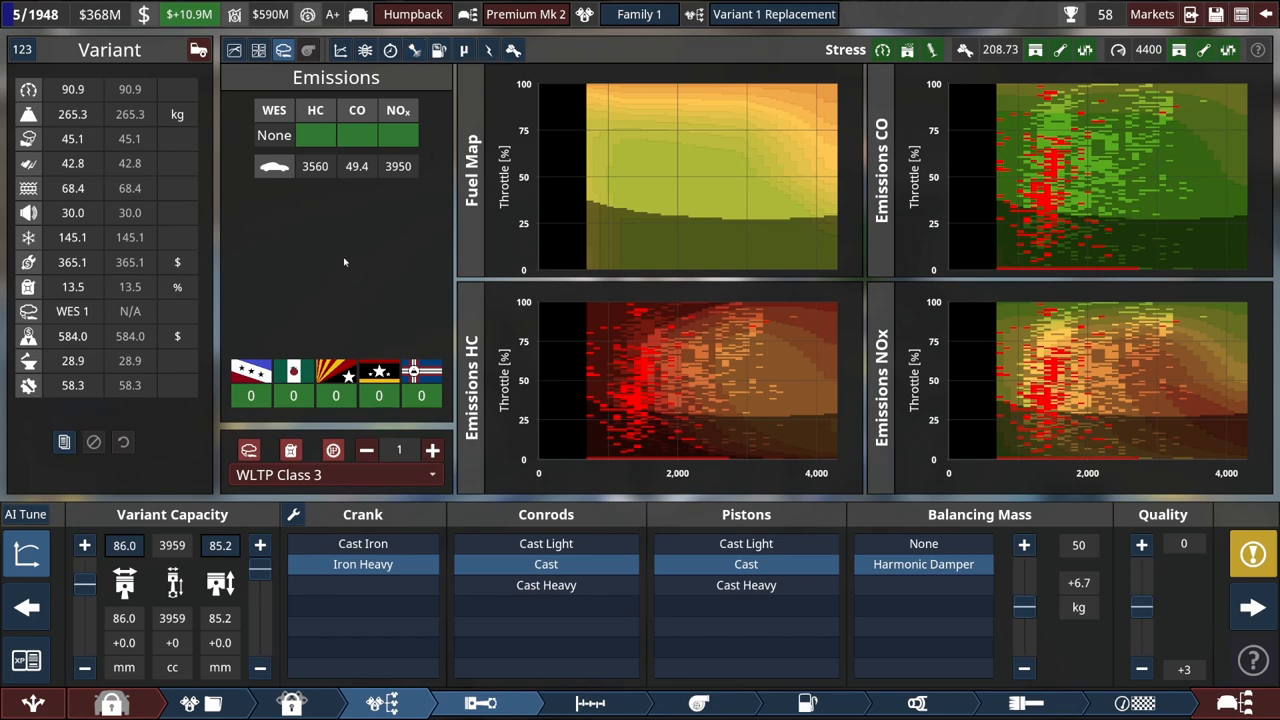
mouse_move(72, 312)
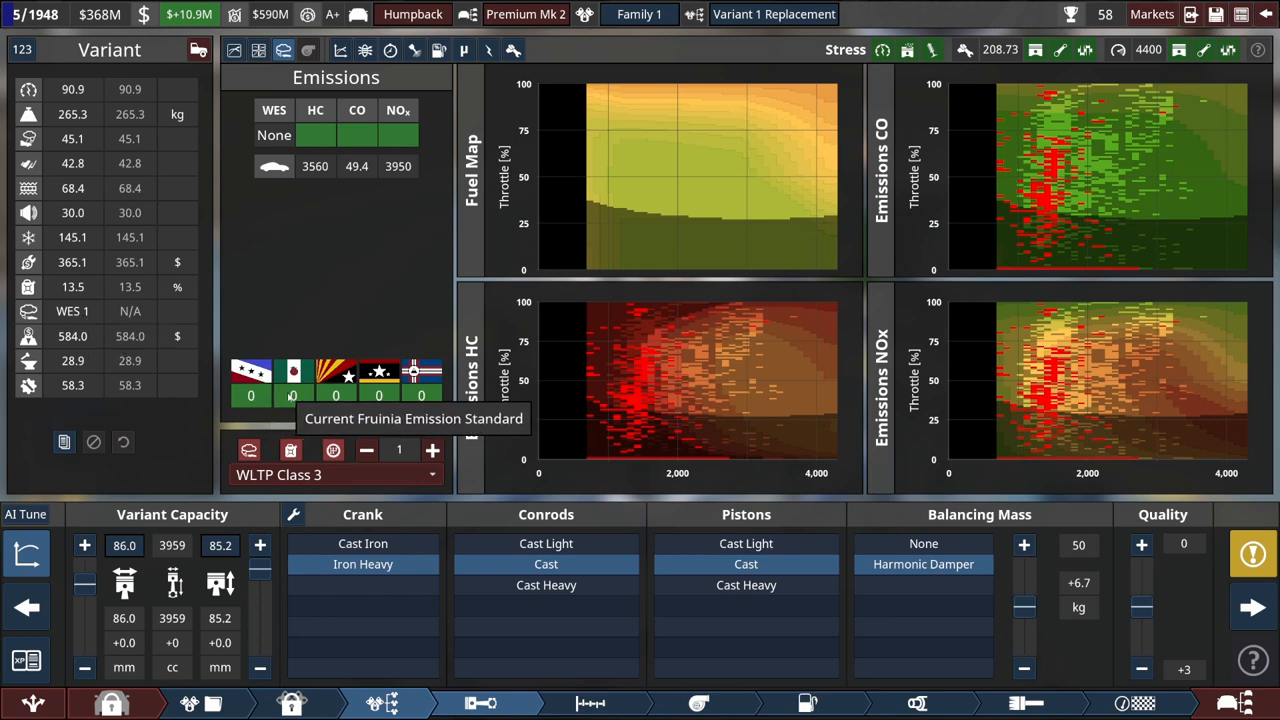
mouse_move(252, 376)
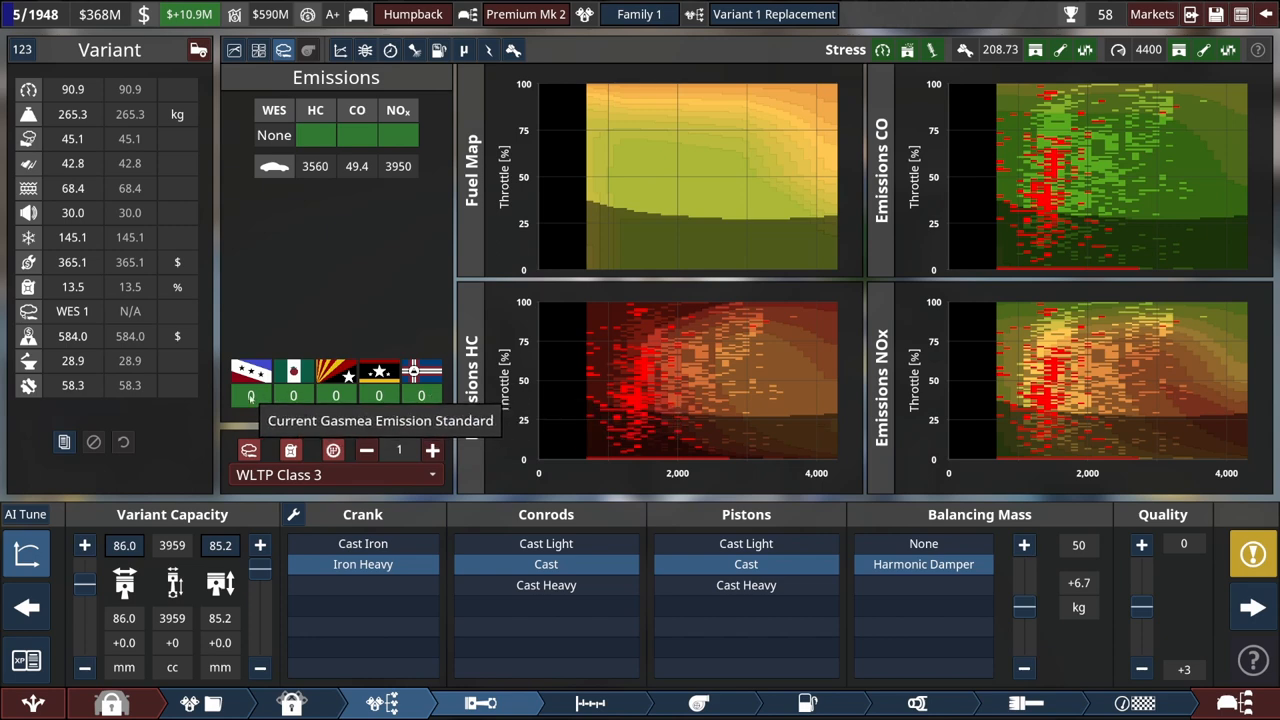
mouse_move(340, 226)
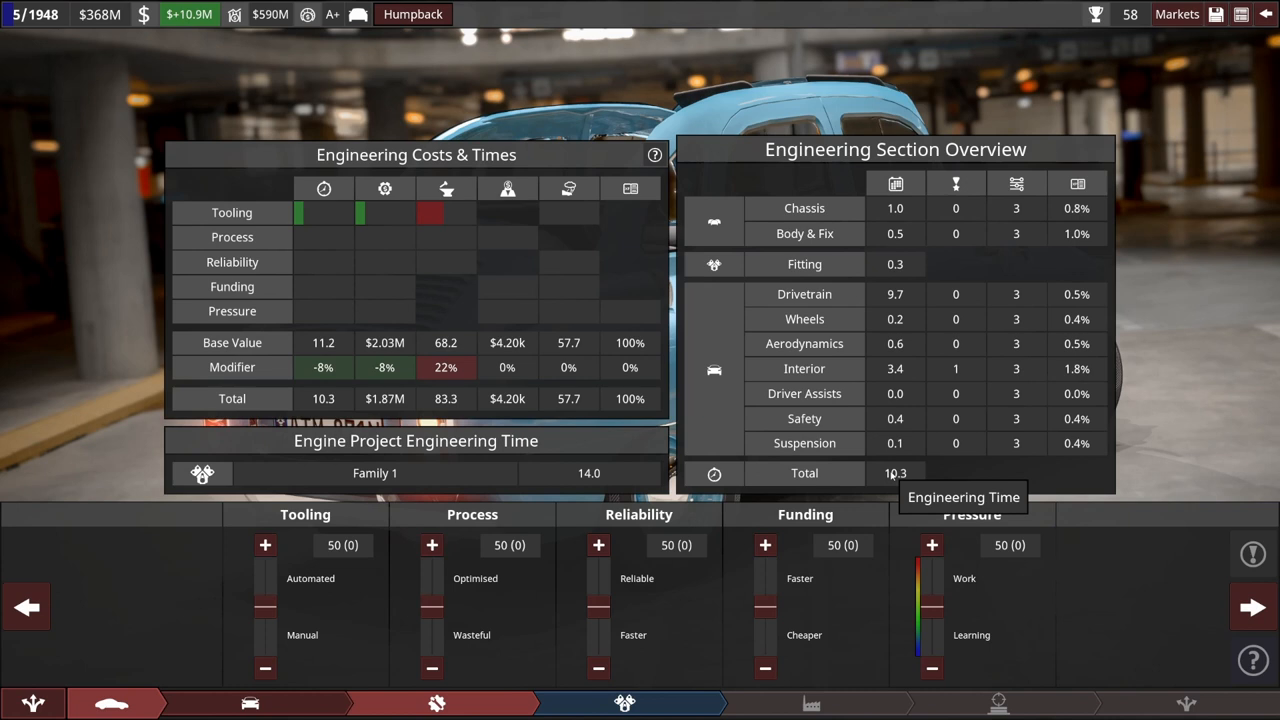
mouse_move(284, 548)
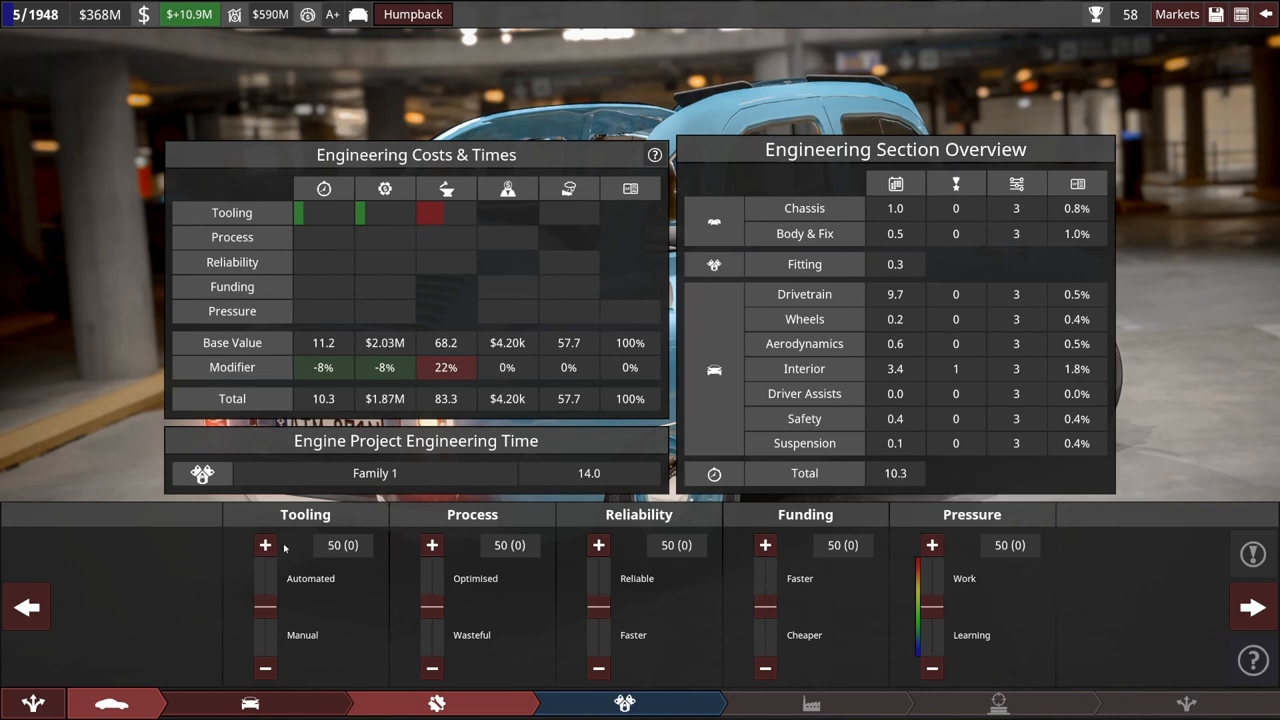
Raise Humpback facelift tooling to 55 and reliability to 52, then move to Family 1 engineering
left_click(264, 544)
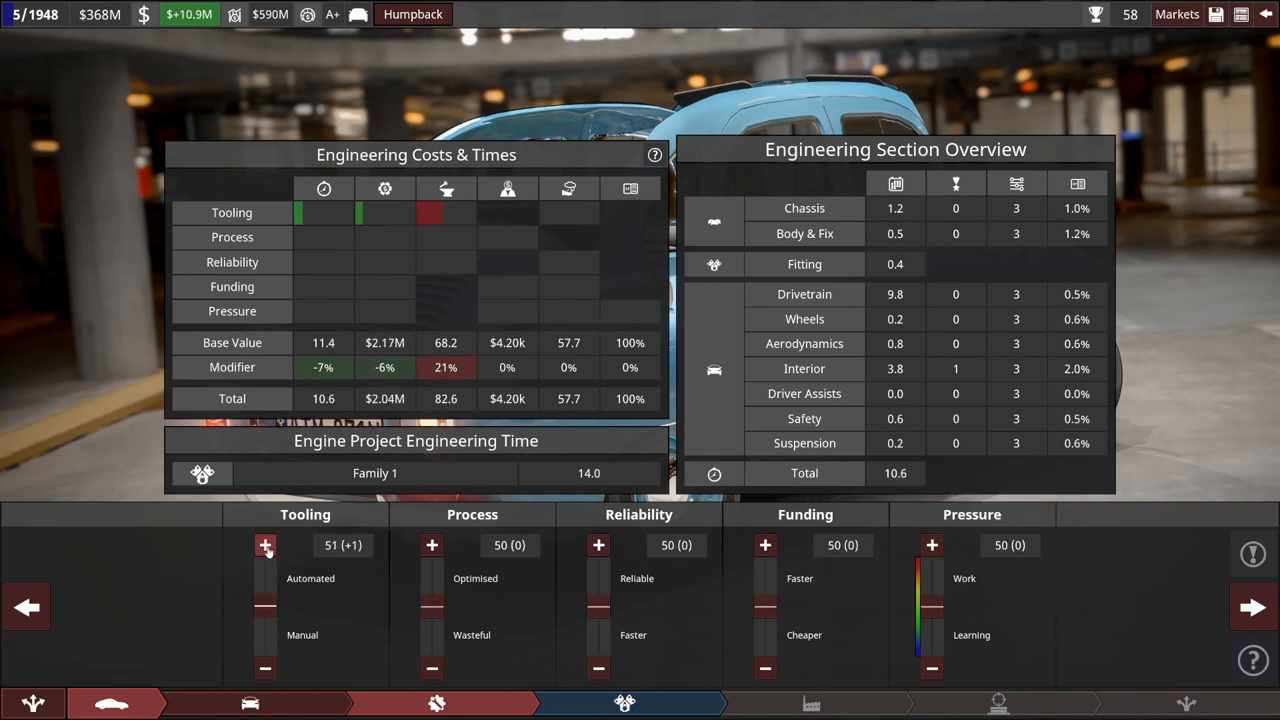
left_click(264, 544)
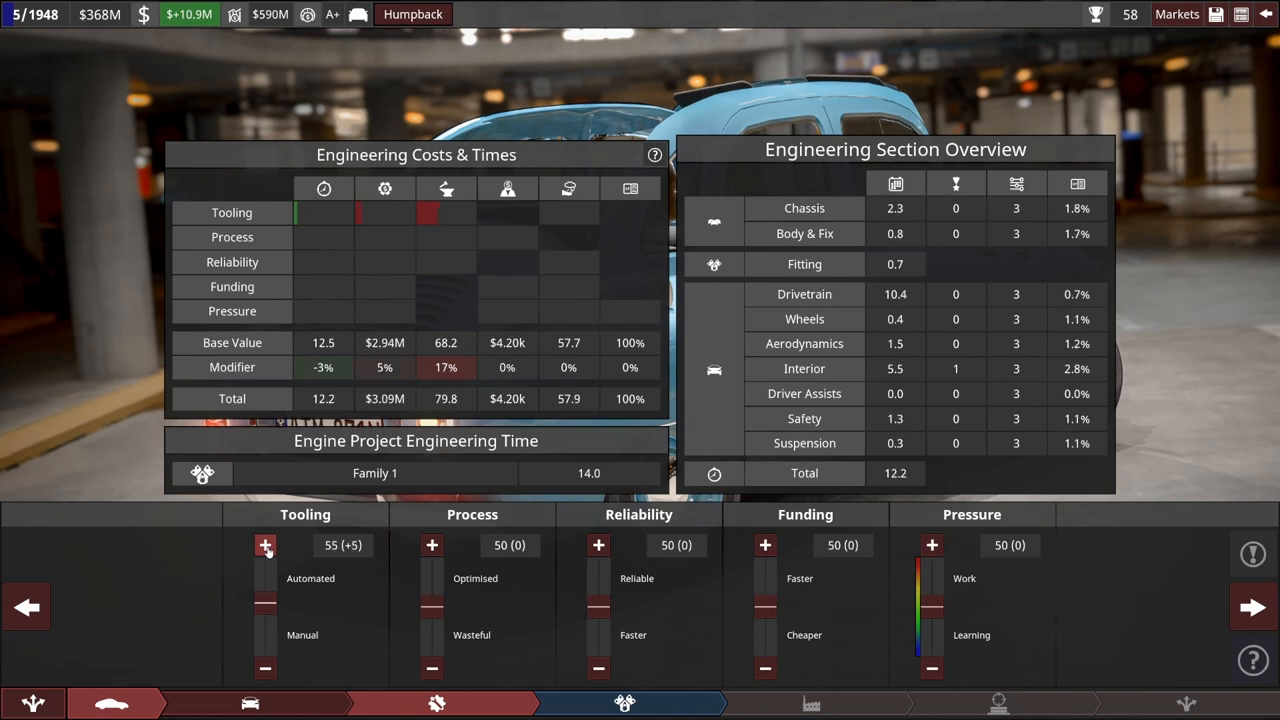
left_click(598, 544)
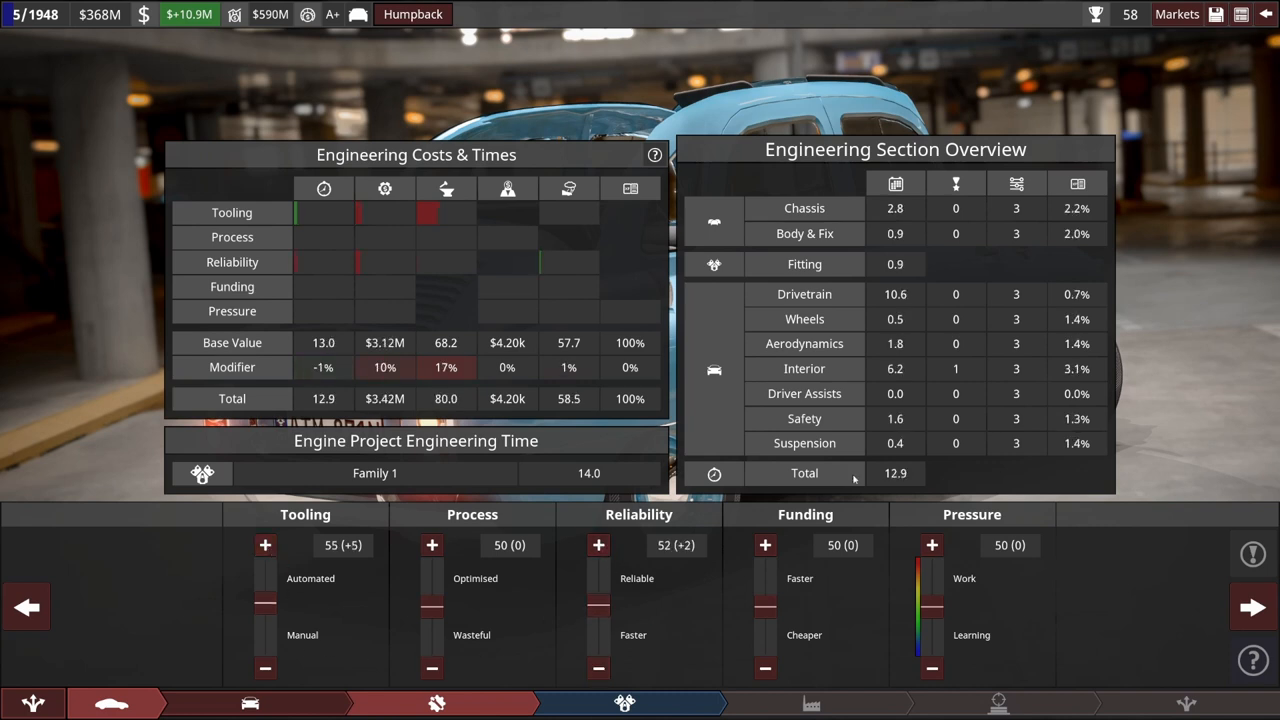
left_click(1240, 604)
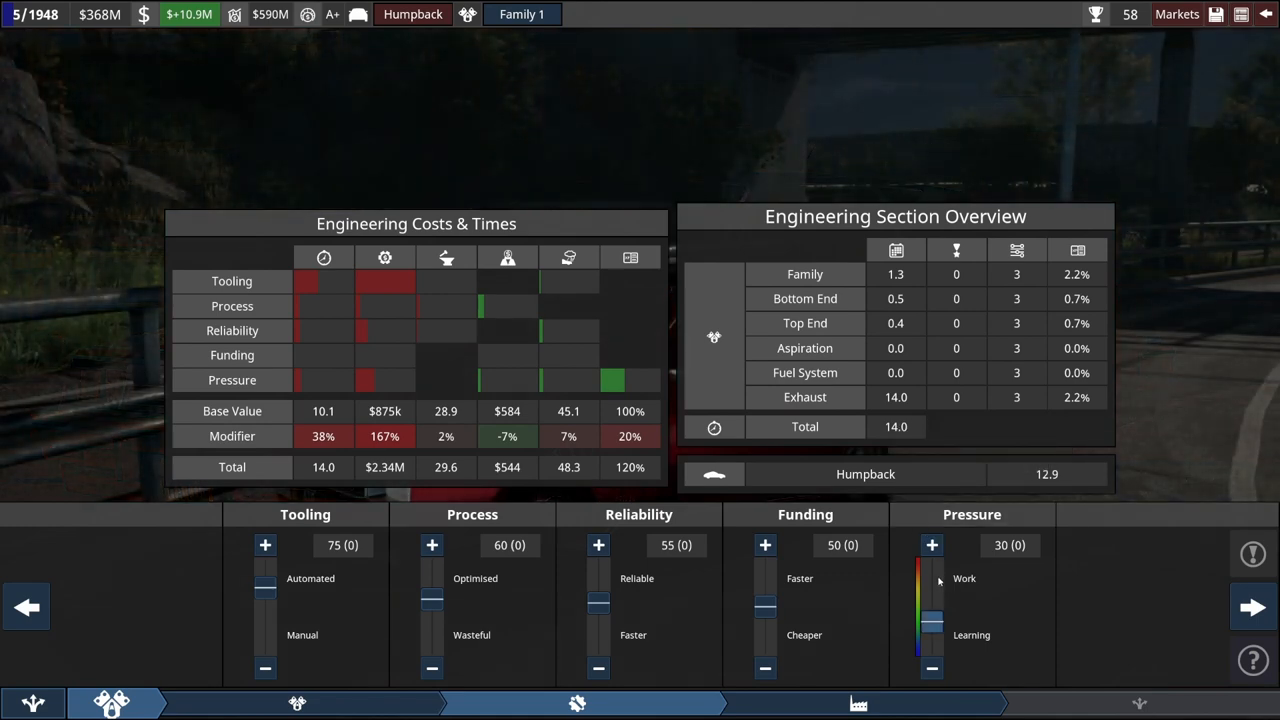
Raise the Family 1 engine project's pressure from 30 to 44
left_click(932, 544)
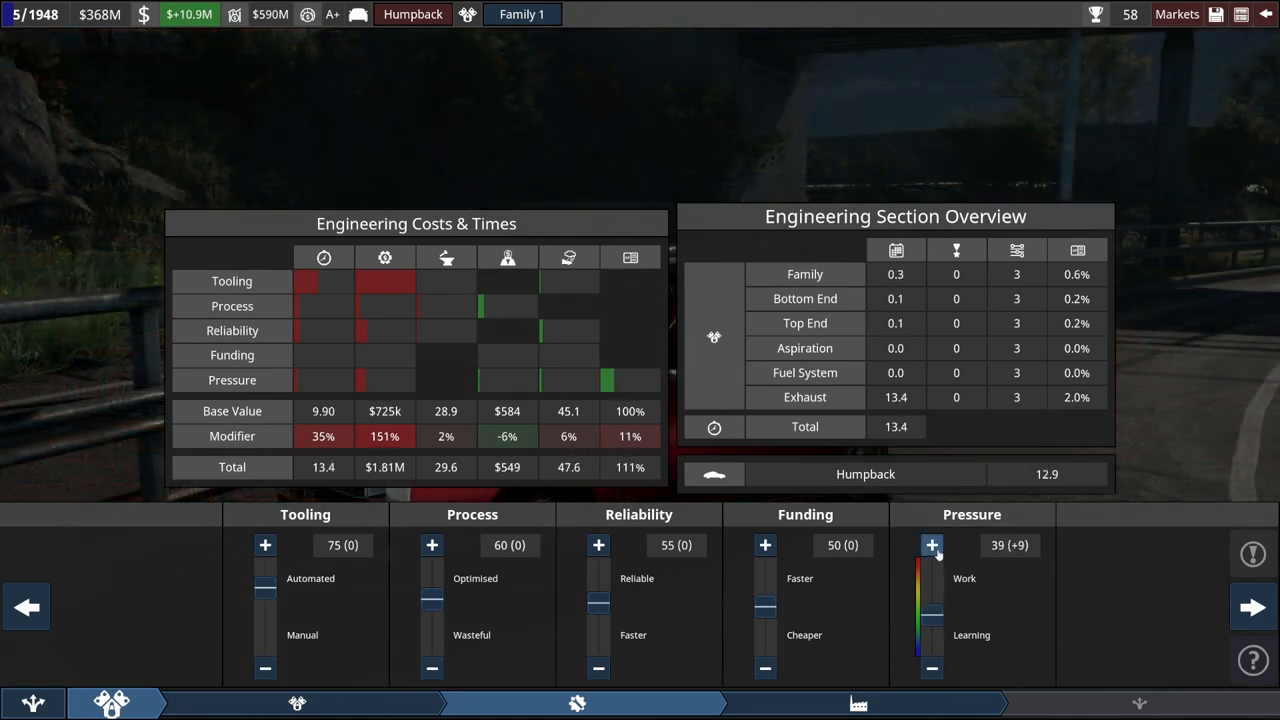
left_click(932, 544)
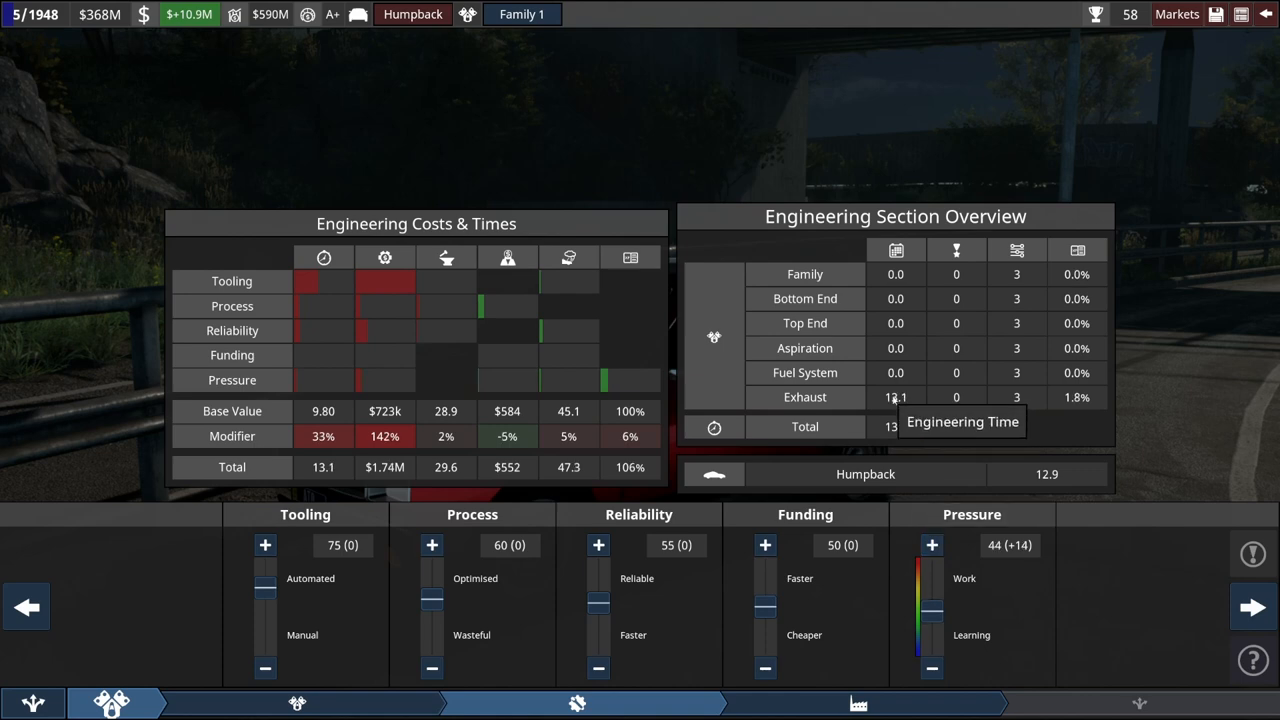
left_click(932, 544)
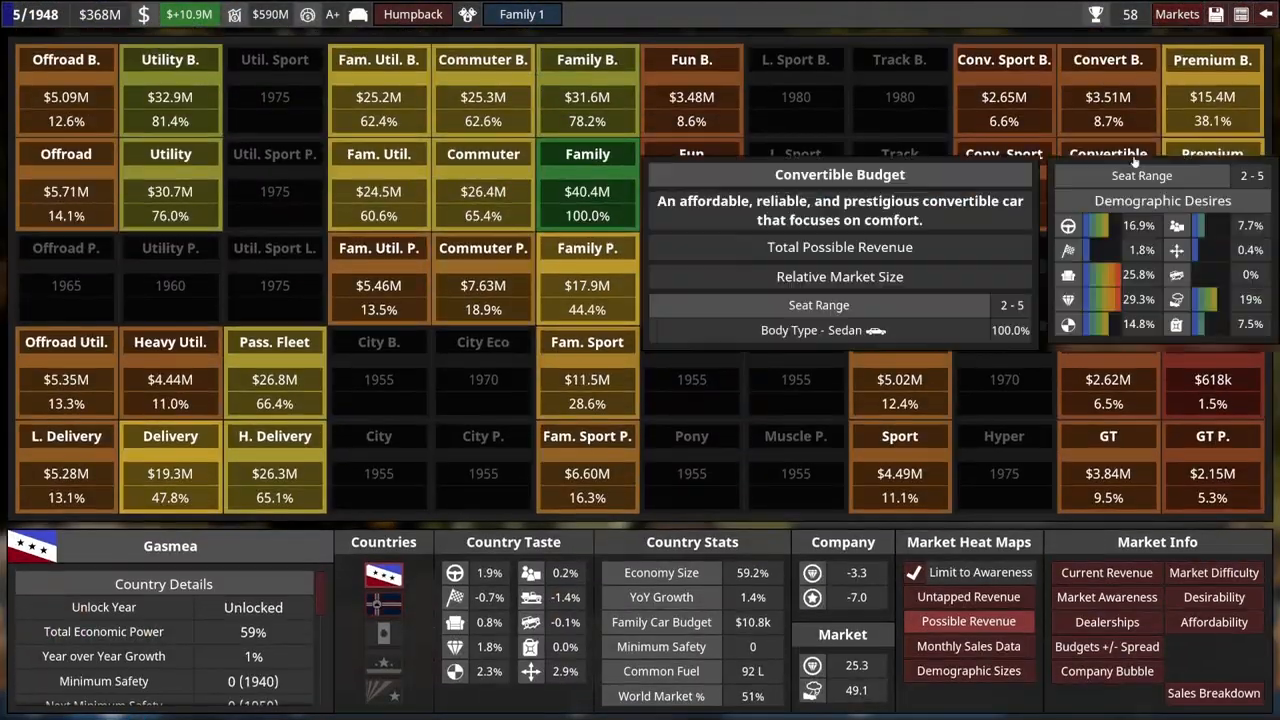
Proceed to project sign-off listing Humpback Mk 2 and Family 1 Mk 2 at $131M over 13 months
left_click(968, 672)
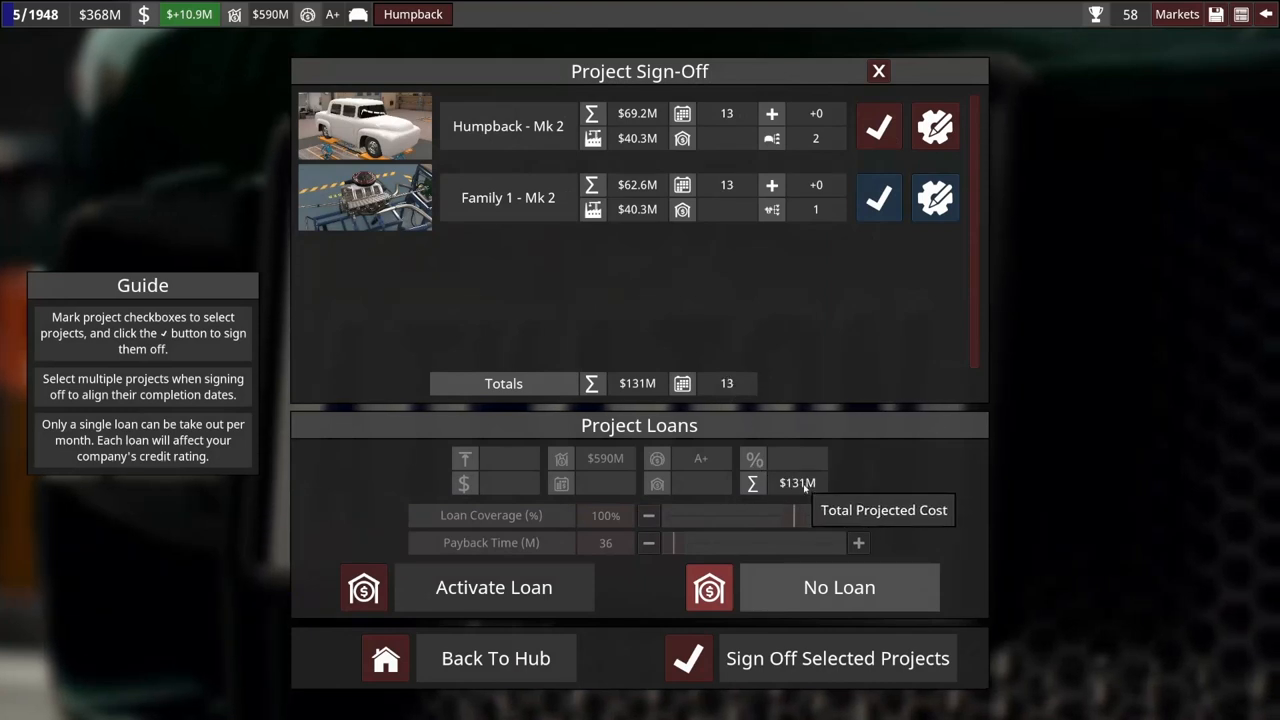
mouse_move(380, 40)
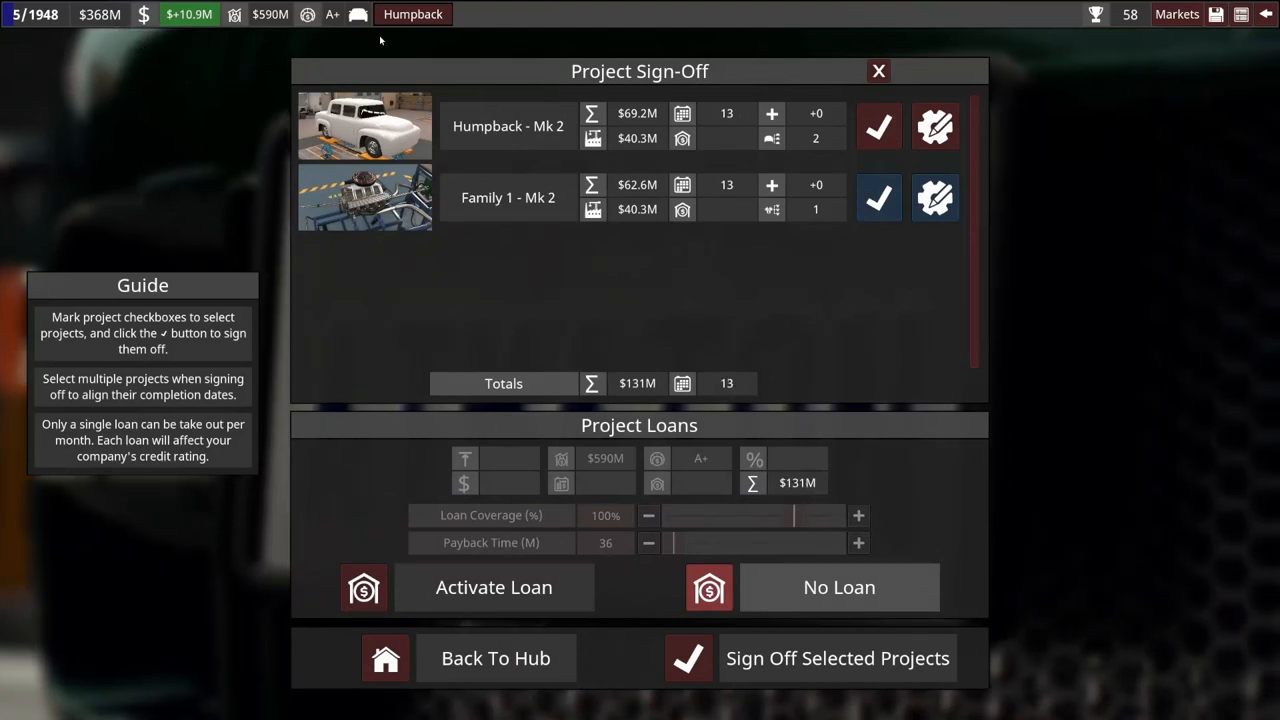
mouse_move(892, 658)
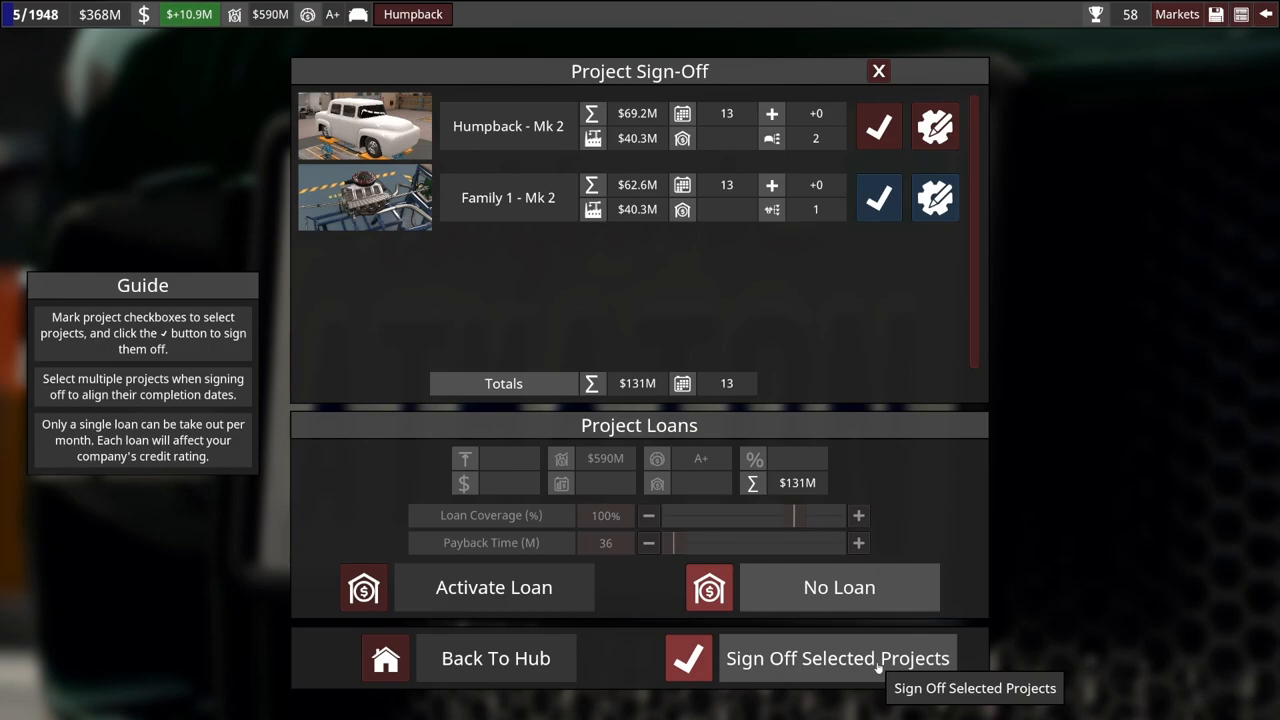
Sign off the Humpback Mk 2 and Family 1 Mk 2 projects with No Loan
left_click(826, 658)
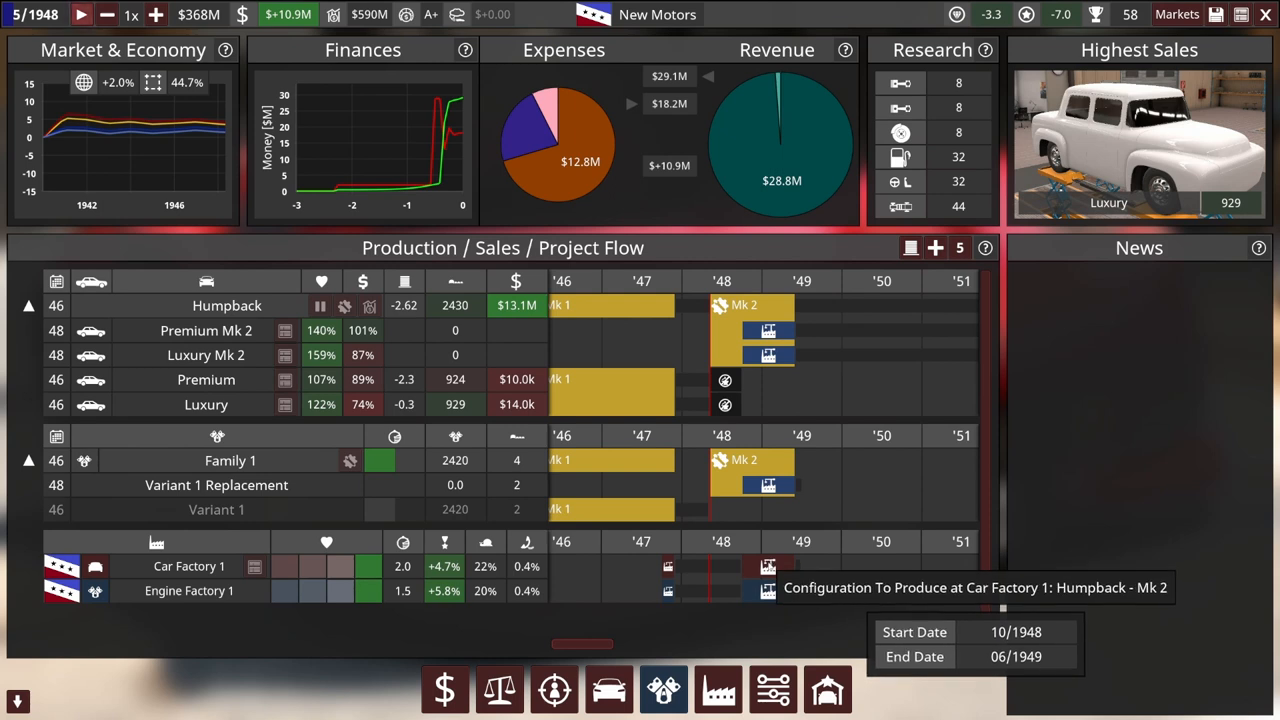
mouse_move(792, 600)
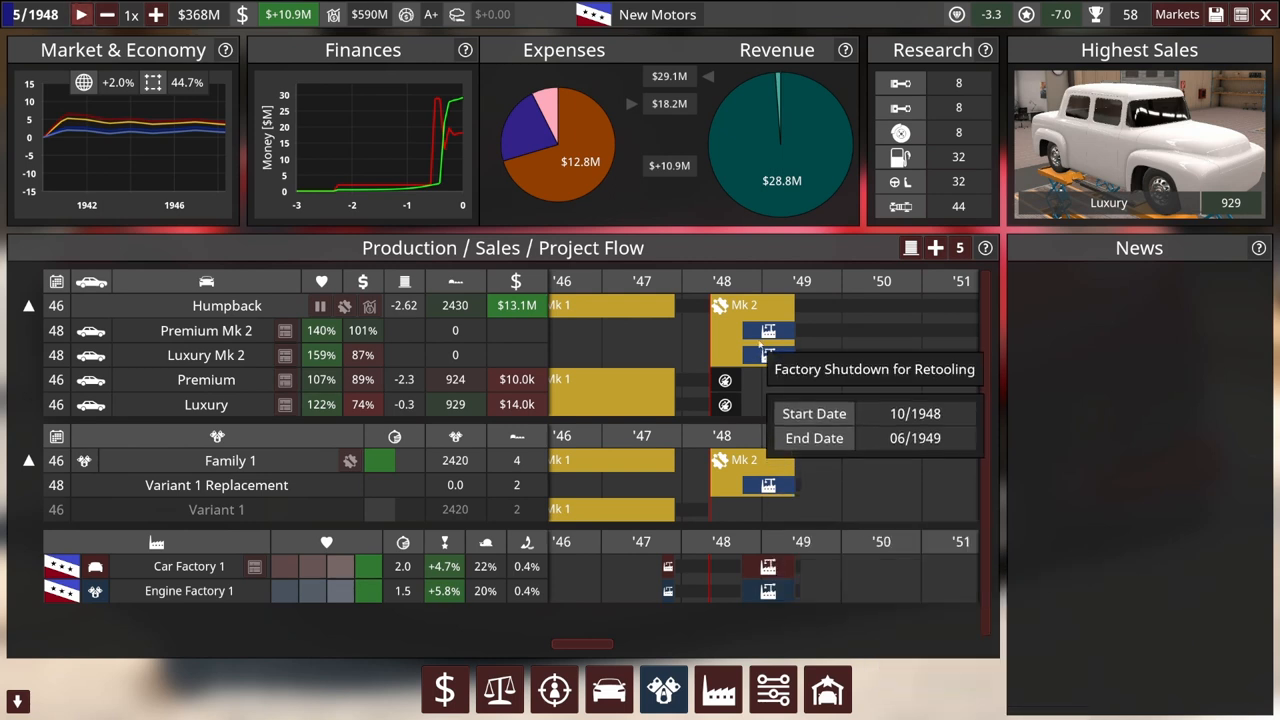
mouse_move(678, 380)
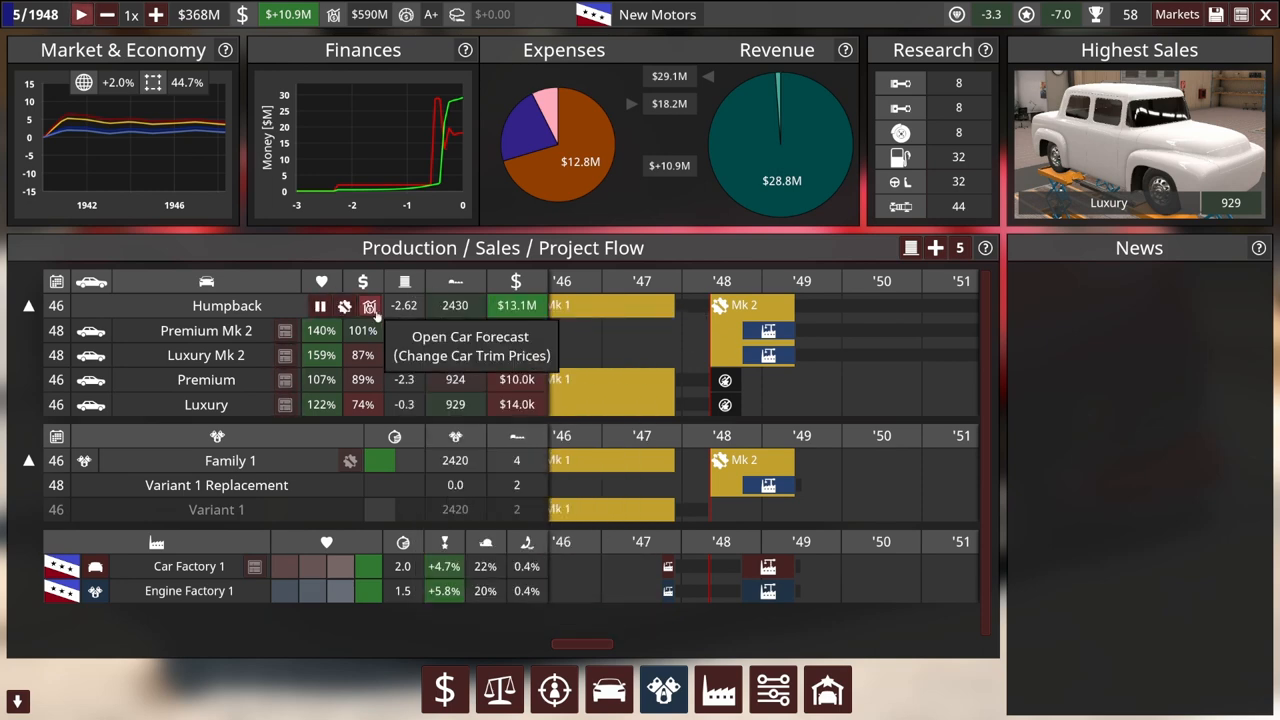
Set Humpback prices to $16.0k Luxury and $12.0k Premium in the car forecast and accept them
left_click(368, 306)
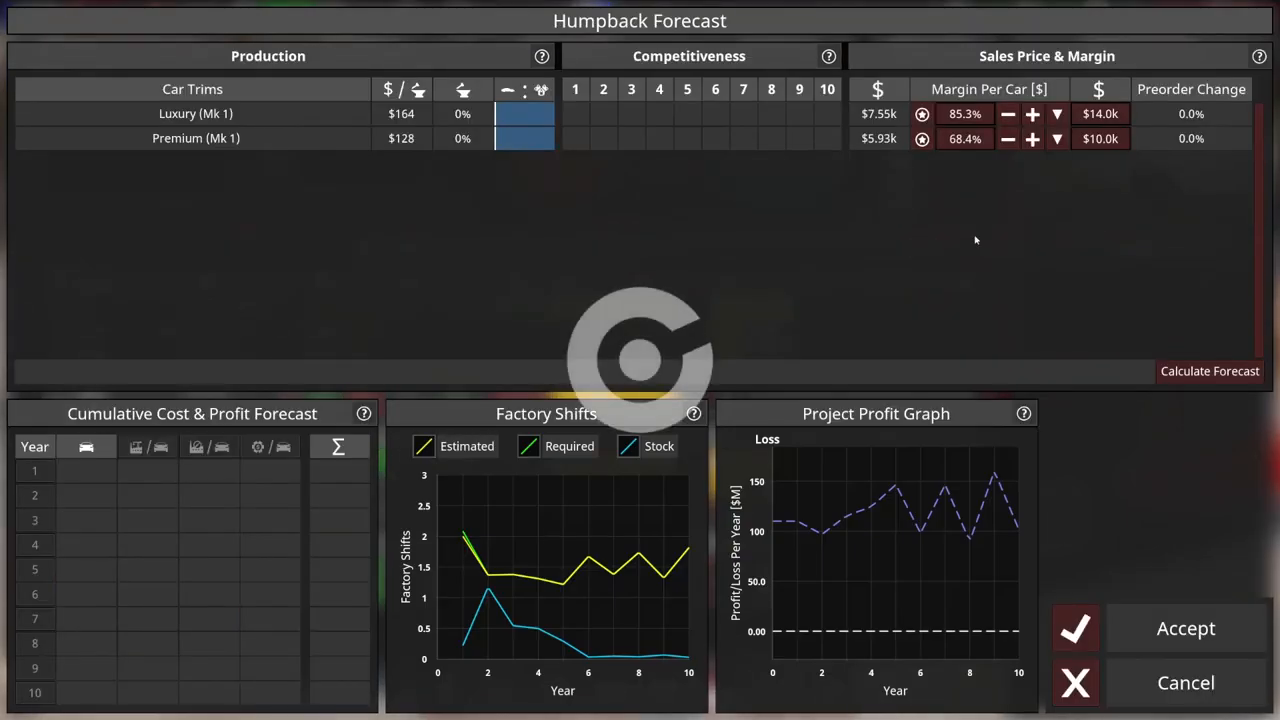
left_click(1212, 370)
type("2")
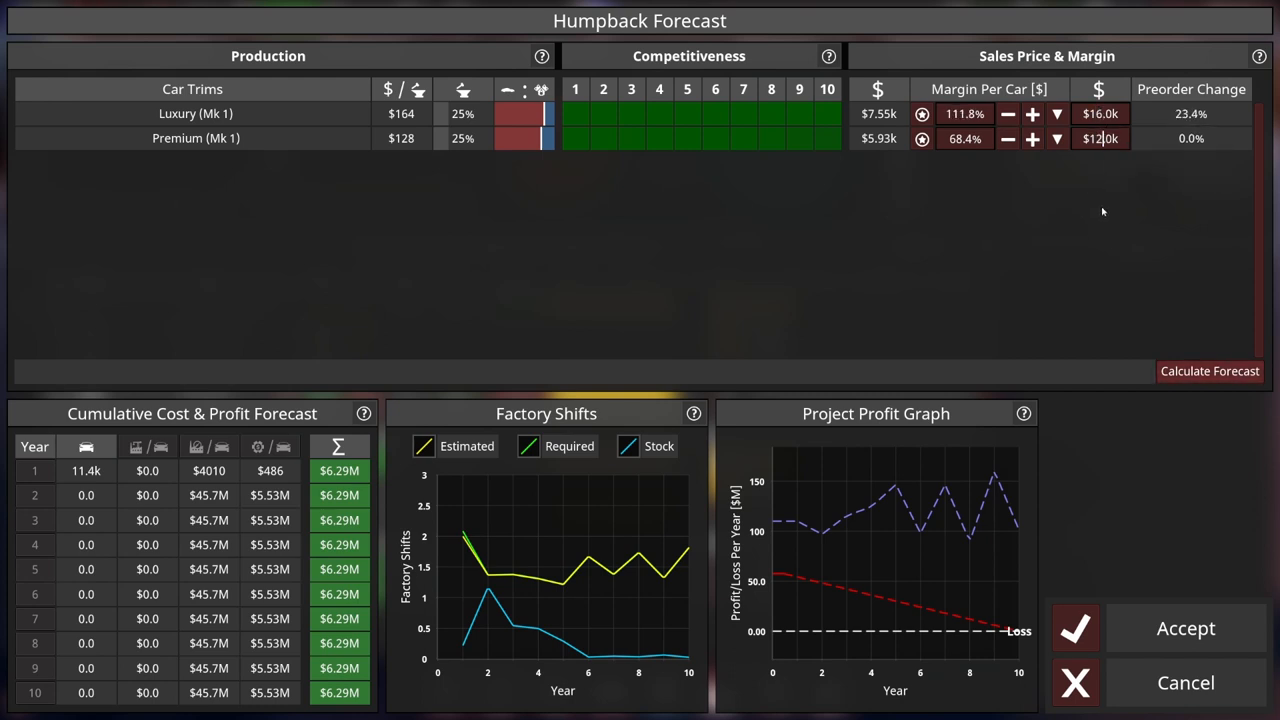
left_click(1028, 138)
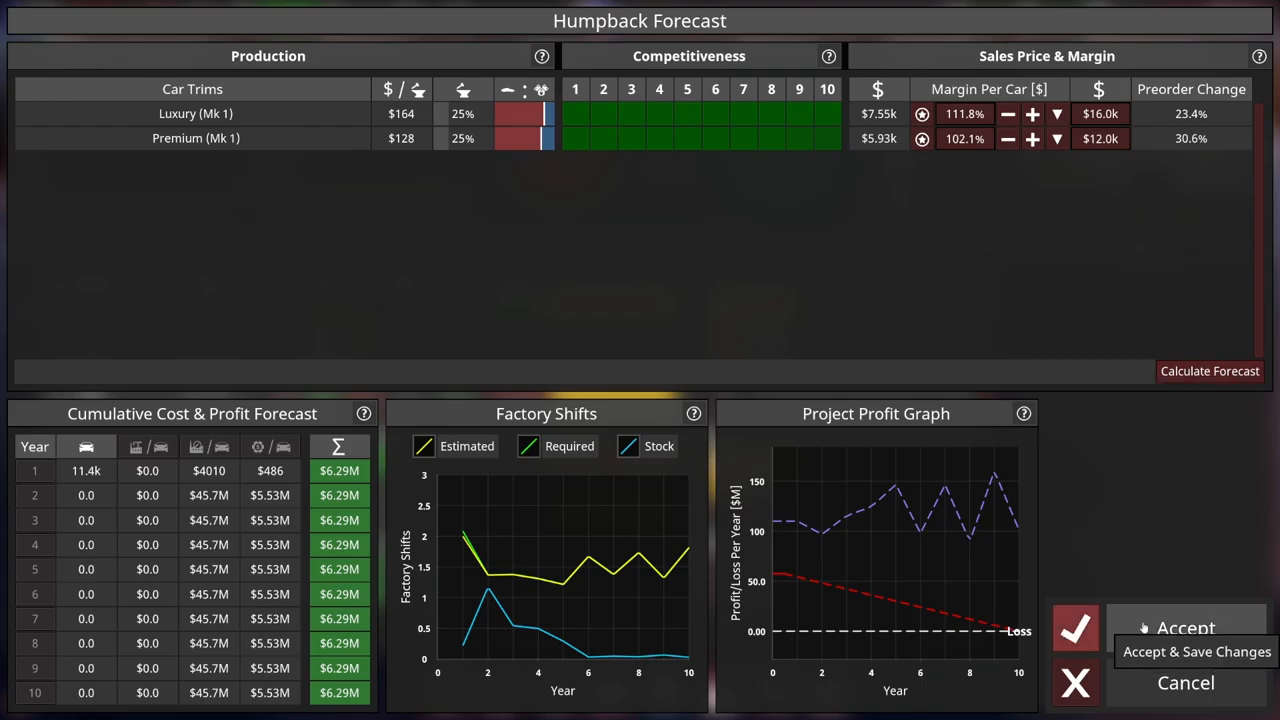
left_click(1076, 628)
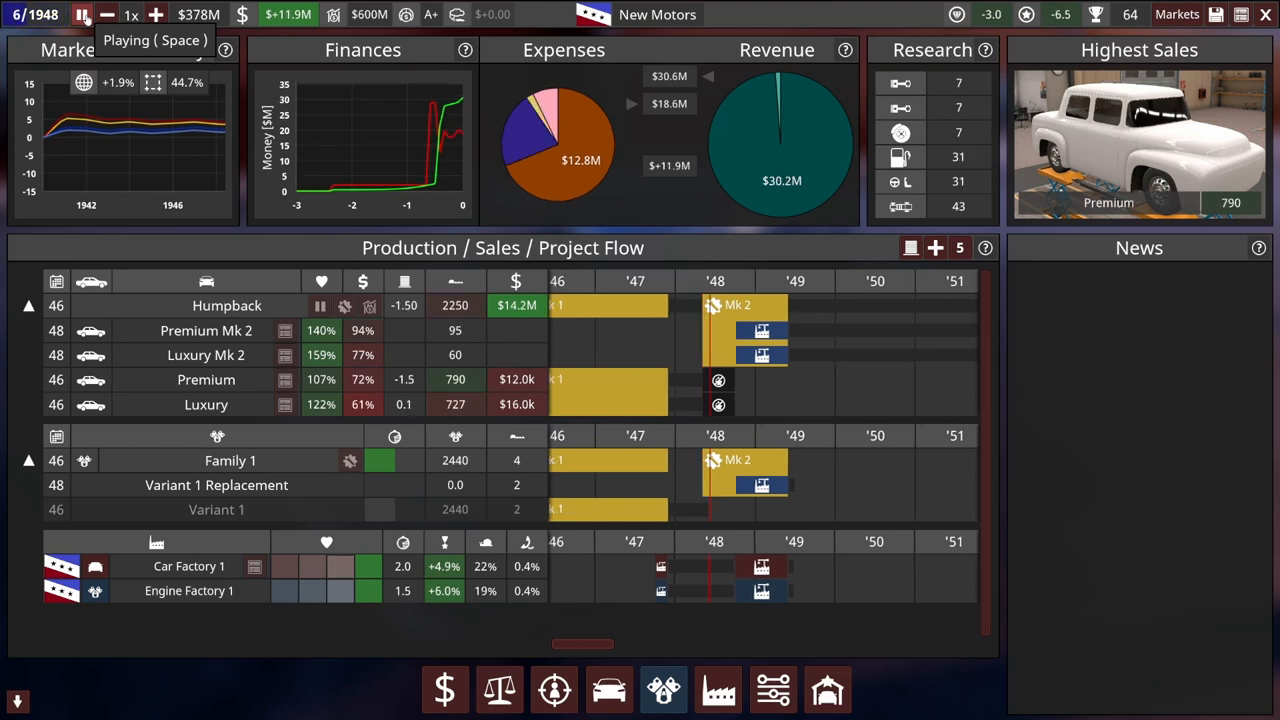
mouse_move(404, 404)
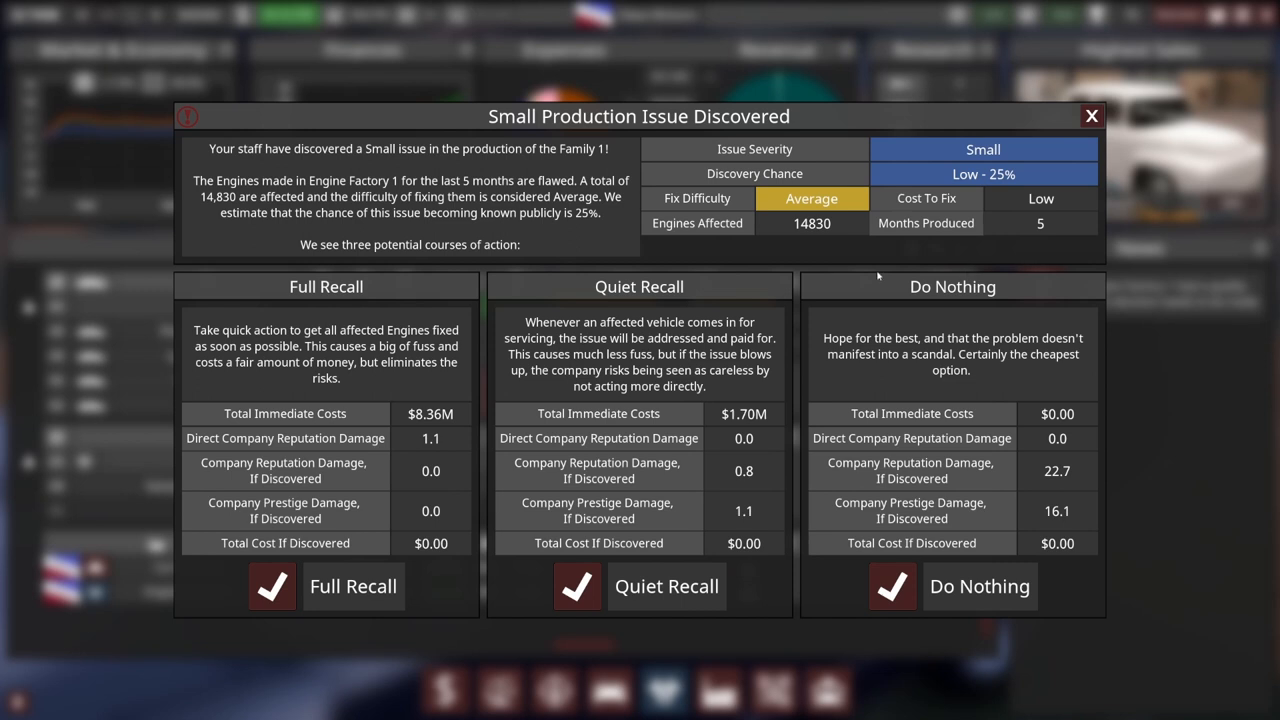
mouse_move(720, 298)
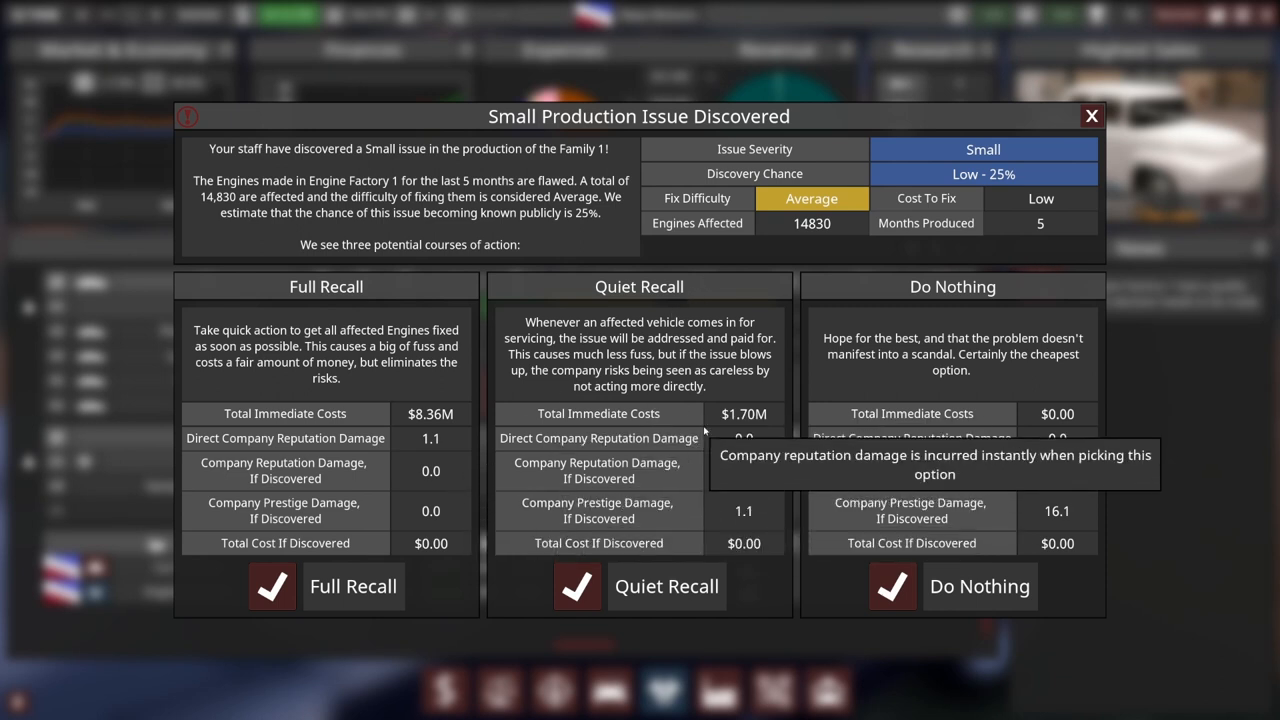
mouse_move(1048, 180)
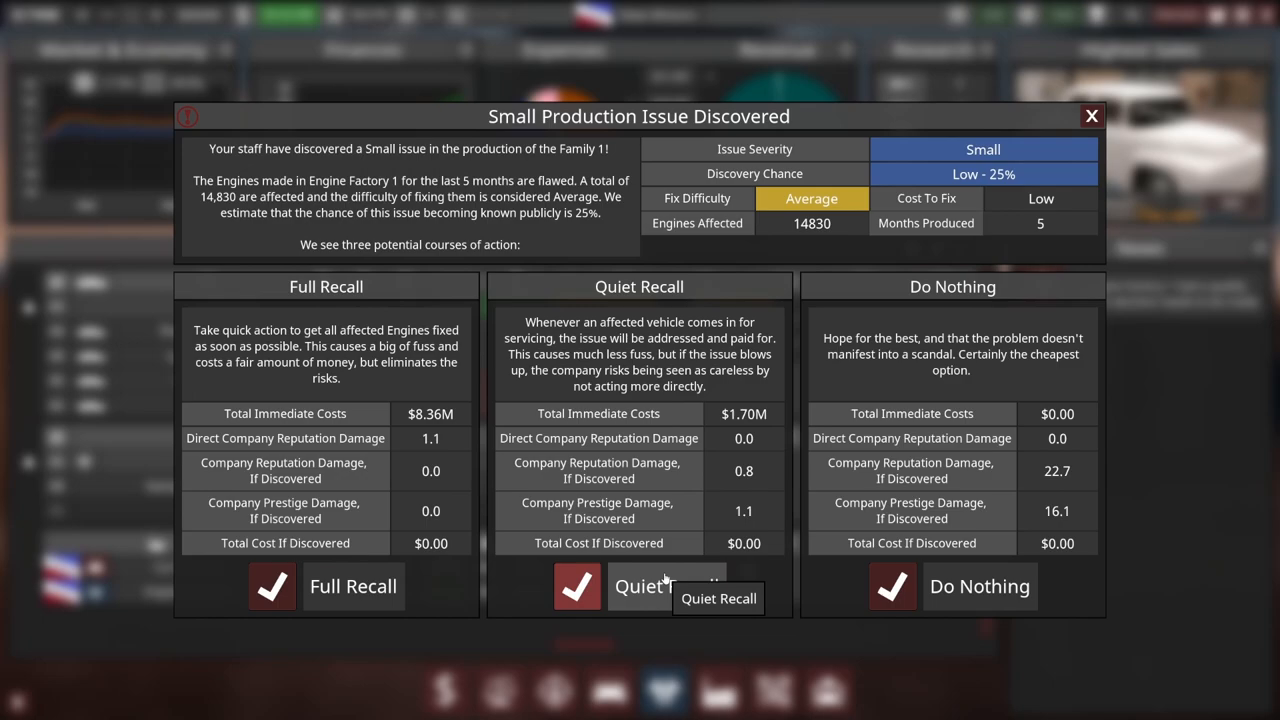
Settle the flawed Family 1 engine issue with a Quiet Recall
left_click(588, 586)
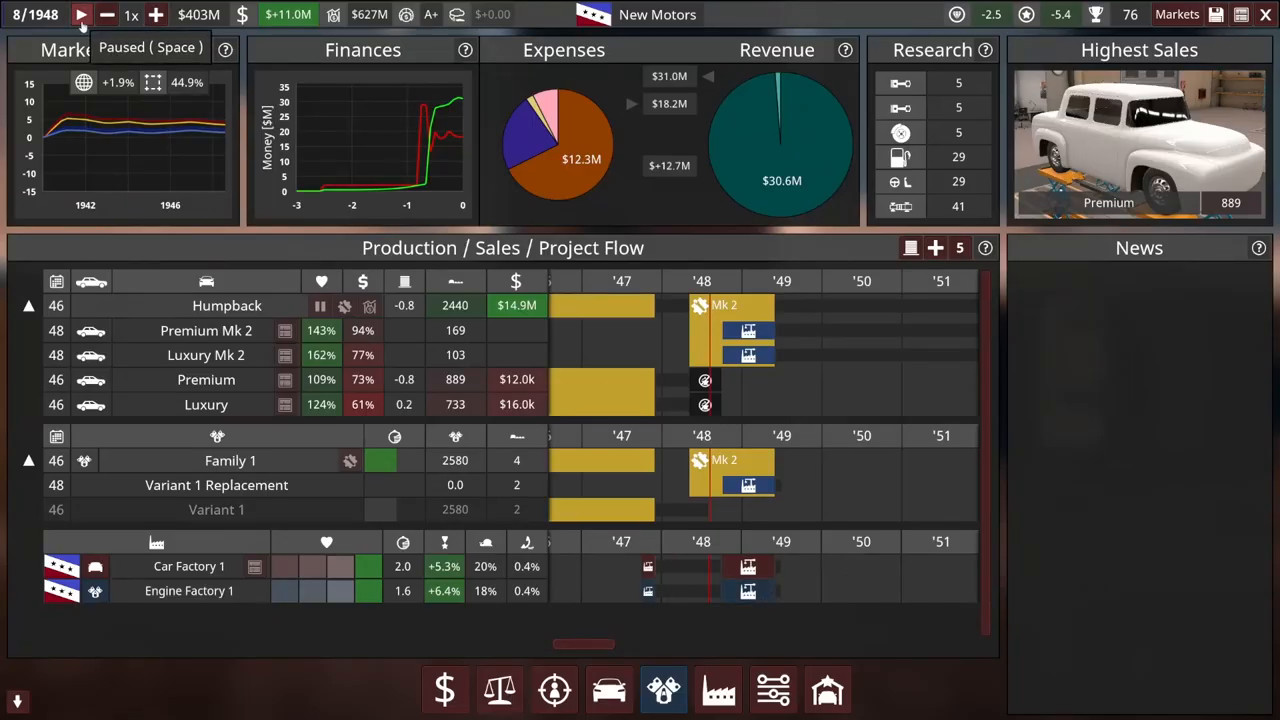
Resume the game clock after the recall
left_click(82, 16)
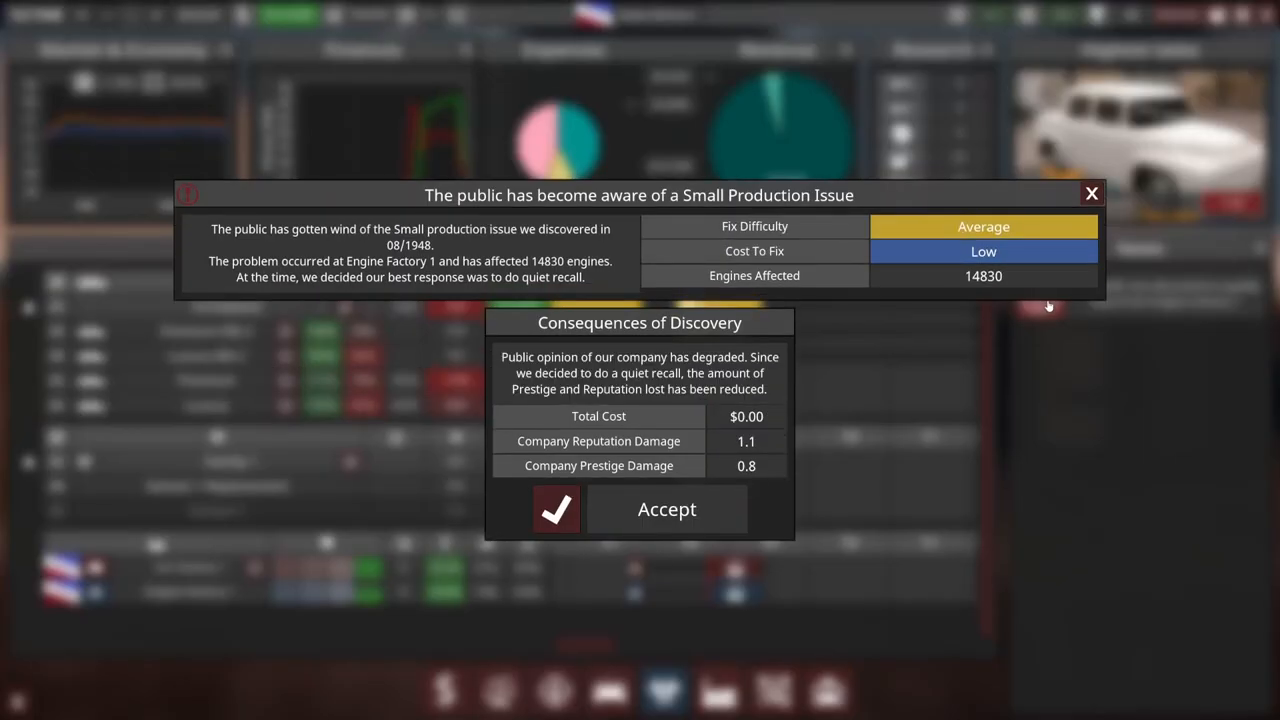
mouse_move(752, 448)
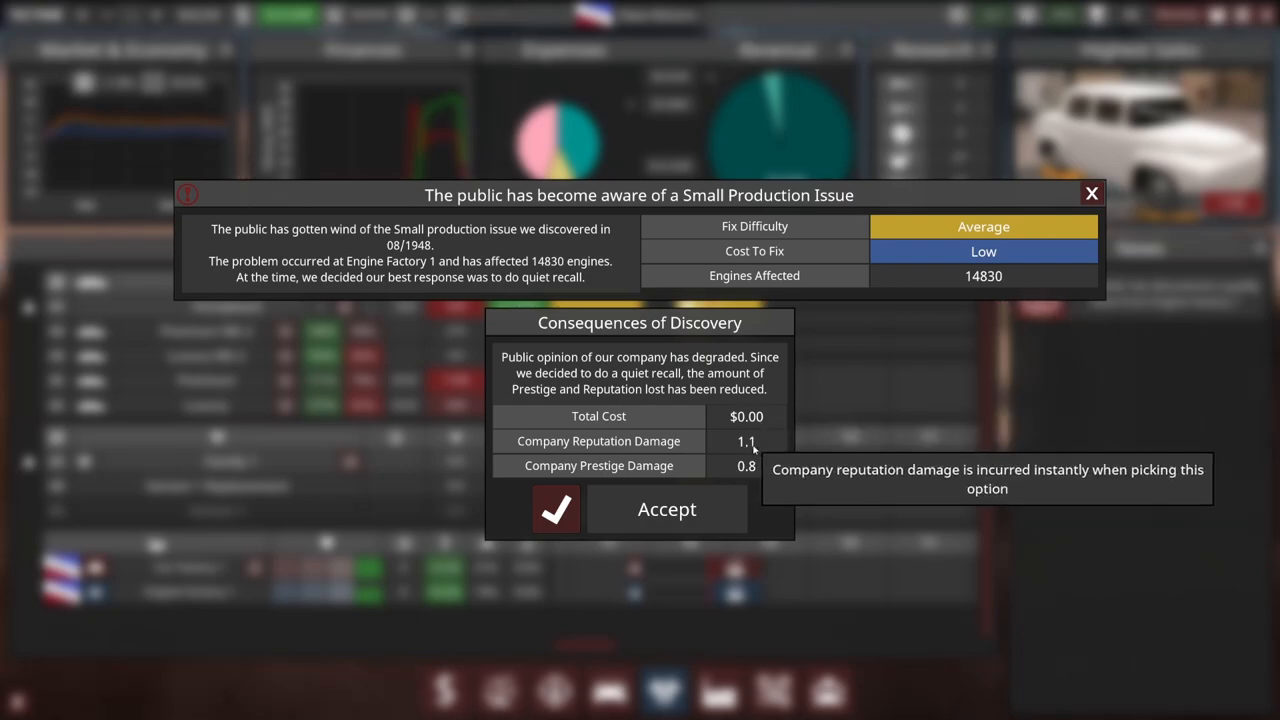
Accept the reputation and prestige damage from the engine issue going public
left_click(666, 508)
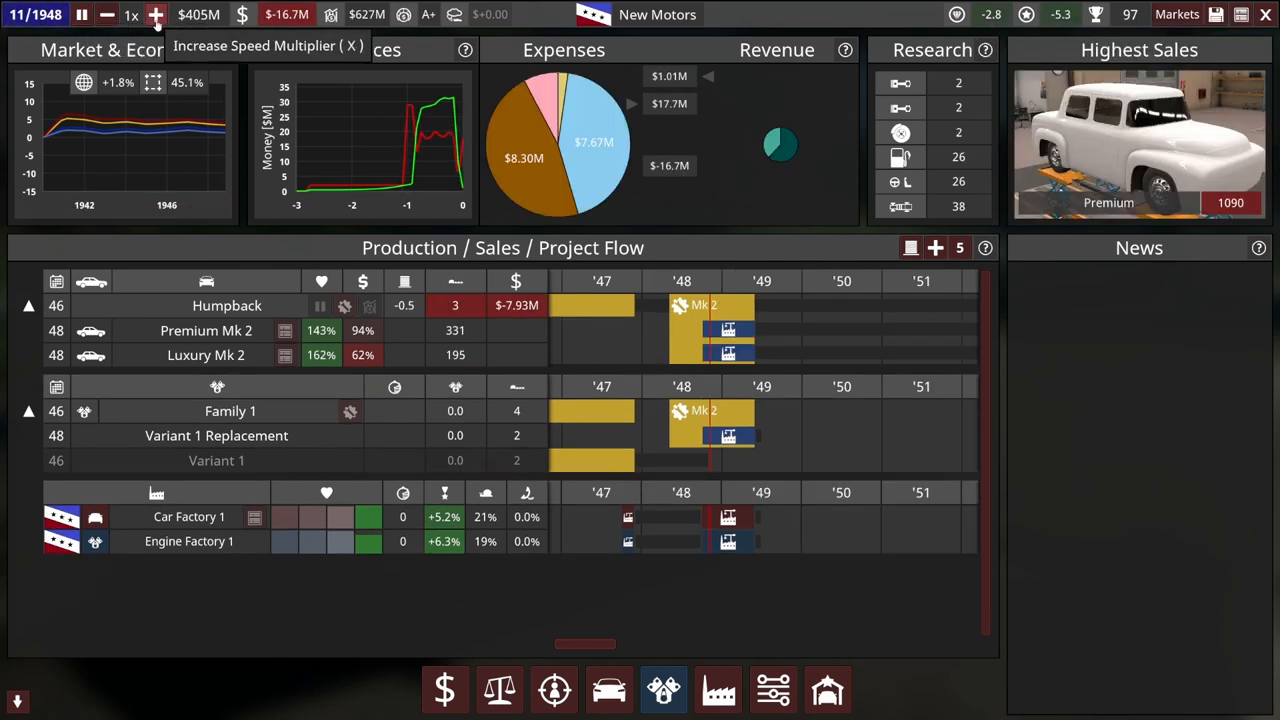
Fast-forward into 1949 until the Mk 2 engineering completes, then return to normal speed
left_click(156, 18)
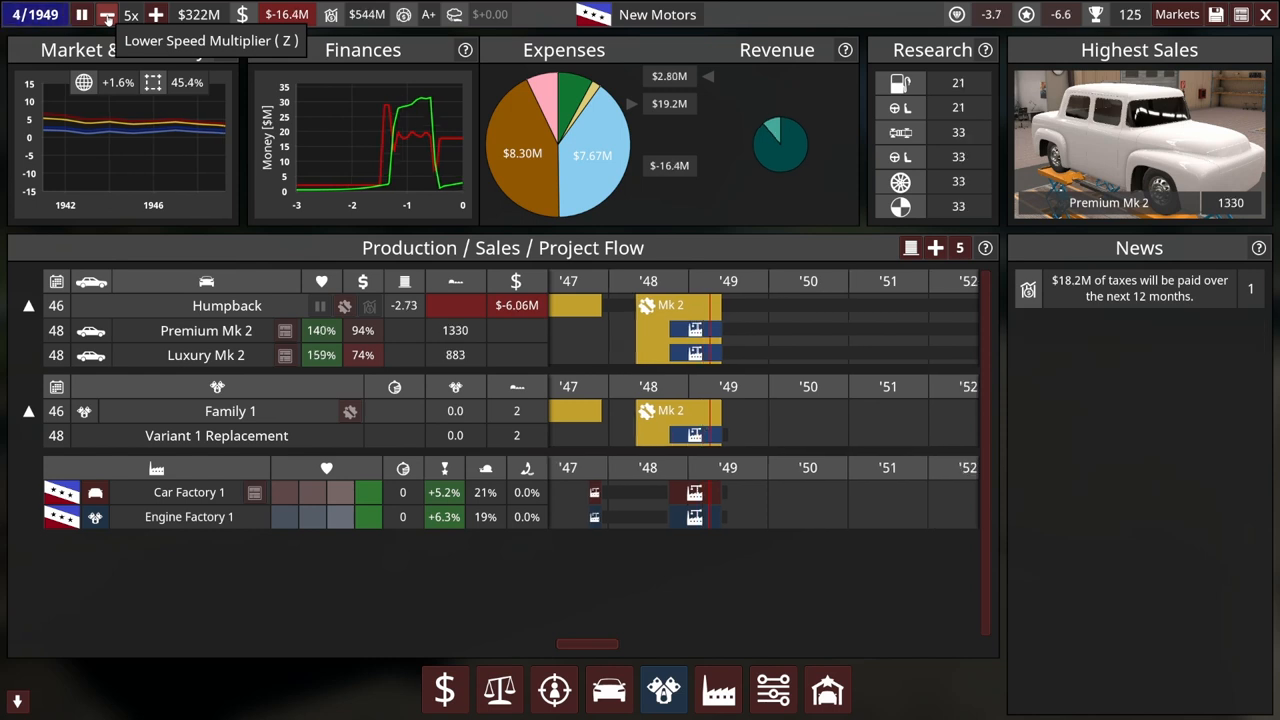
left_click(108, 20)
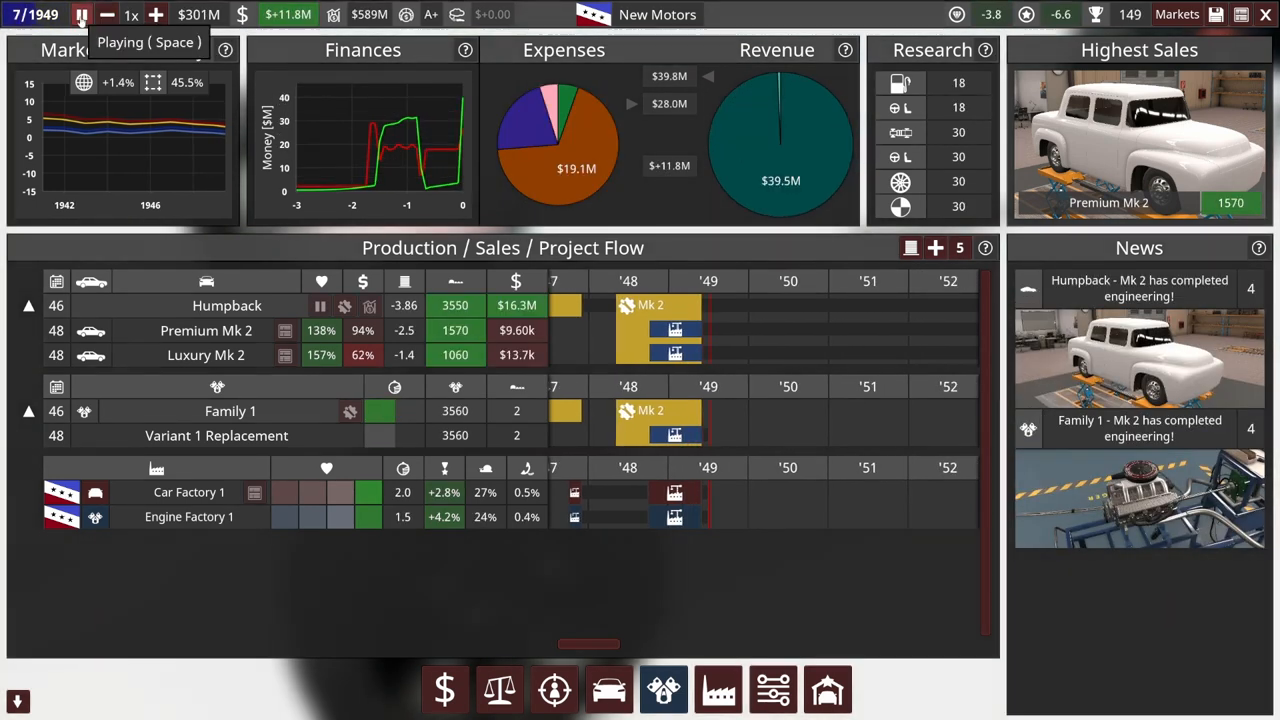
left_click(82, 16)
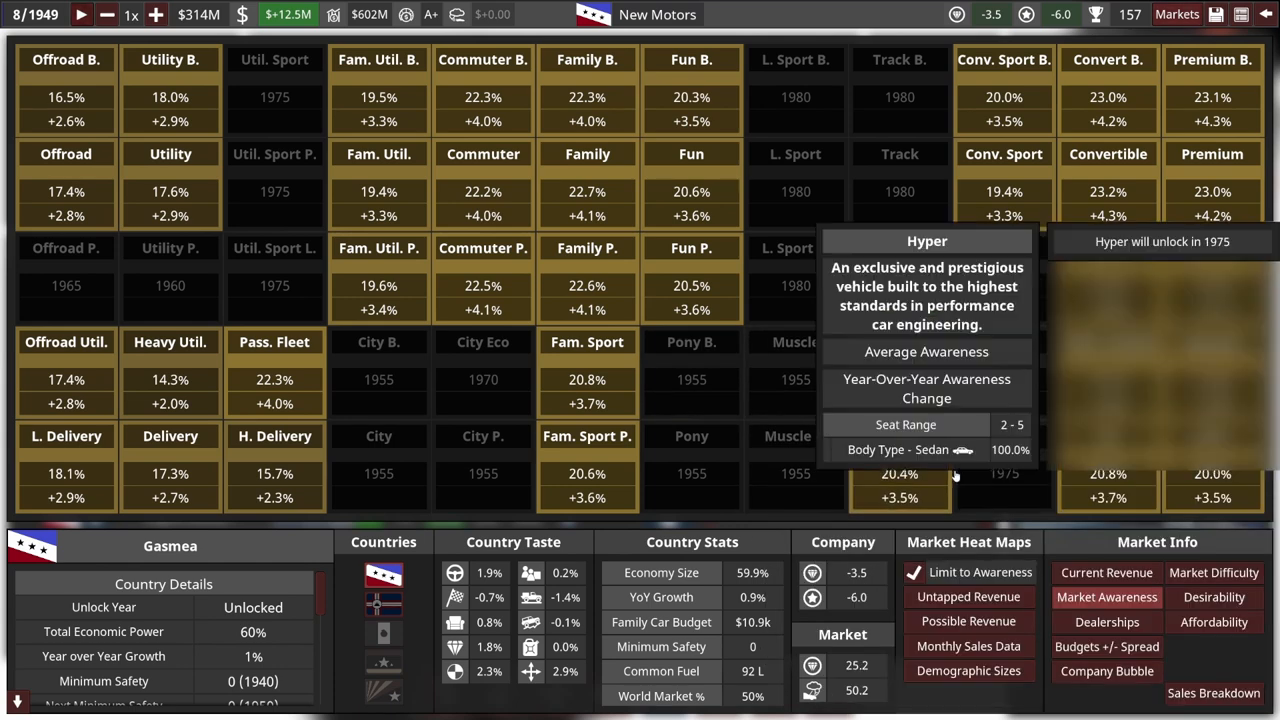
Switch the Gasmea market heat map to Monthly Sales Data per segment
left_click(956, 646)
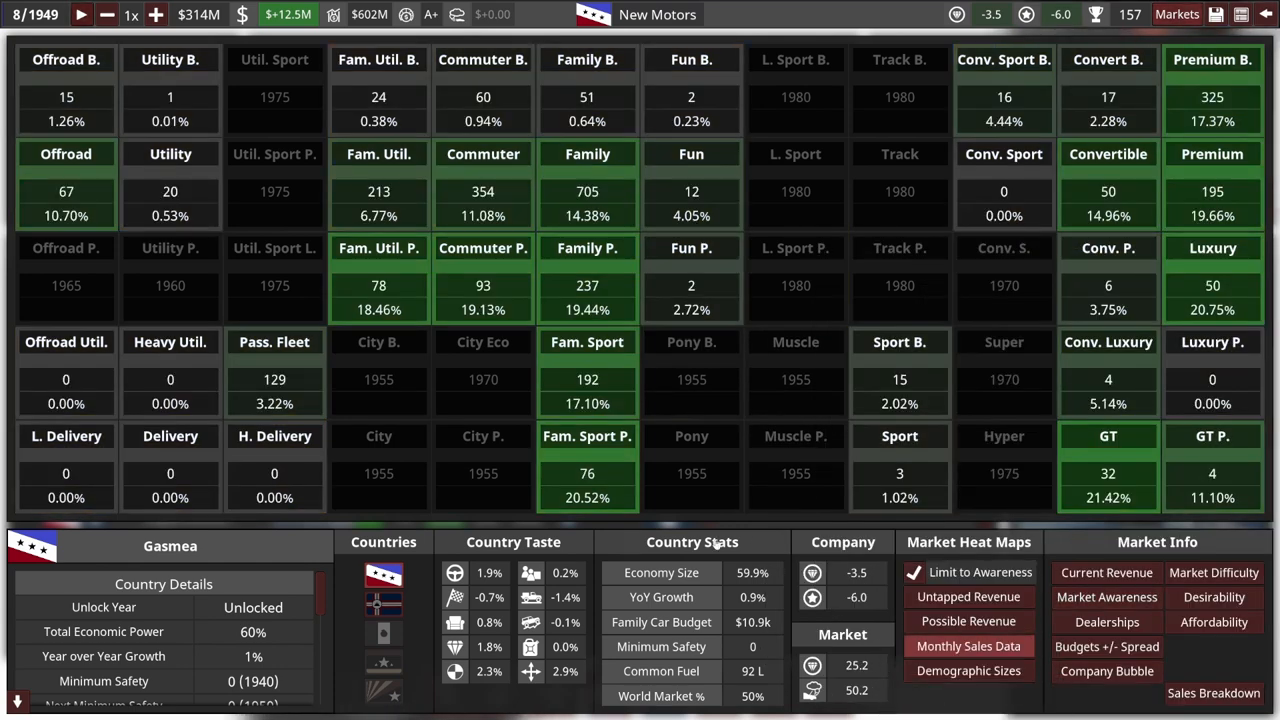
mouse_move(696, 520)
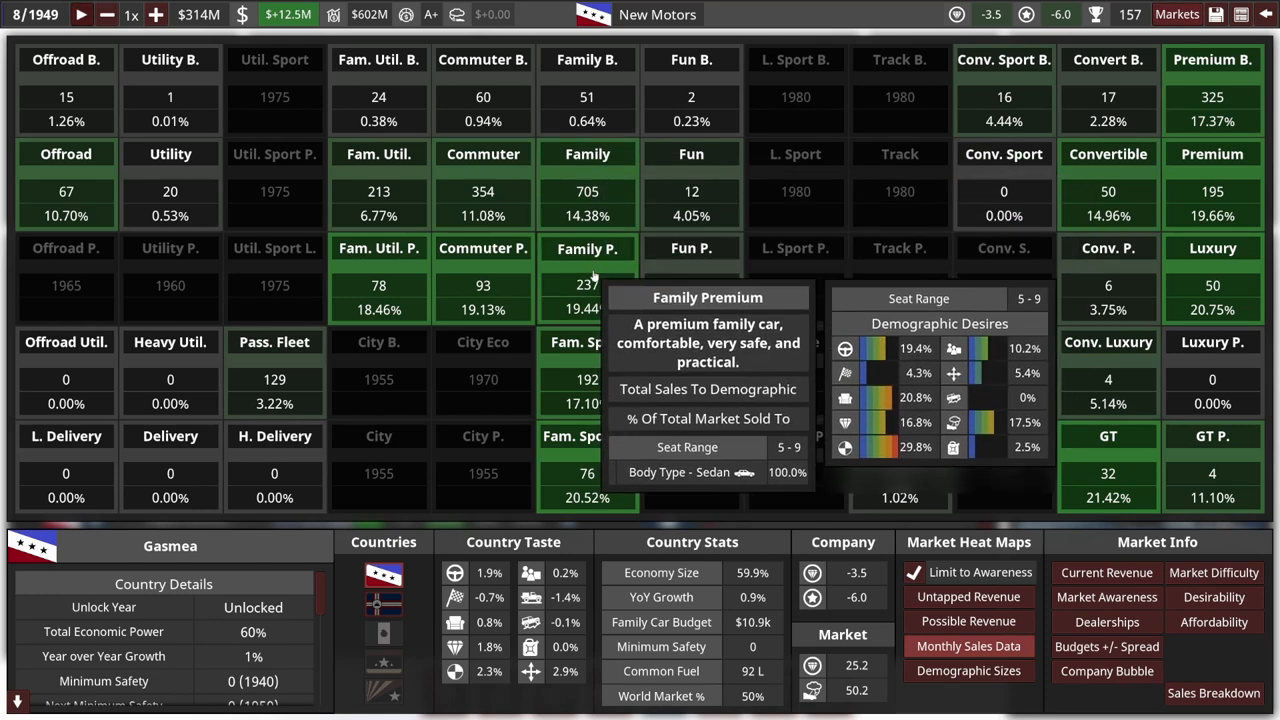
mouse_move(484, 180)
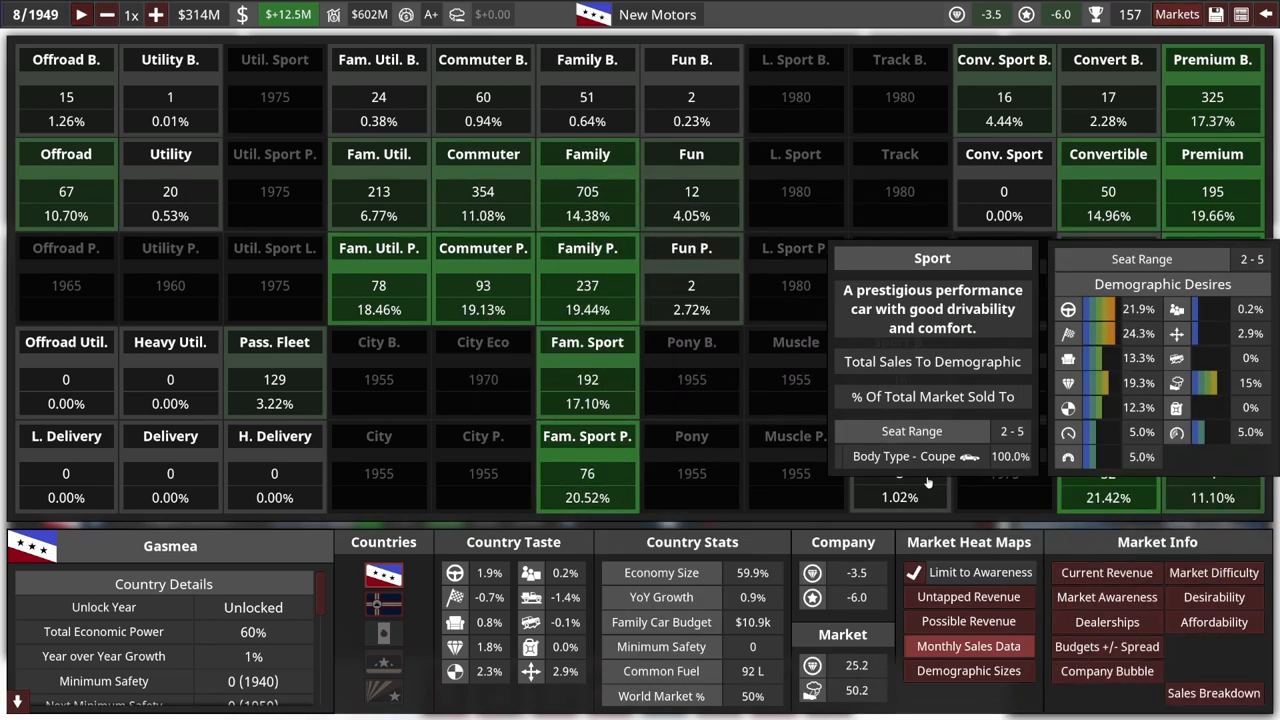
mouse_move(1110, 476)
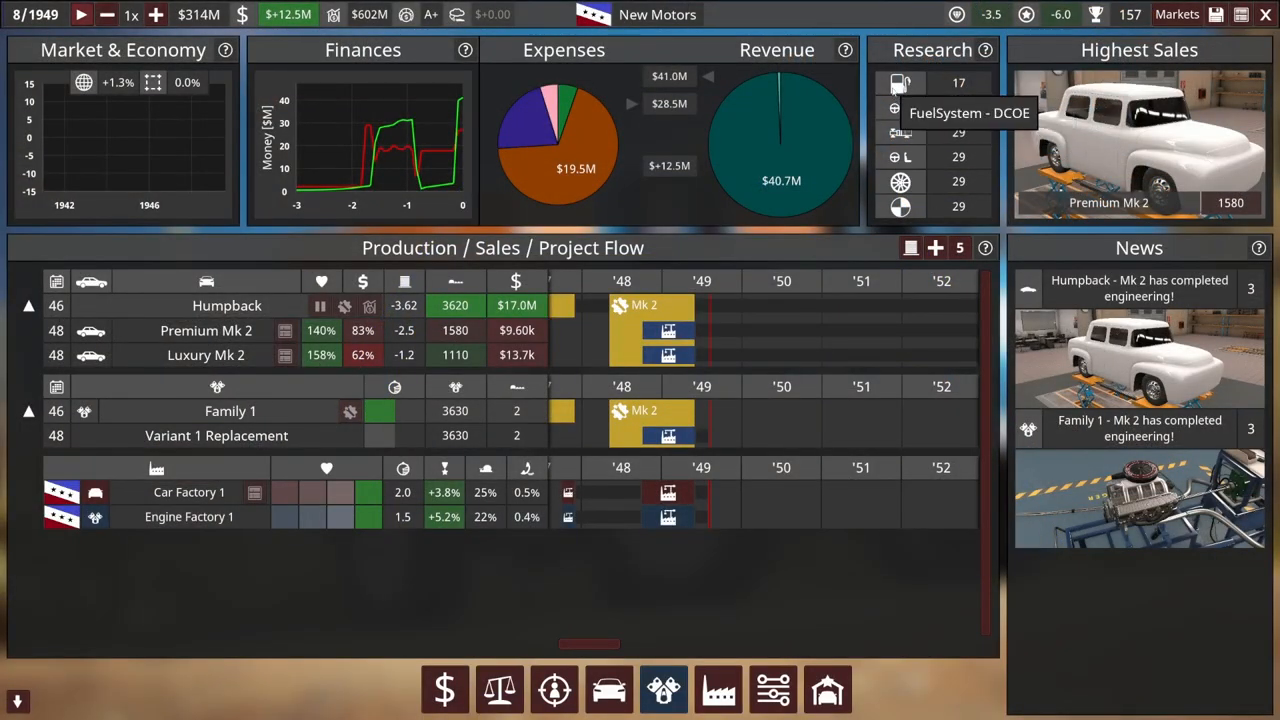
mouse_move(900, 132)
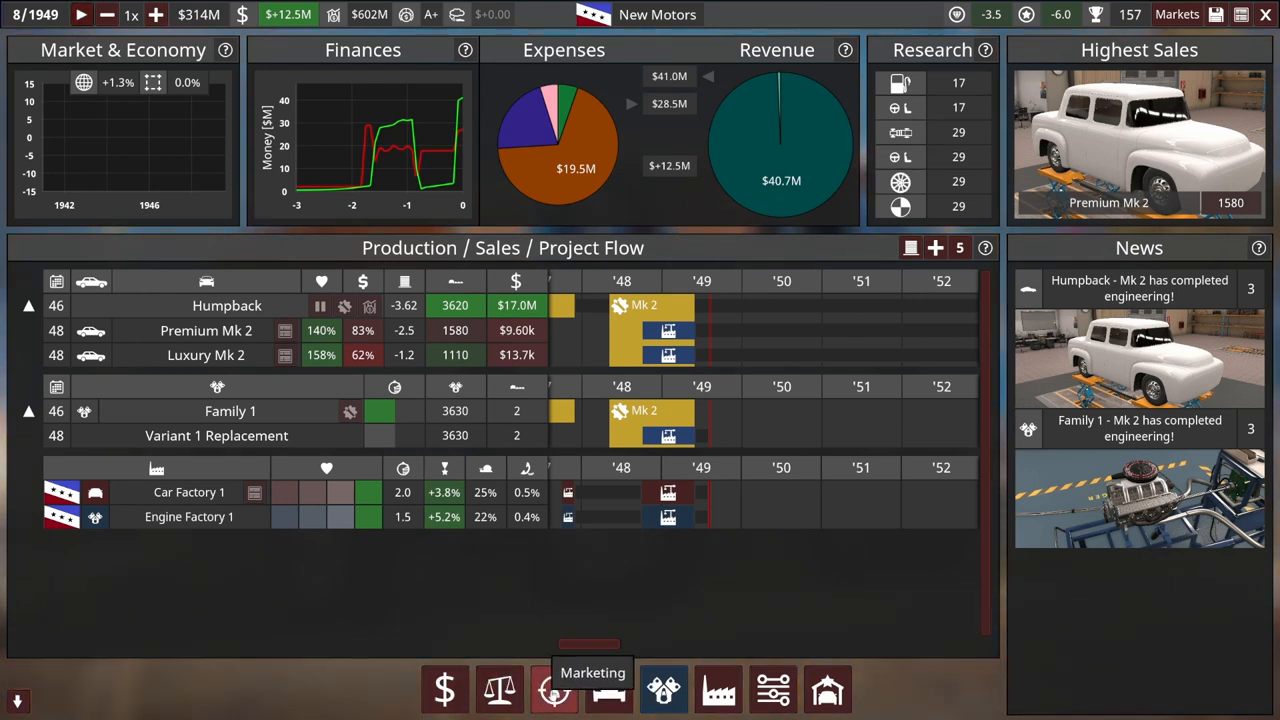
left_click(548, 686)
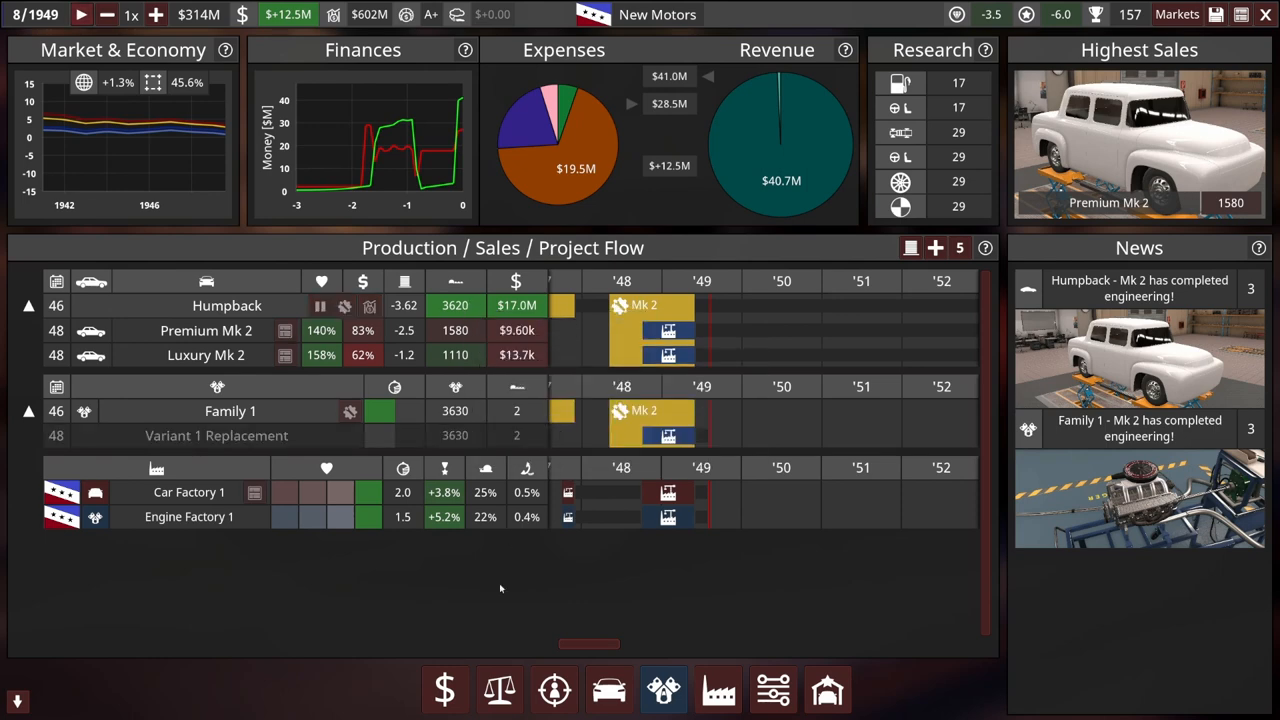
left_click_drag(588, 644, 556, 644)
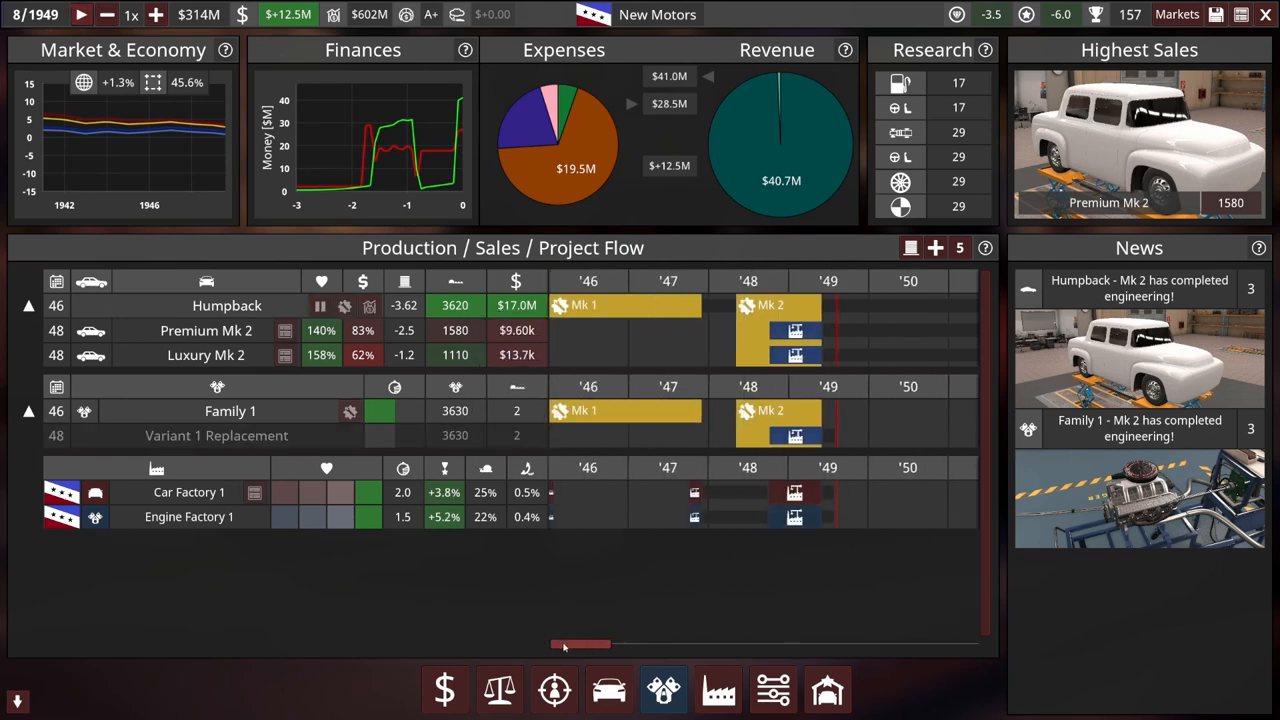